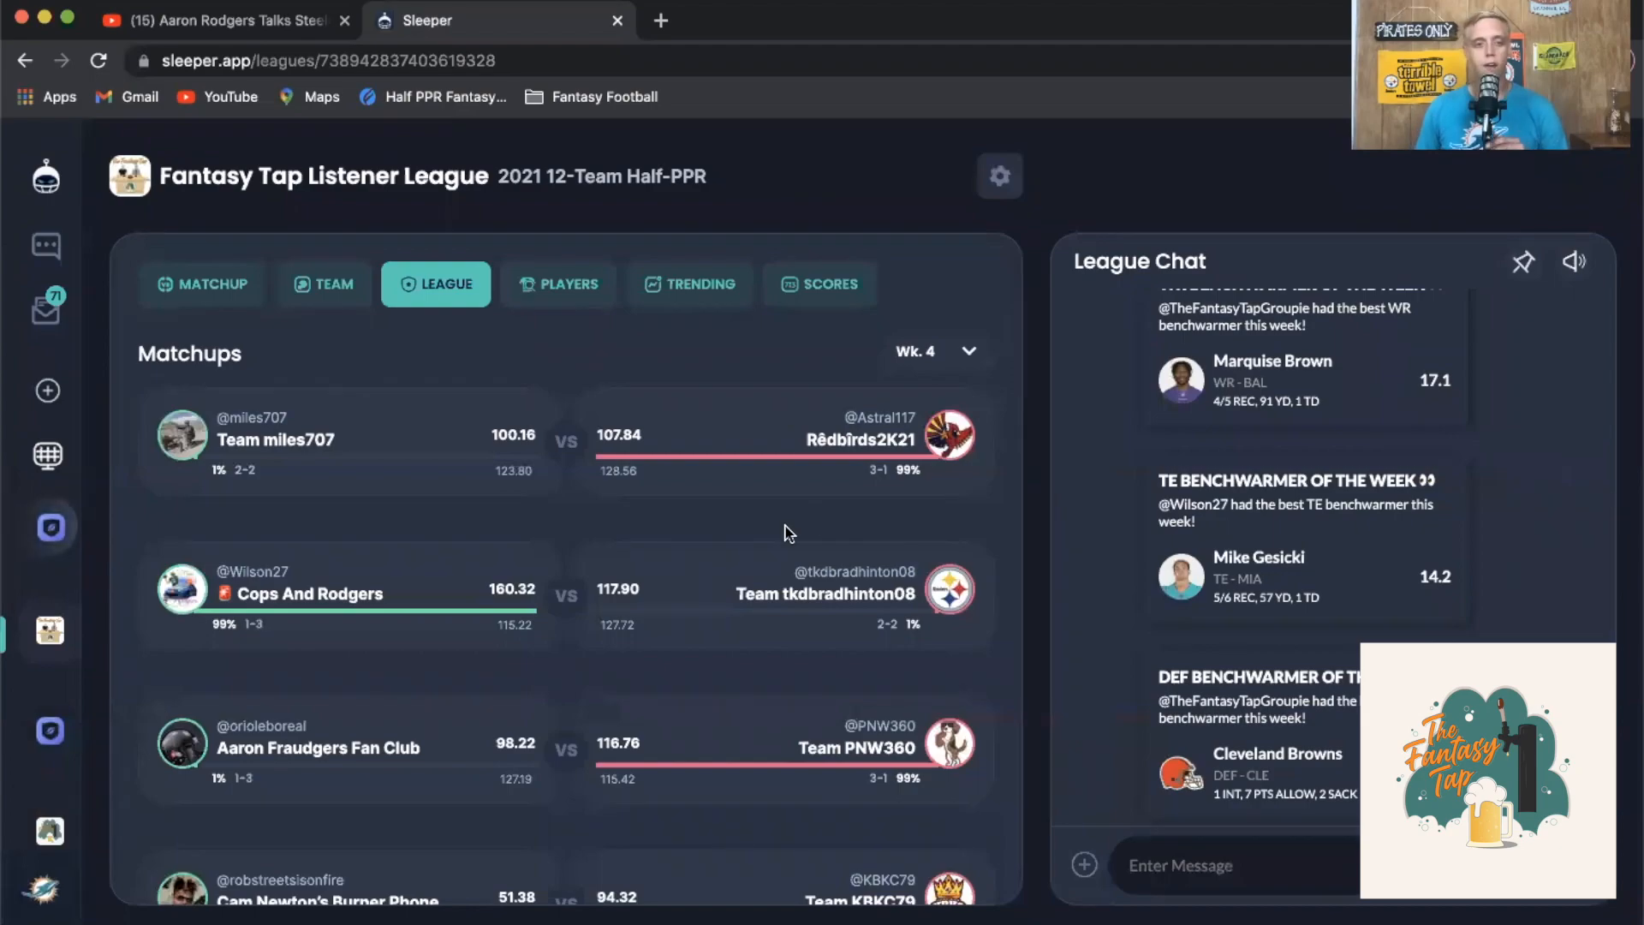
pyautogui.moveTo(671, 518)
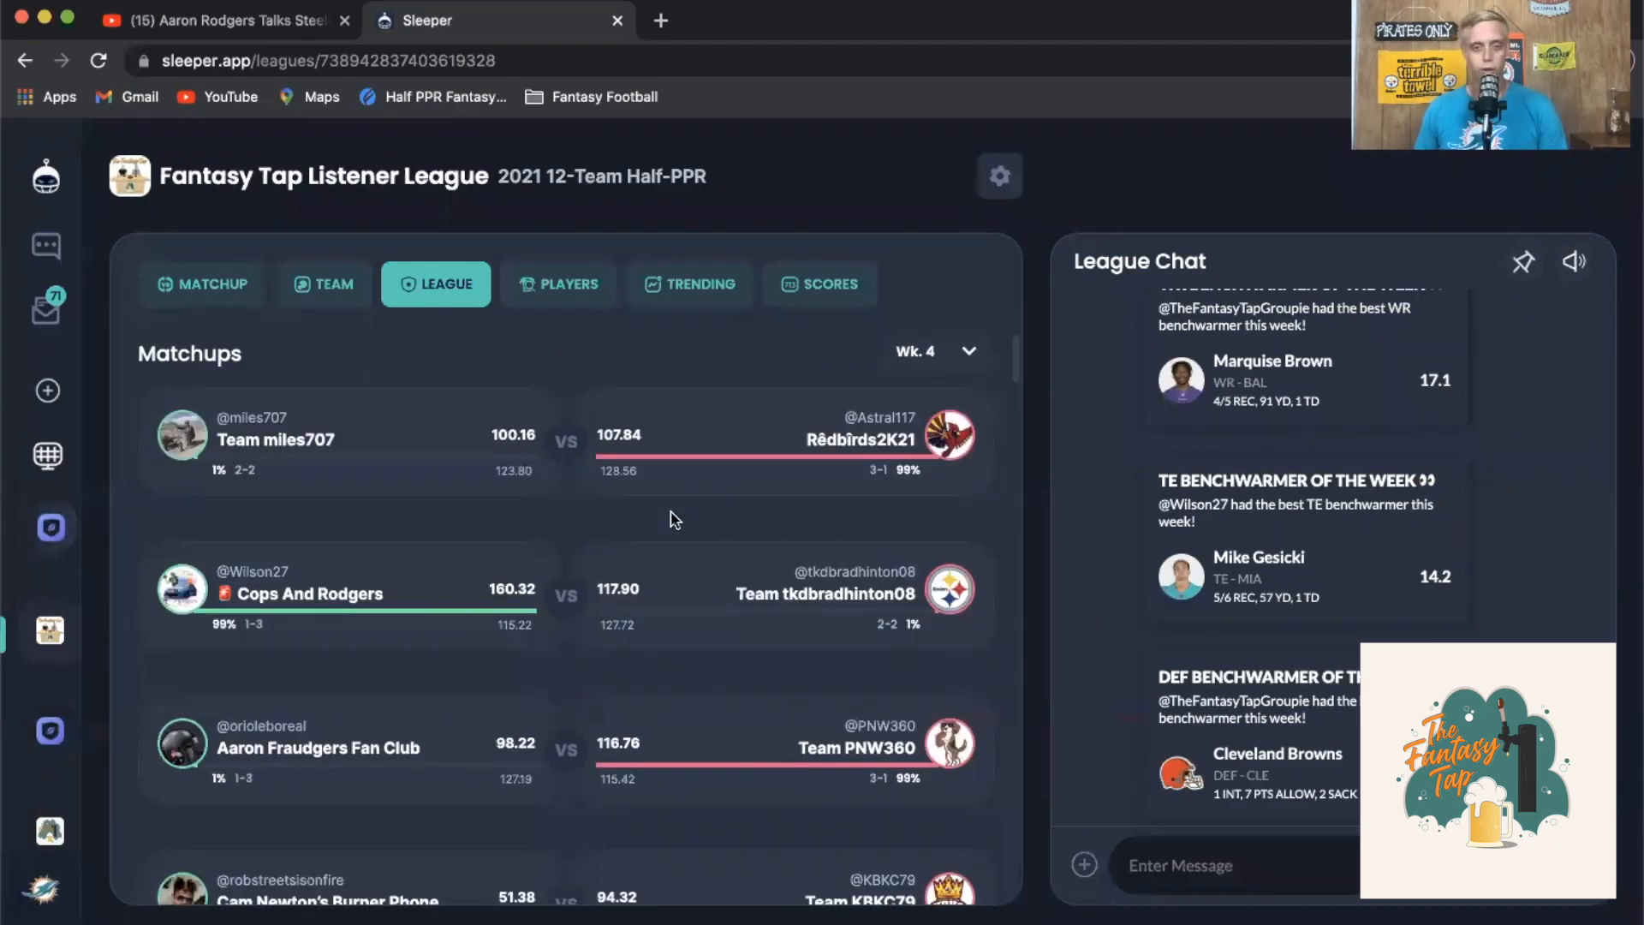
pyautogui.moveTo(550, 520)
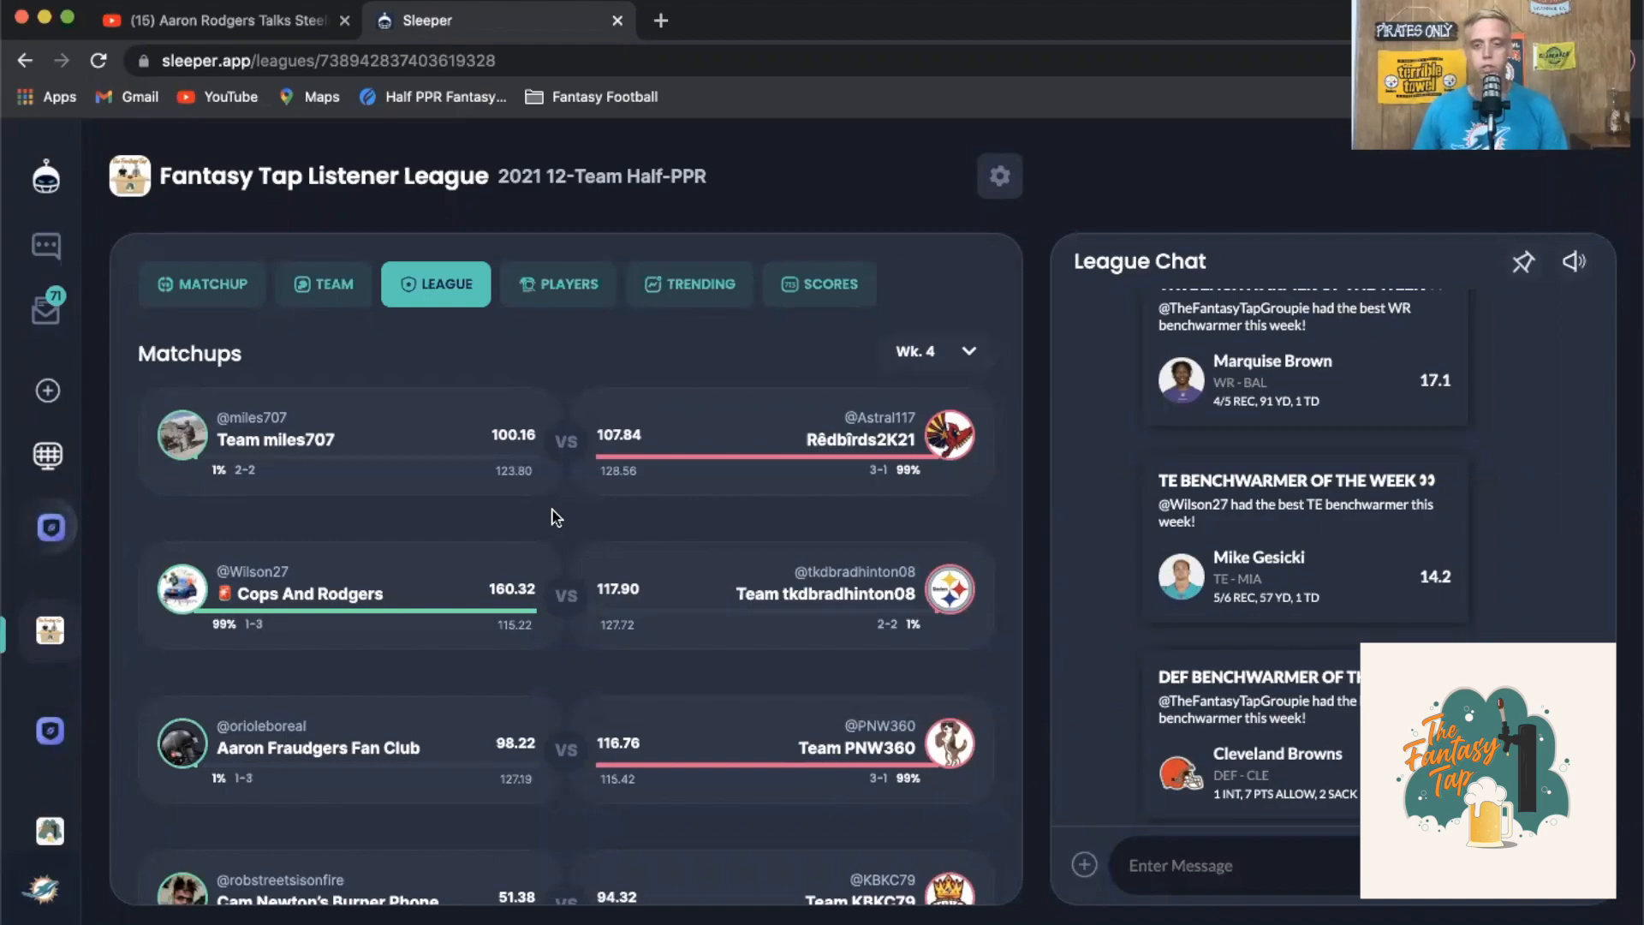
# Review the Team miles707 vs Rêdbîrds2K21 matchup's starters and bench, then return to the matchup list
pyautogui.click(346, 440)
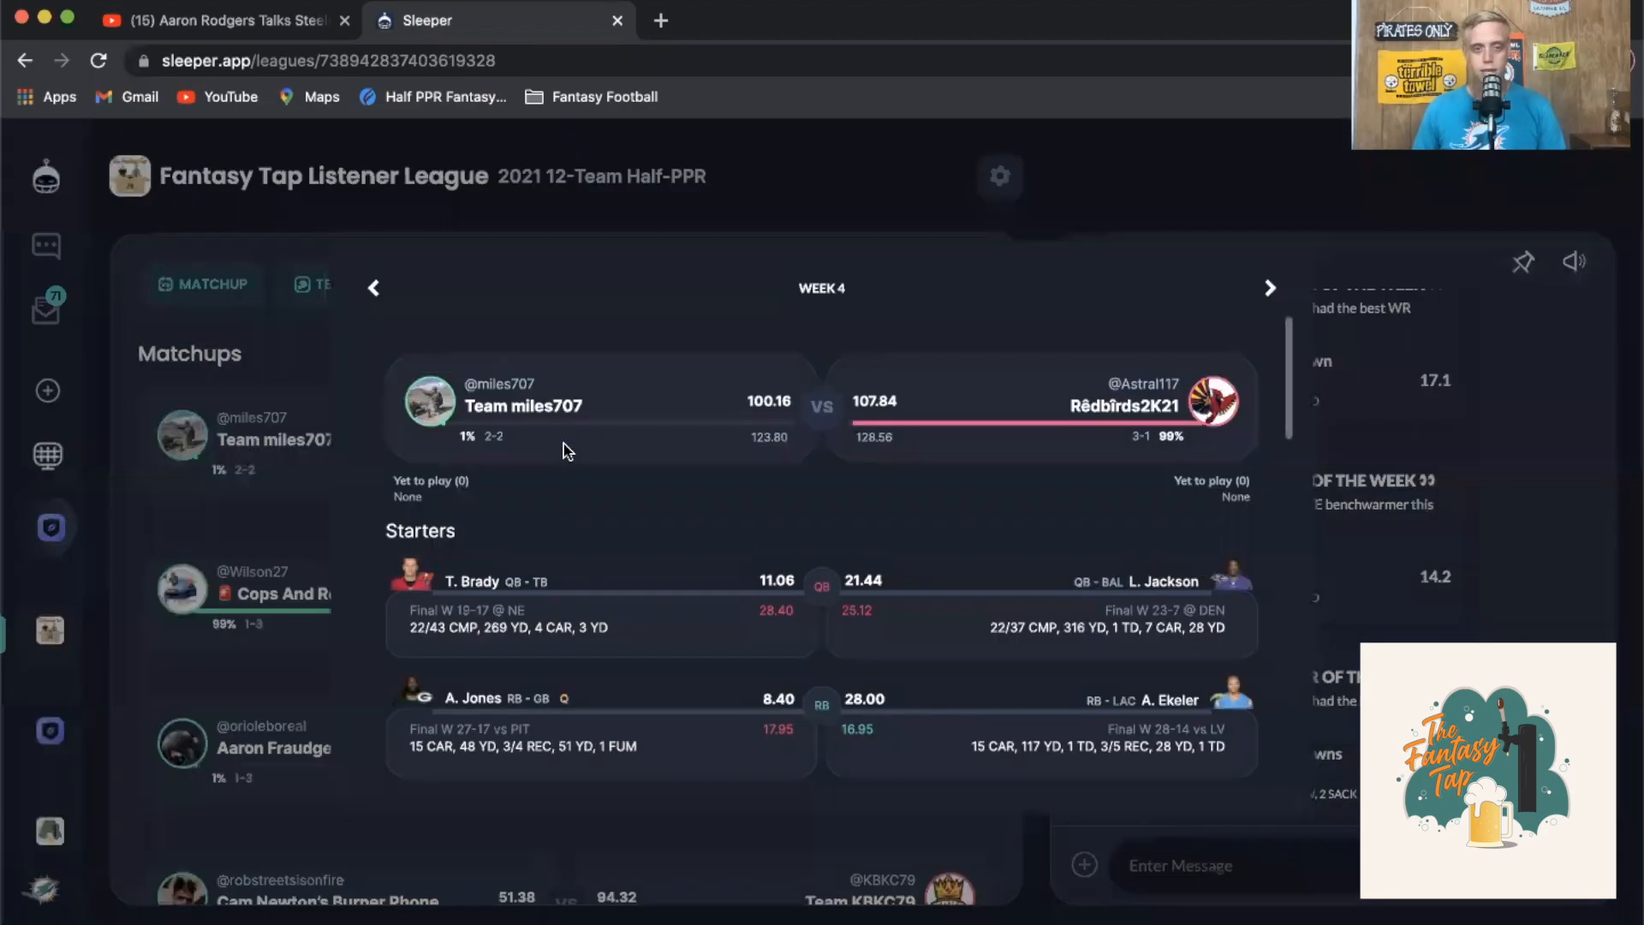
pyautogui.scroll(-3)
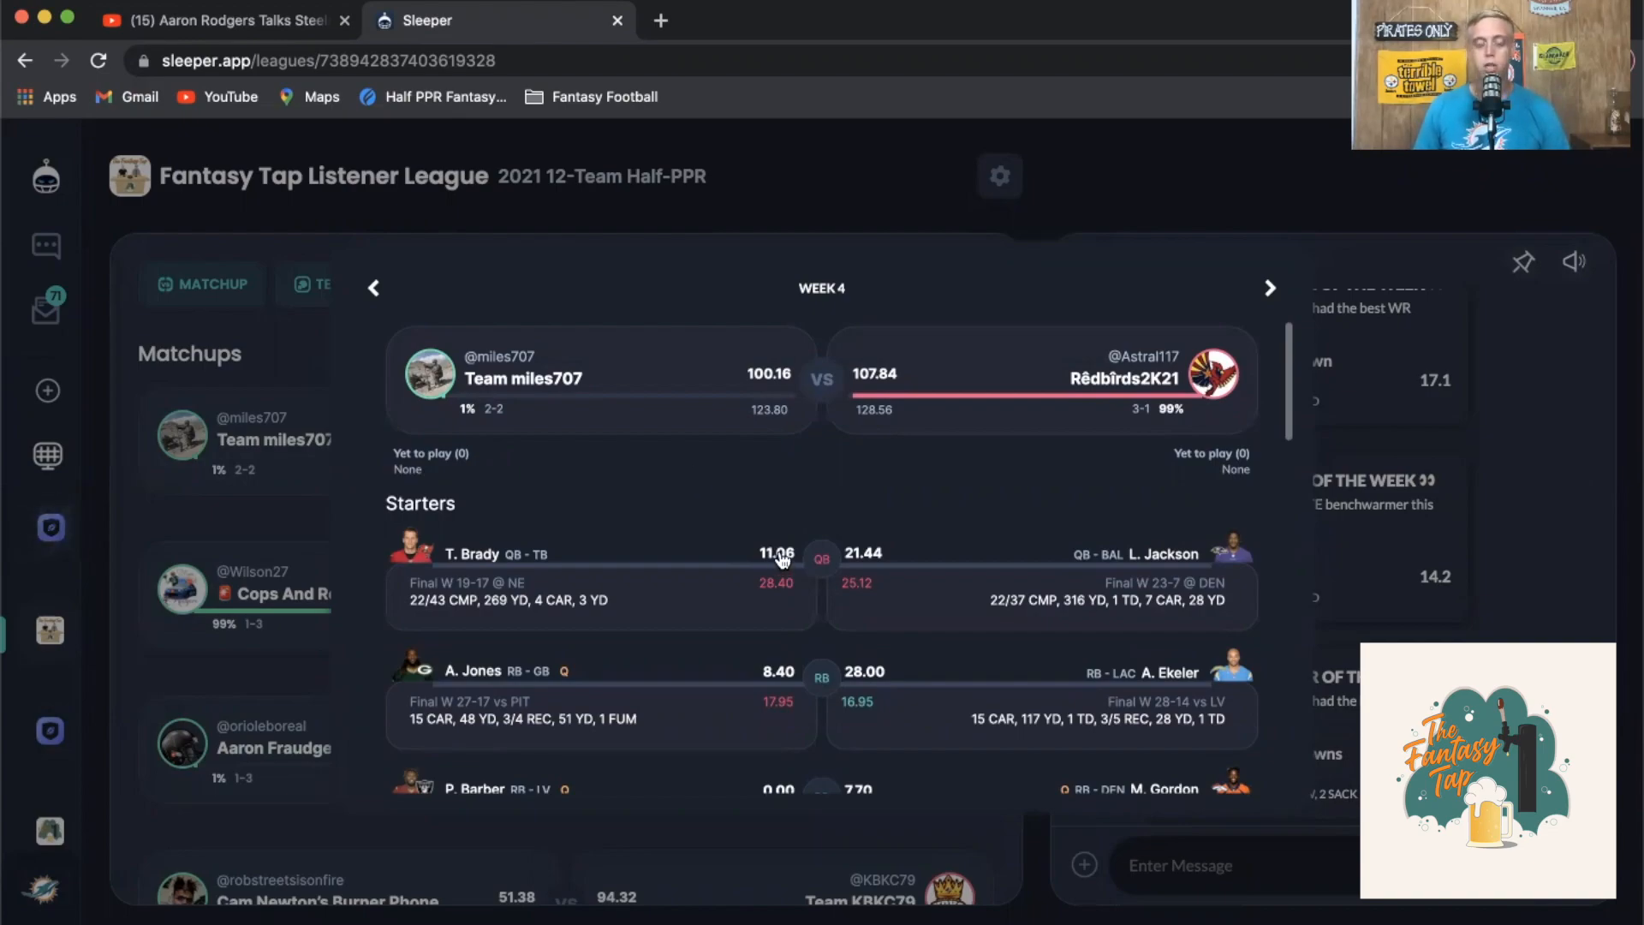
pyautogui.moveTo(844, 539)
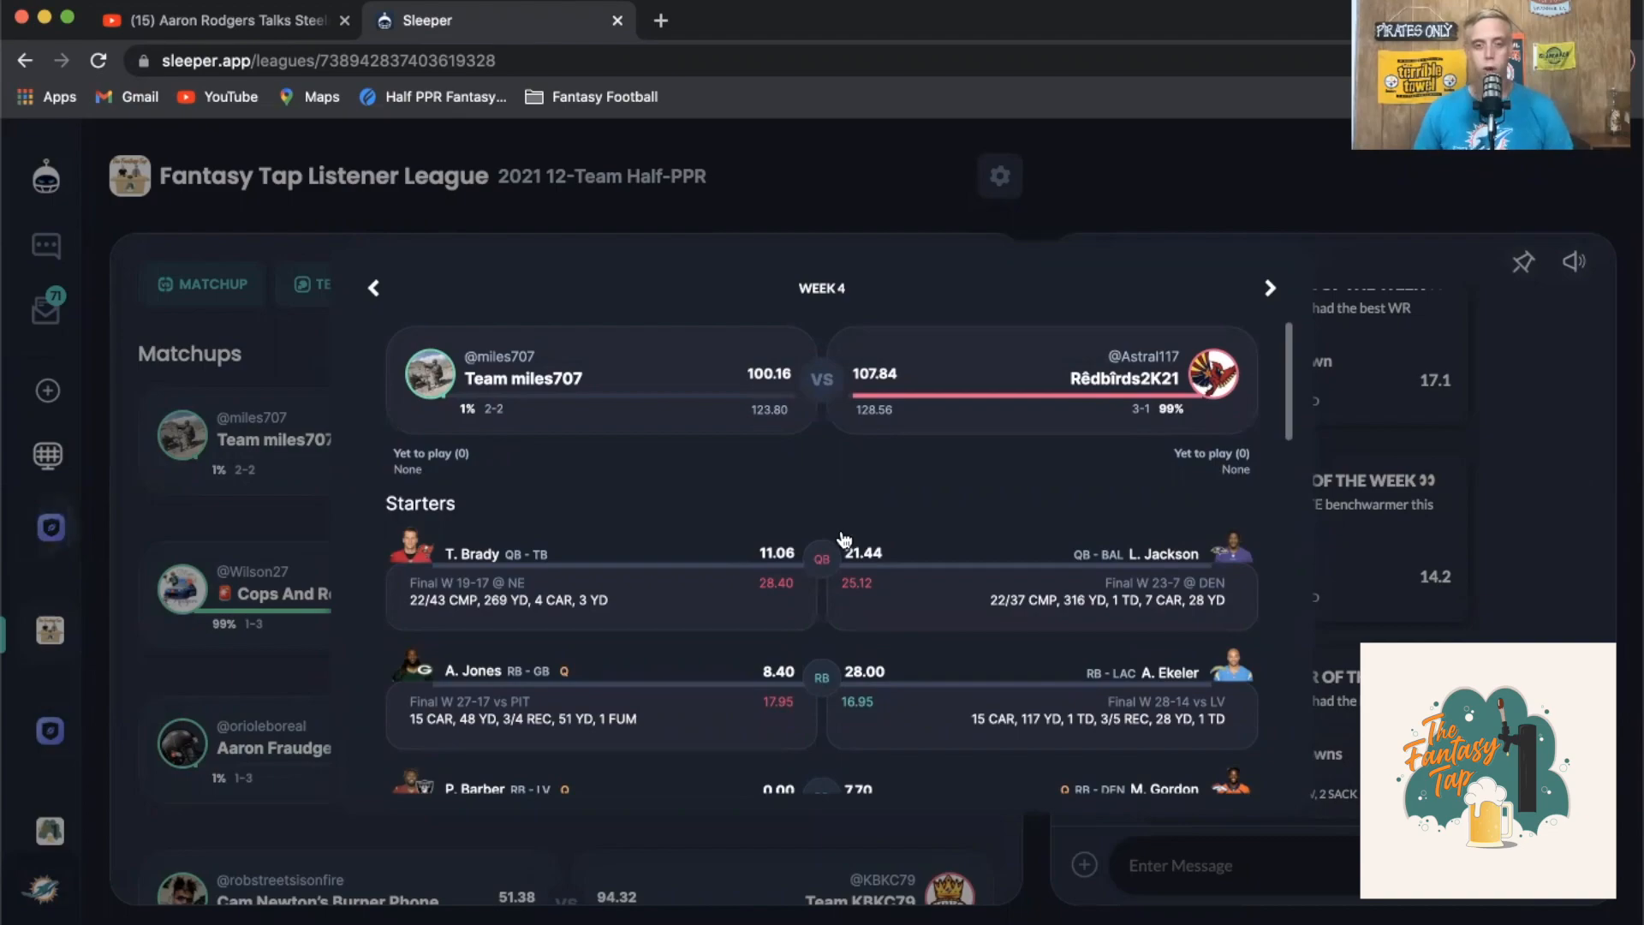
pyautogui.scroll(-3)
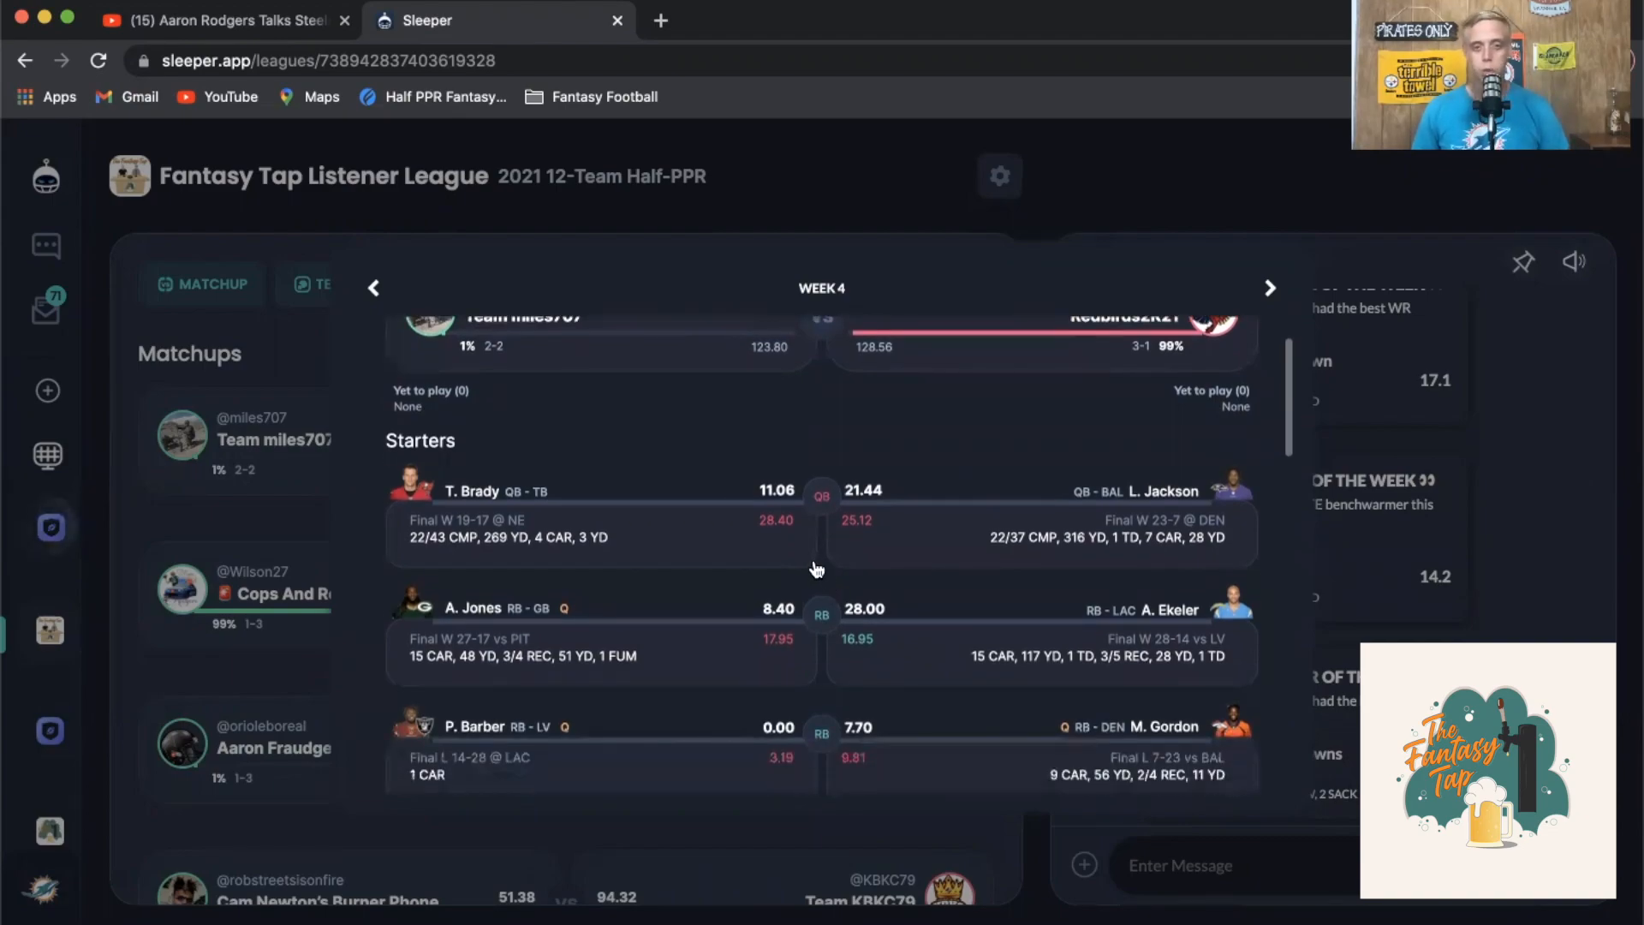
pyautogui.scroll(-3)
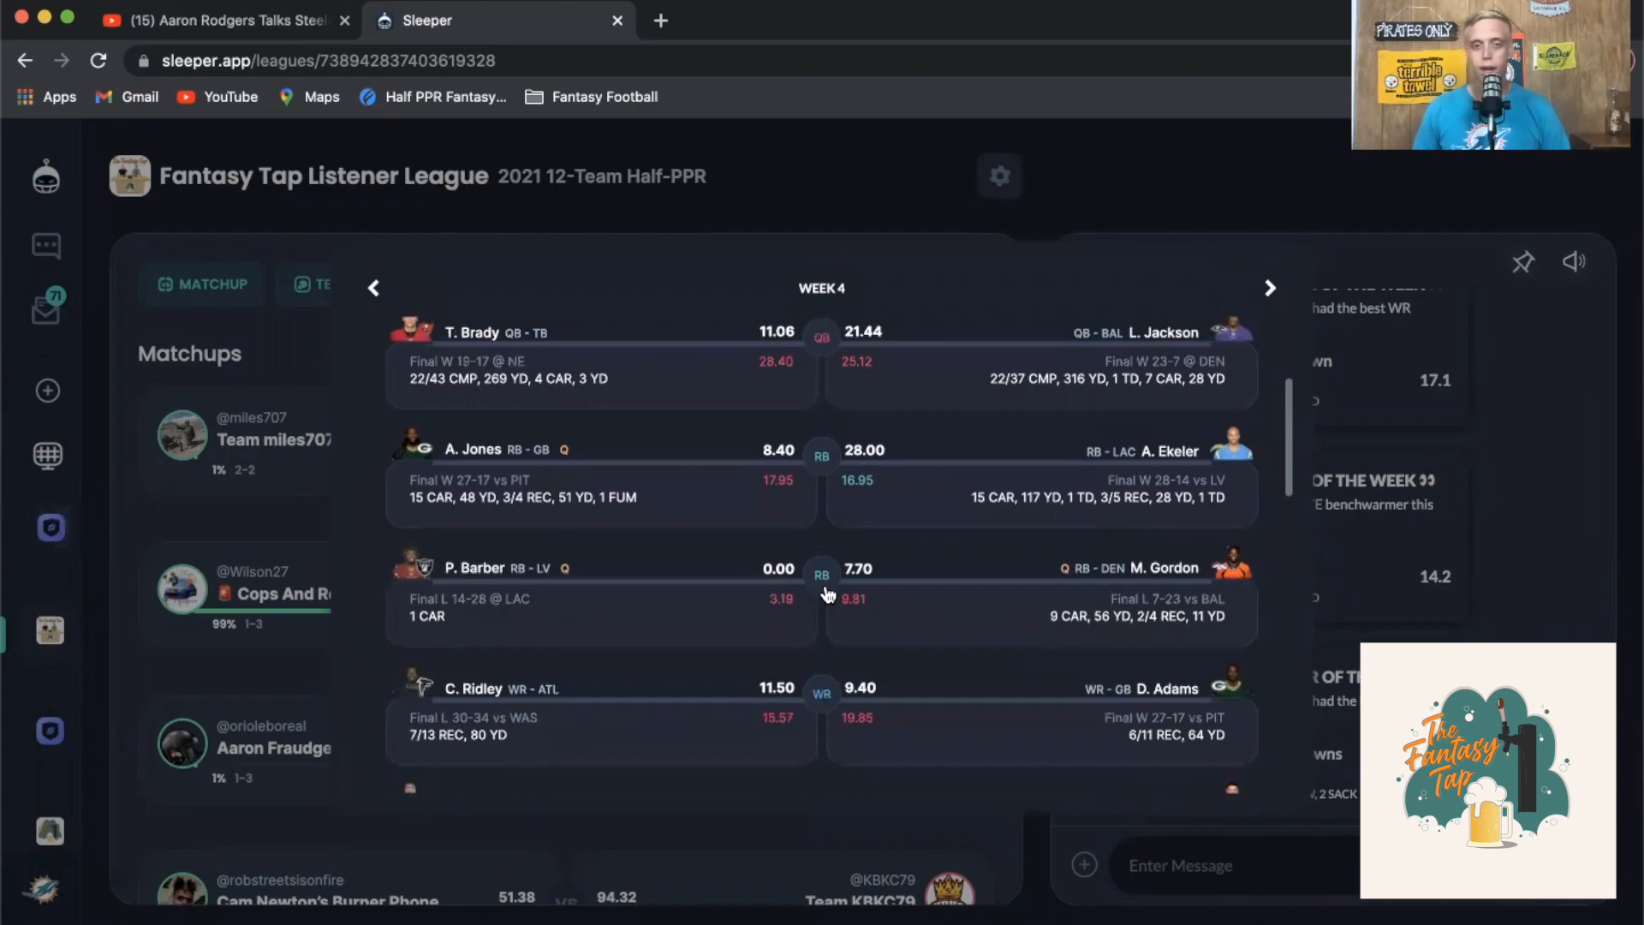
pyautogui.scroll(-3)
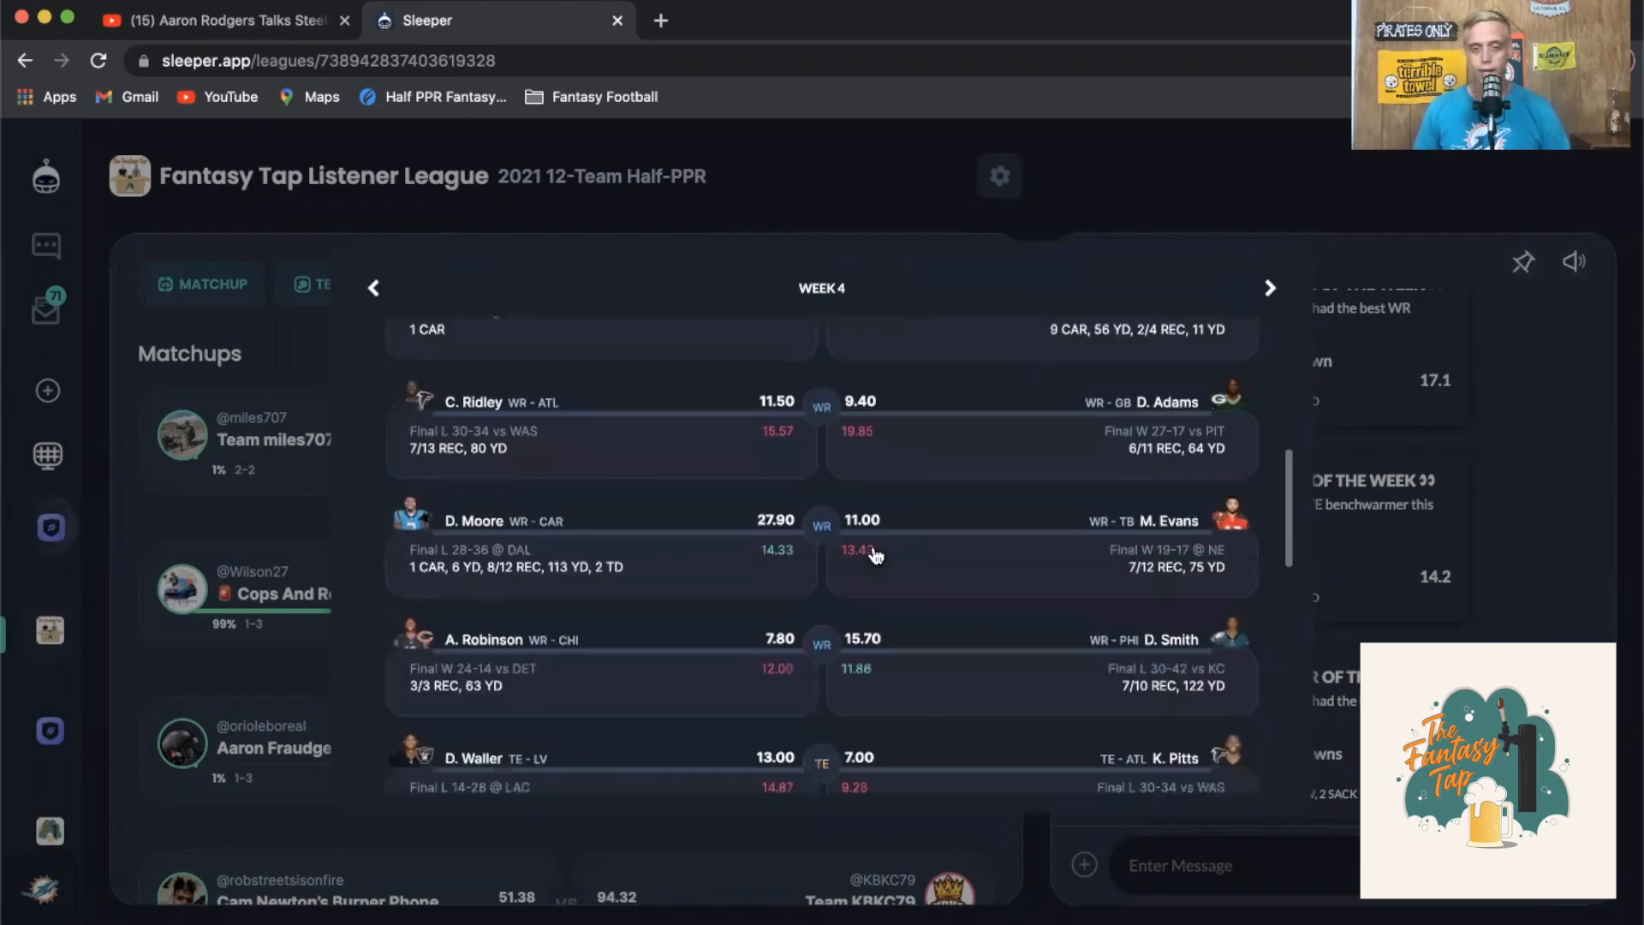
pyautogui.scroll(-3)
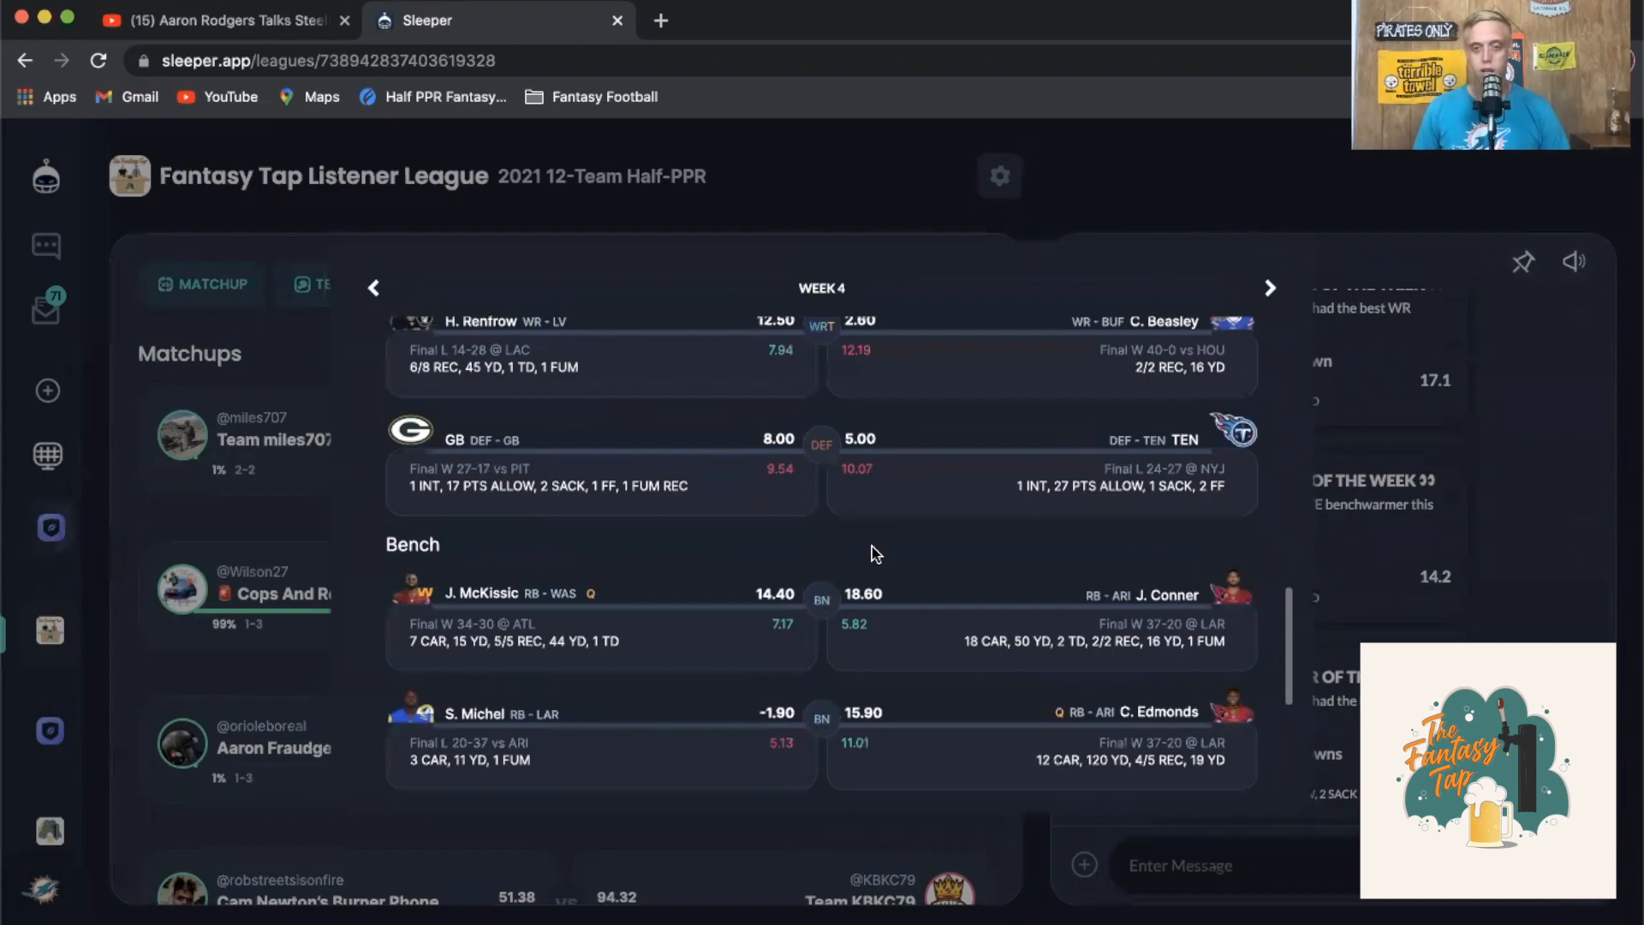
pyautogui.scroll(3)
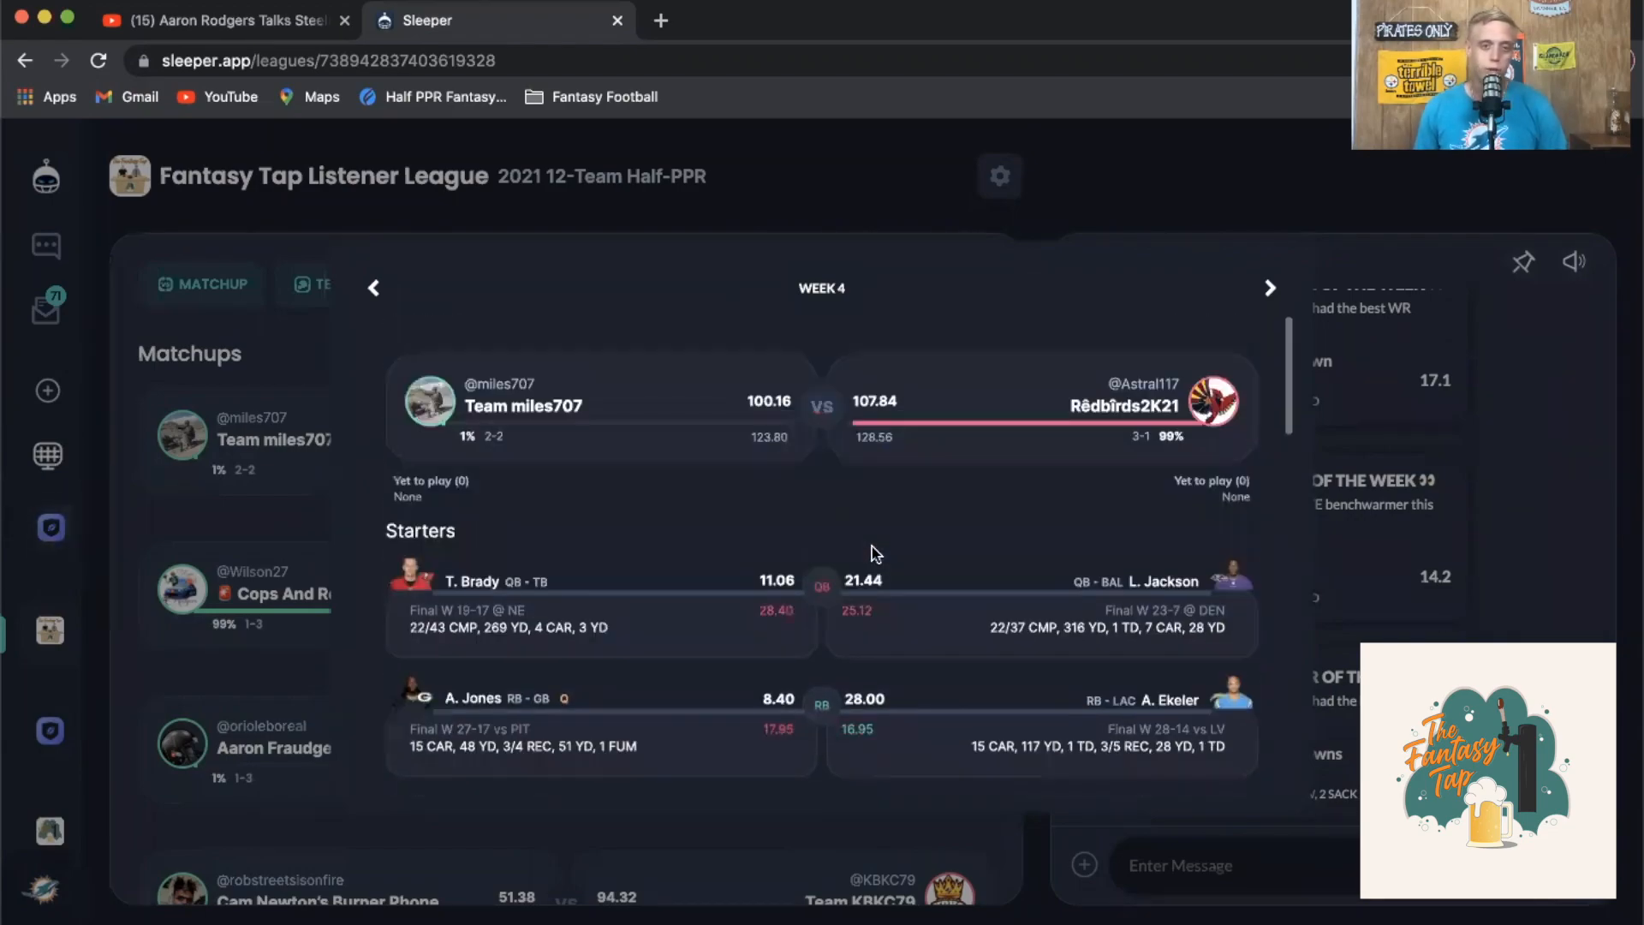
pyautogui.scroll(-3)
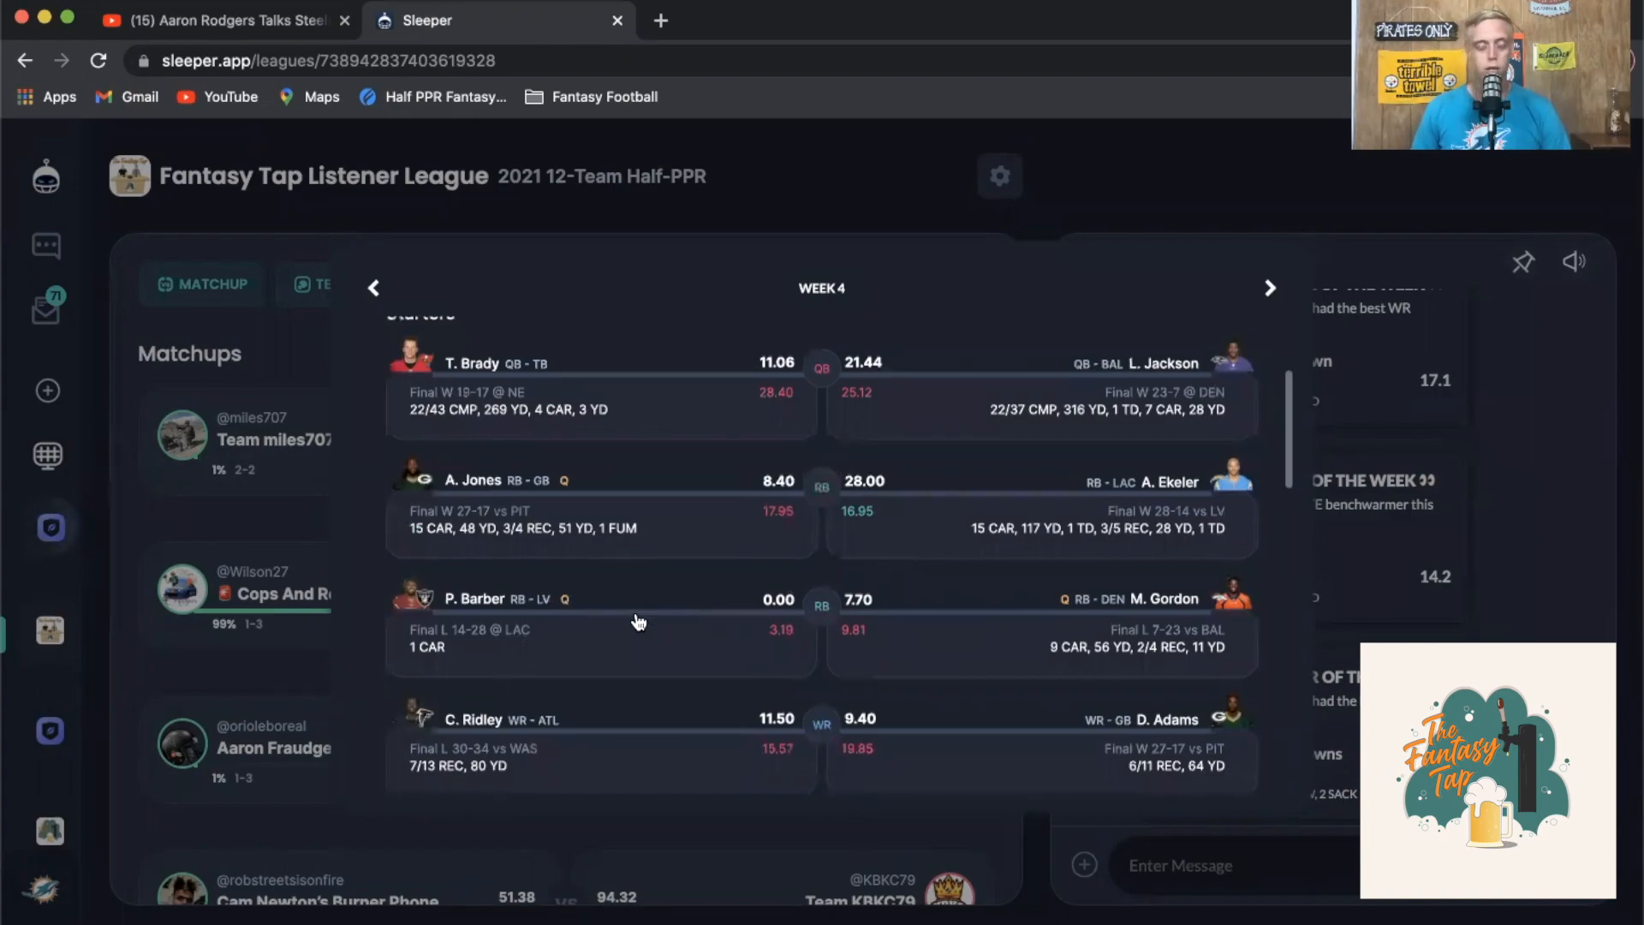
pyautogui.scroll(-3)
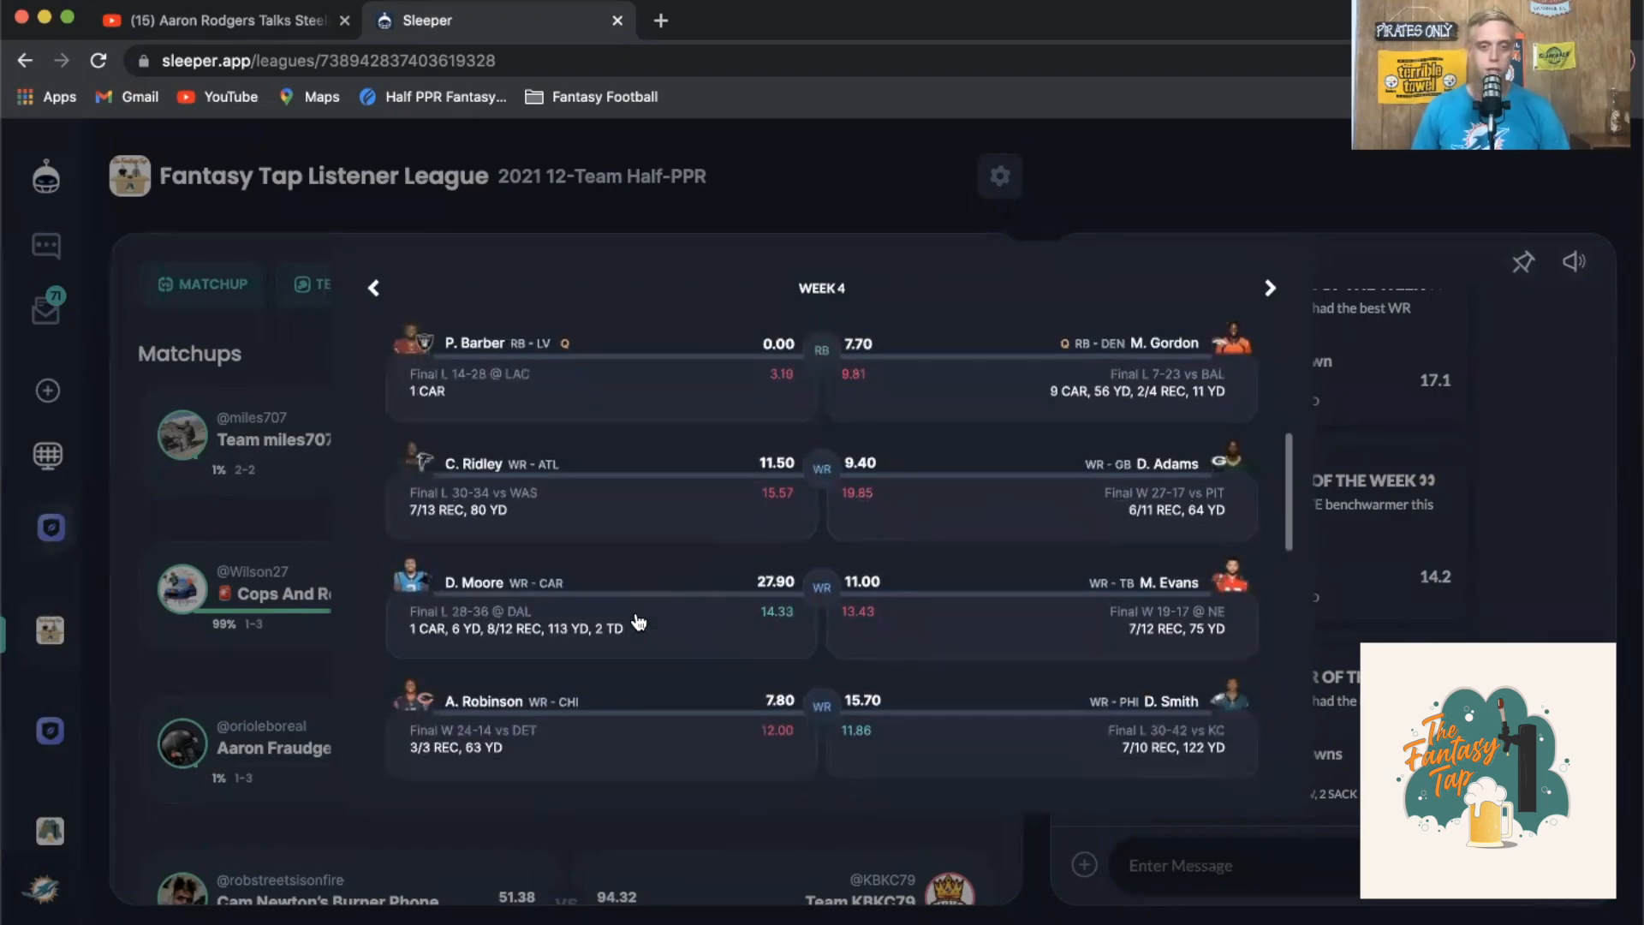
pyautogui.scroll(-3)
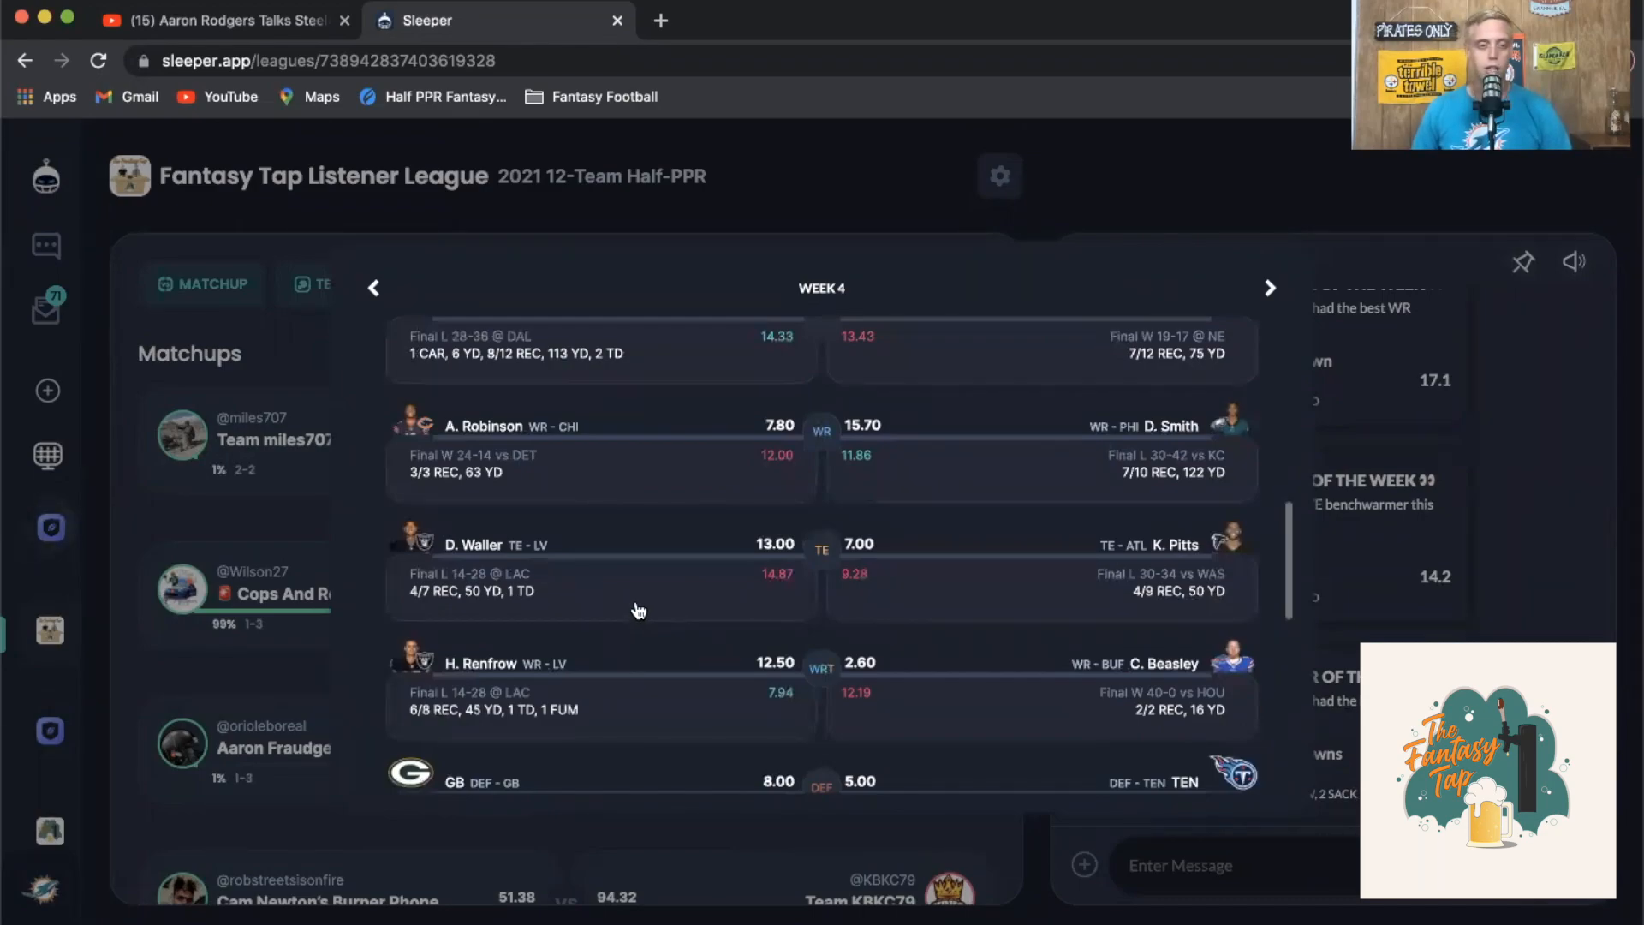
pyautogui.scroll(-3)
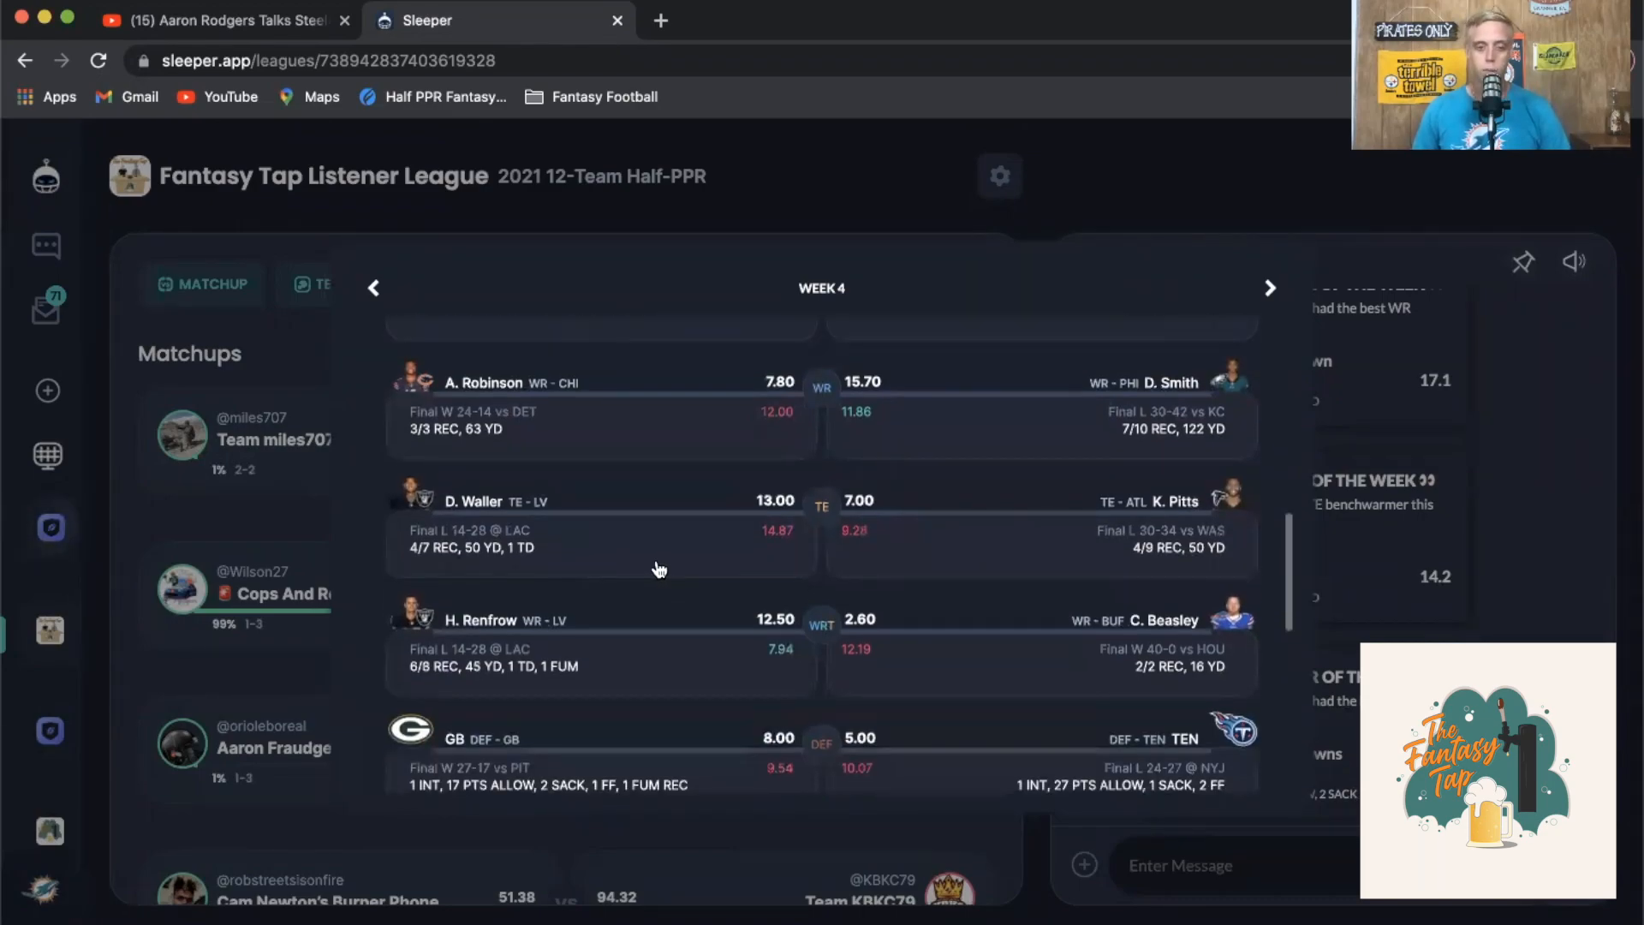
pyautogui.scroll(3)
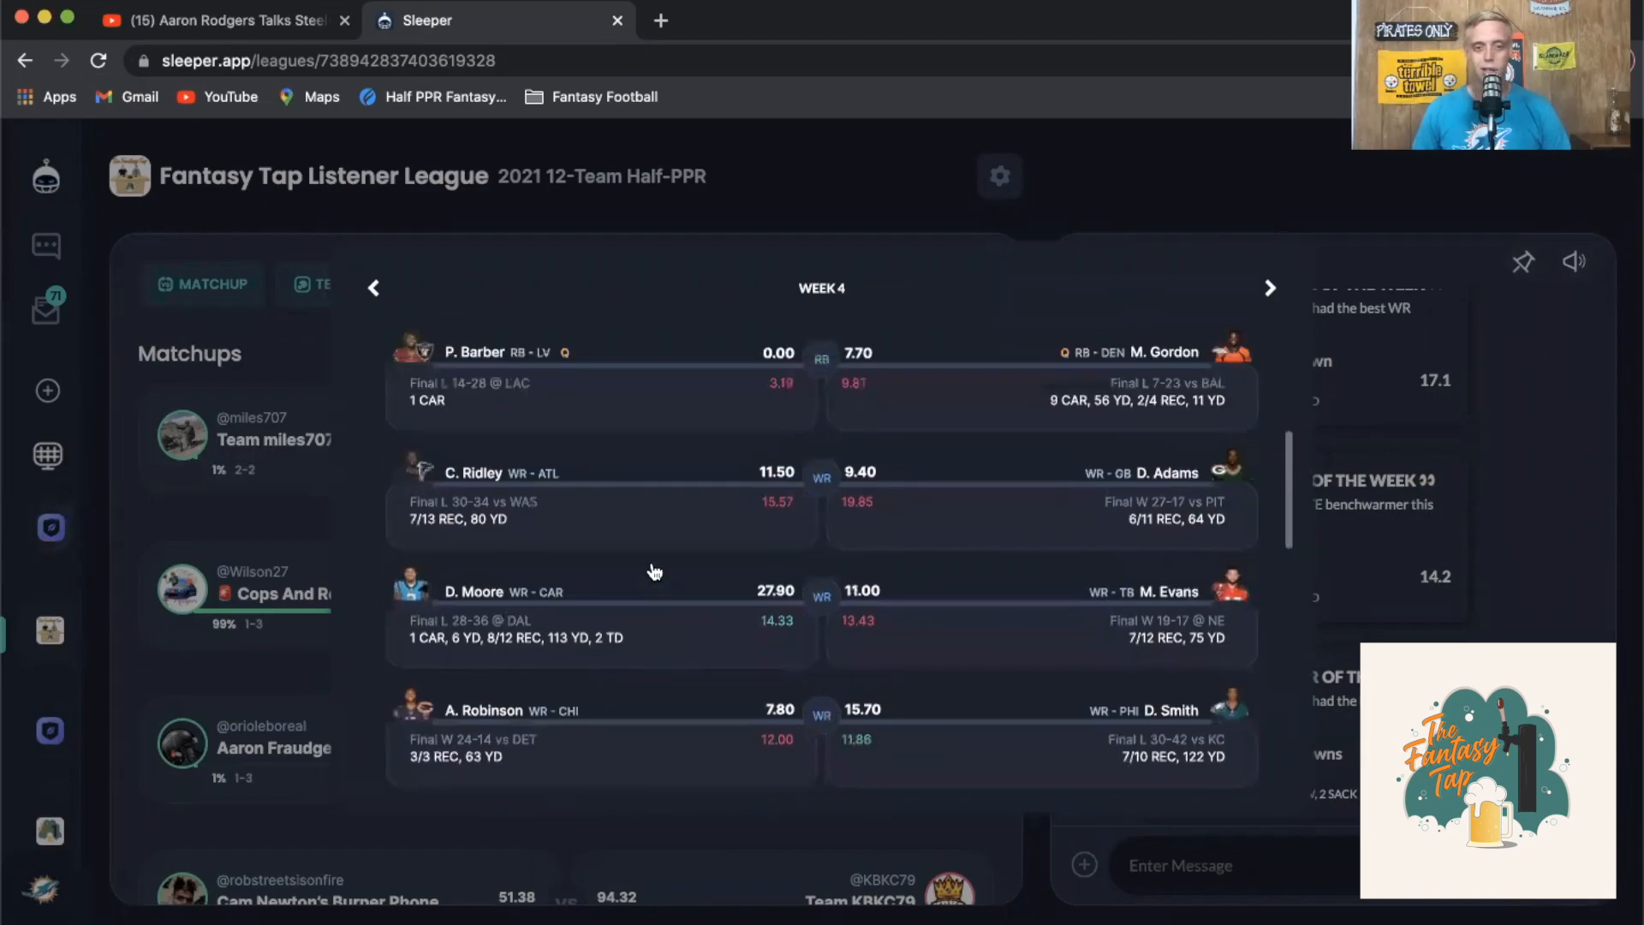
pyautogui.scroll(-3)
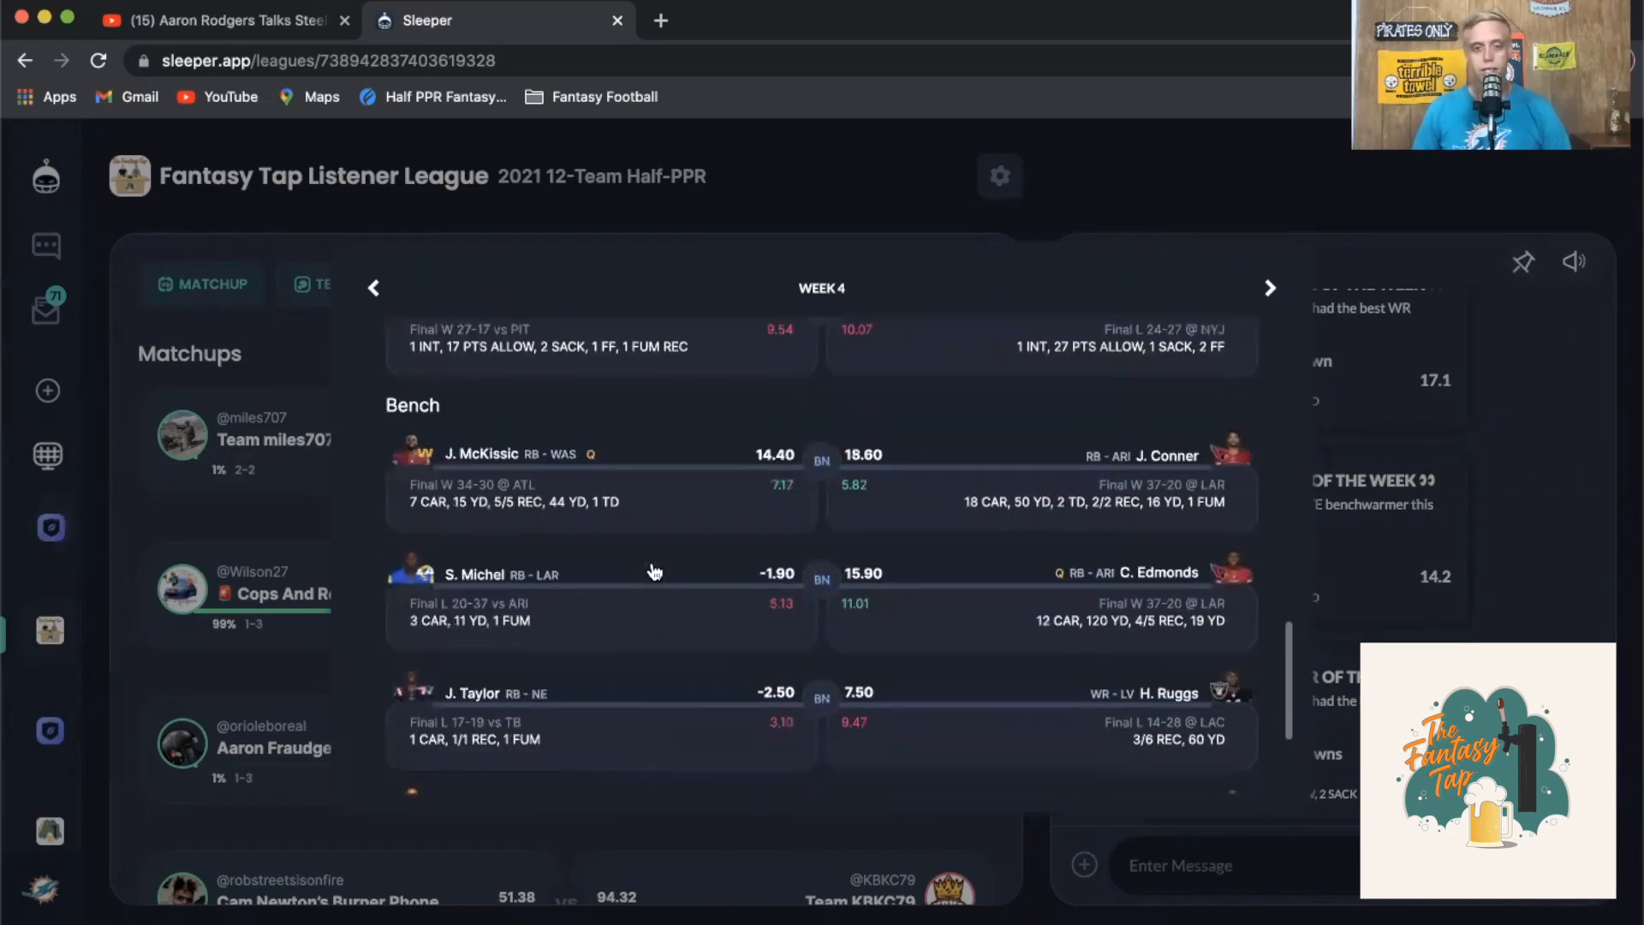
pyautogui.scroll(-3)
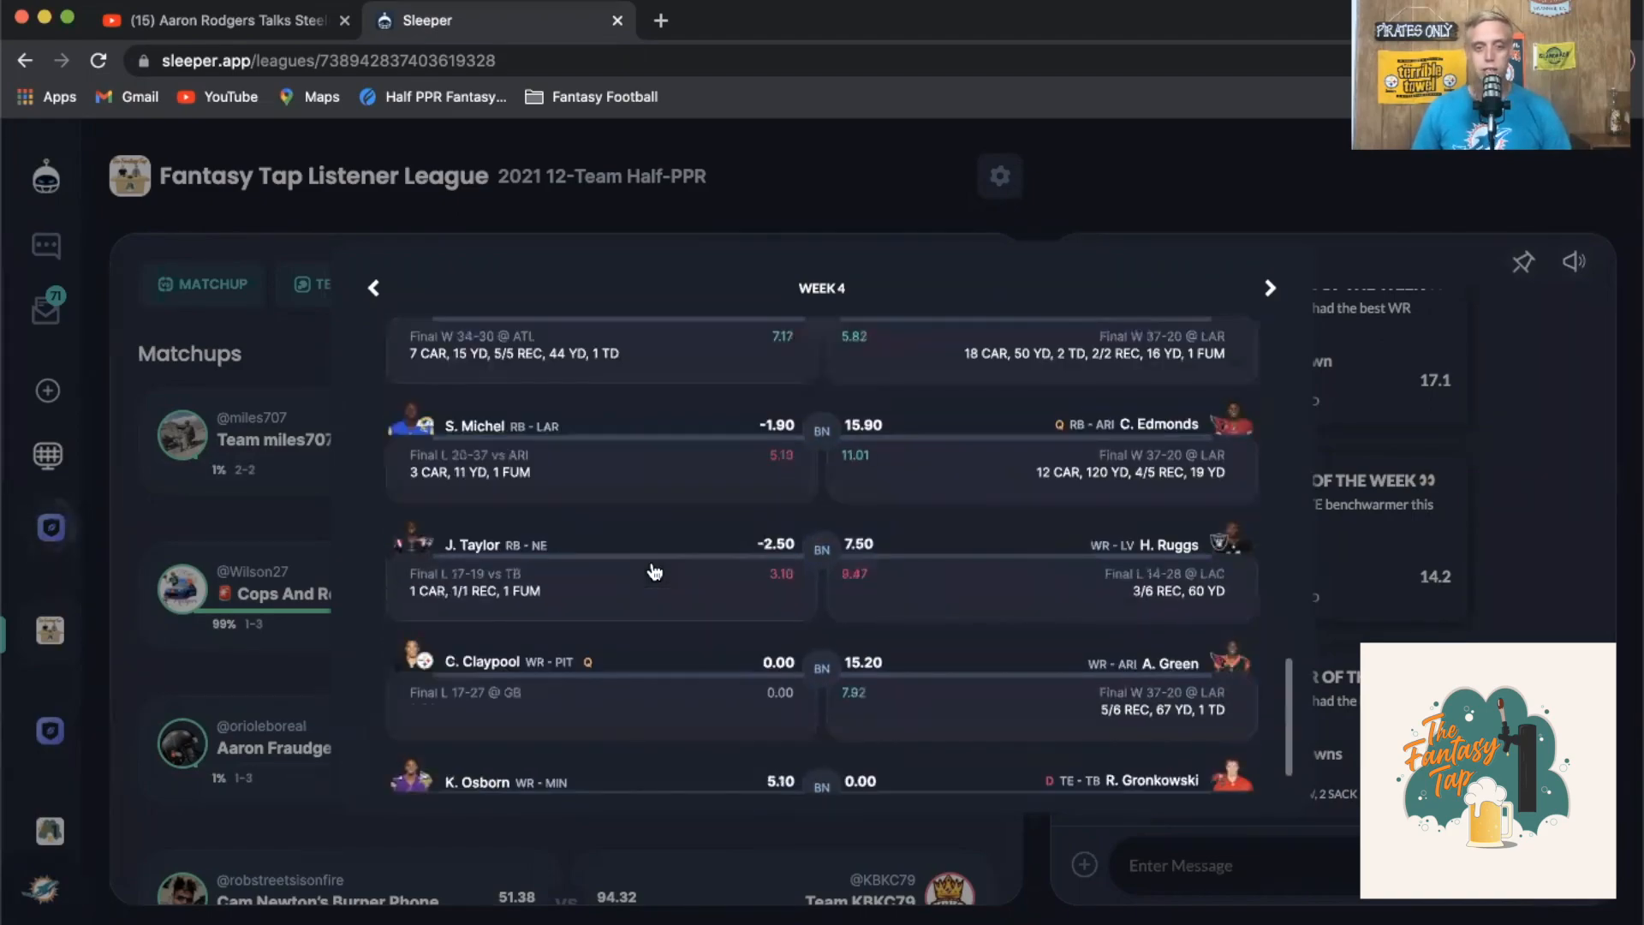
pyautogui.click(251, 439)
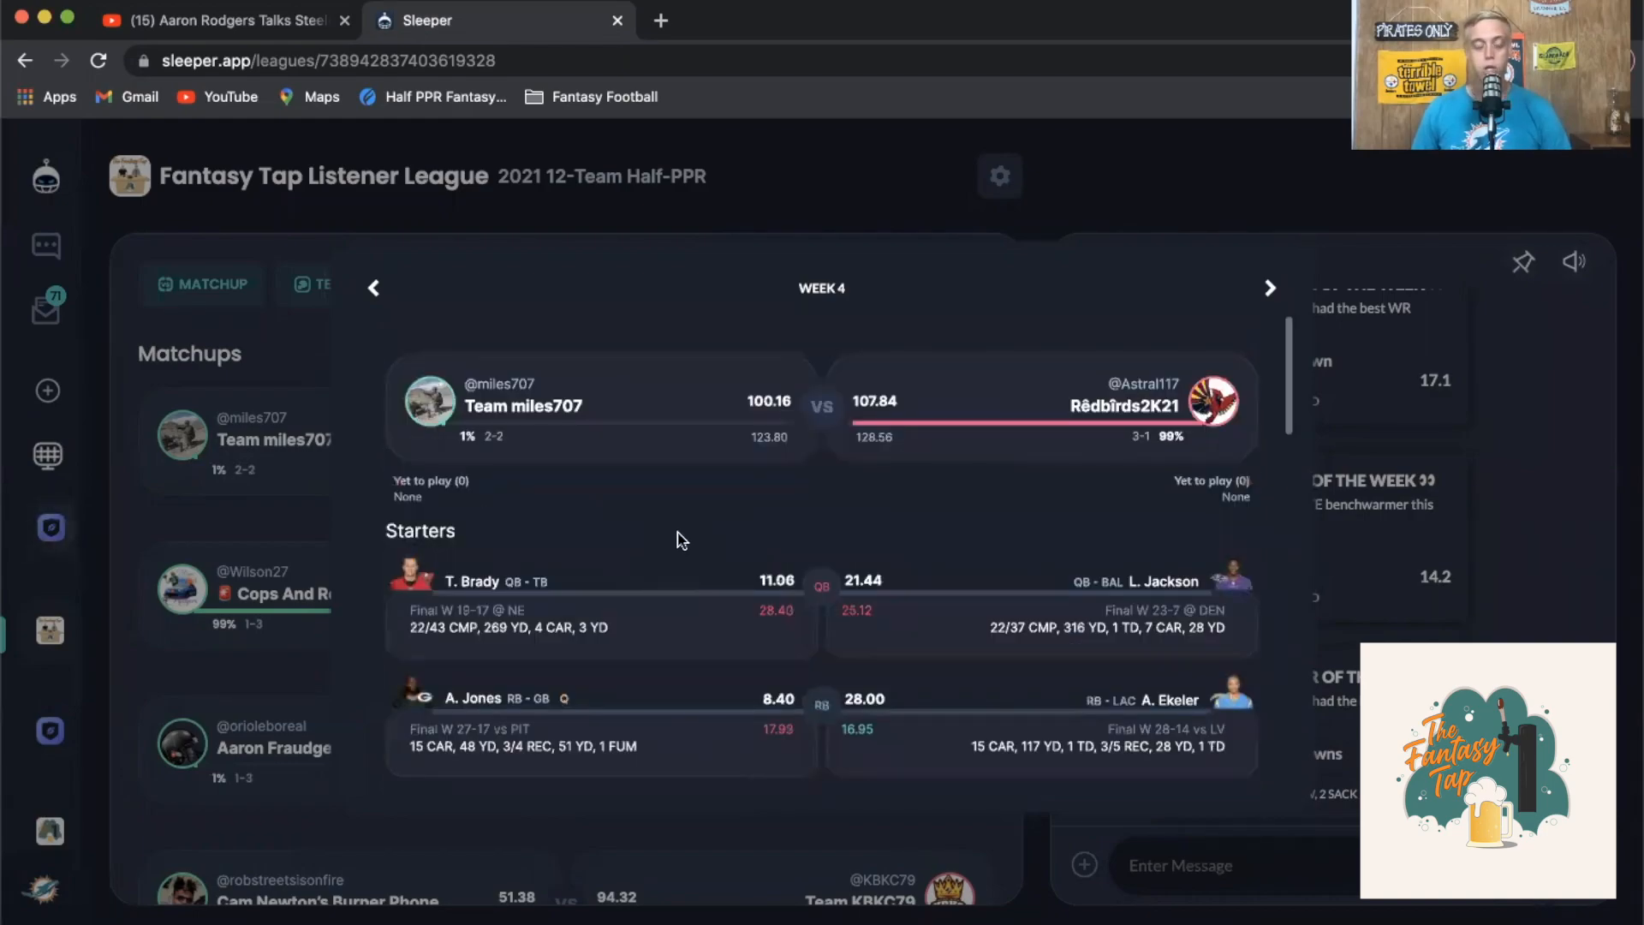
pyautogui.scroll(-3)
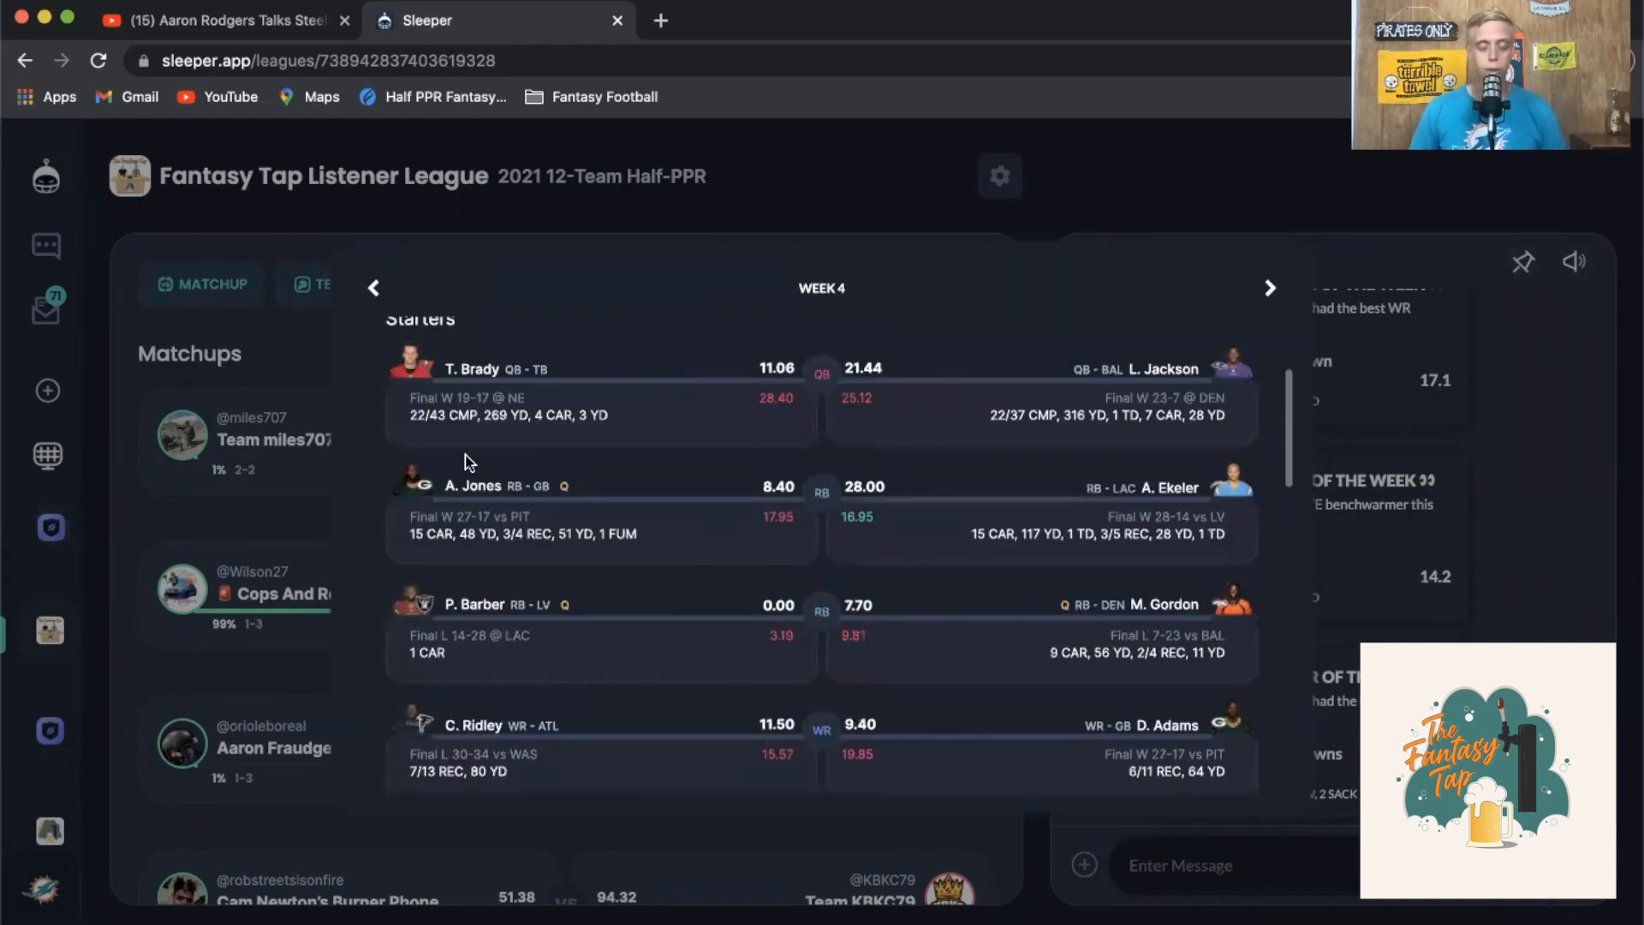
pyautogui.moveTo(351, 592)
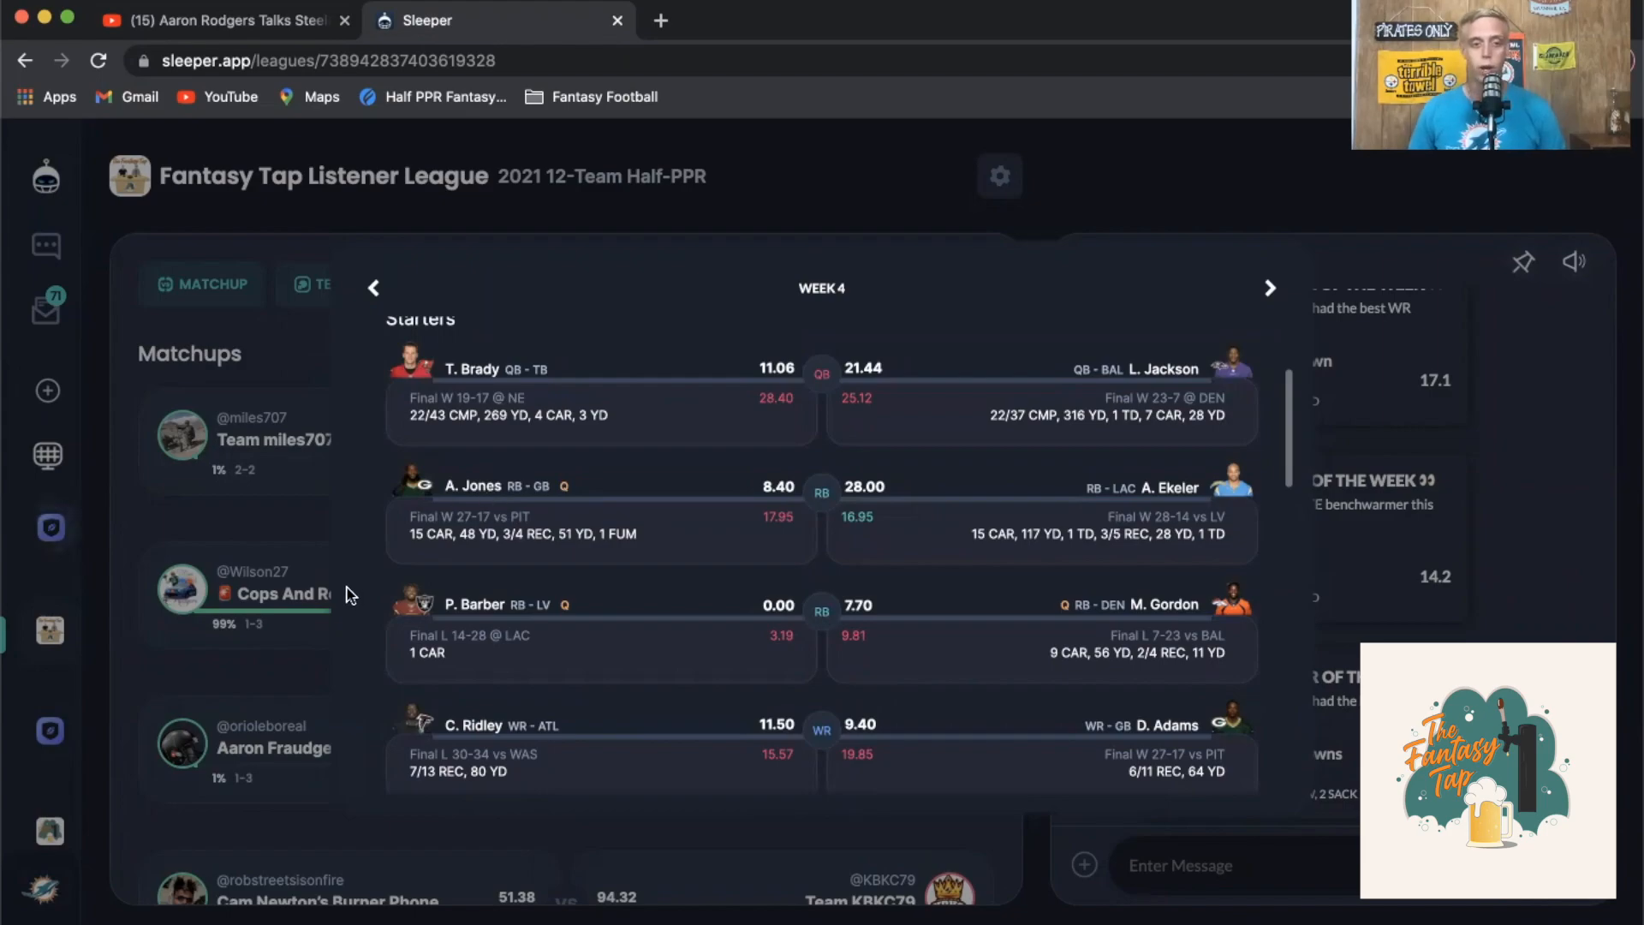
pyautogui.click(435, 284)
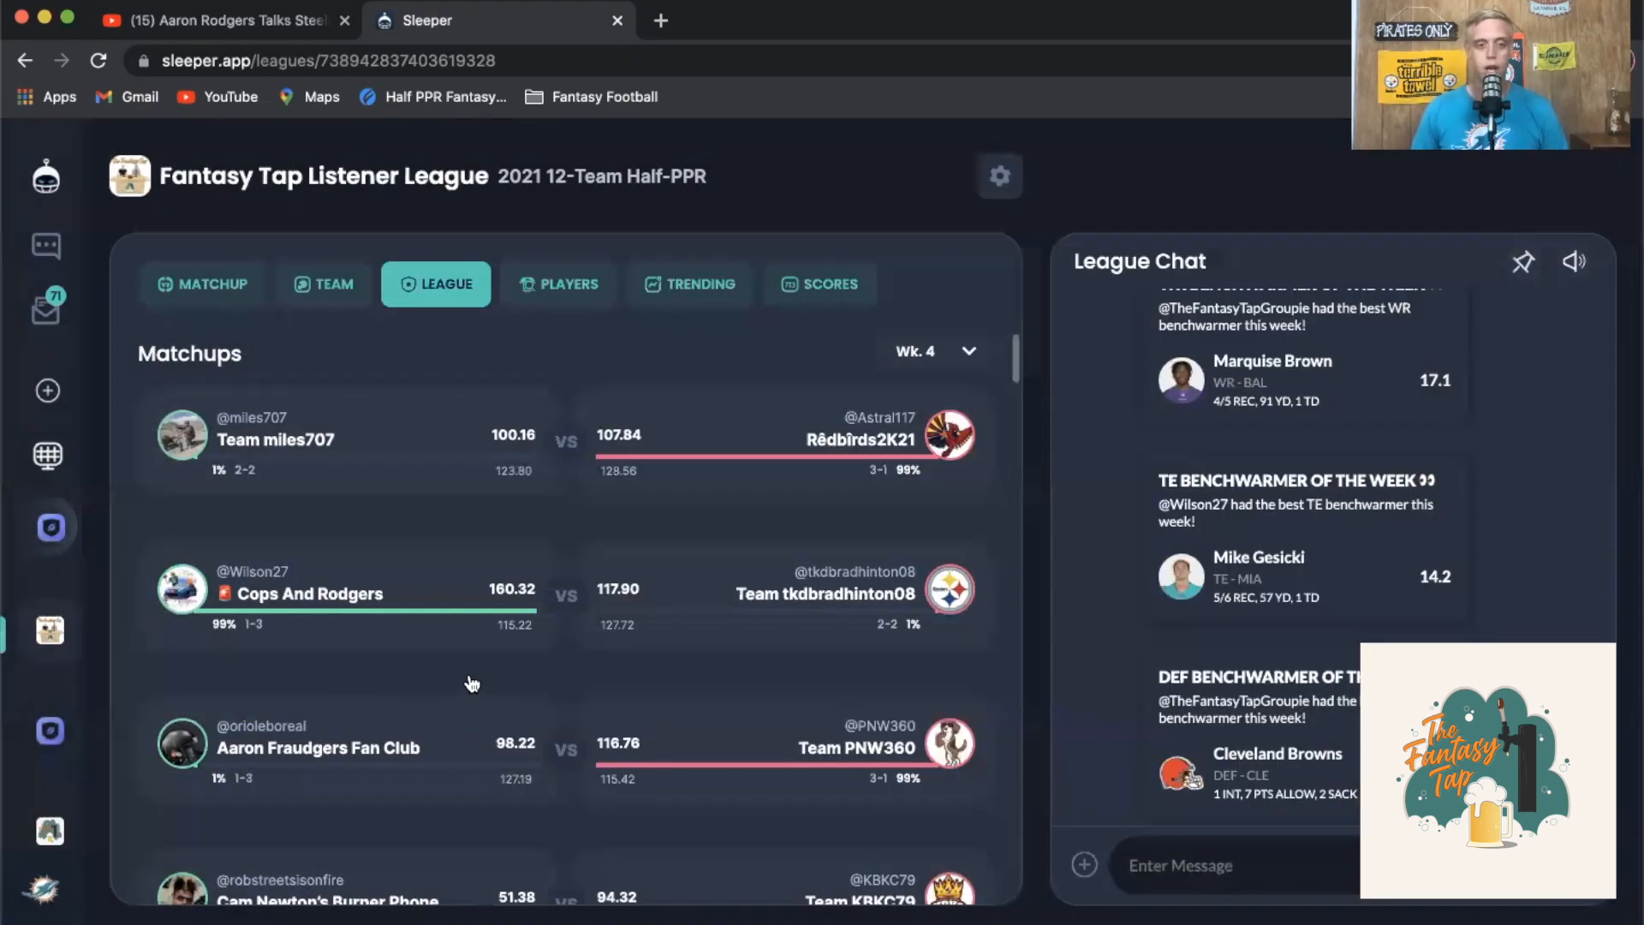
pyautogui.scroll(3)
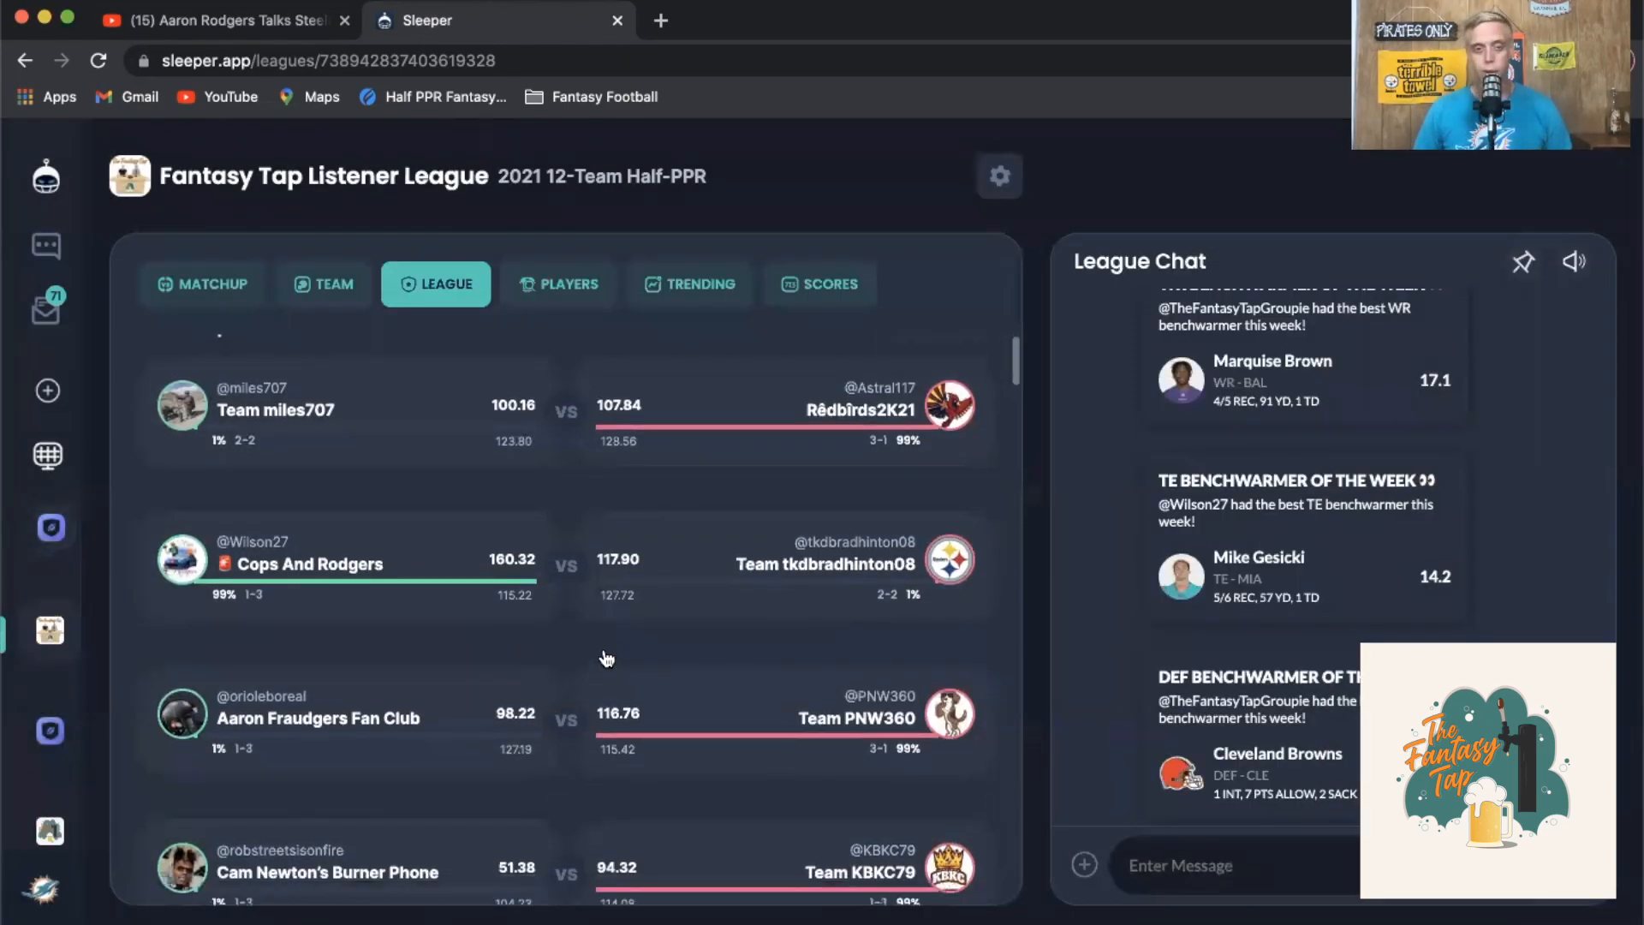
pyautogui.moveTo(559, 575)
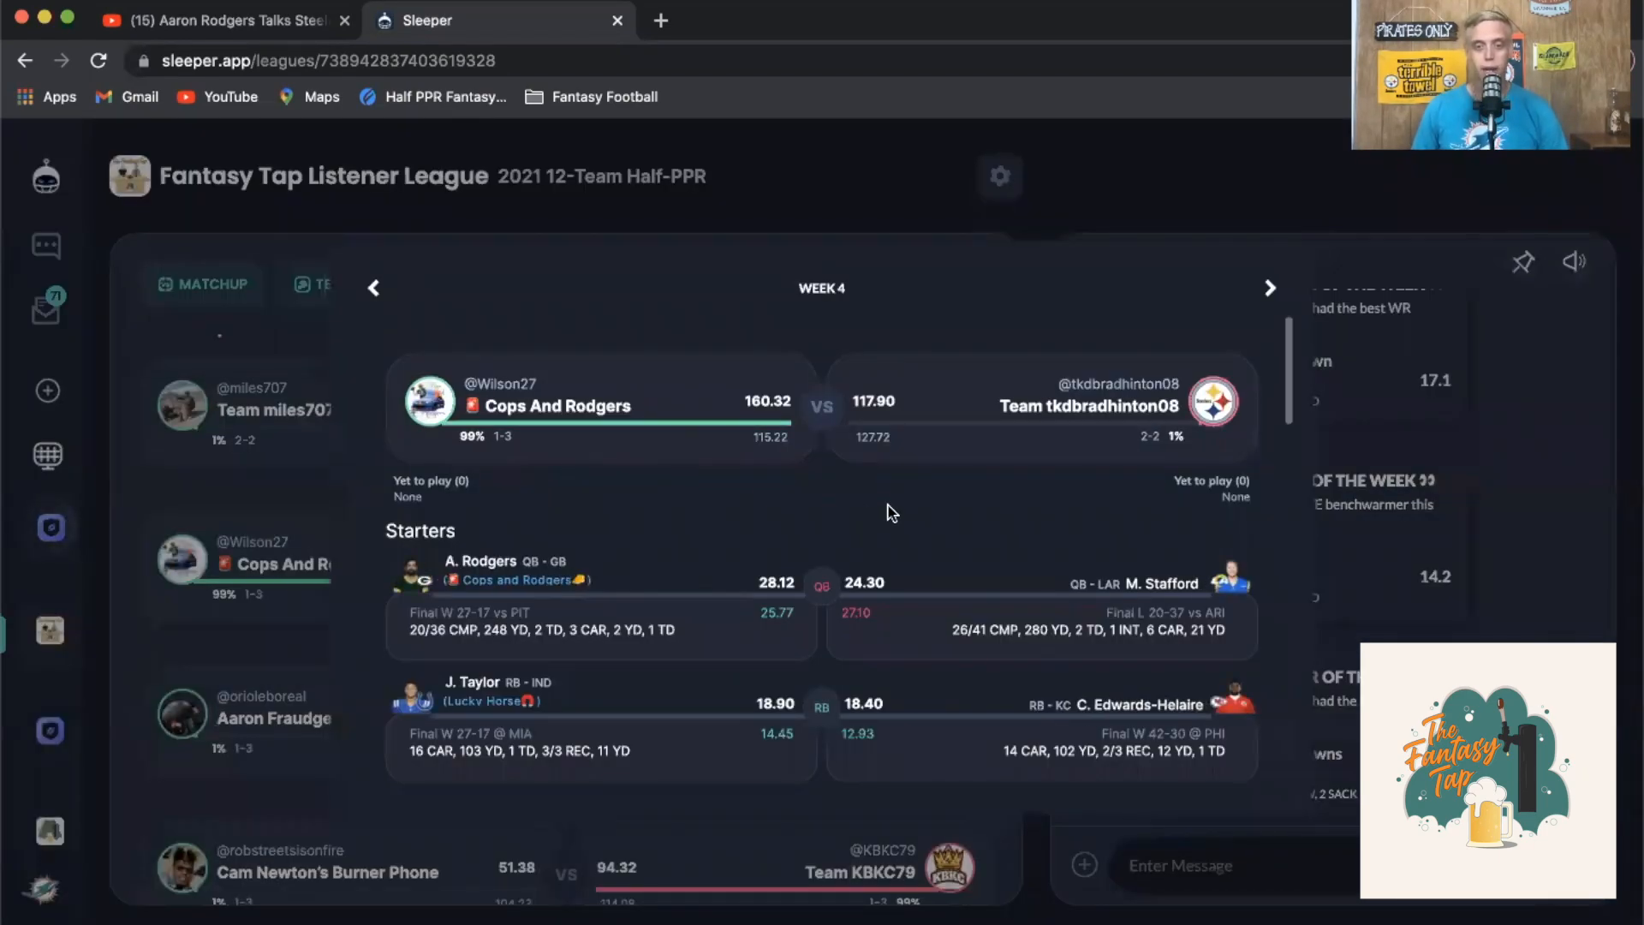
pyautogui.moveTo(883, 510)
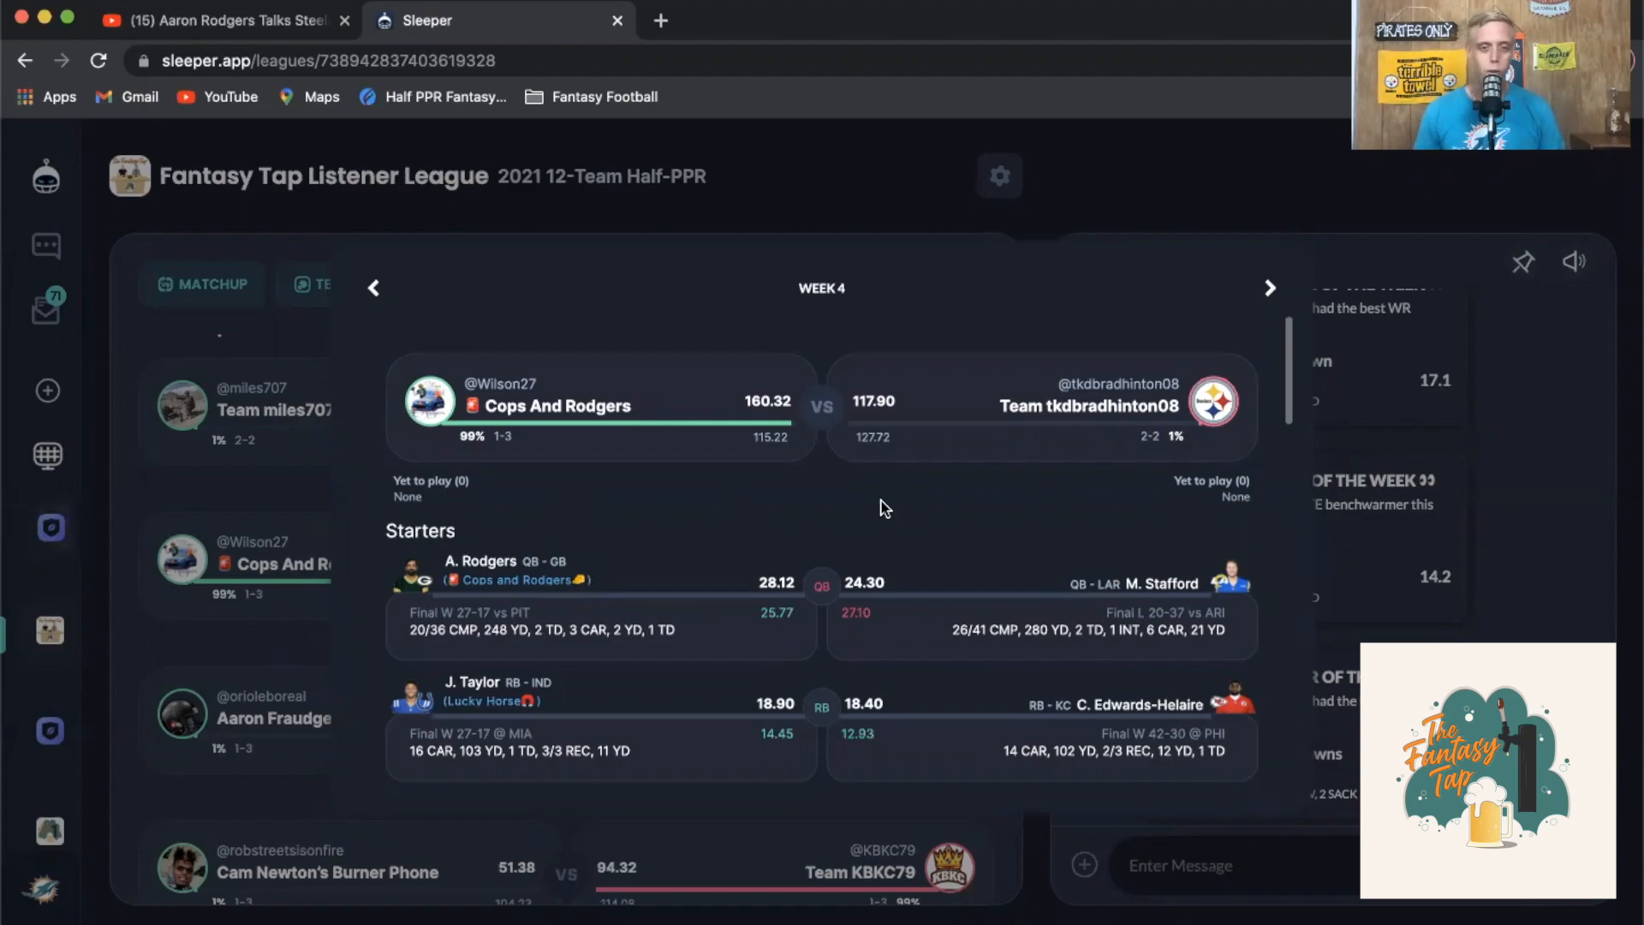
pyautogui.scroll(3)
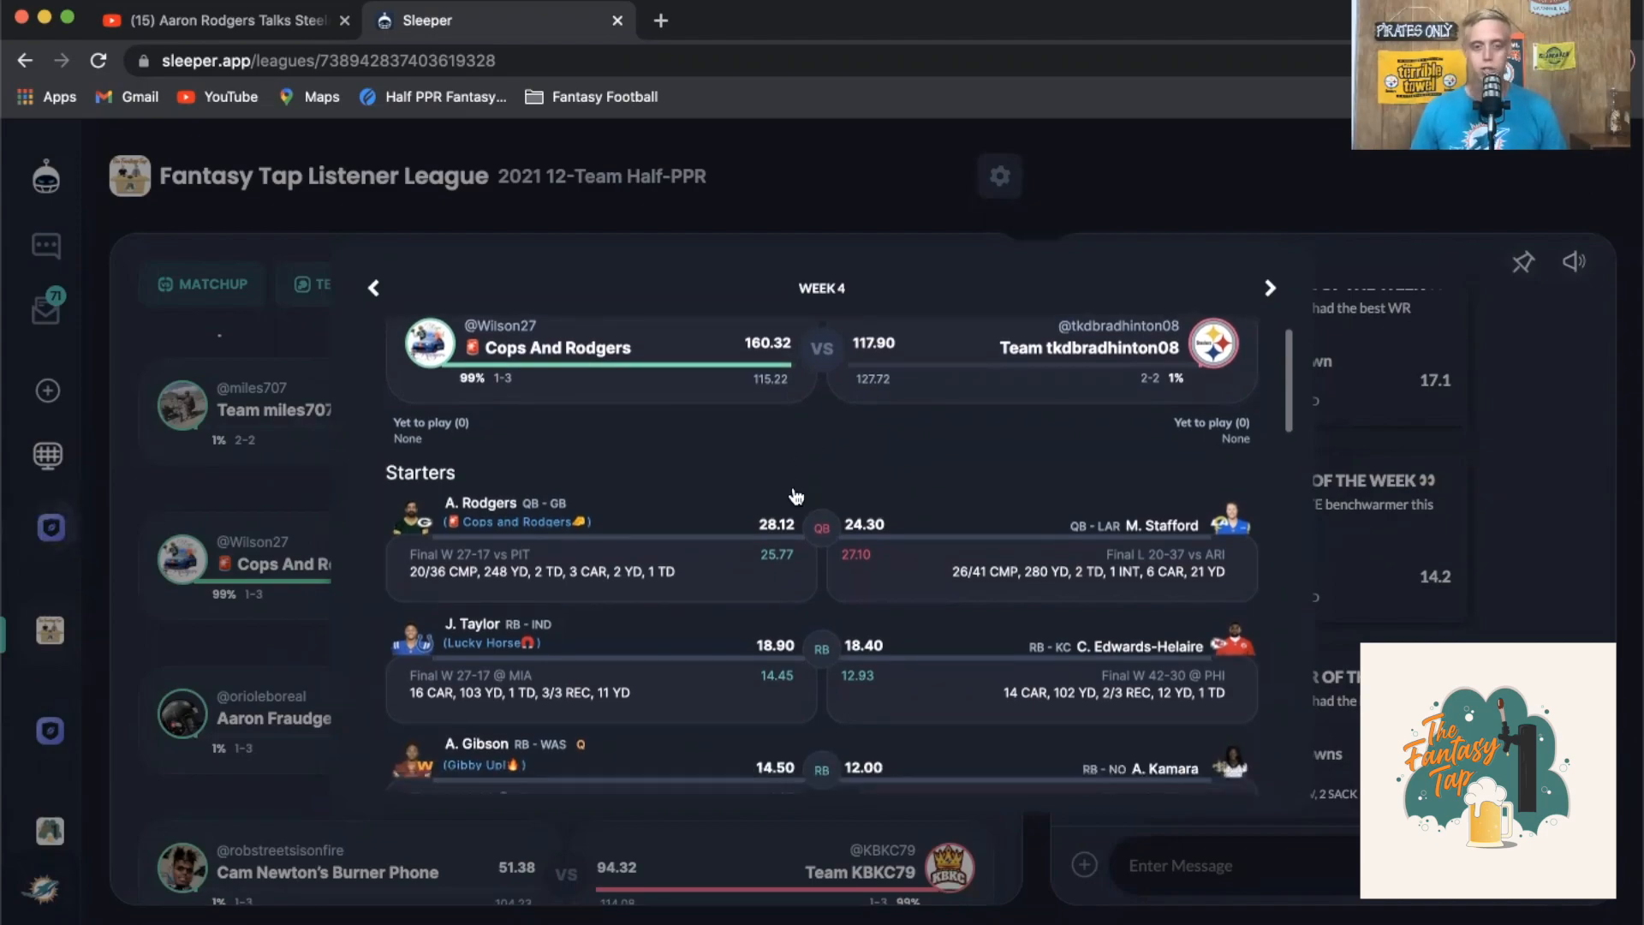
pyautogui.scroll(-3)
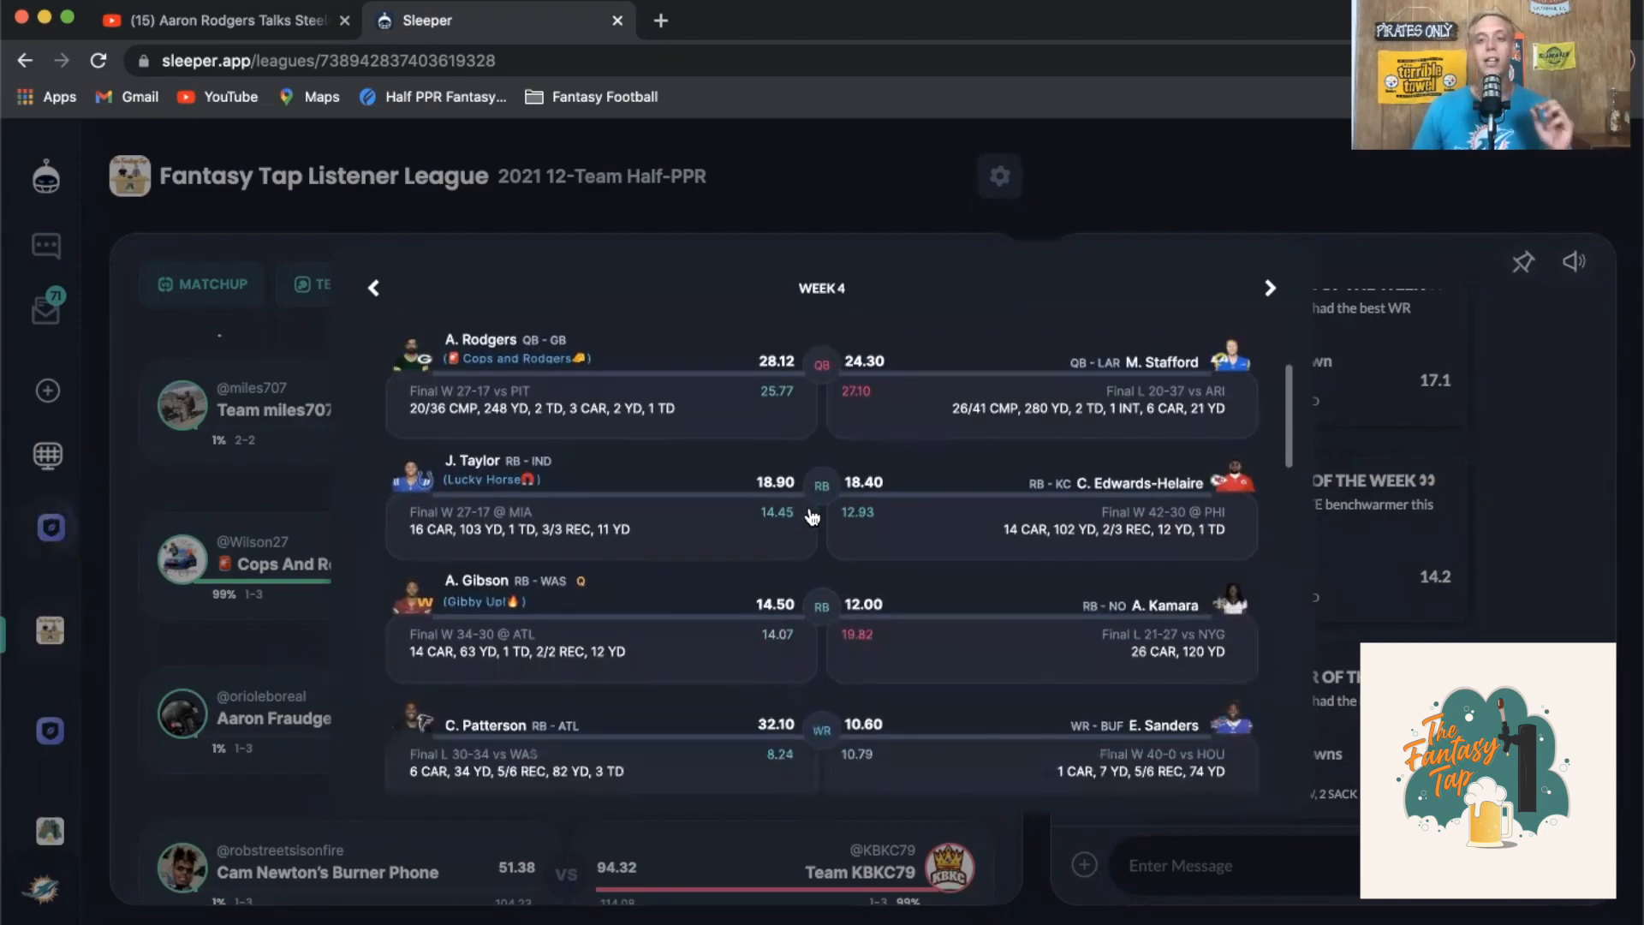
pyautogui.scroll(-3)
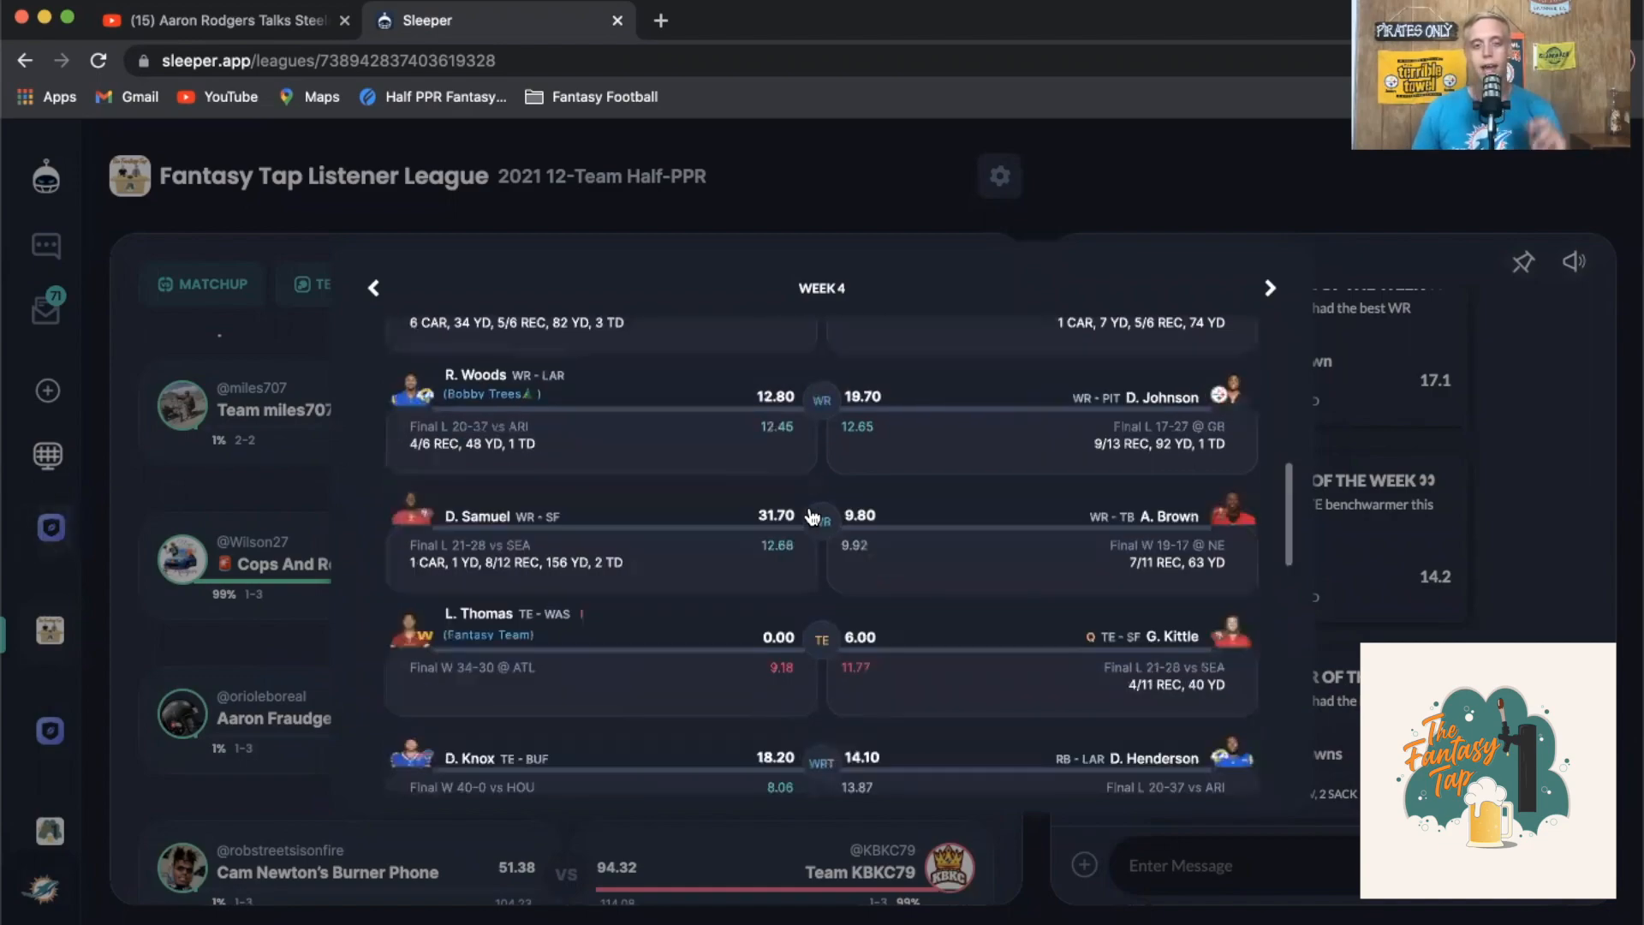
pyautogui.scroll(-3)
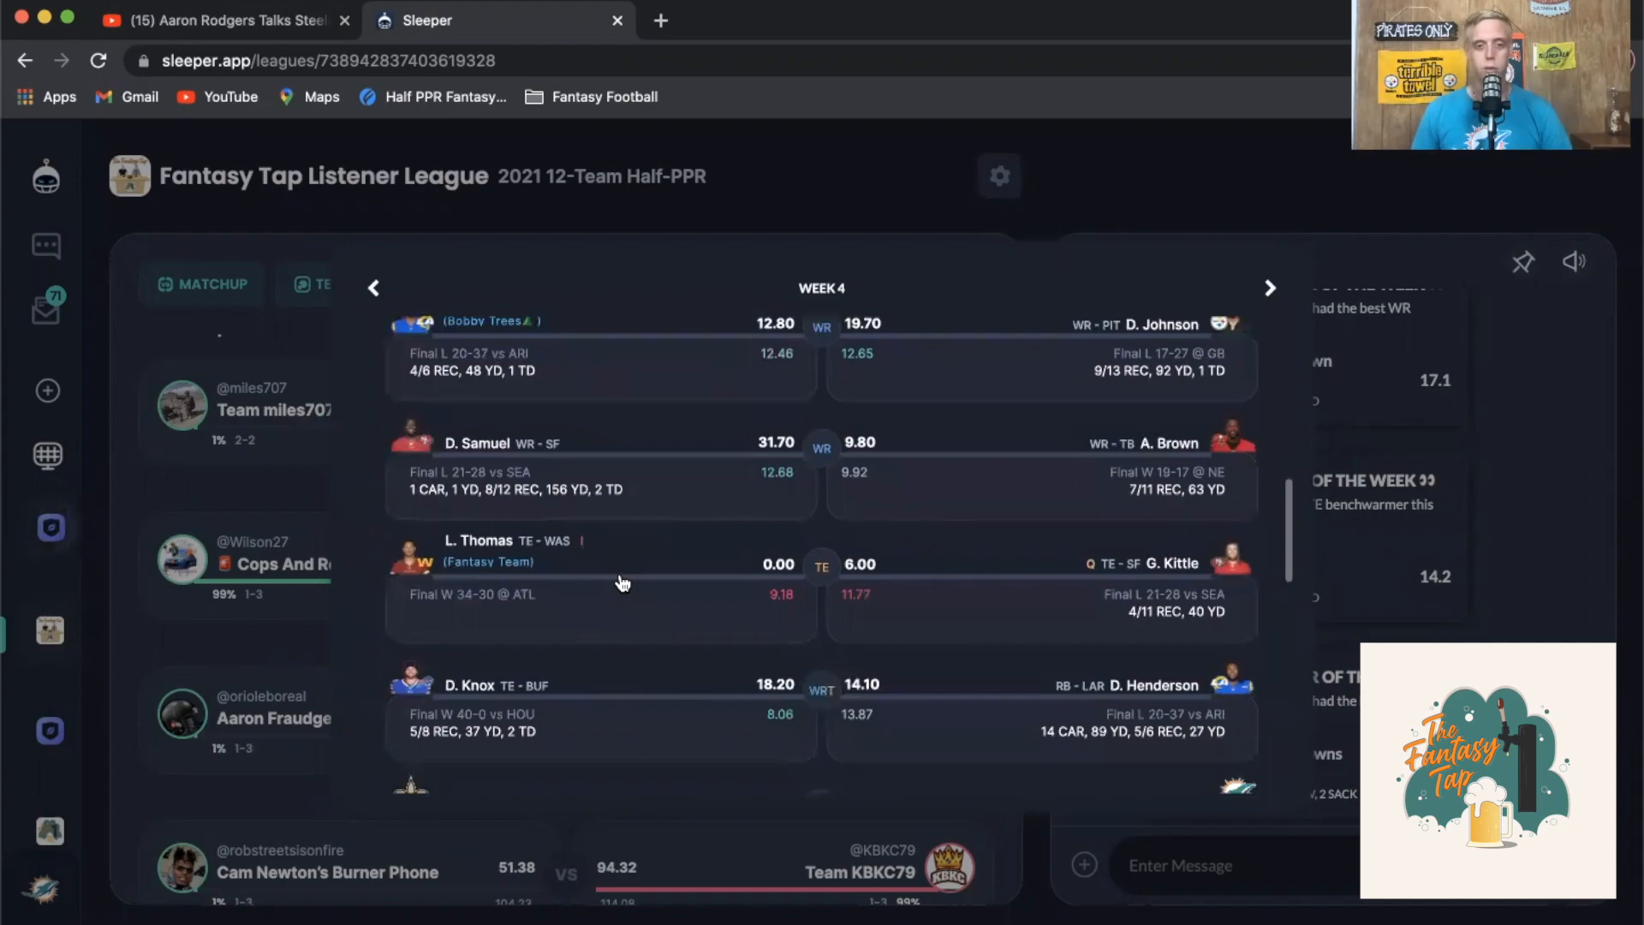
pyautogui.scroll(-3)
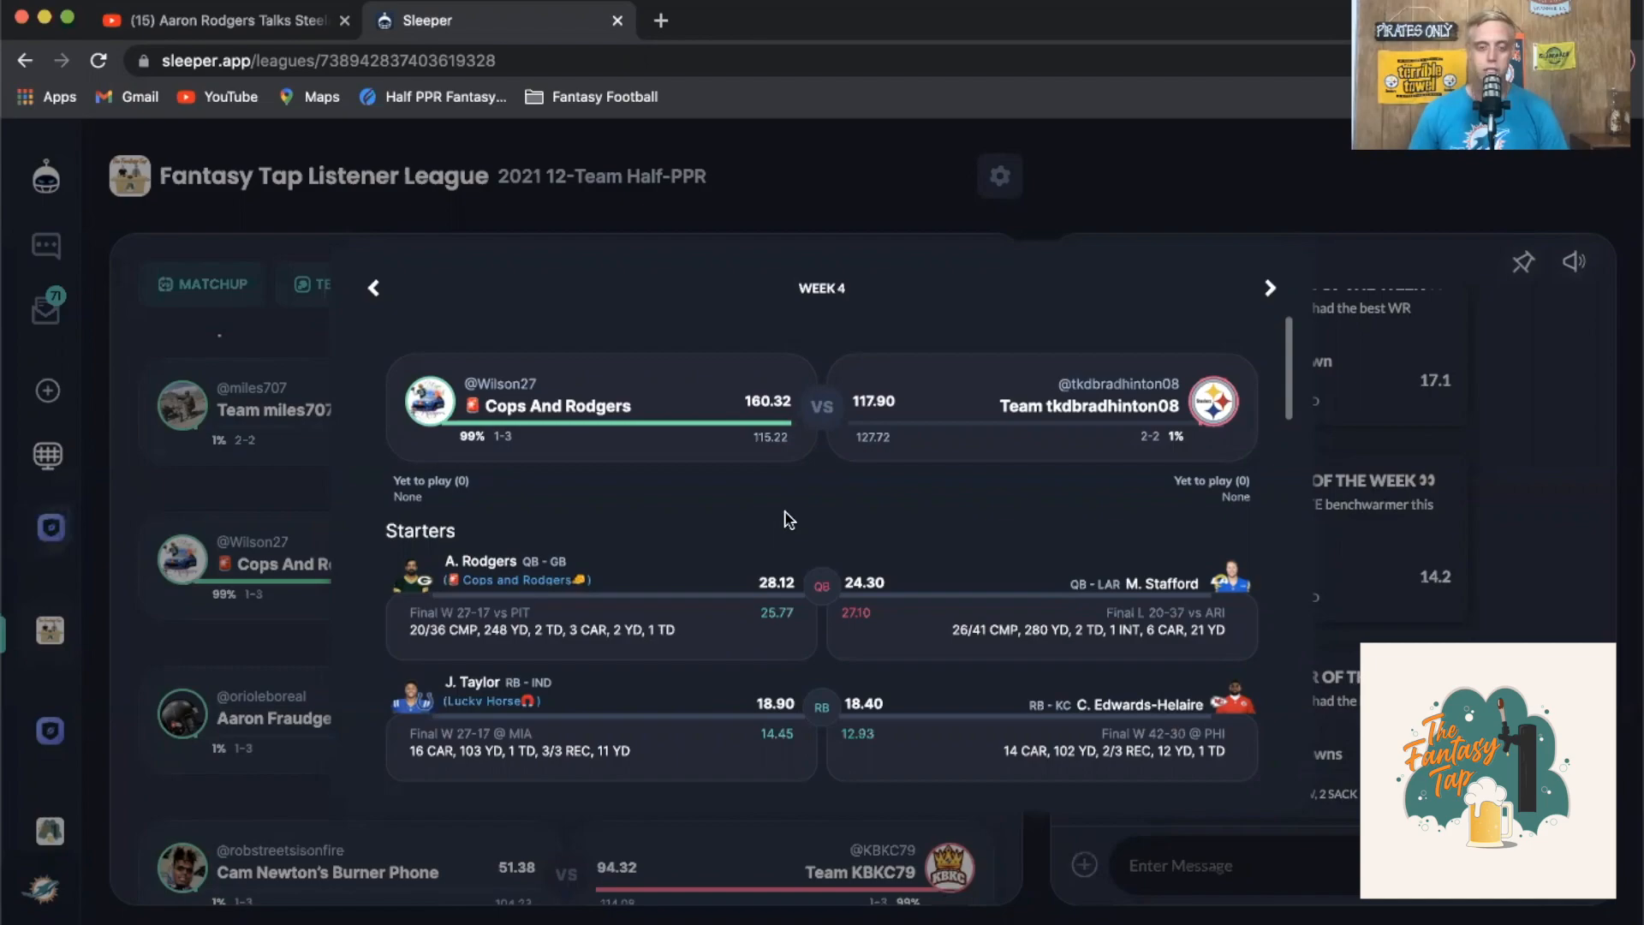
pyautogui.scroll(-3)
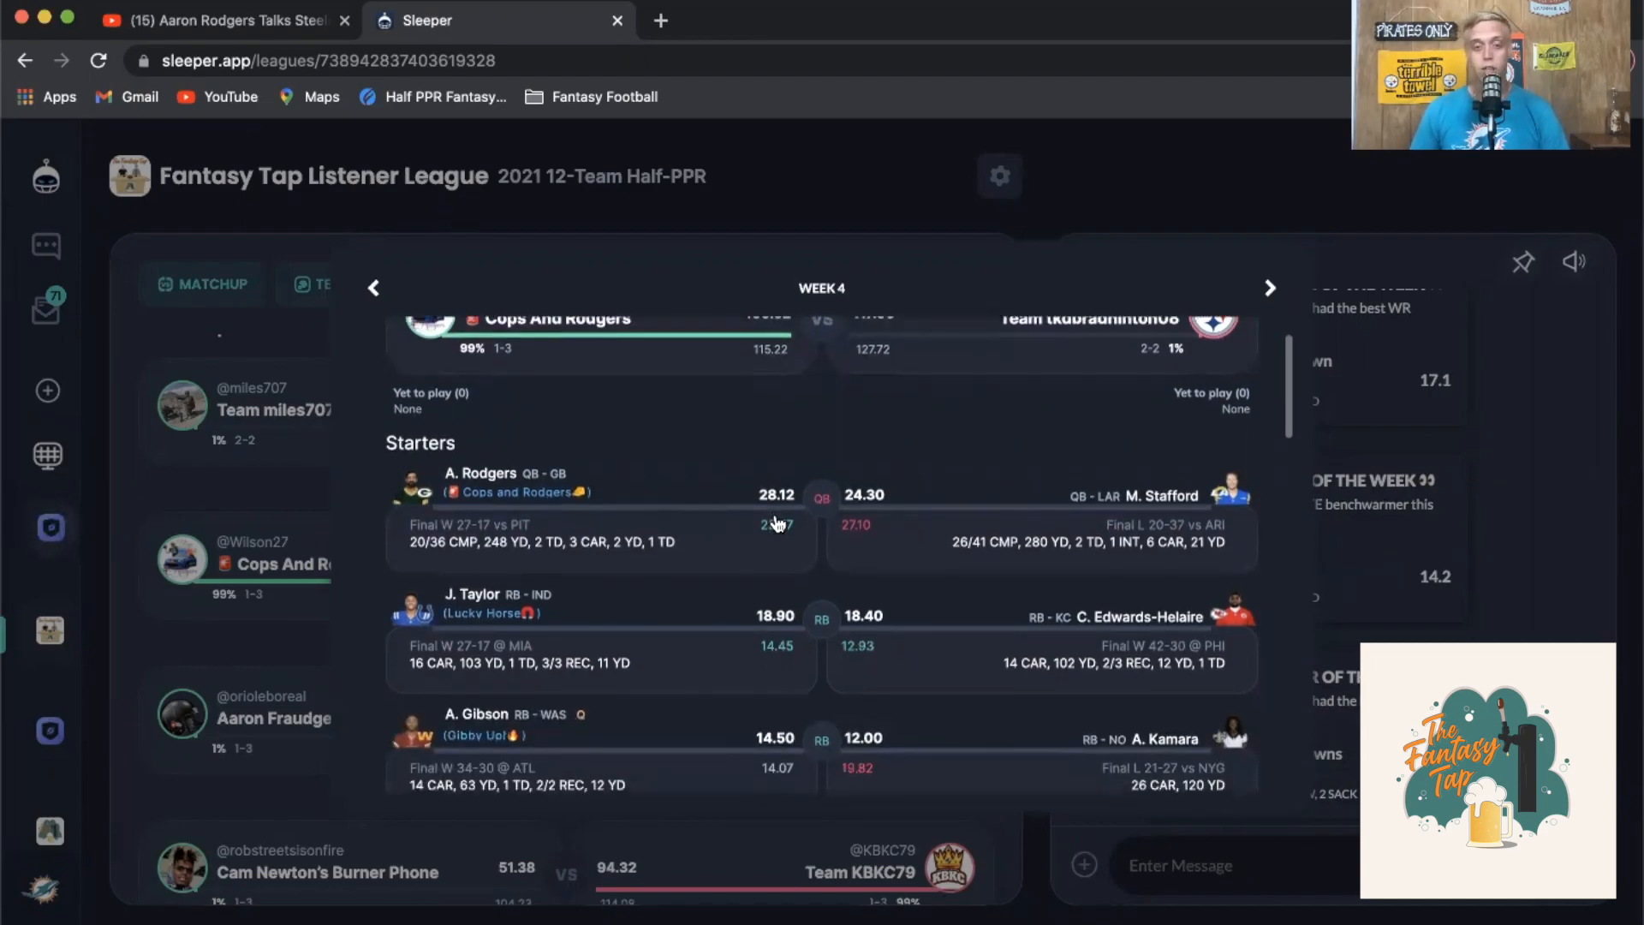
pyautogui.scroll(-3)
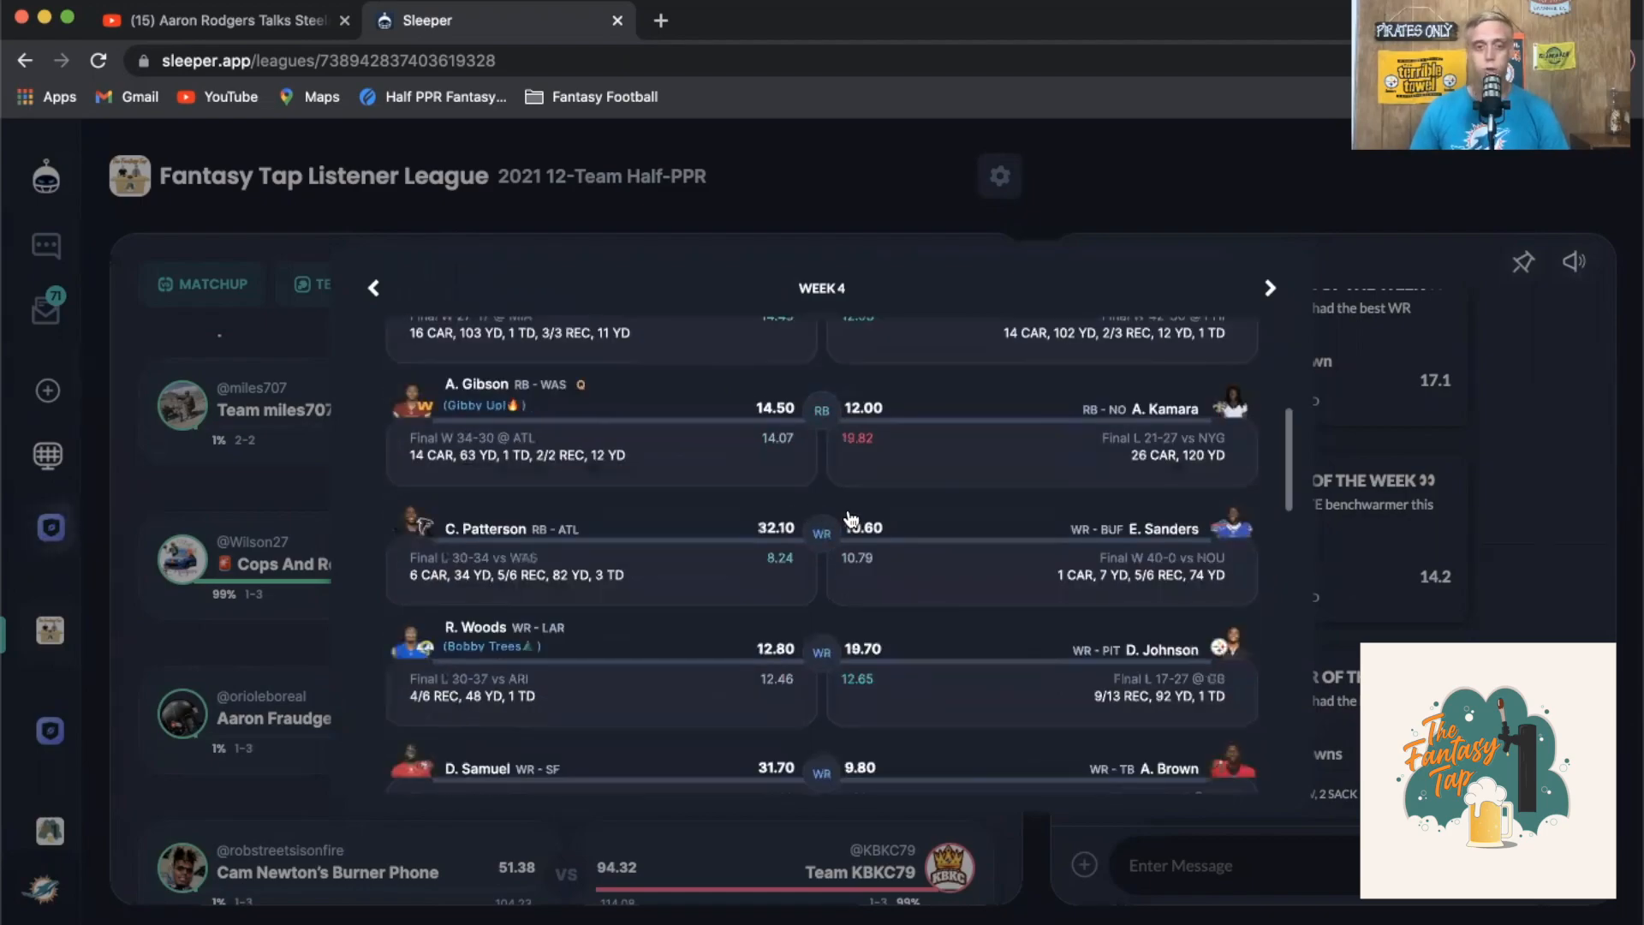
pyautogui.moveTo(996, 608)
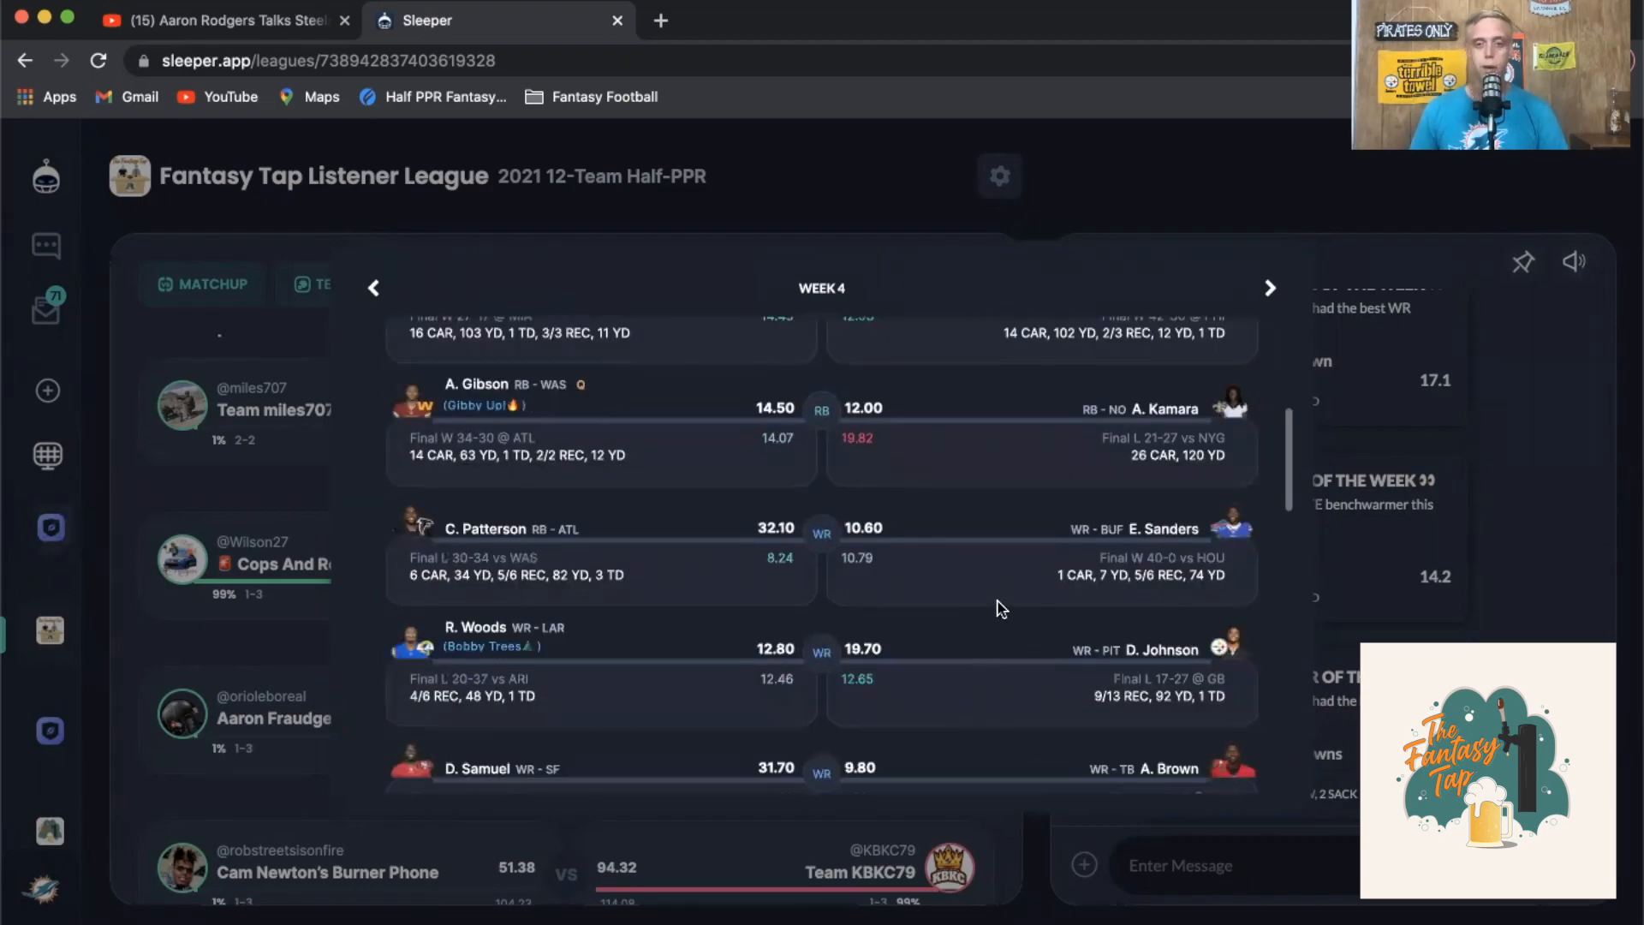
pyautogui.scroll(-3)
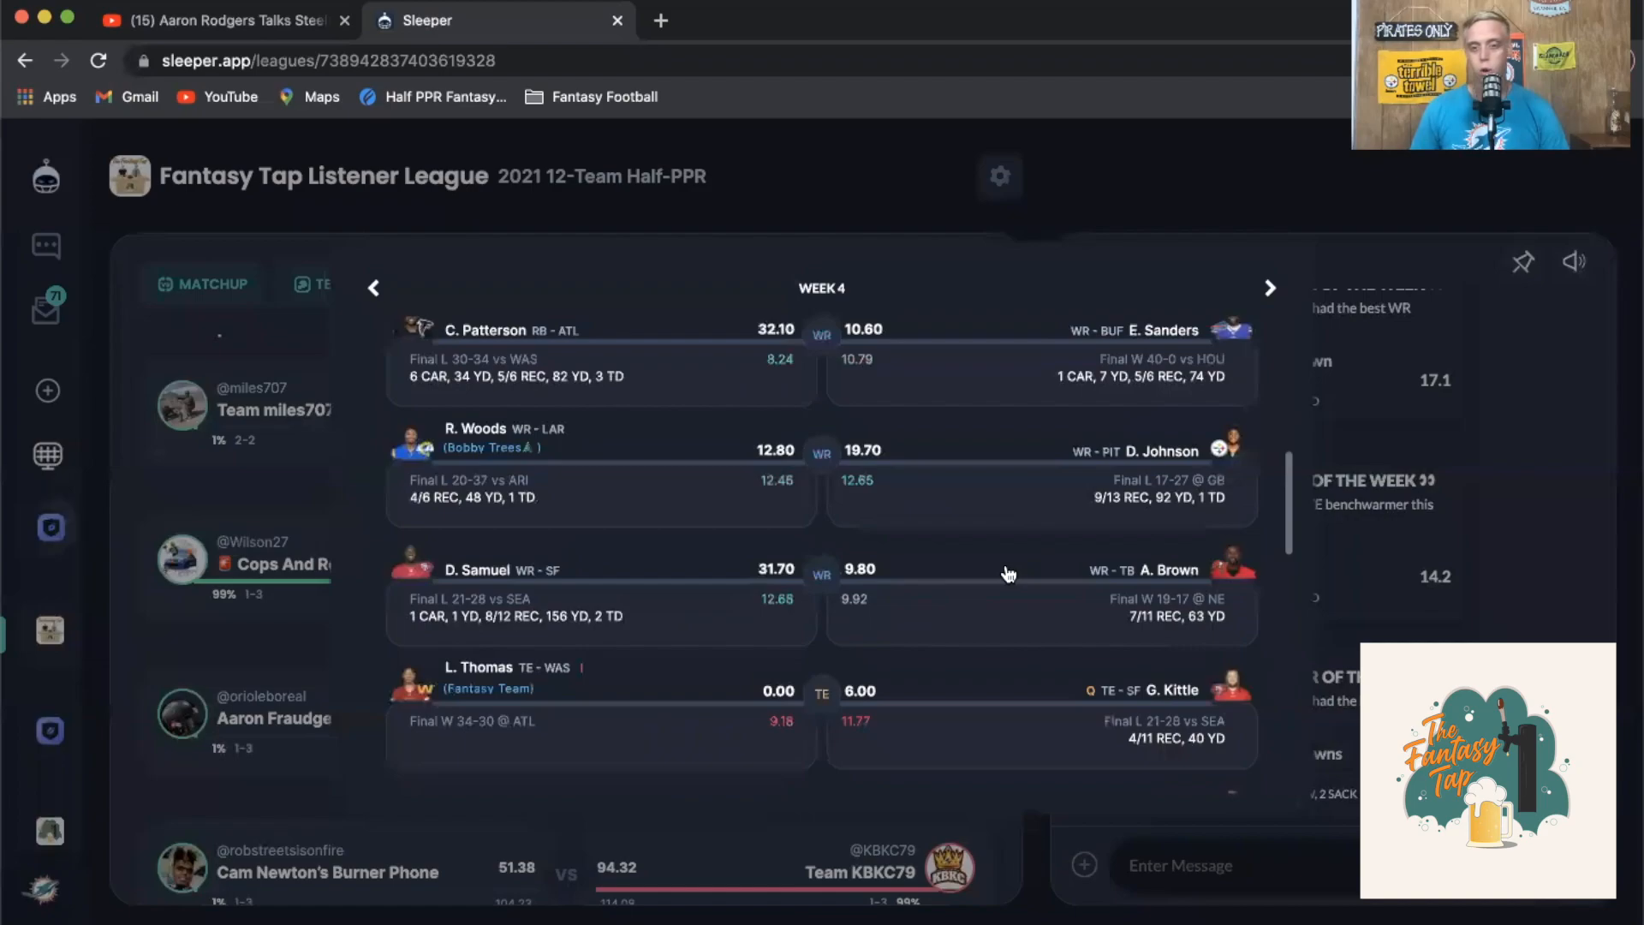
pyautogui.scroll(-3)
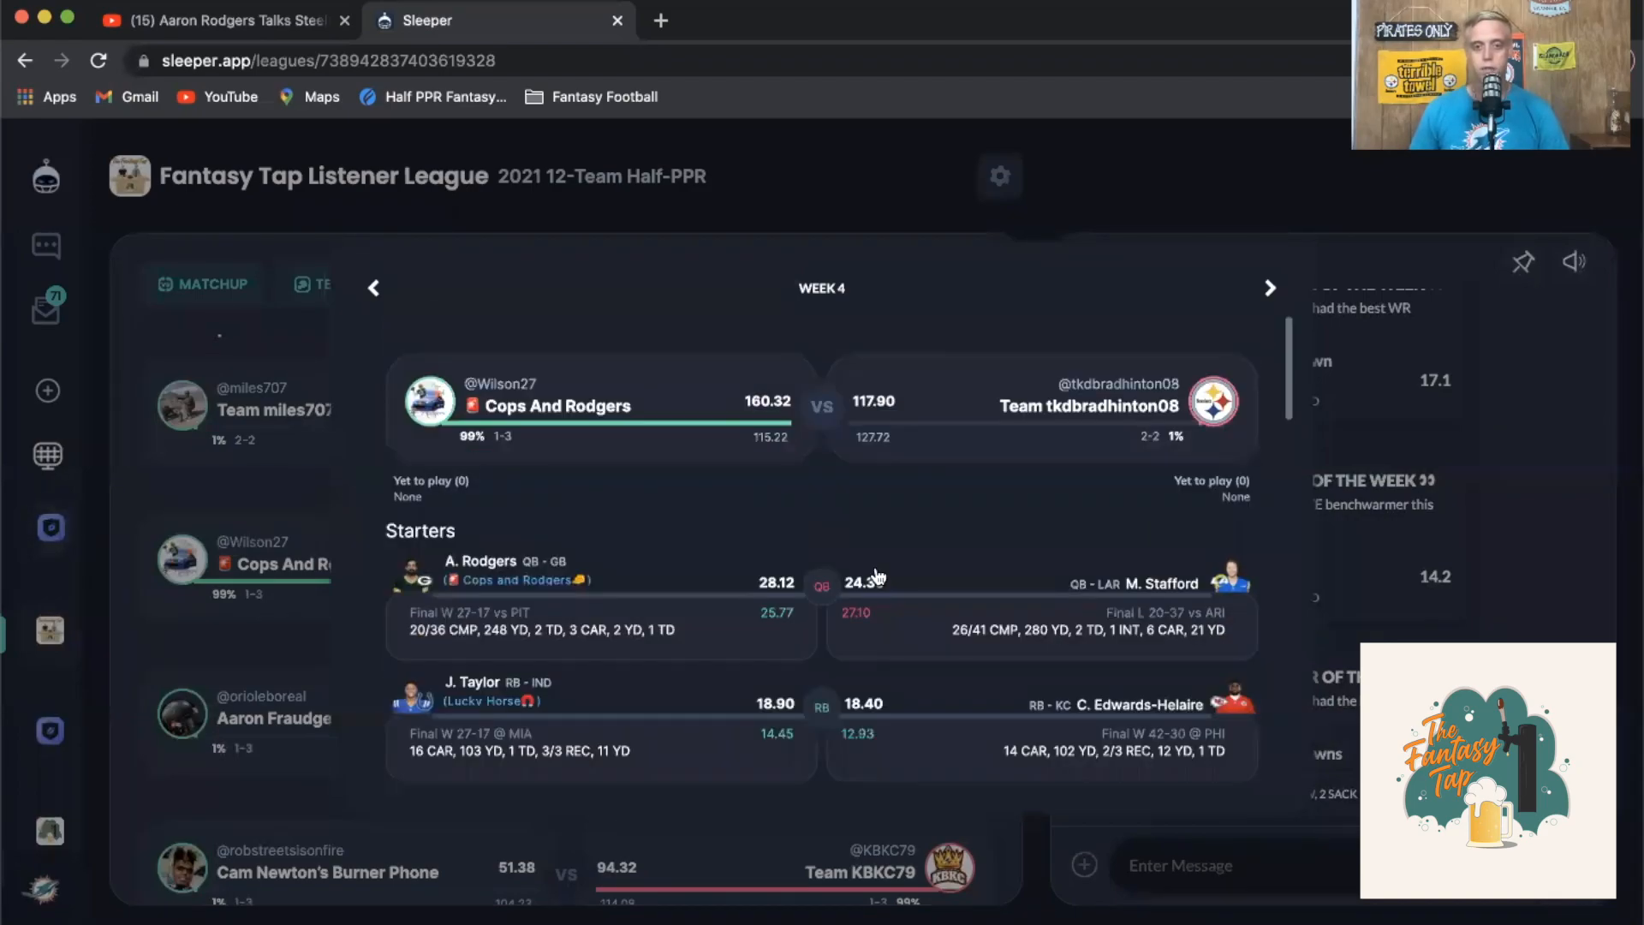
pyautogui.scroll(-3)
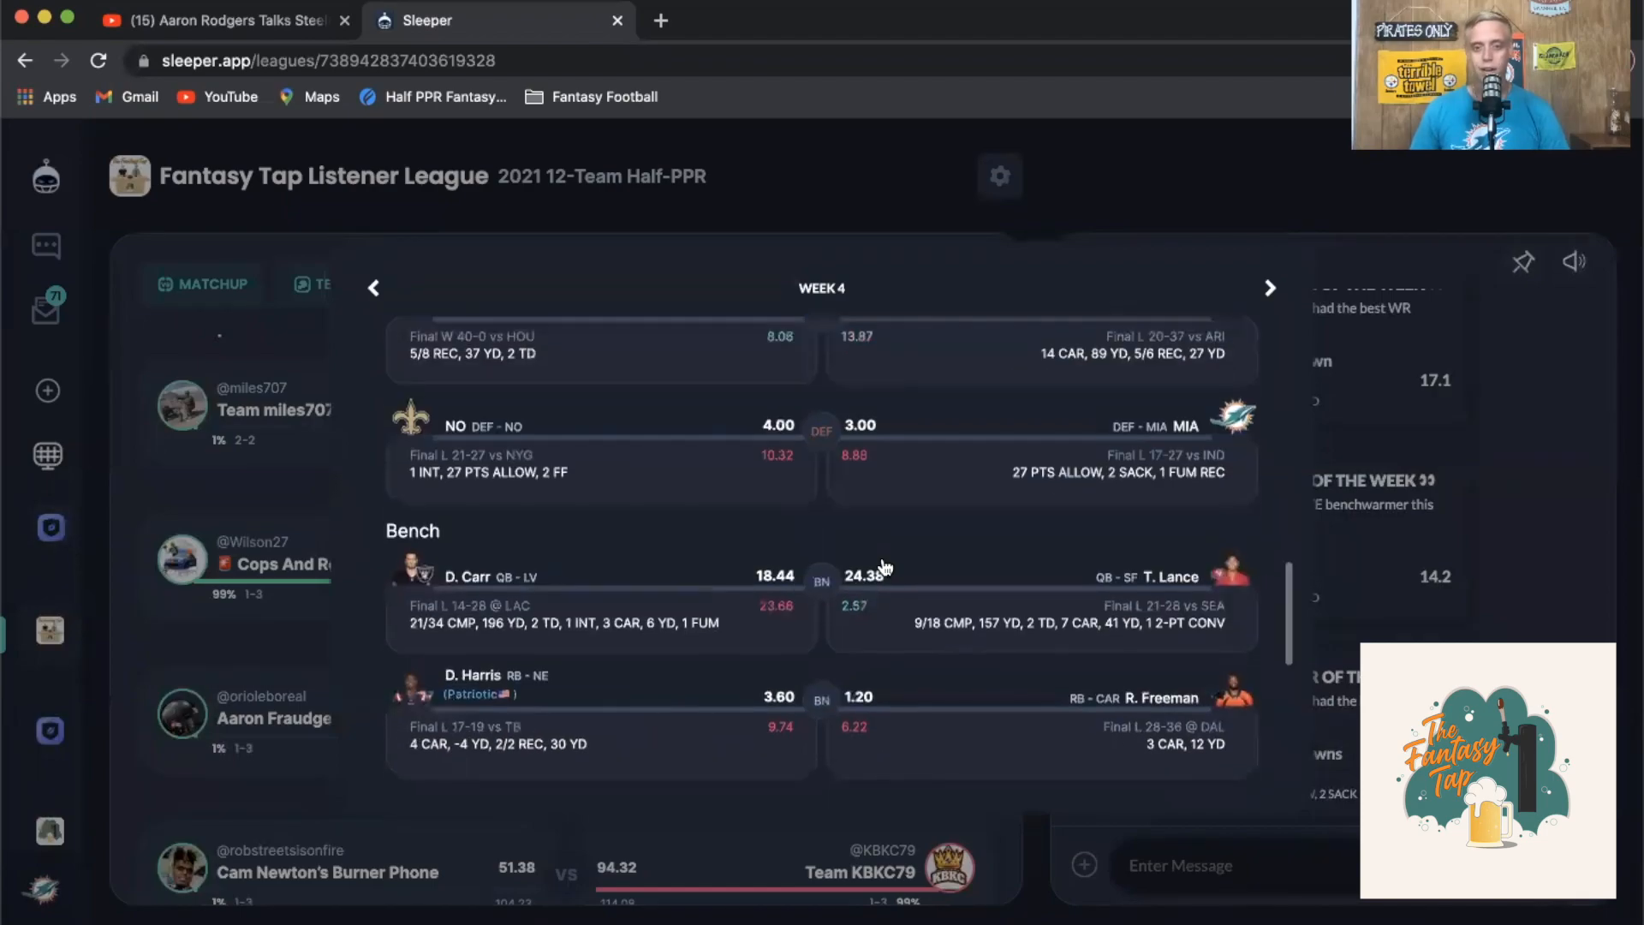
pyautogui.scroll(-3)
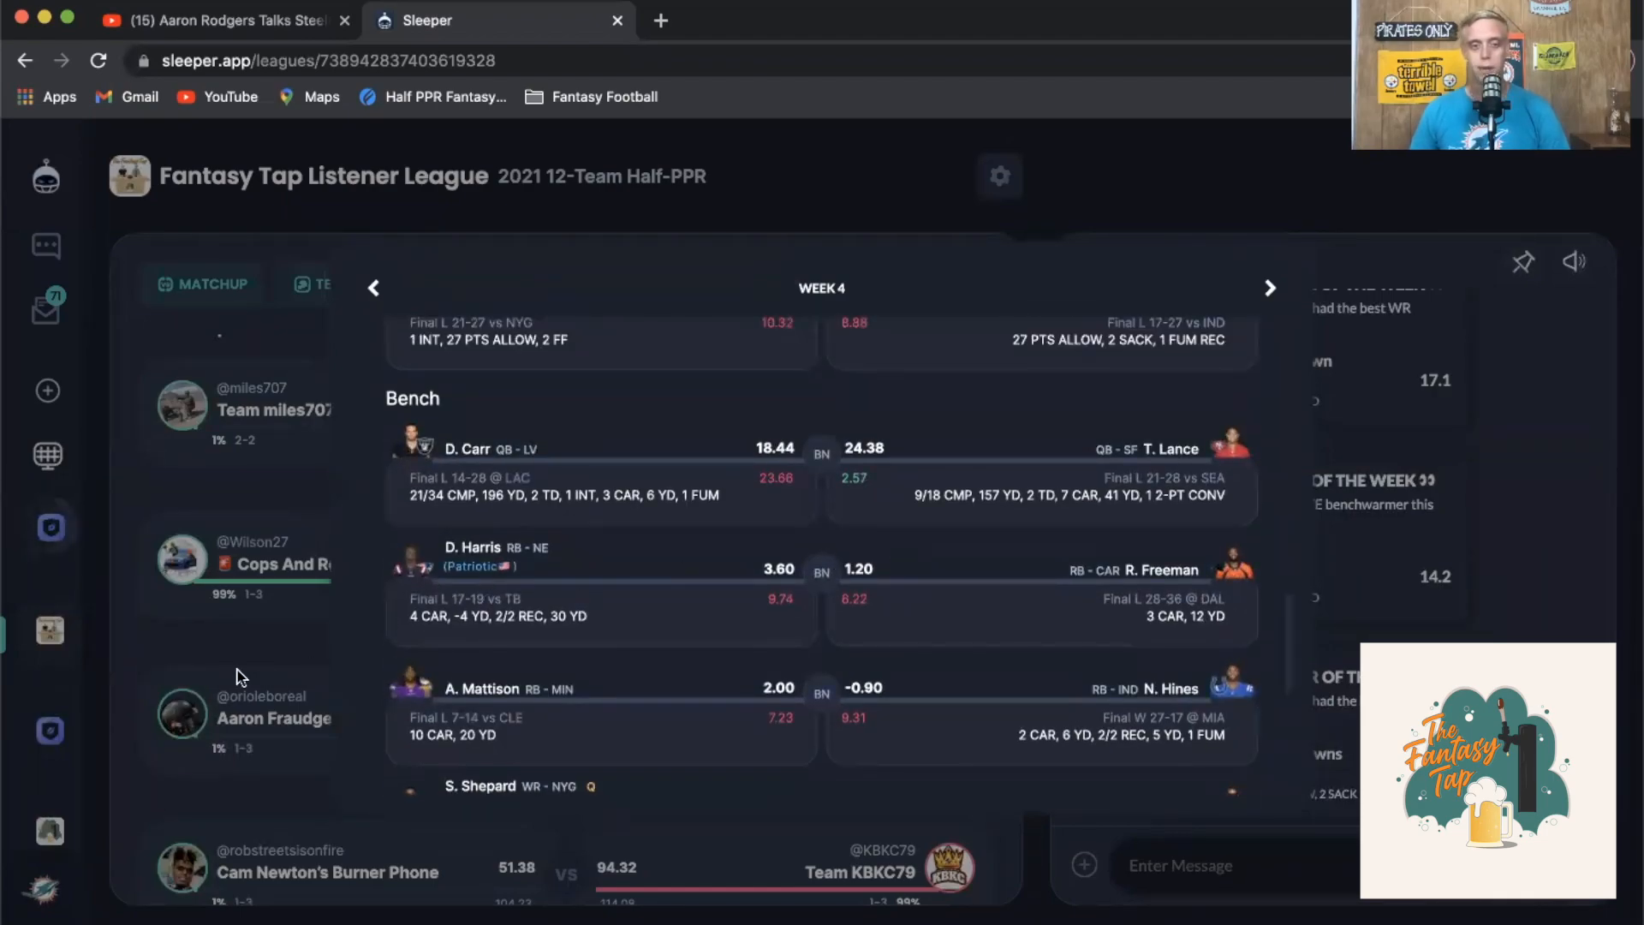
pyautogui.scroll(-3)
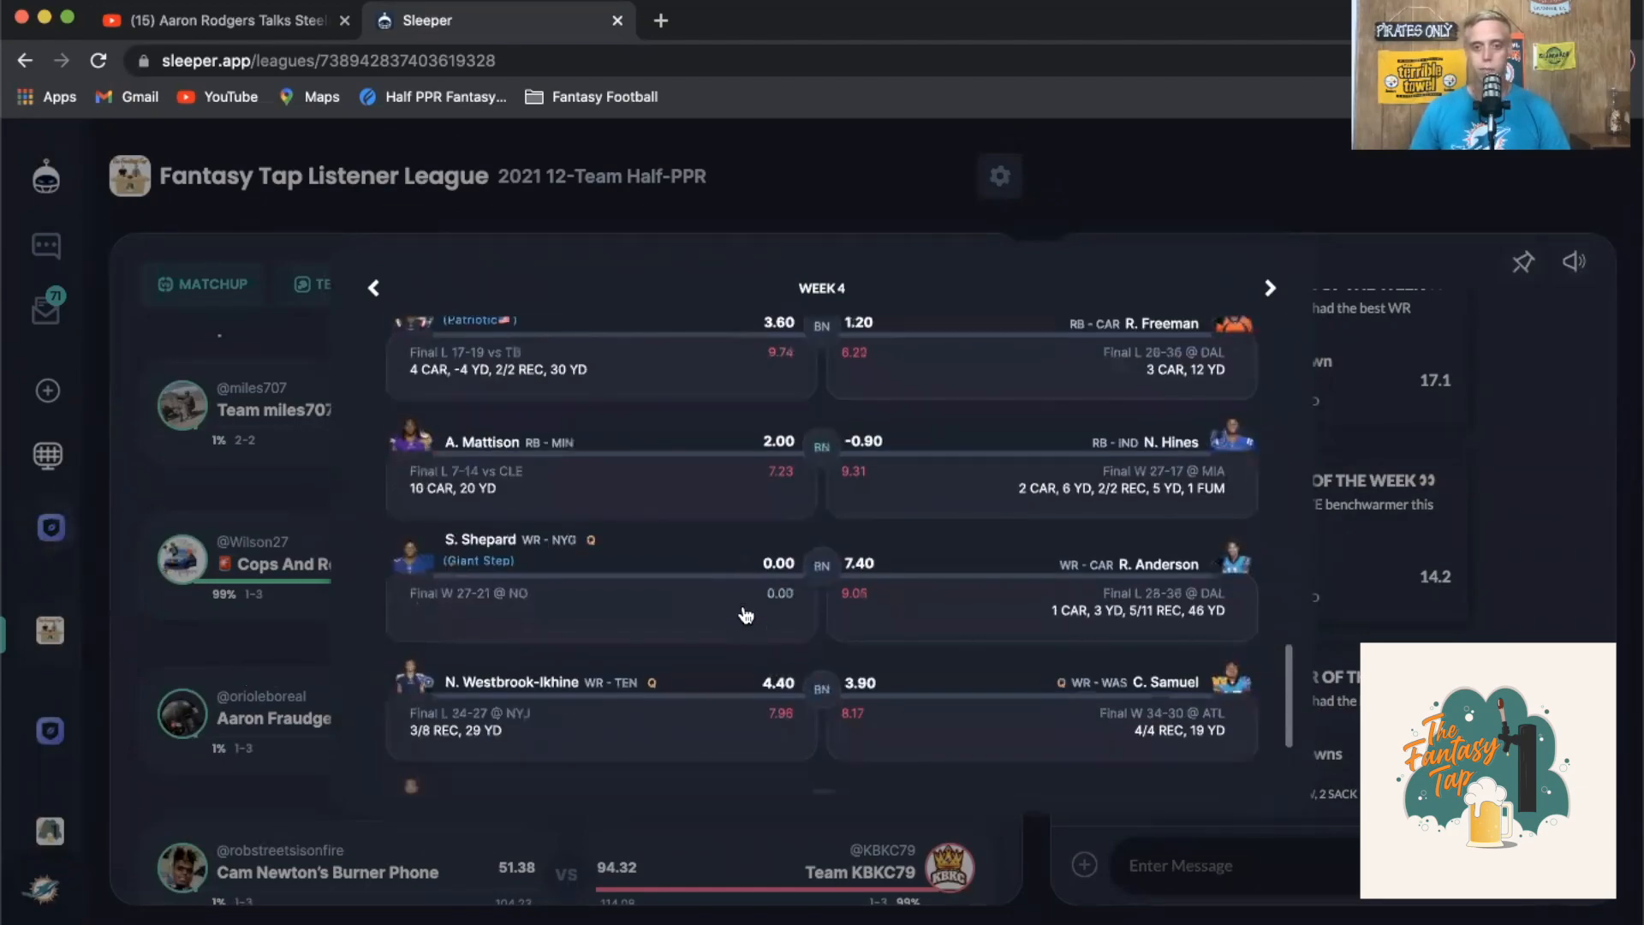
pyautogui.scroll(3)
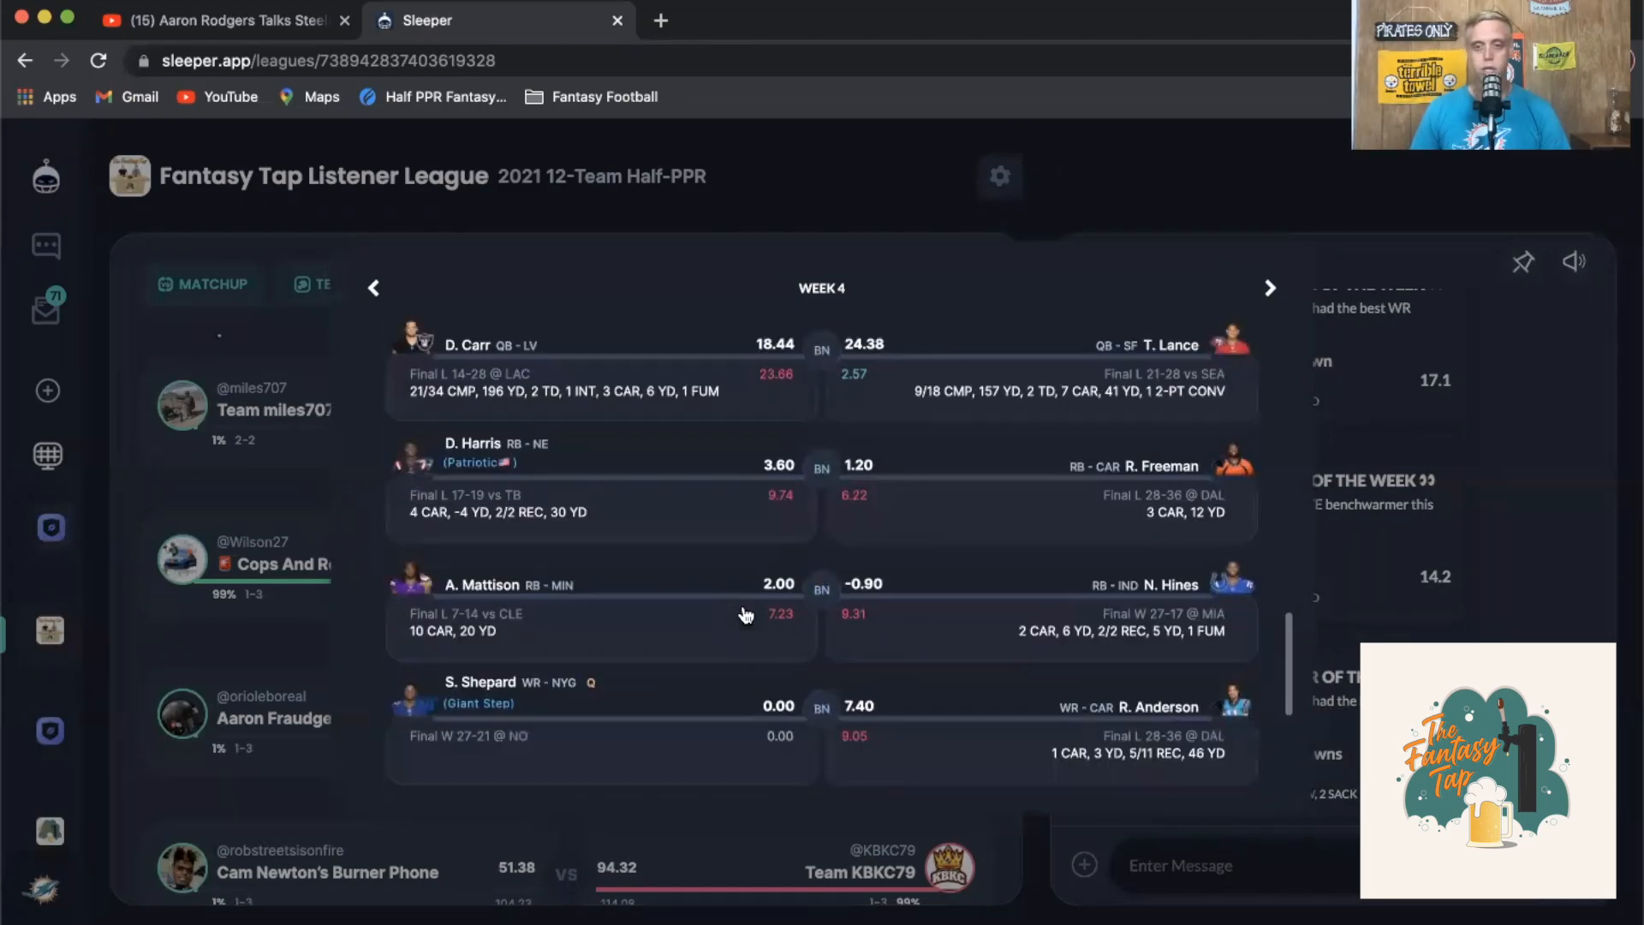
pyautogui.moveTo(829, 524)
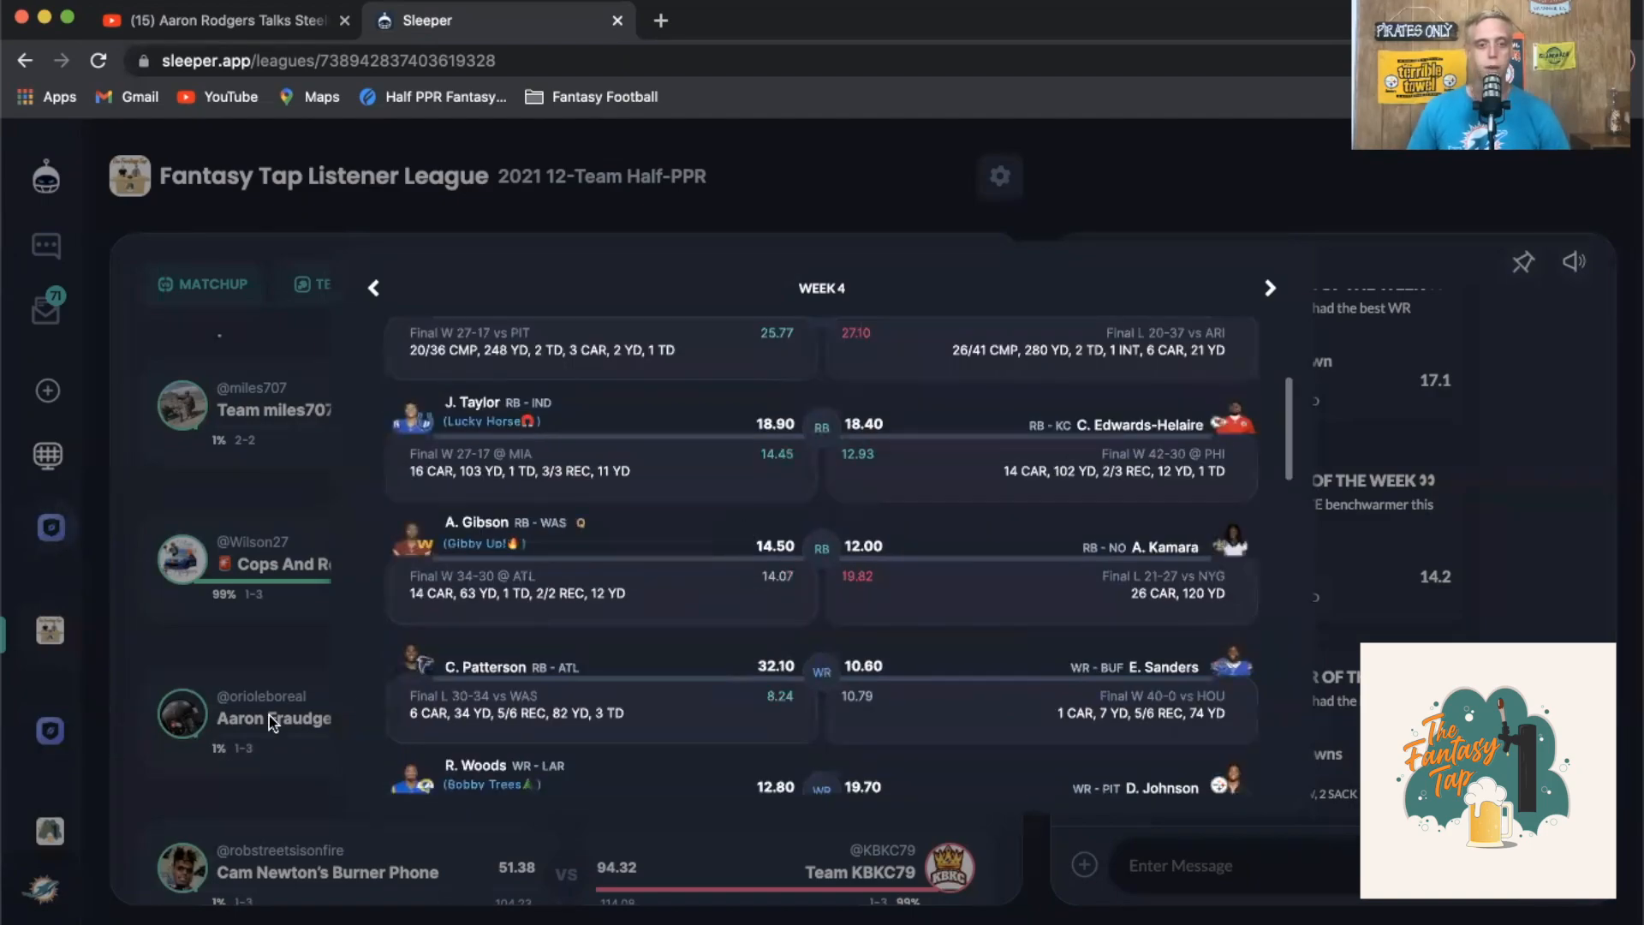
pyautogui.click(435, 283)
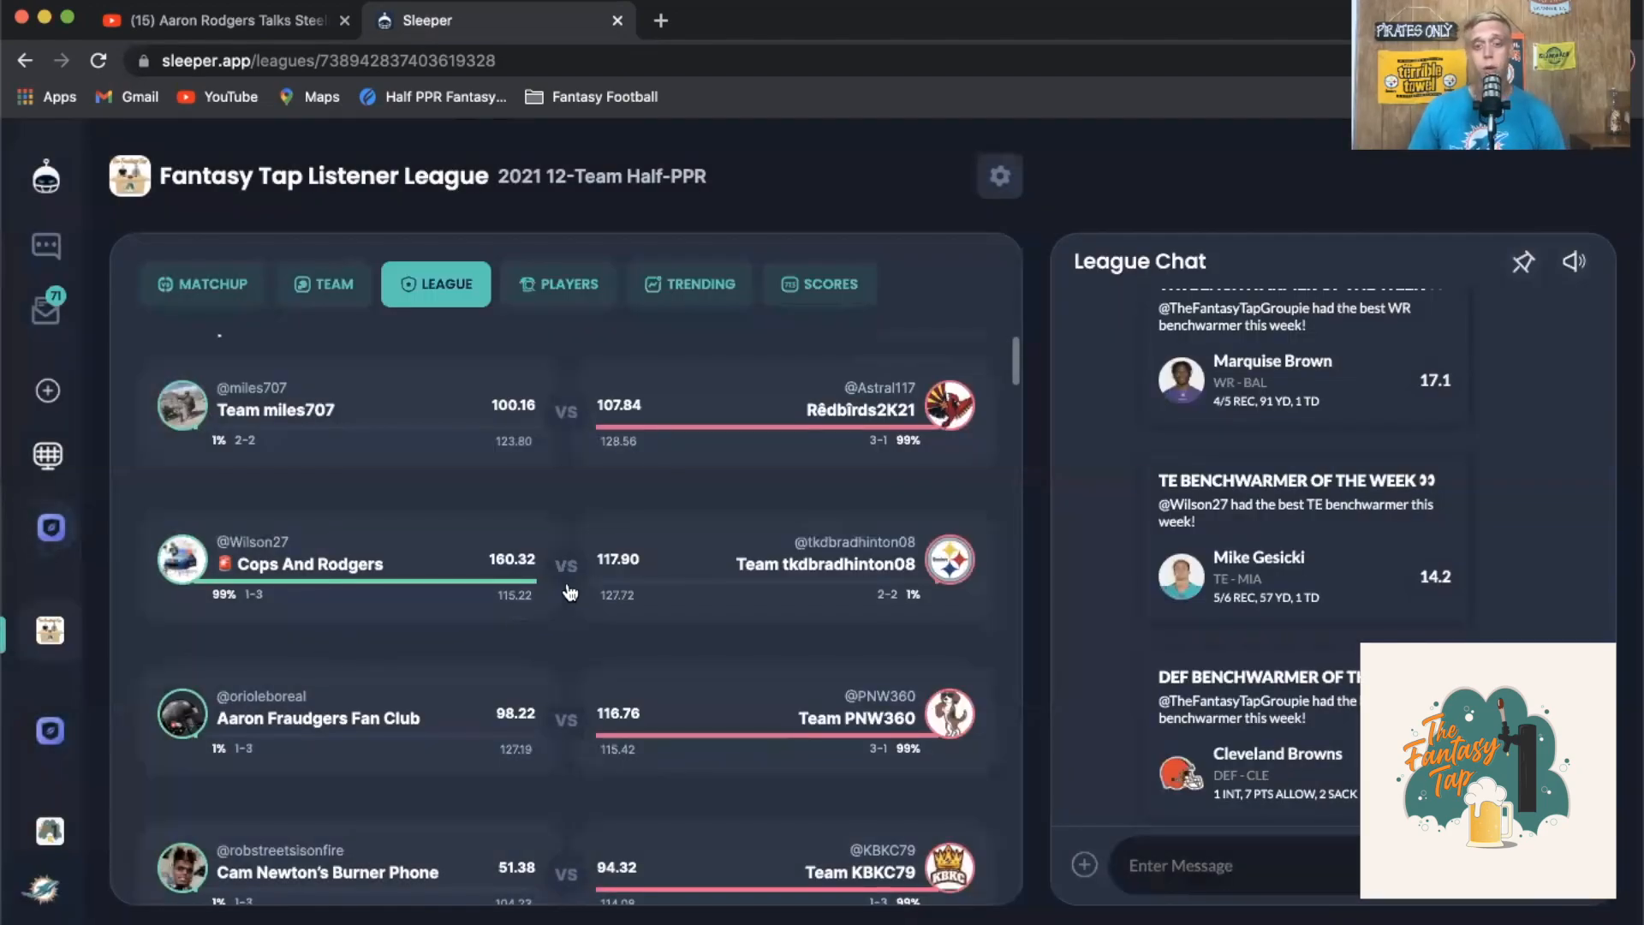
pyautogui.moveTo(524, 716)
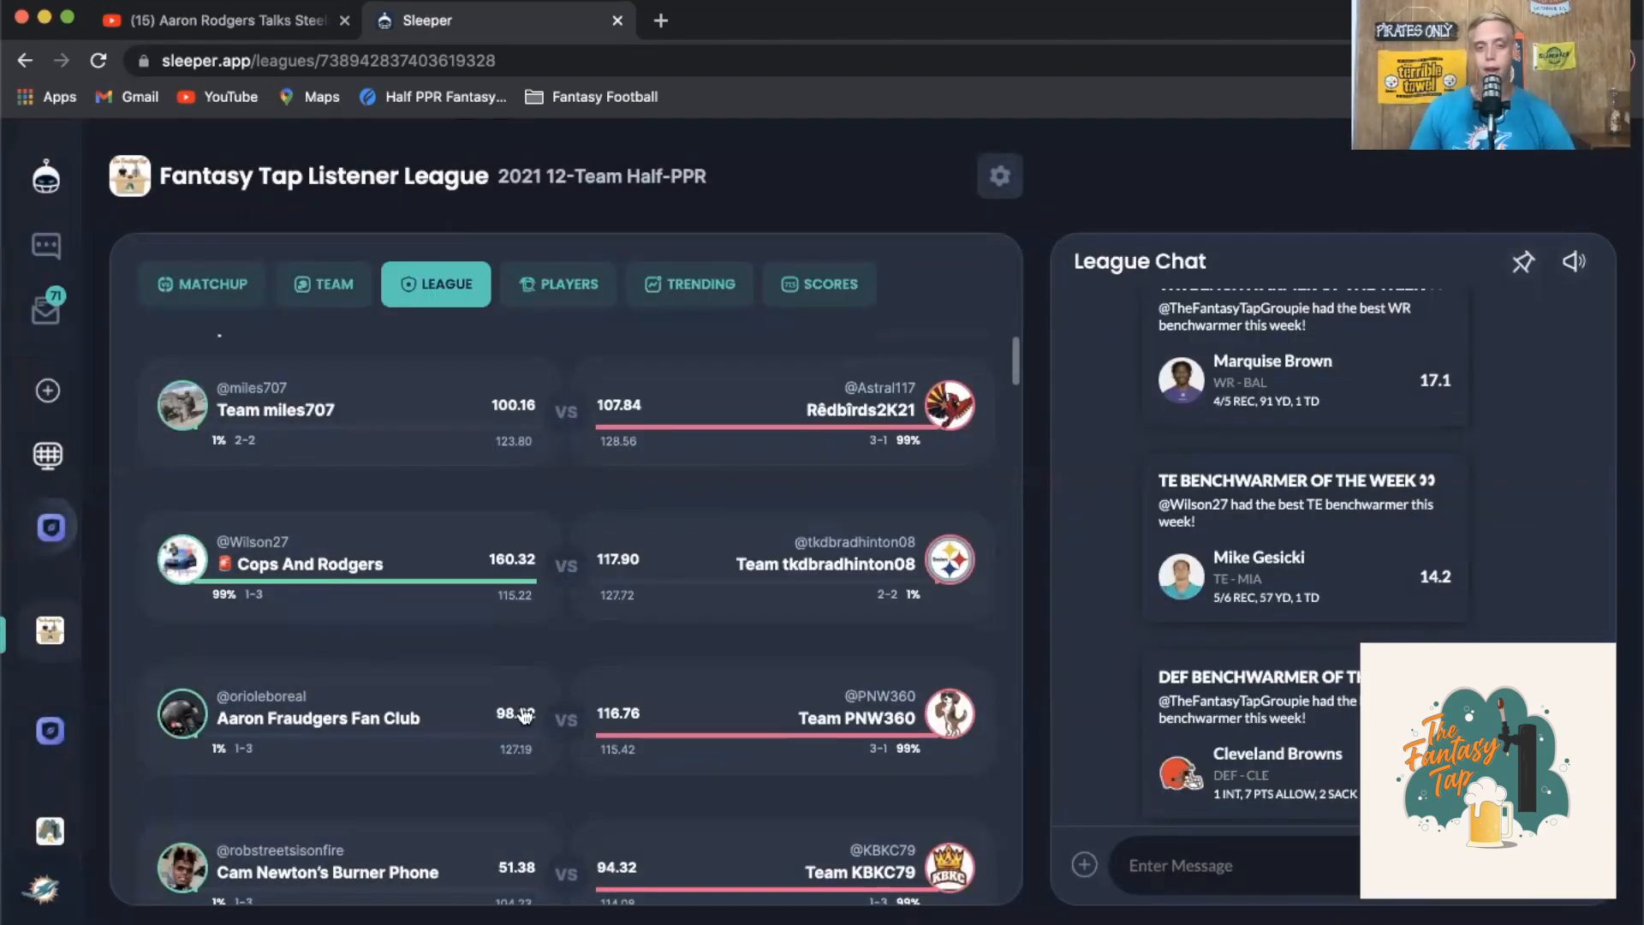
pyautogui.moveTo(568, 741)
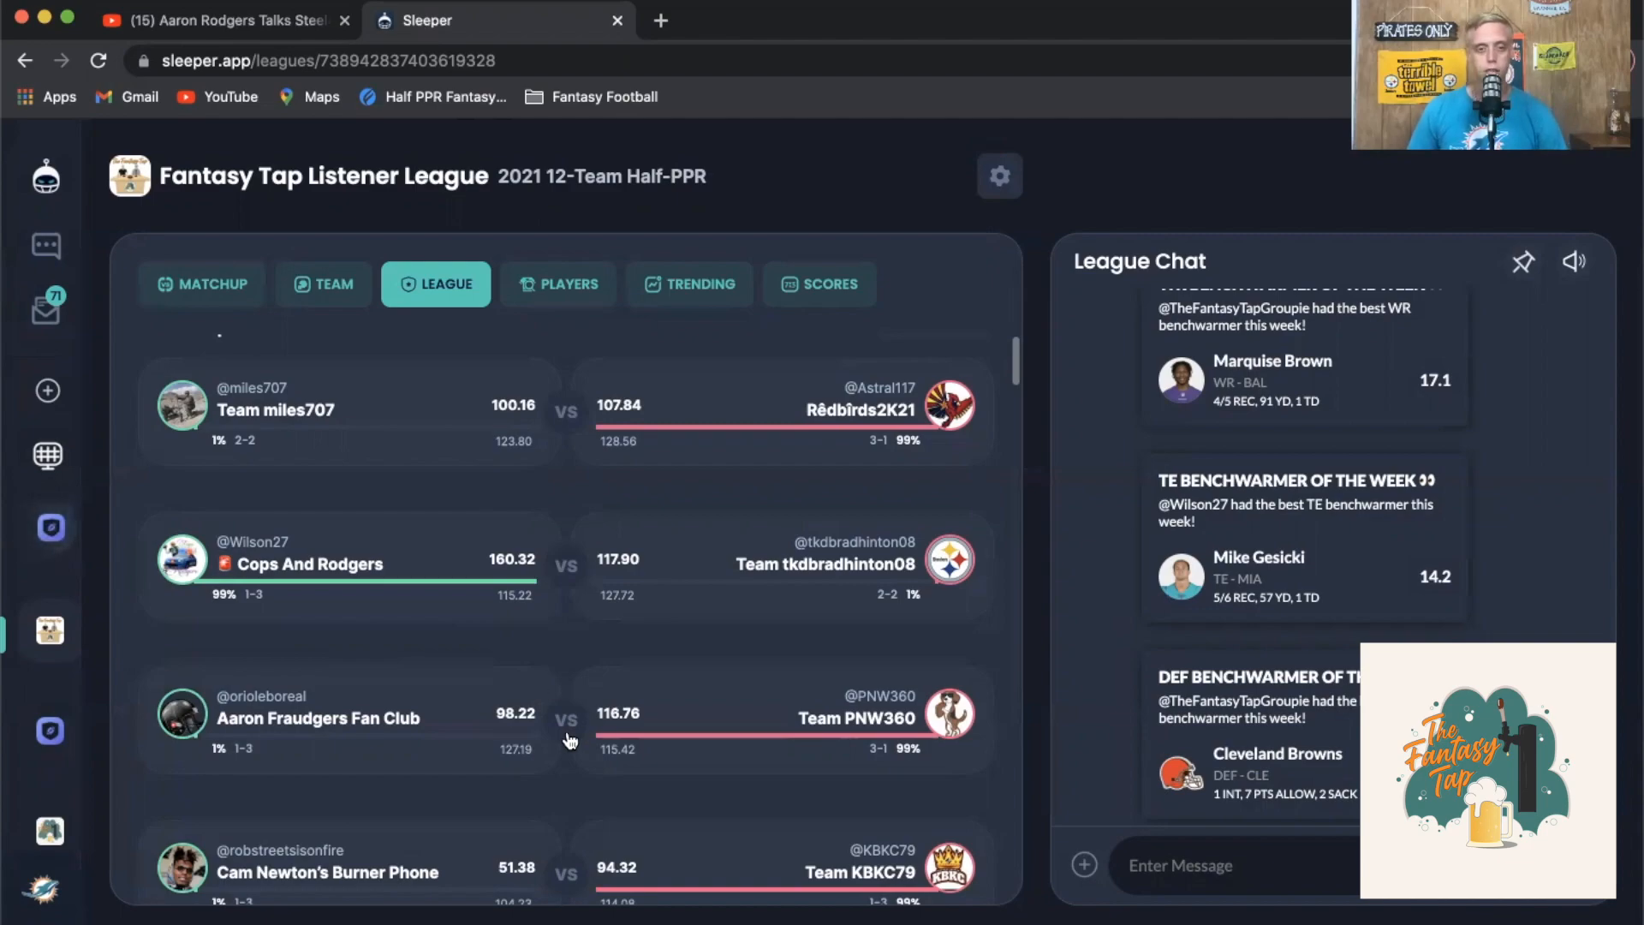
# Open the week 4 Aaron Fraudgers Fan Club vs Team PNW360 matchup breakdown
pyautogui.scroll(-3)
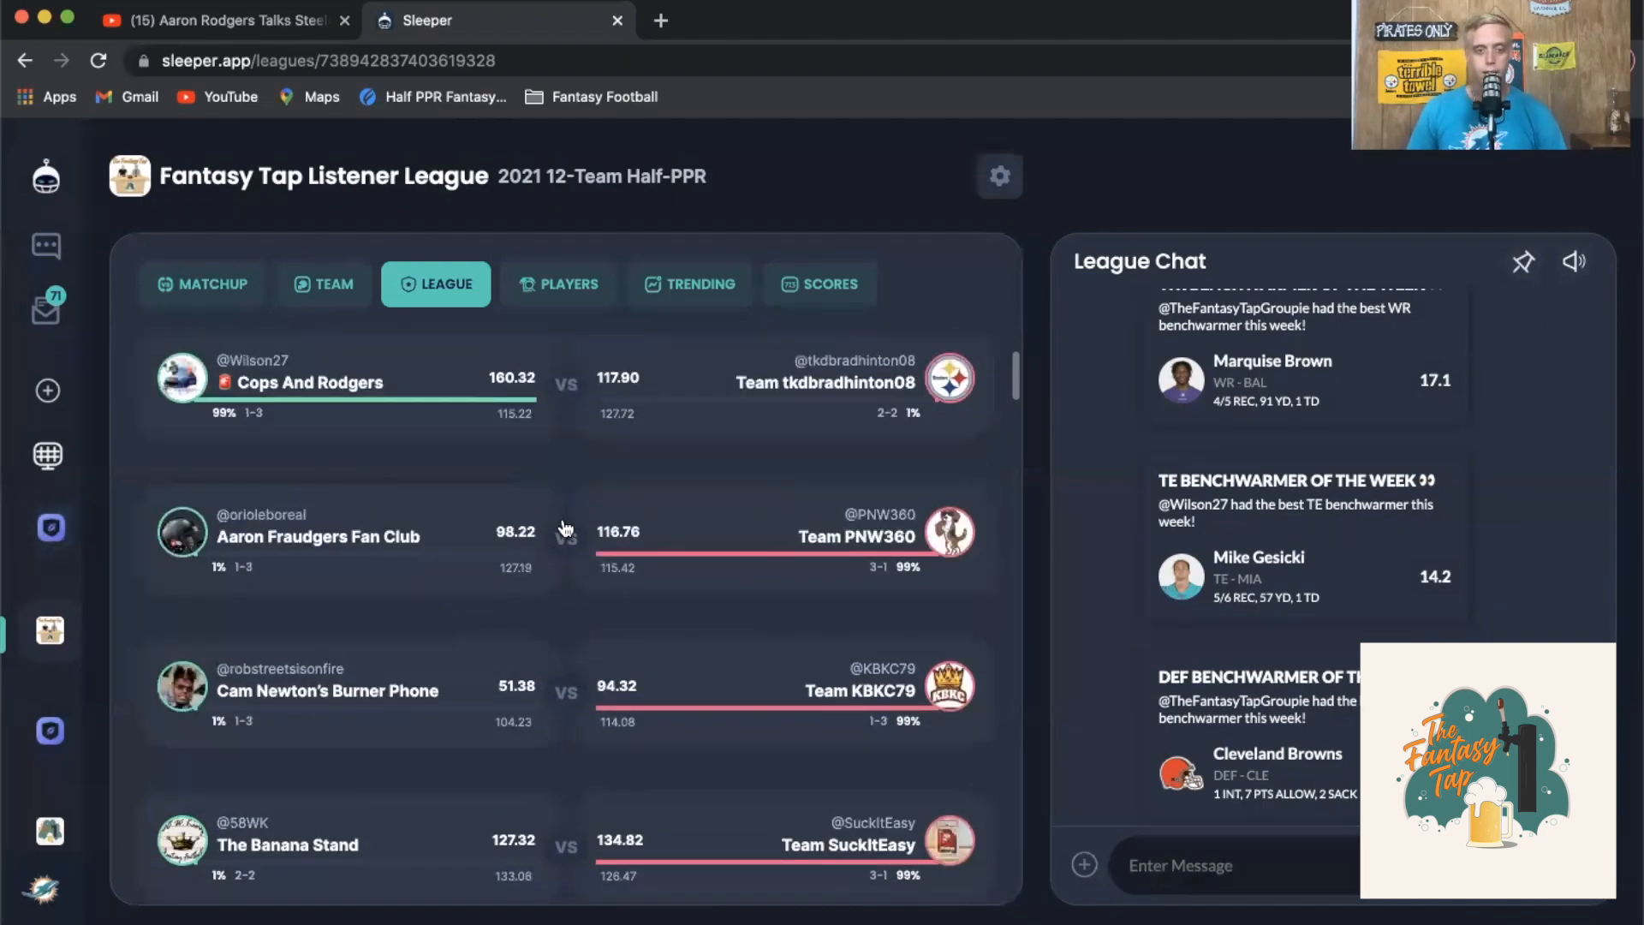
pyautogui.click(349, 534)
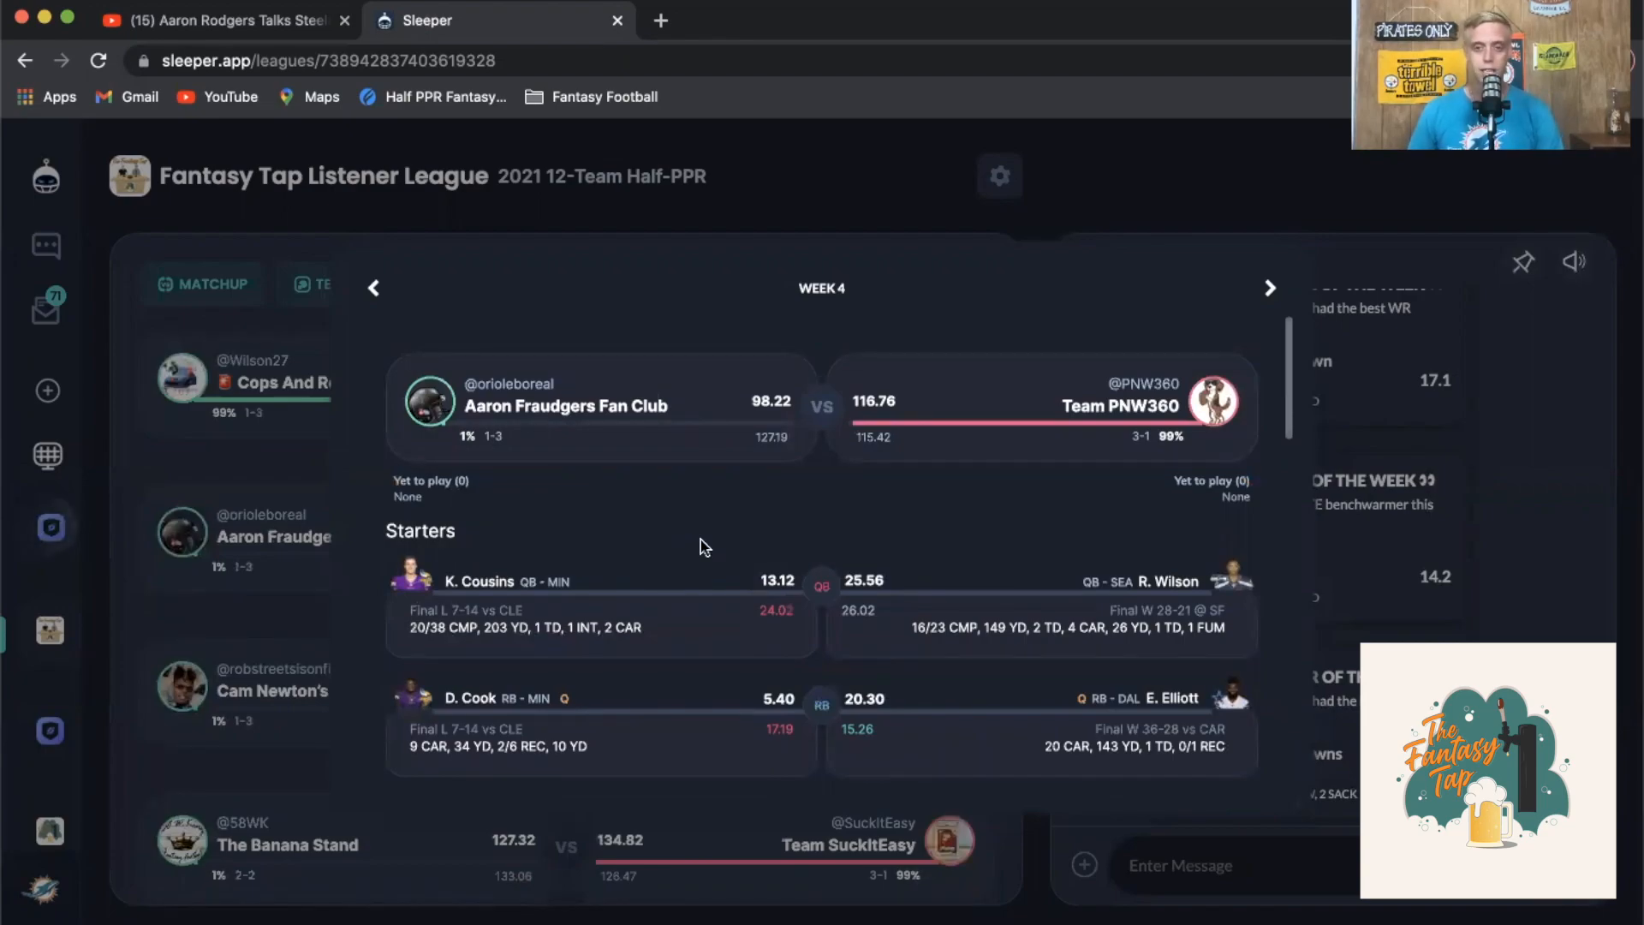
pyautogui.moveTo(779, 493)
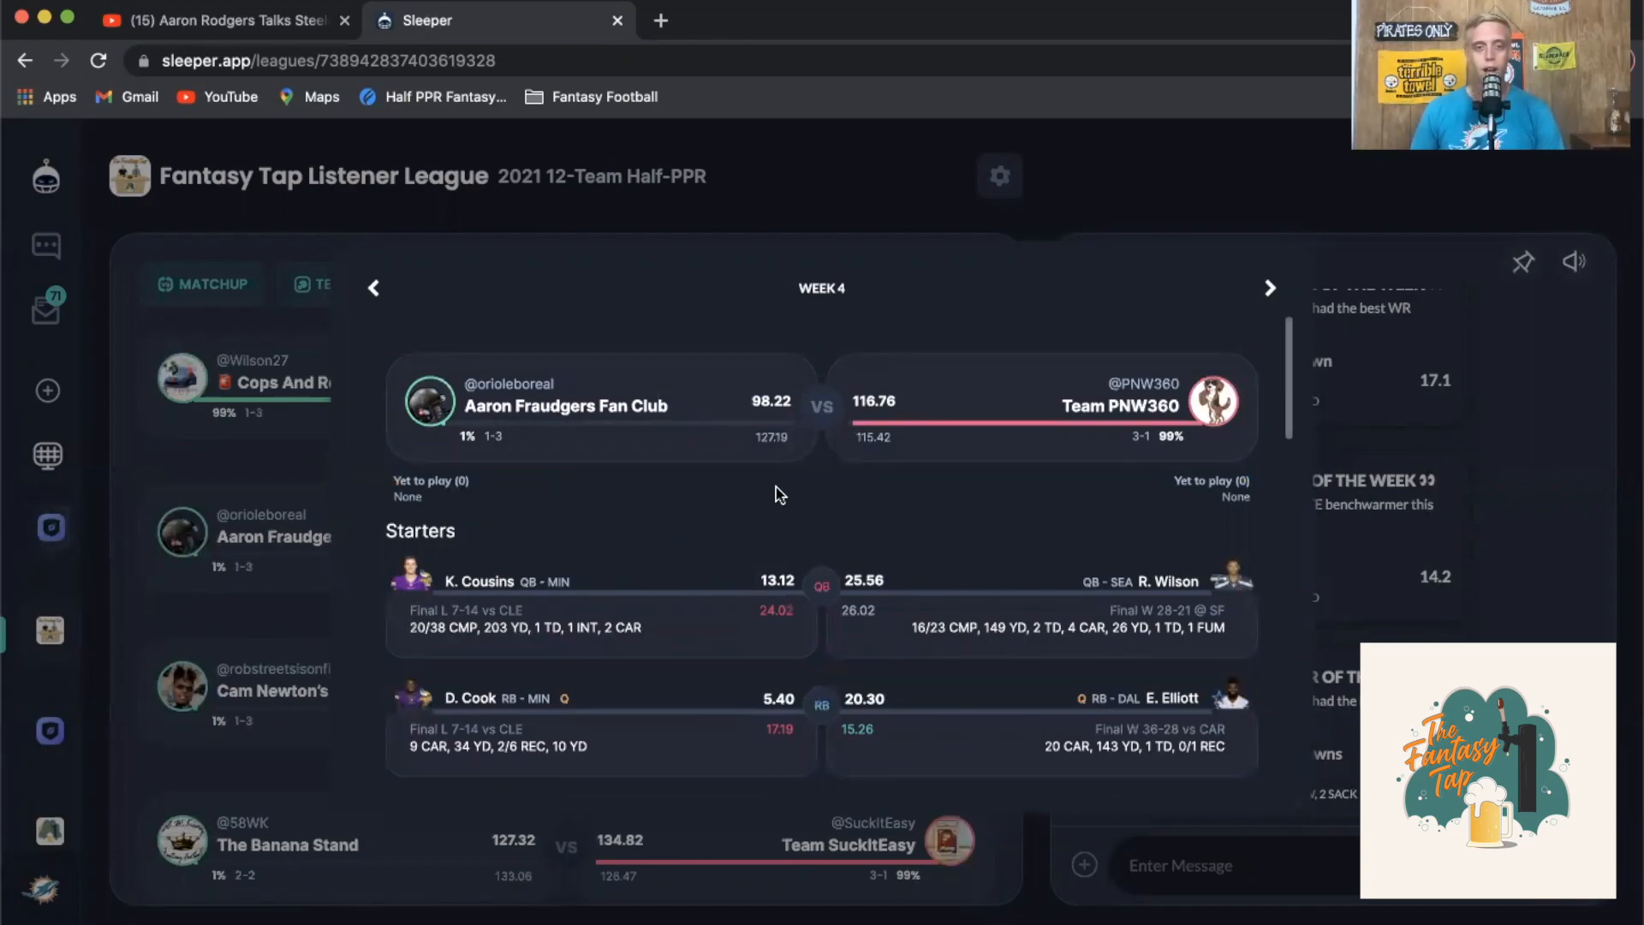
pyautogui.moveTo(952, 487)
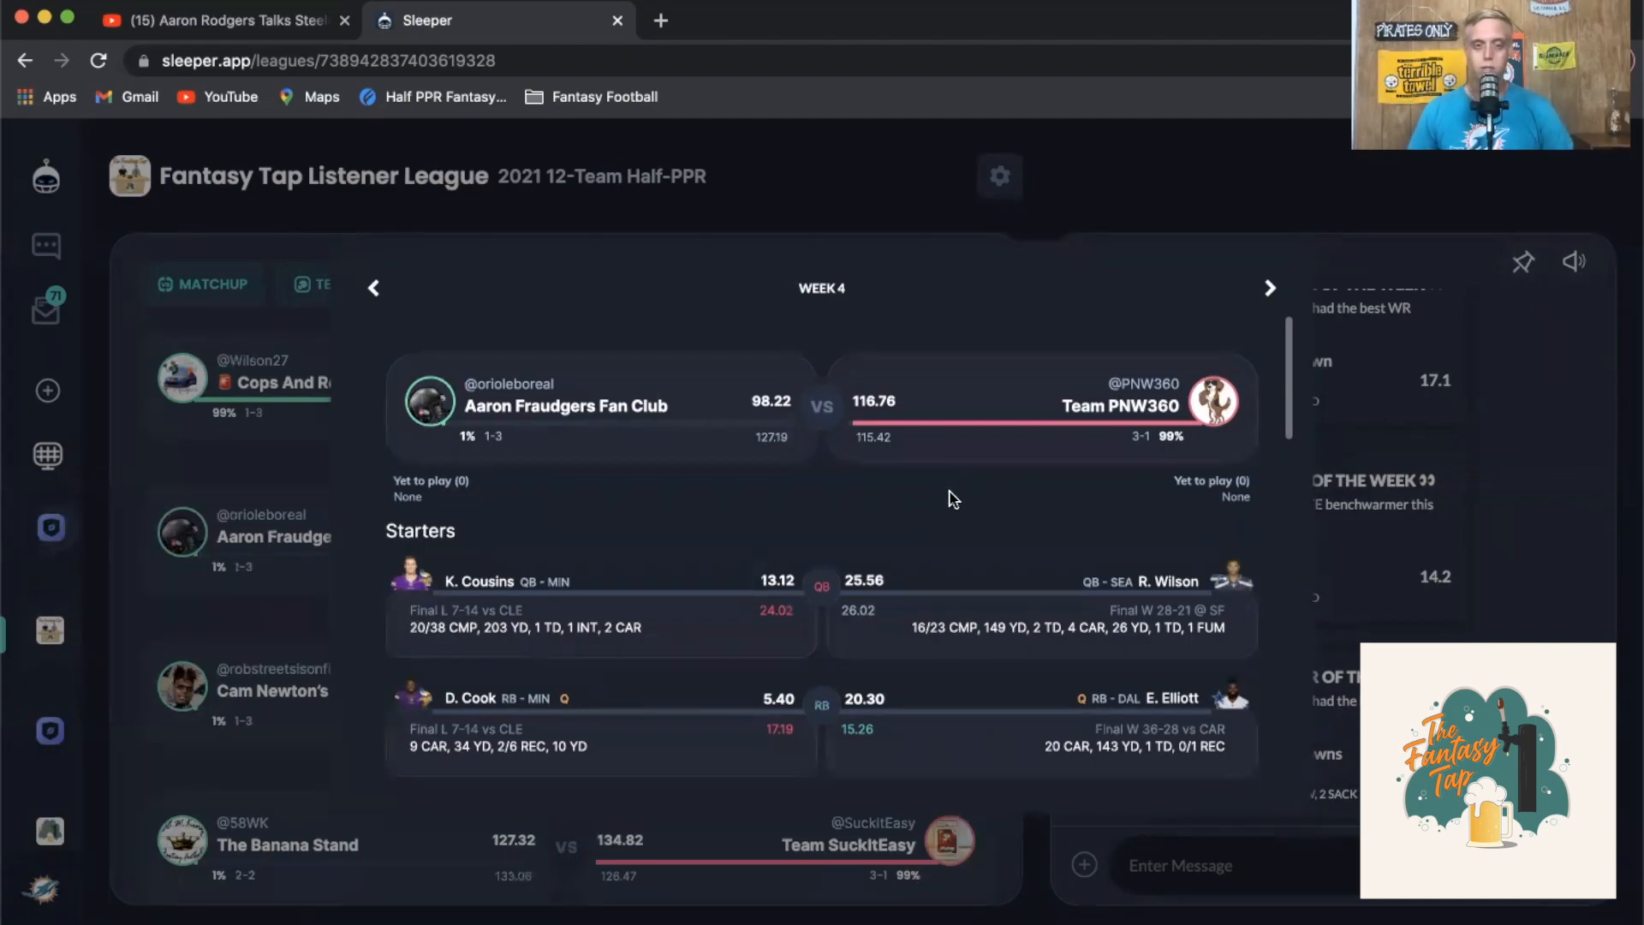
pyautogui.moveTo(885, 555)
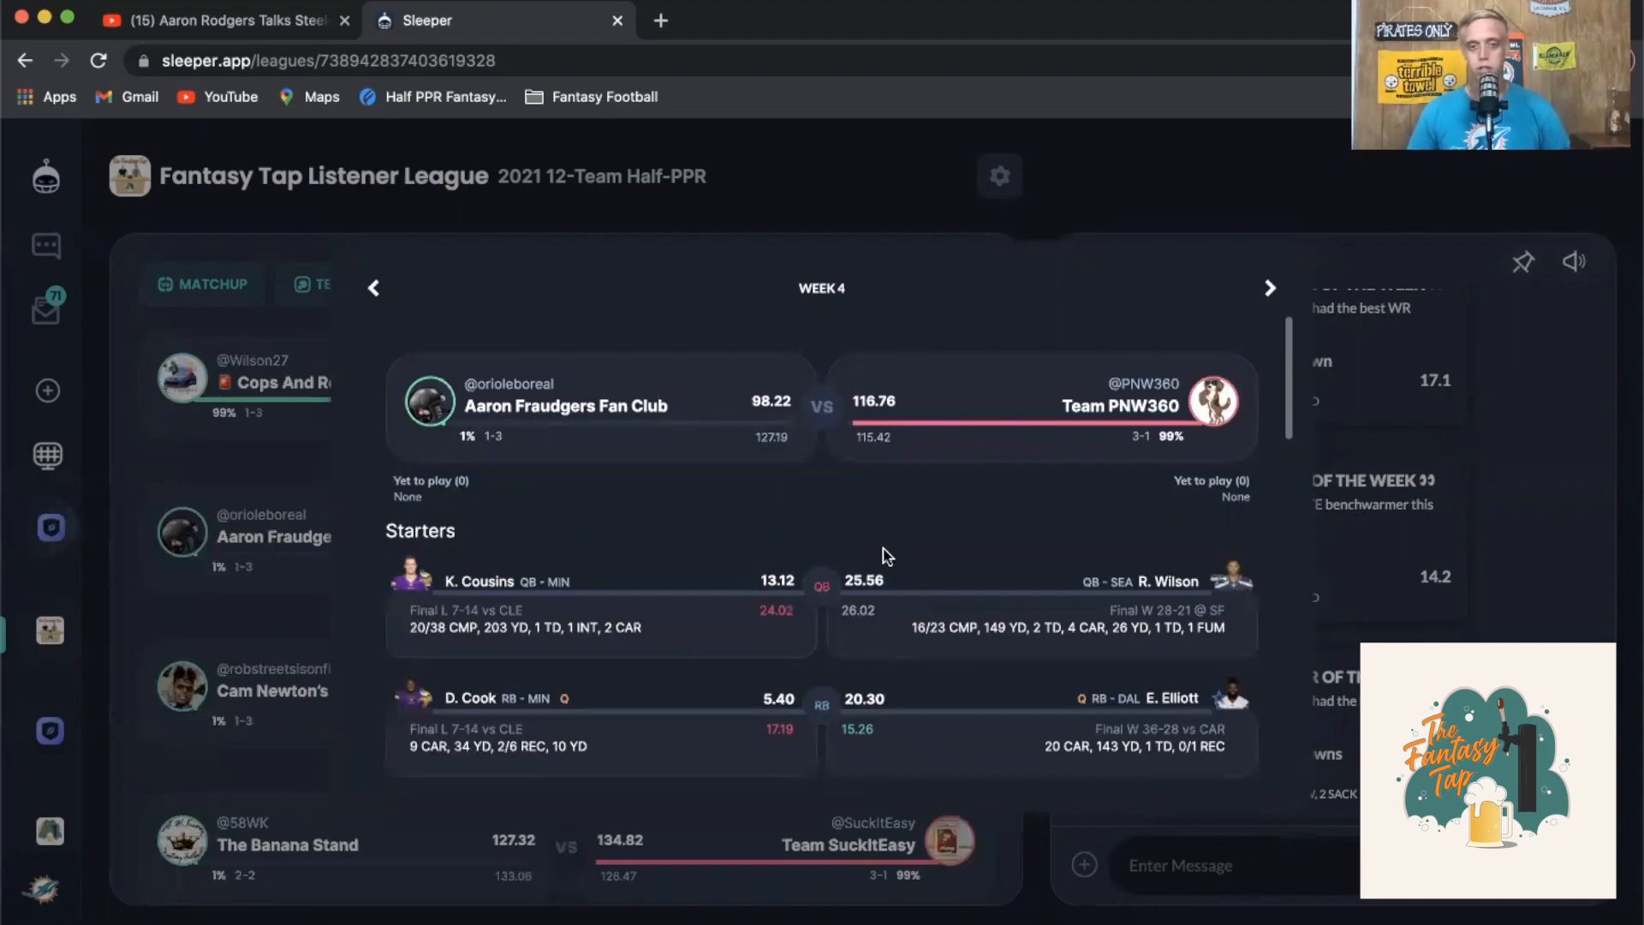
pyautogui.moveTo(849, 553)
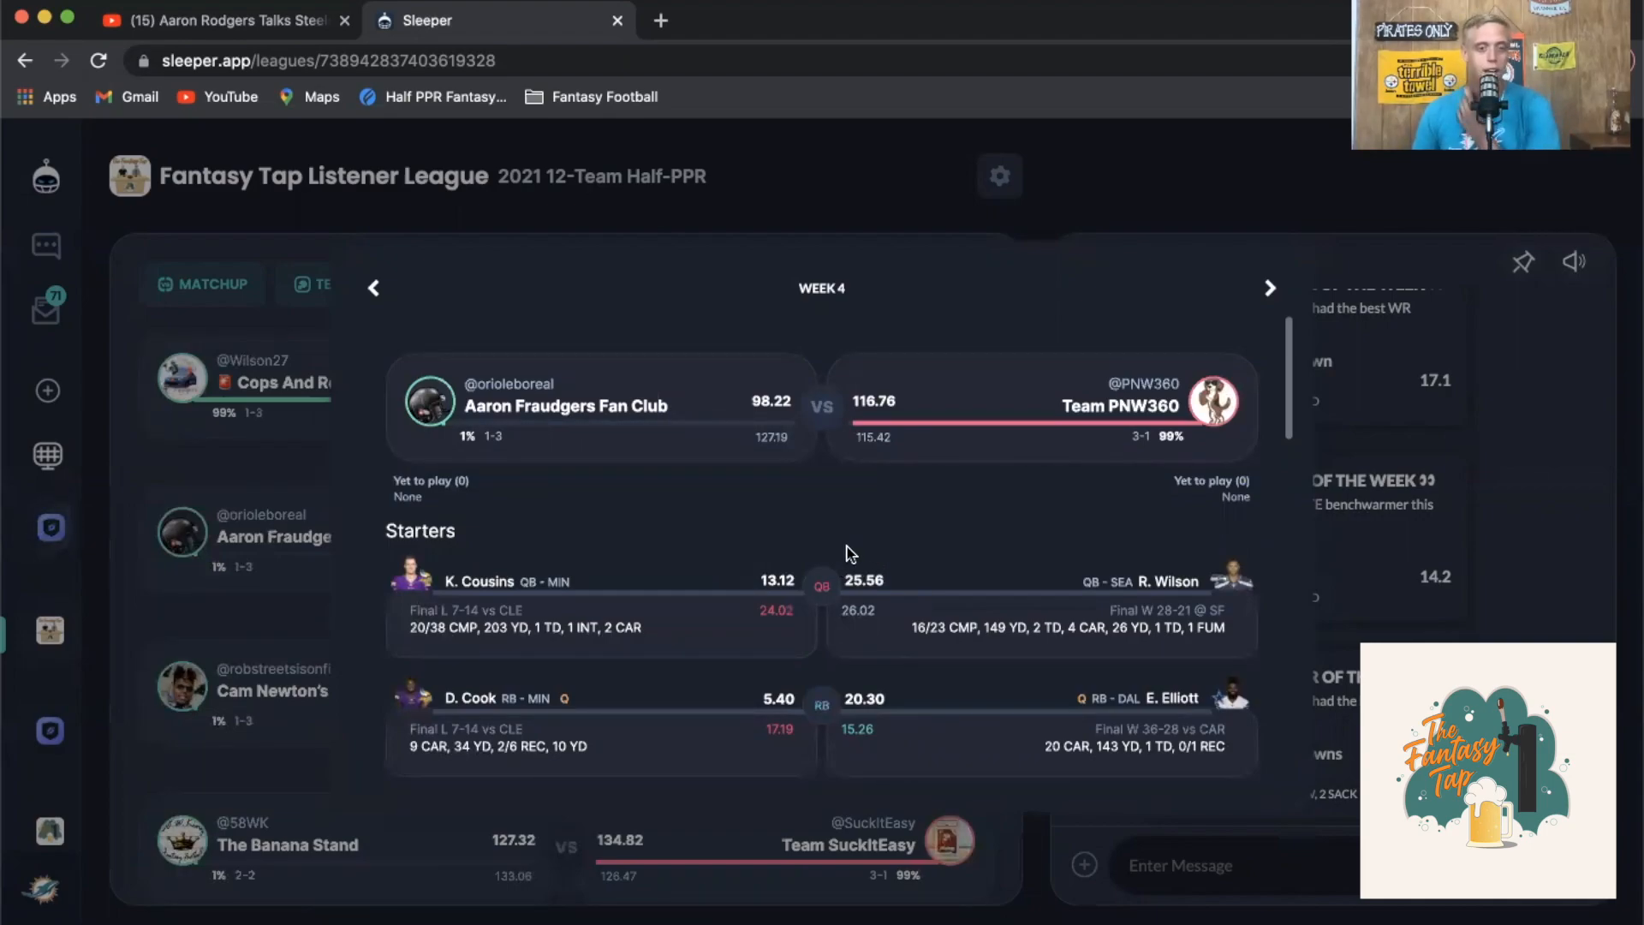
pyautogui.moveTo(878, 581)
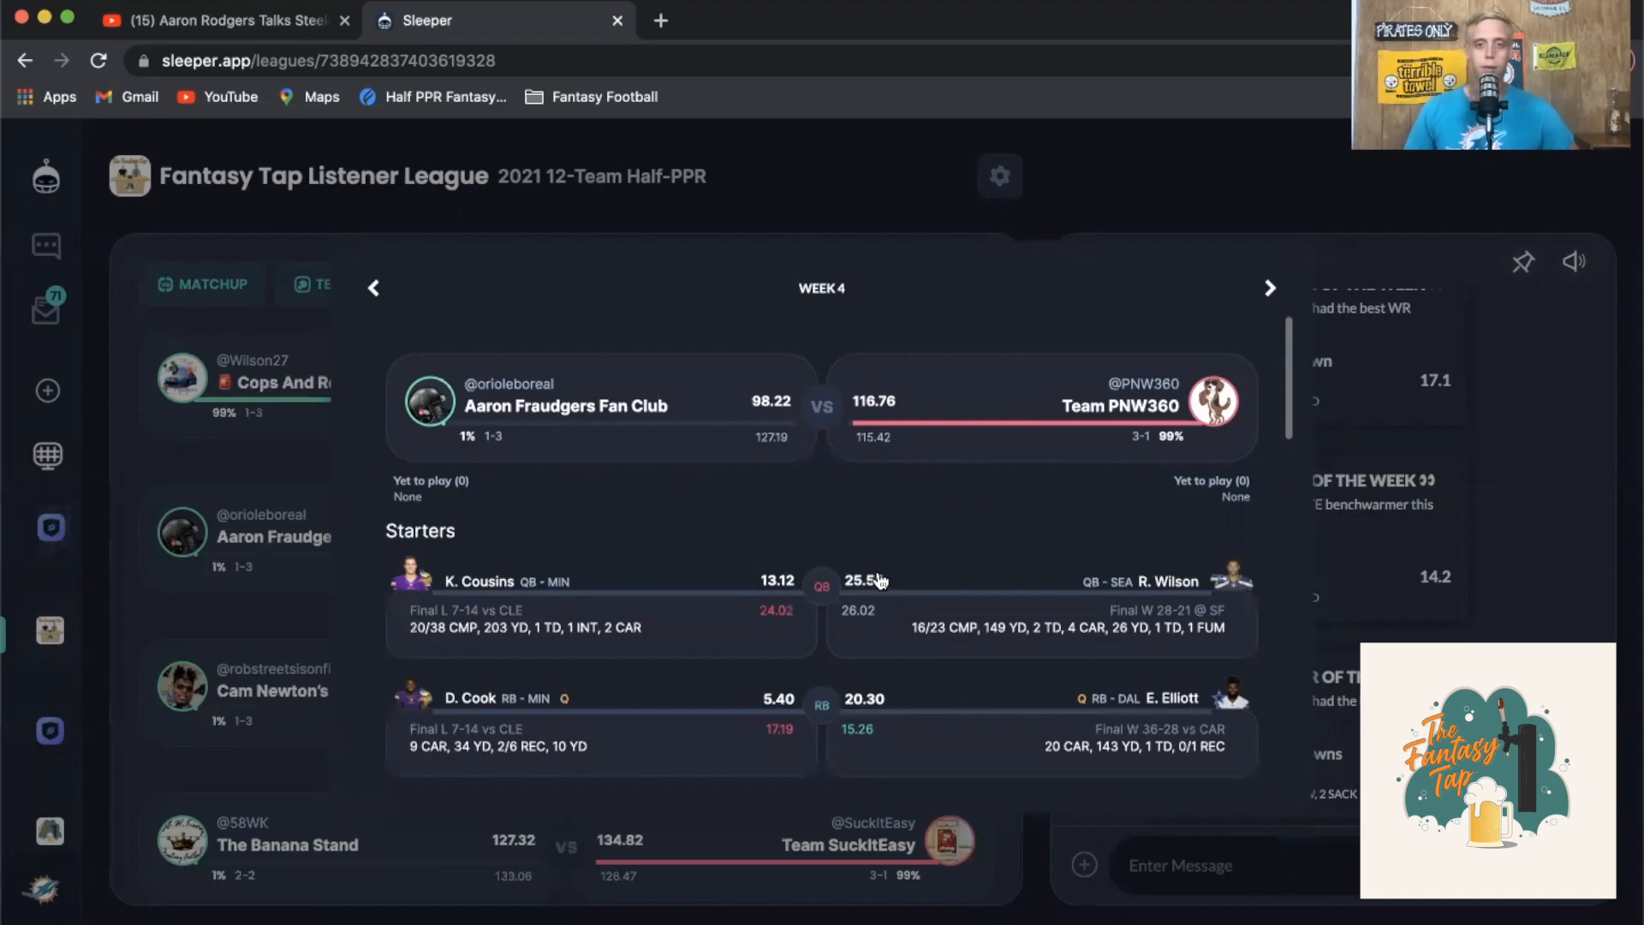
pyautogui.moveTo(874, 577)
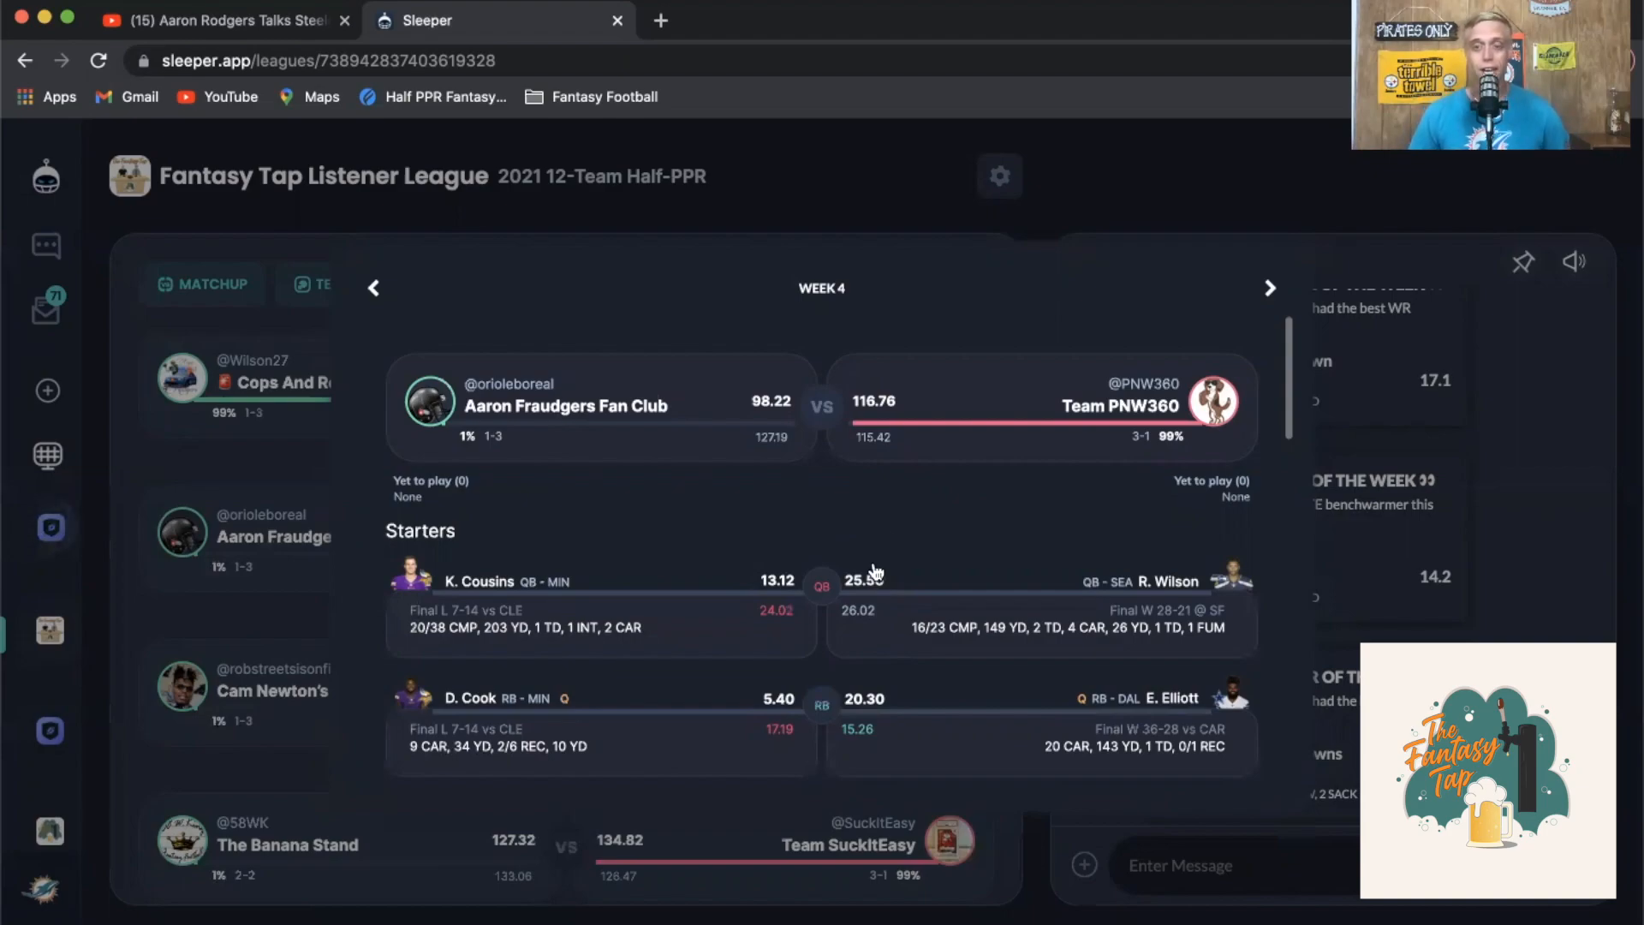
# Scroll the Aaron Fraudgers Fan Club vs Team PNW360 detail down to the bench players' scores
pyautogui.scroll(3)
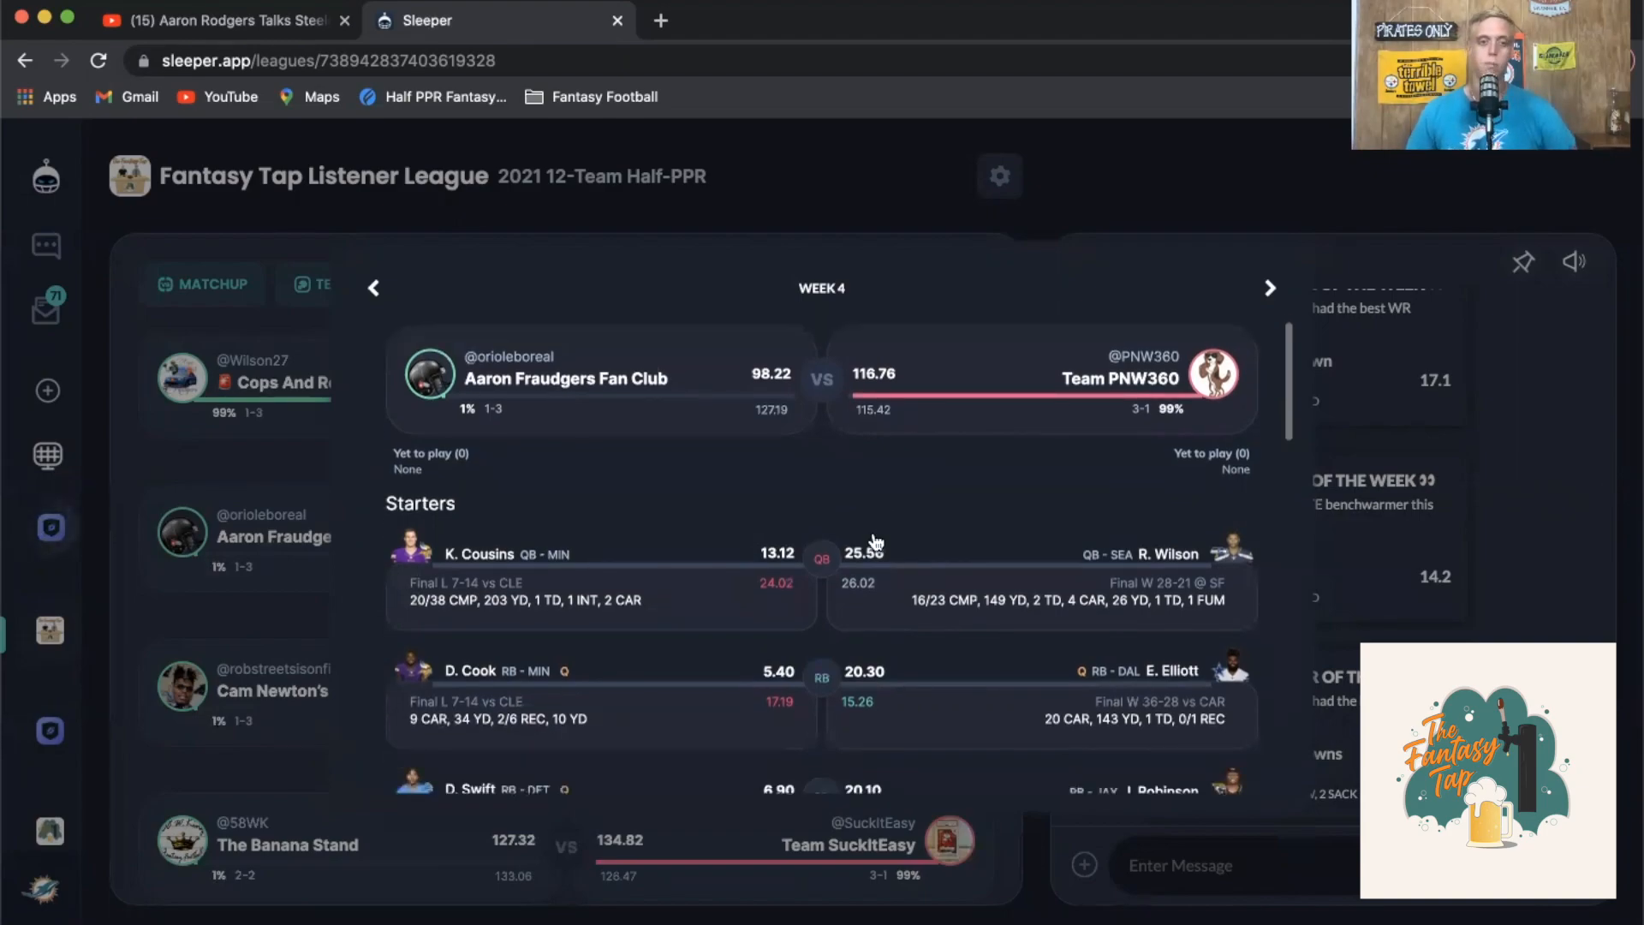
pyautogui.moveTo(919, 483)
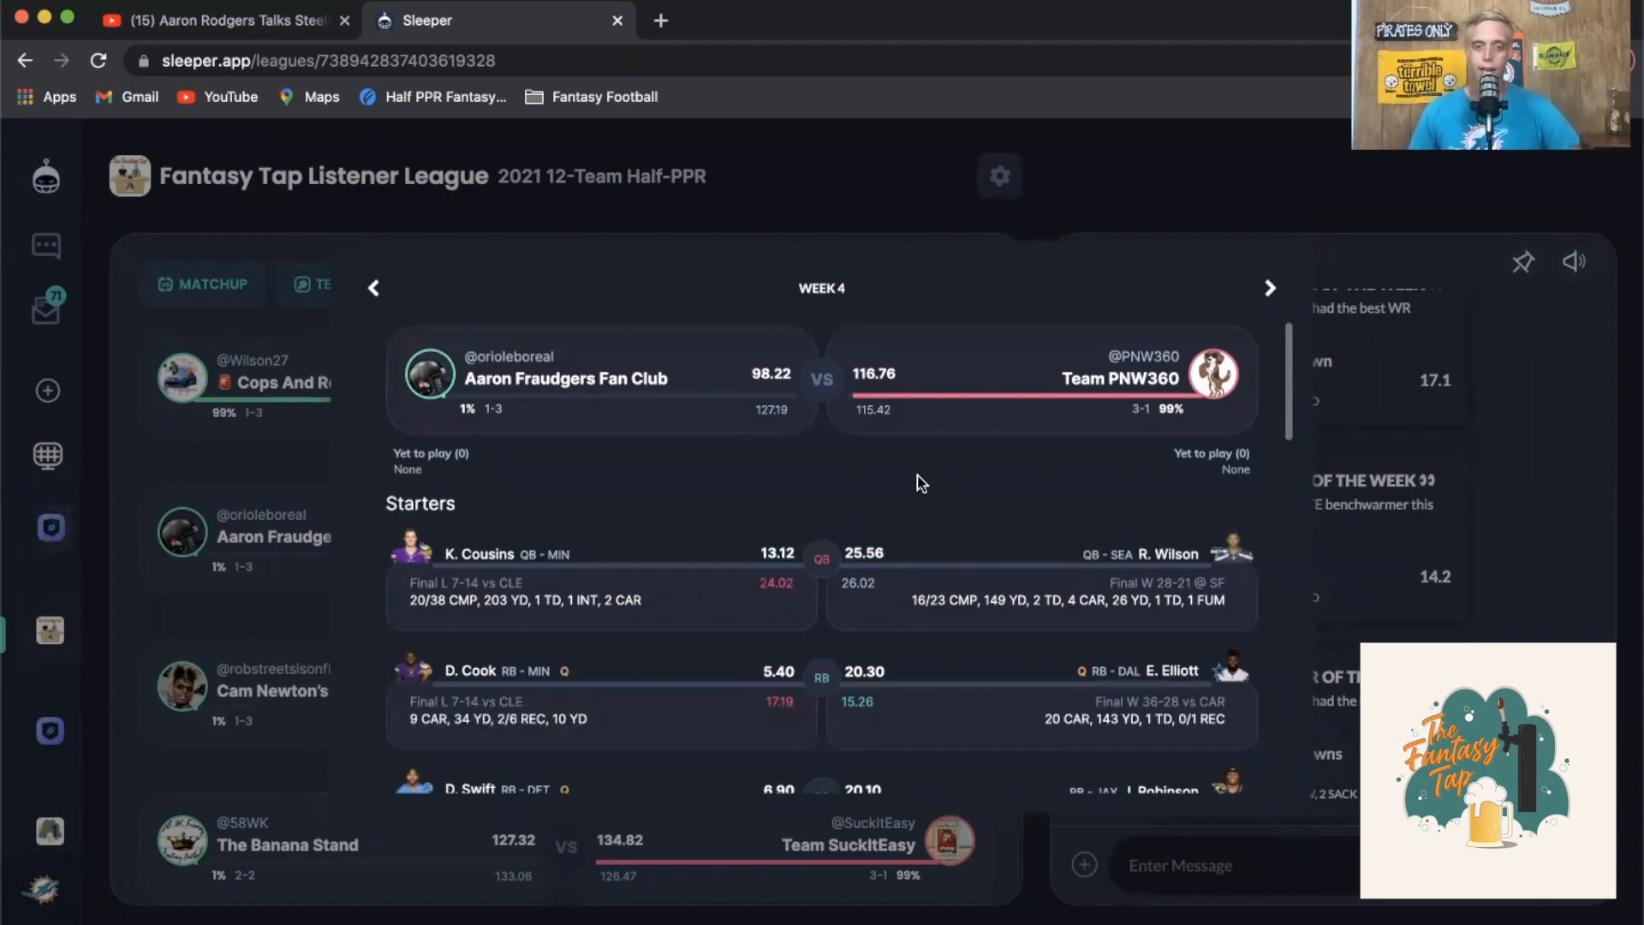
pyautogui.moveTo(940, 483)
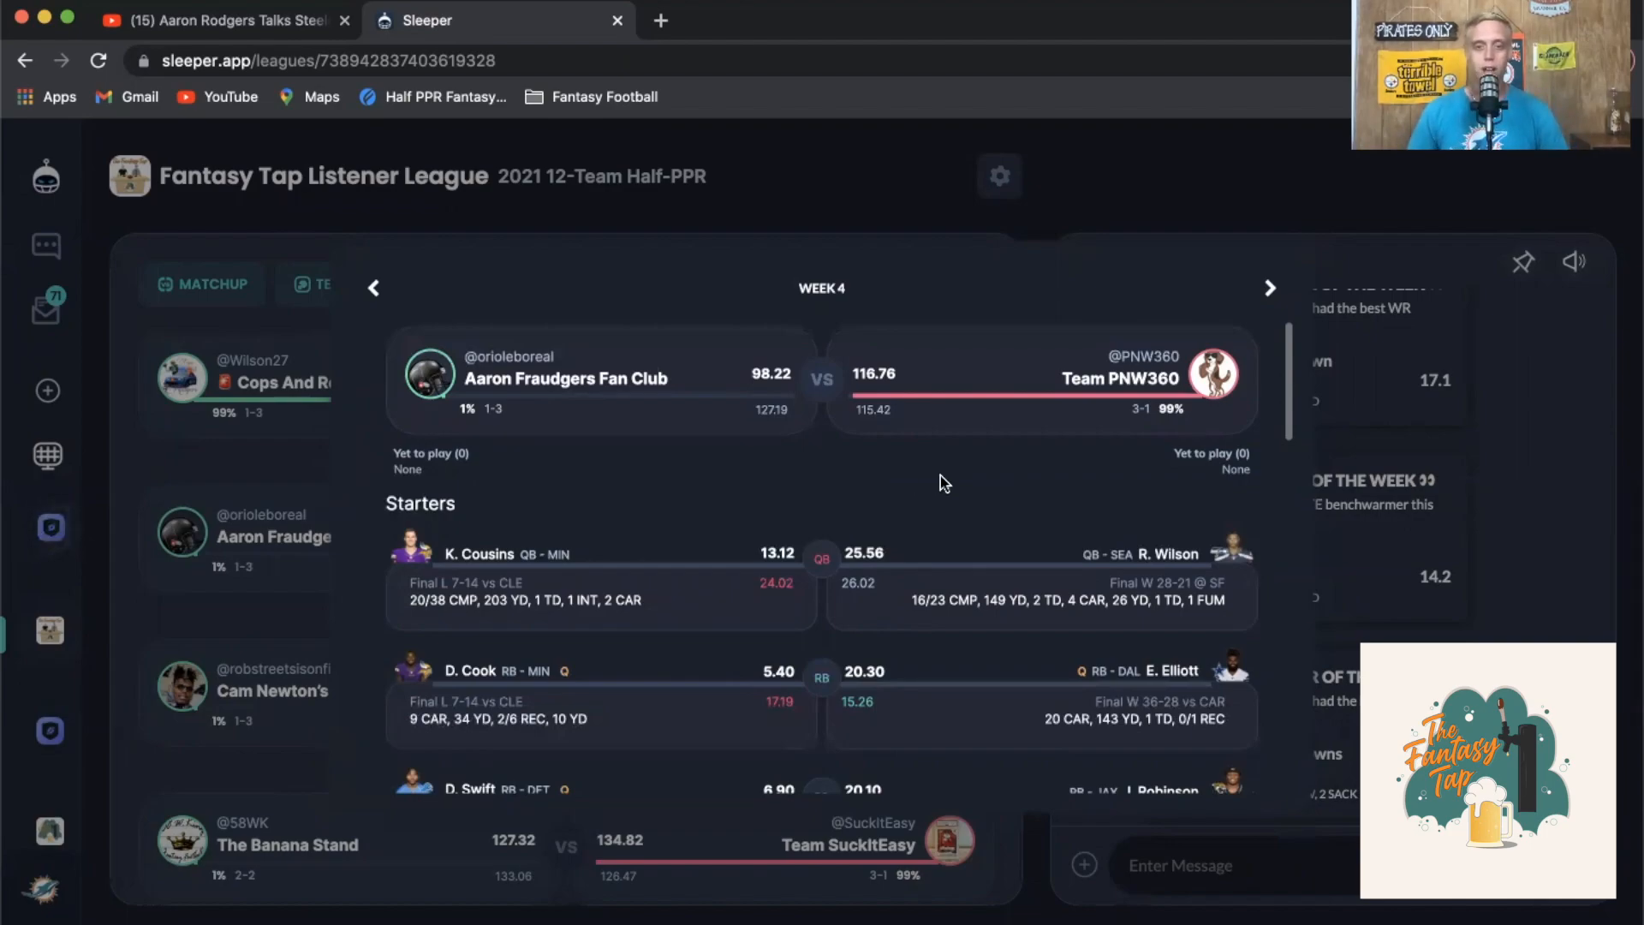
pyautogui.moveTo(908, 527)
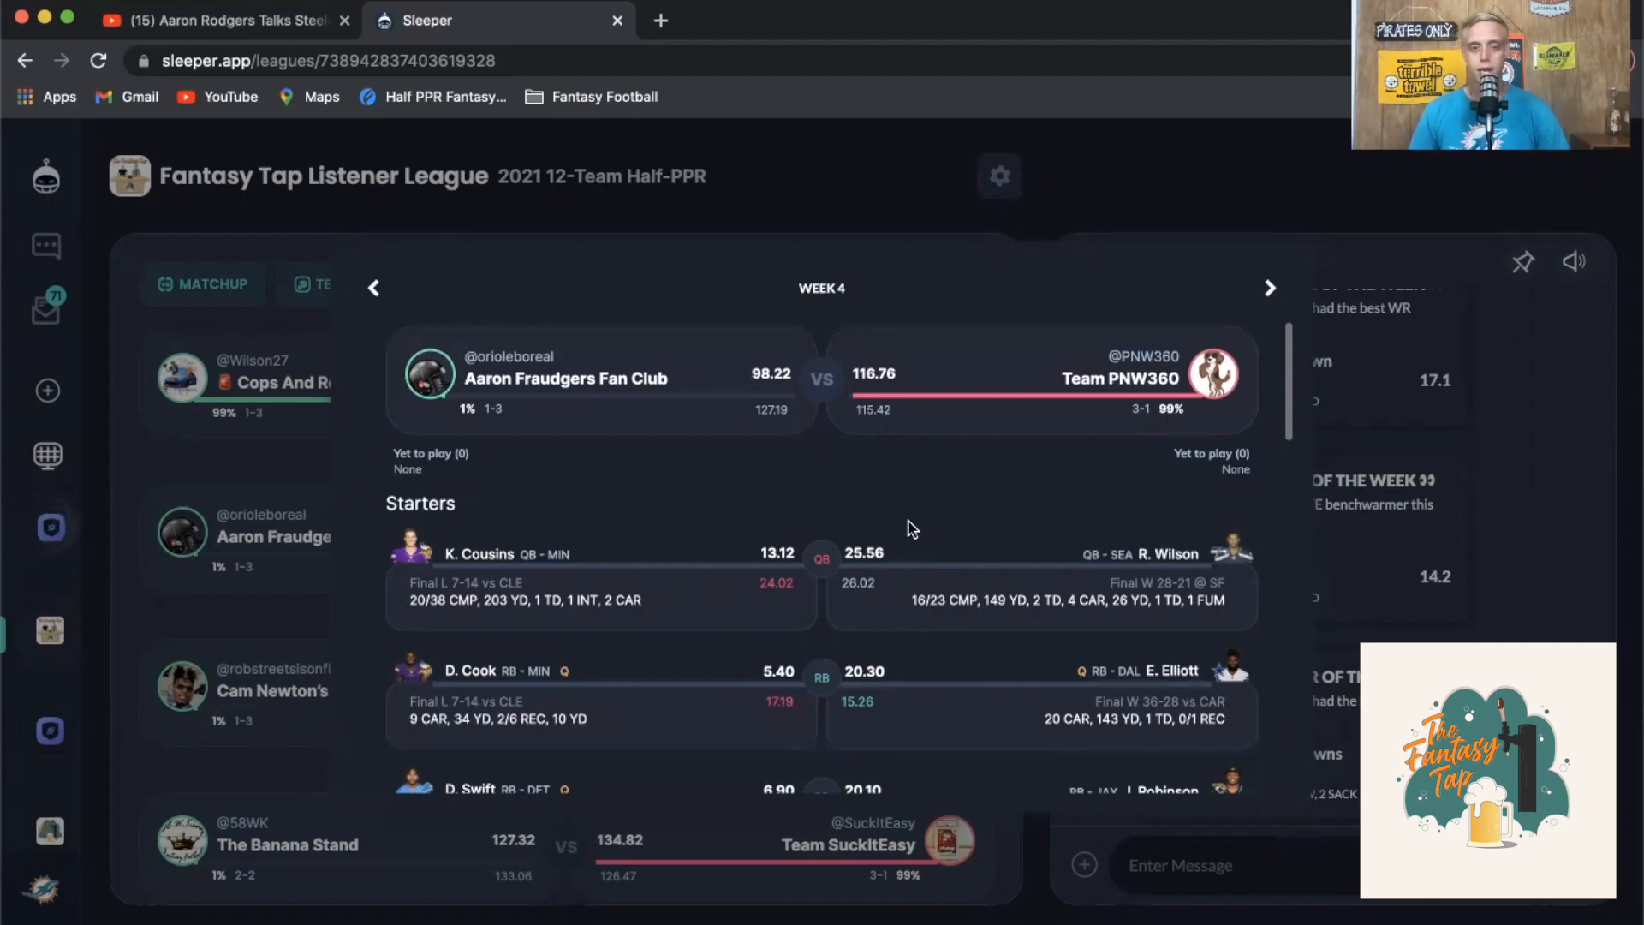
pyautogui.moveTo(851, 600)
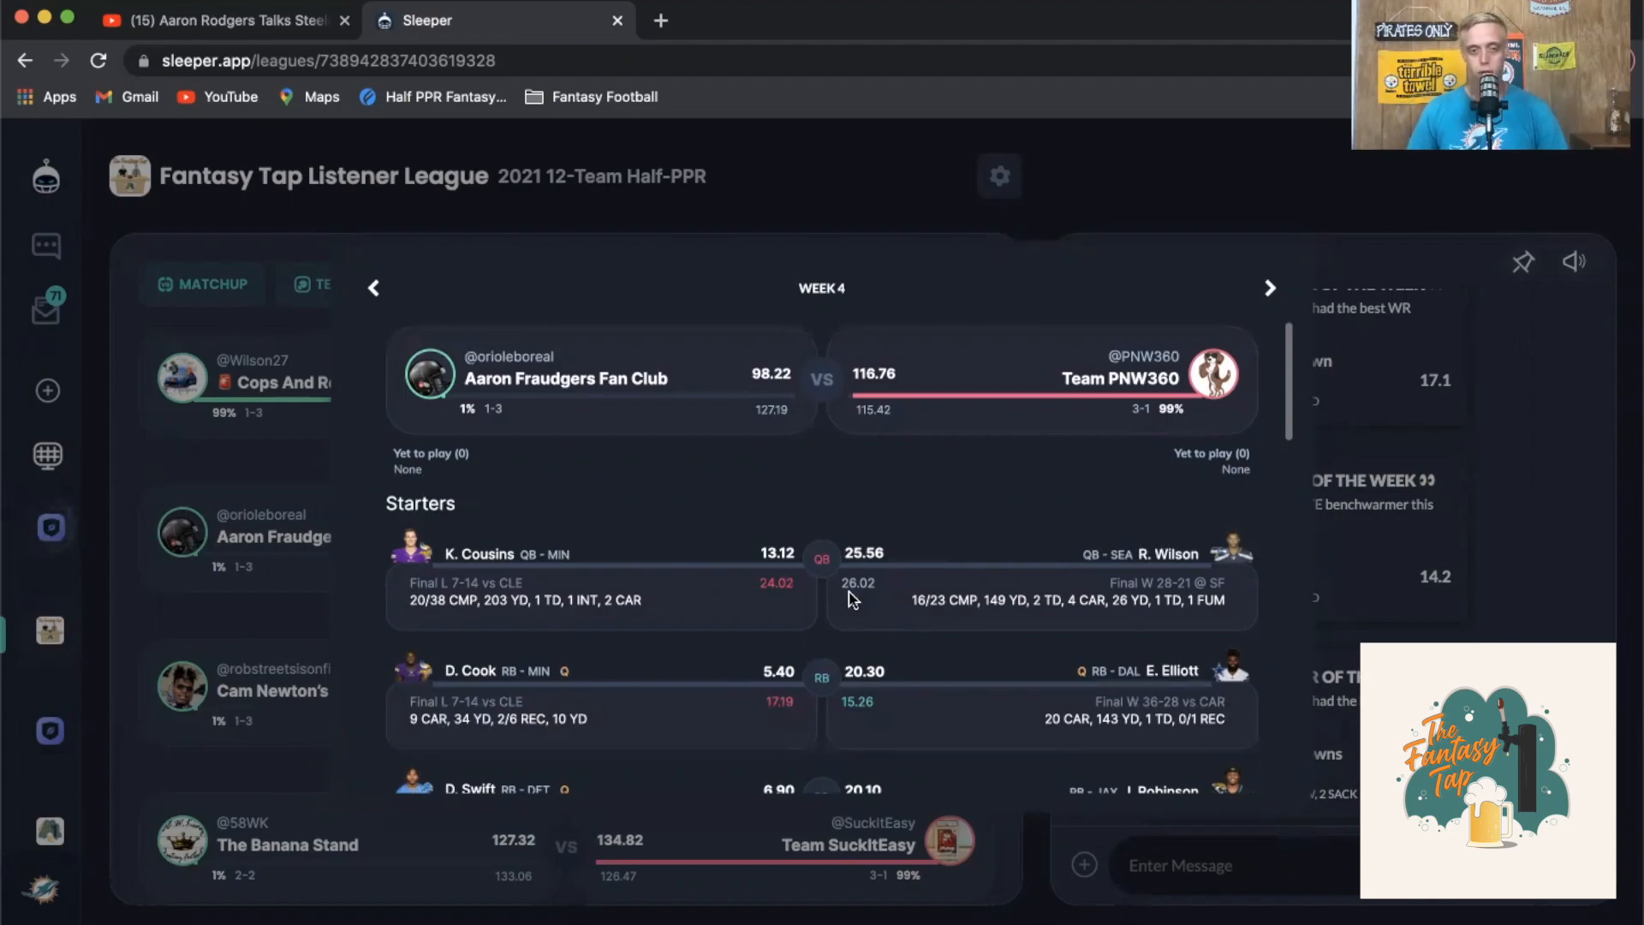
pyautogui.scroll(-3)
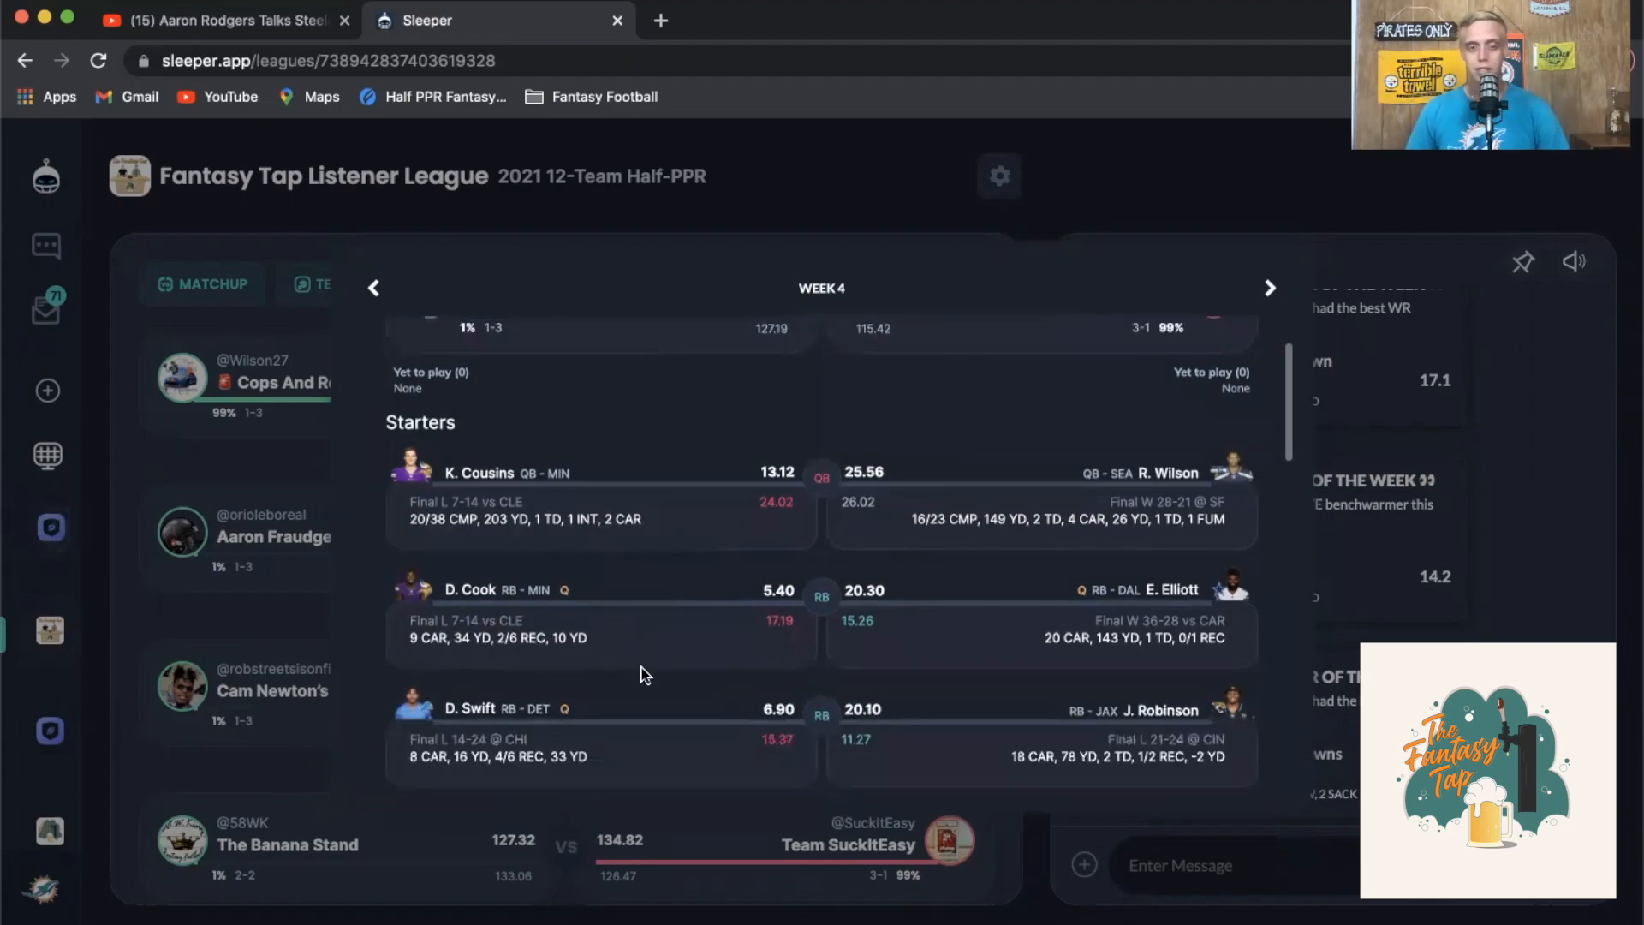
pyautogui.moveTo(595, 624)
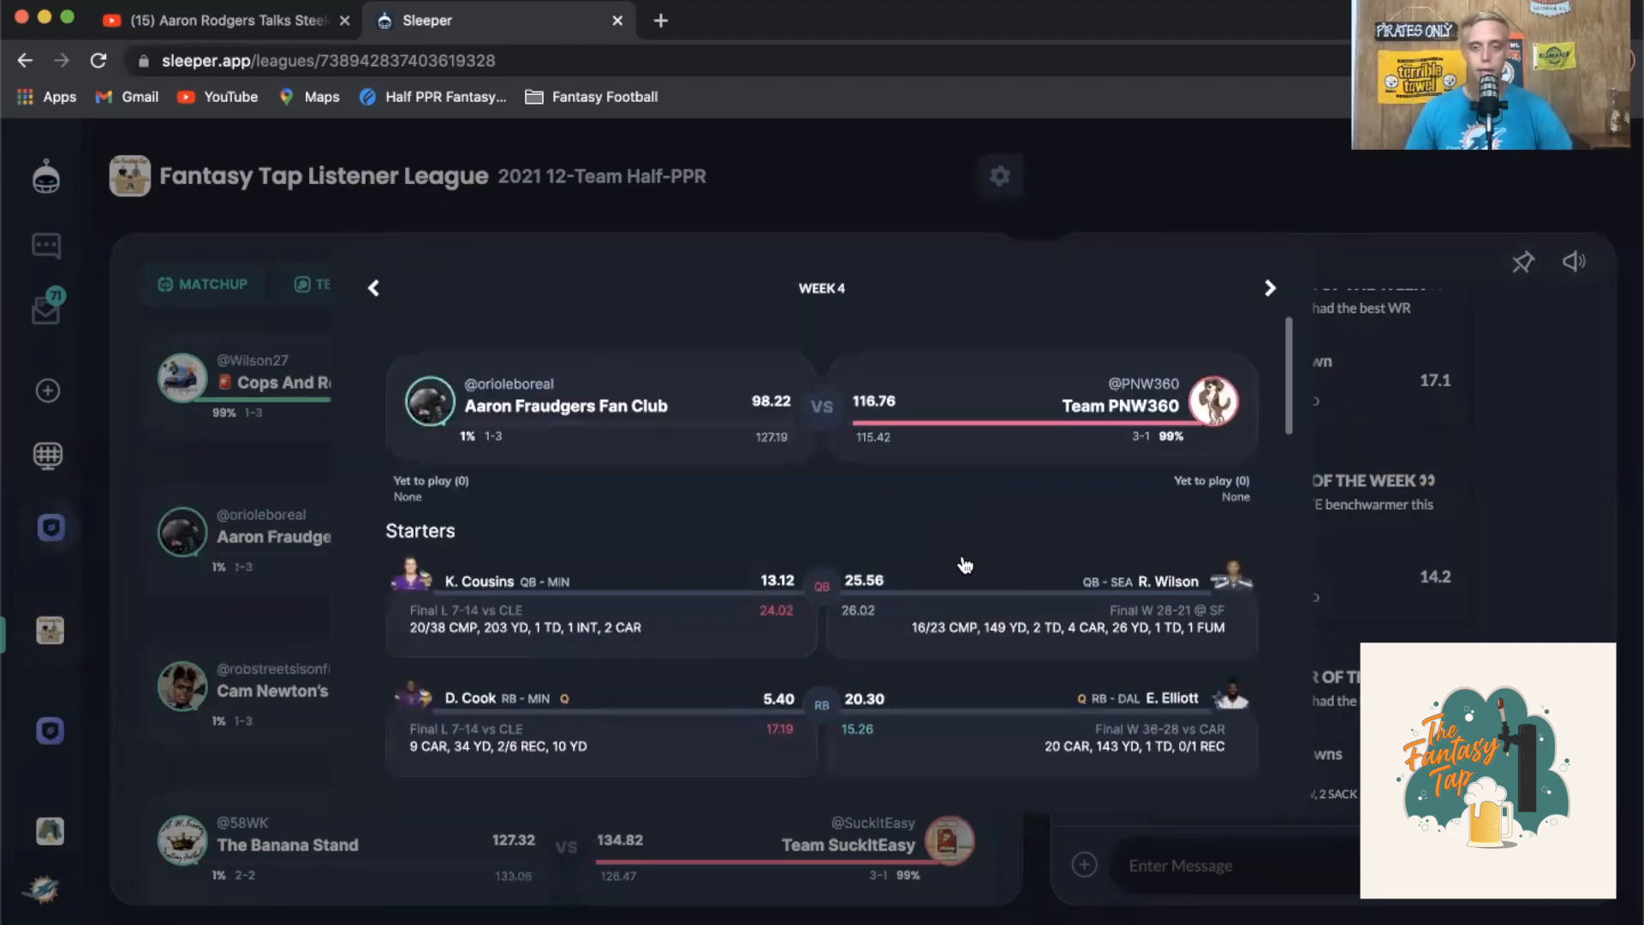
pyautogui.scroll(-3)
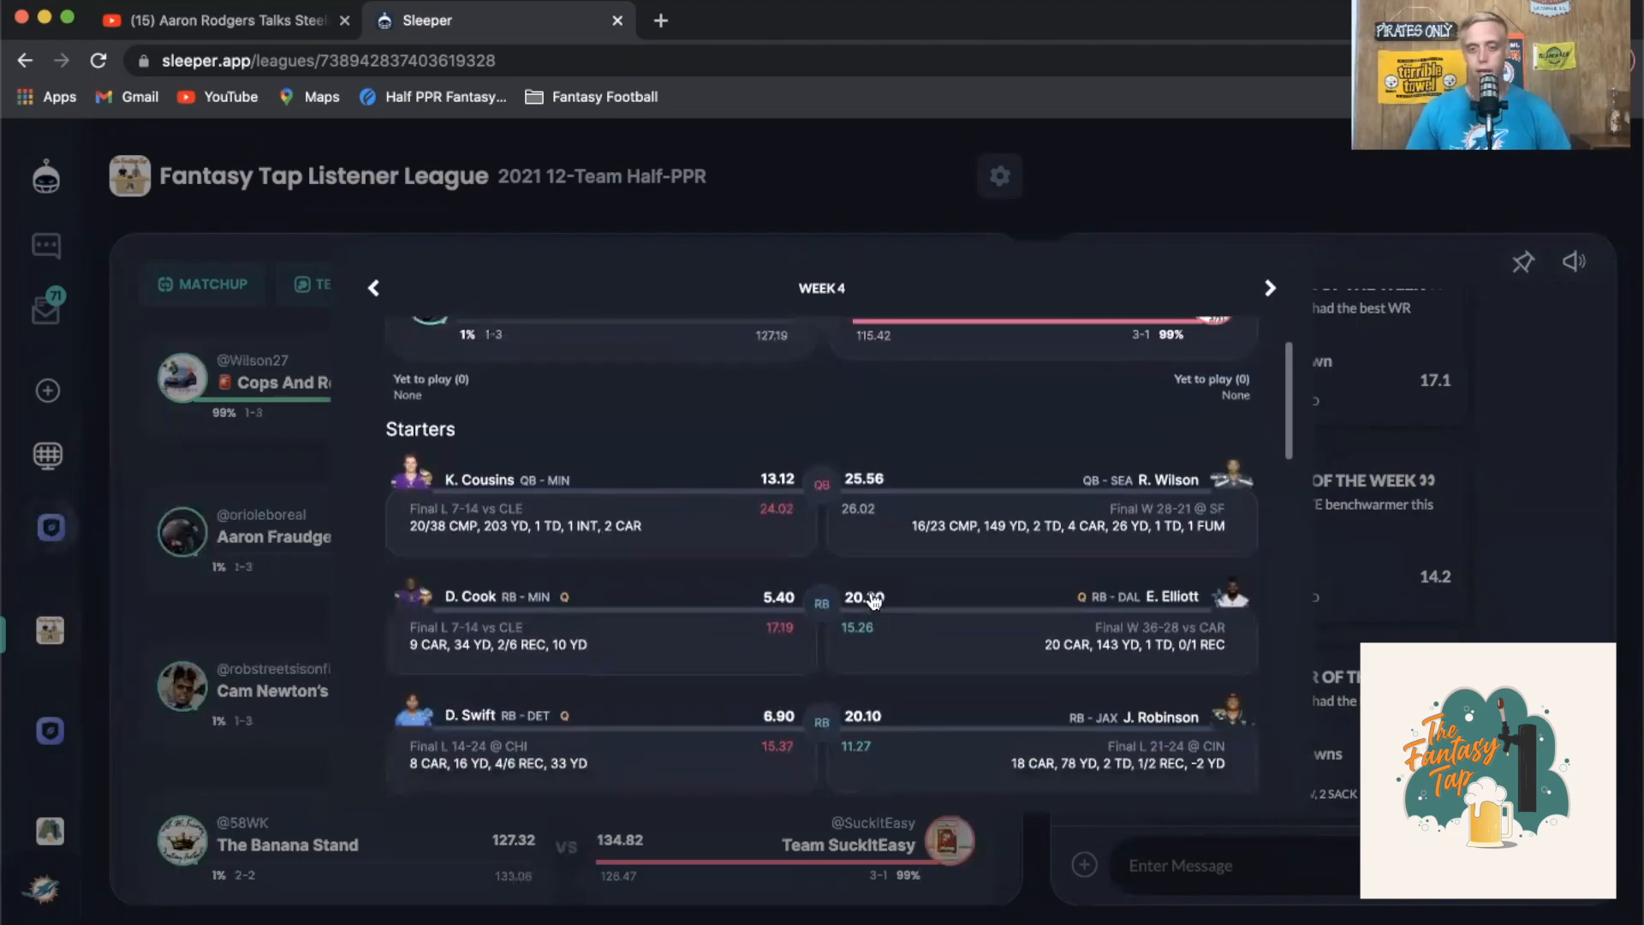
pyautogui.scroll(3)
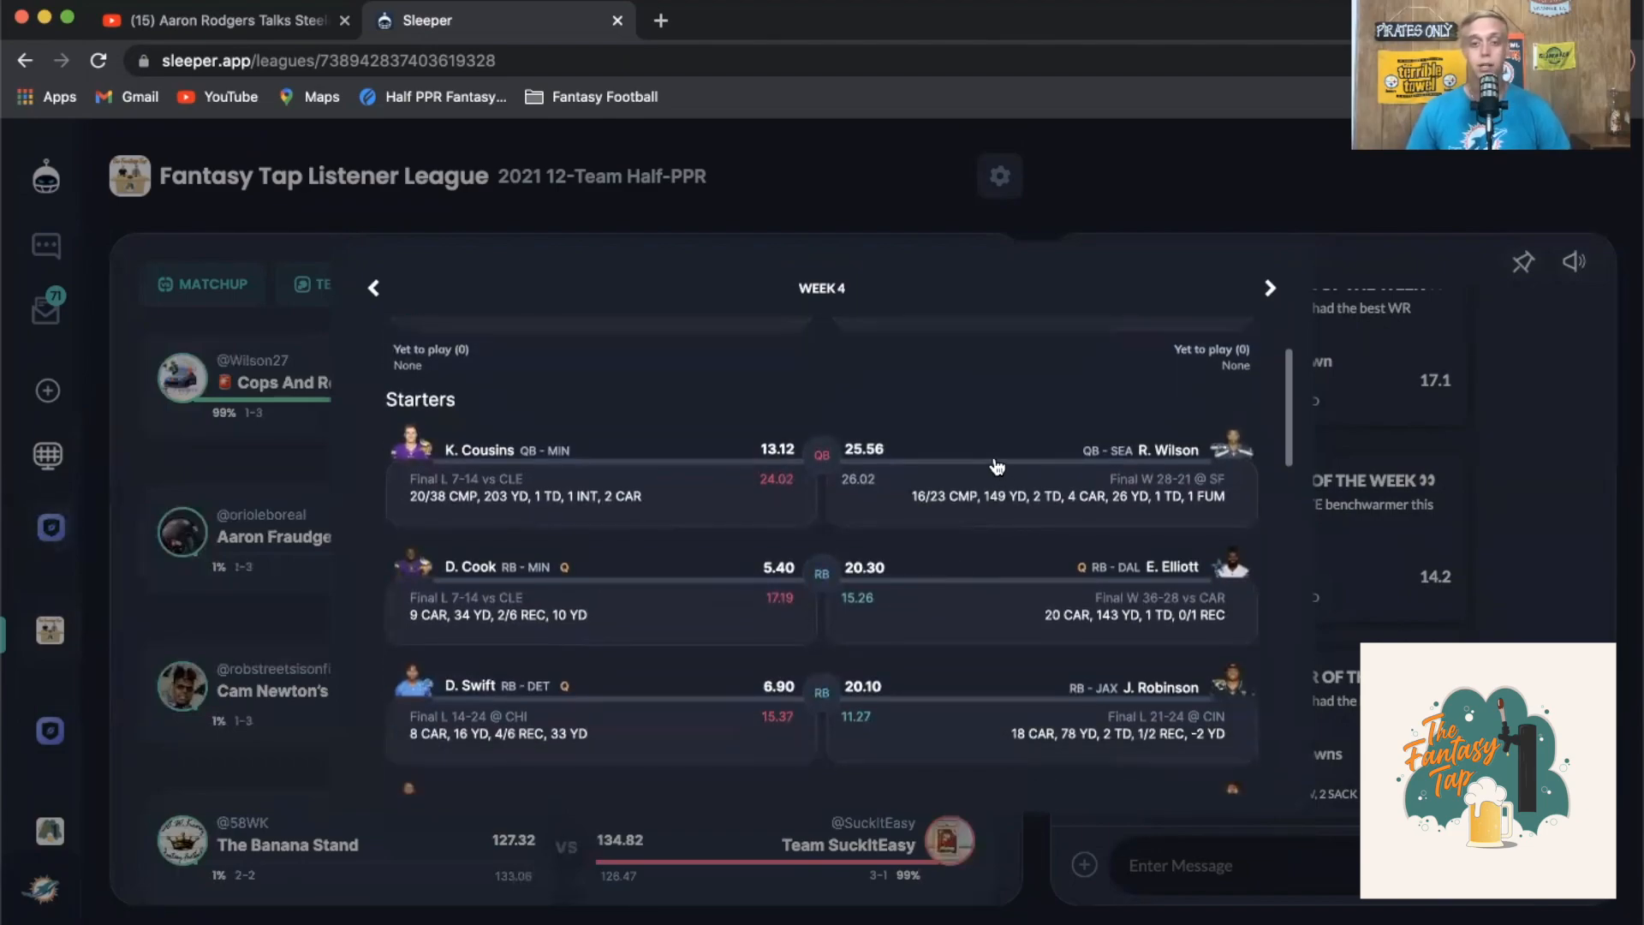
pyautogui.moveTo(944, 613)
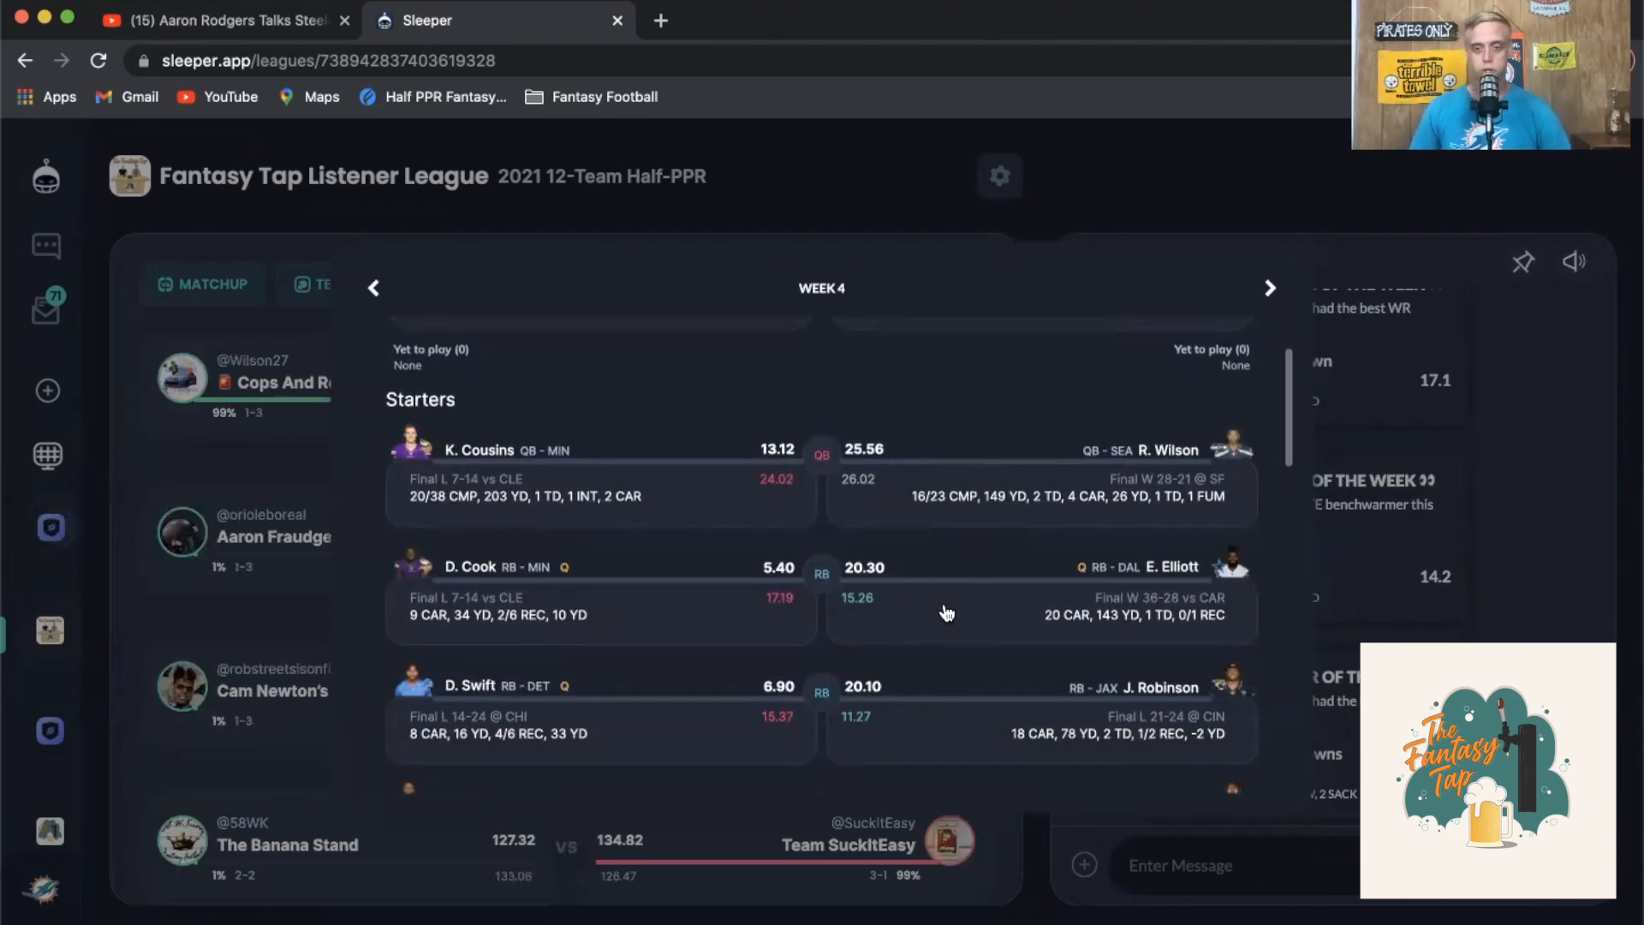
pyautogui.scroll(-3)
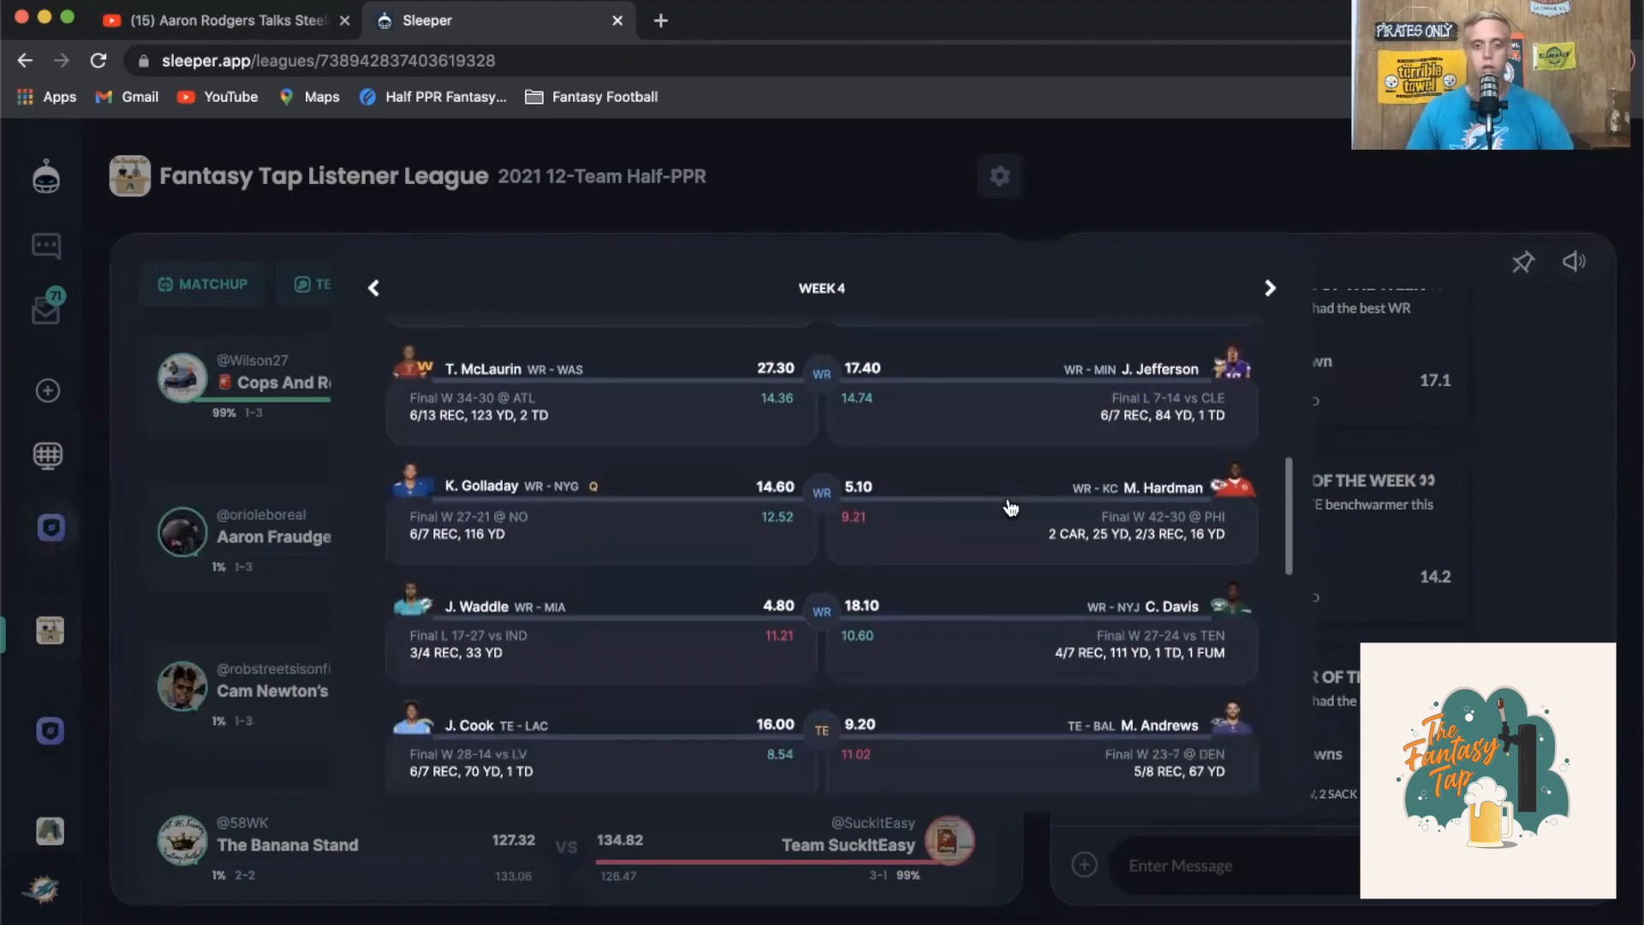
pyautogui.scroll(-3)
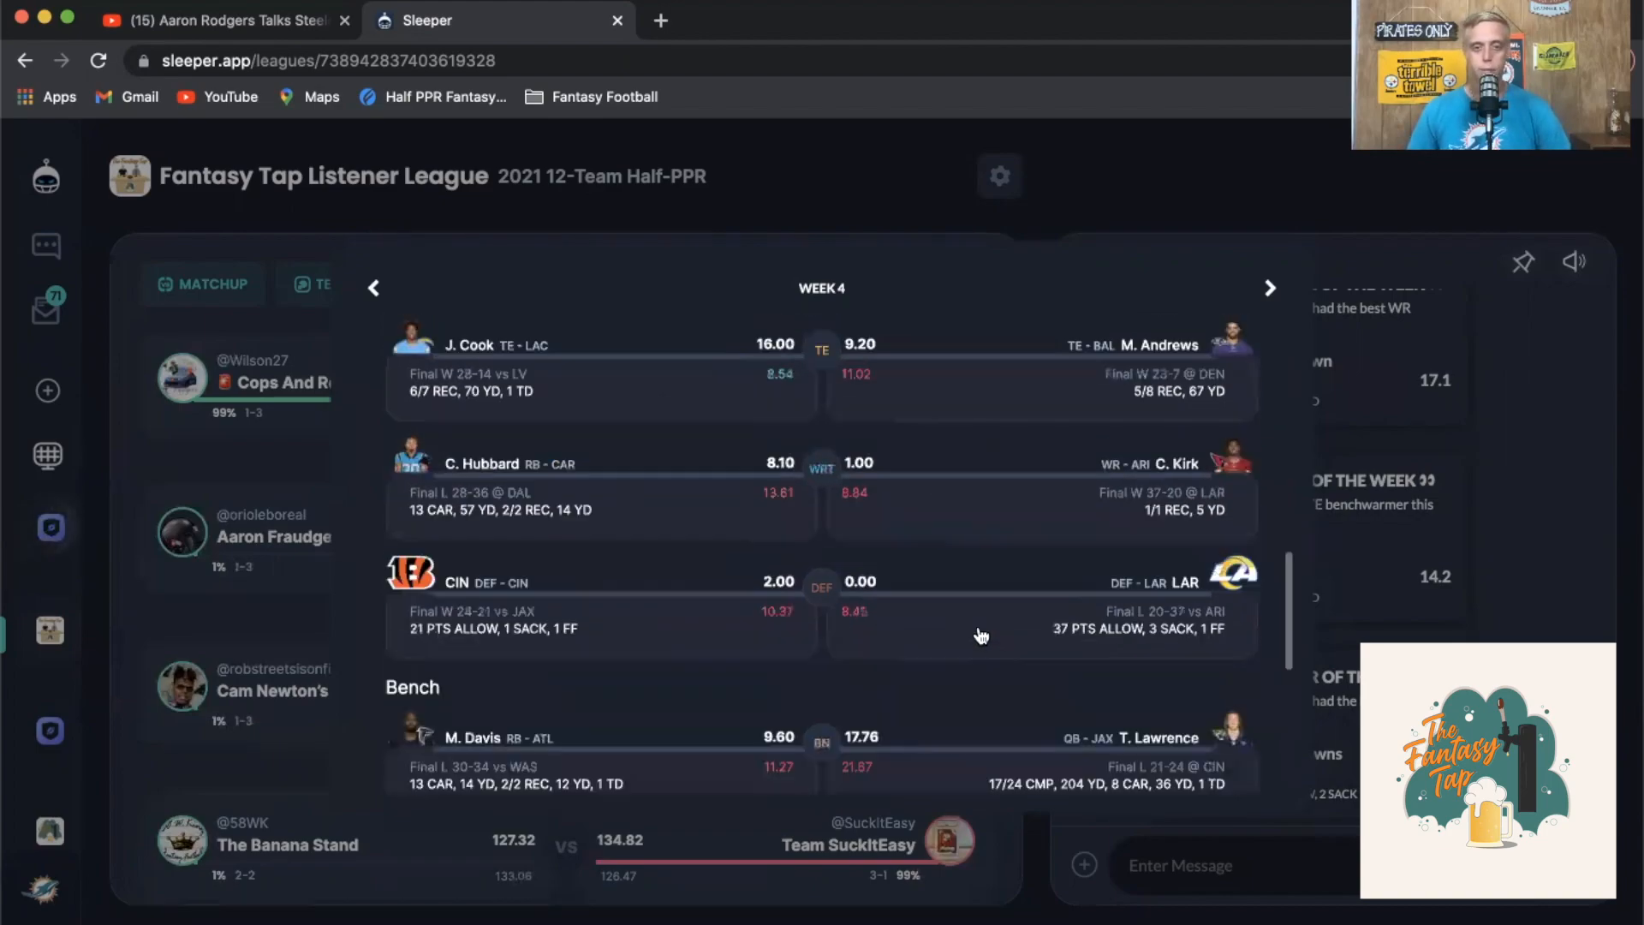
pyautogui.scroll(-3)
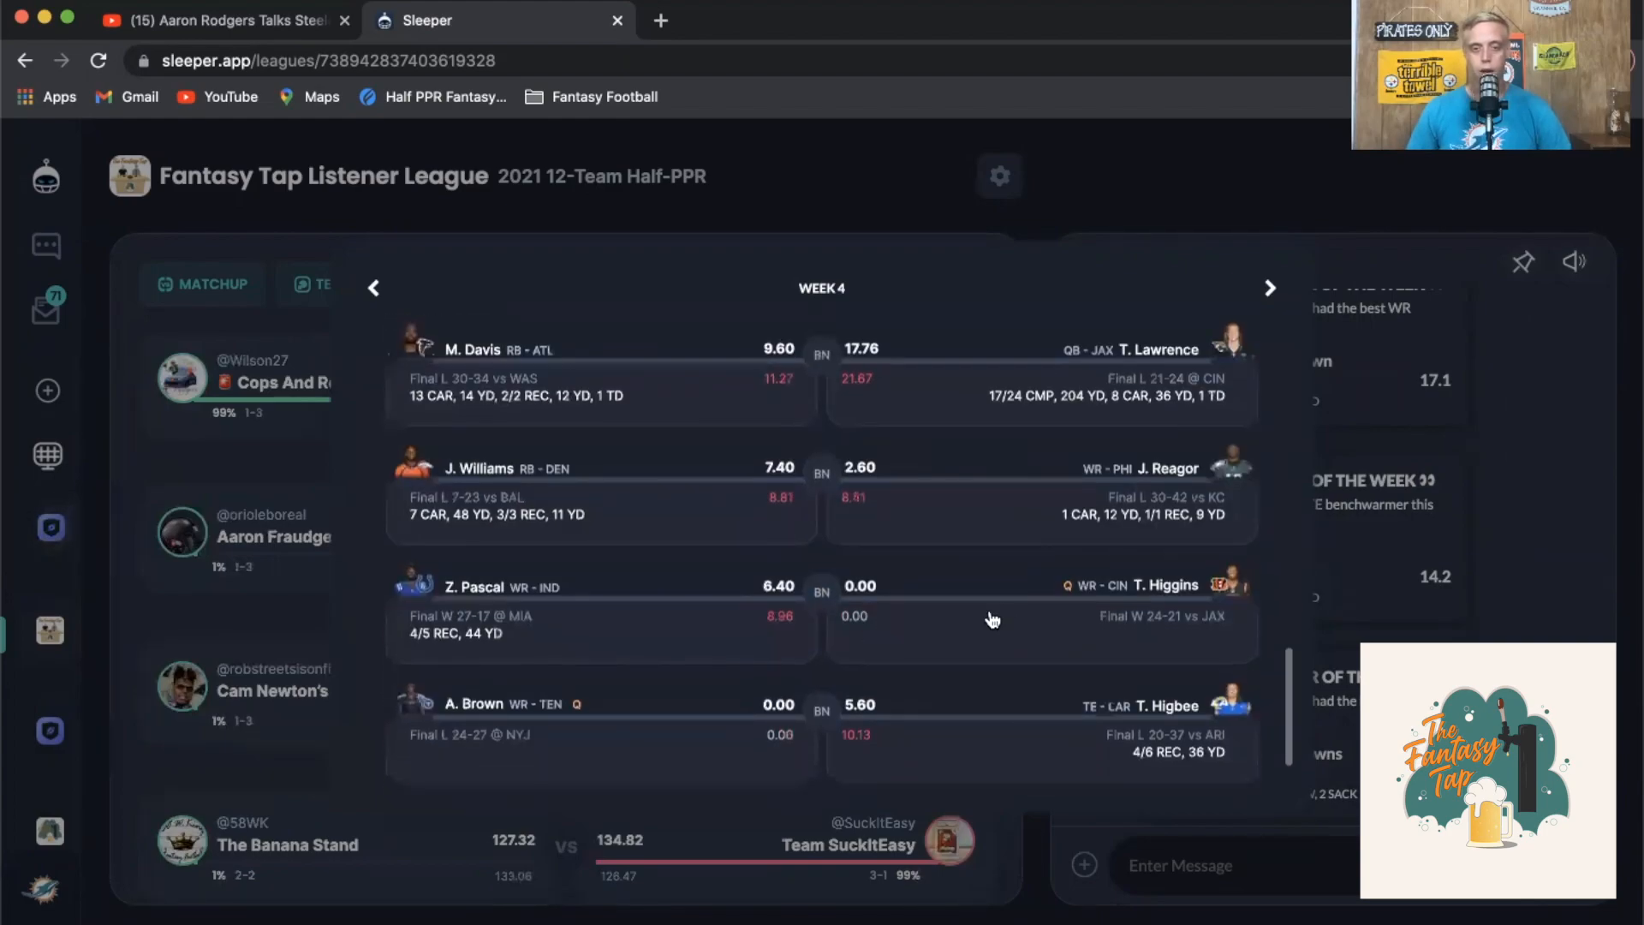
pyautogui.scroll(3)
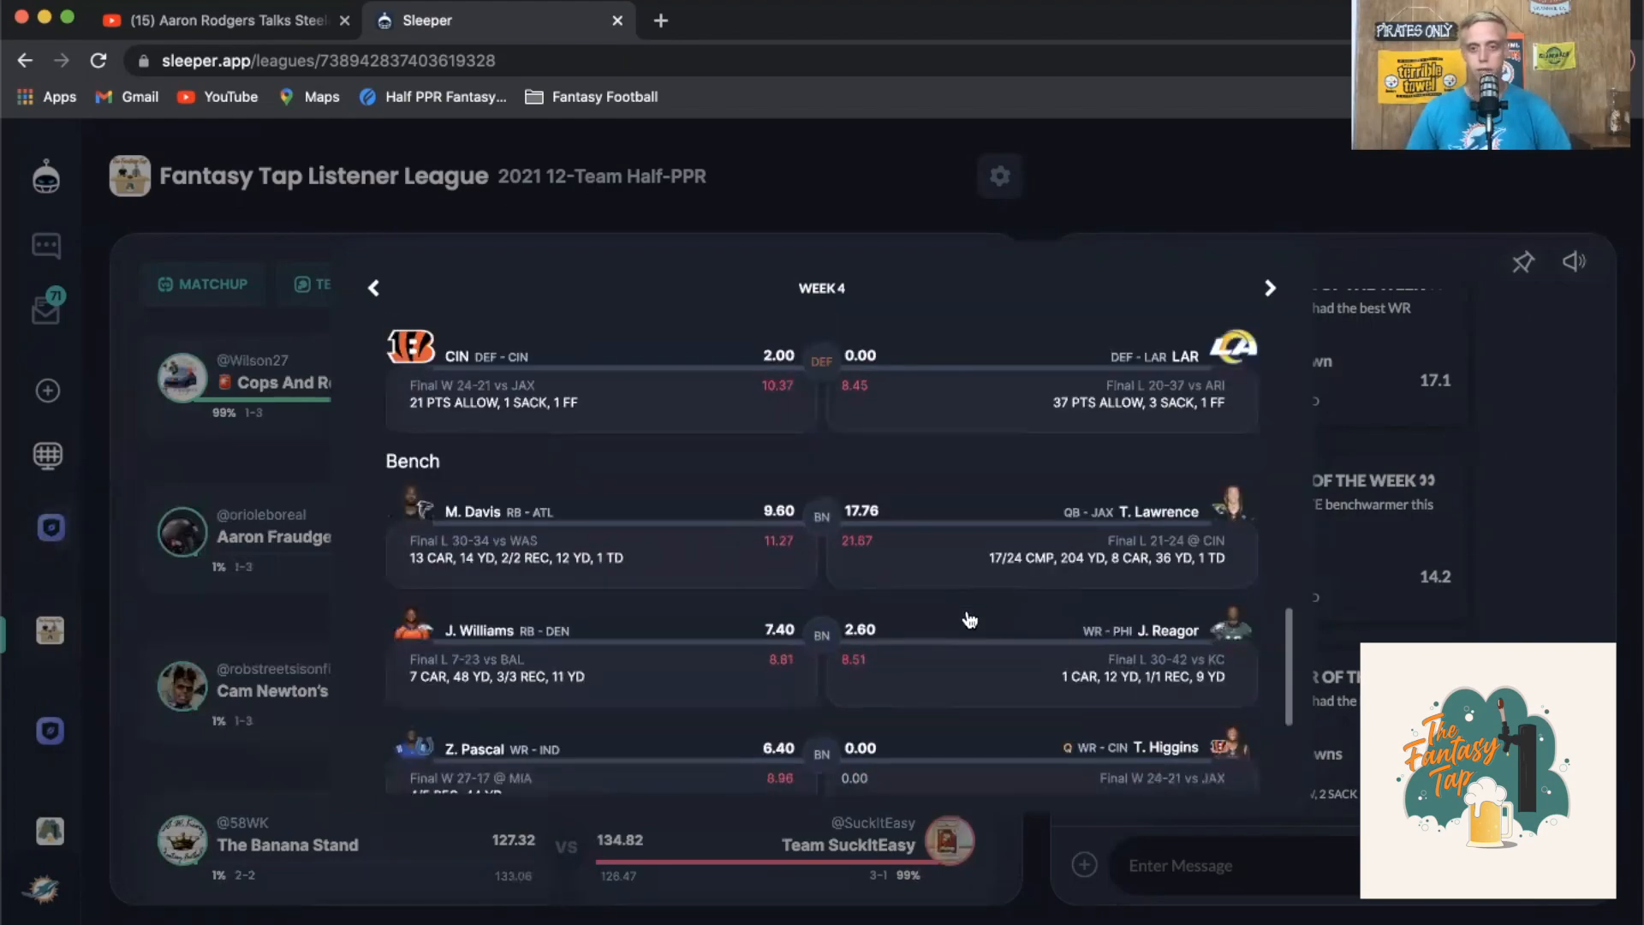
pyautogui.scroll(-3)
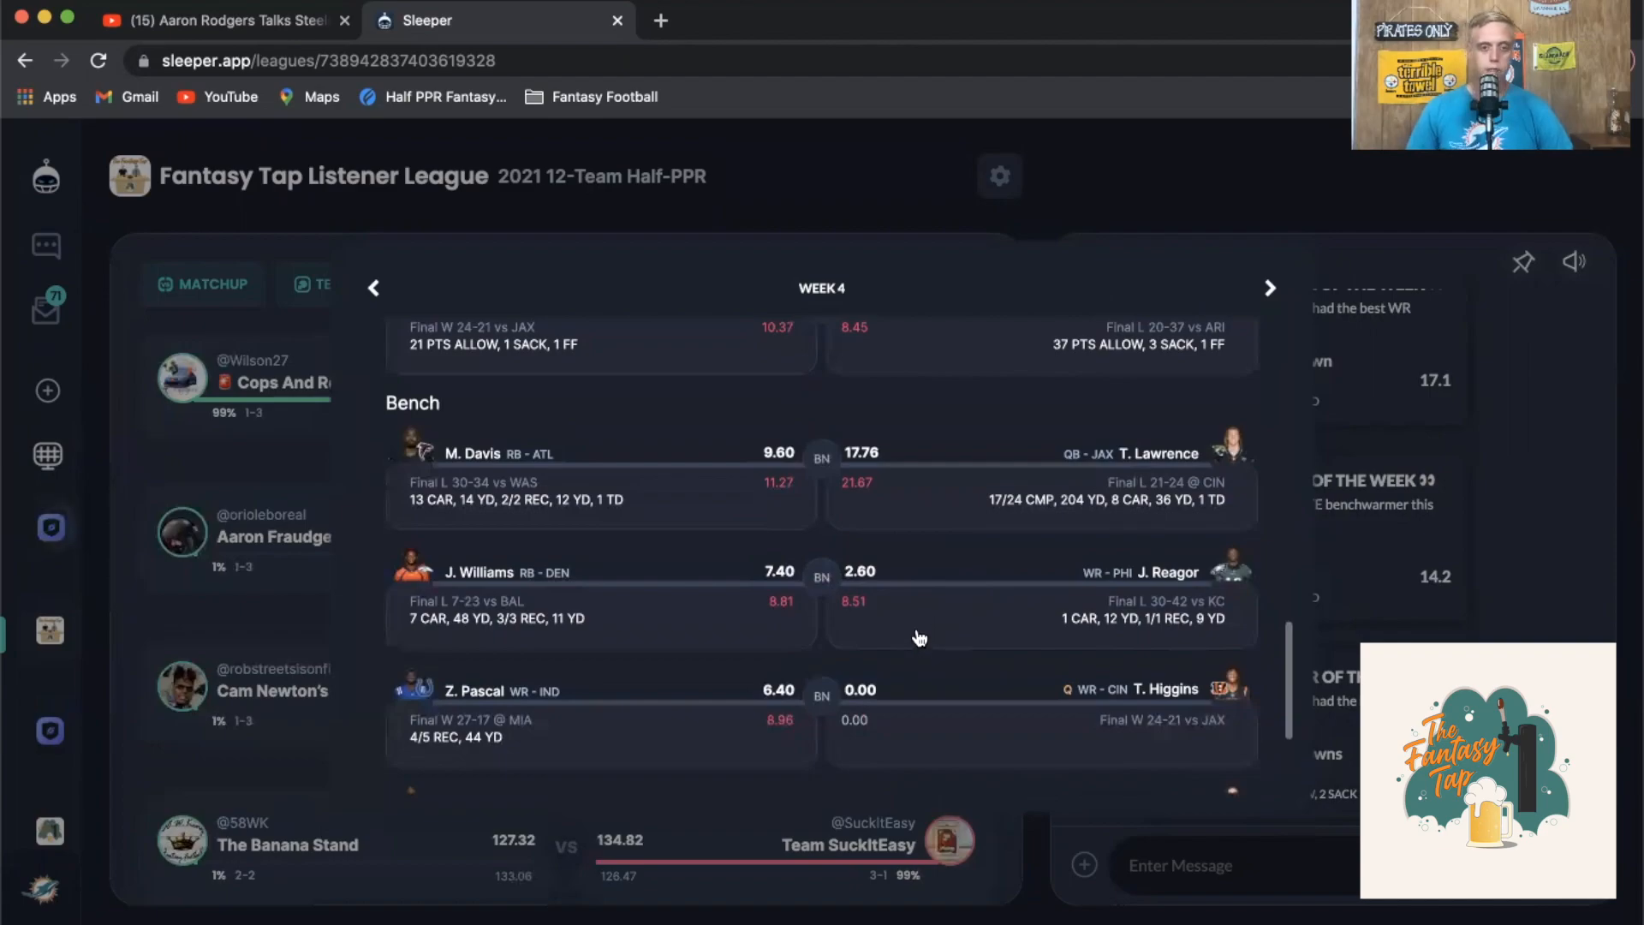
pyautogui.scroll(-3)
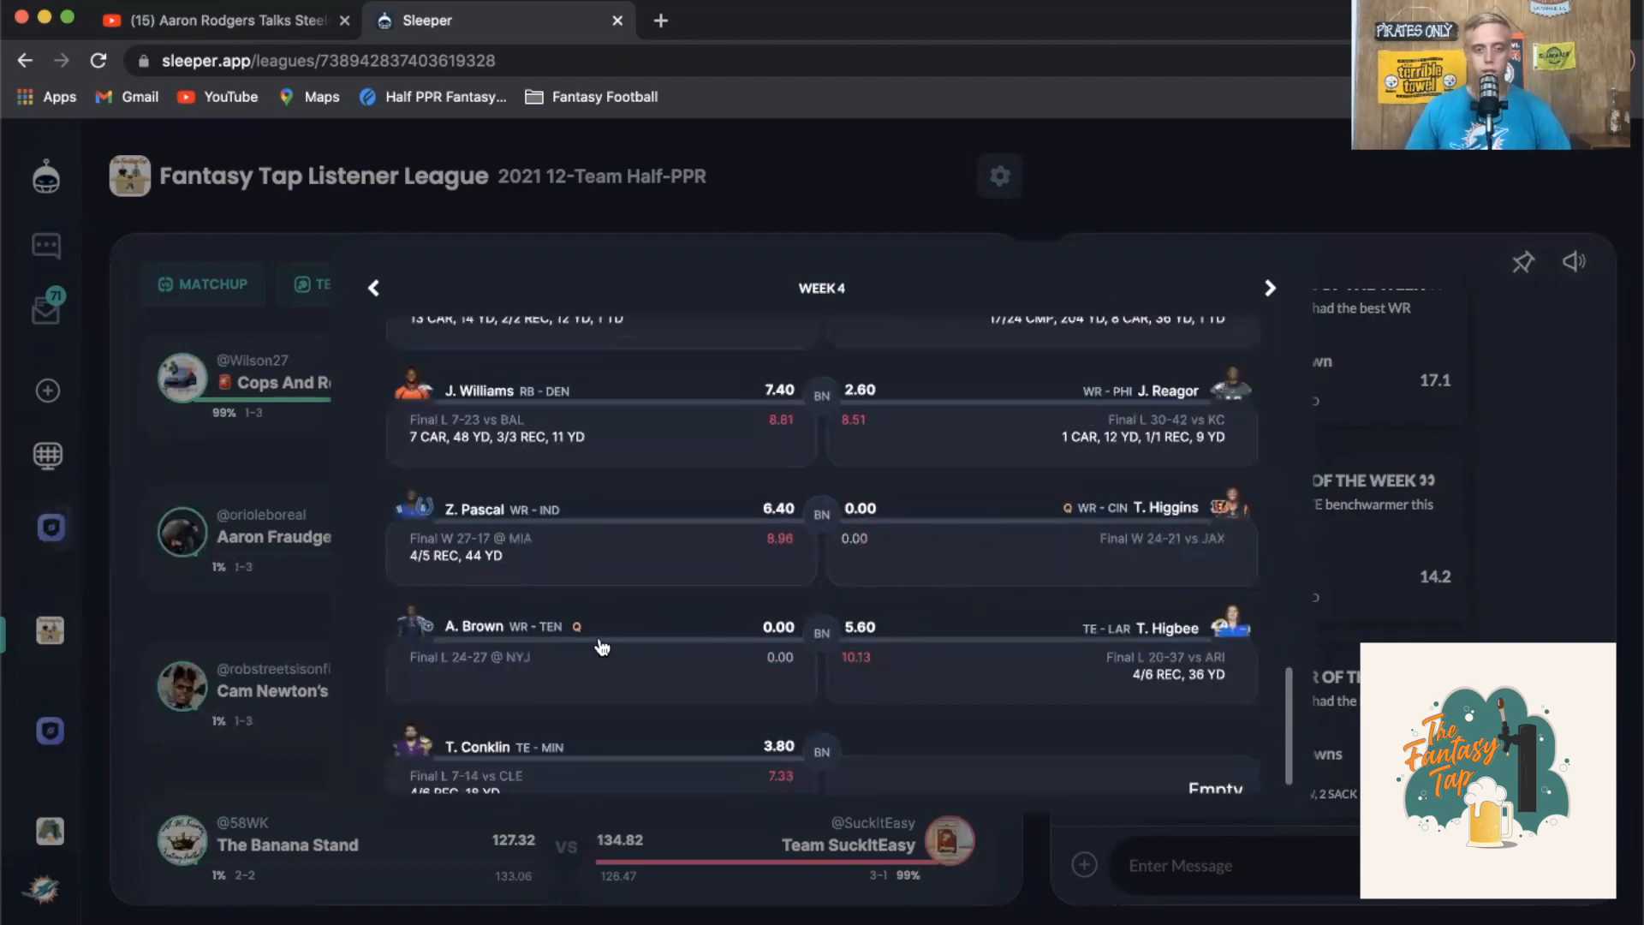
pyautogui.moveTo(493, 656)
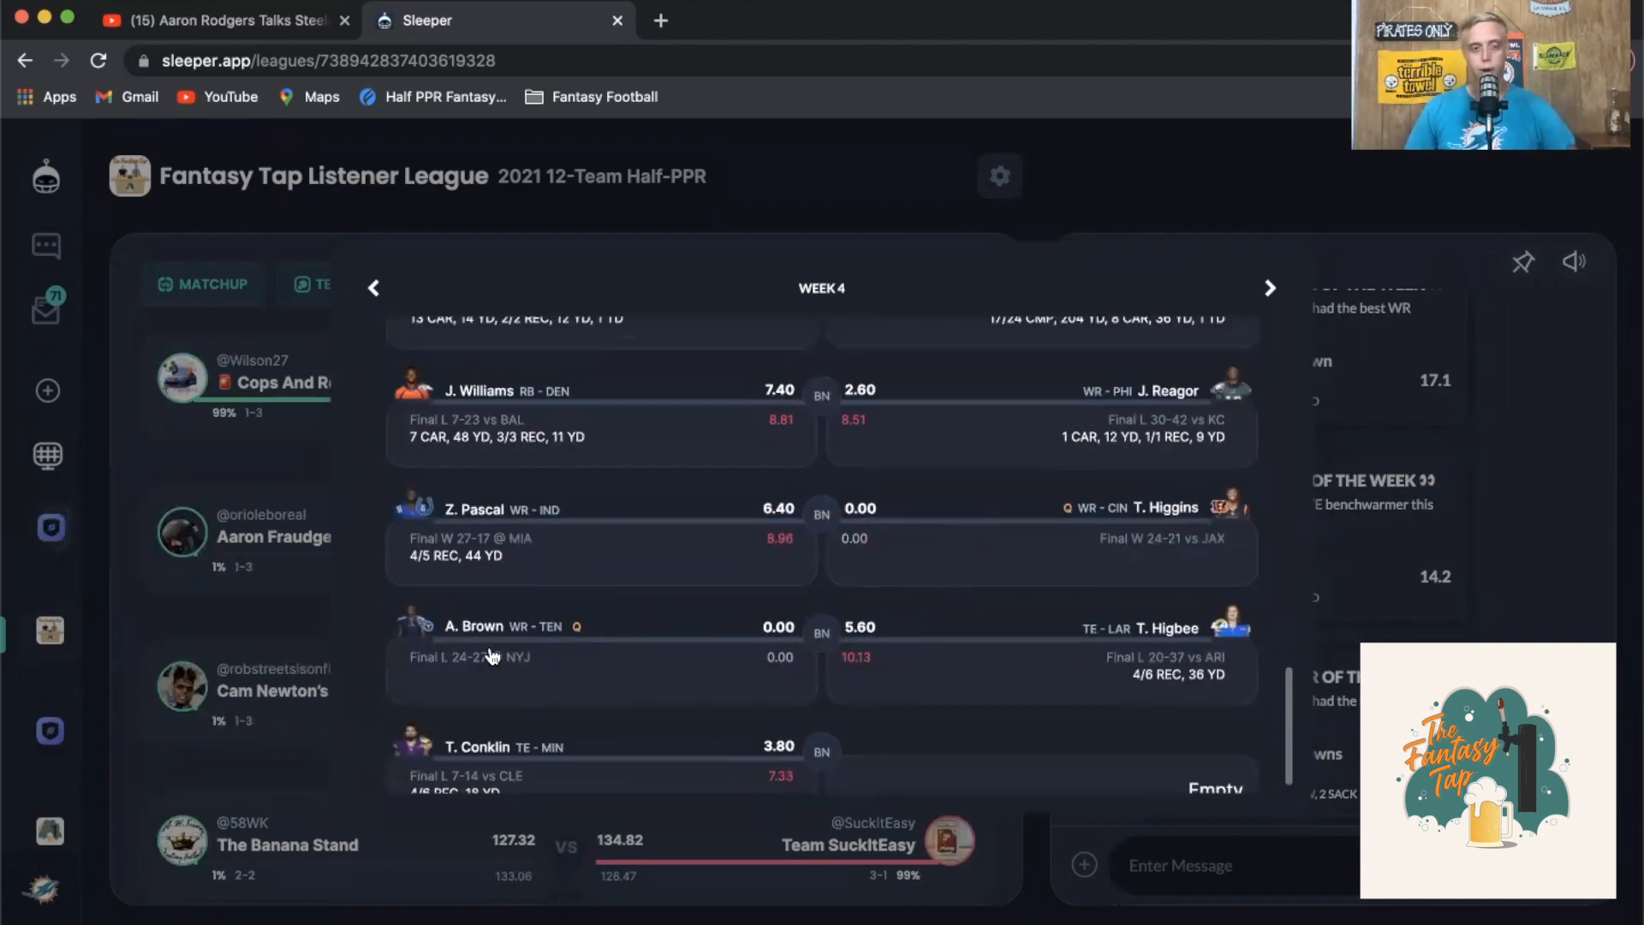
pyautogui.scroll(3)
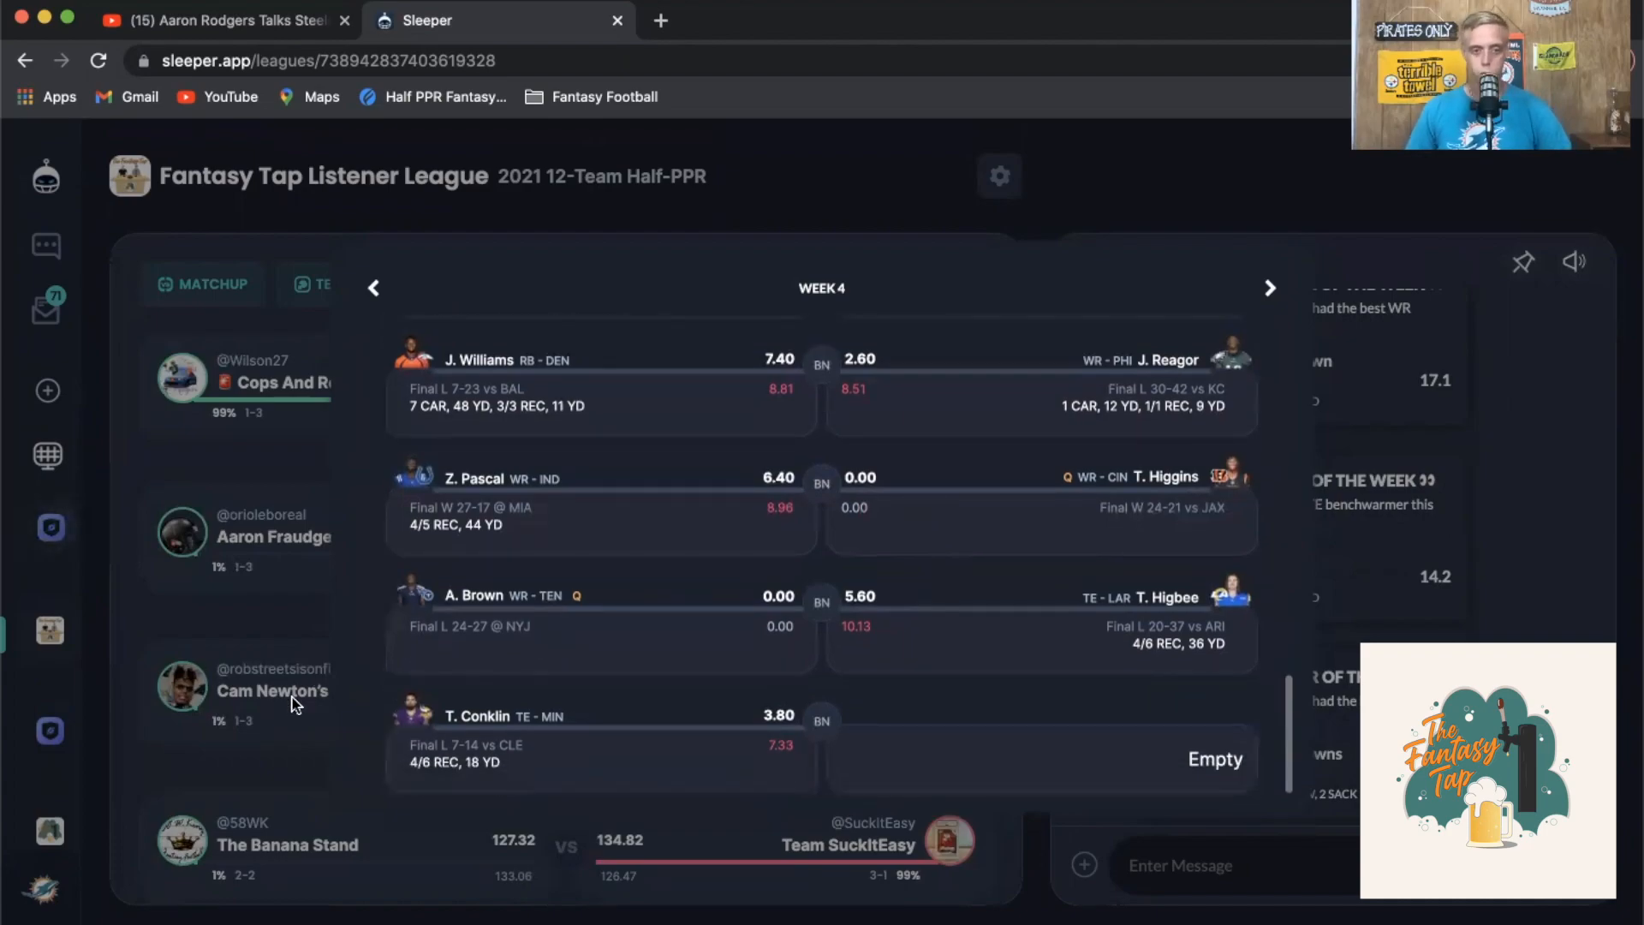
# Glance at the Aaron Fraudgers Fan Club matchup detail and close it back to the matchup list
pyautogui.click(251, 535)
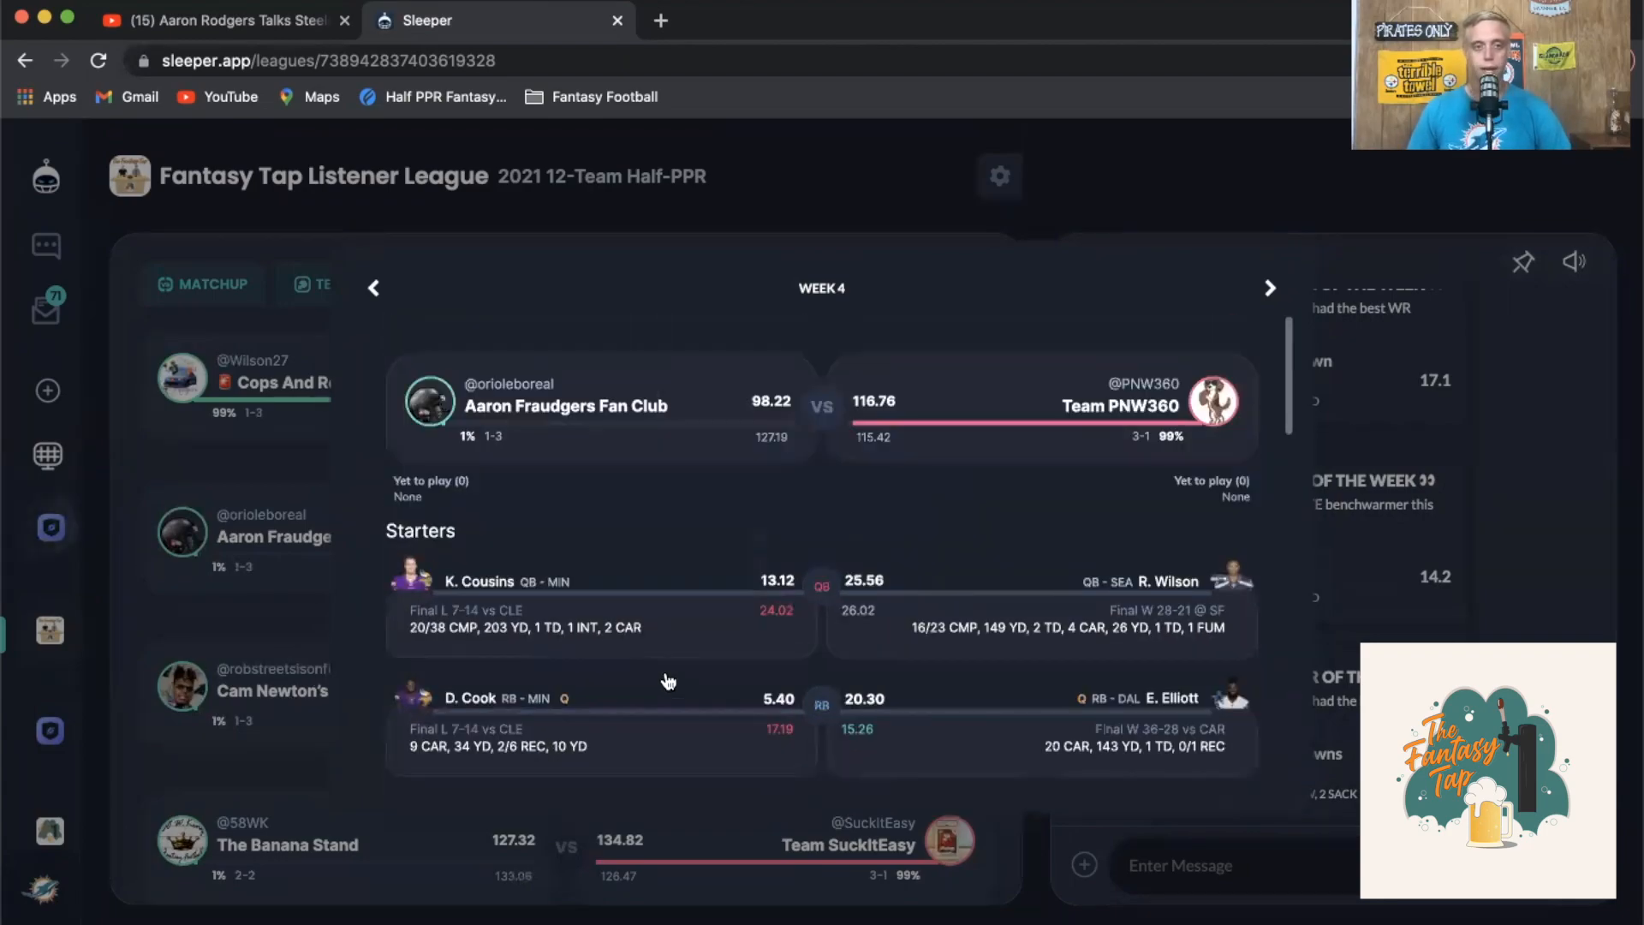
pyautogui.moveTo(260, 755)
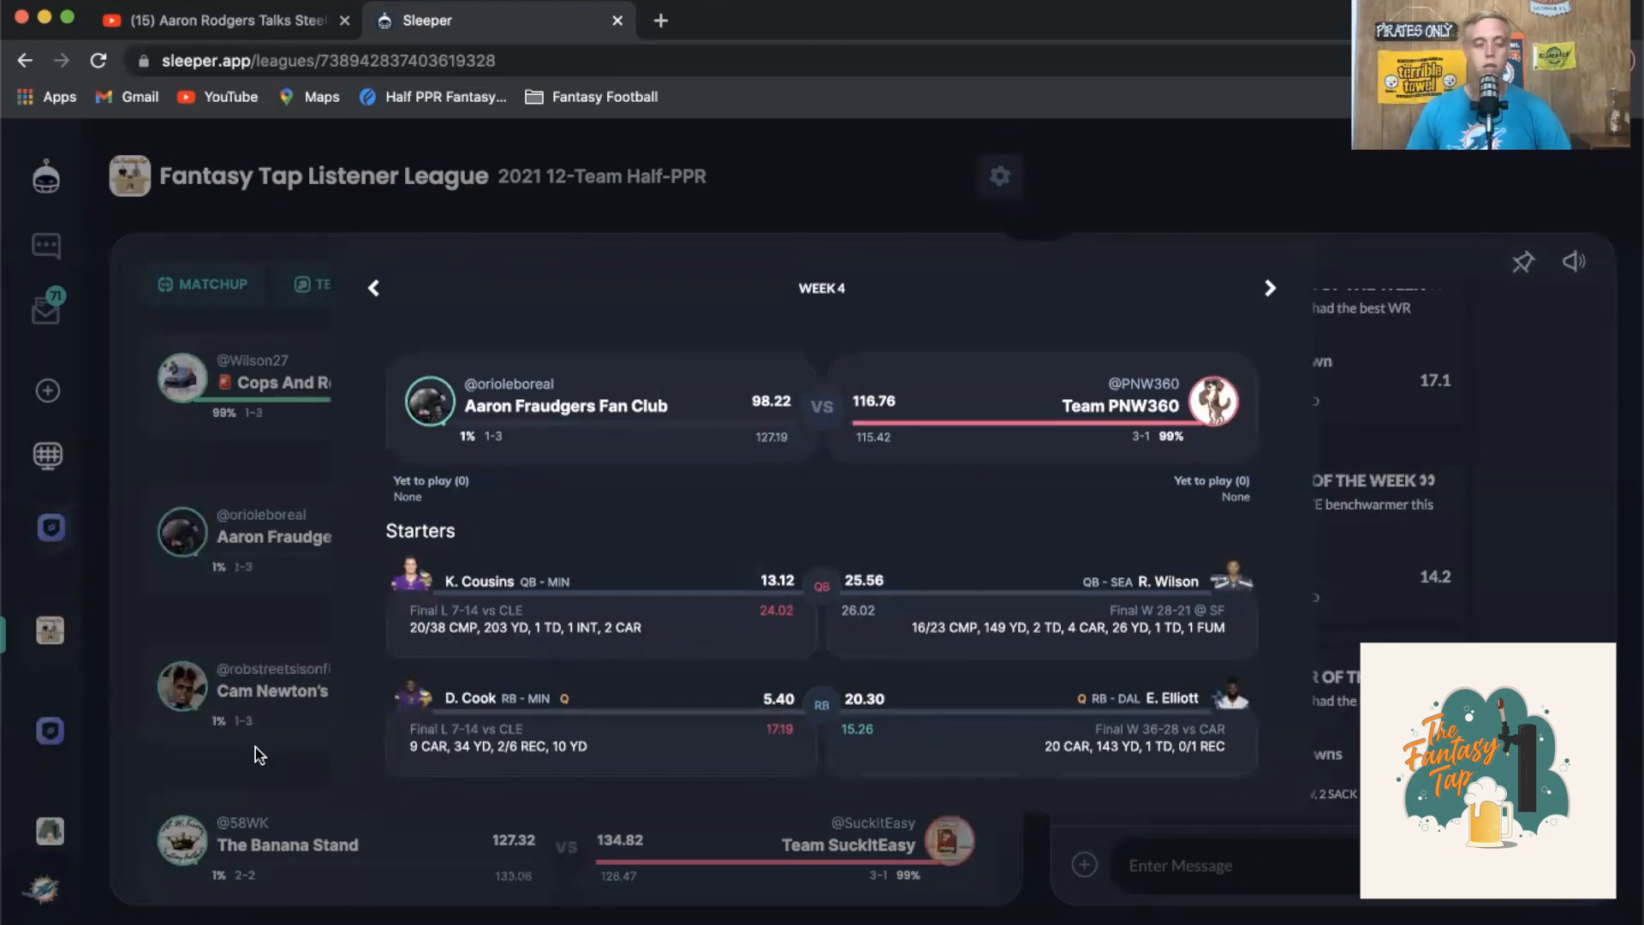
pyautogui.click(435, 282)
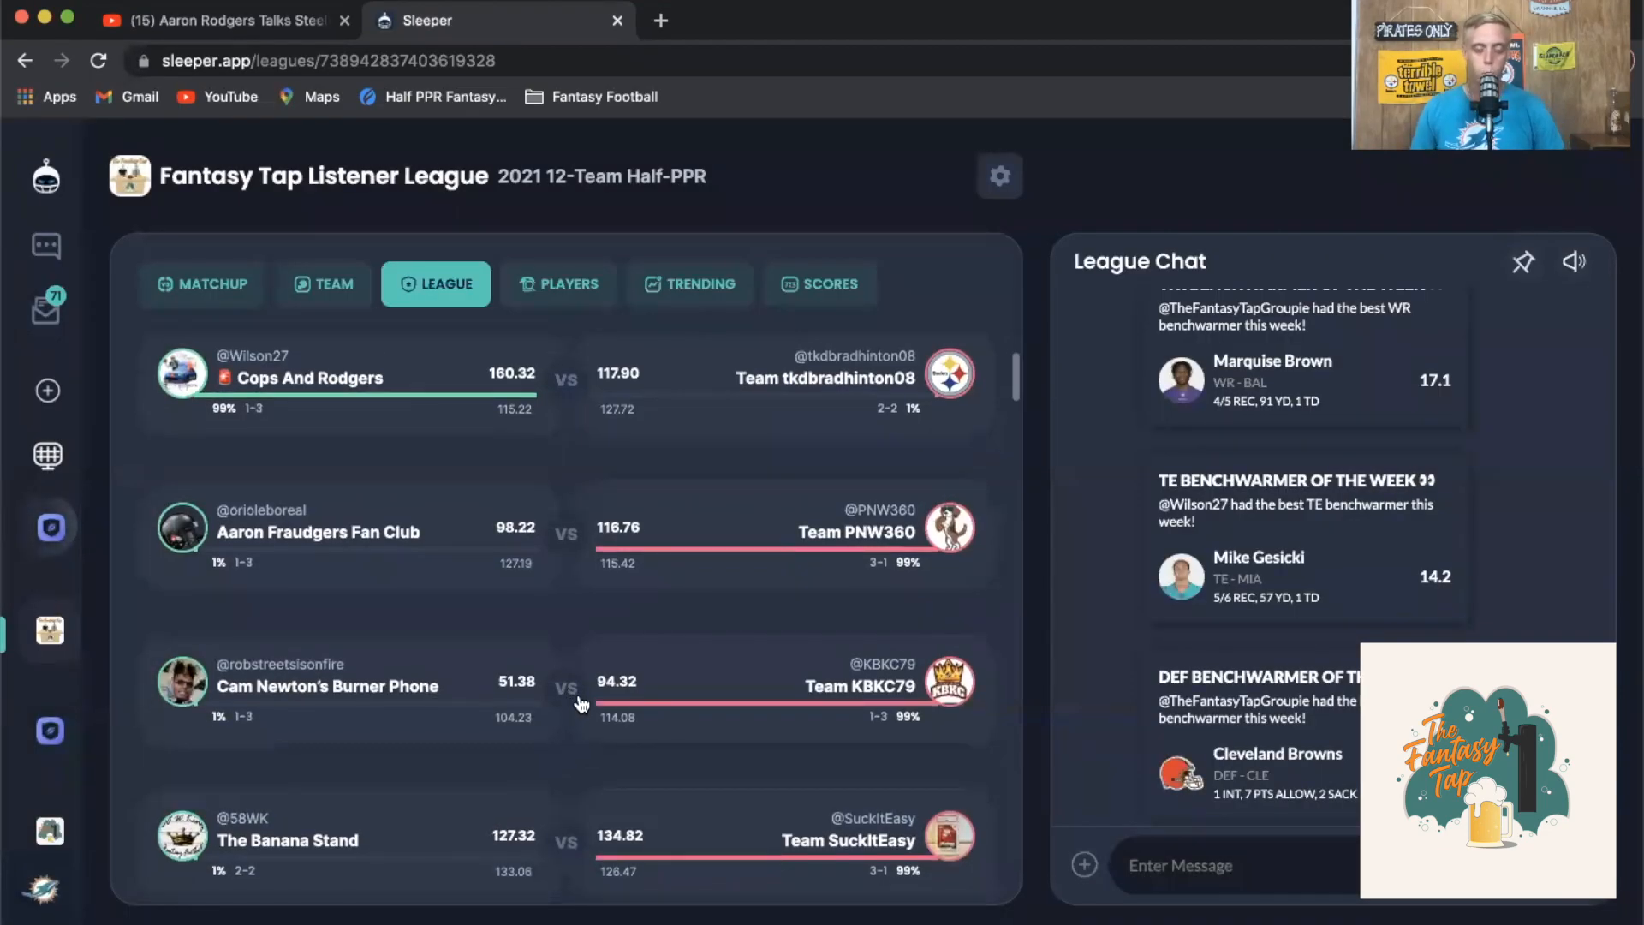
# Open Cam Newton's Burner Phone vs Team KBKC79 and scroll through the starters to the defenses
pyautogui.click(346, 685)
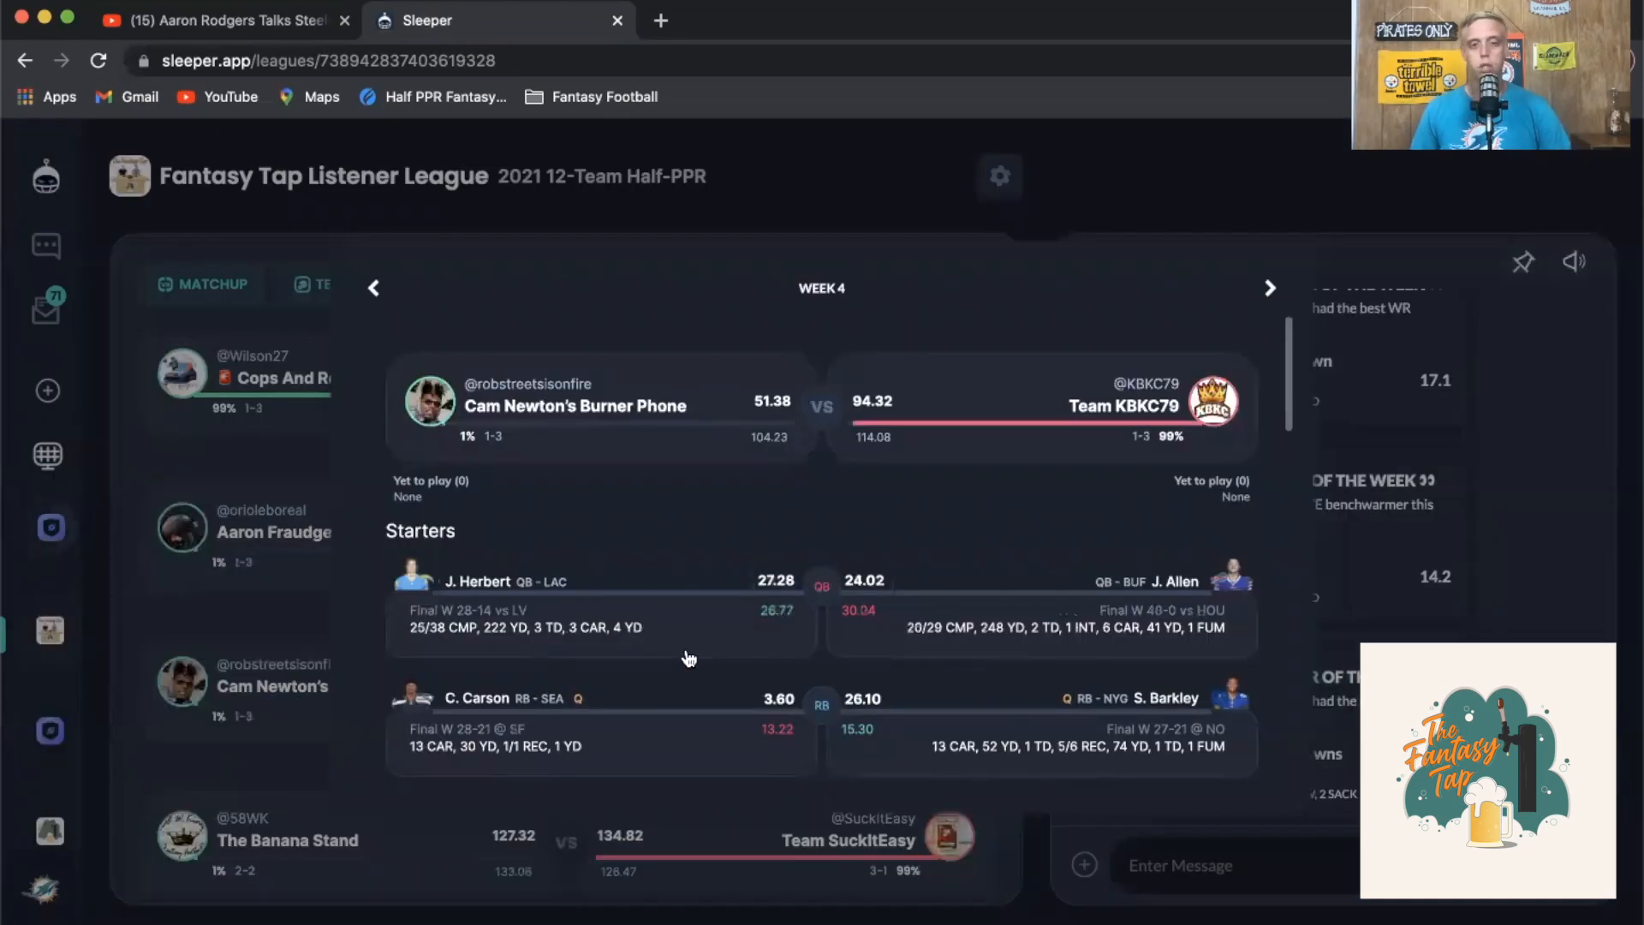
pyautogui.moveTo(762, 601)
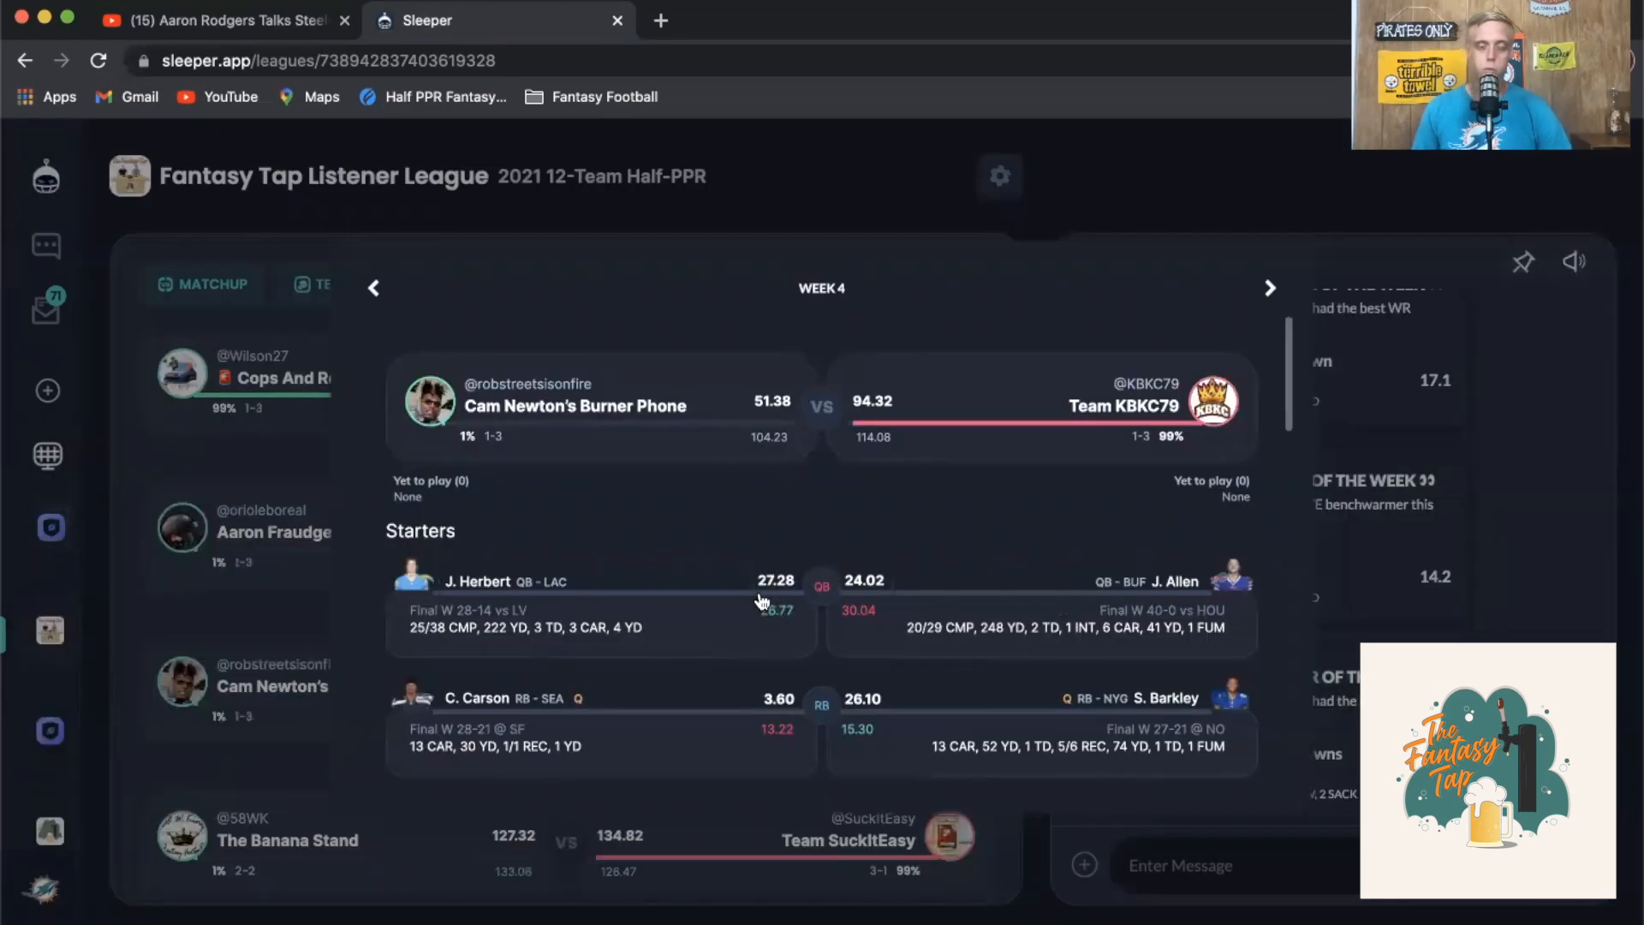
pyautogui.moveTo(741, 587)
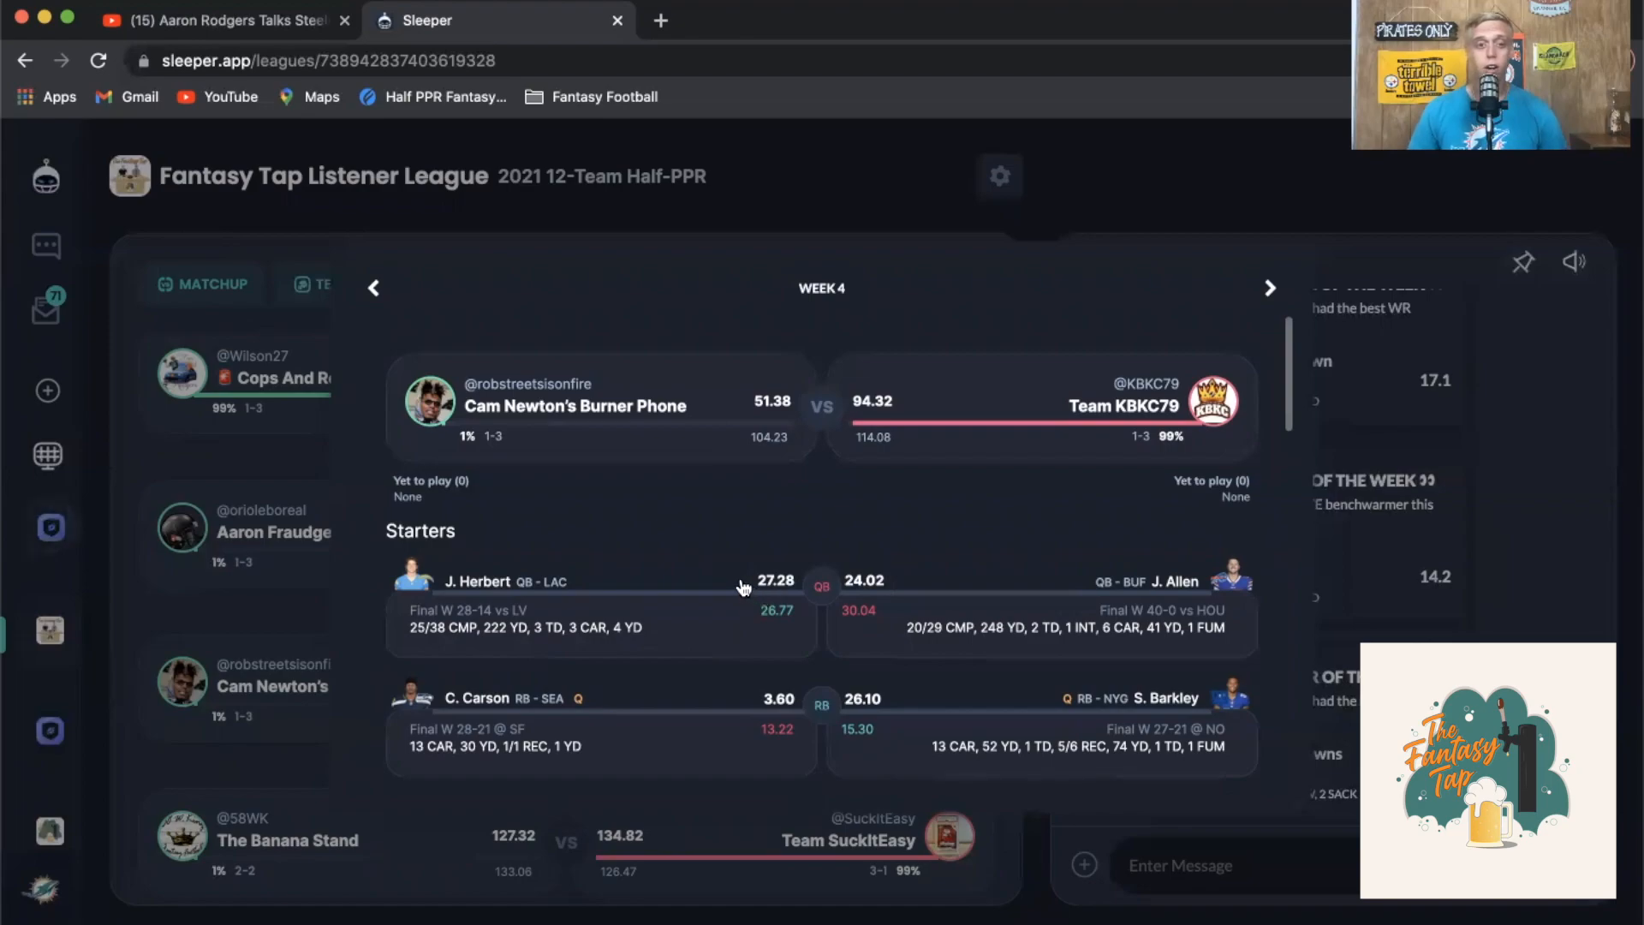
pyautogui.moveTo(796, 553)
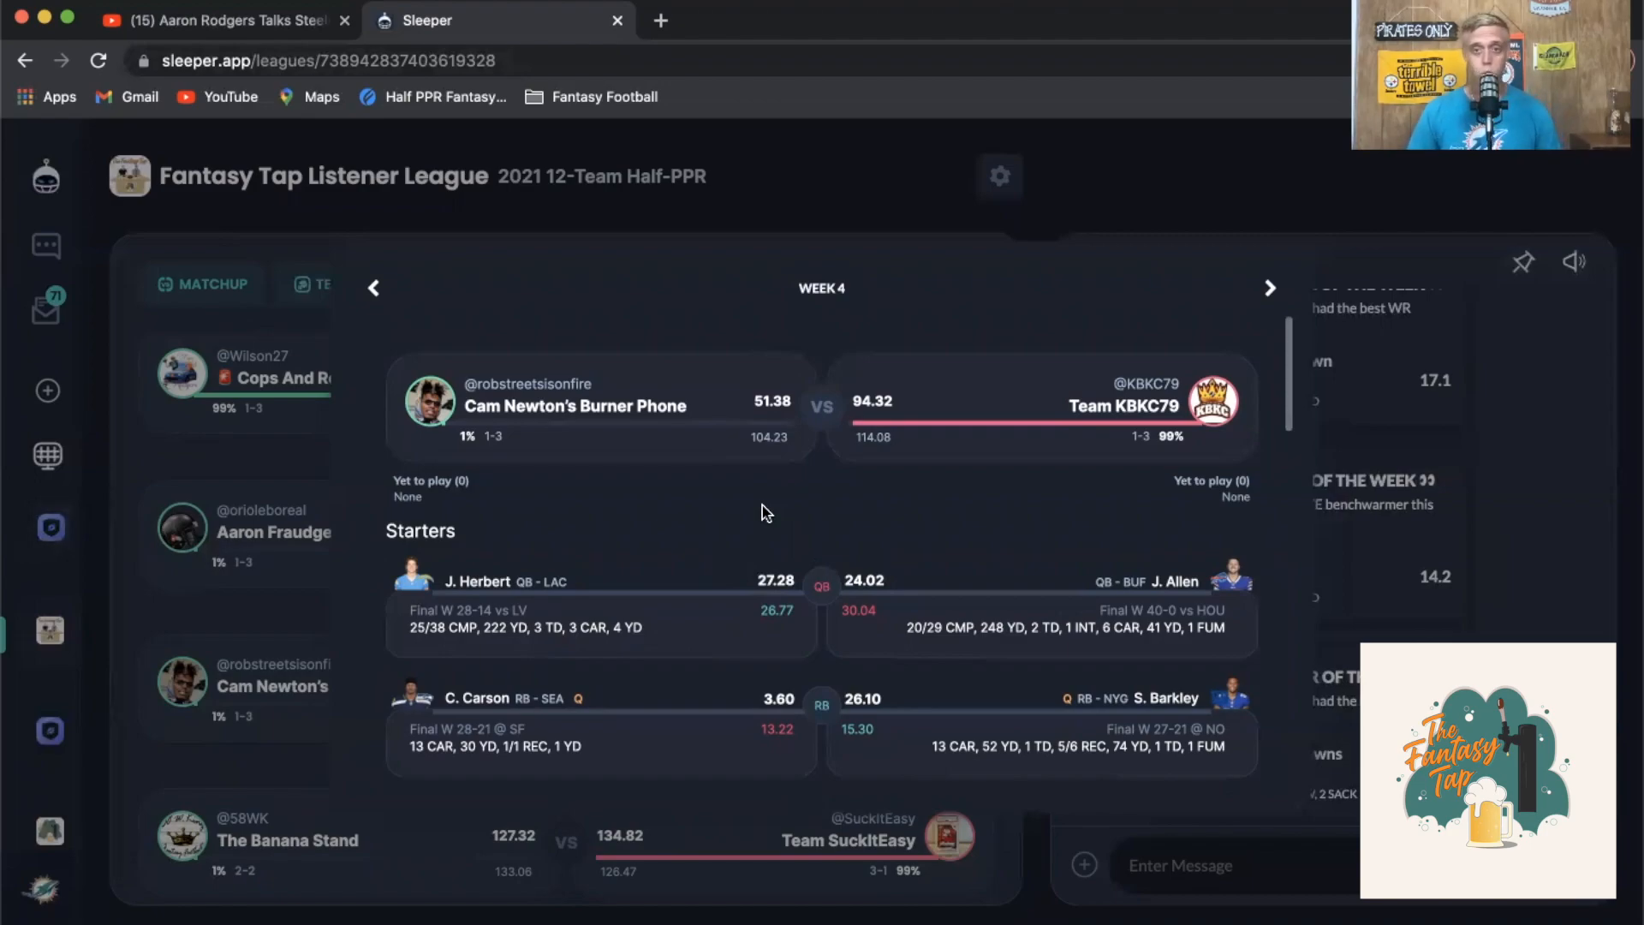
pyautogui.moveTo(832, 588)
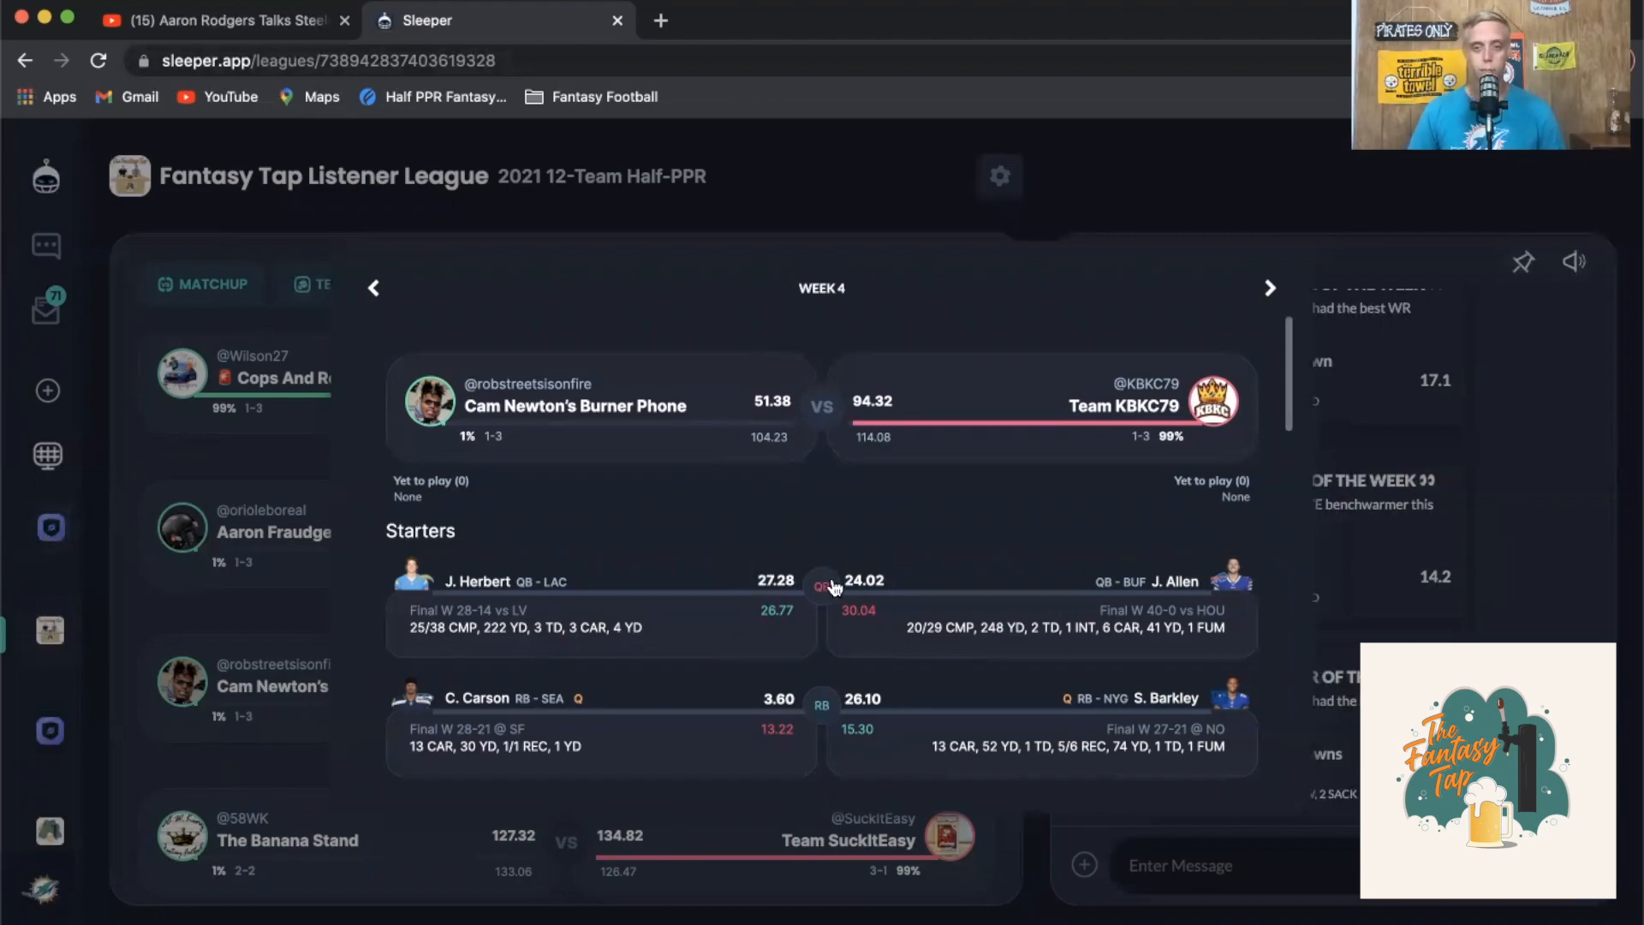
pyautogui.moveTo(845, 519)
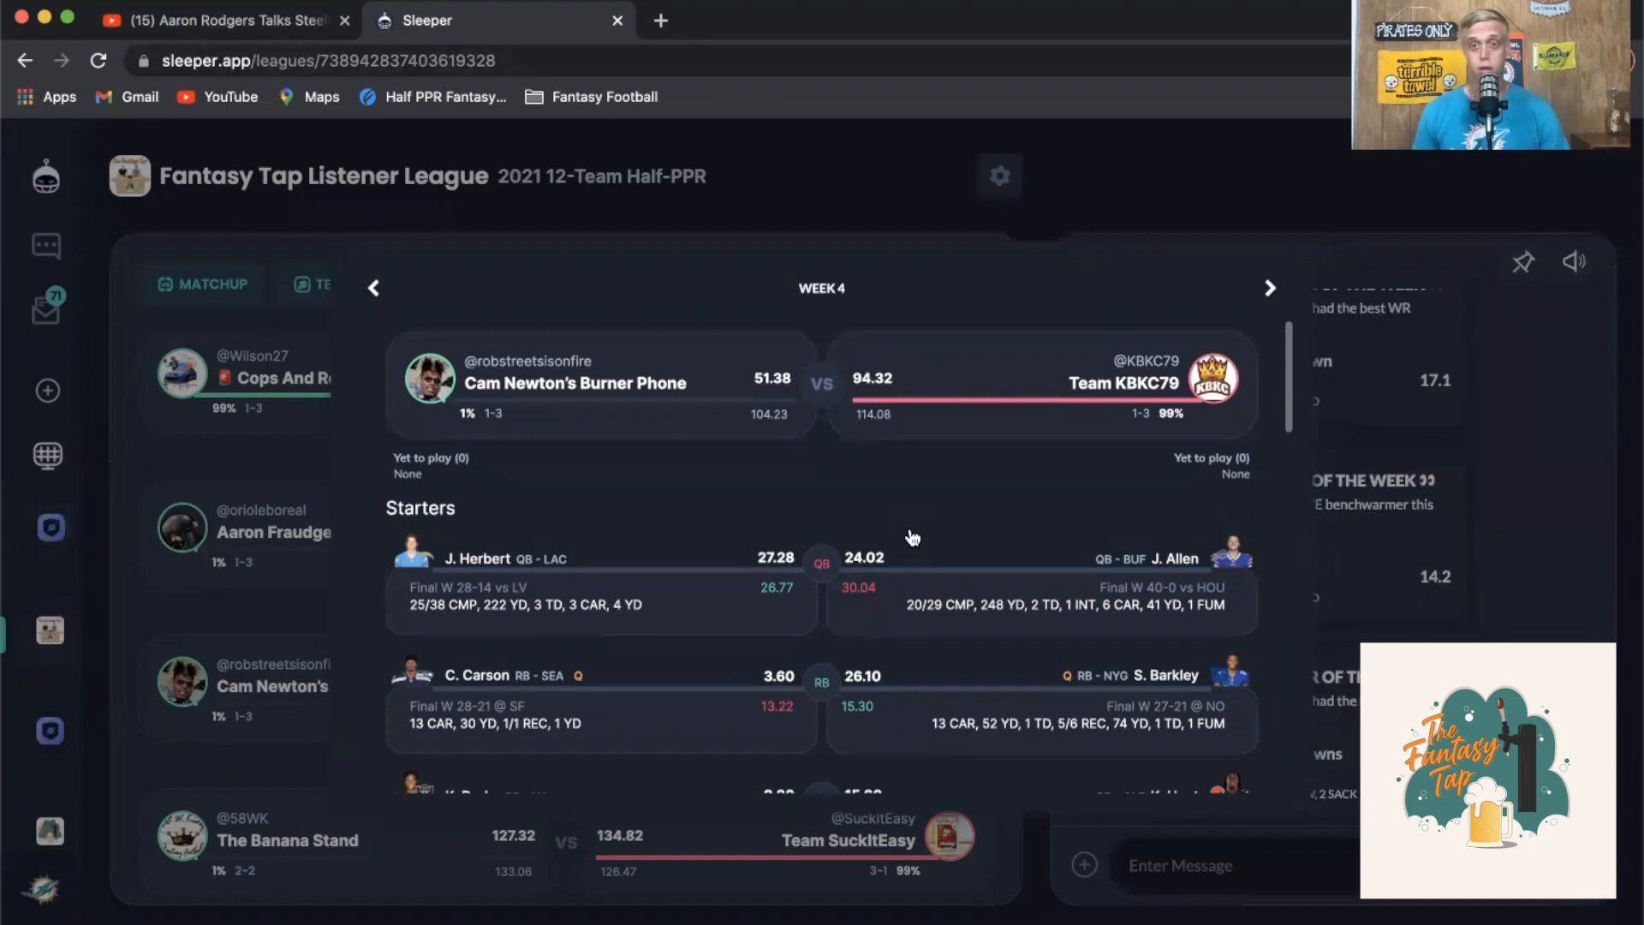
pyautogui.scroll(-3)
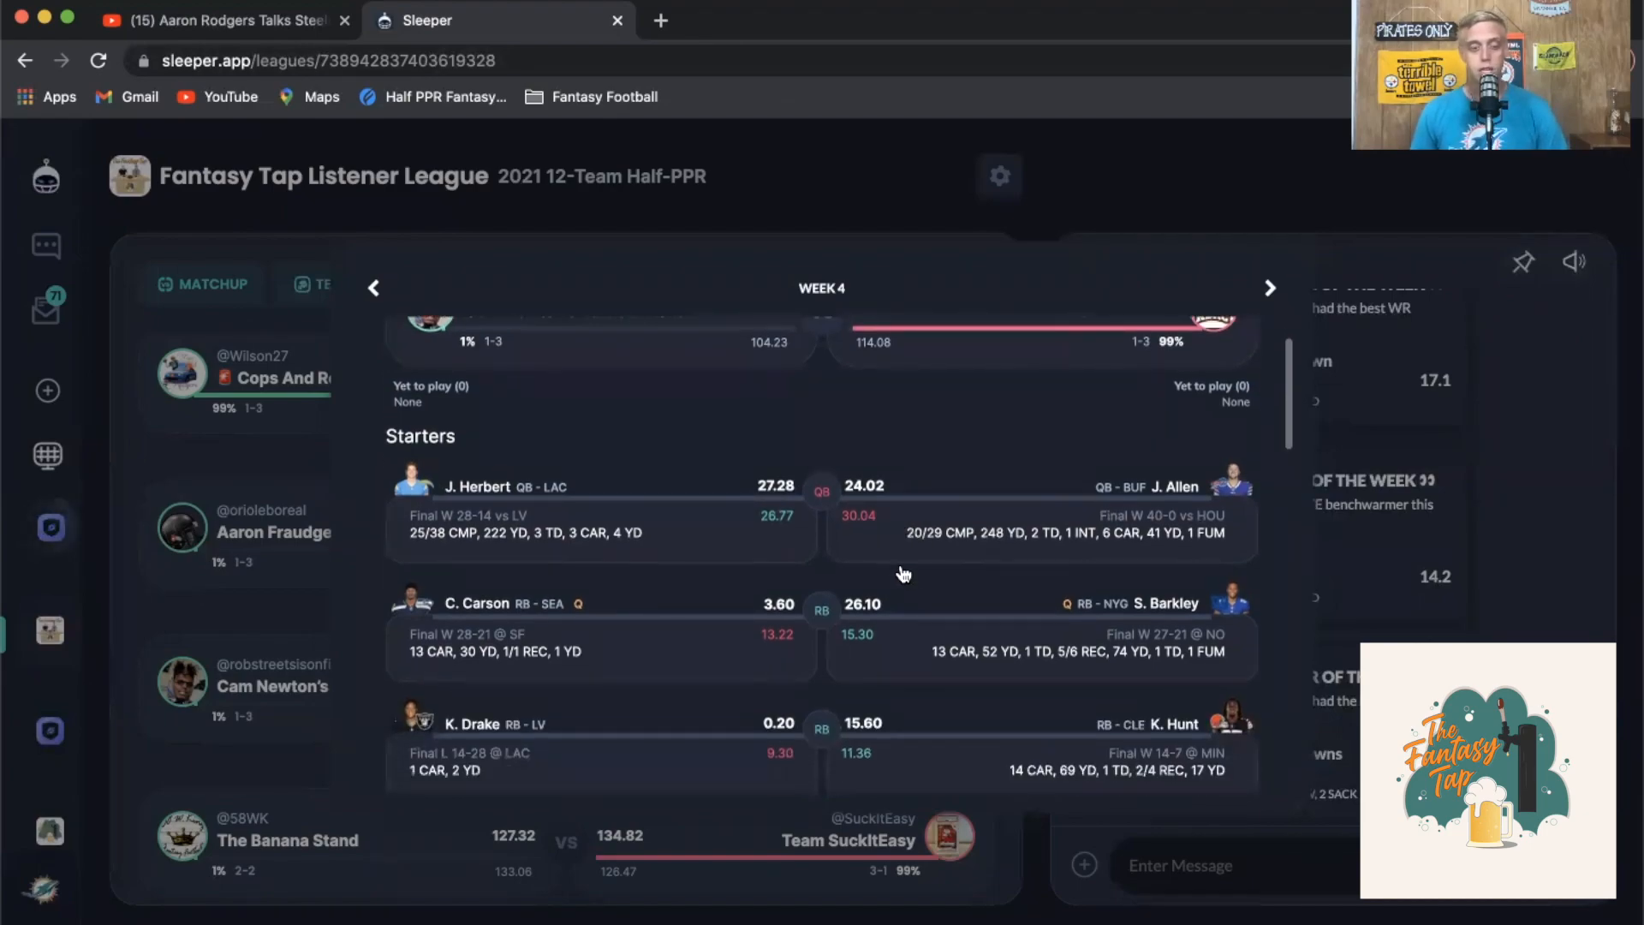
pyautogui.scroll(3)
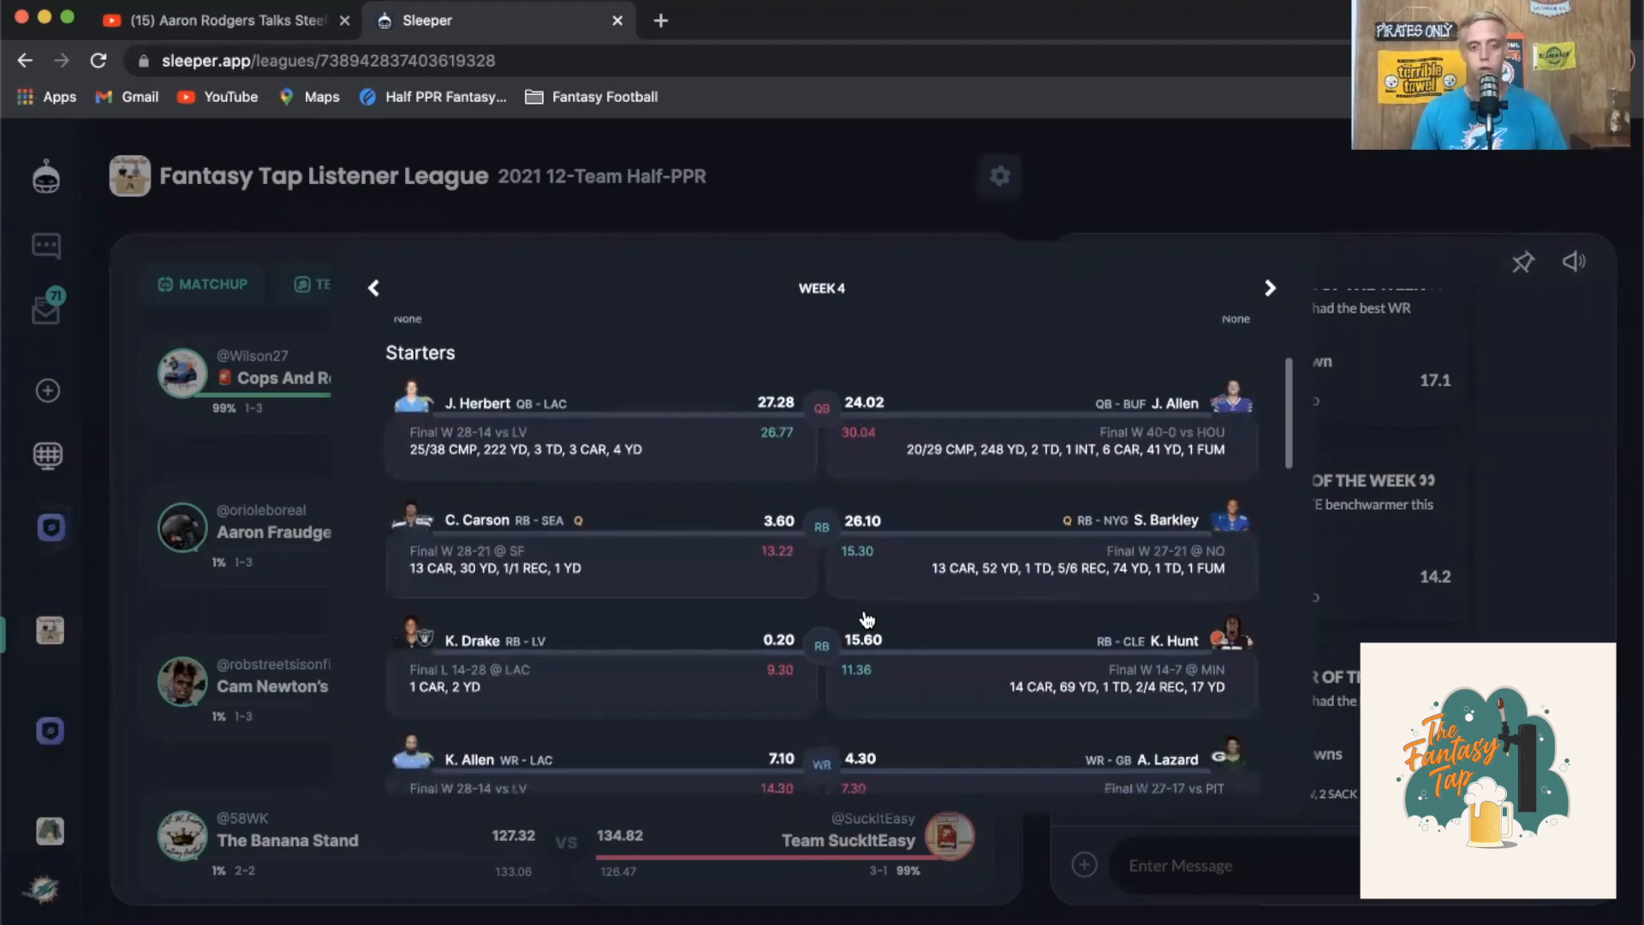
pyautogui.scroll(-3)
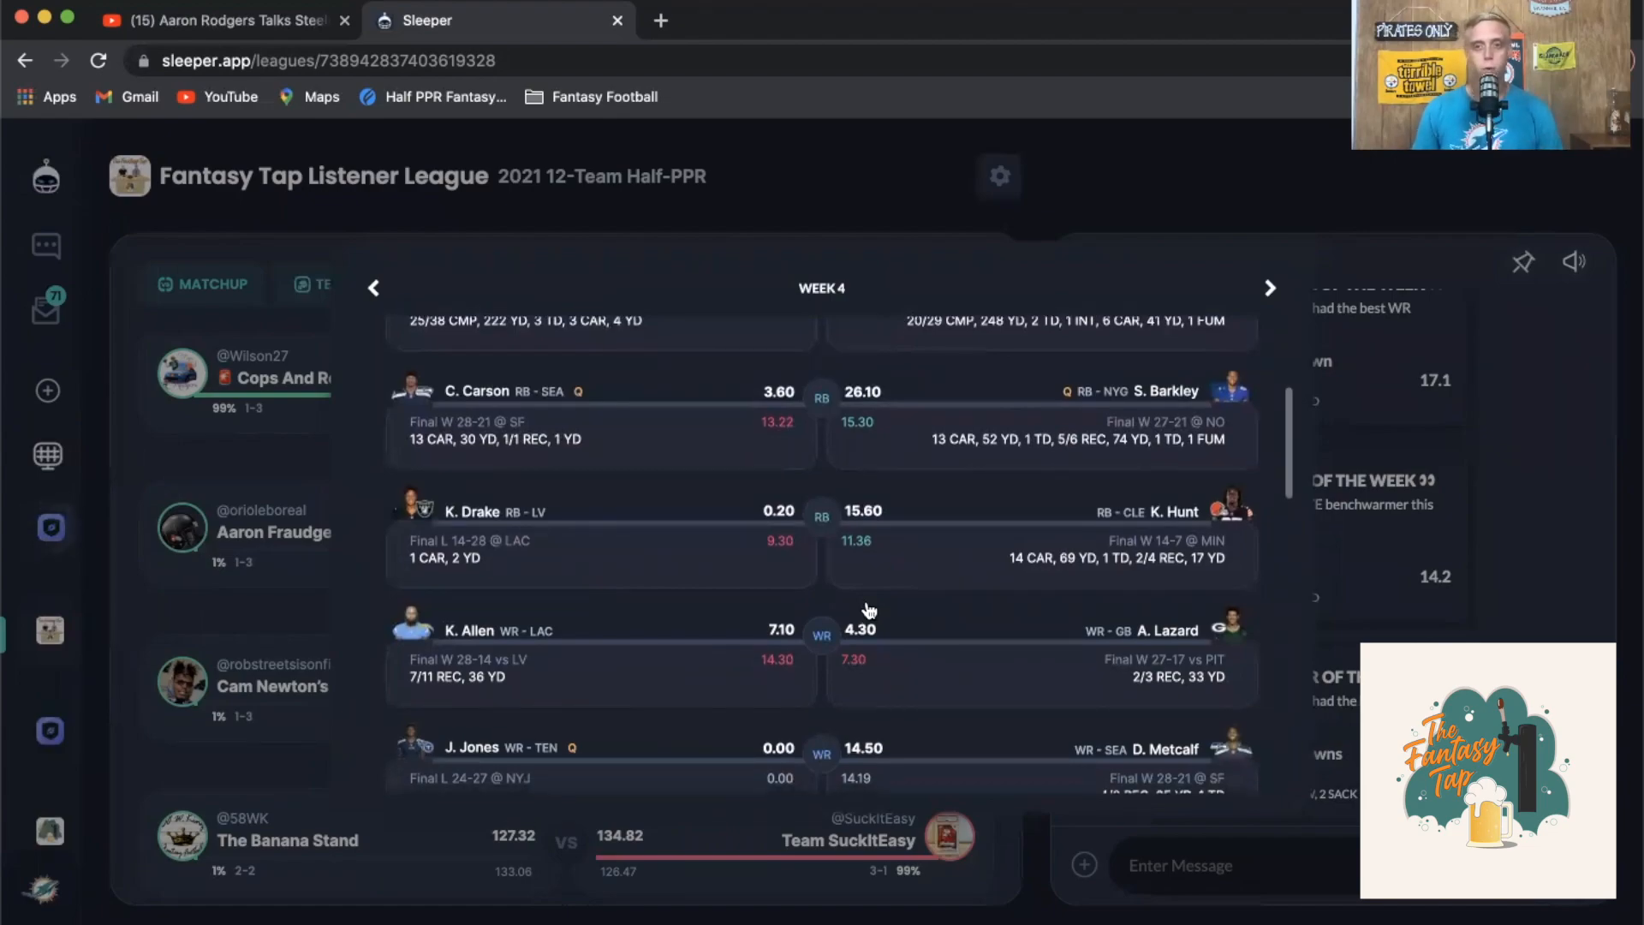
pyautogui.scroll(-3)
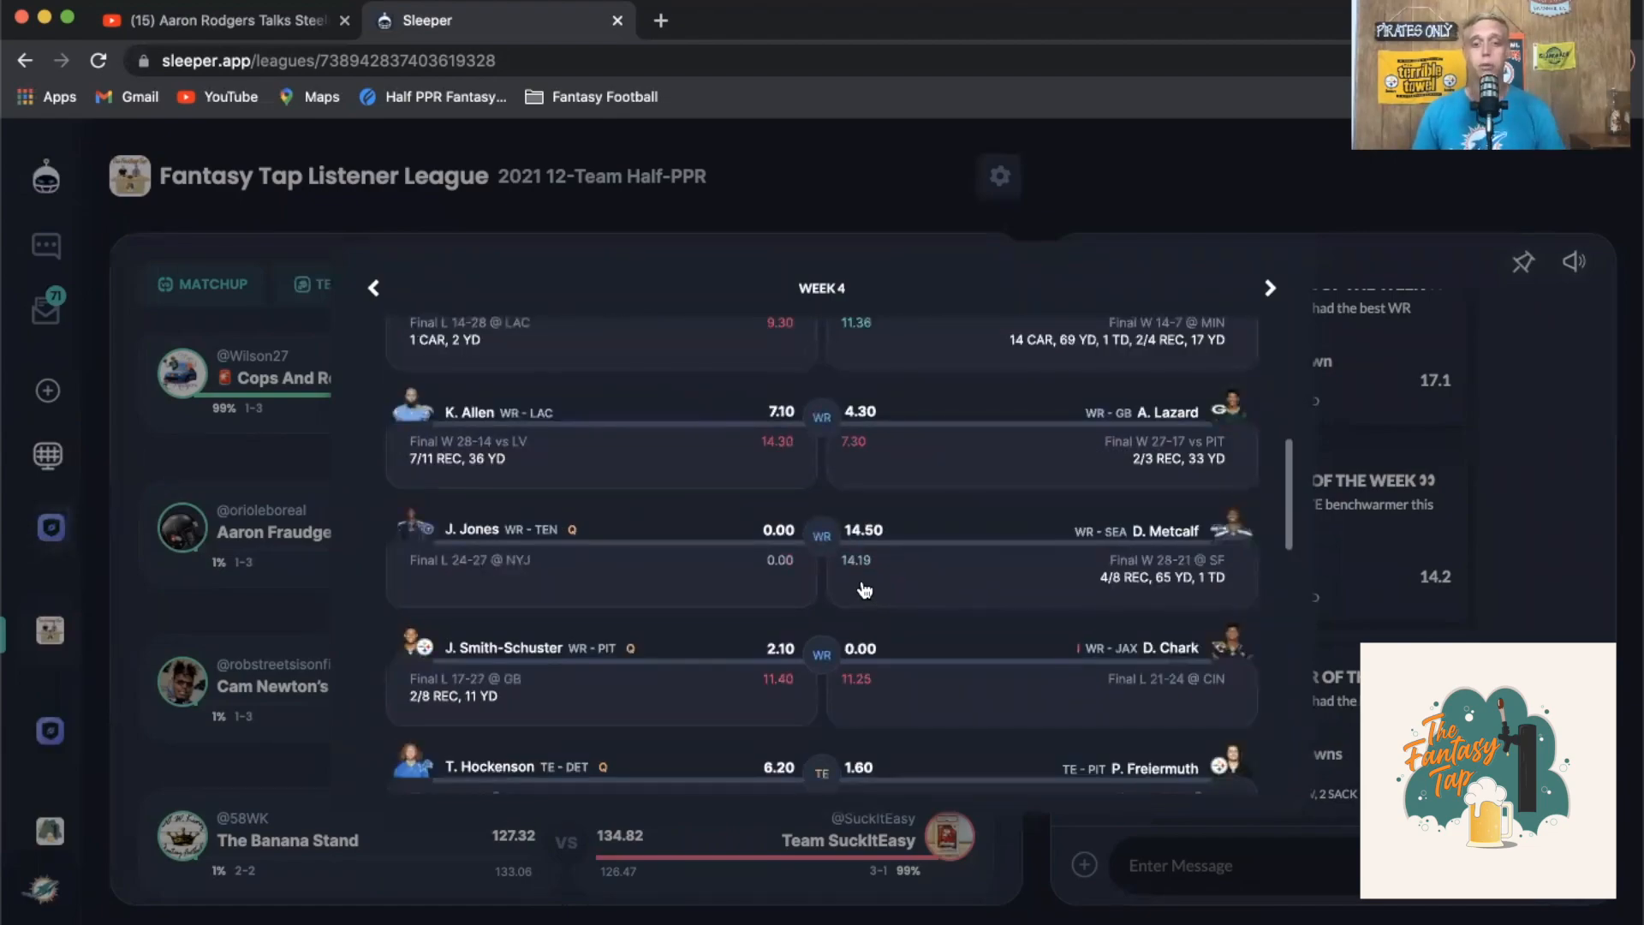
pyautogui.scroll(-3)
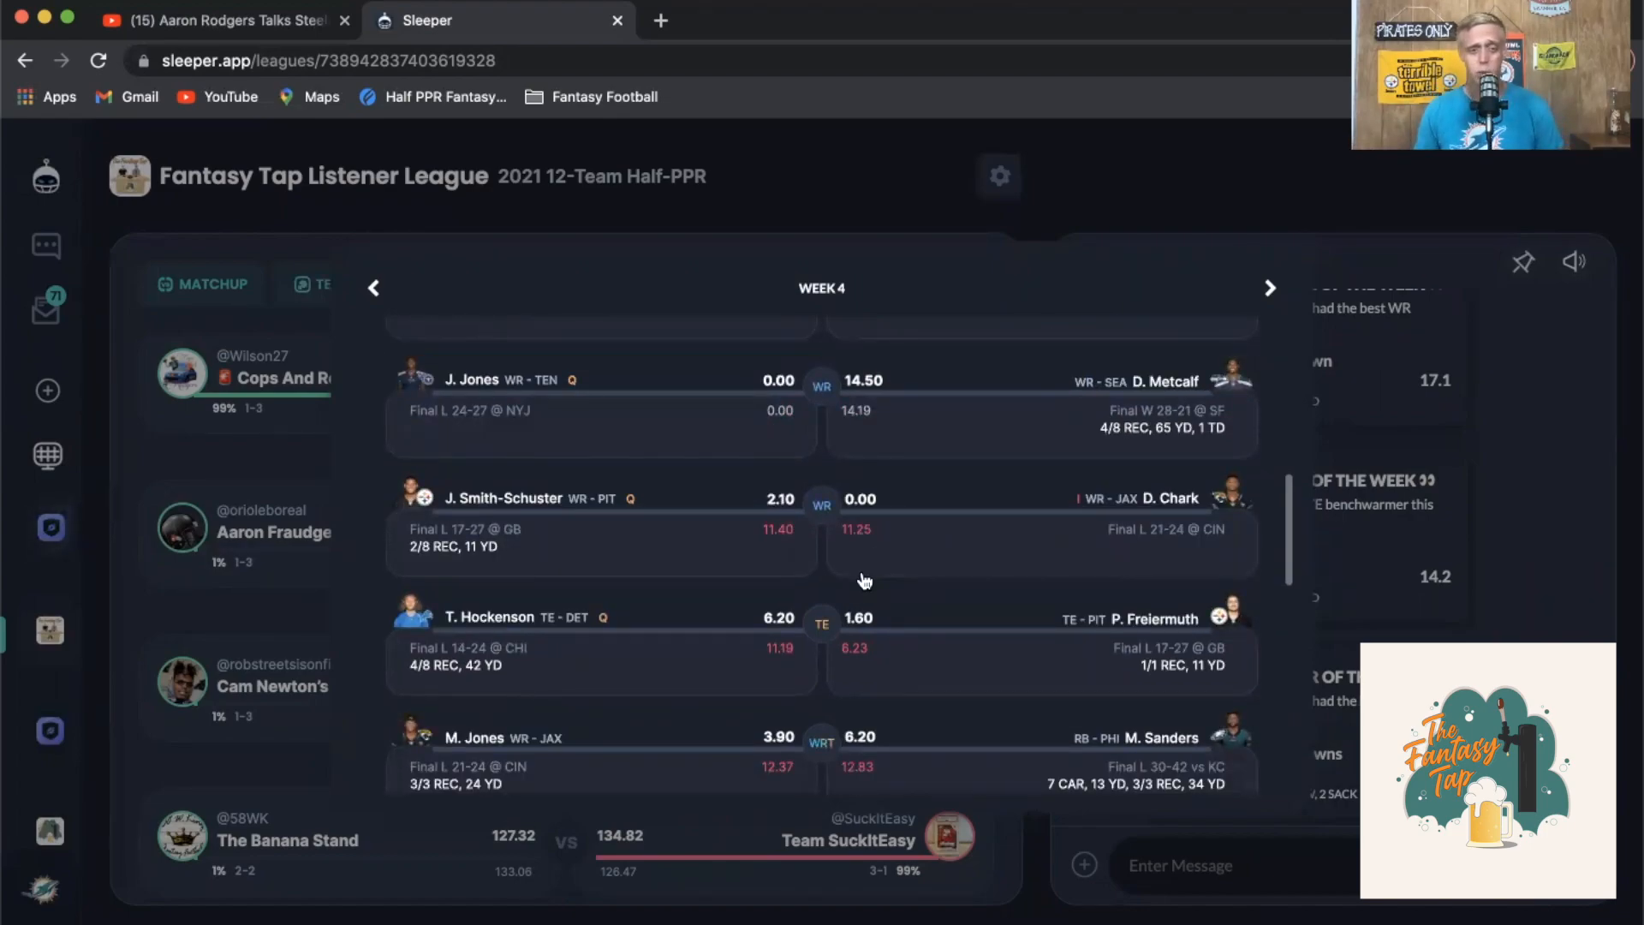
pyautogui.scroll(-3)
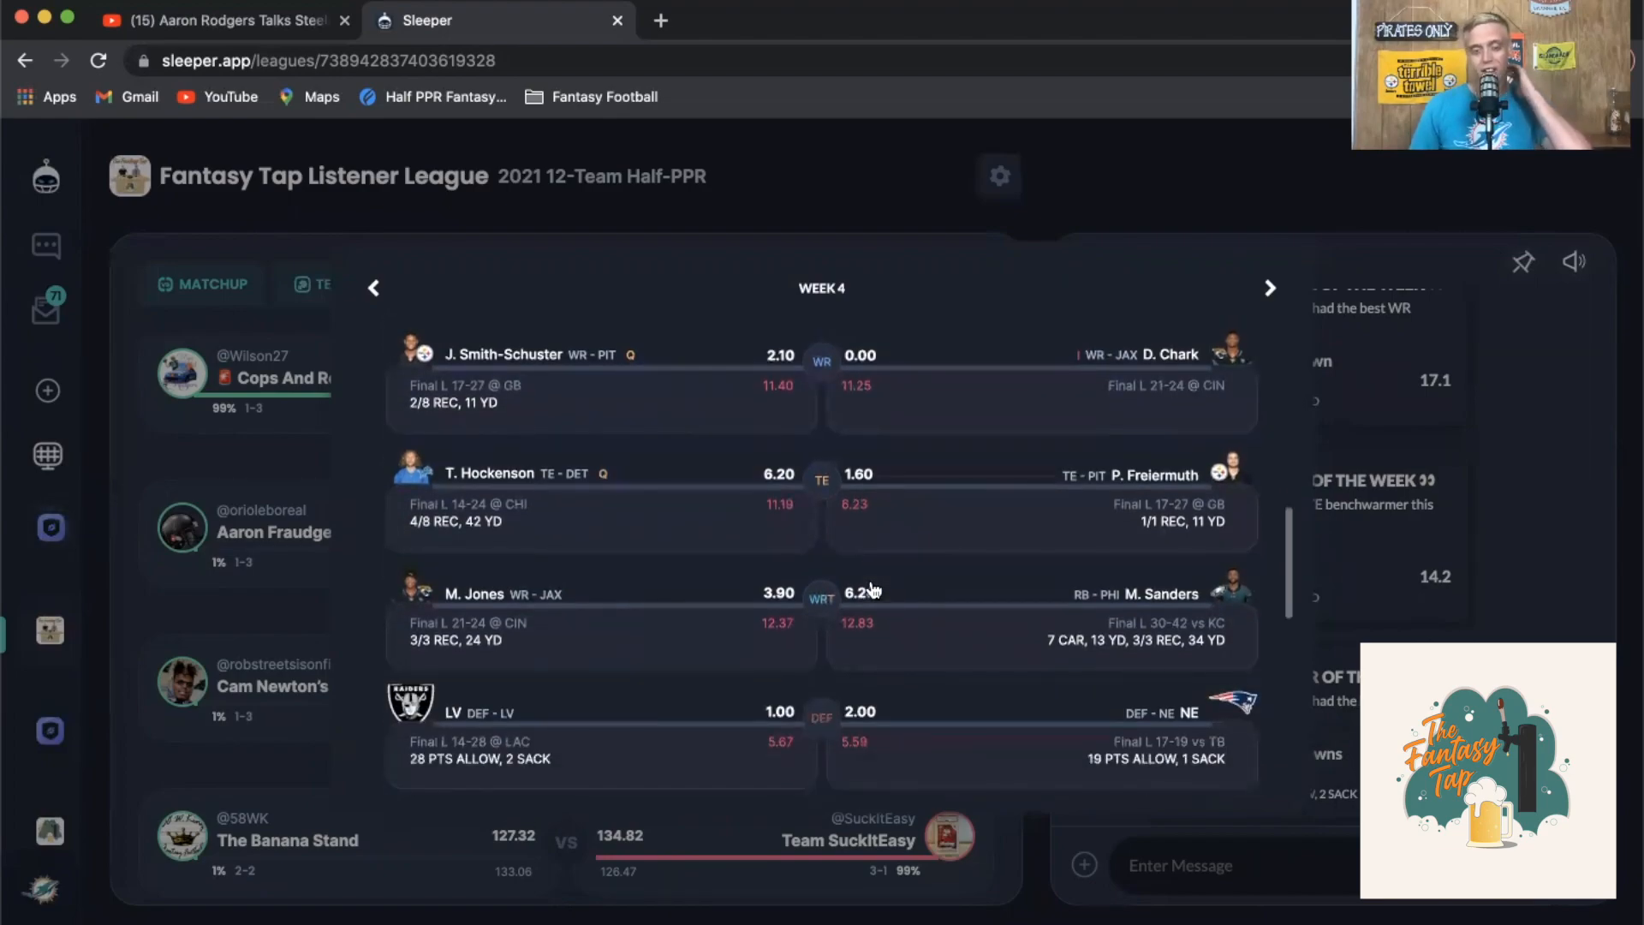
# Reopen the Cam Newton's Burner Phone matchup and scroll through its starters and bench
pyautogui.click(252, 687)
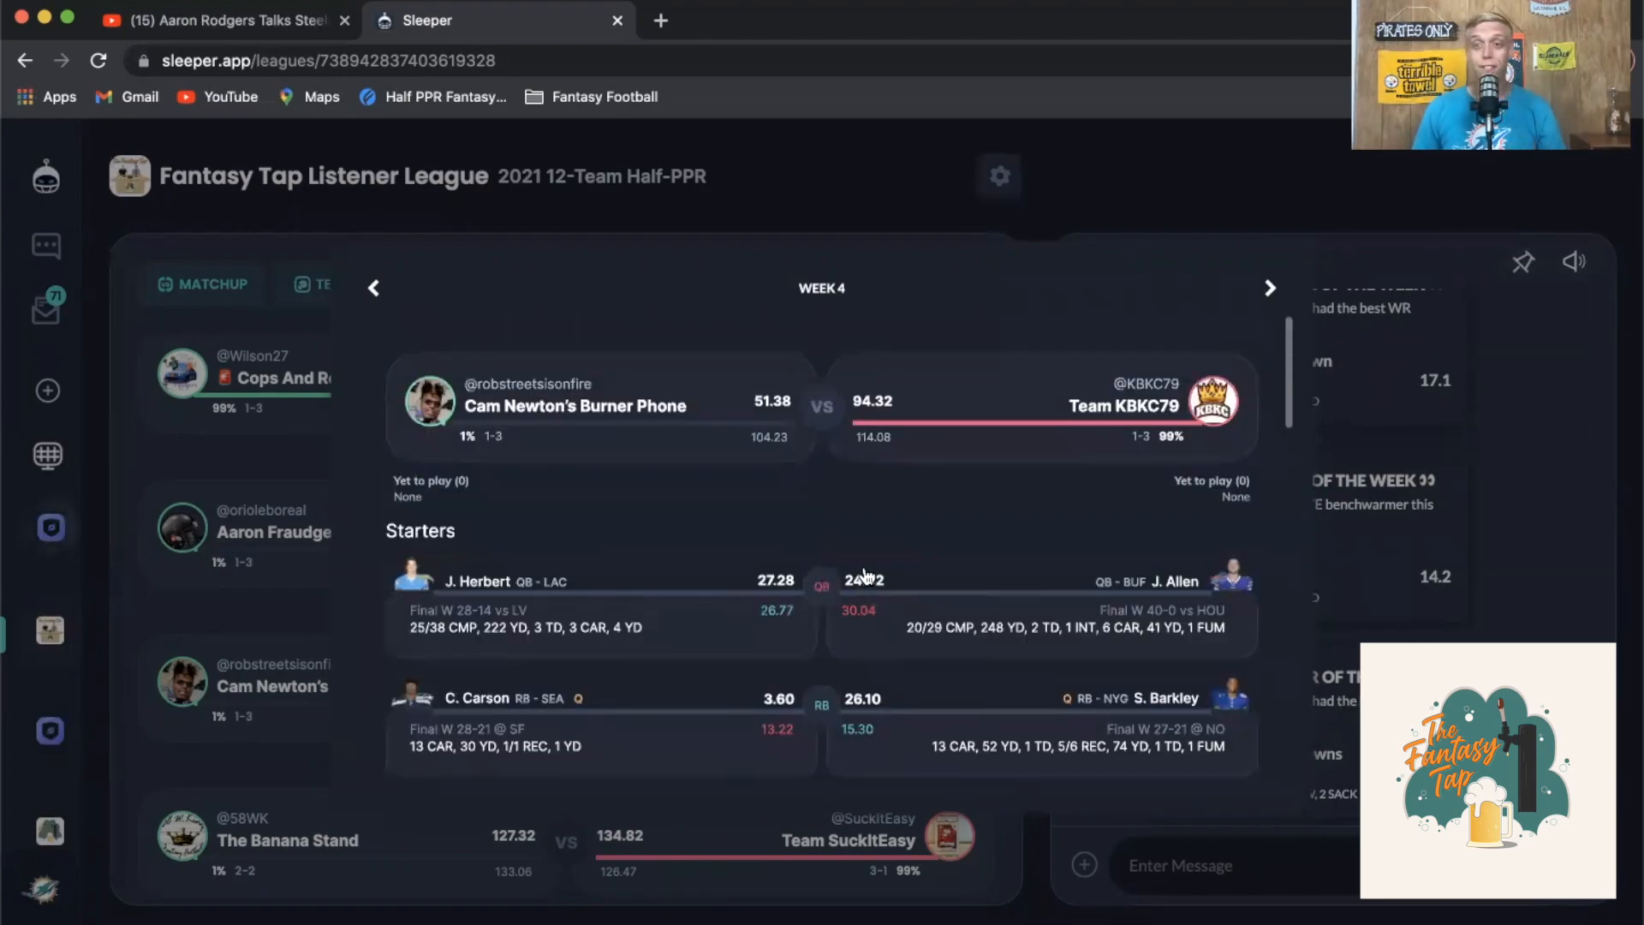
pyautogui.scroll(-3)
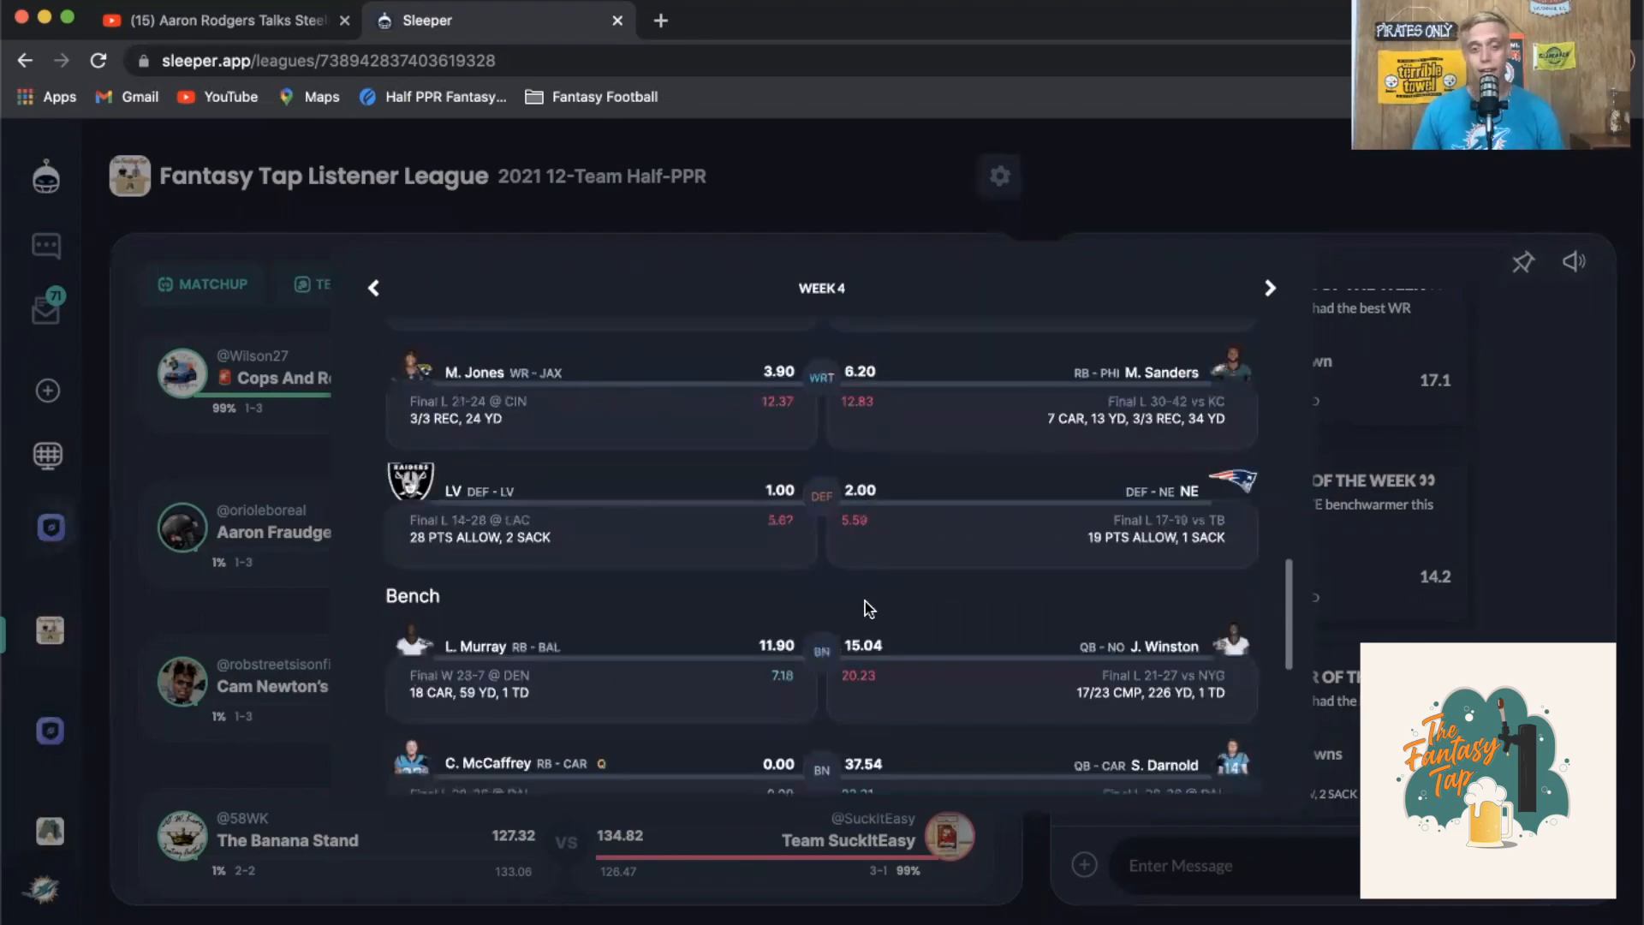
pyautogui.scroll(-3)
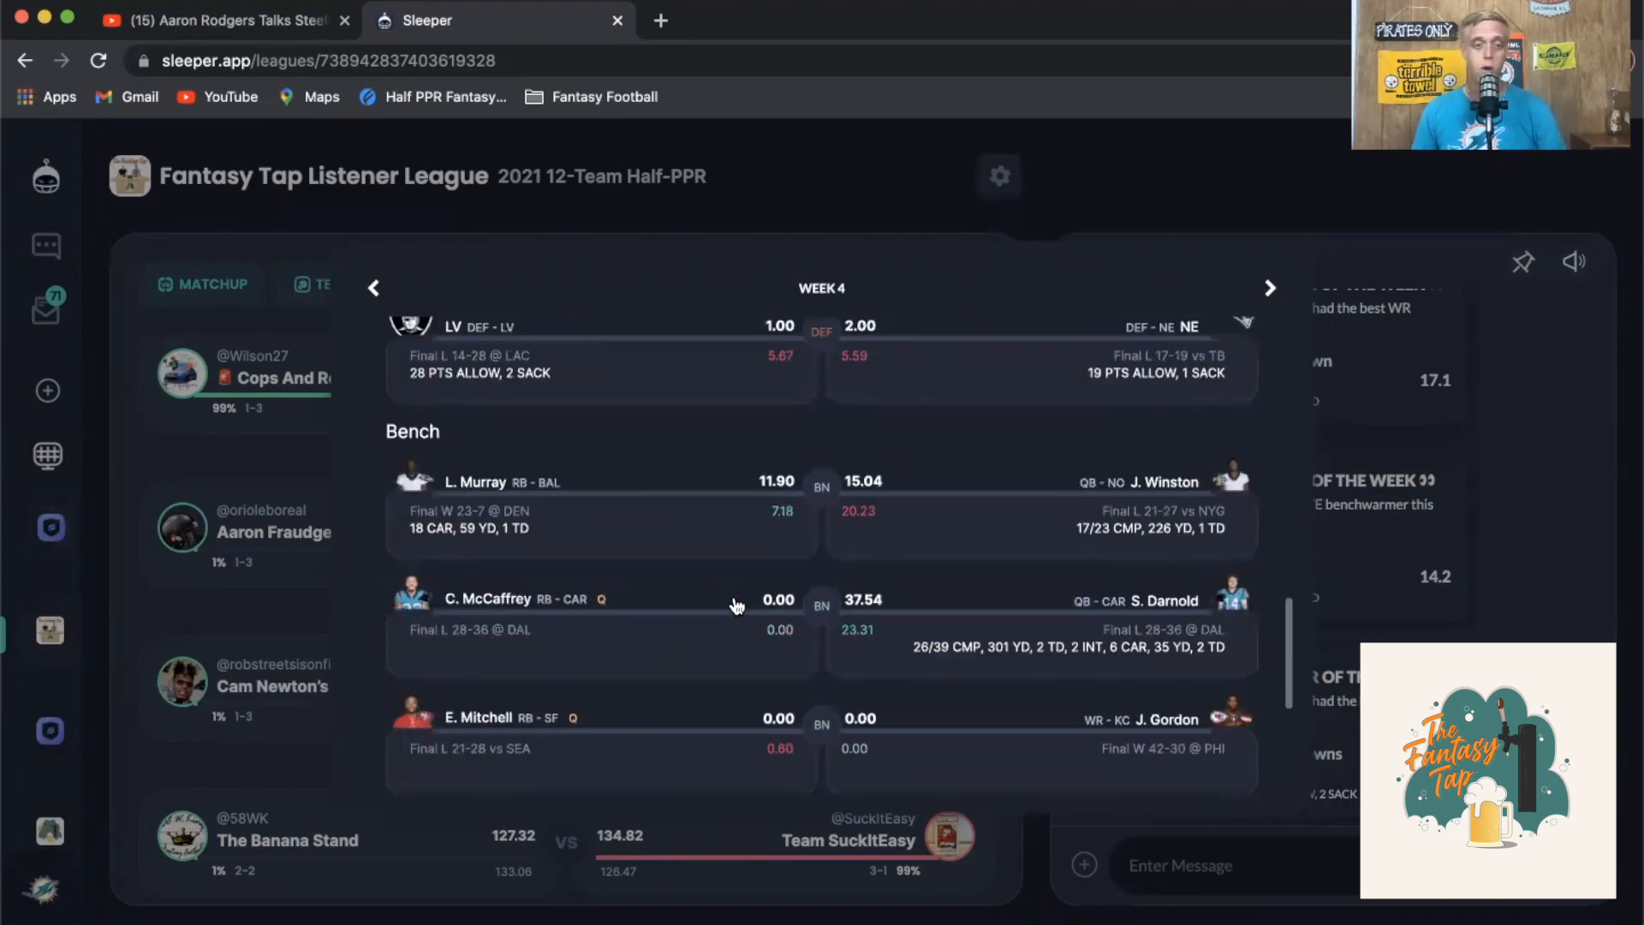
pyautogui.moveTo(646, 652)
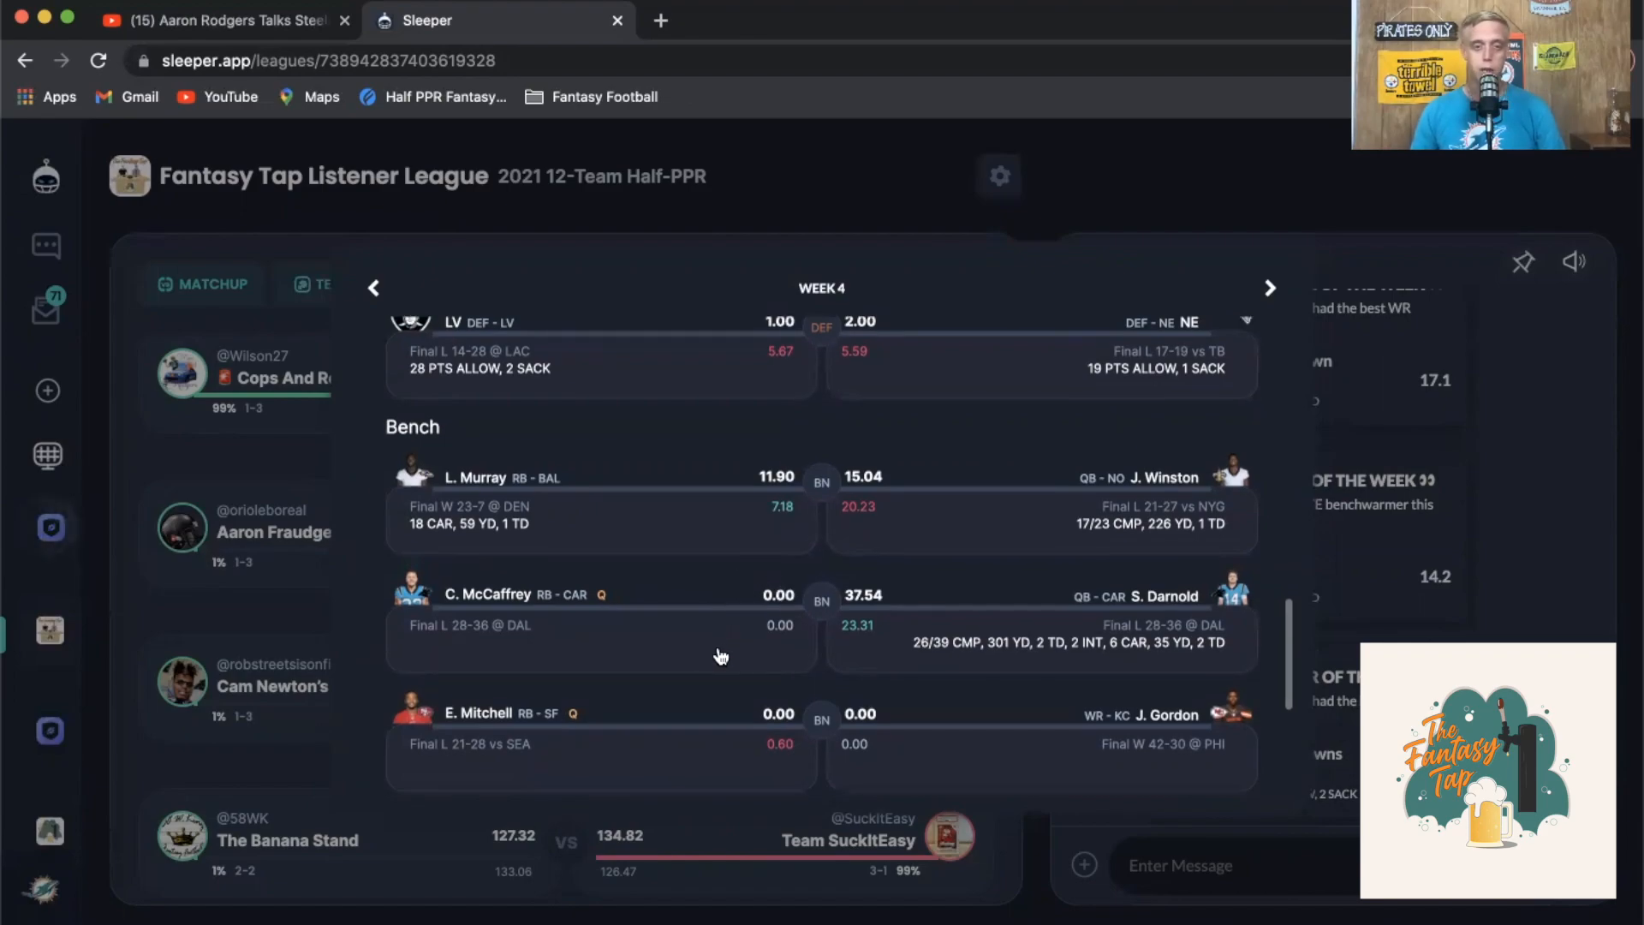
pyautogui.scroll(3)
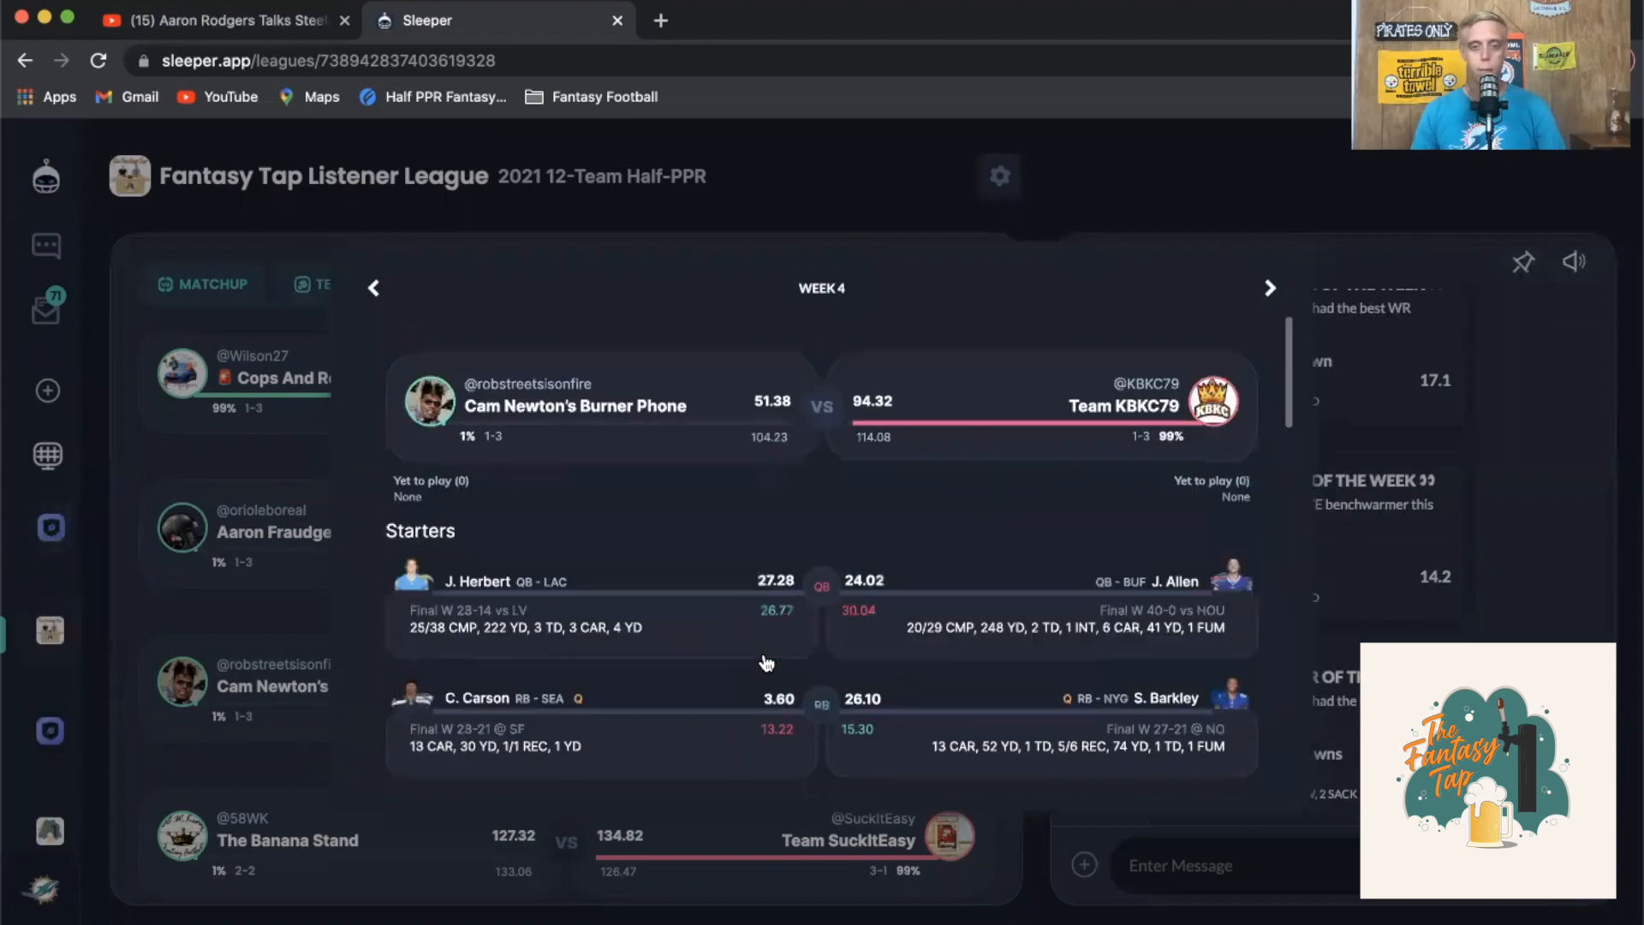
pyautogui.moveTo(904, 529)
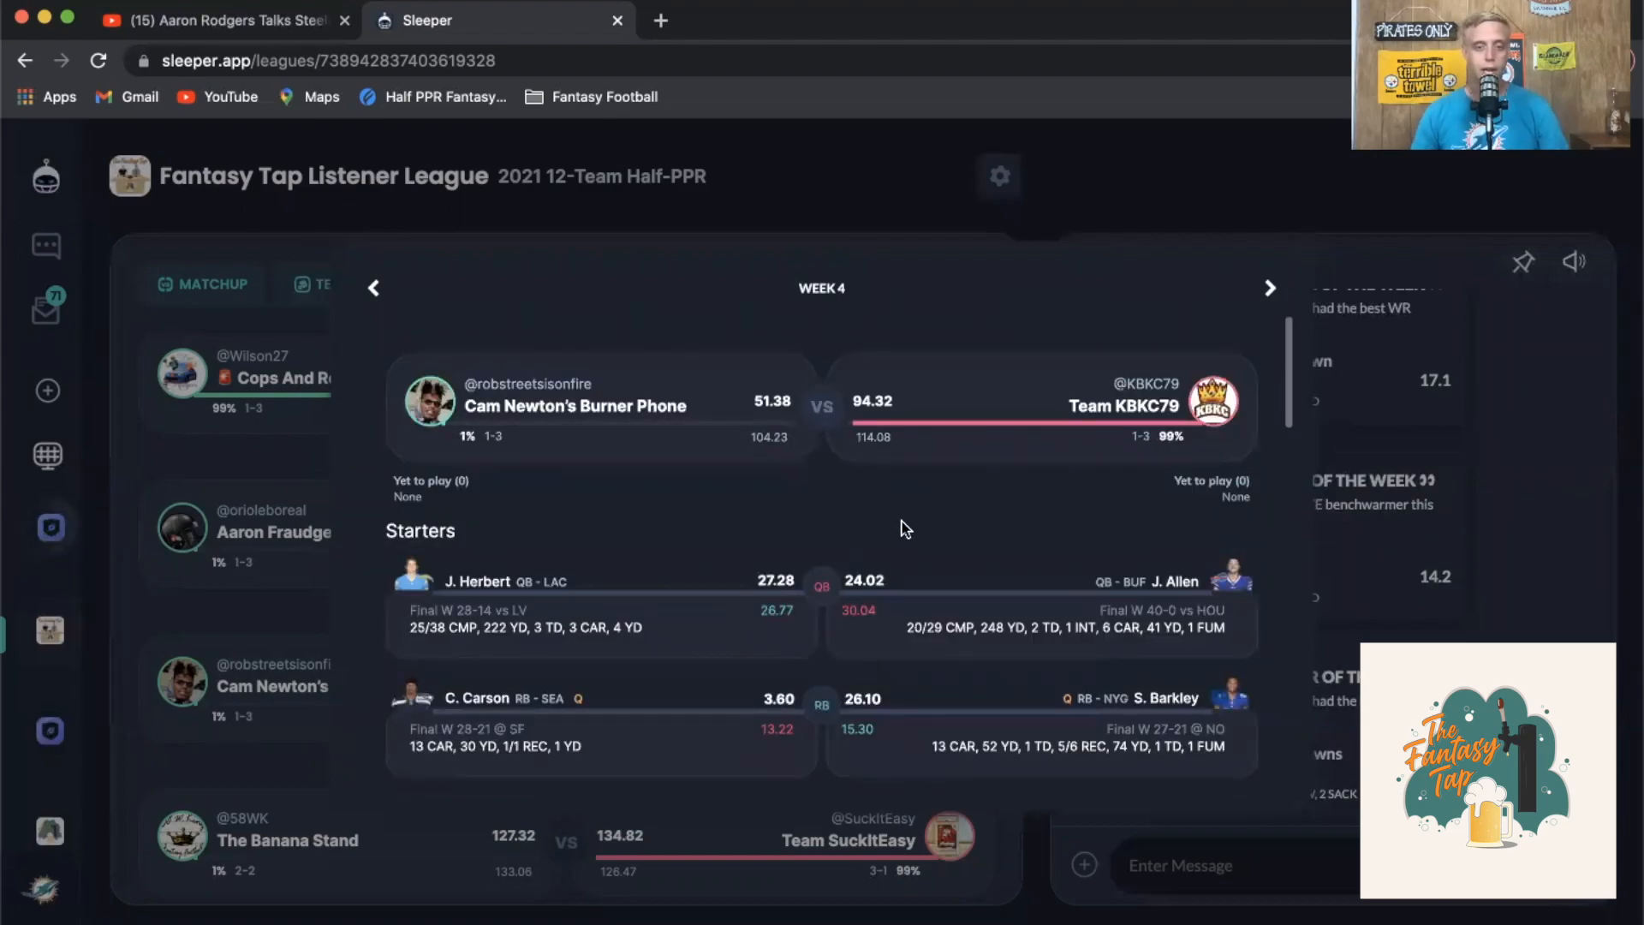
pyautogui.moveTo(961, 534)
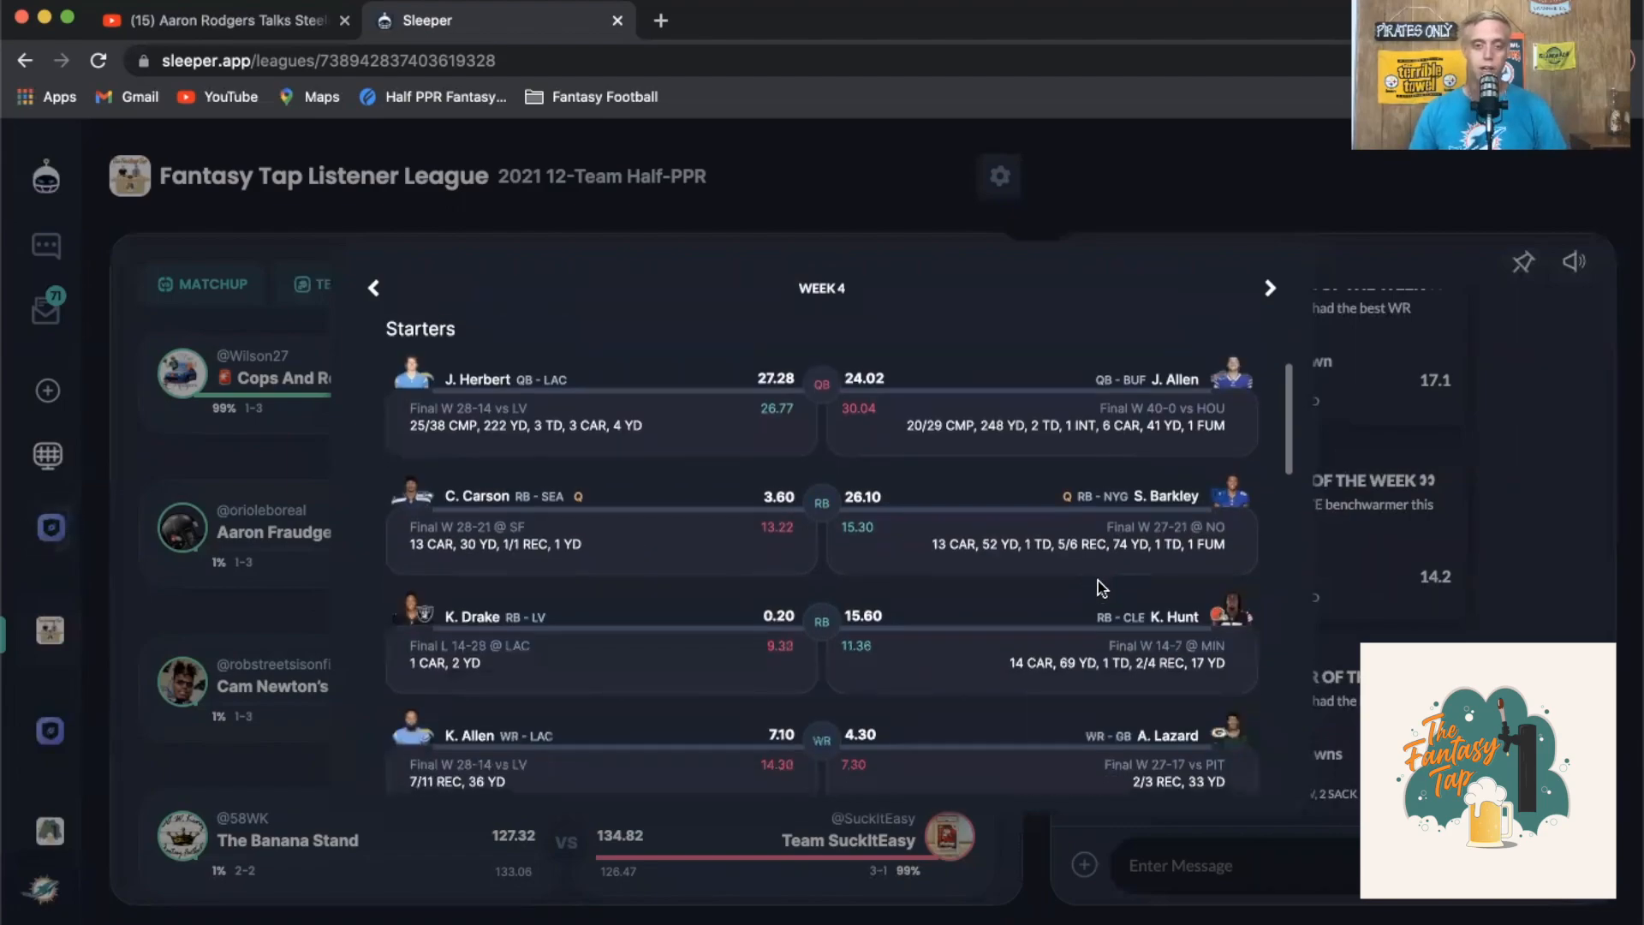
pyautogui.scroll(-3)
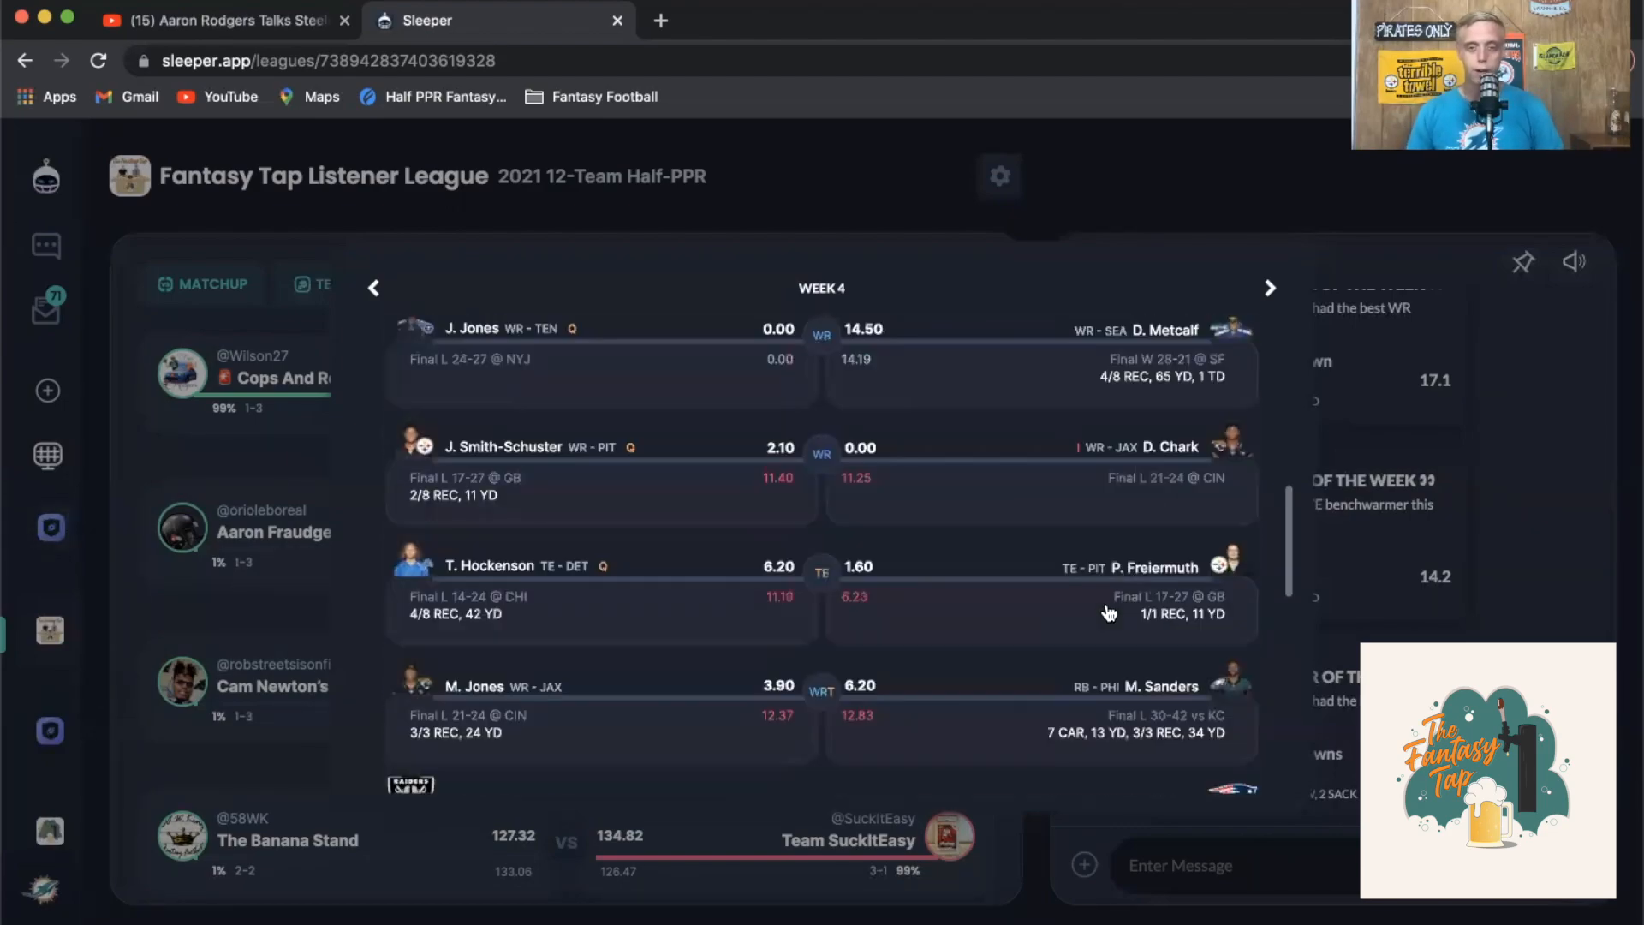
pyautogui.scroll(-3)
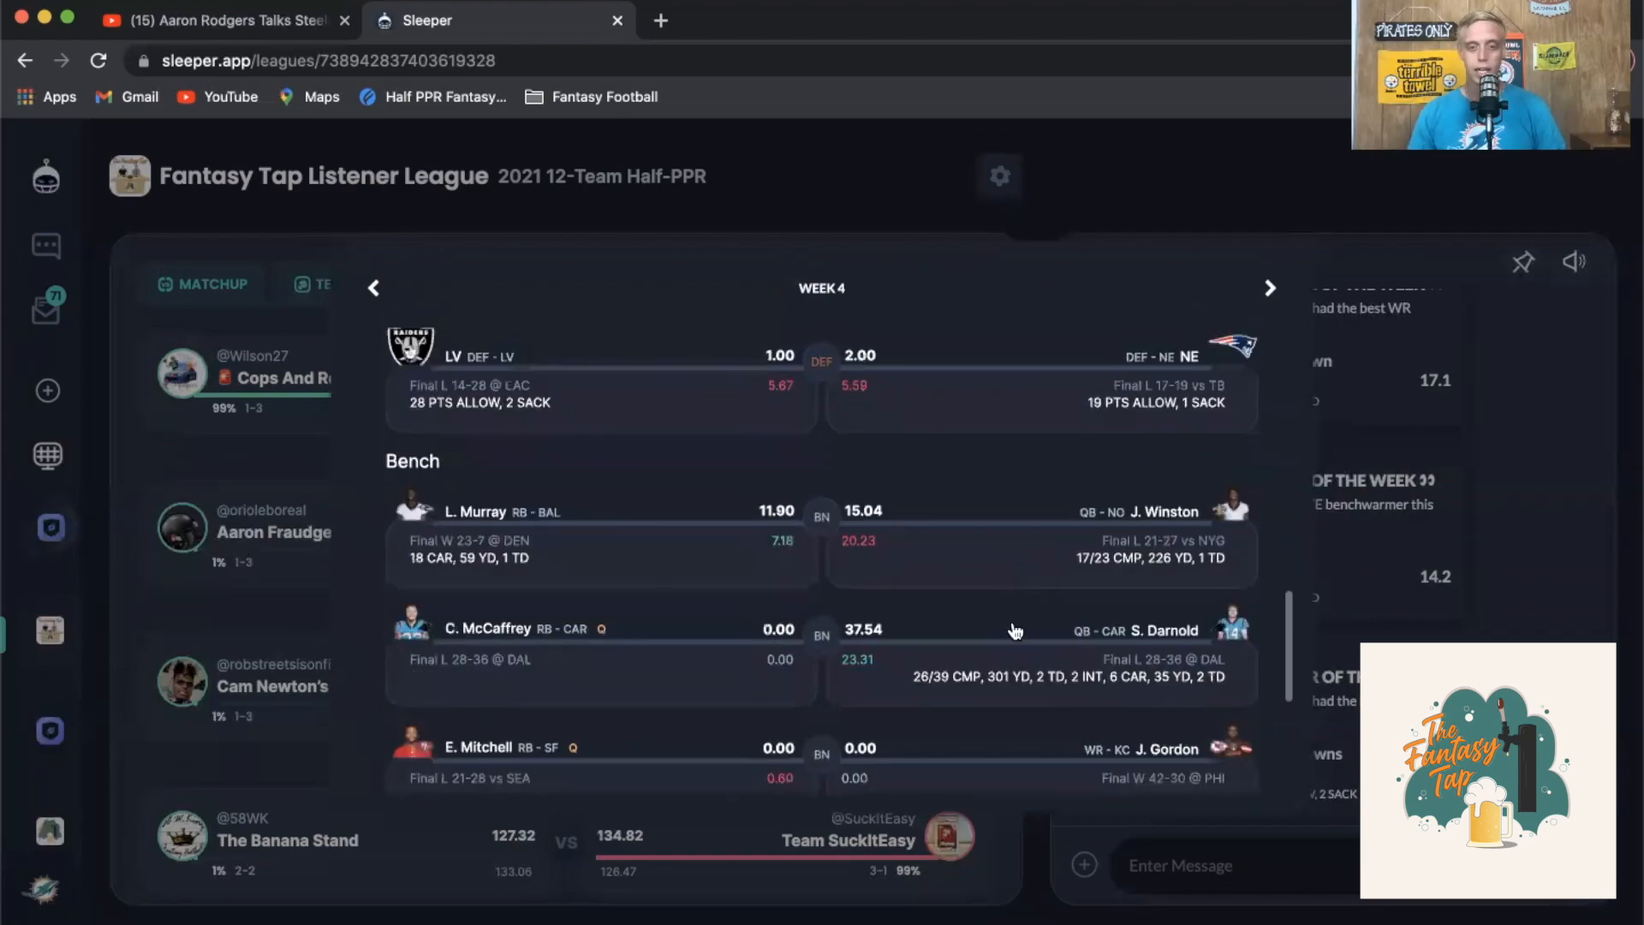
pyautogui.scroll(-3)
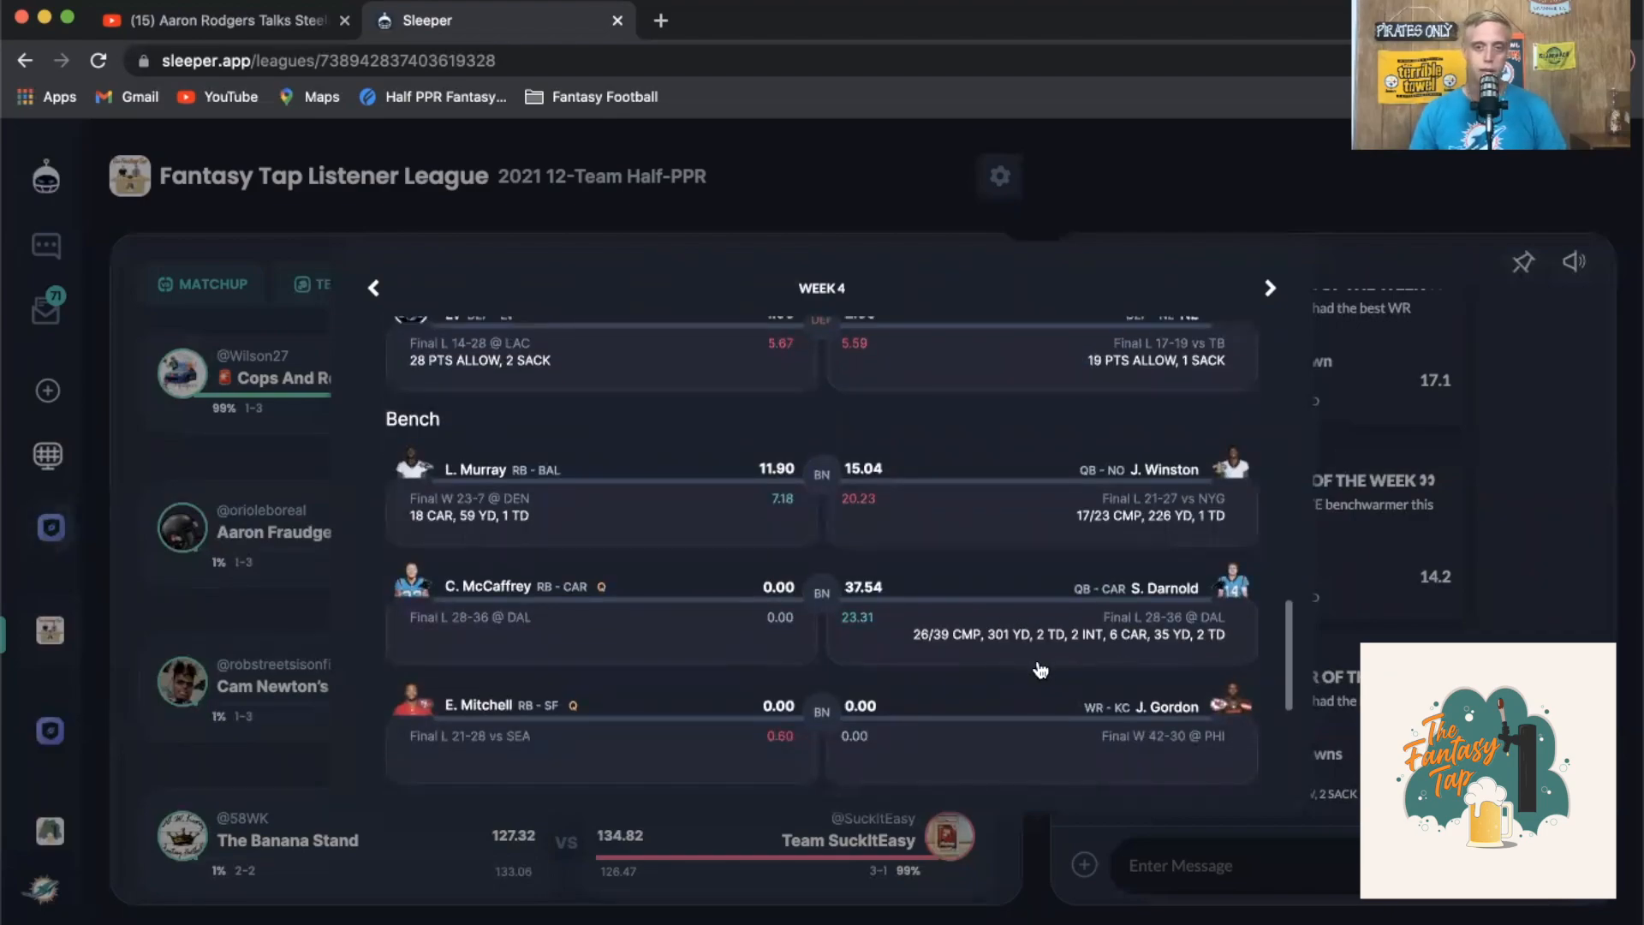
pyautogui.scroll(-3)
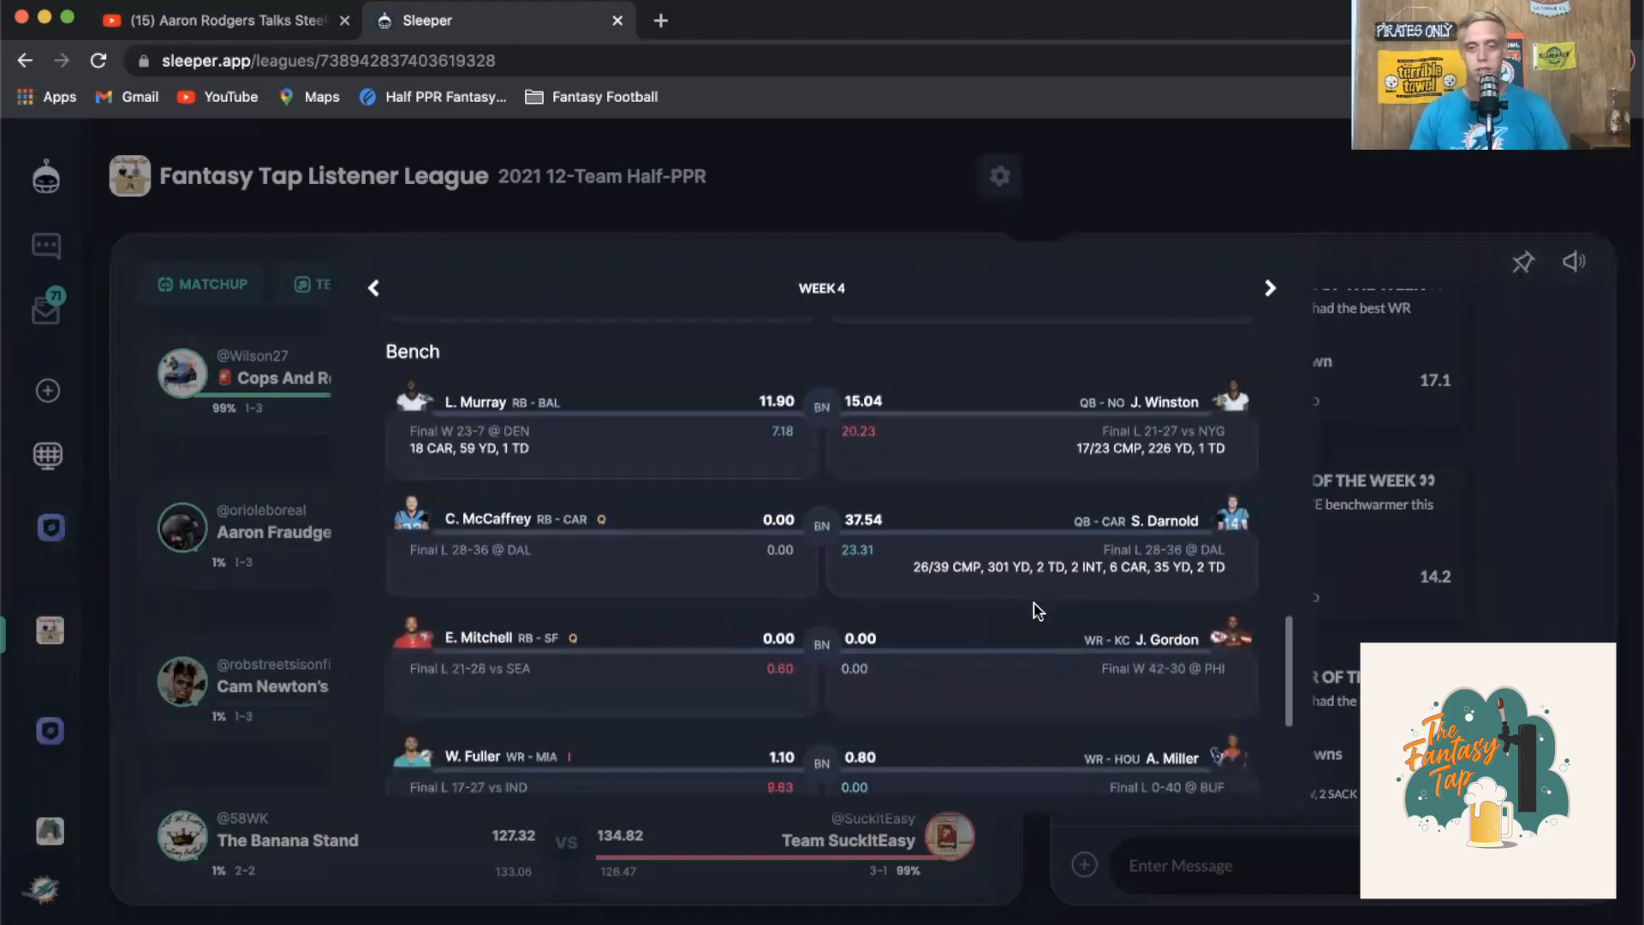
pyautogui.scroll(3)
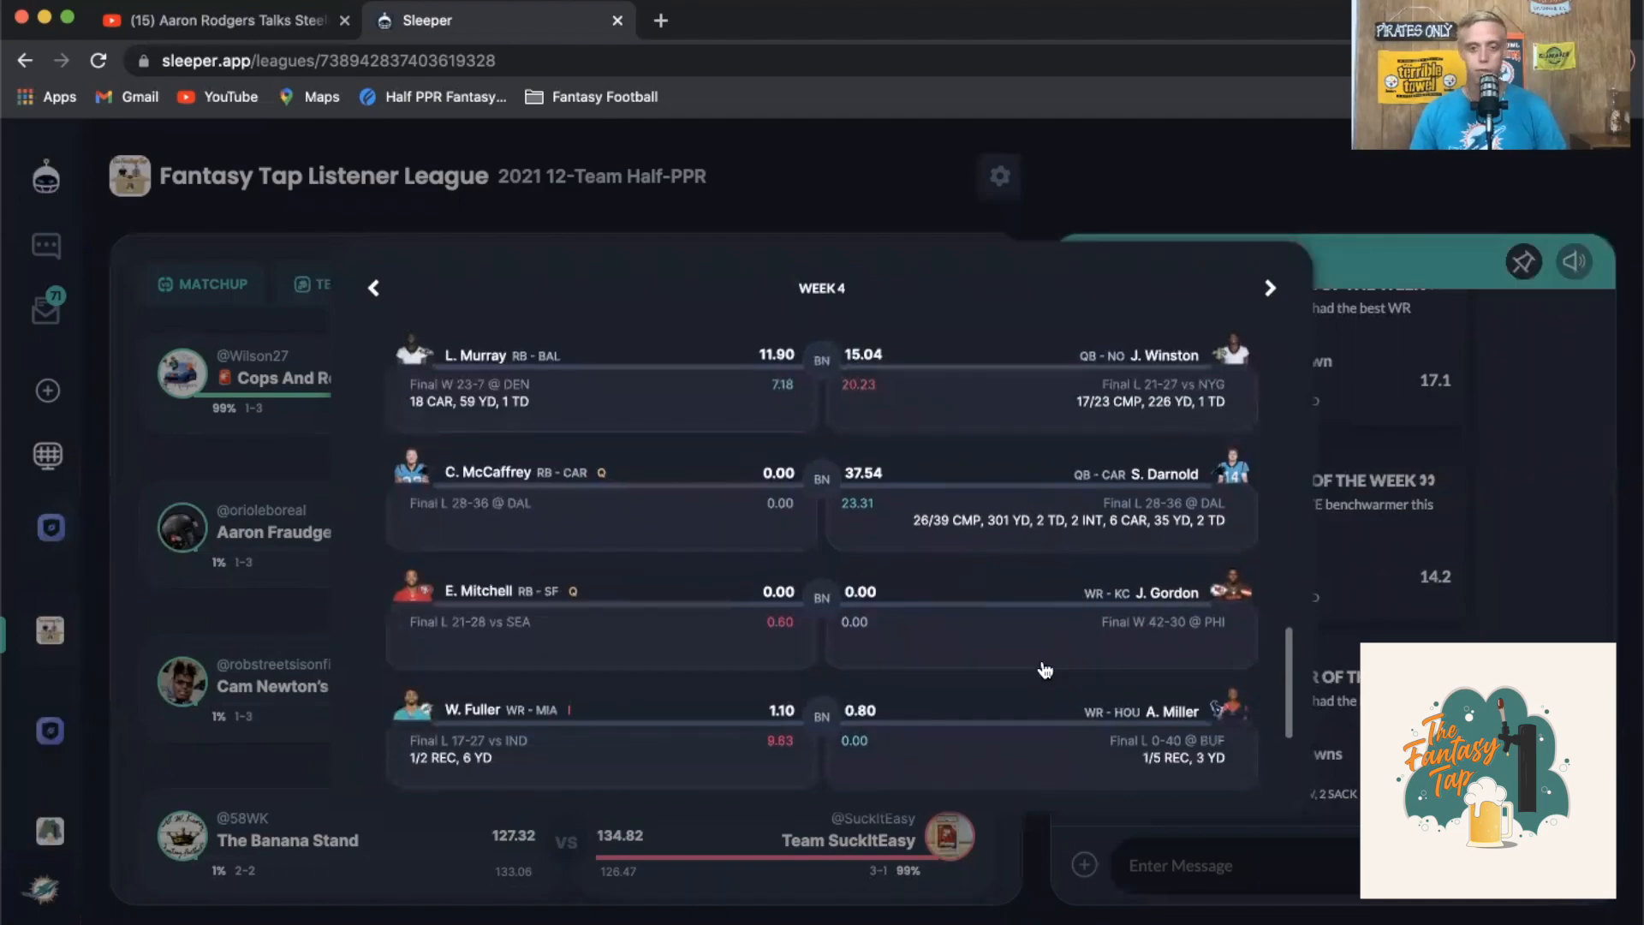
pyautogui.scroll(-3)
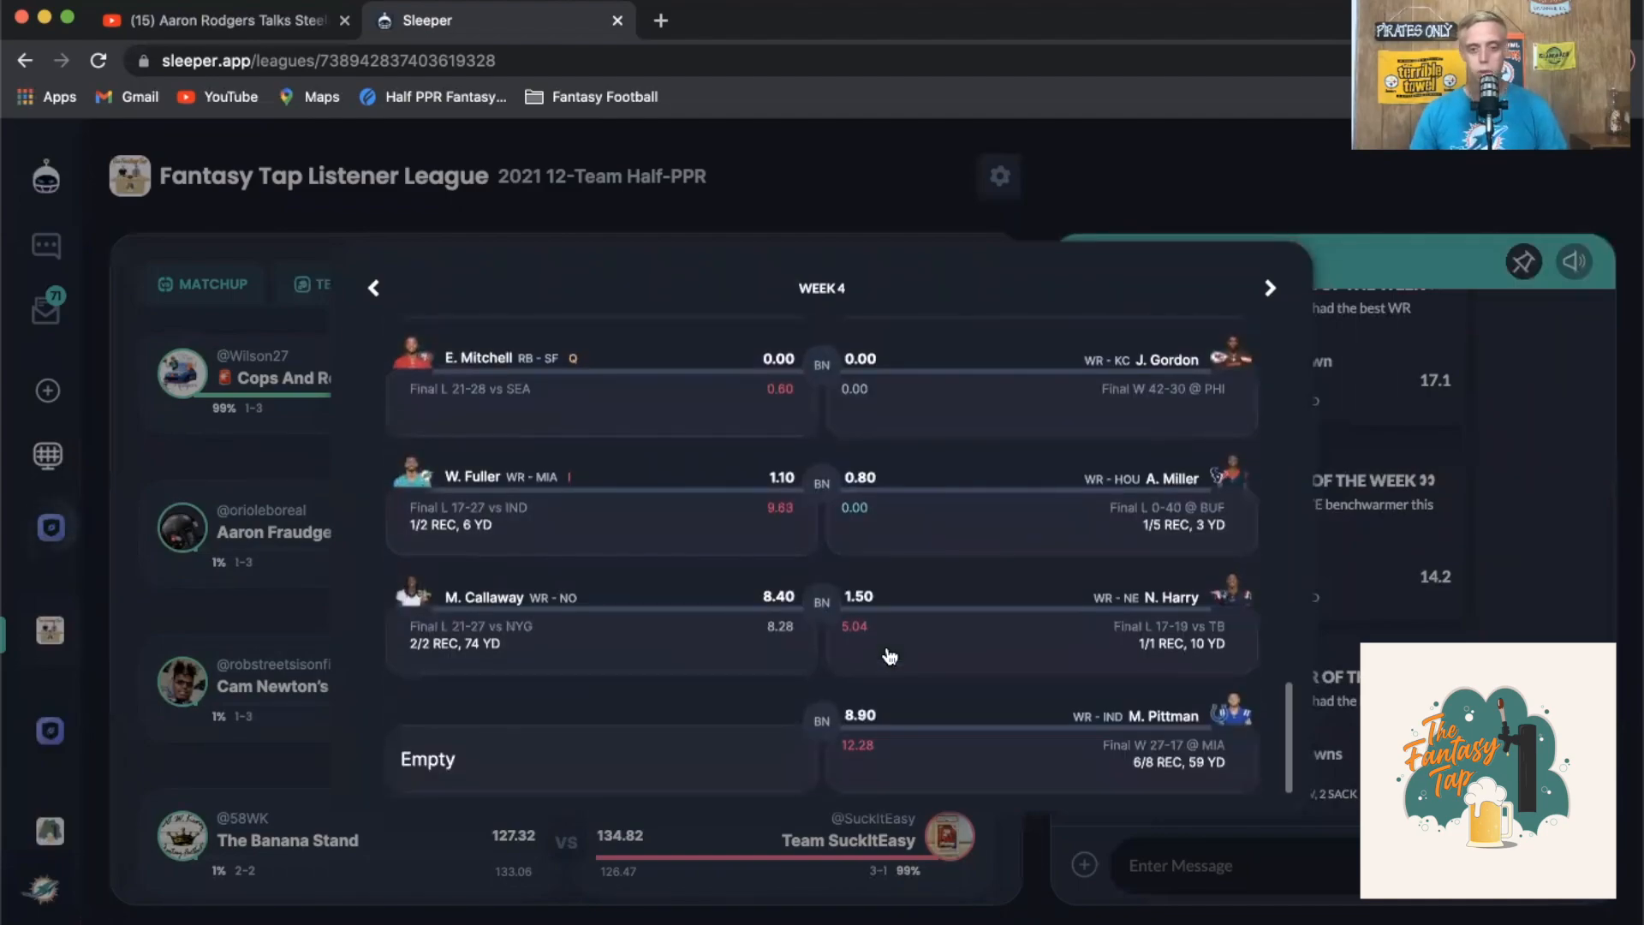
# Close that matchup and bring The Banana Stand vs Team SuckItEasy card into view
pyautogui.click(435, 285)
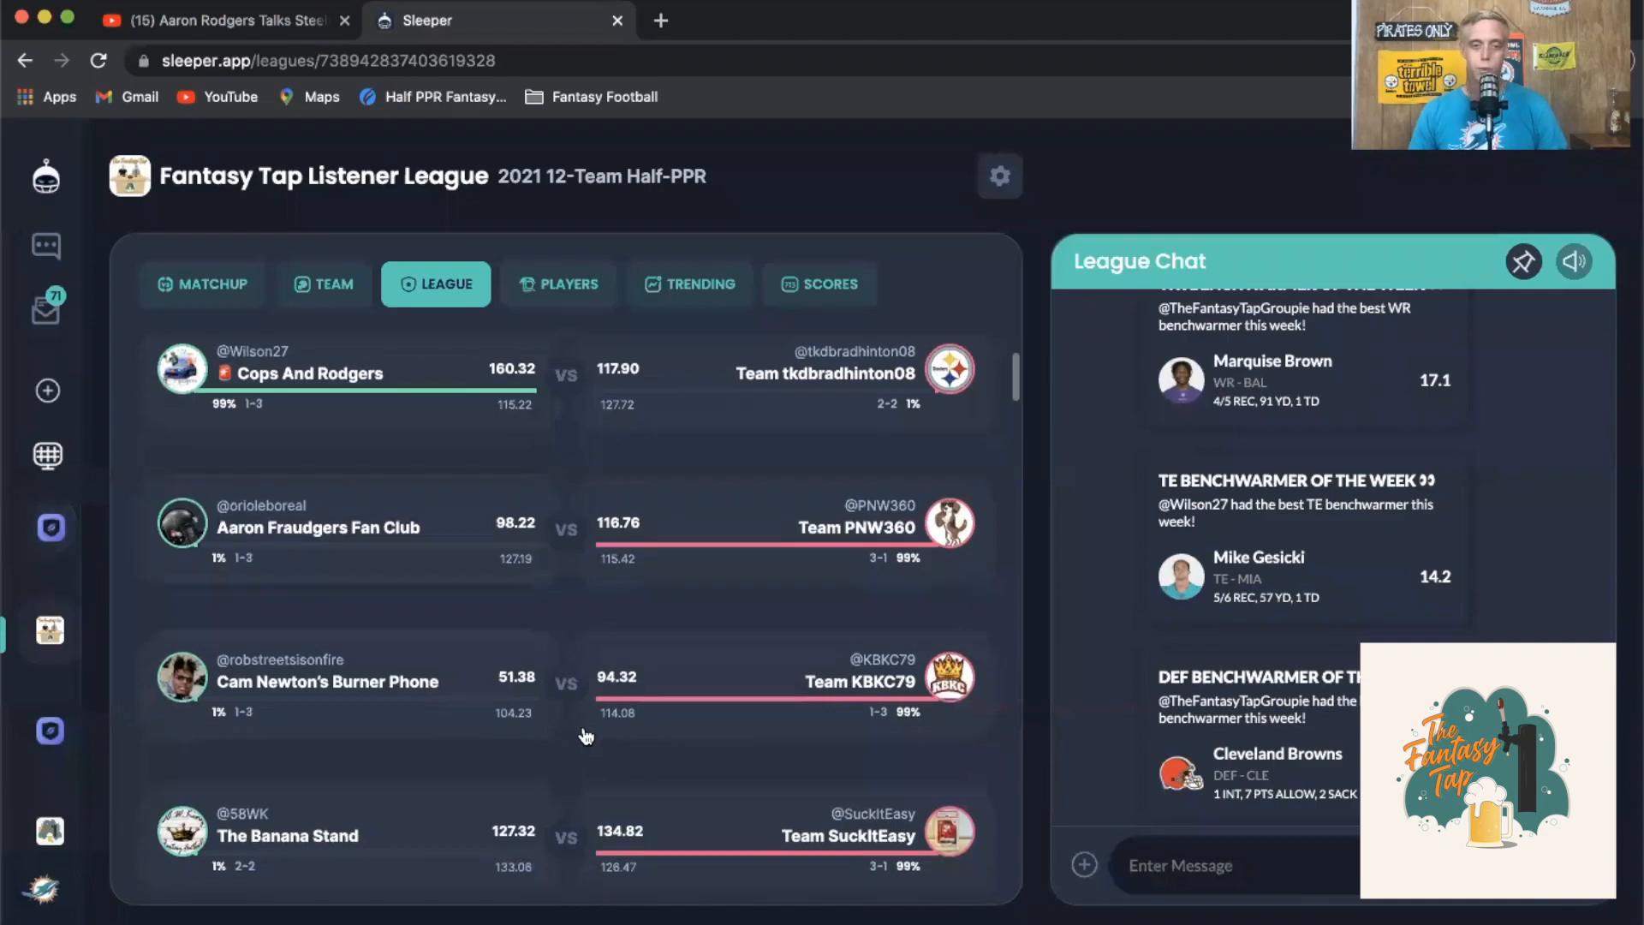
pyautogui.scroll(-3)
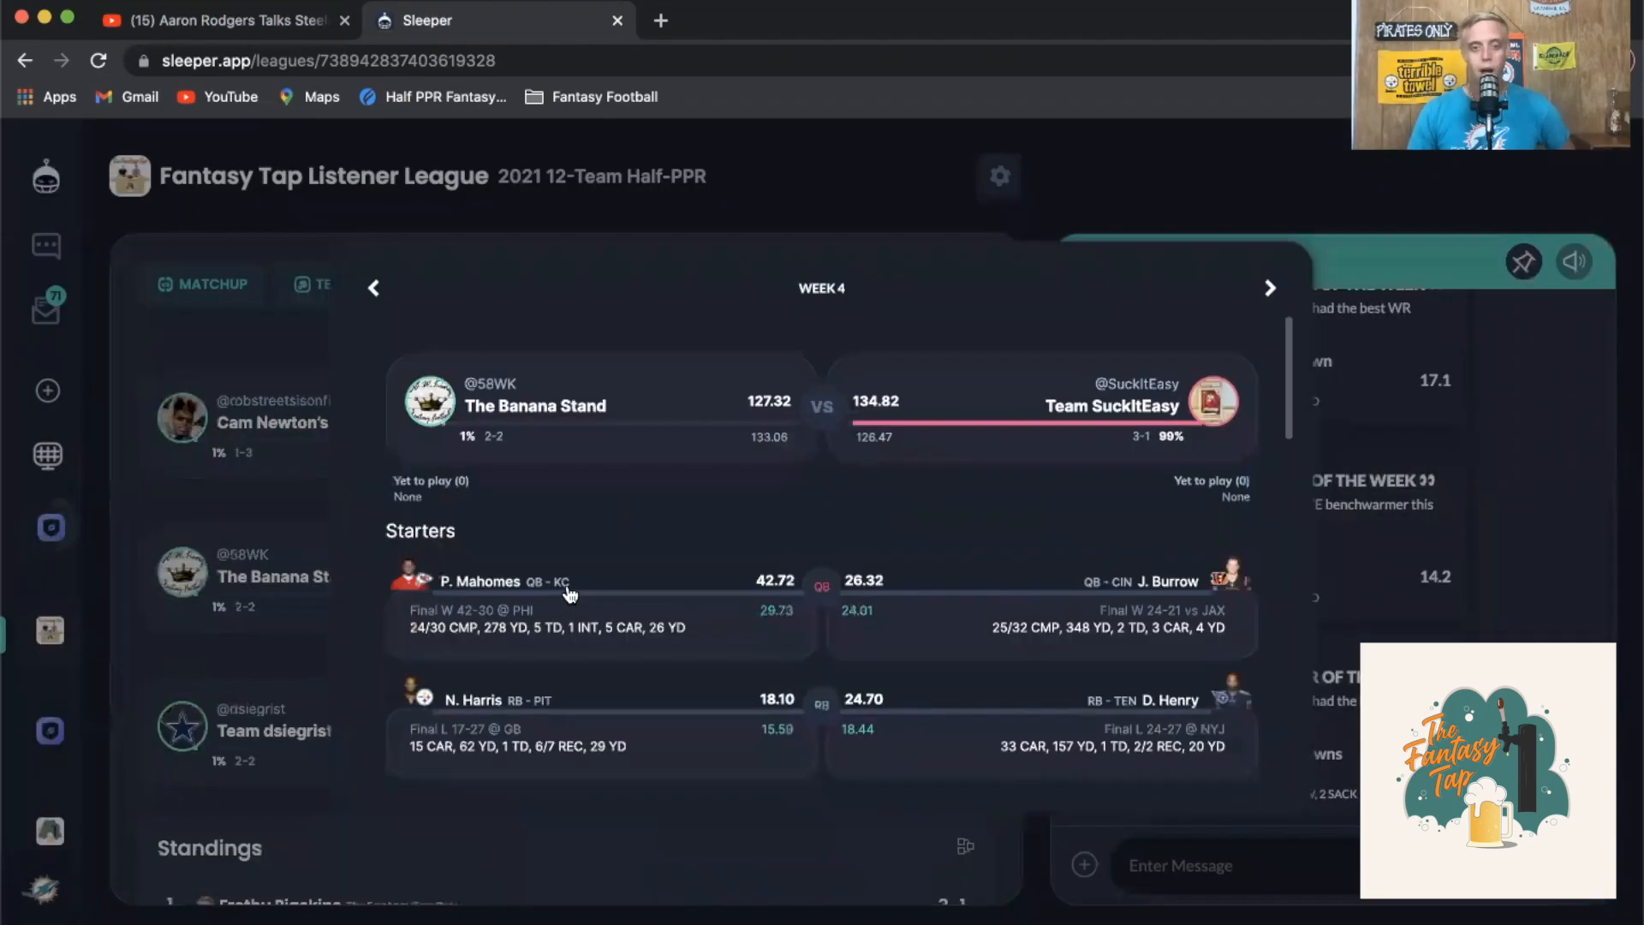
pyautogui.moveTo(829, 519)
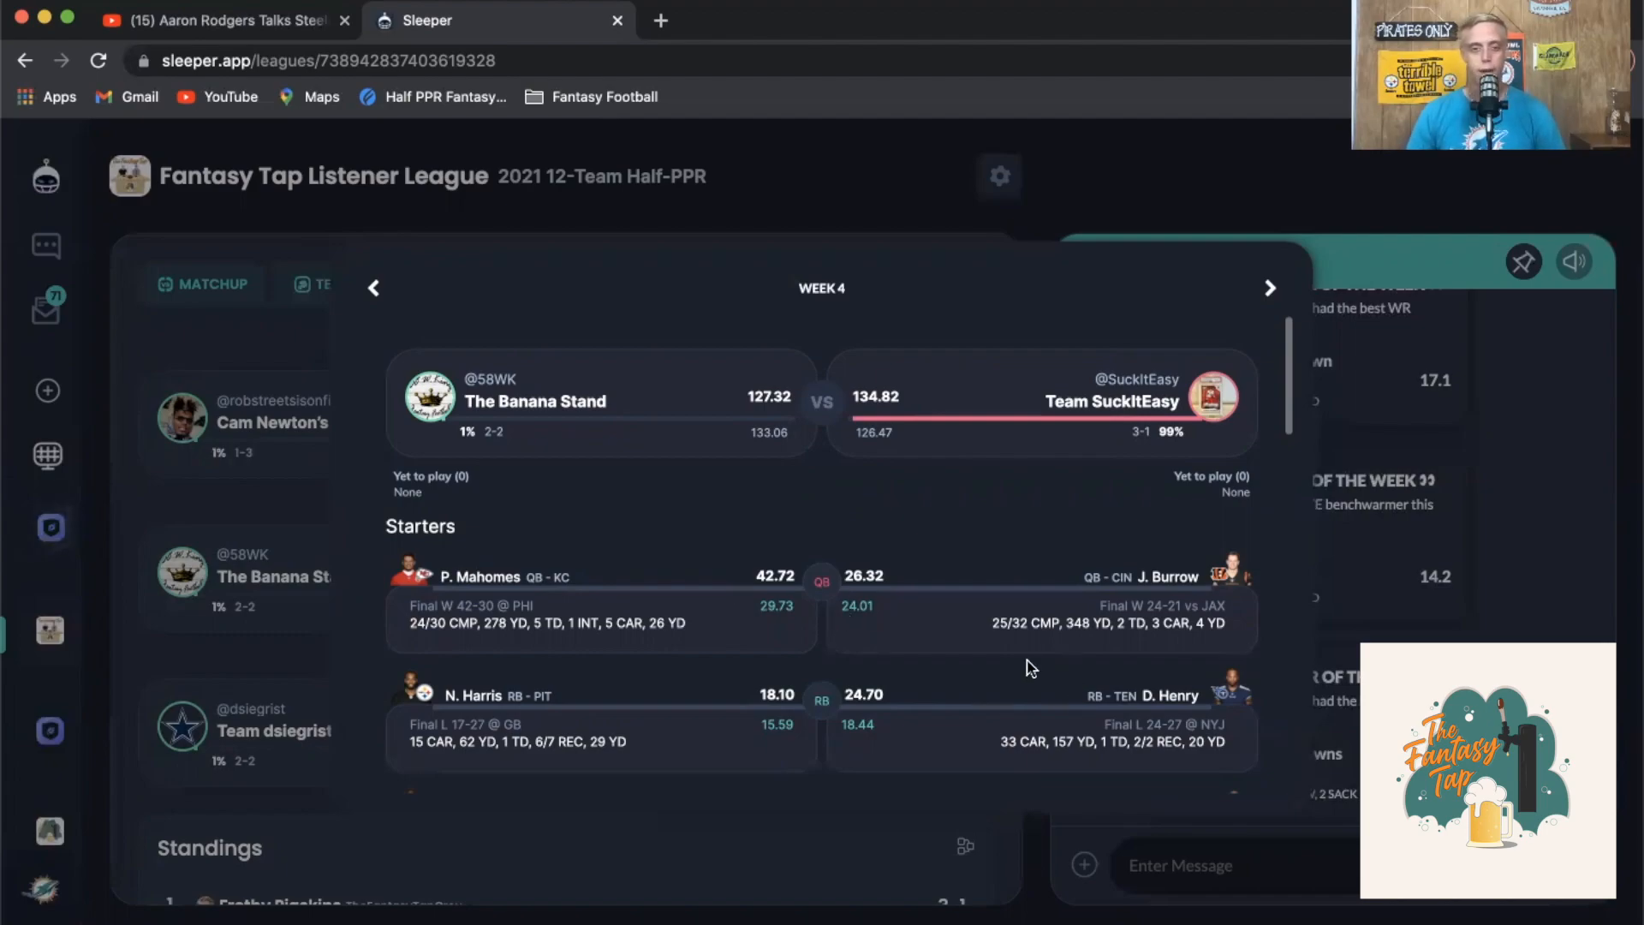
pyautogui.moveTo(668, 645)
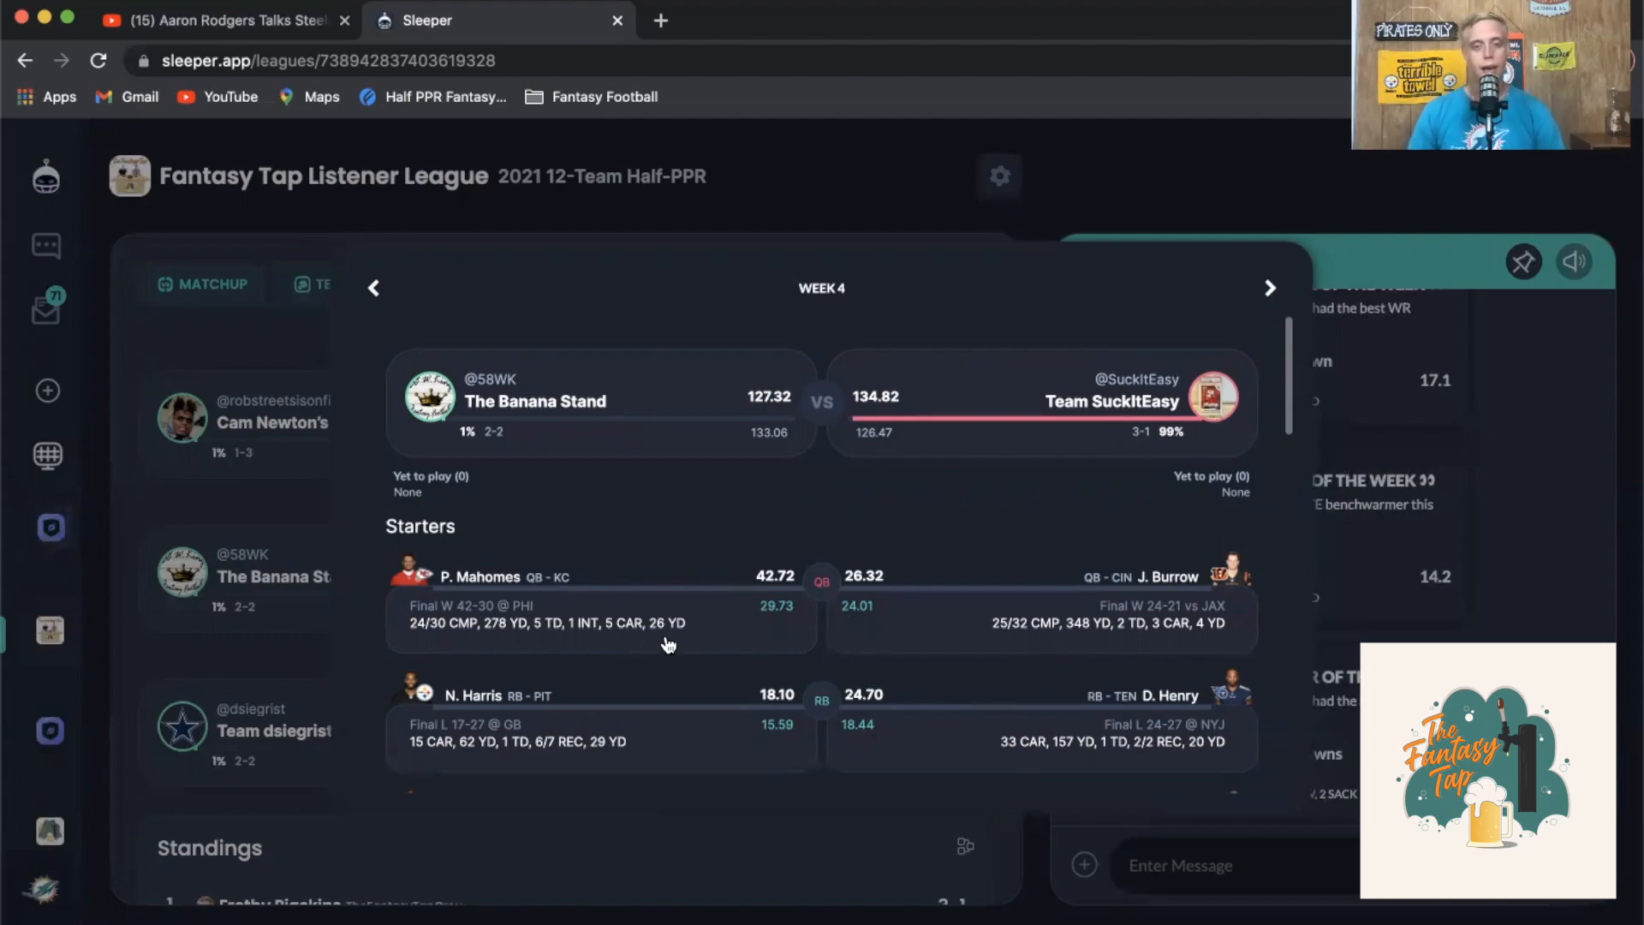
pyautogui.scroll(-3)
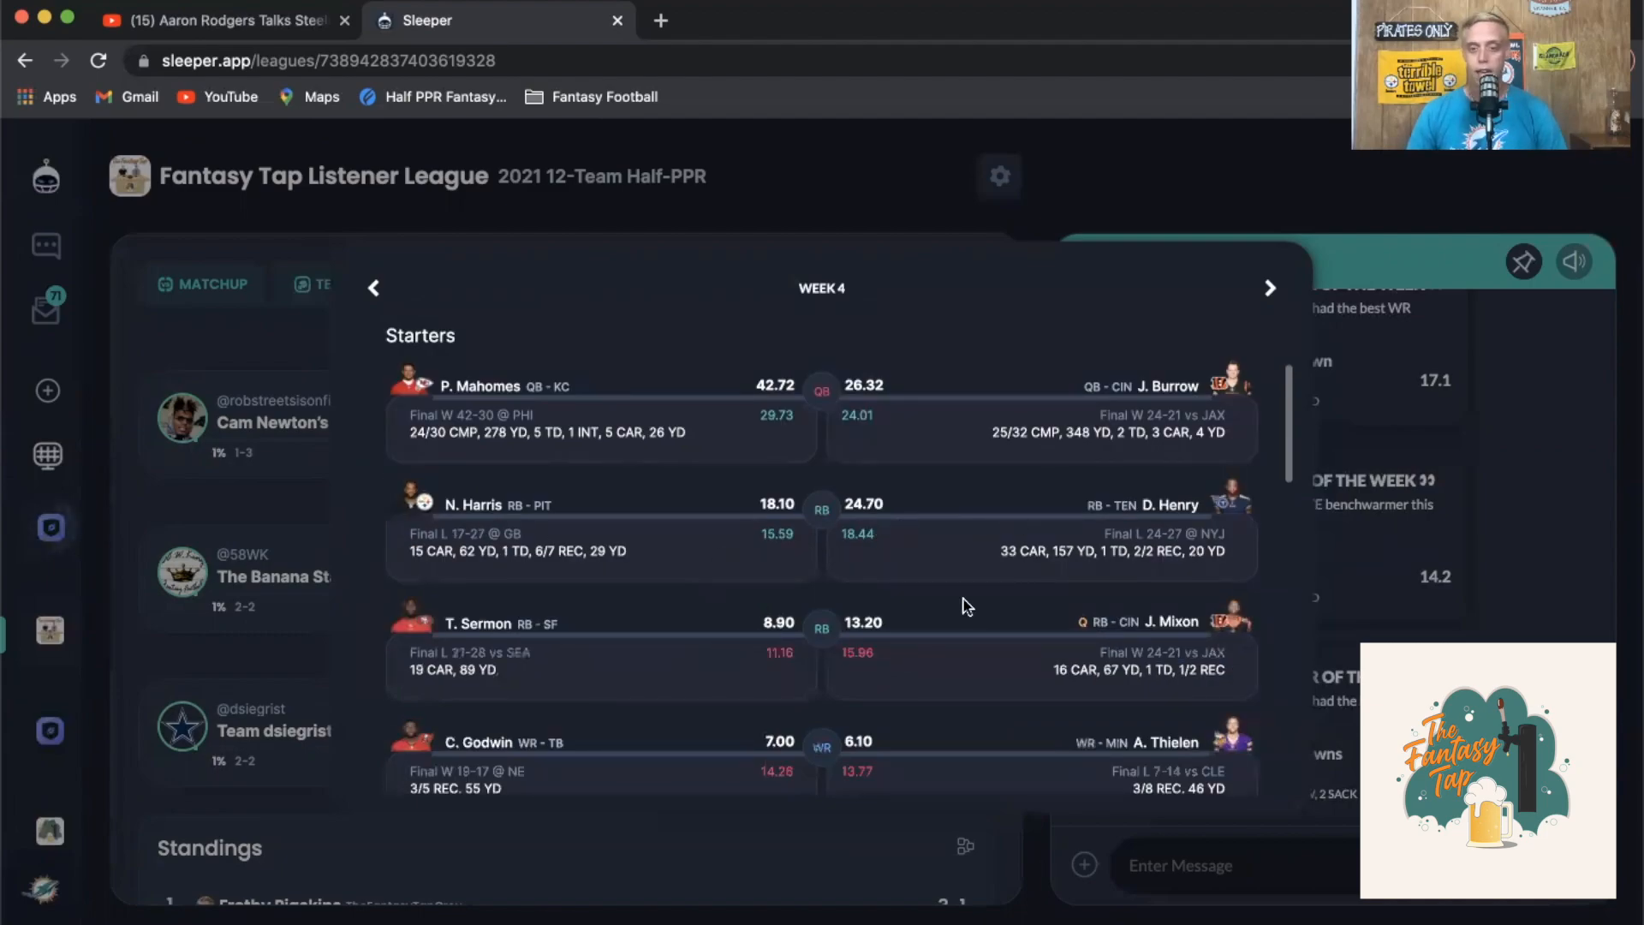
pyautogui.moveTo(962, 553)
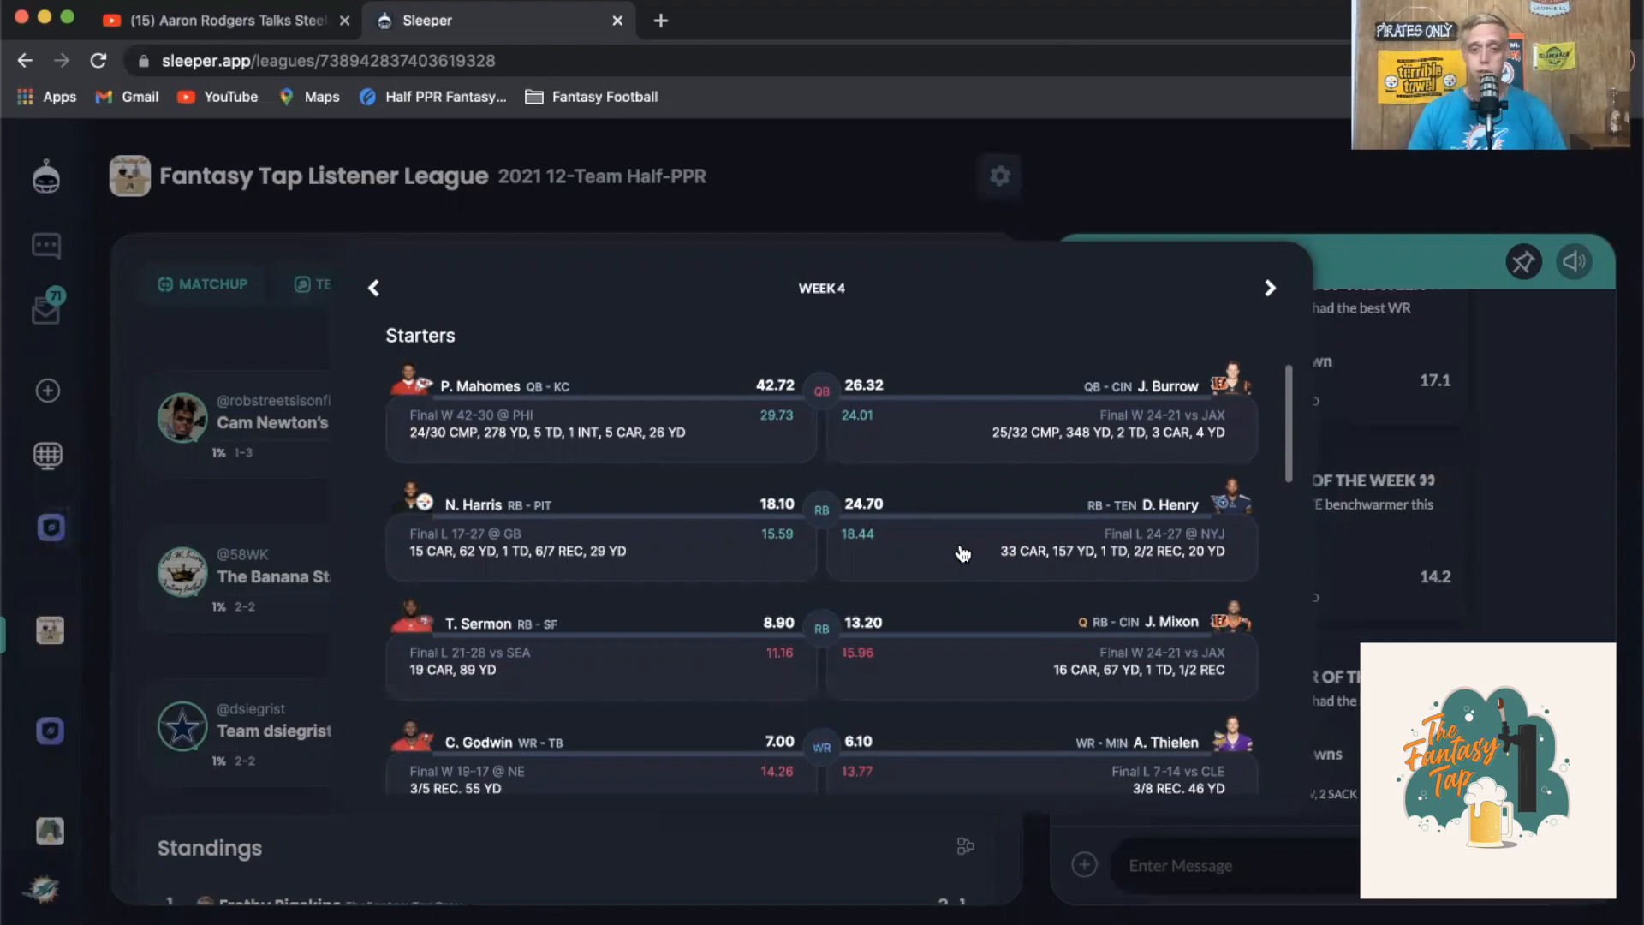
pyautogui.moveTo(818, 555)
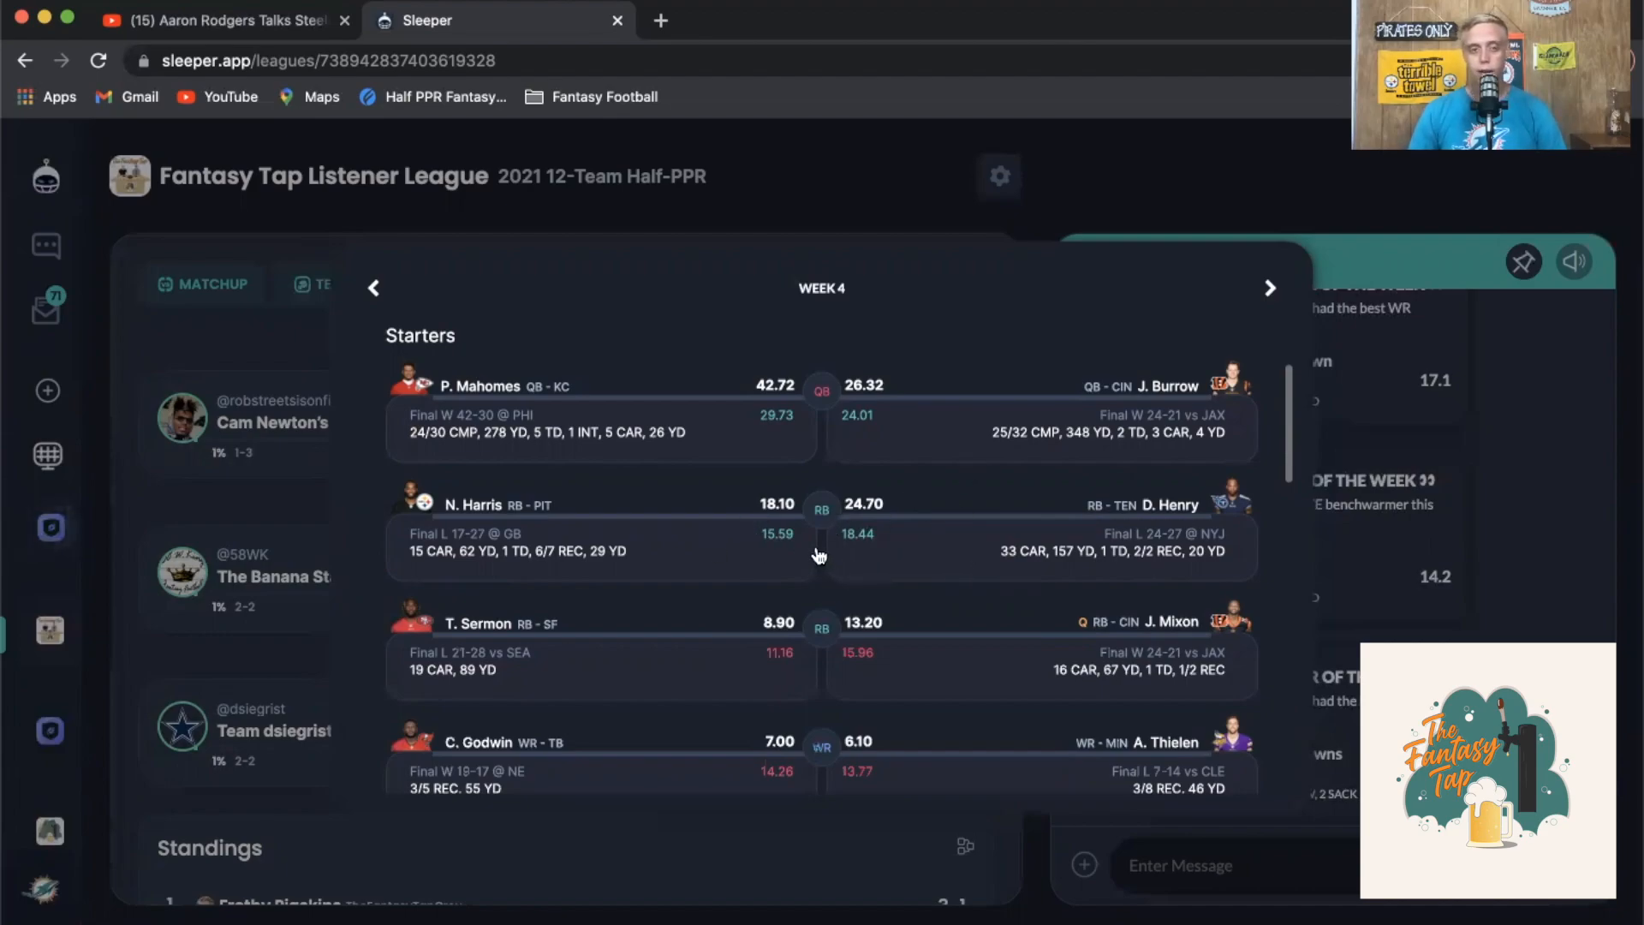
pyautogui.moveTo(1037, 509)
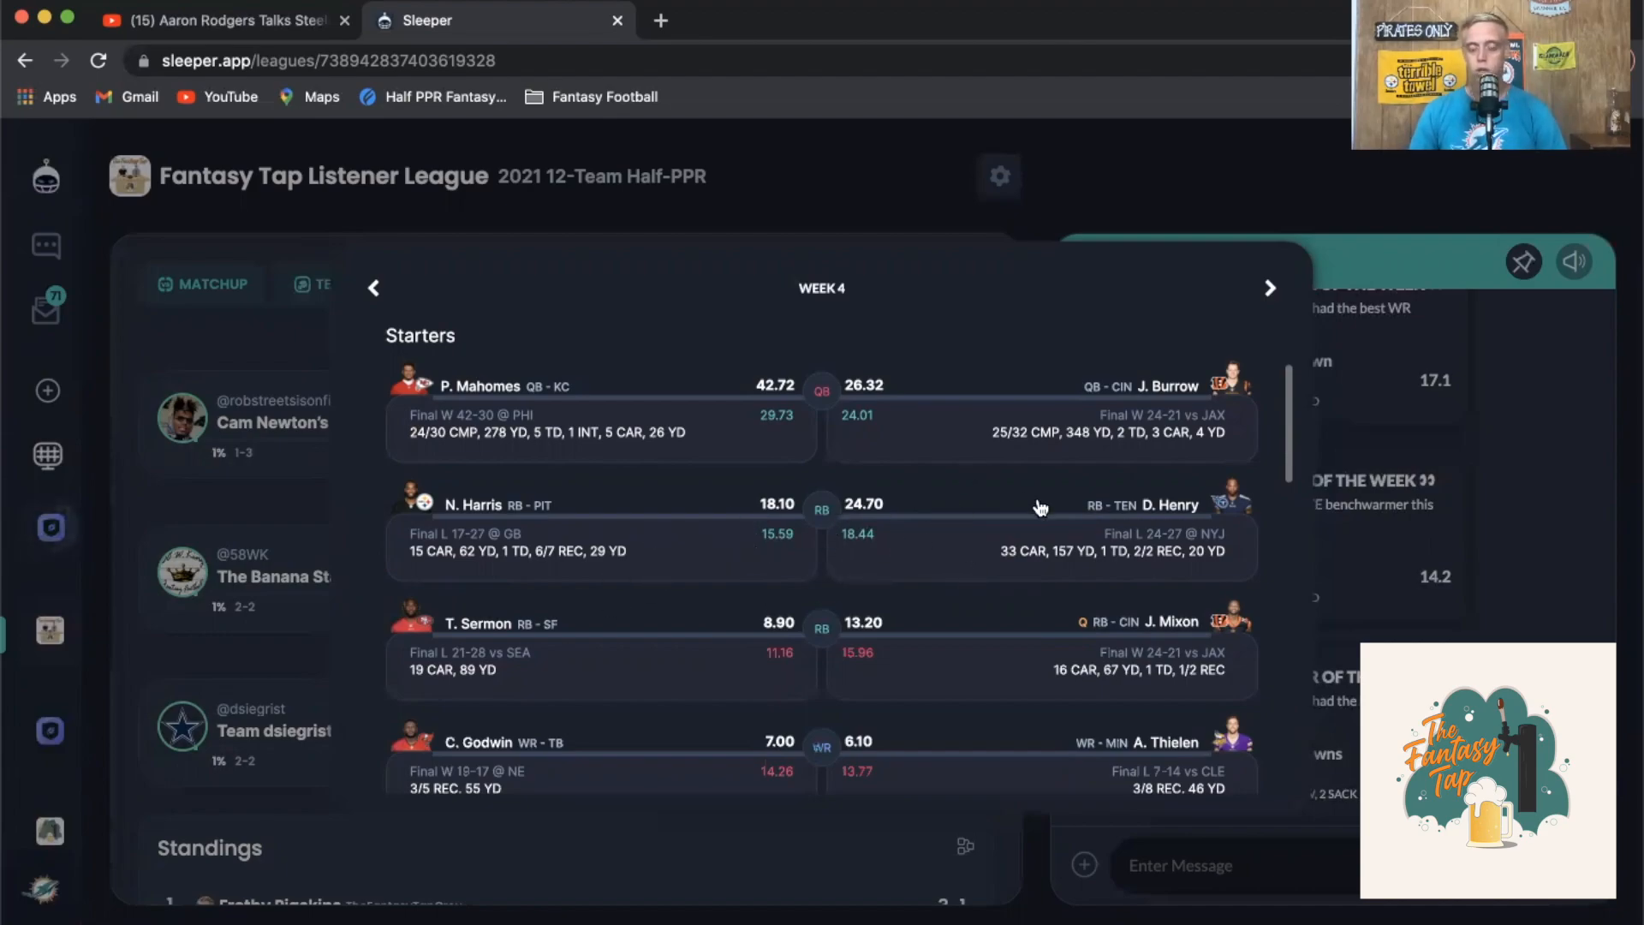
pyautogui.scroll(-3)
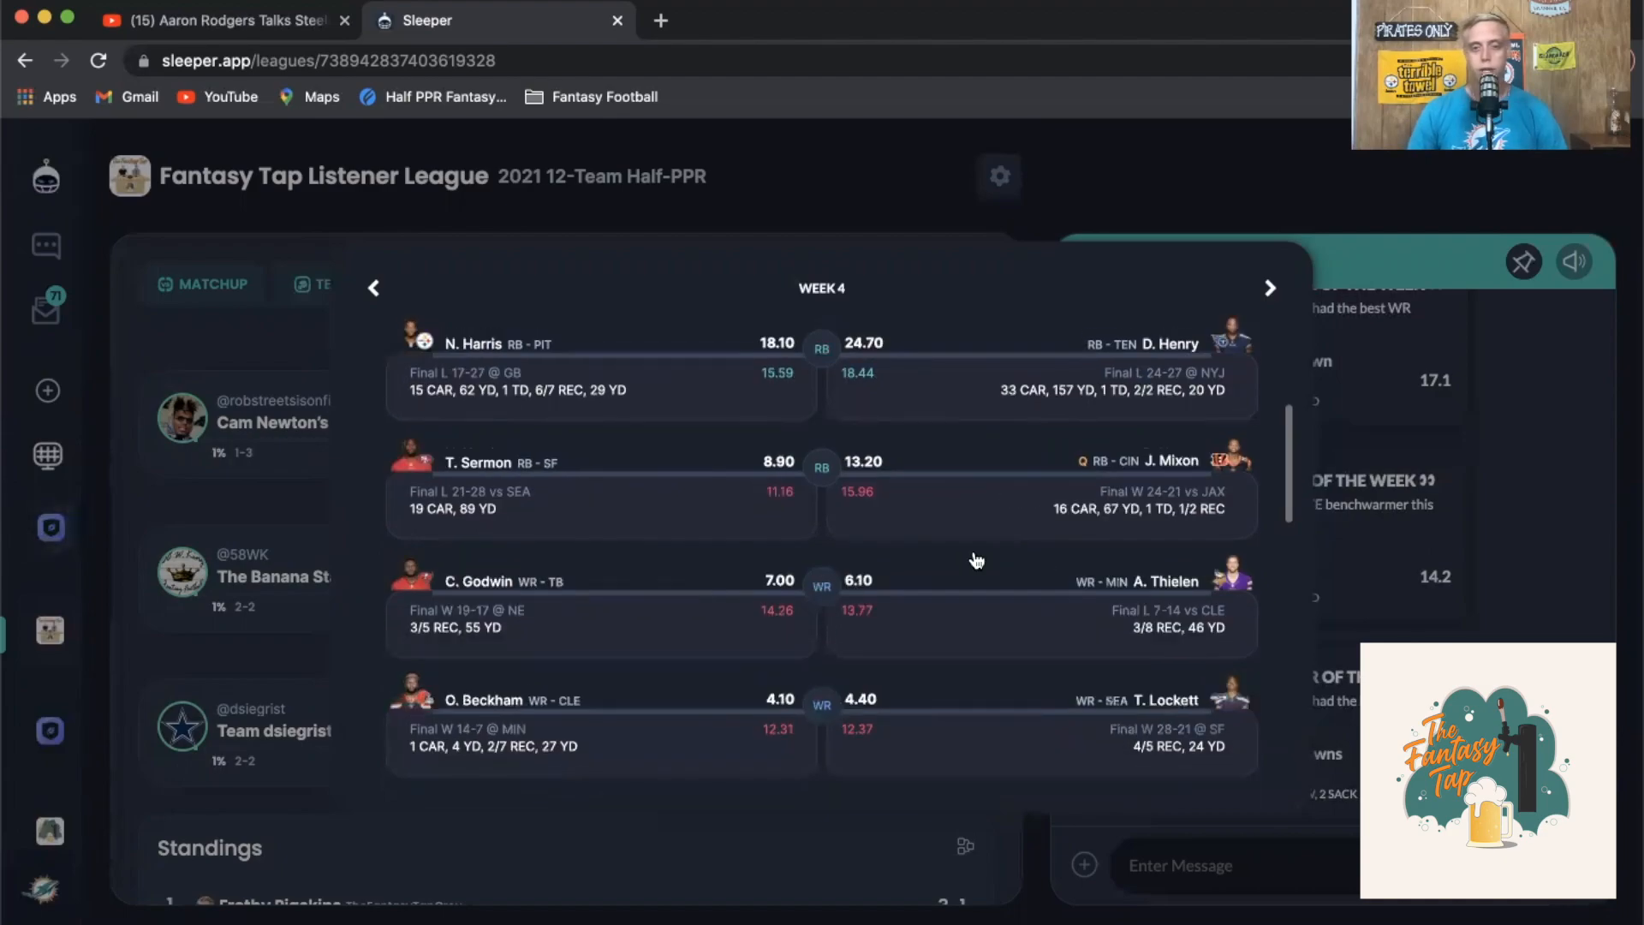
pyautogui.moveTo(939, 503)
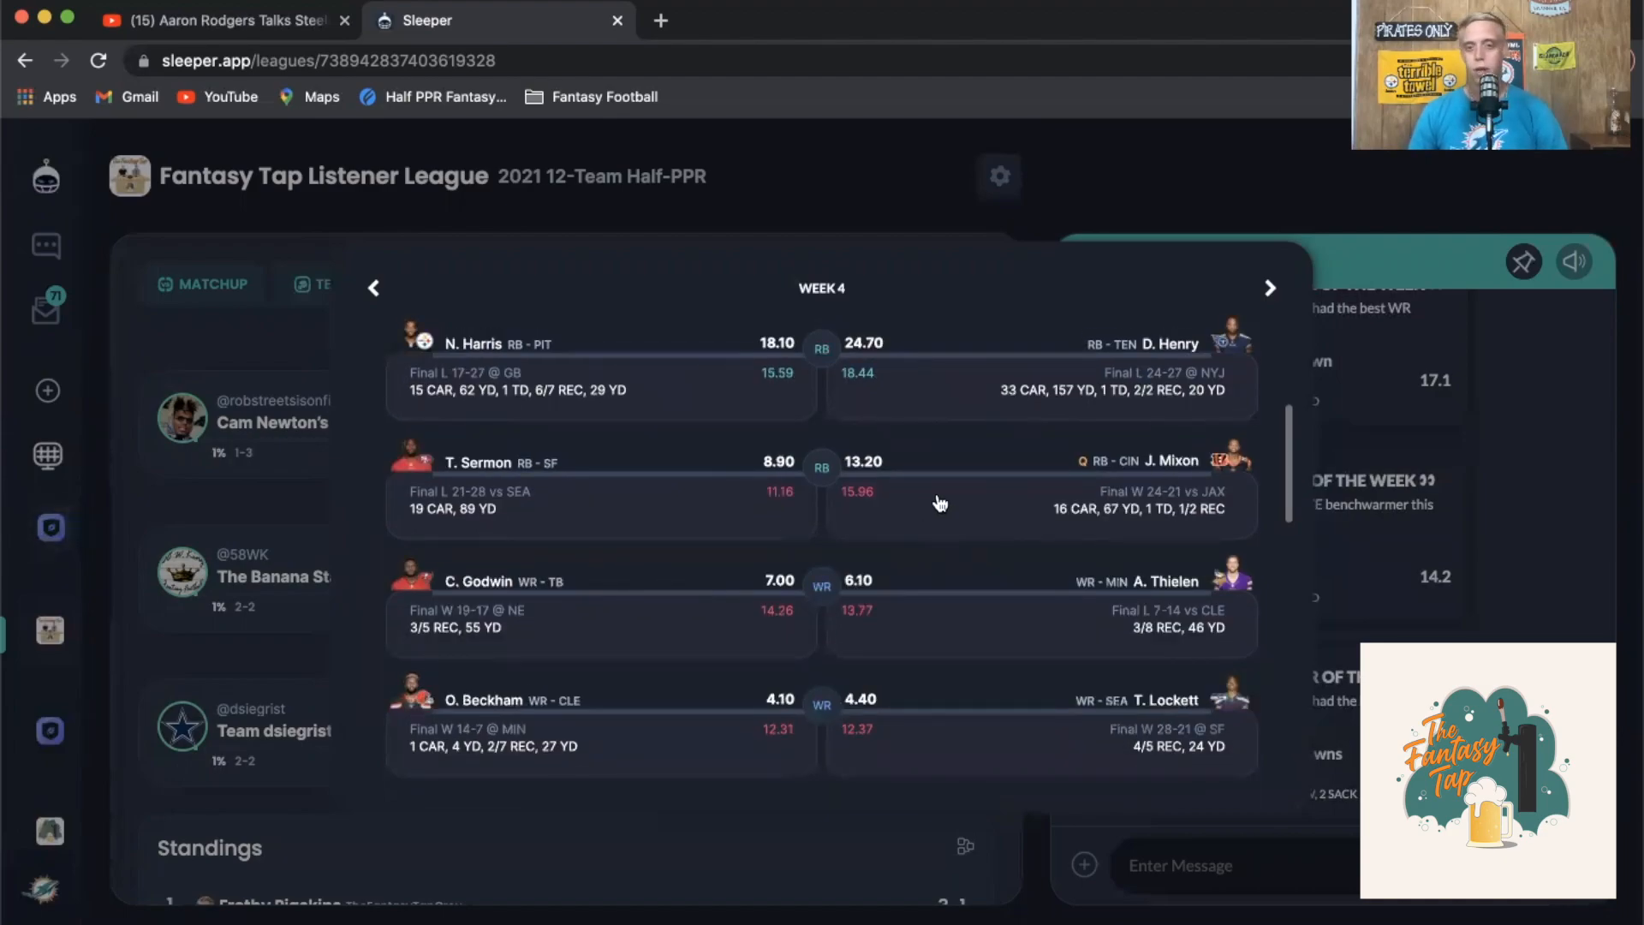
pyautogui.moveTo(926, 615)
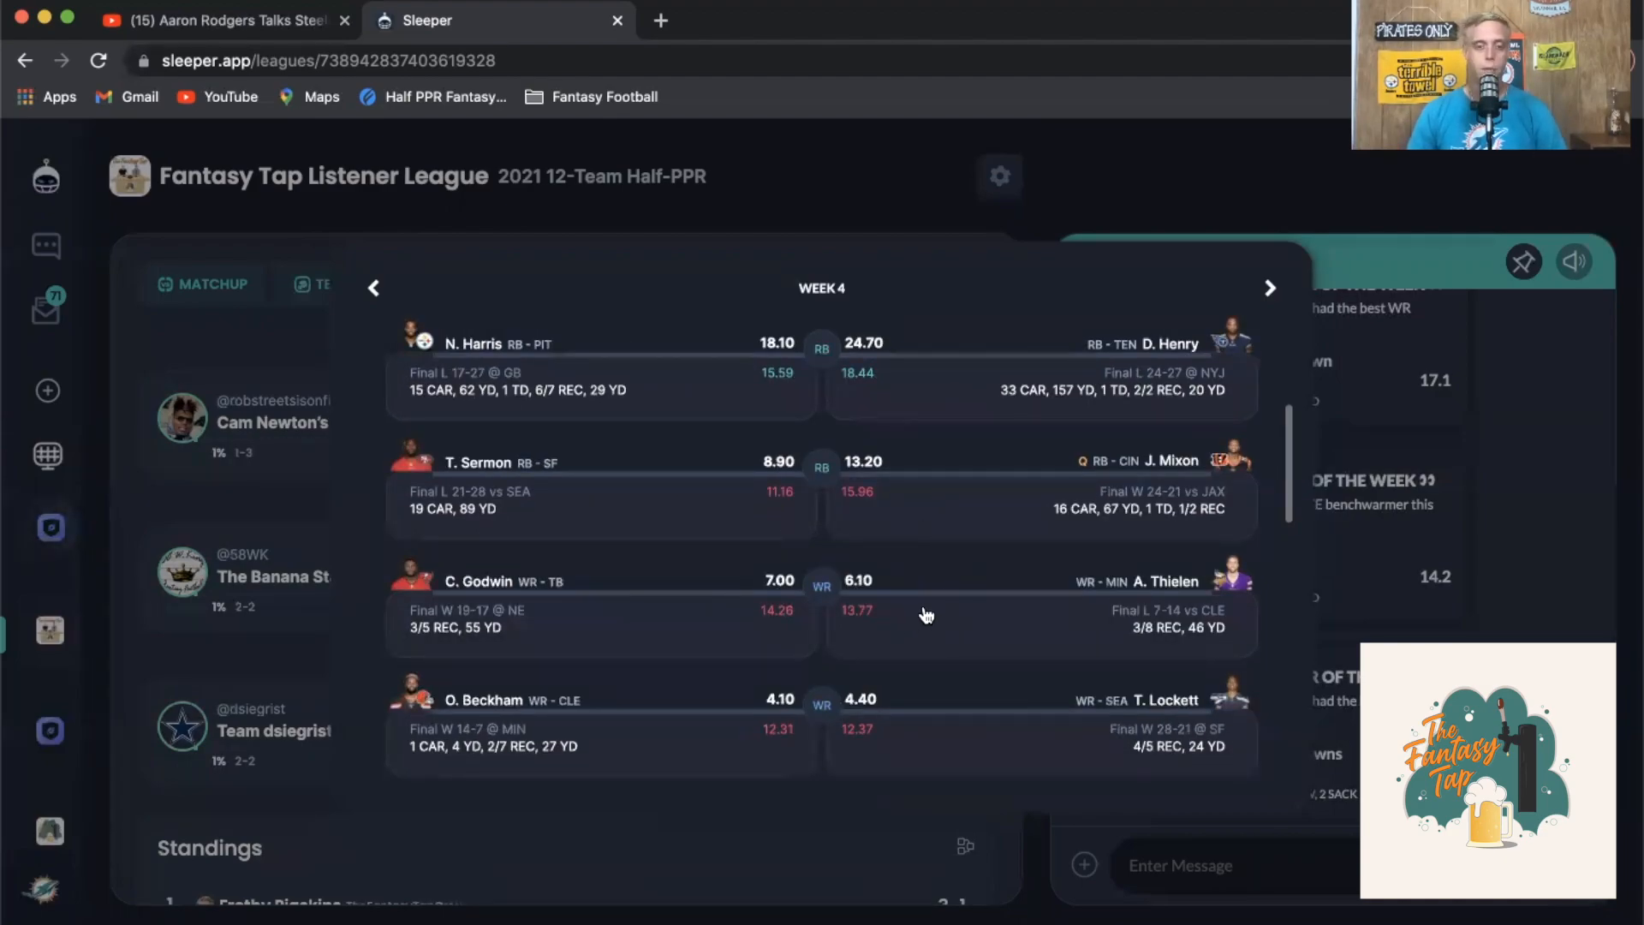
pyautogui.scroll(-3)
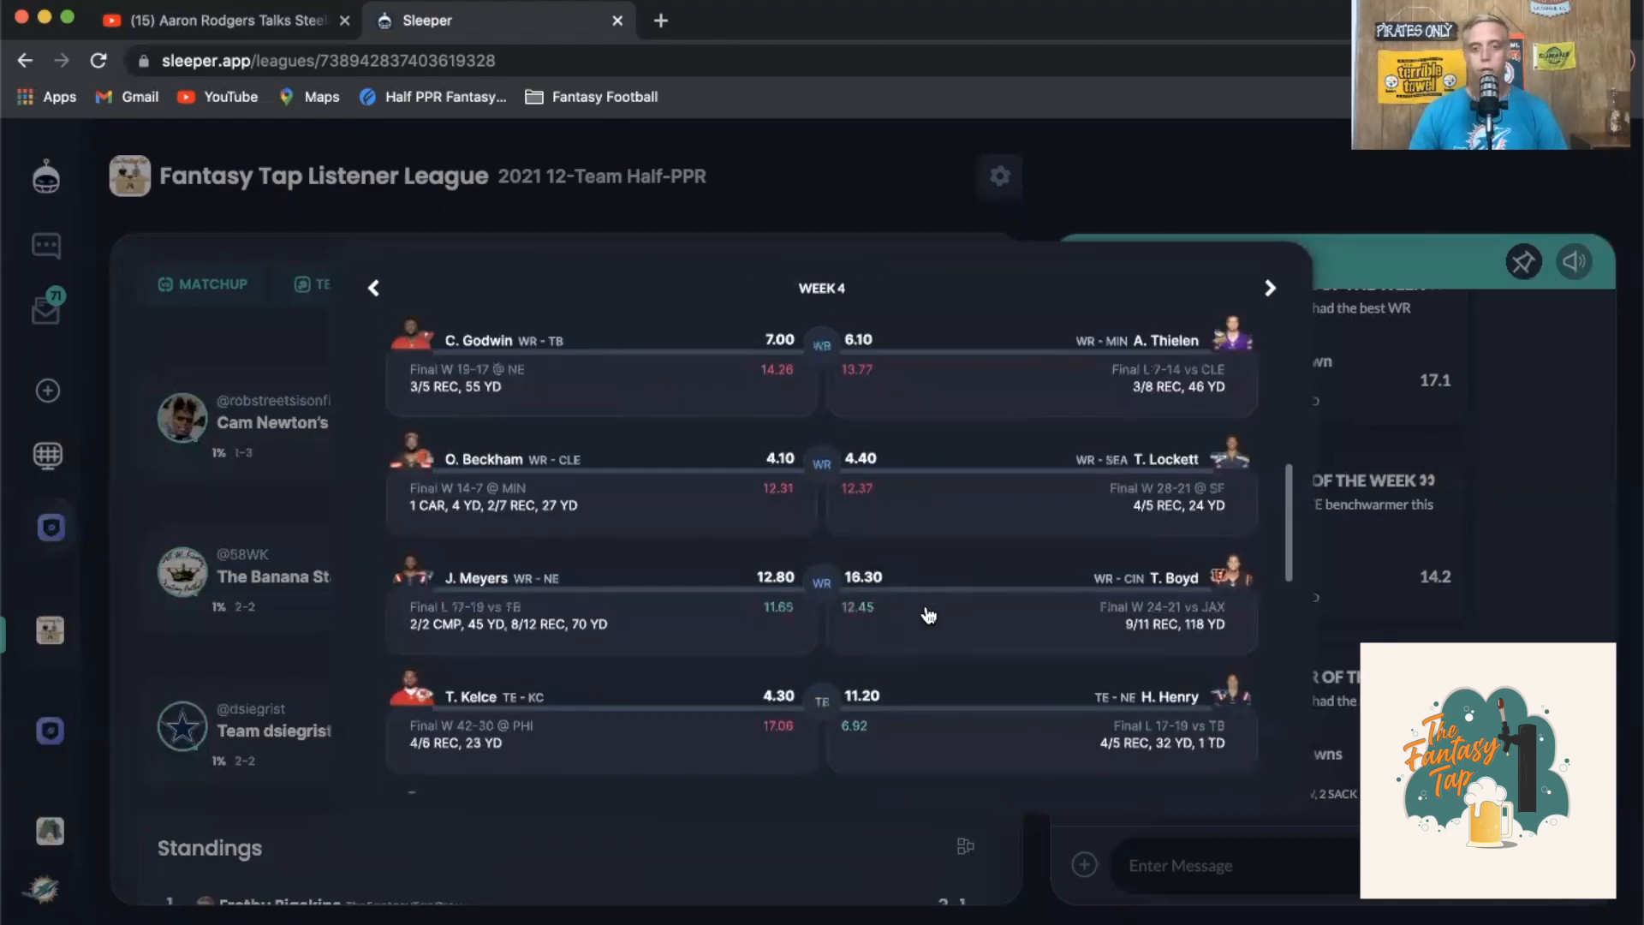
pyautogui.scroll(-3)
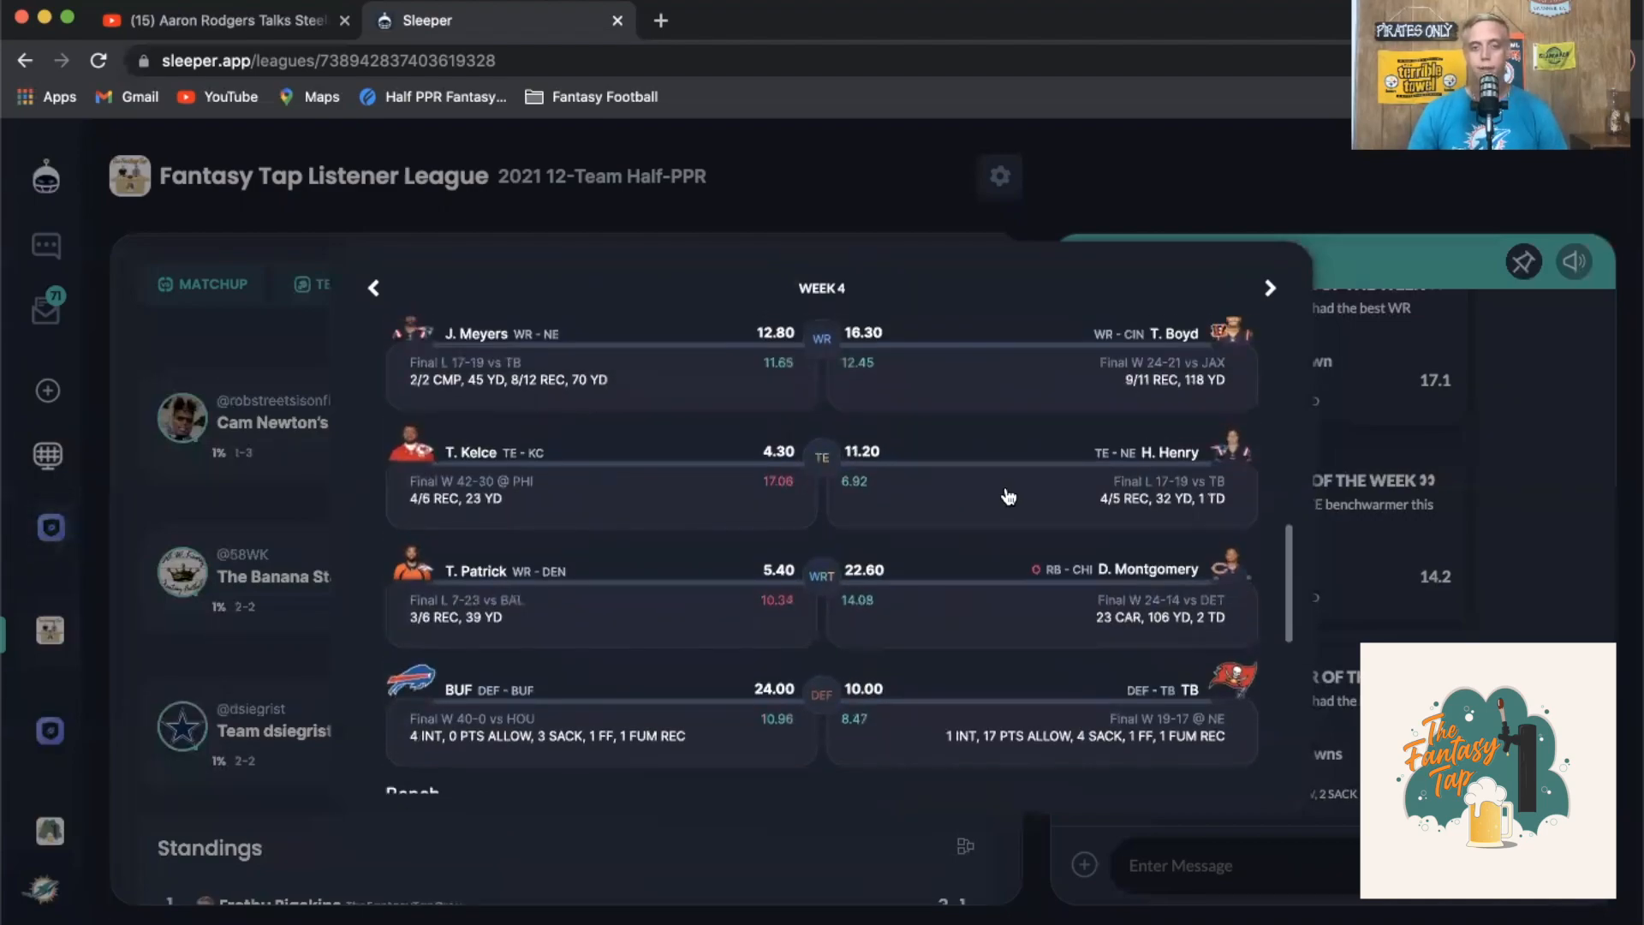
pyautogui.moveTo(800, 750)
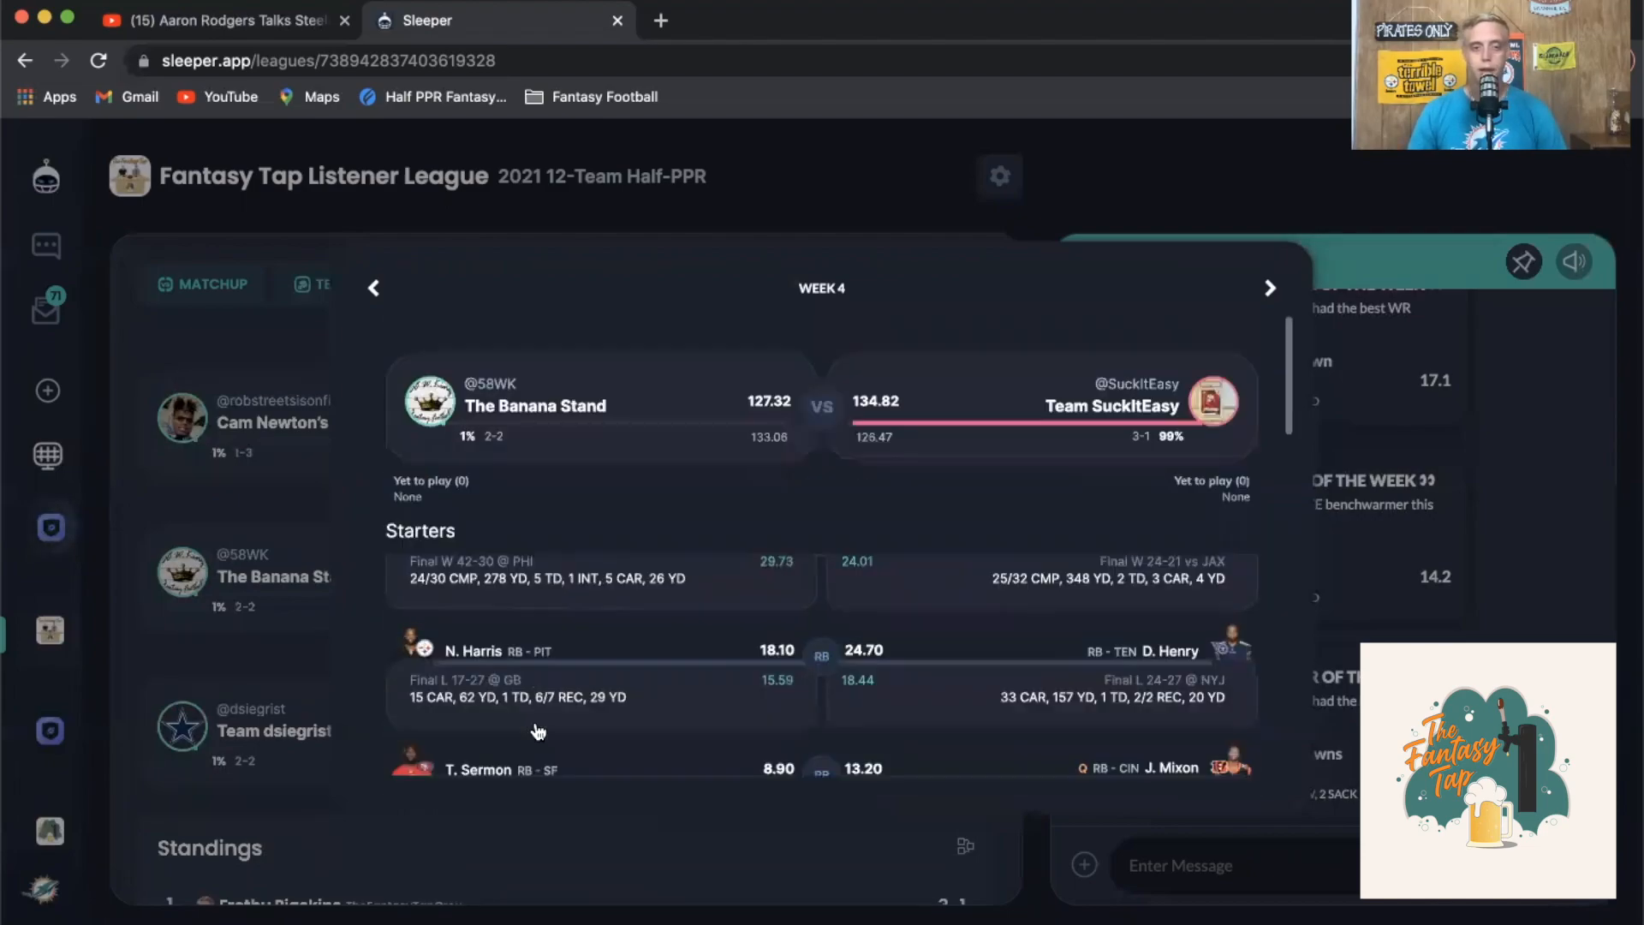
pyautogui.scroll(-3)
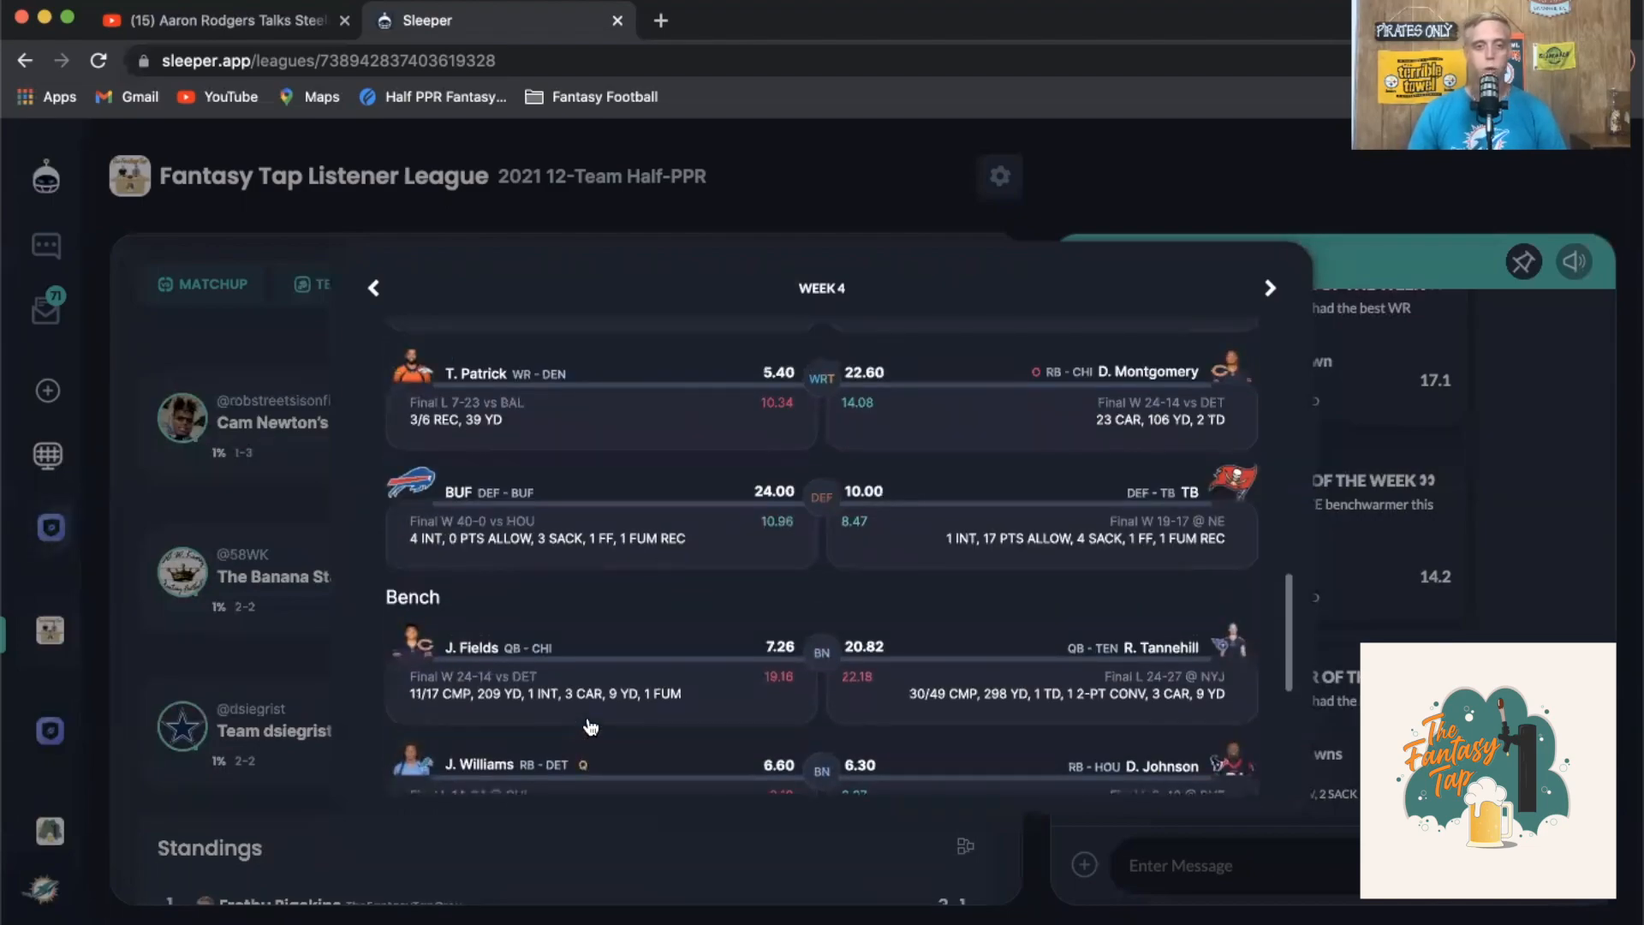
pyautogui.scroll(3)
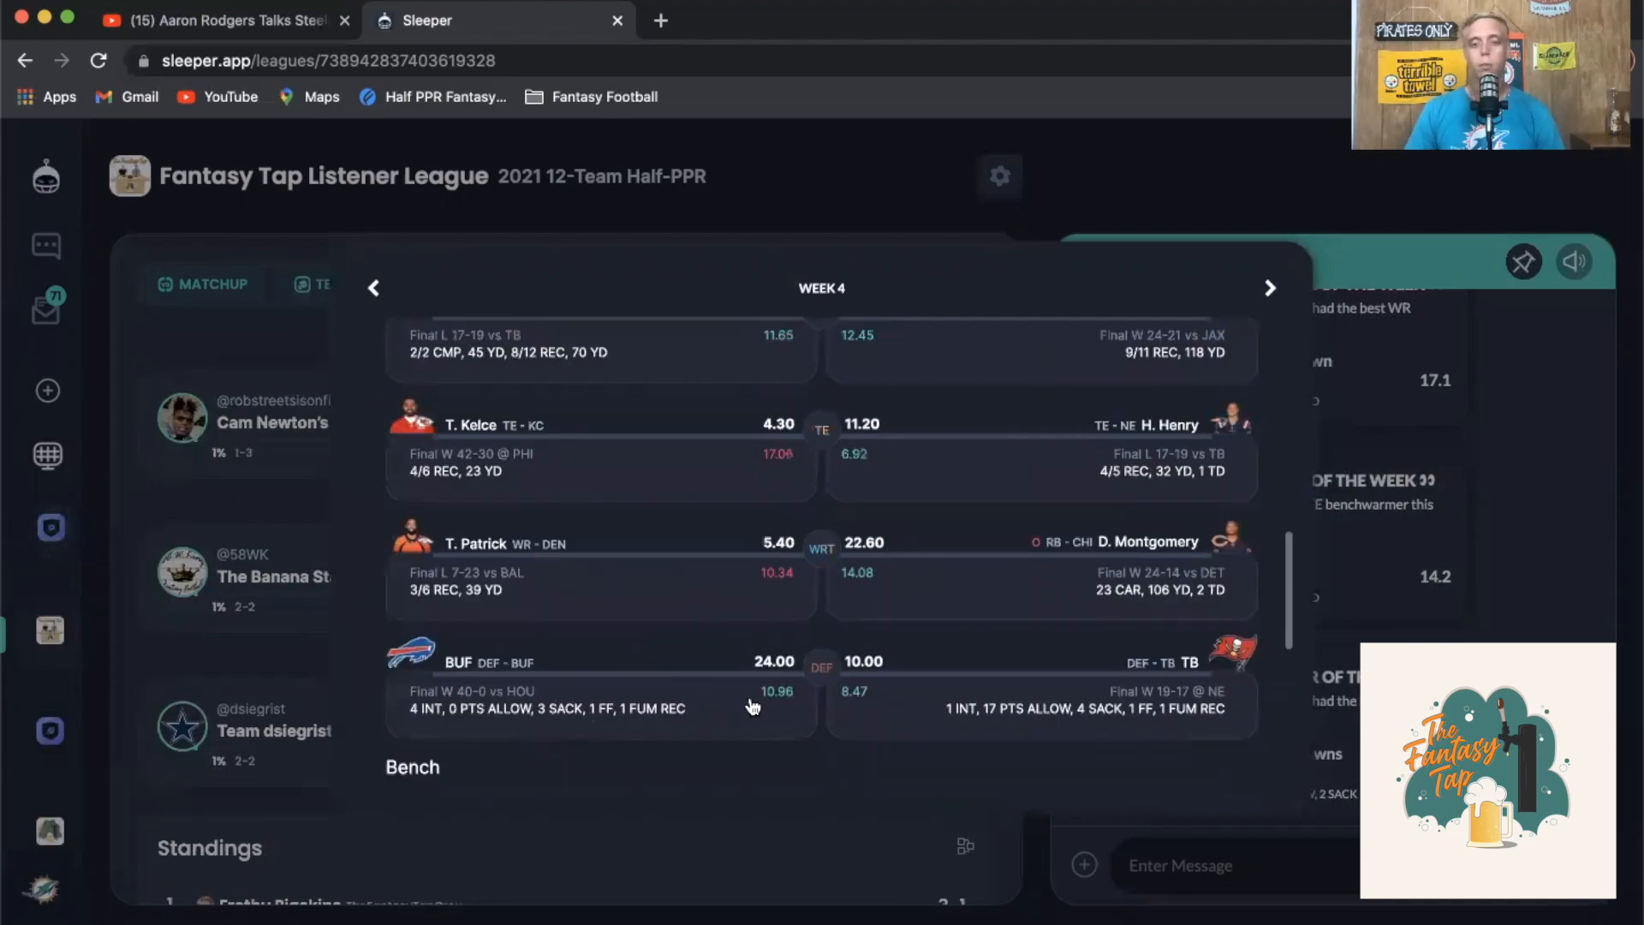
pyautogui.moveTo(1111, 613)
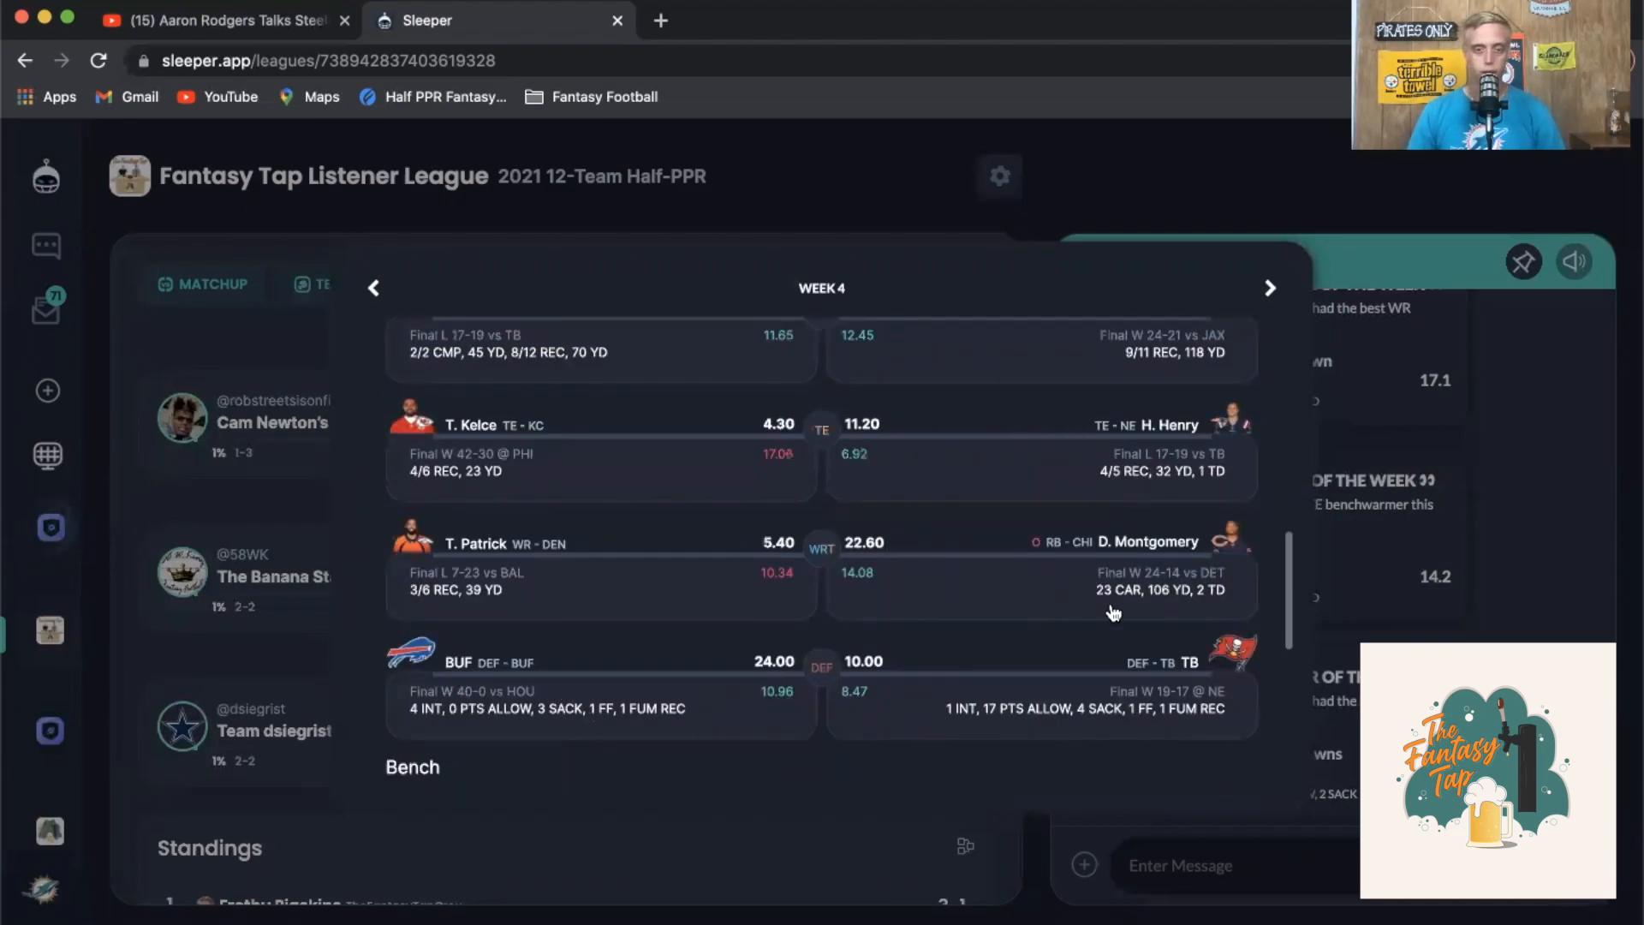
pyautogui.moveTo(1004, 615)
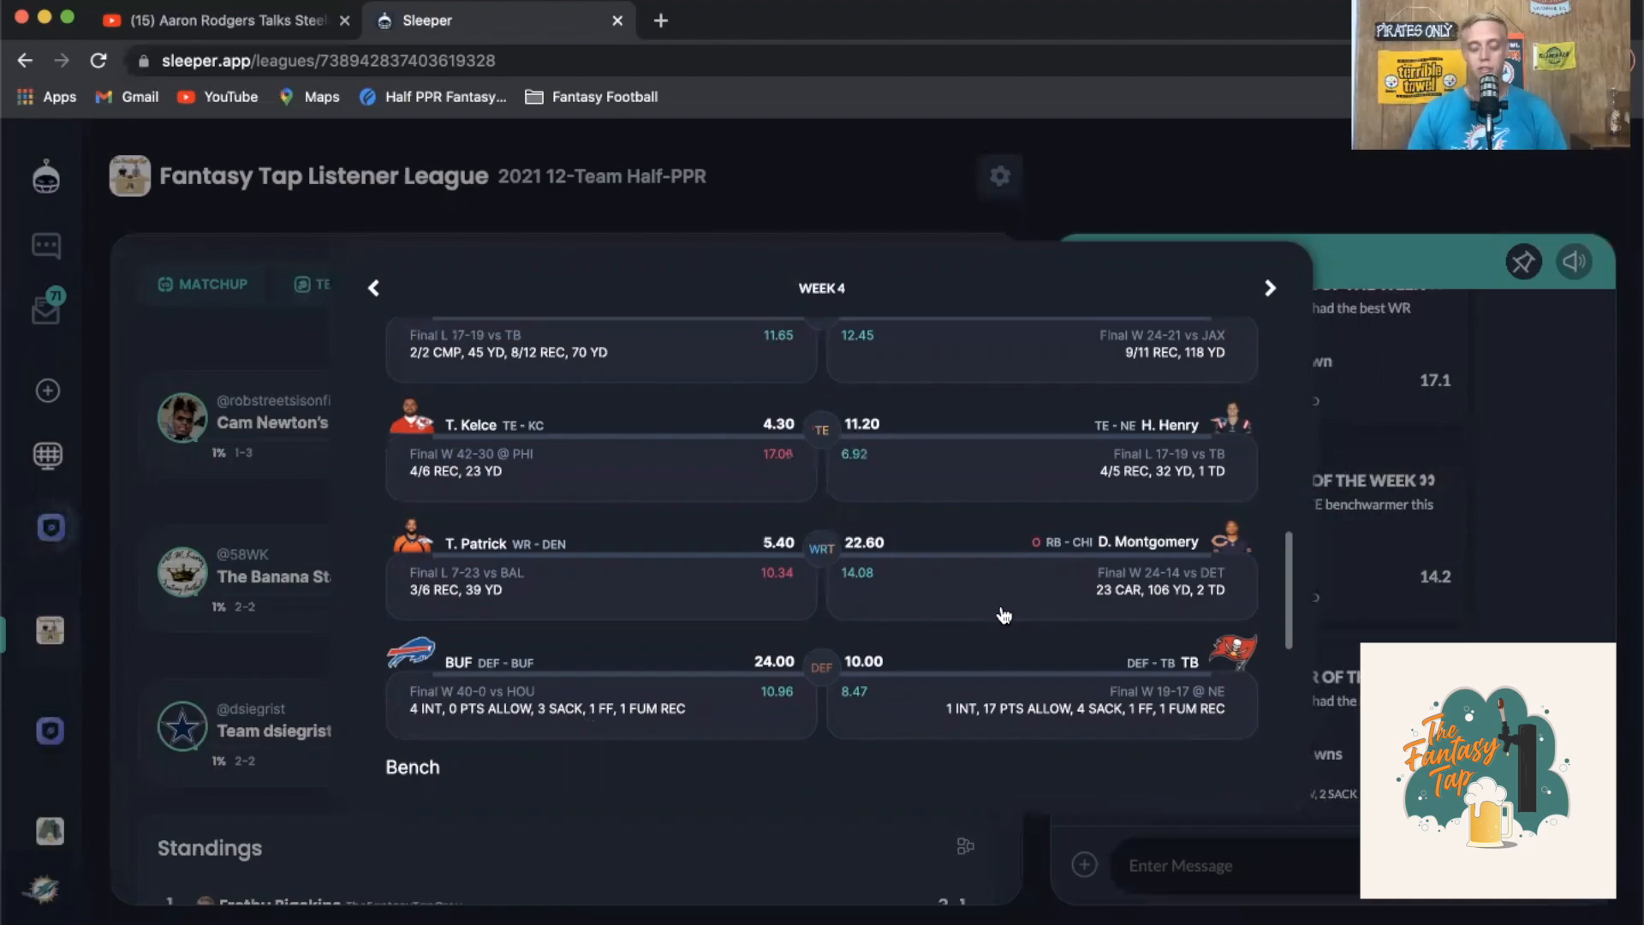
pyautogui.moveTo(973, 545)
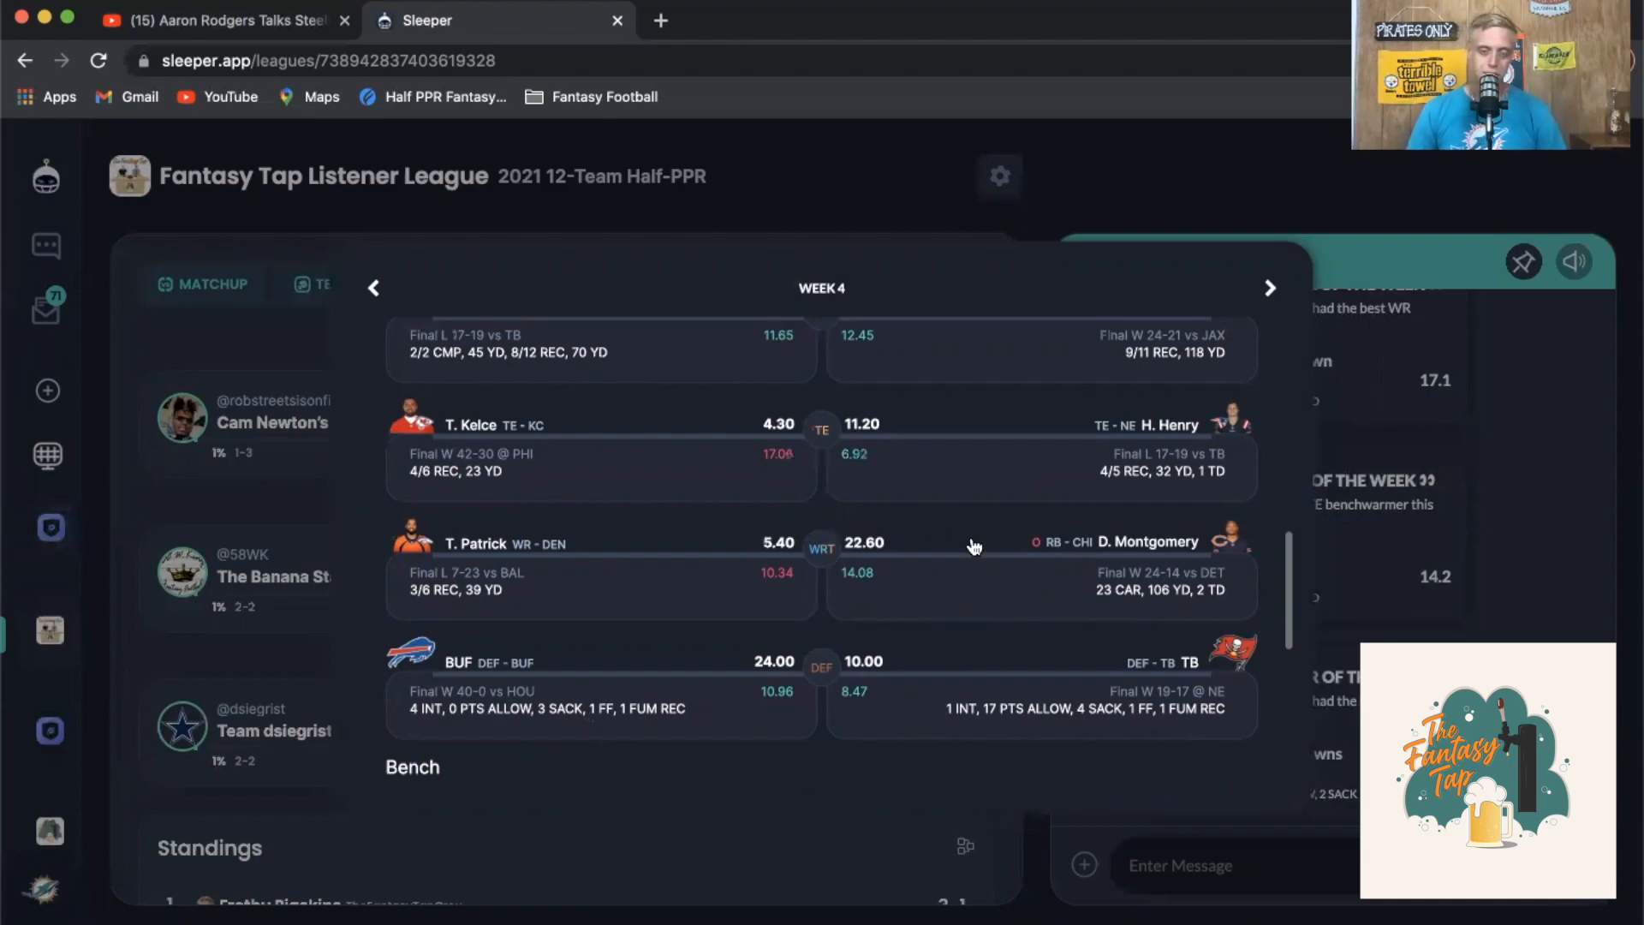
pyautogui.scroll(-3)
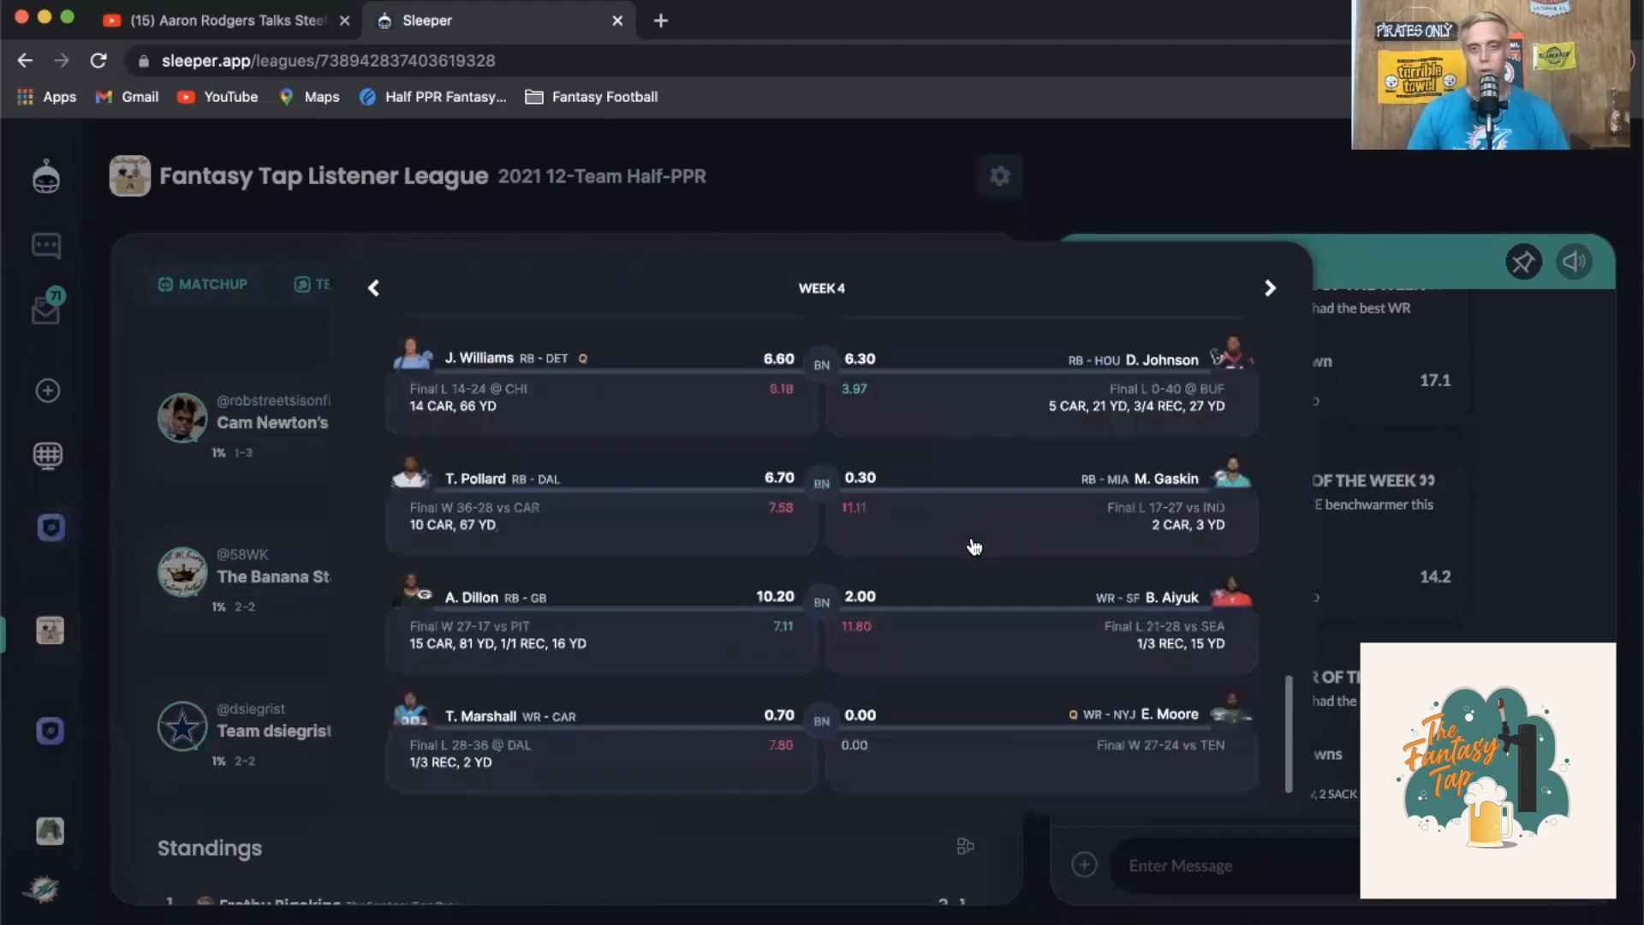
pyautogui.scroll(3)
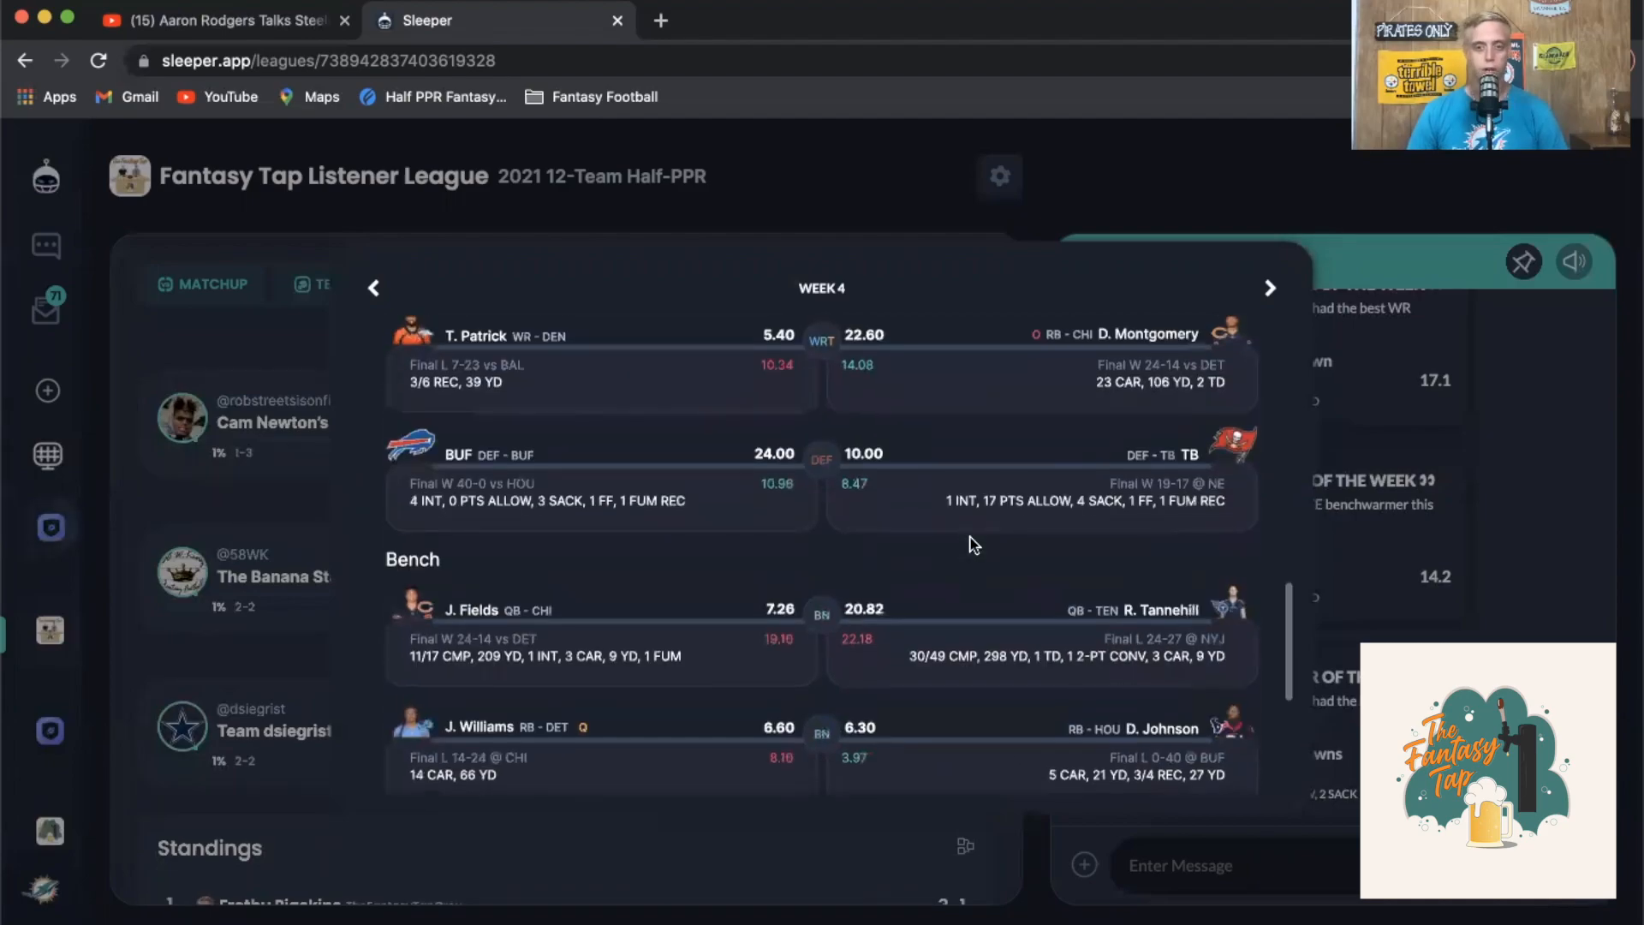
pyautogui.scroll(3)
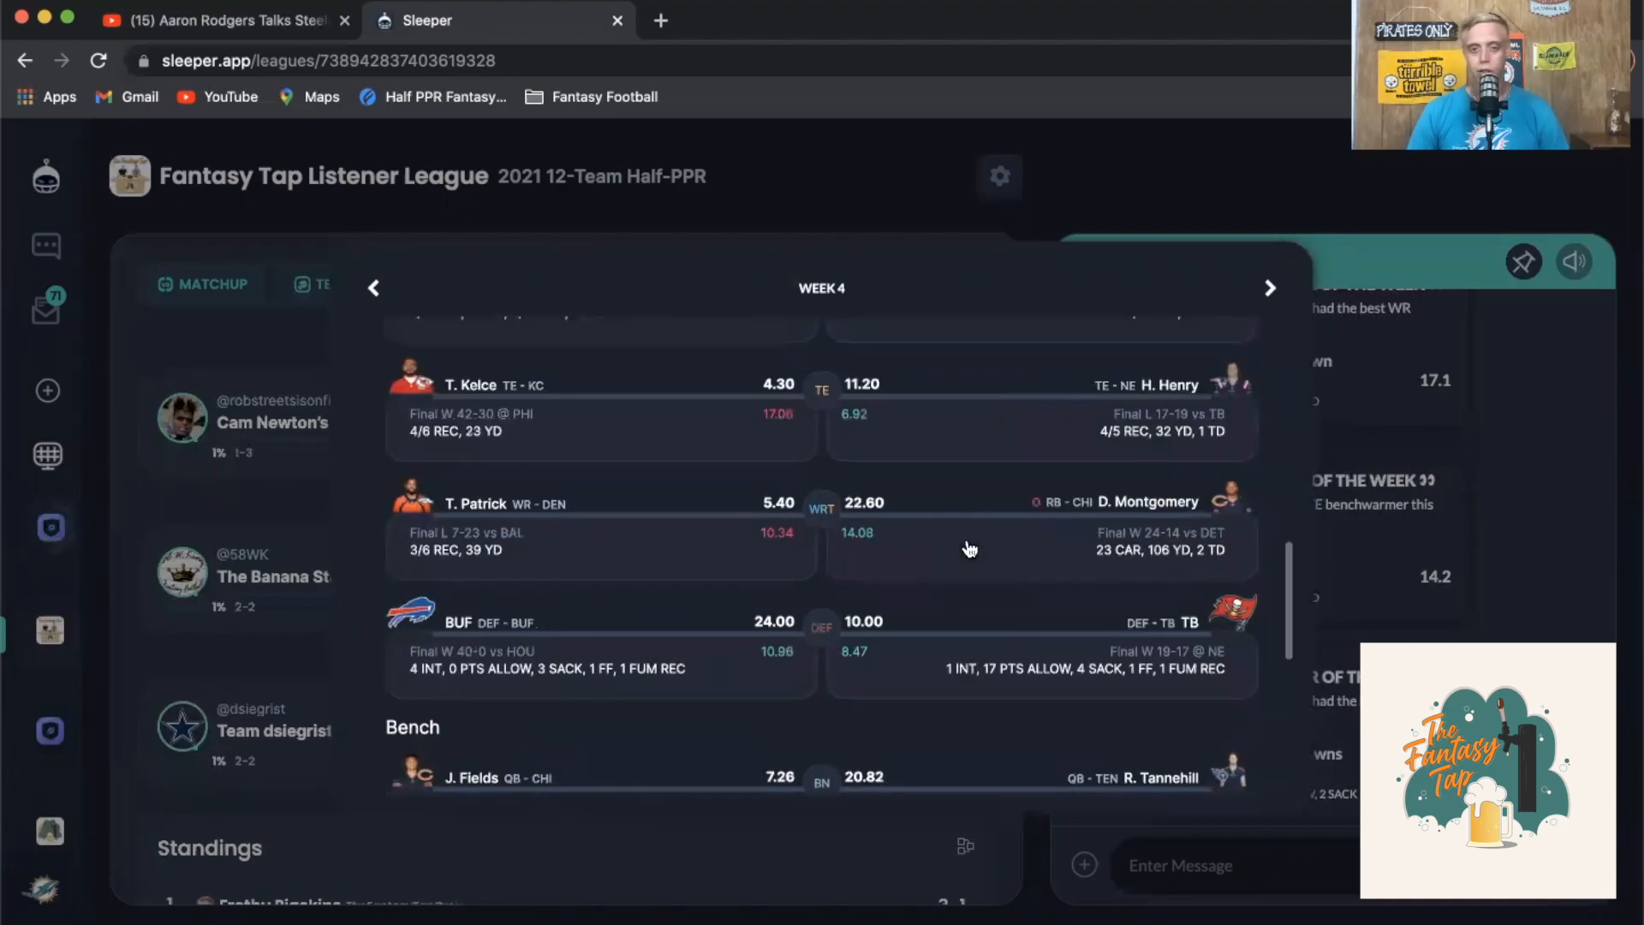
pyautogui.scroll(3)
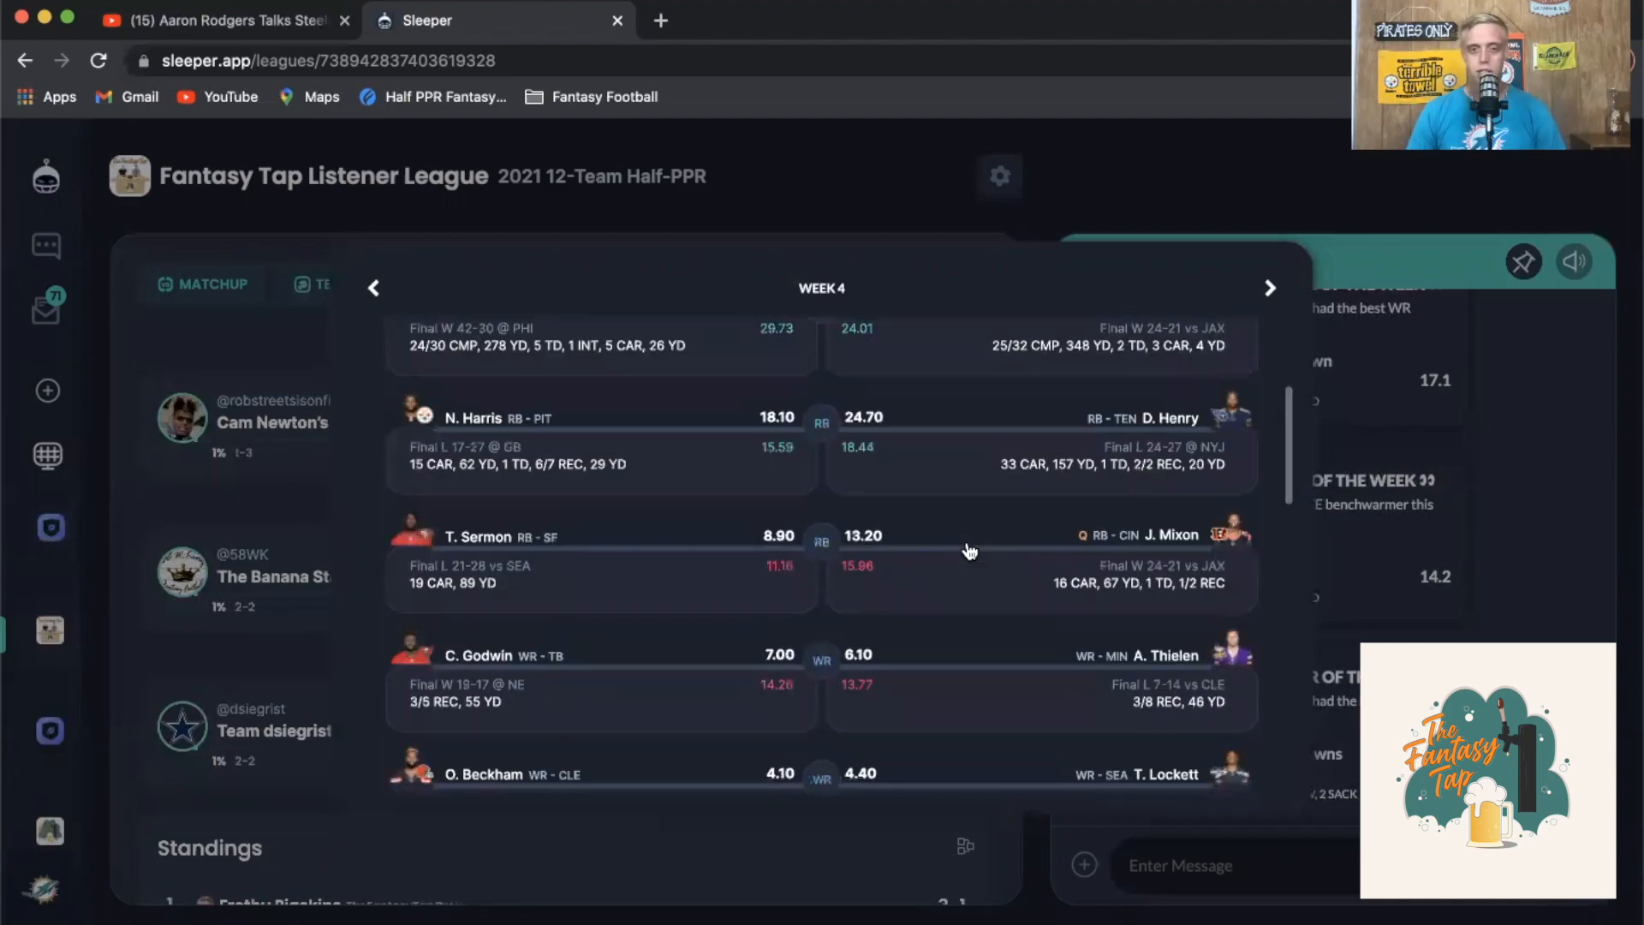
pyautogui.scroll(-3)
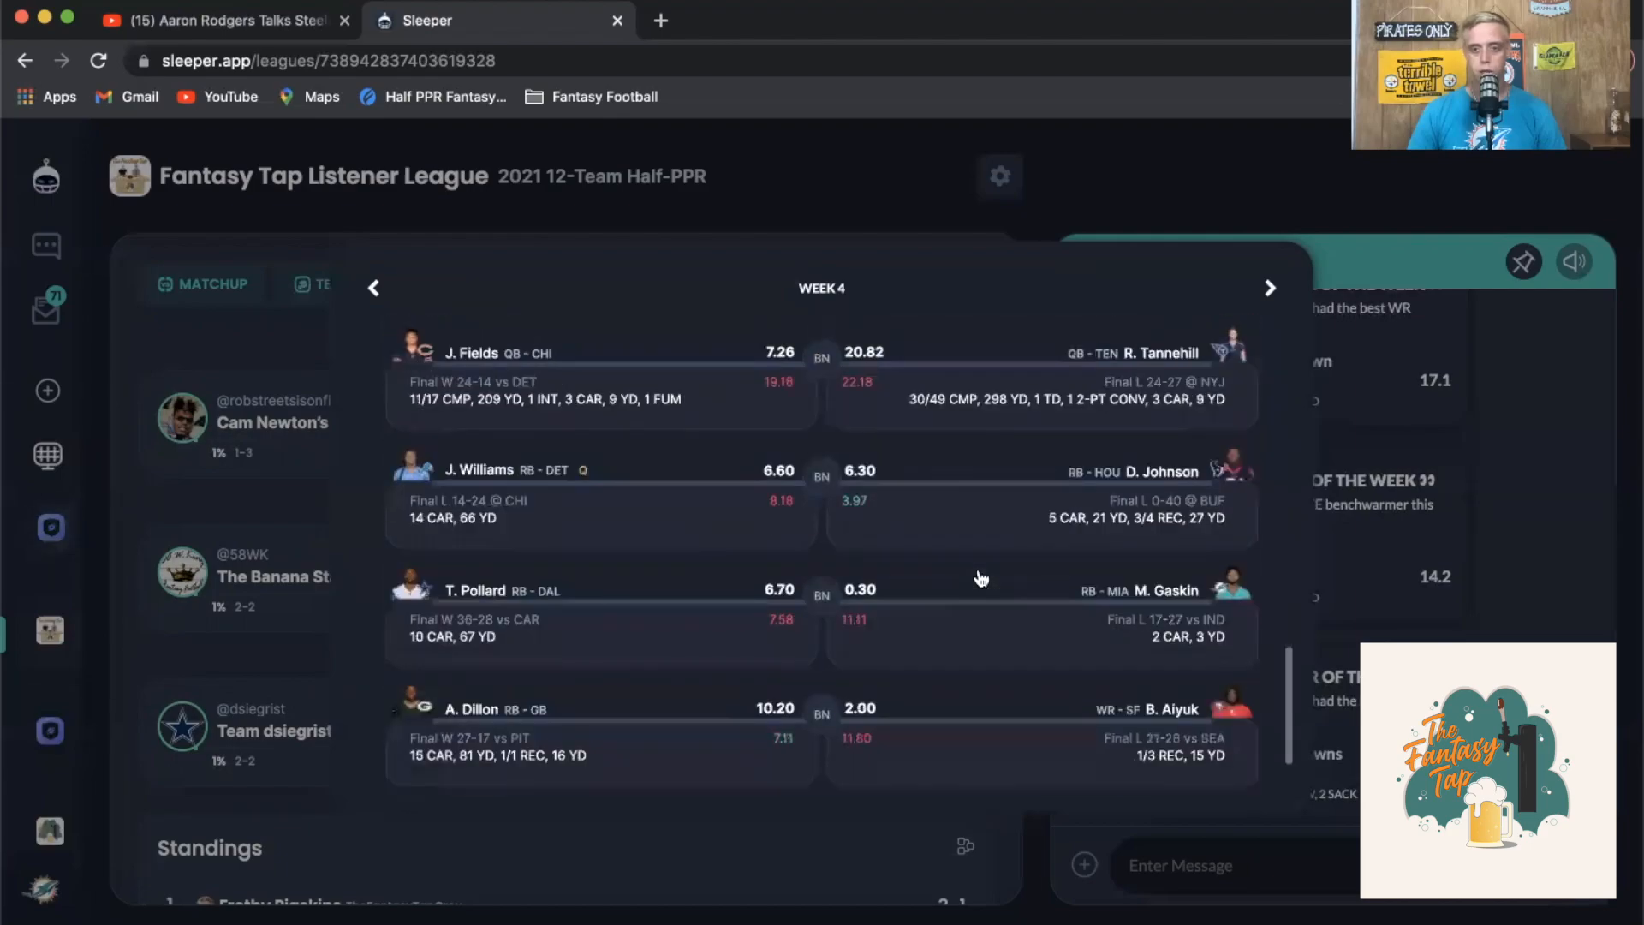
pyautogui.scroll(-3)
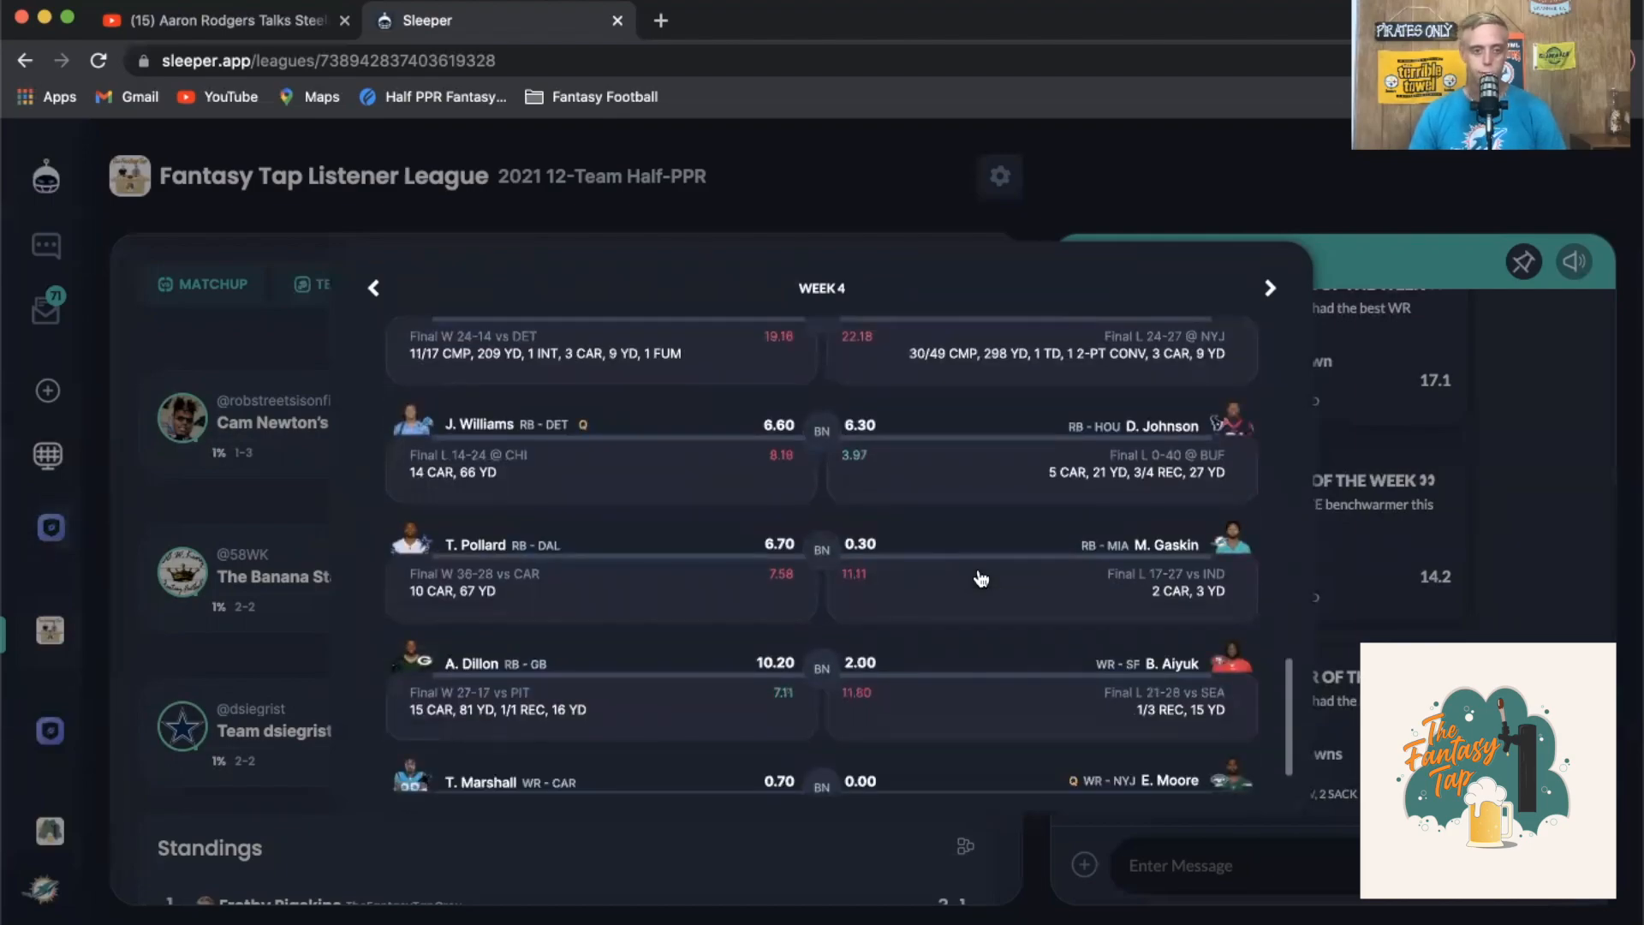
pyautogui.moveTo(969, 634)
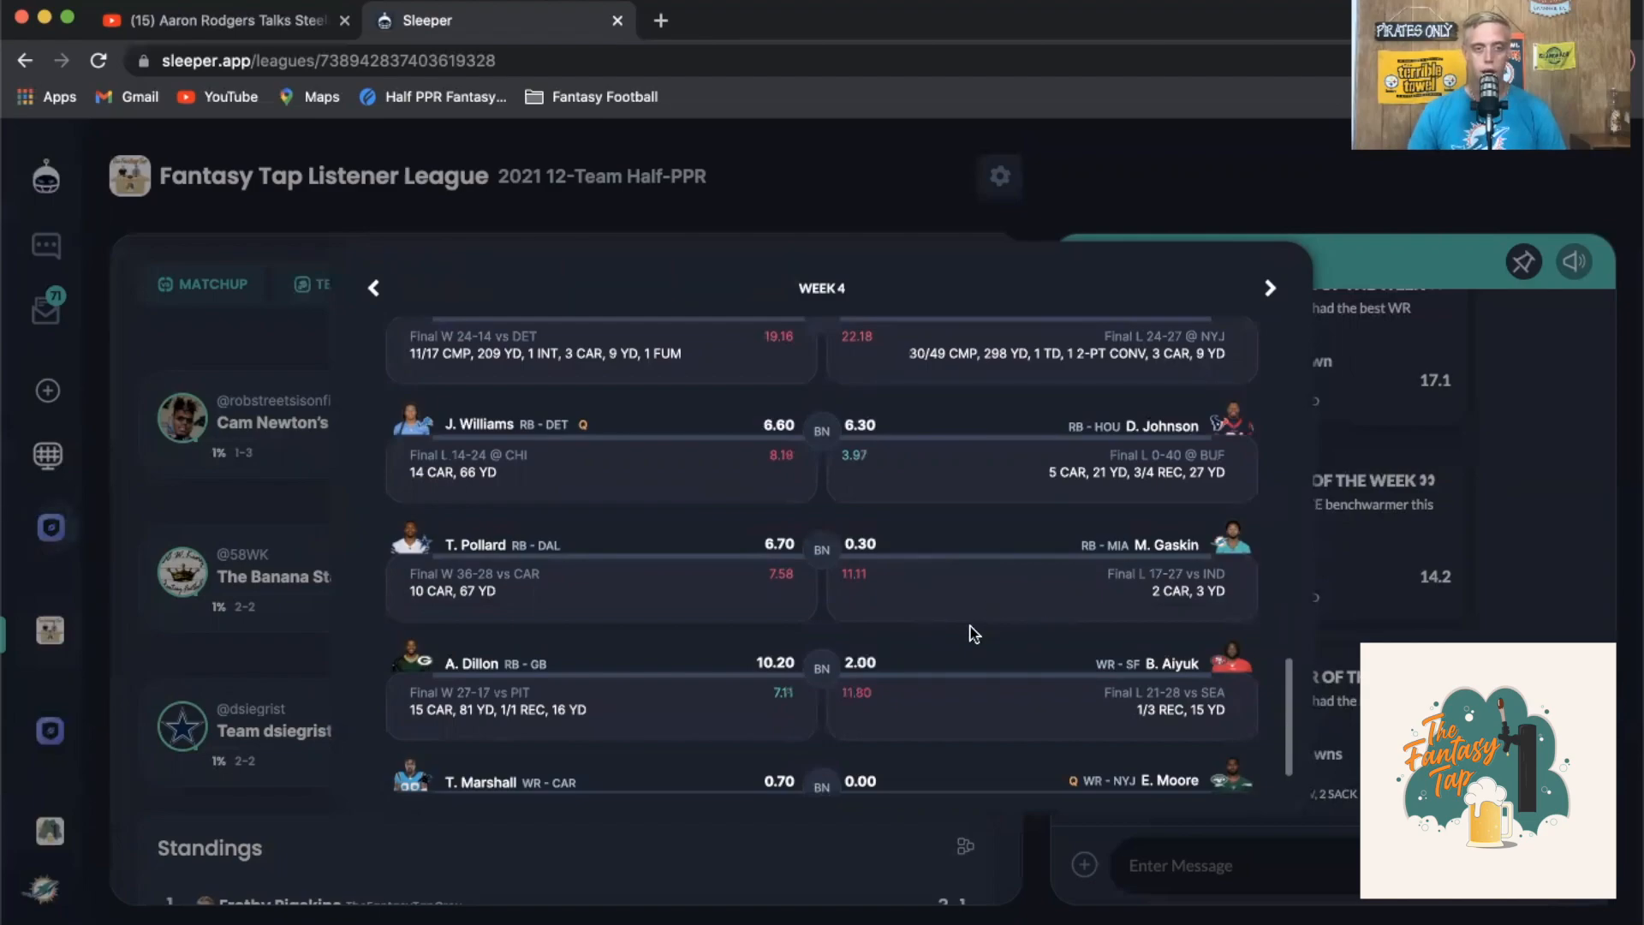
pyautogui.scroll(-3)
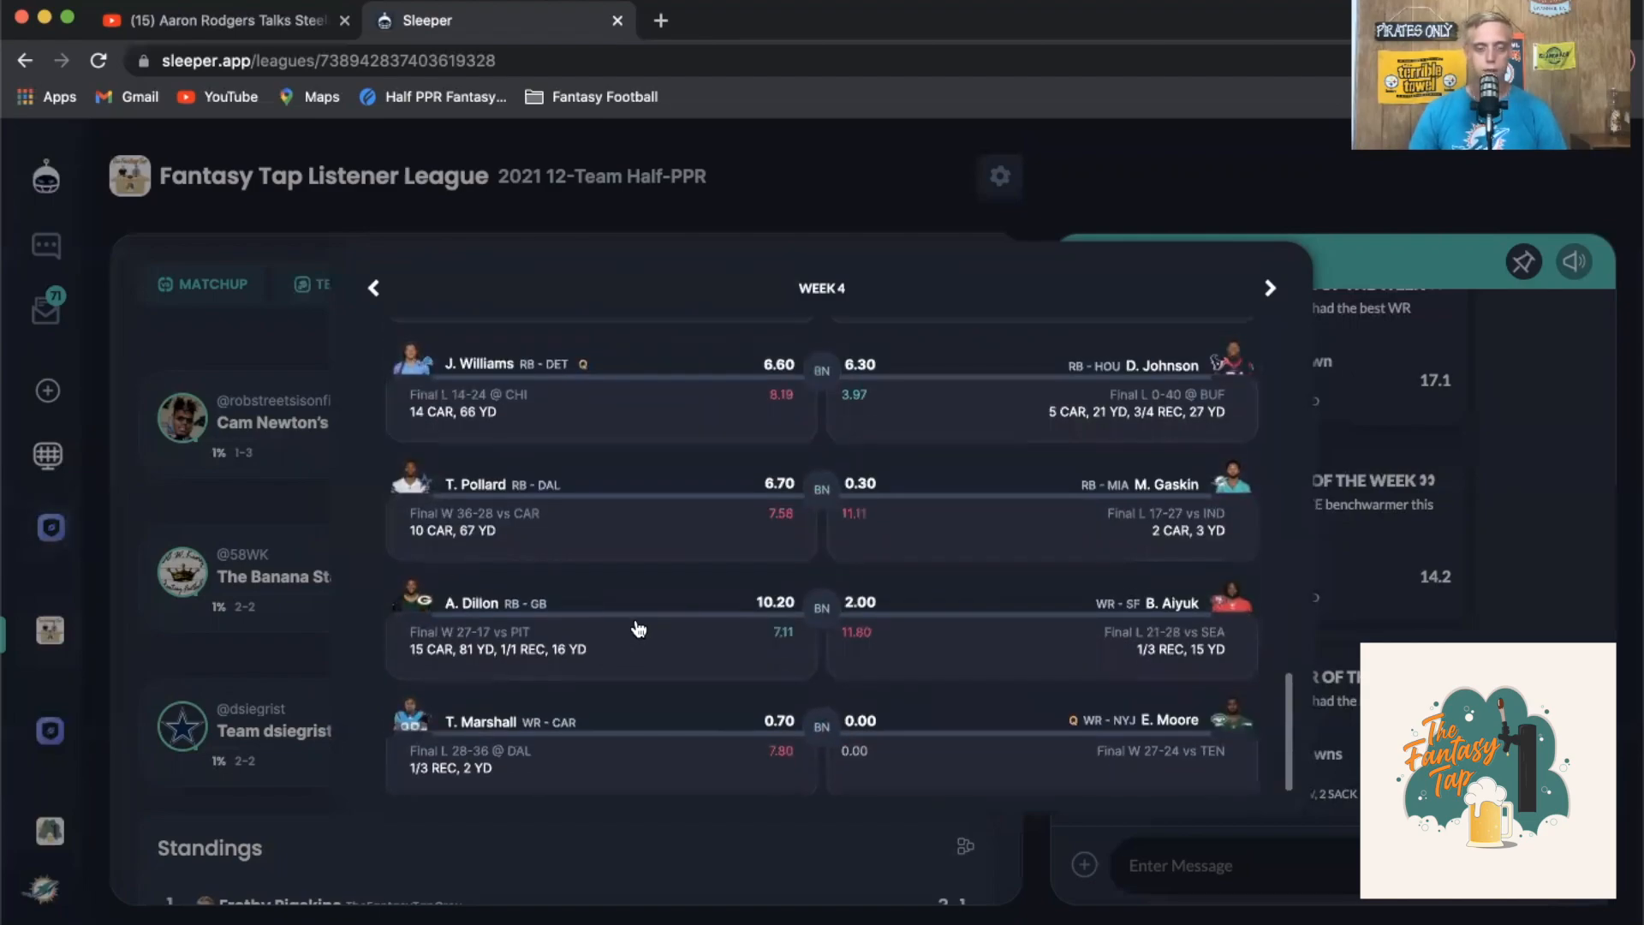
pyautogui.scroll(3)
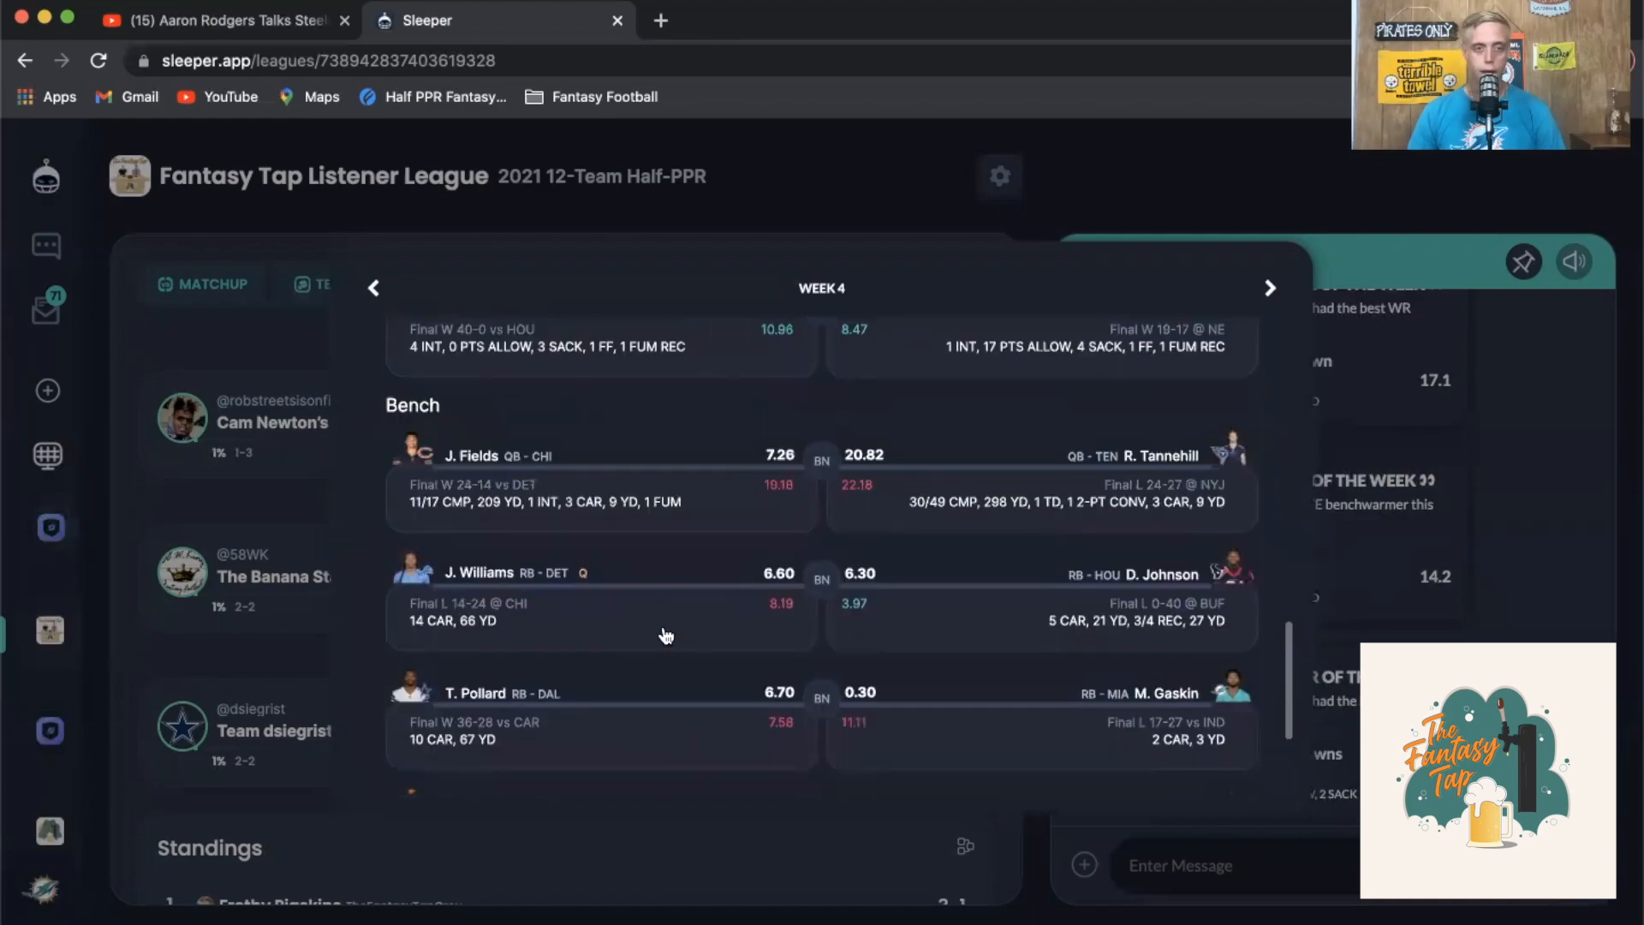
pyautogui.moveTo(320, 610)
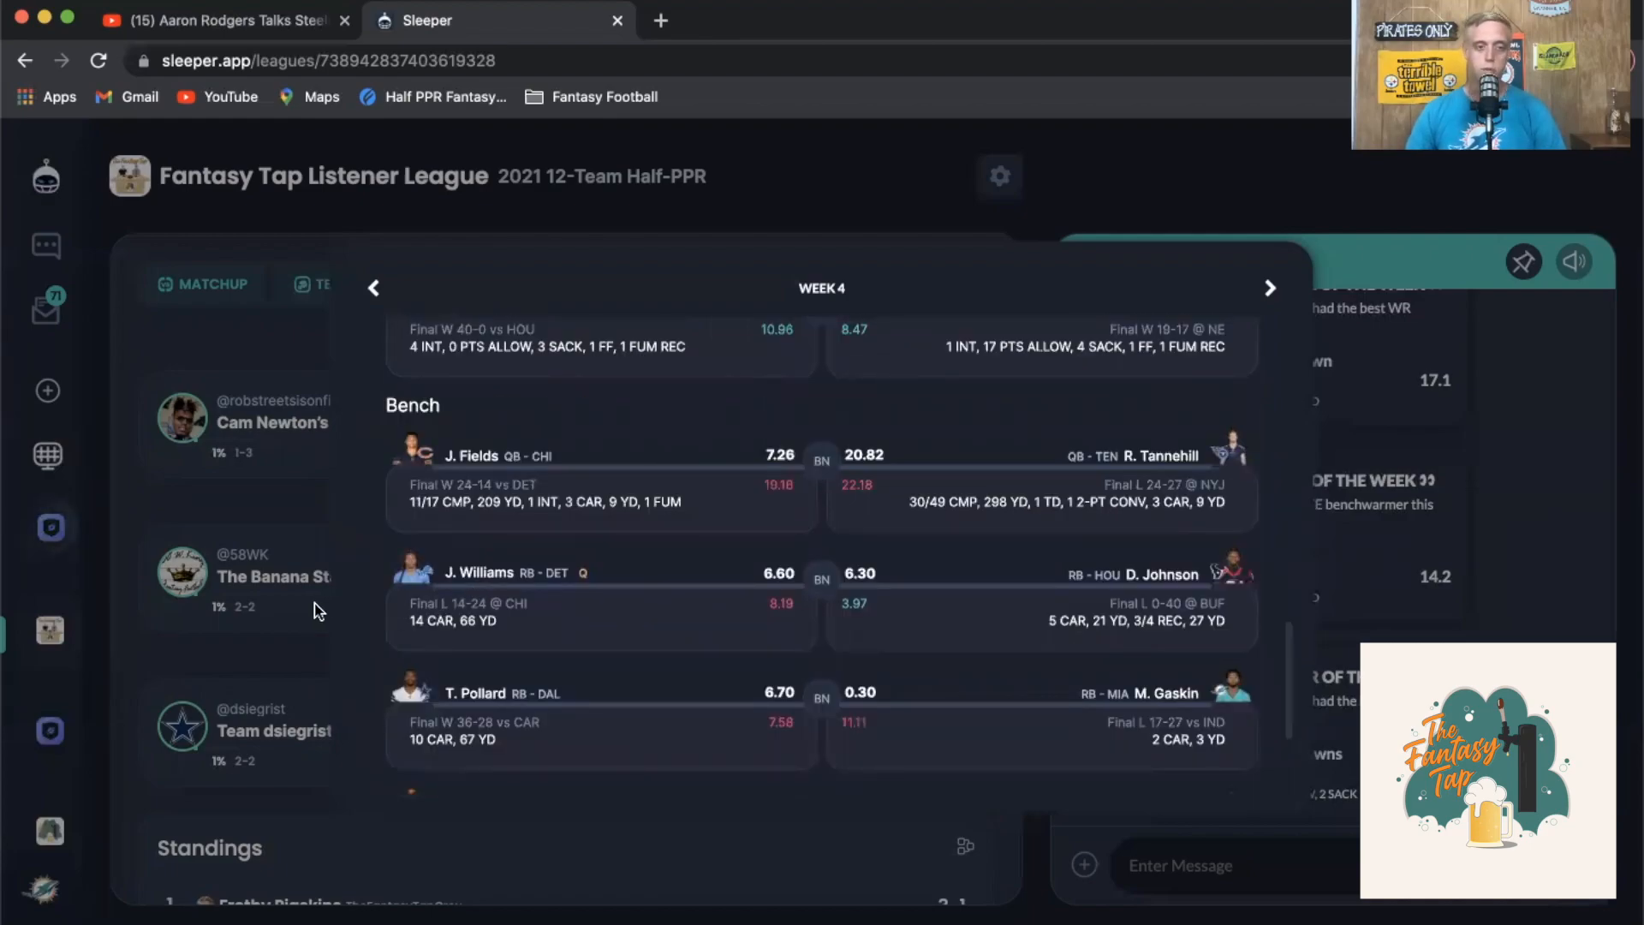
pyautogui.moveTo(252, 640)
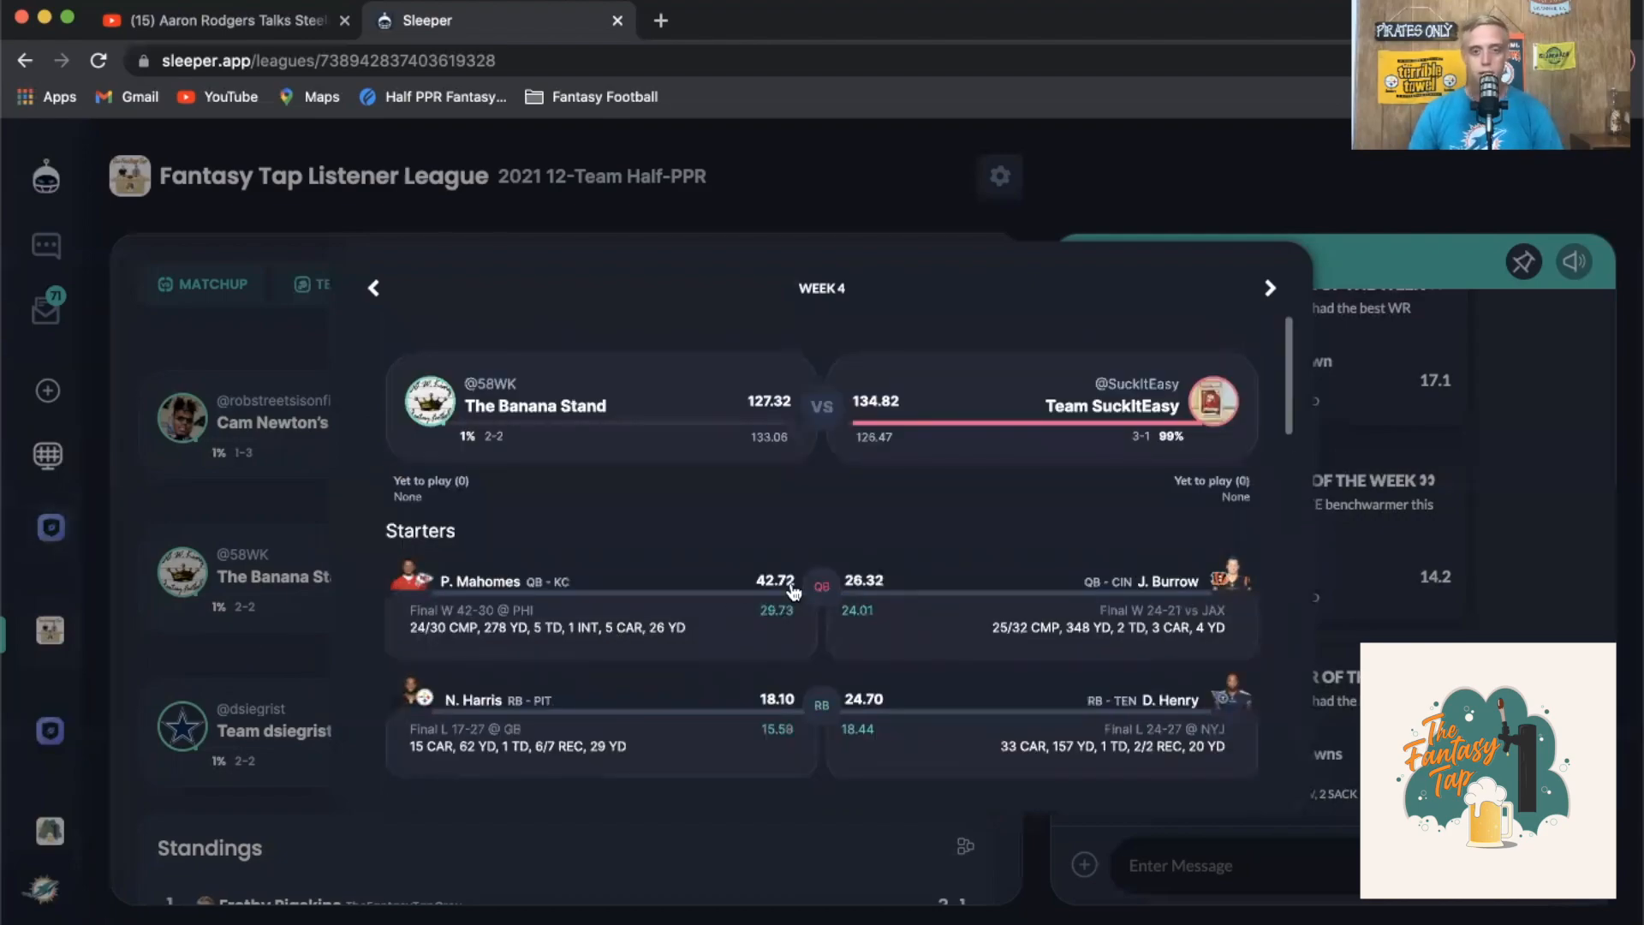
pyautogui.moveTo(764, 495)
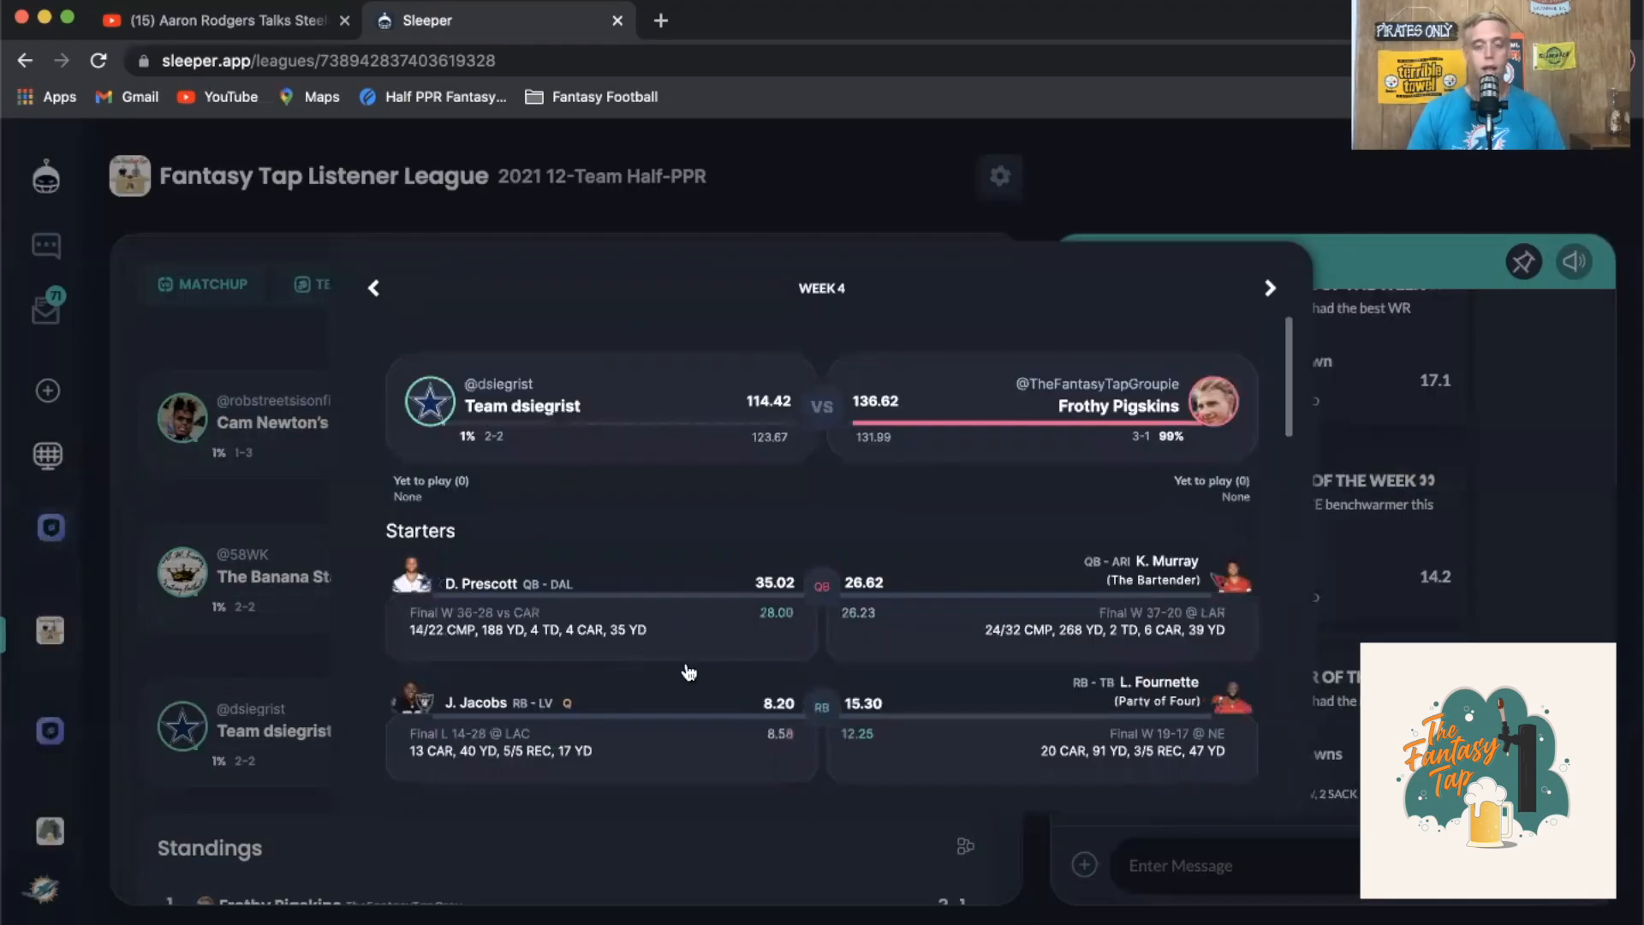
pyautogui.moveTo(791, 533)
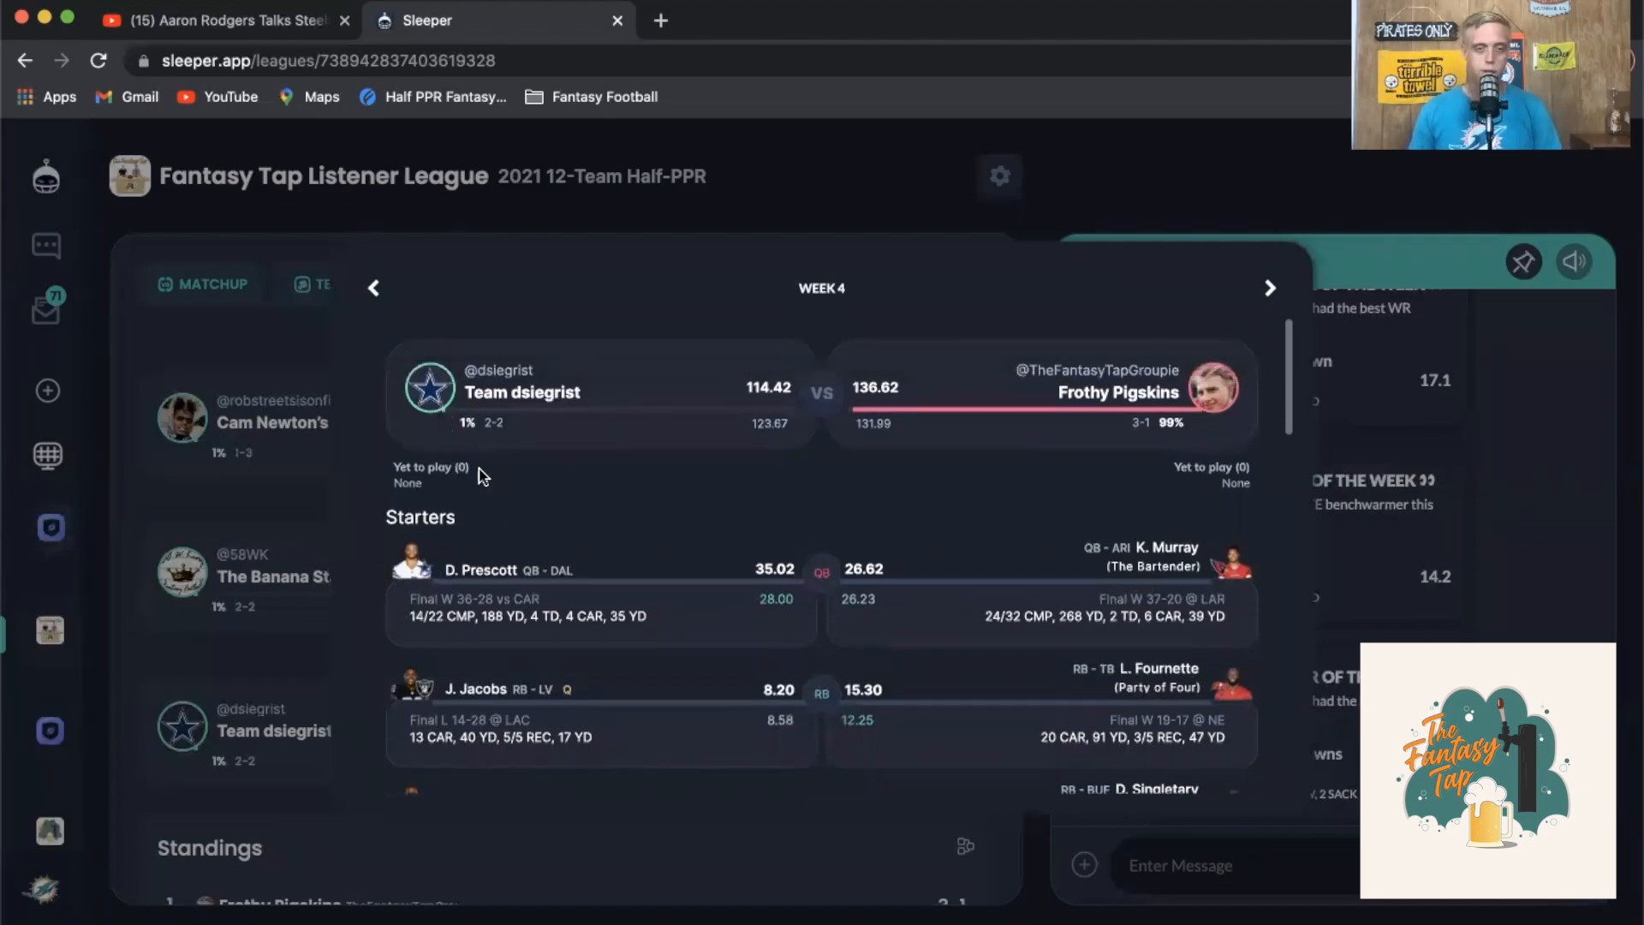
pyautogui.scroll(-3)
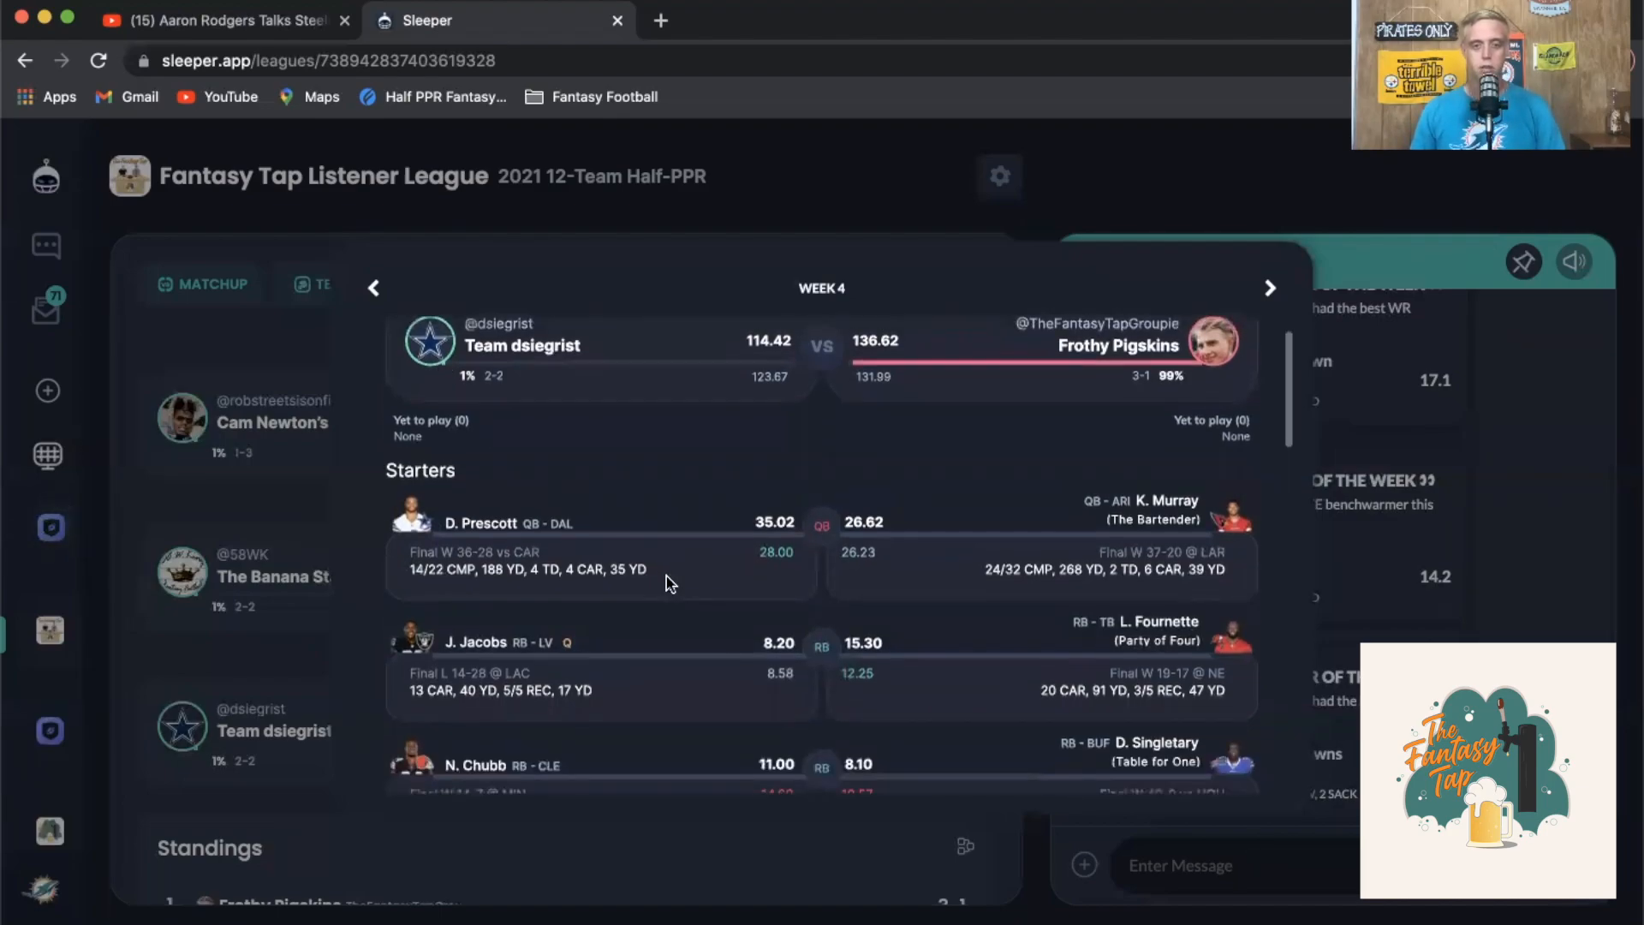
pyautogui.scroll(-3)
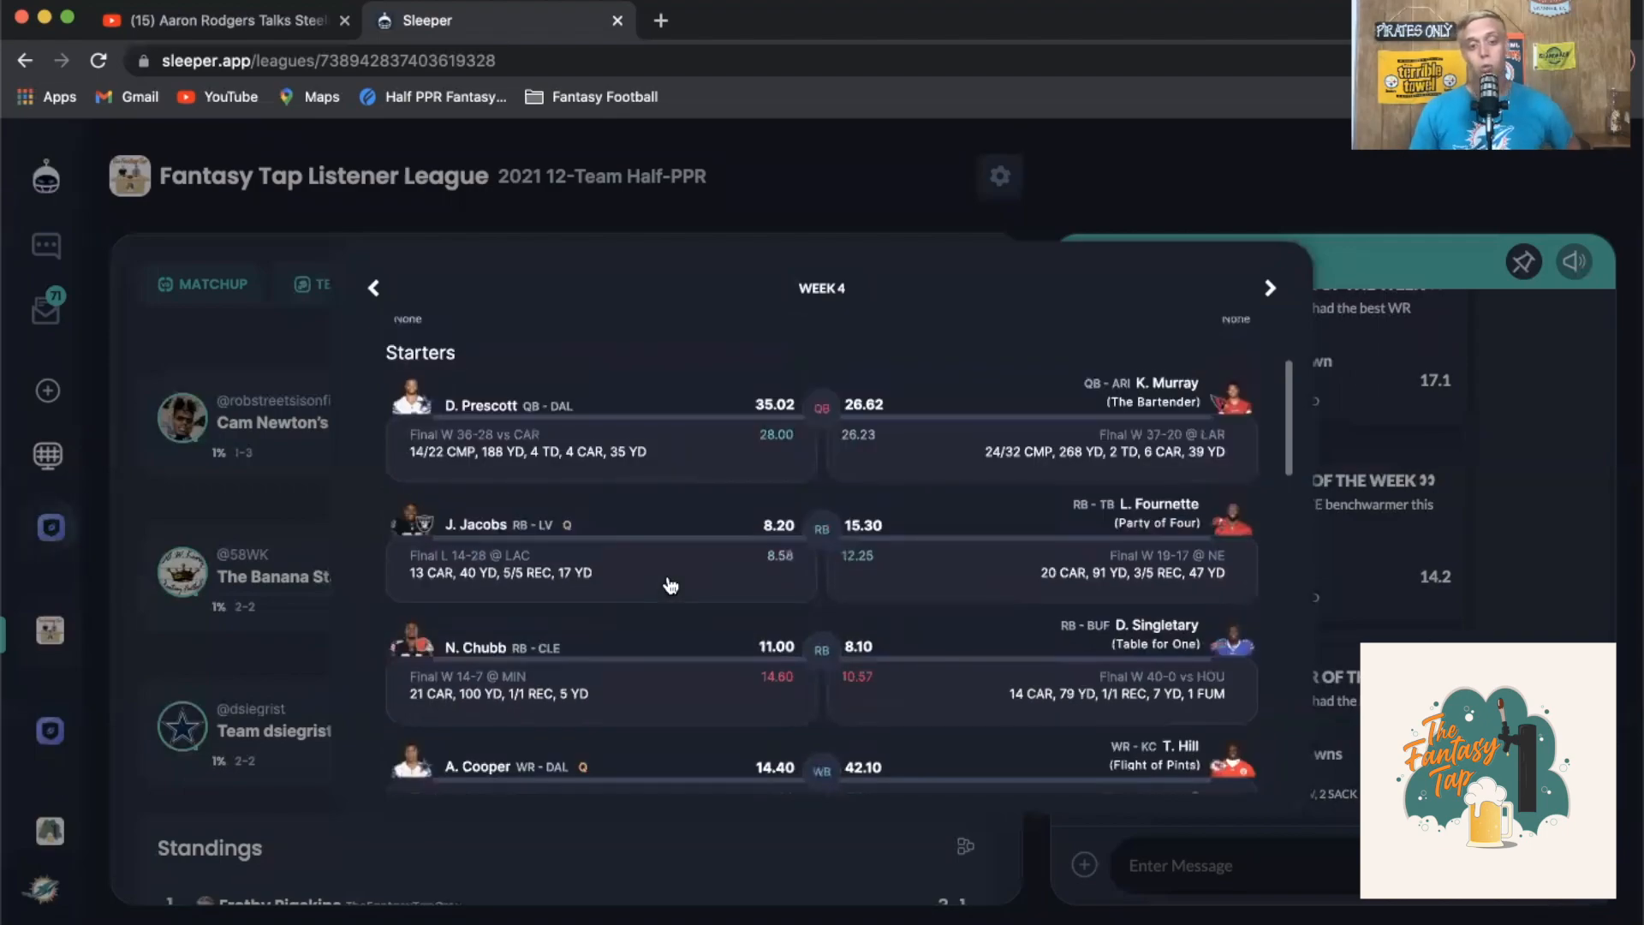
pyautogui.moveTo(700, 543)
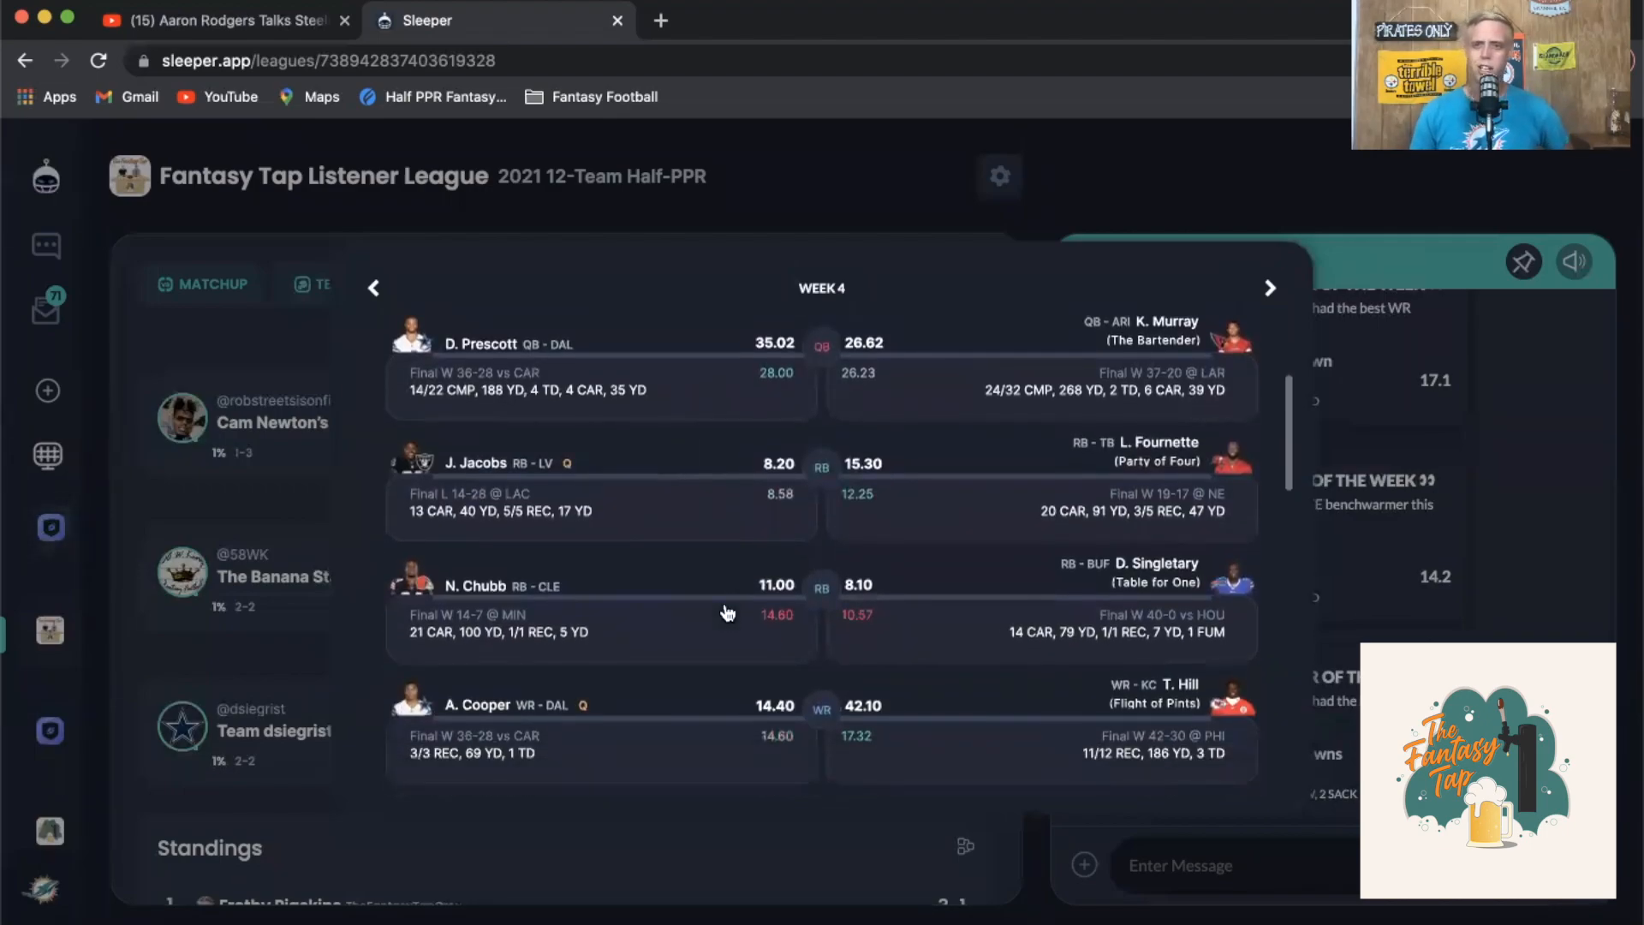
pyautogui.scroll(-3)
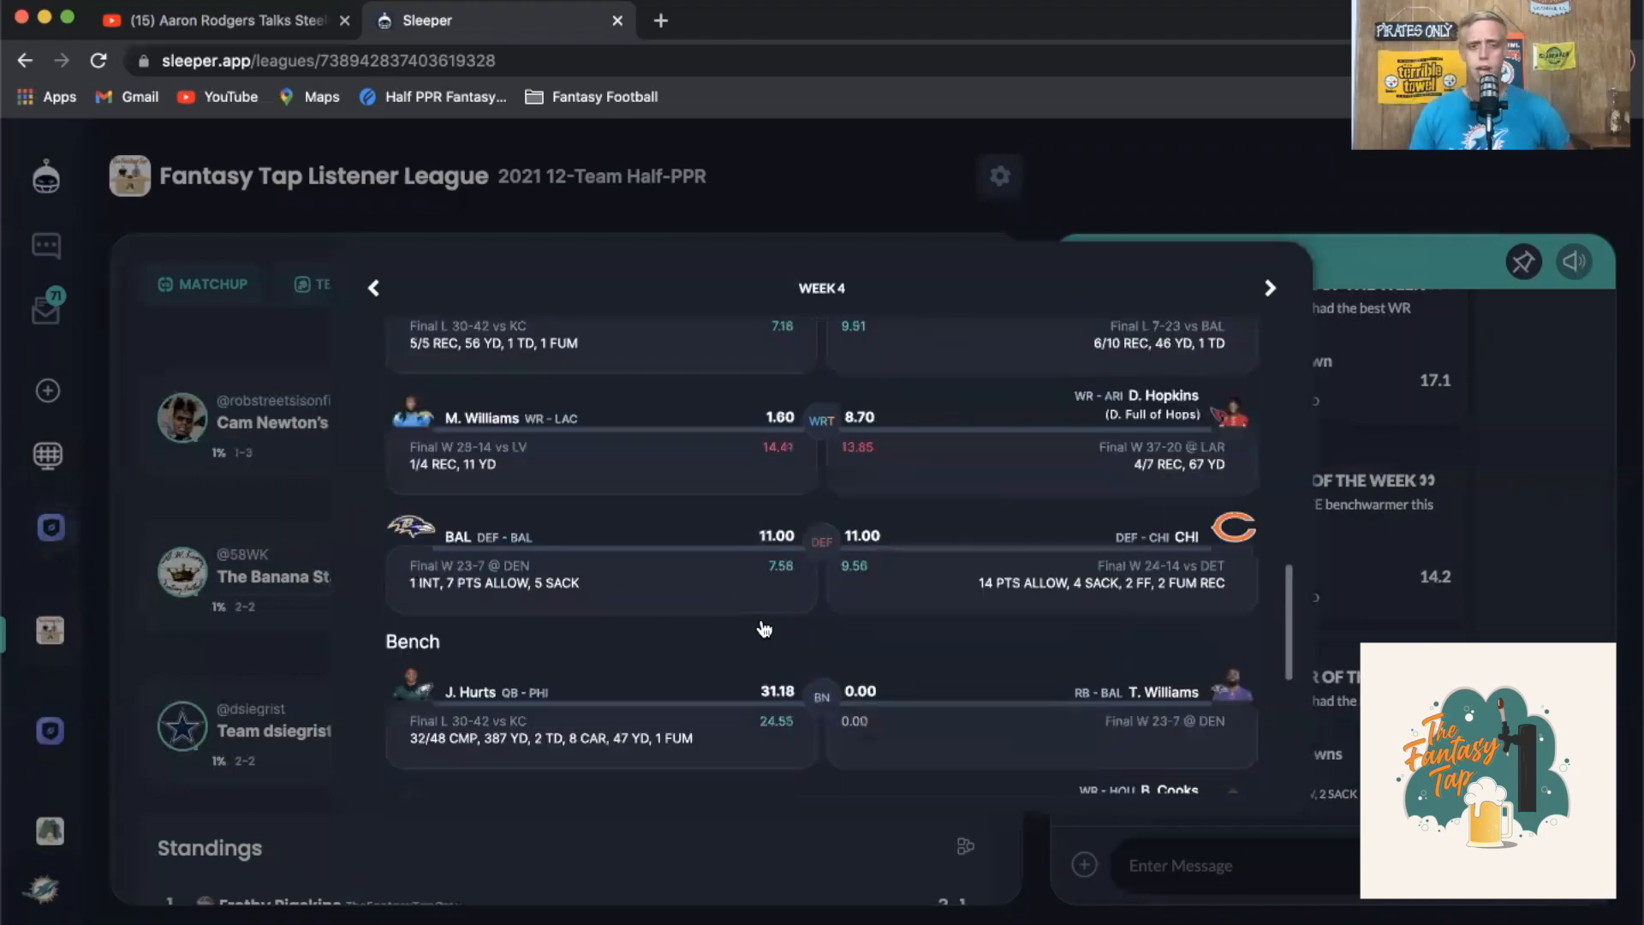
pyautogui.scroll(-3)
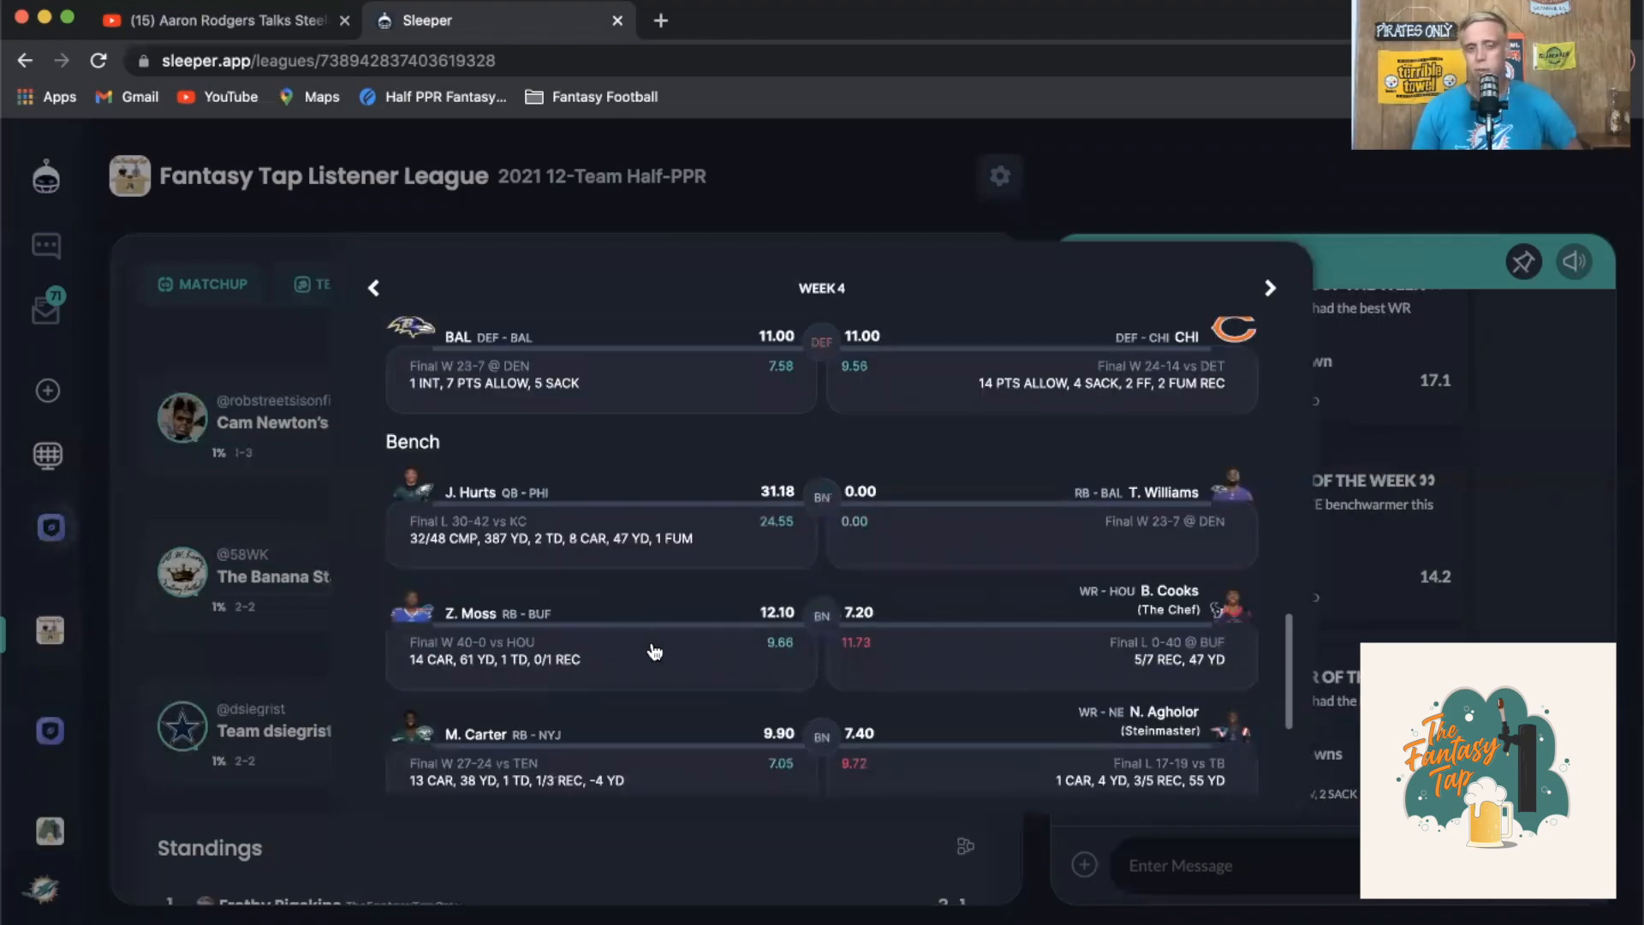
pyautogui.scroll(-3)
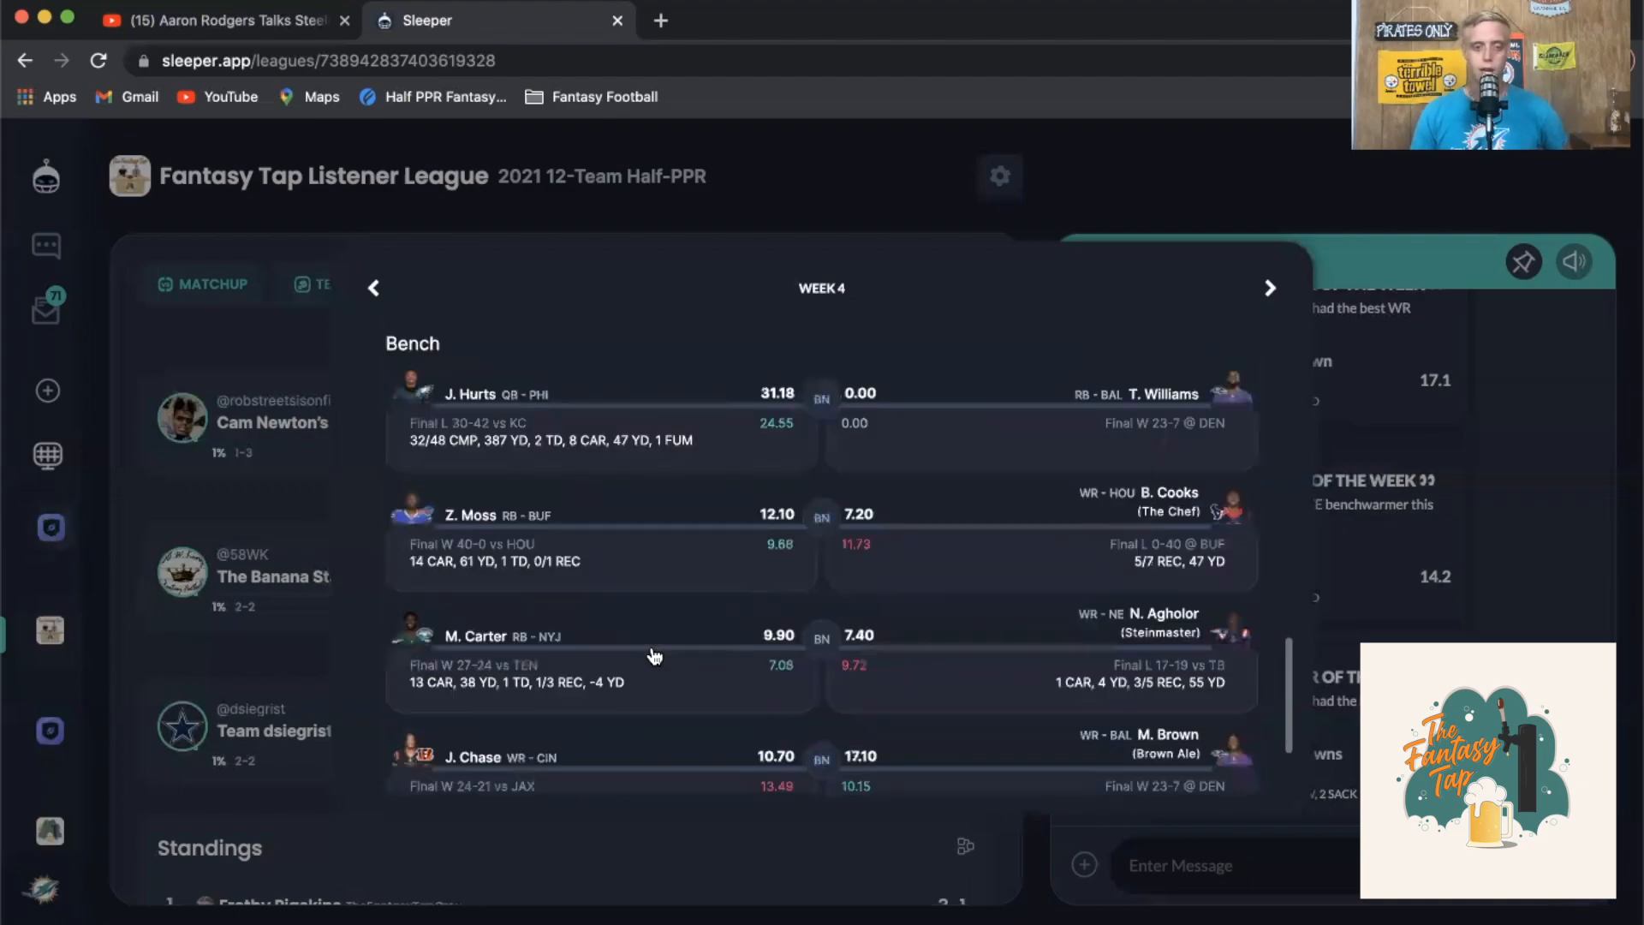
pyautogui.scroll(3)
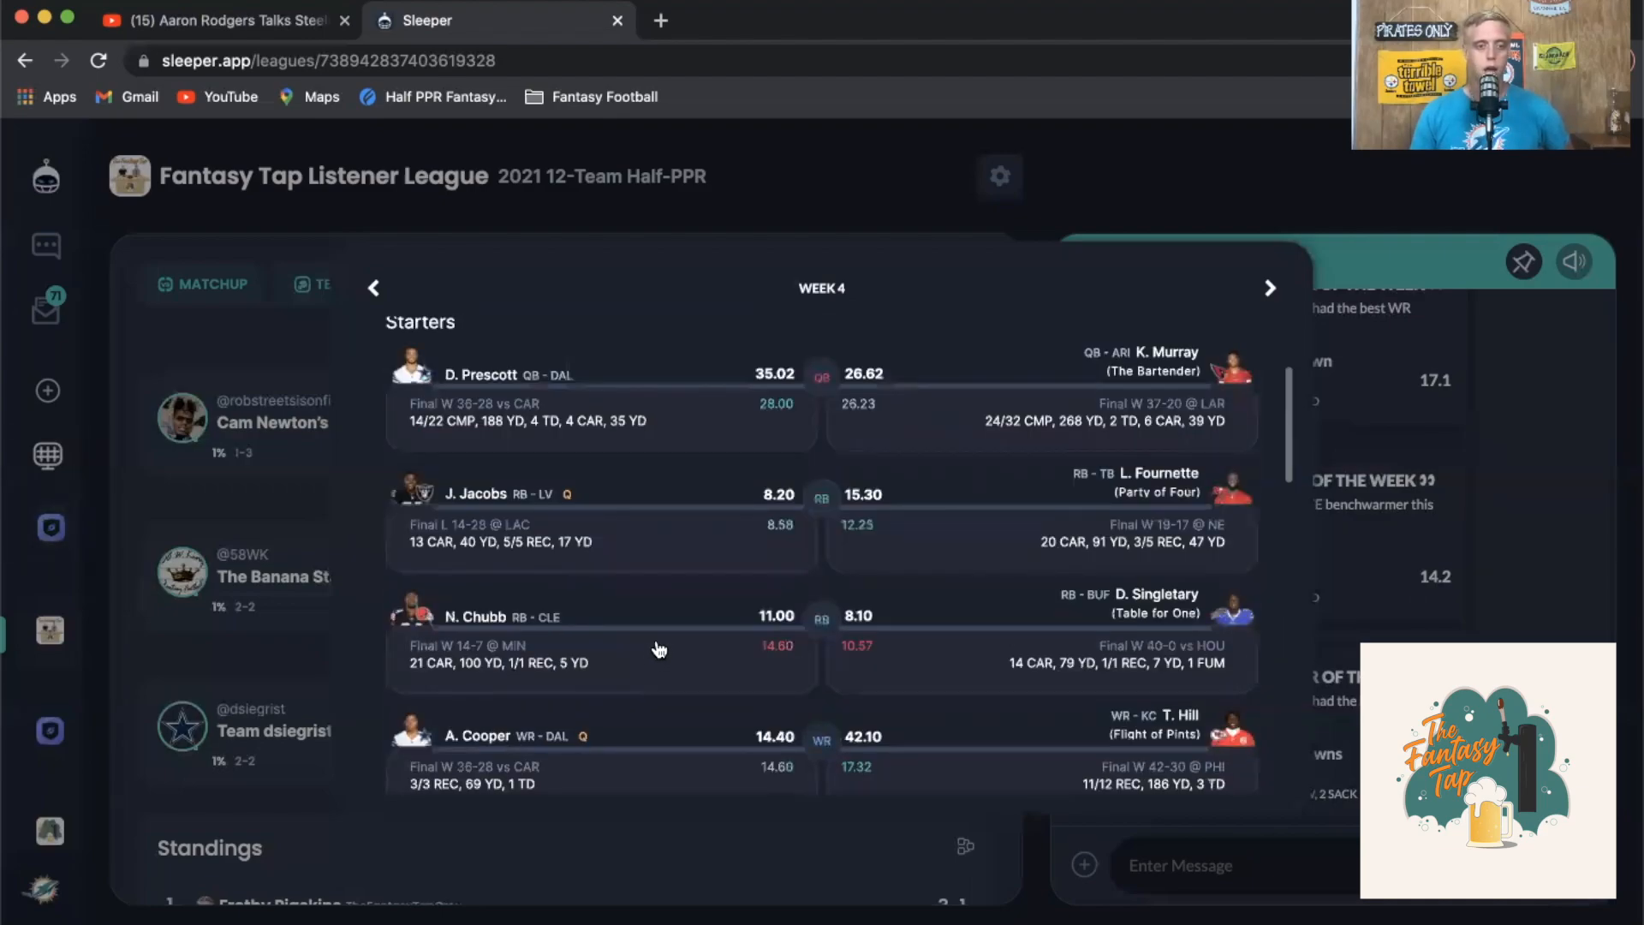
pyautogui.scroll(3)
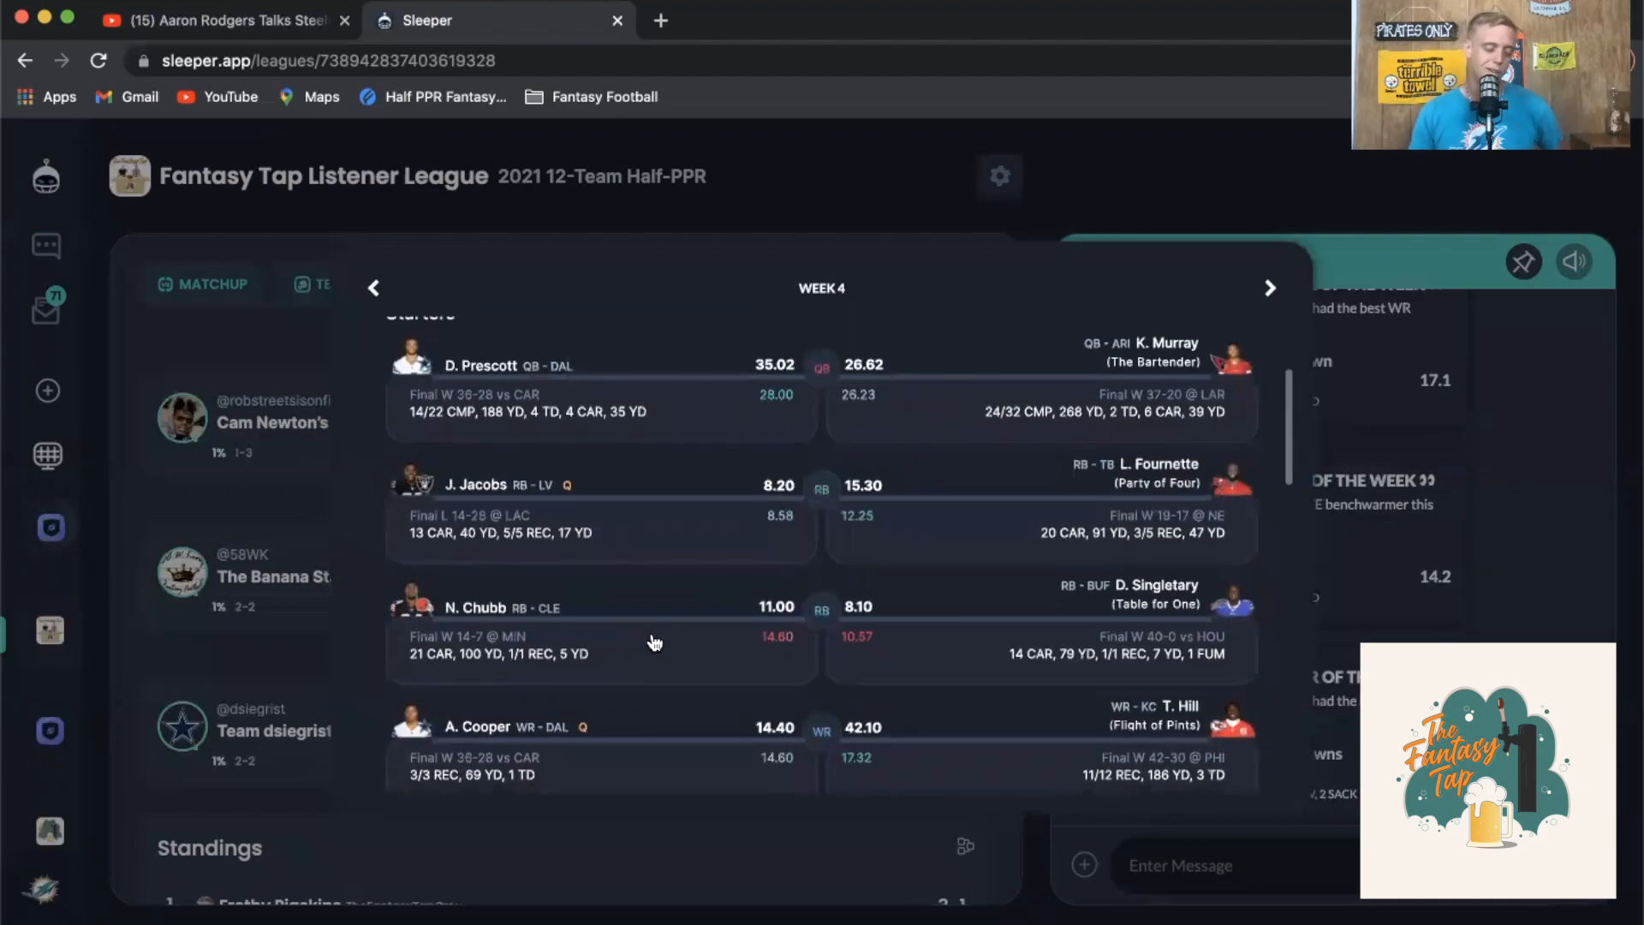
pyautogui.scroll(-3)
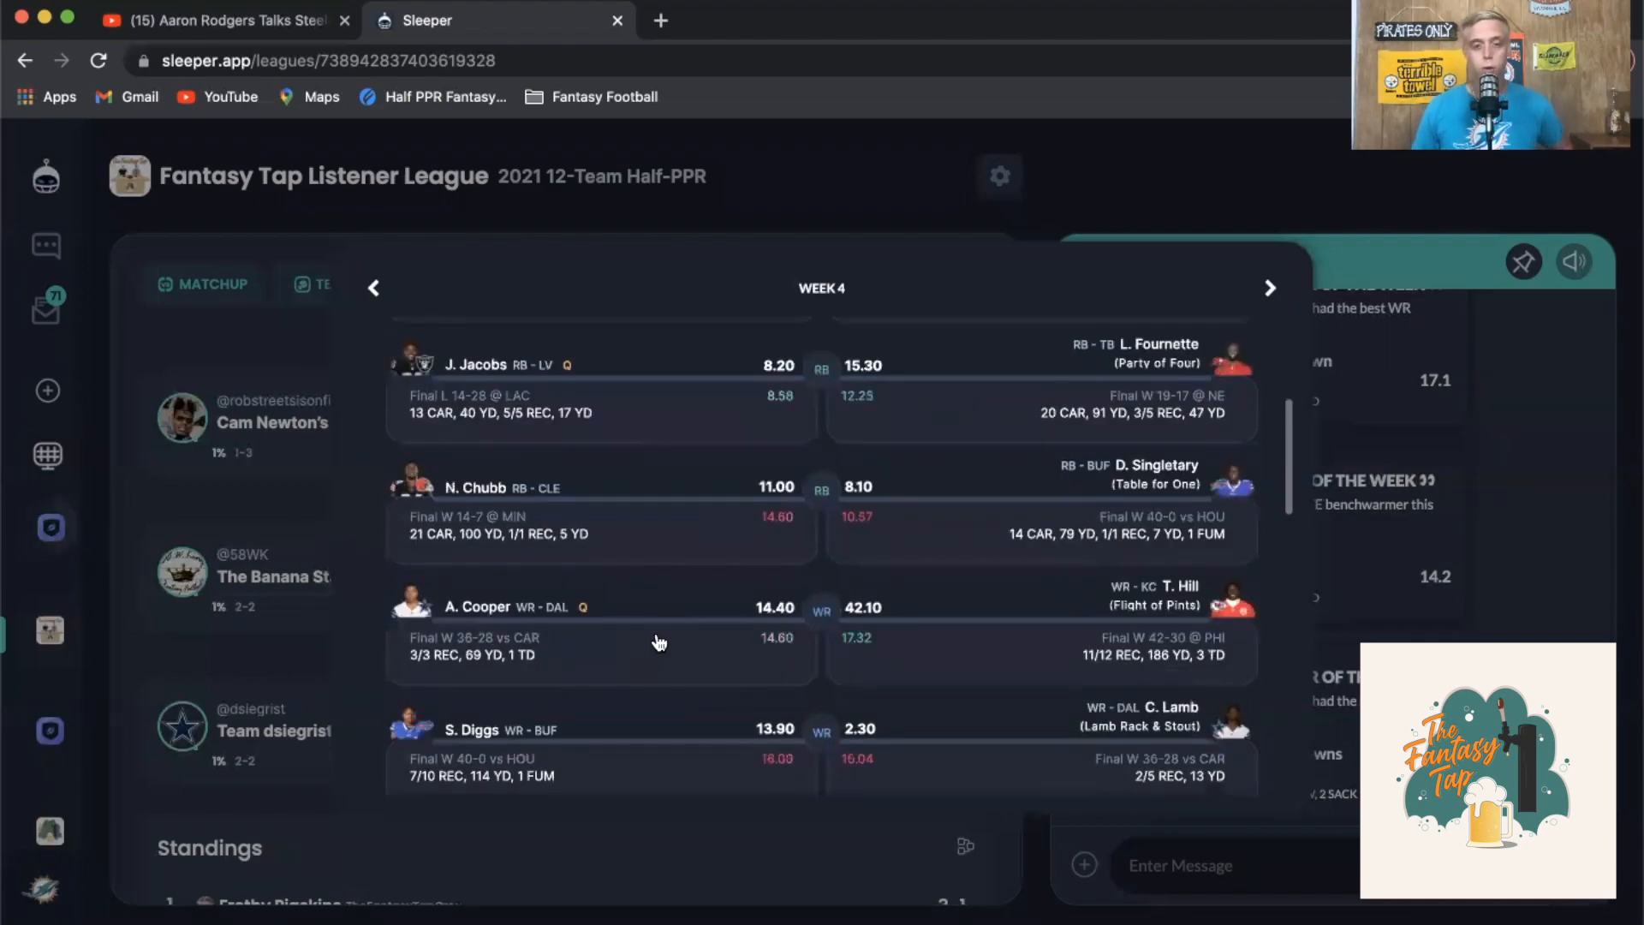
pyautogui.moveTo(748, 658)
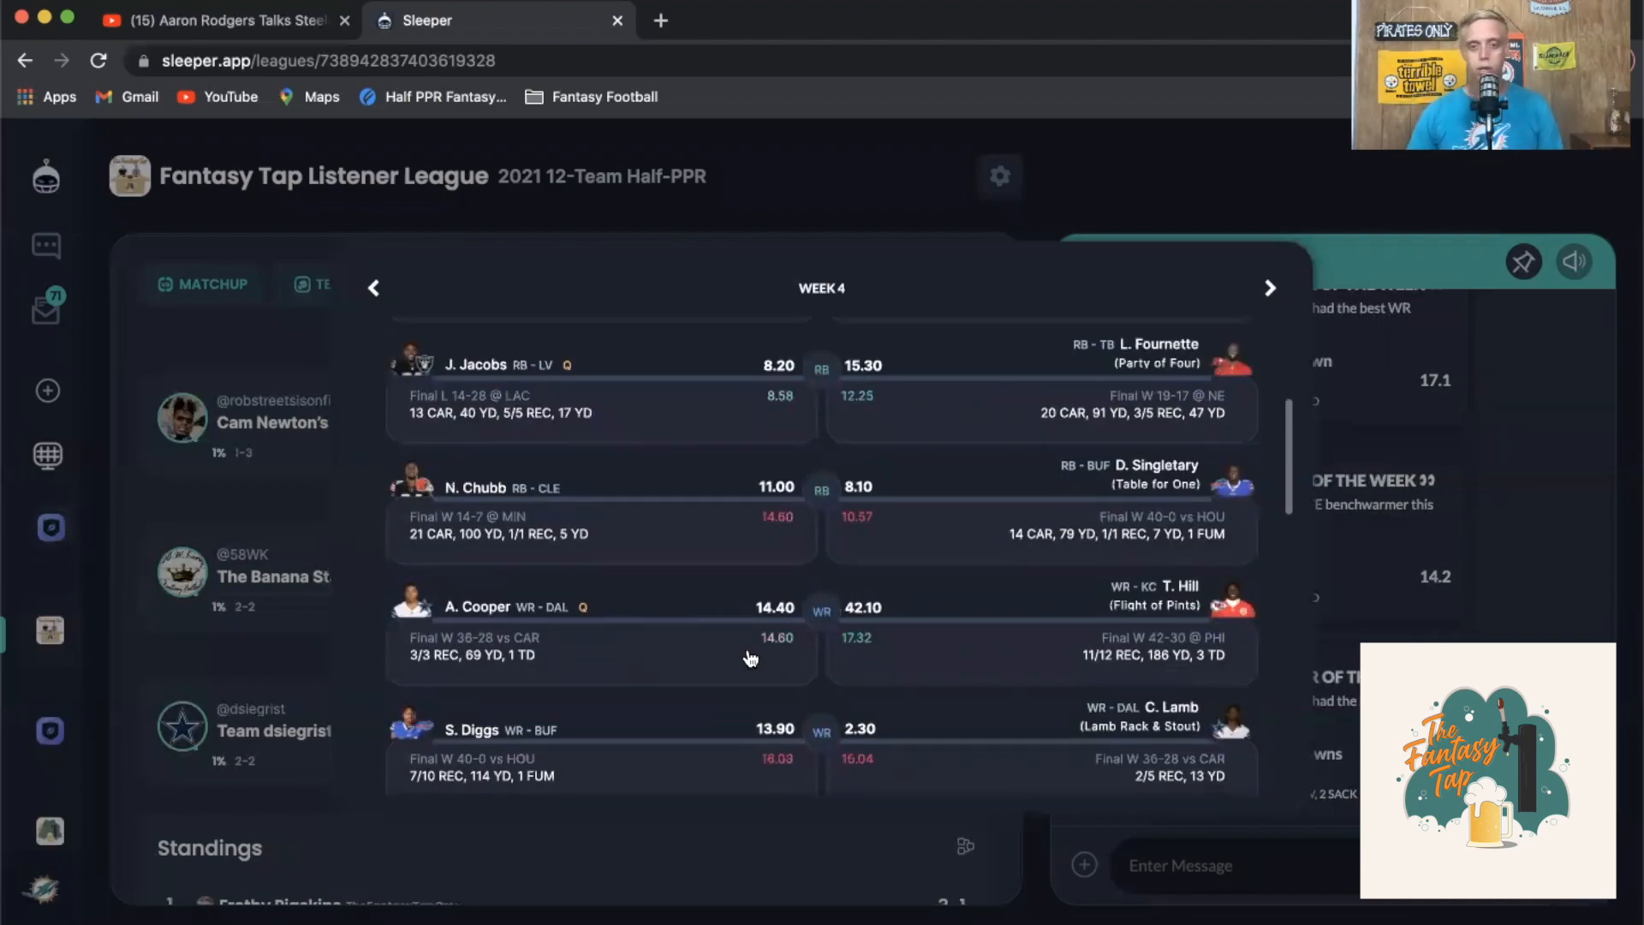
pyautogui.moveTo(767, 633)
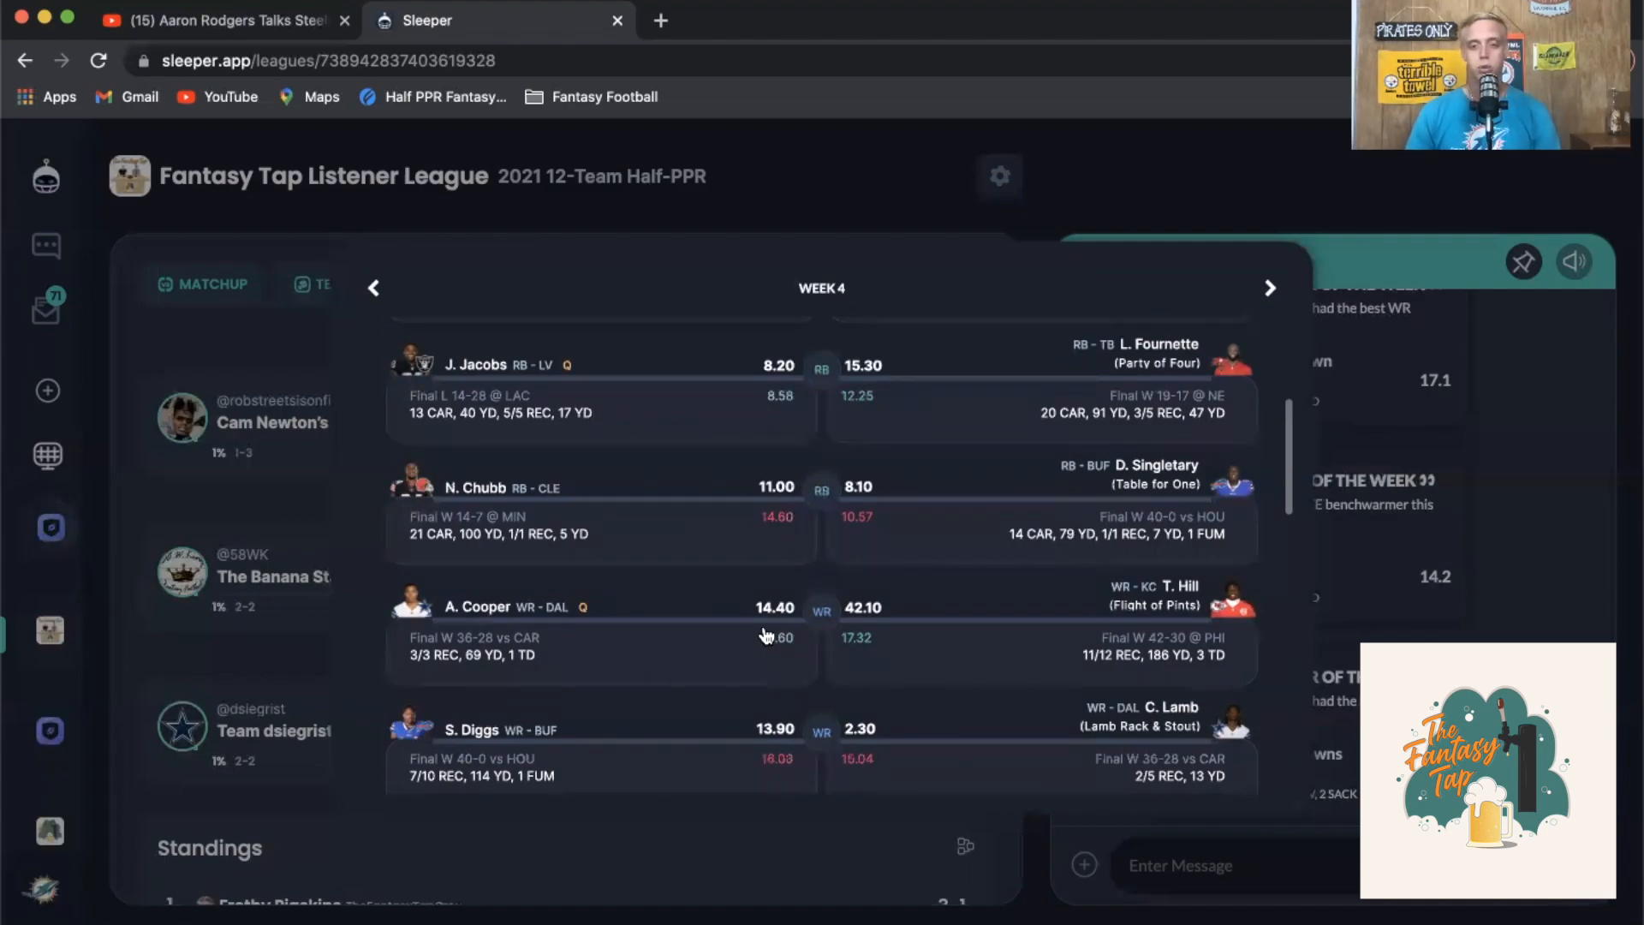
pyautogui.moveTo(1153, 582)
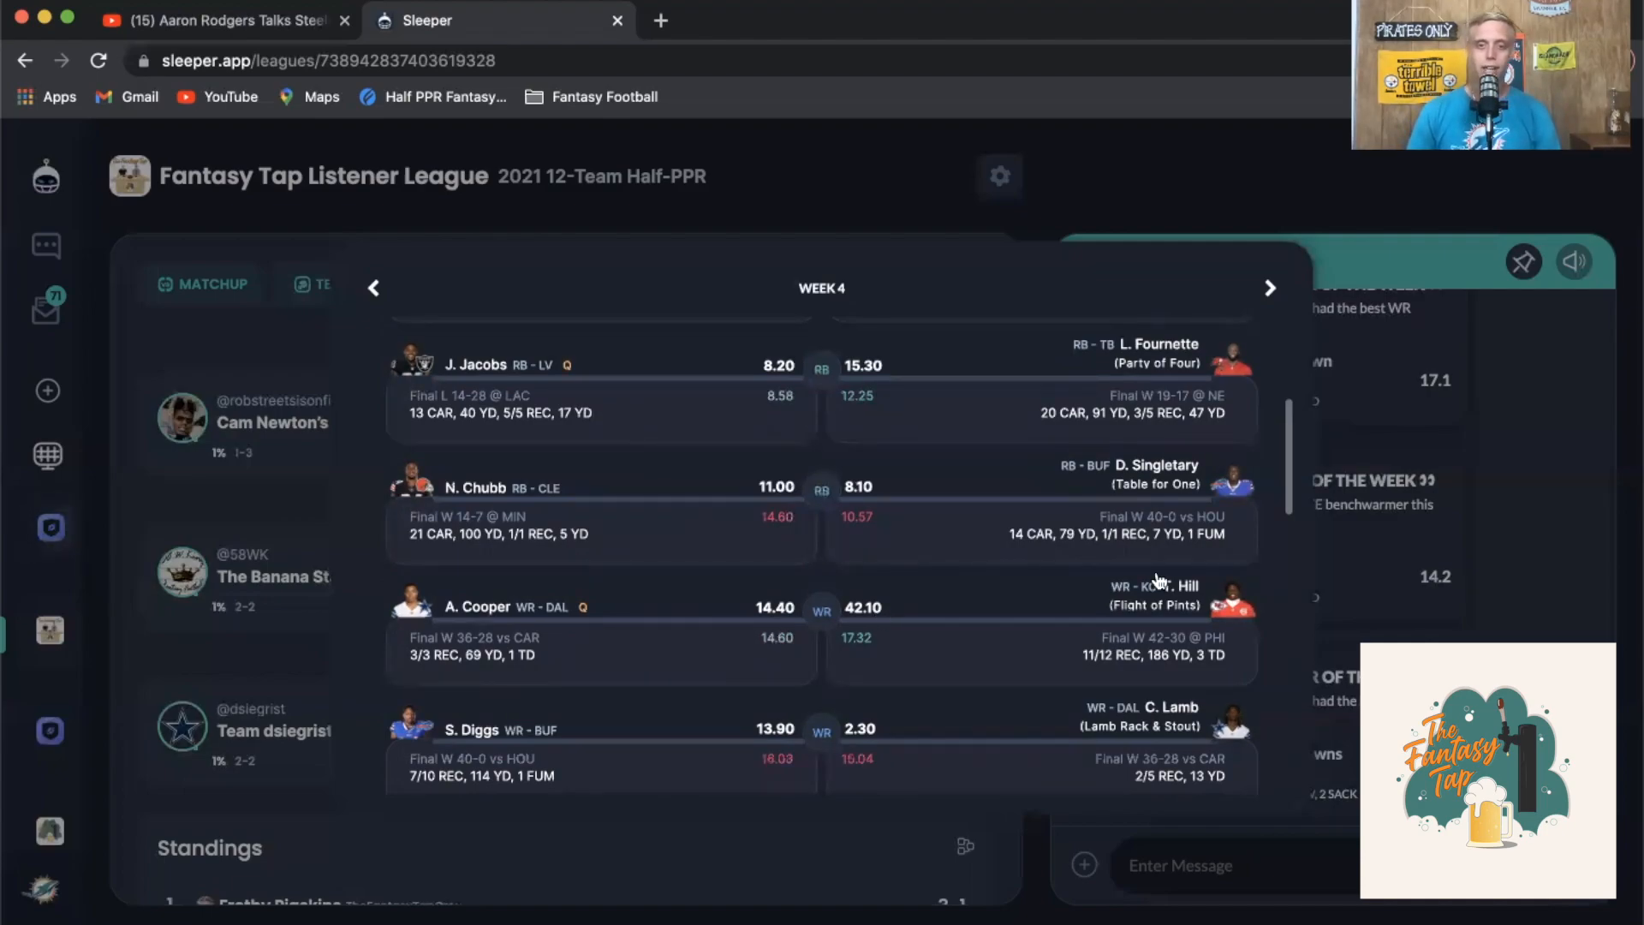
pyautogui.moveTo(937, 572)
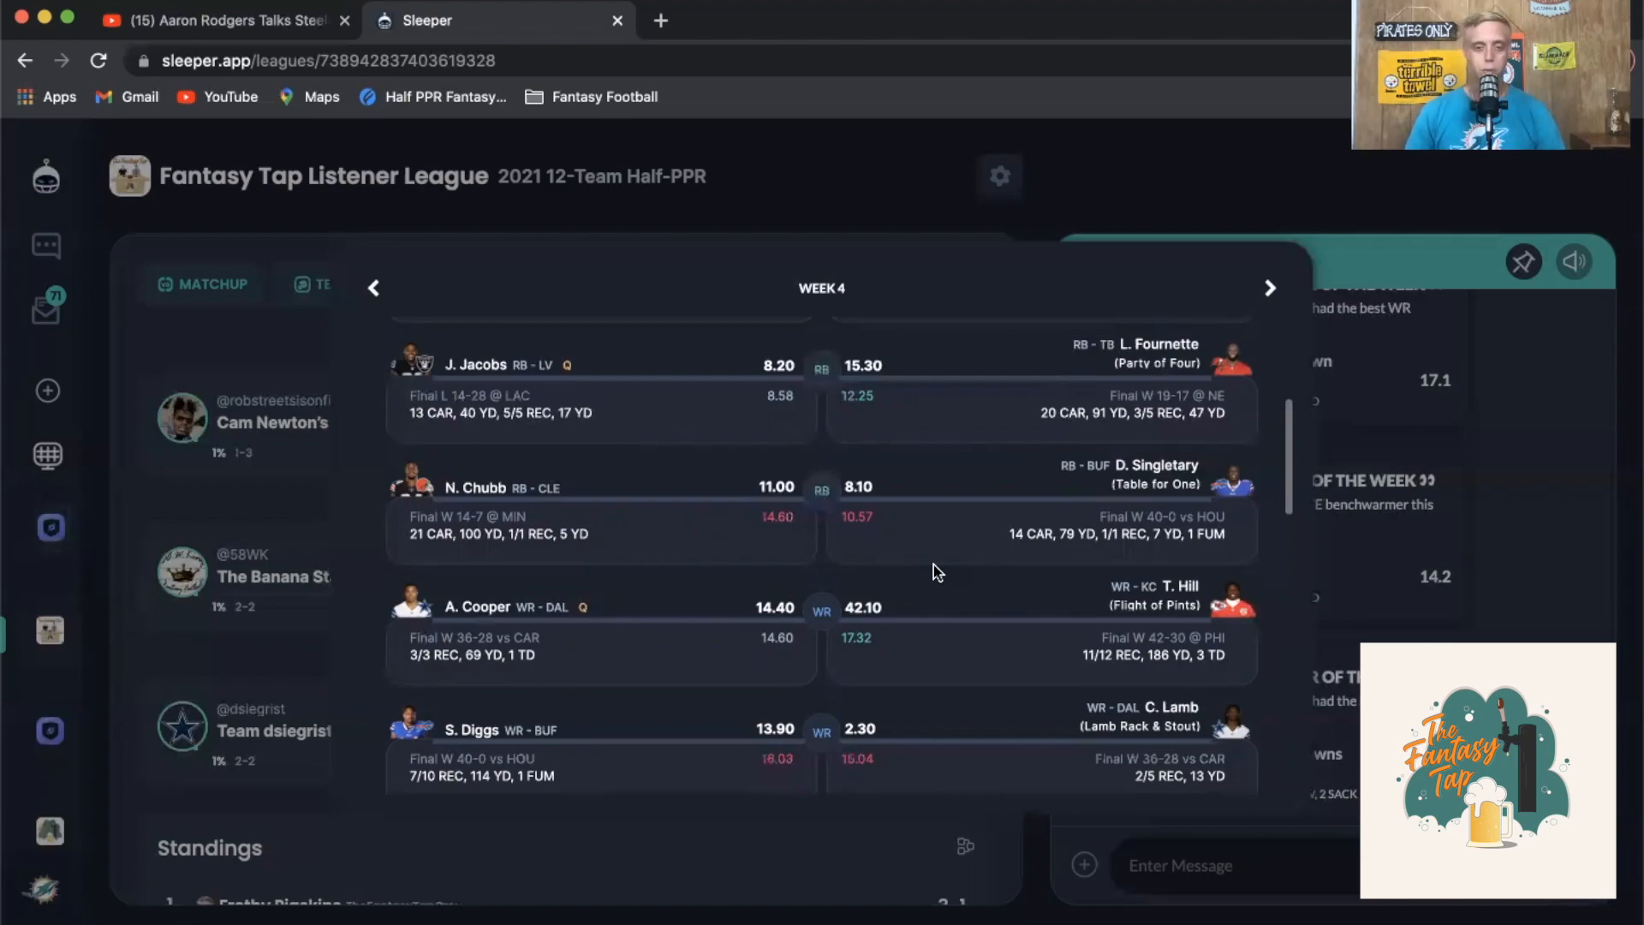
pyautogui.scroll(-3)
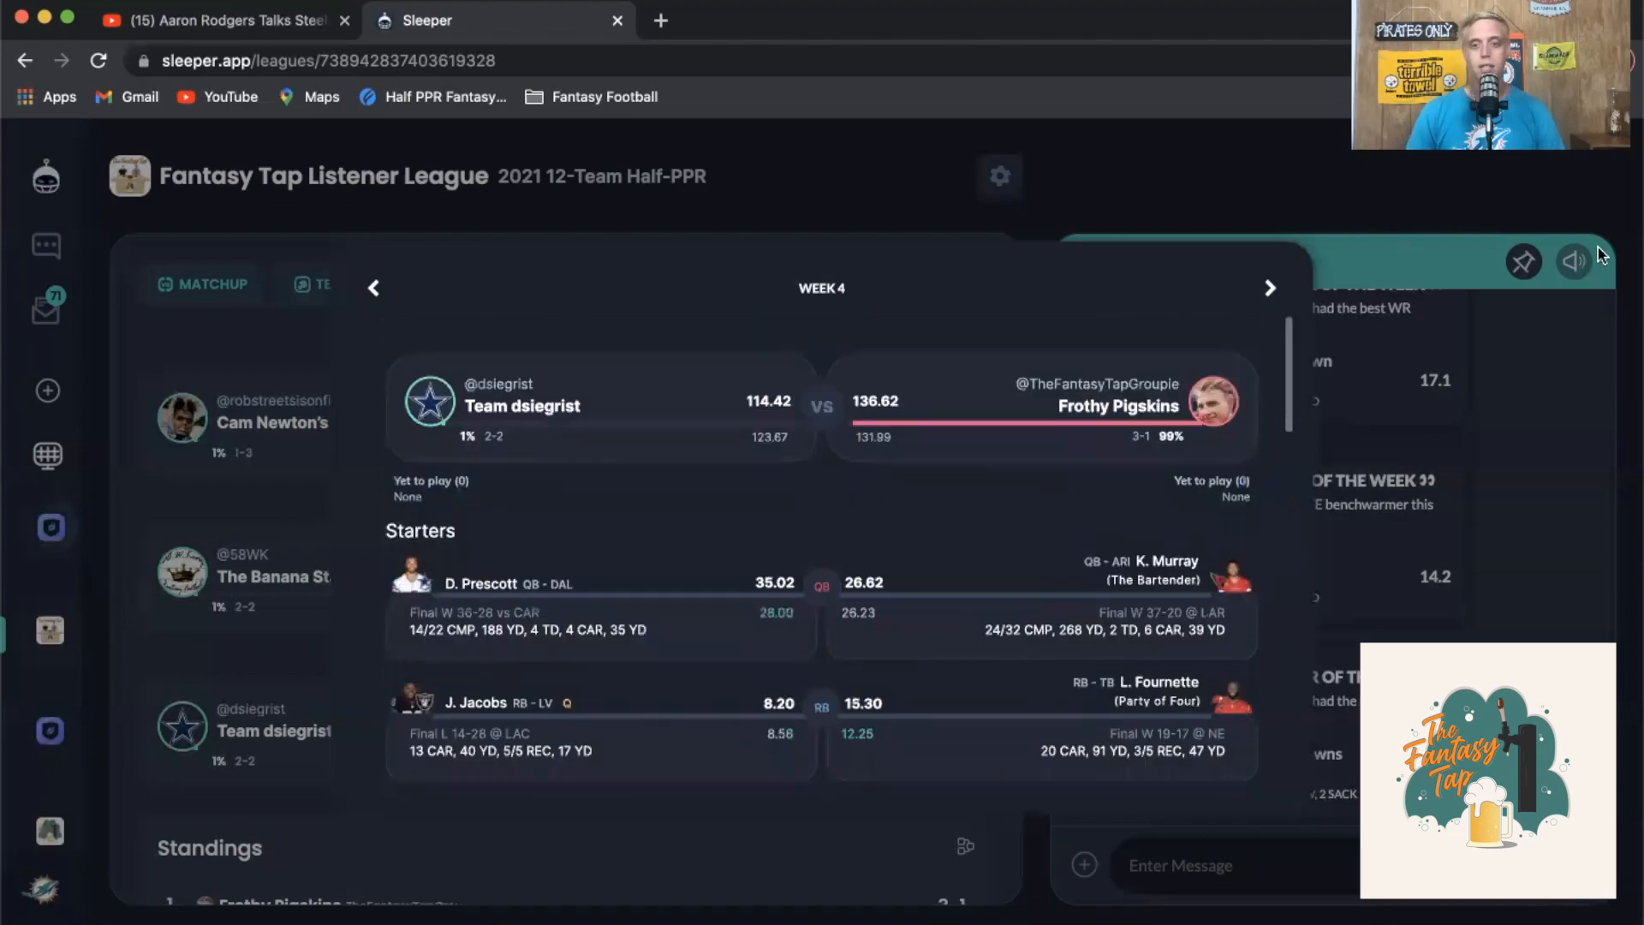
pyautogui.moveTo(1024, 450)
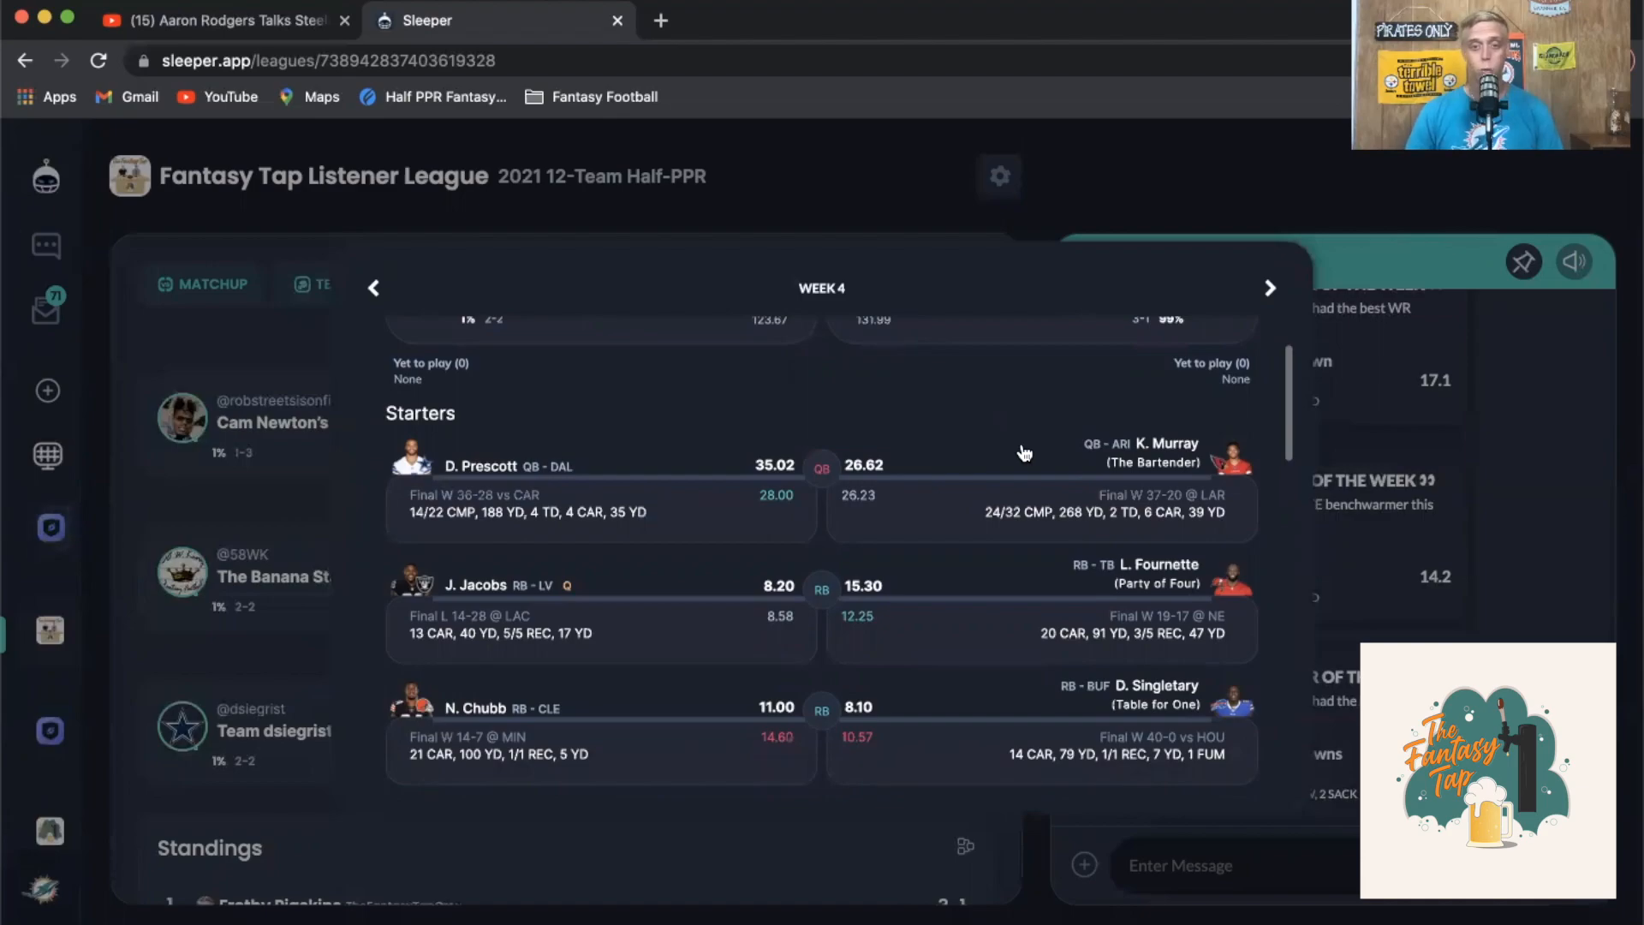
pyautogui.moveTo(921, 564)
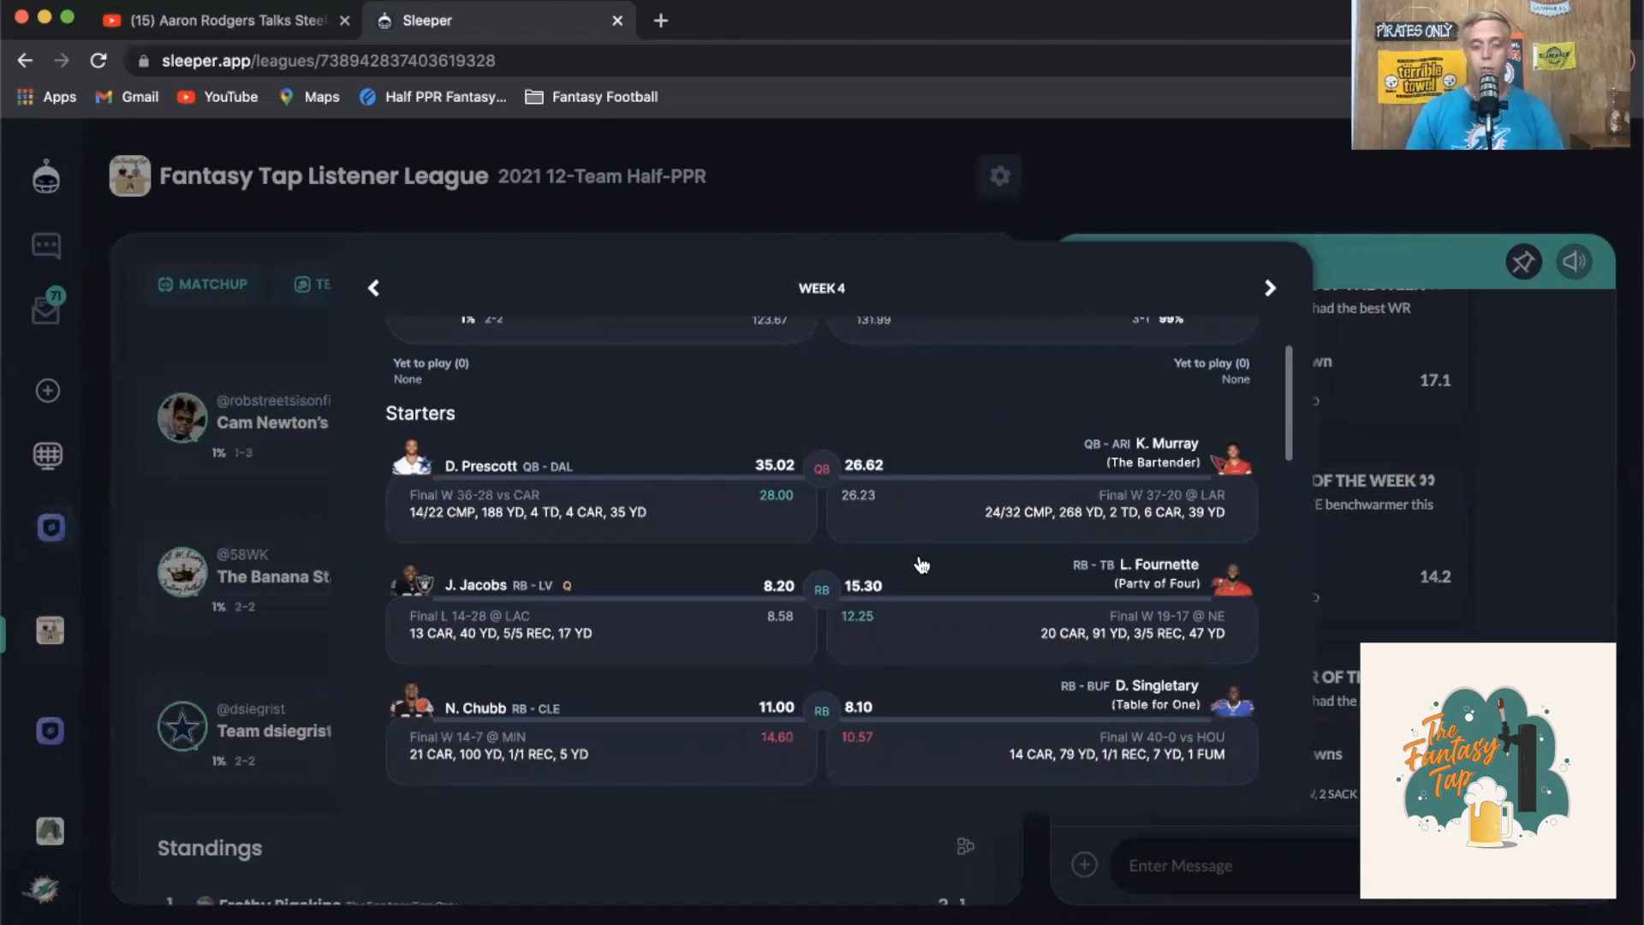
pyautogui.scroll(-3)
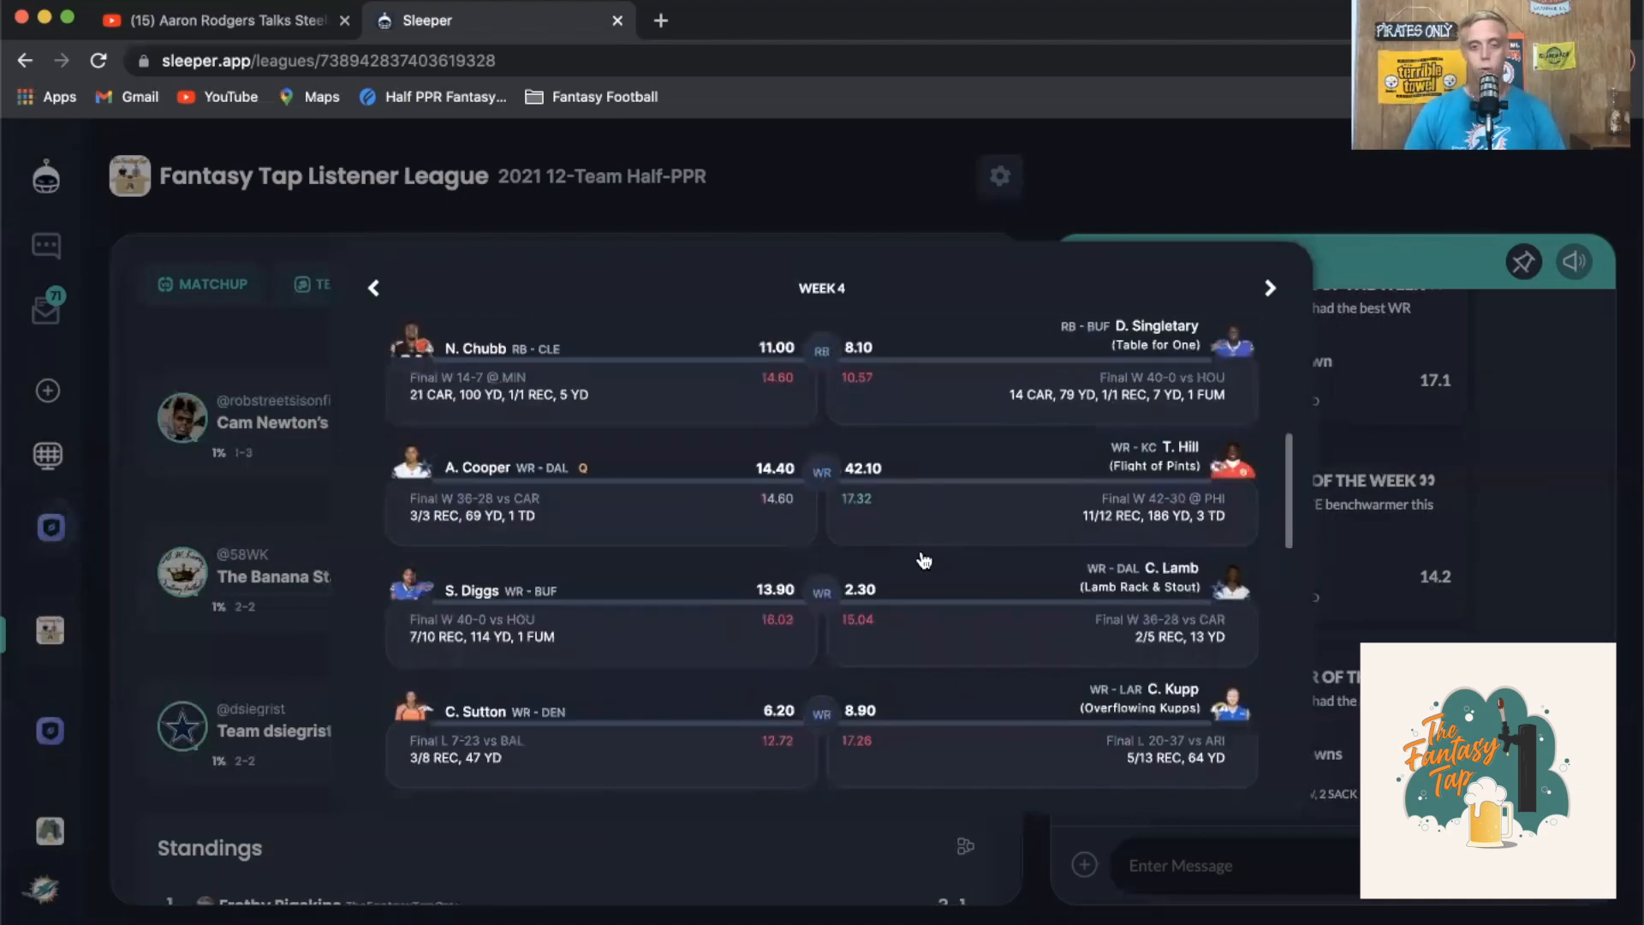
pyautogui.scroll(-3)
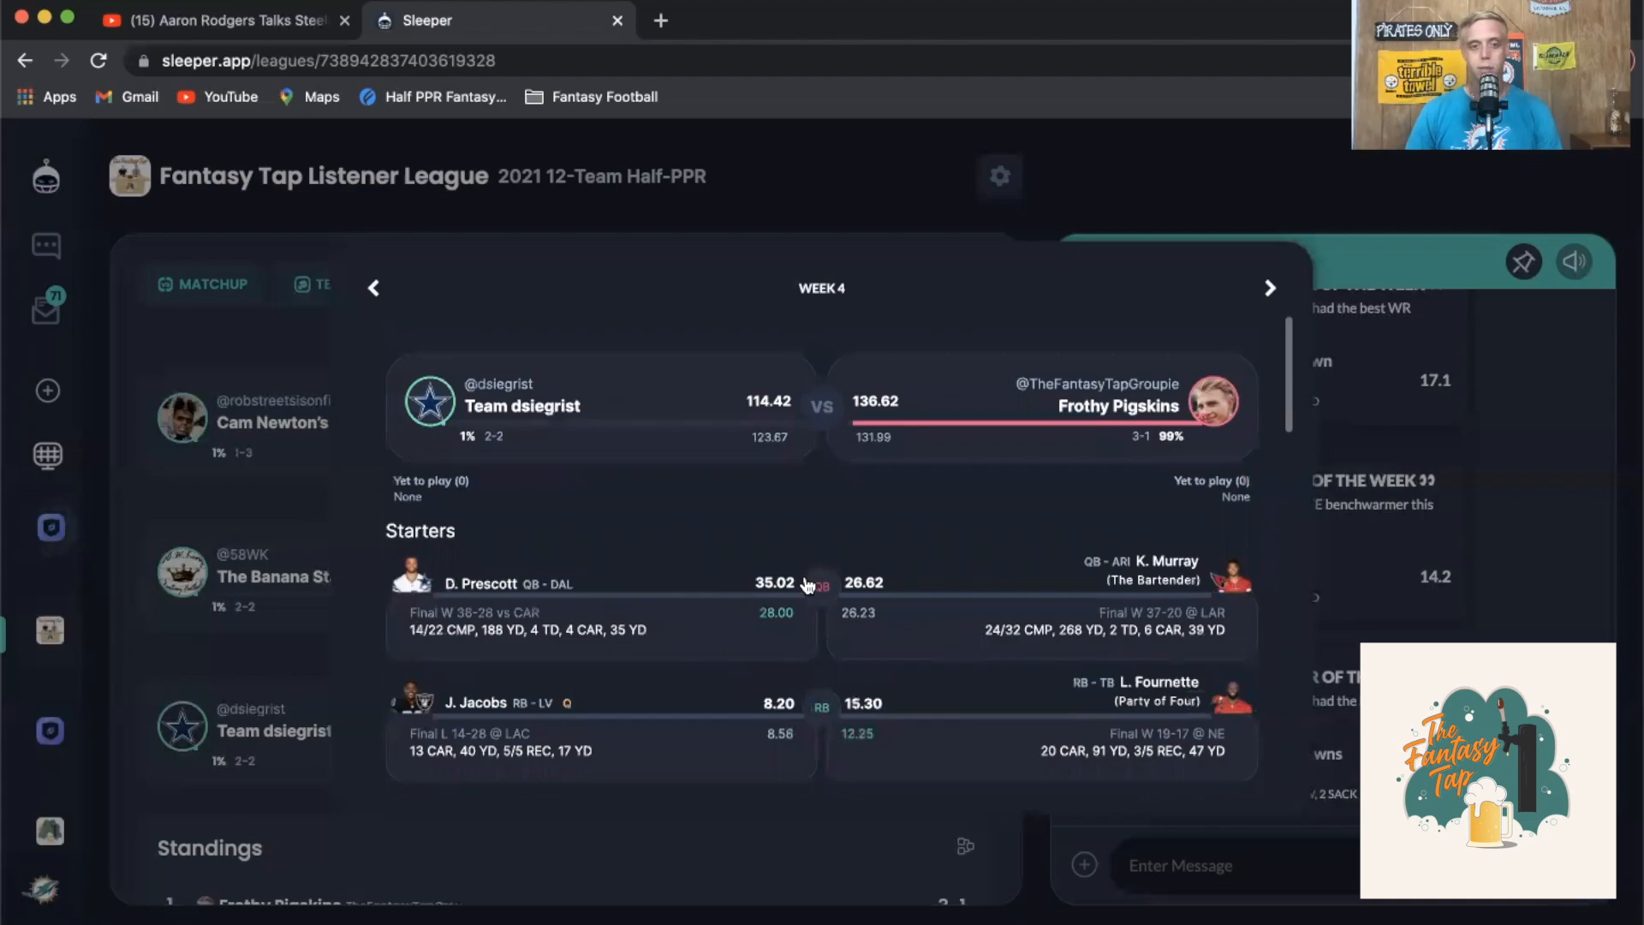
pyautogui.scroll(-3)
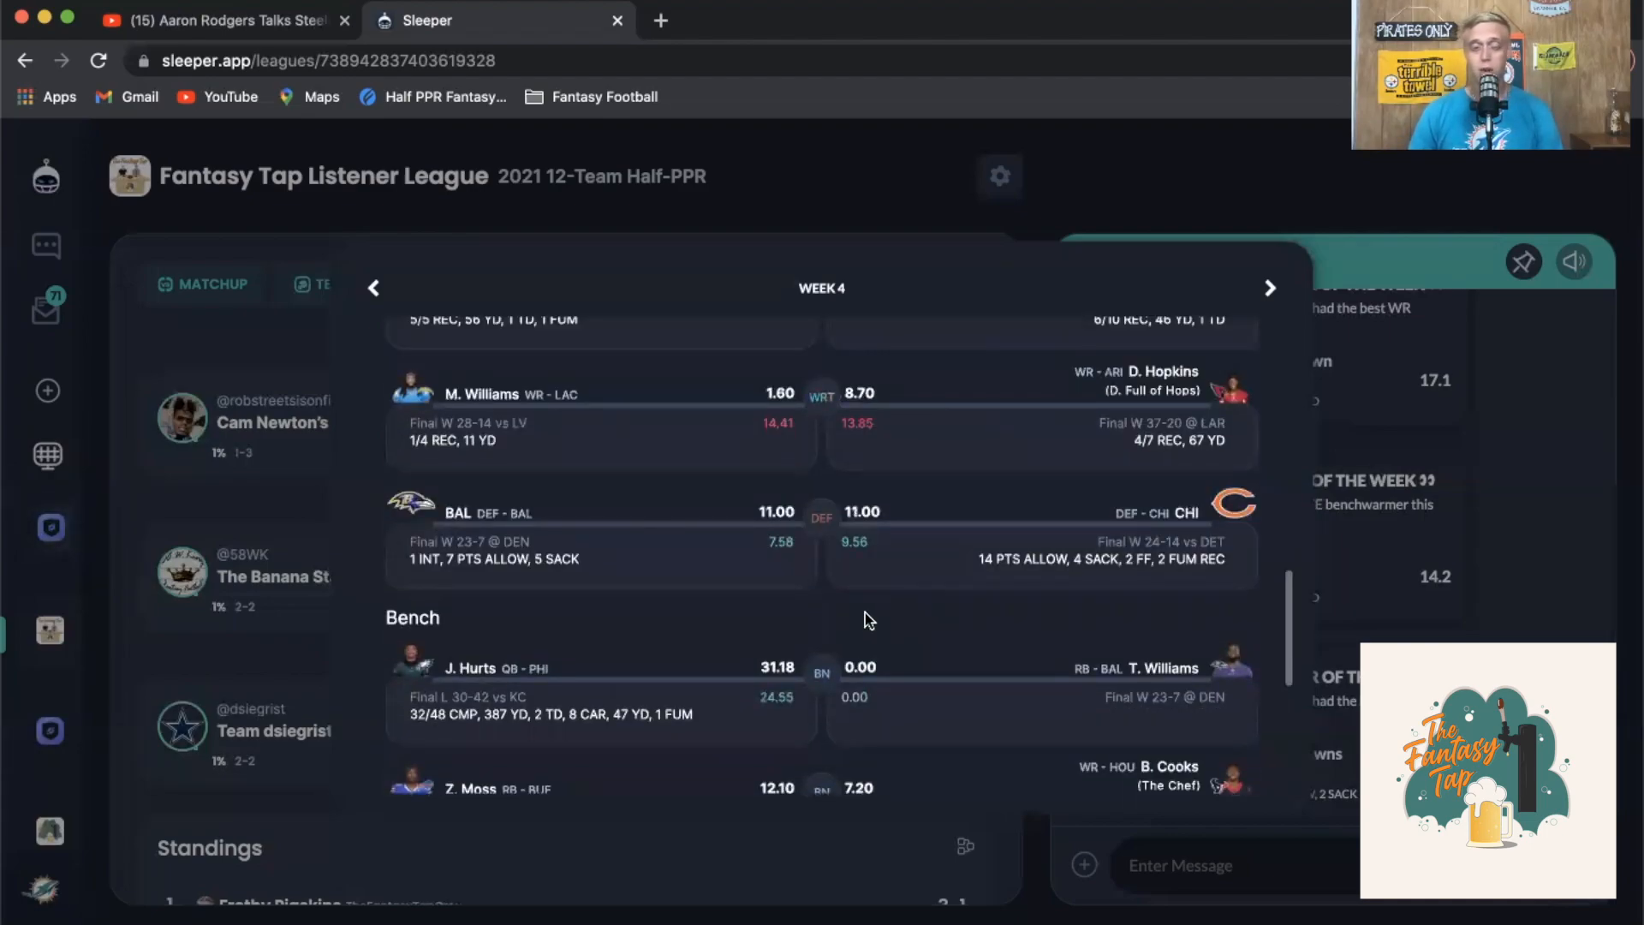
pyautogui.scroll(3)
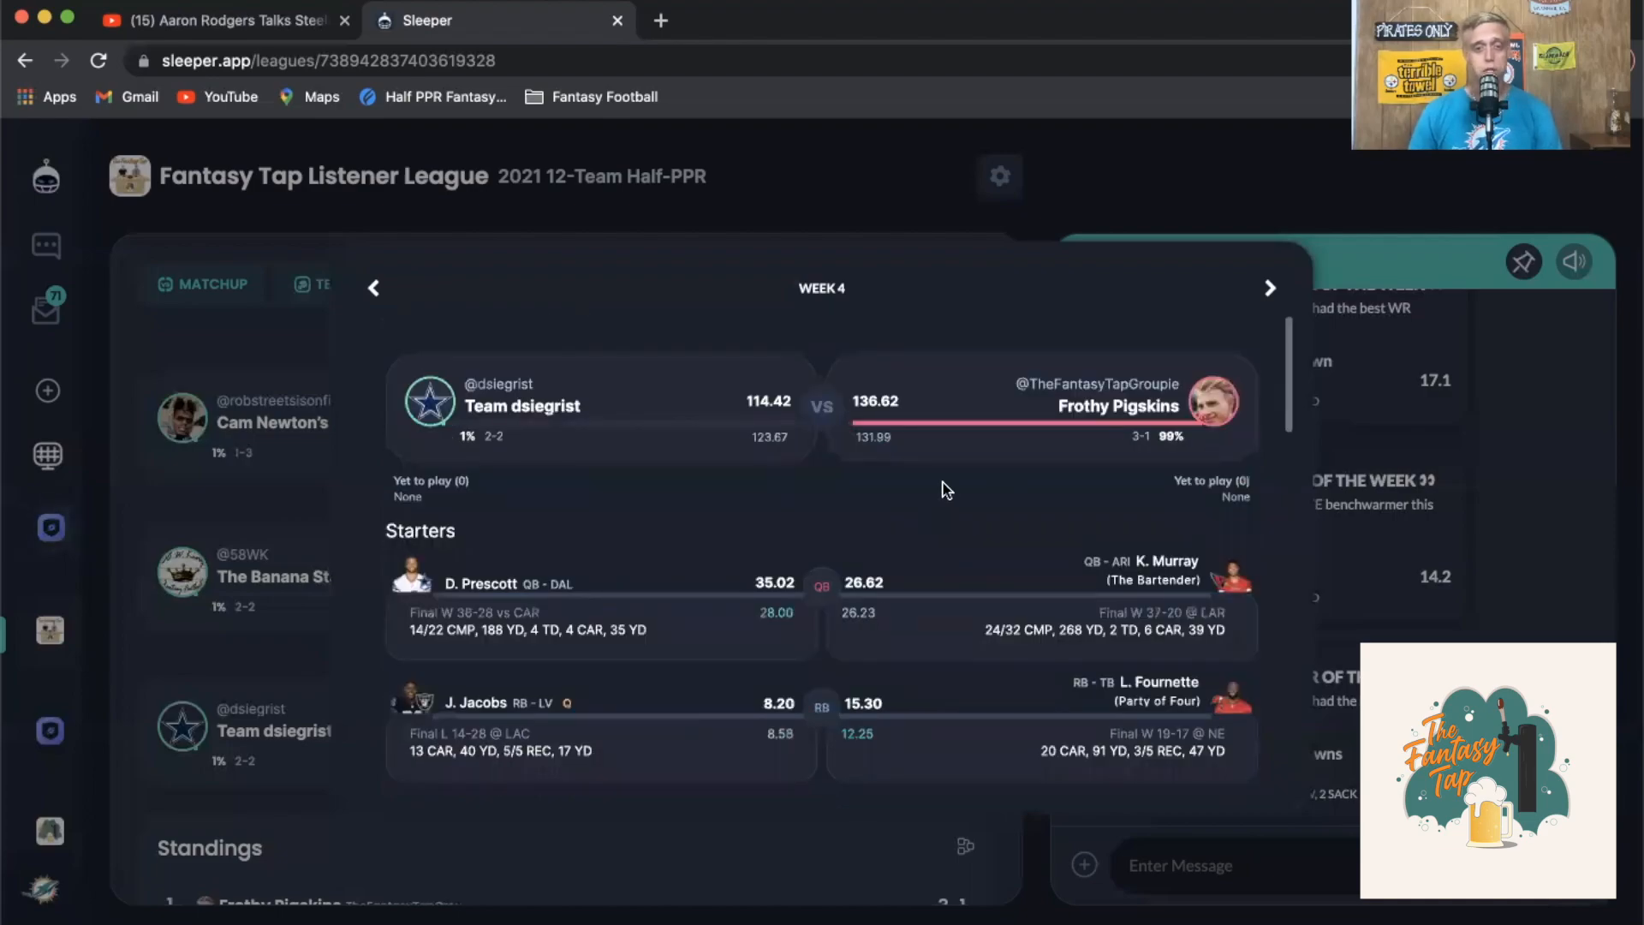
pyautogui.scroll(-3)
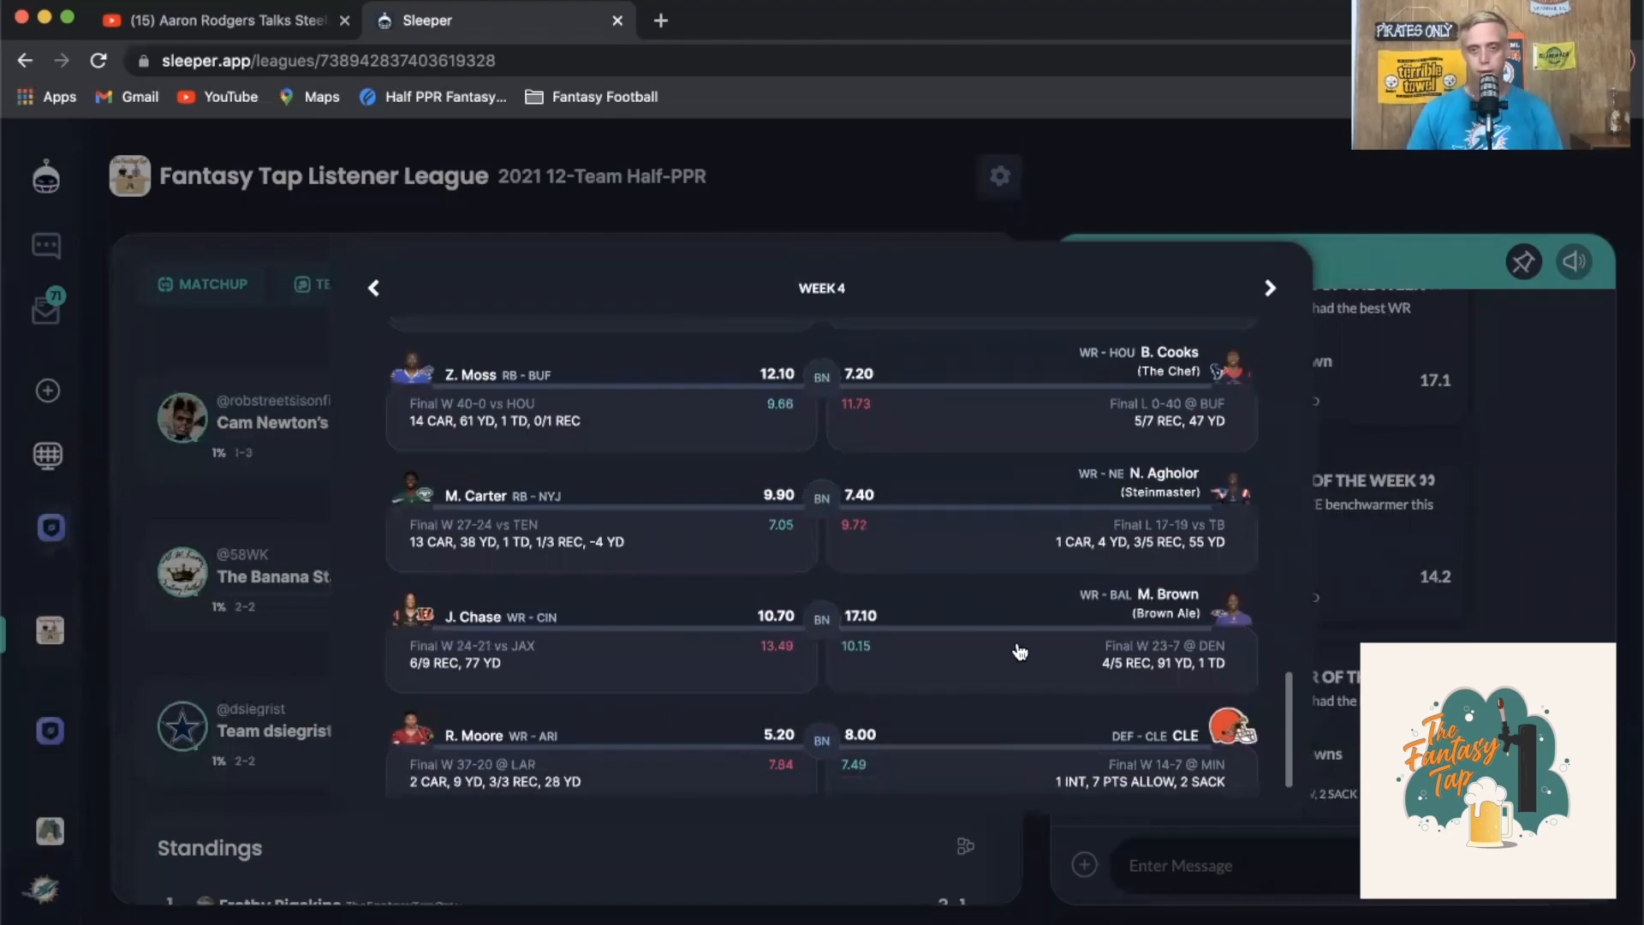
pyautogui.scroll(3)
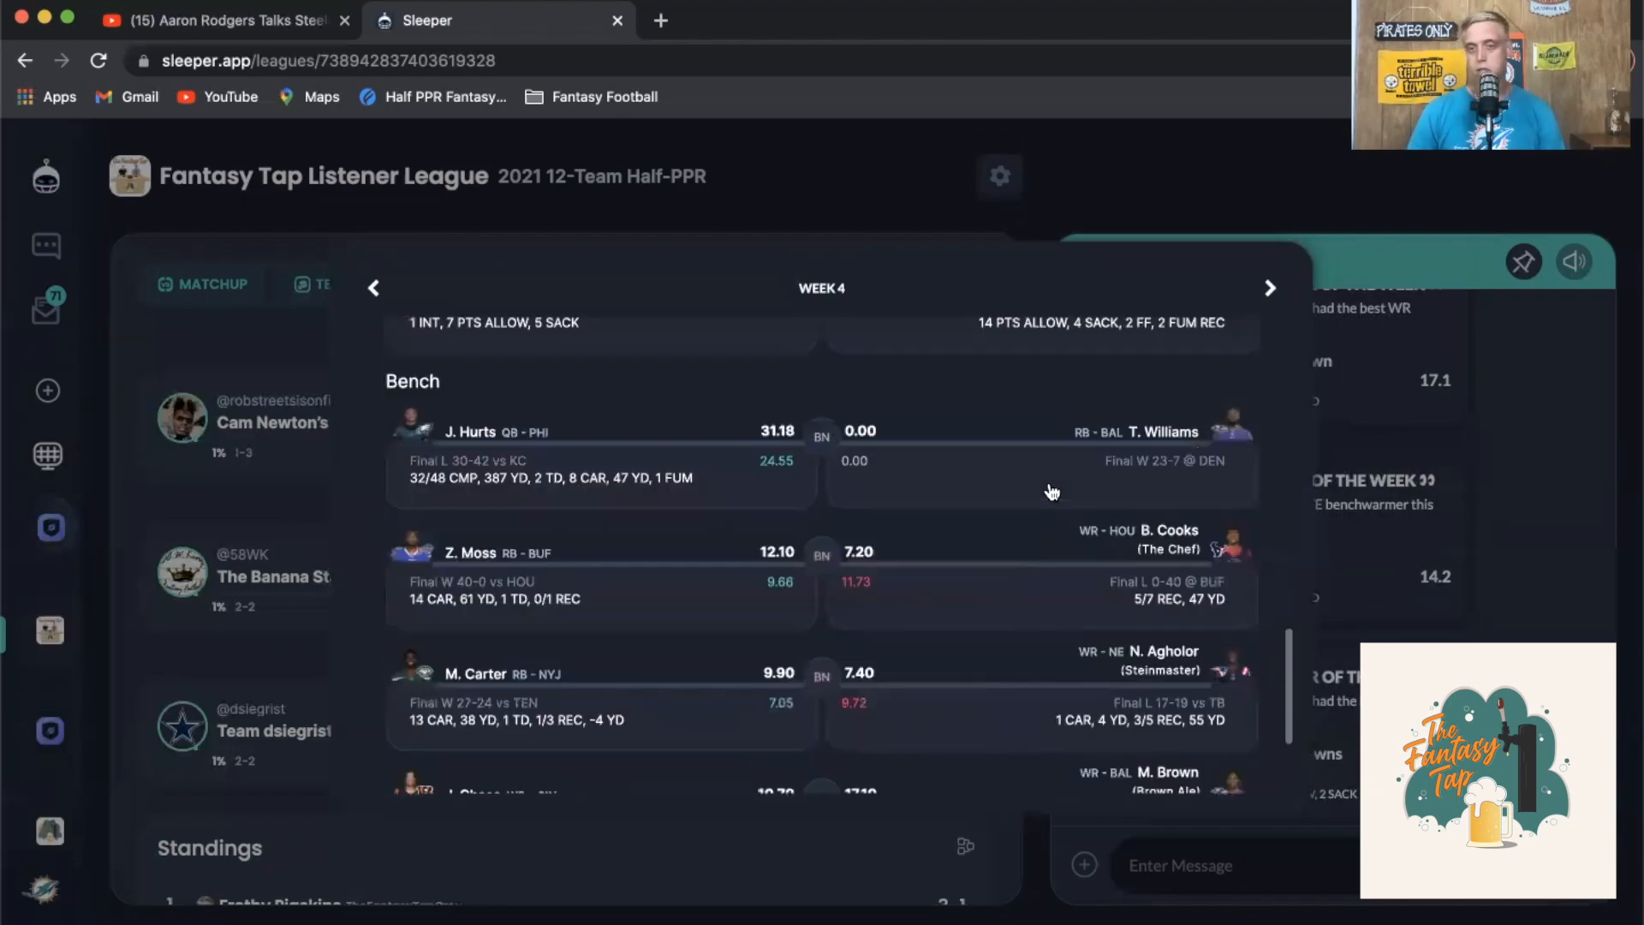
pyautogui.moveTo(961, 562)
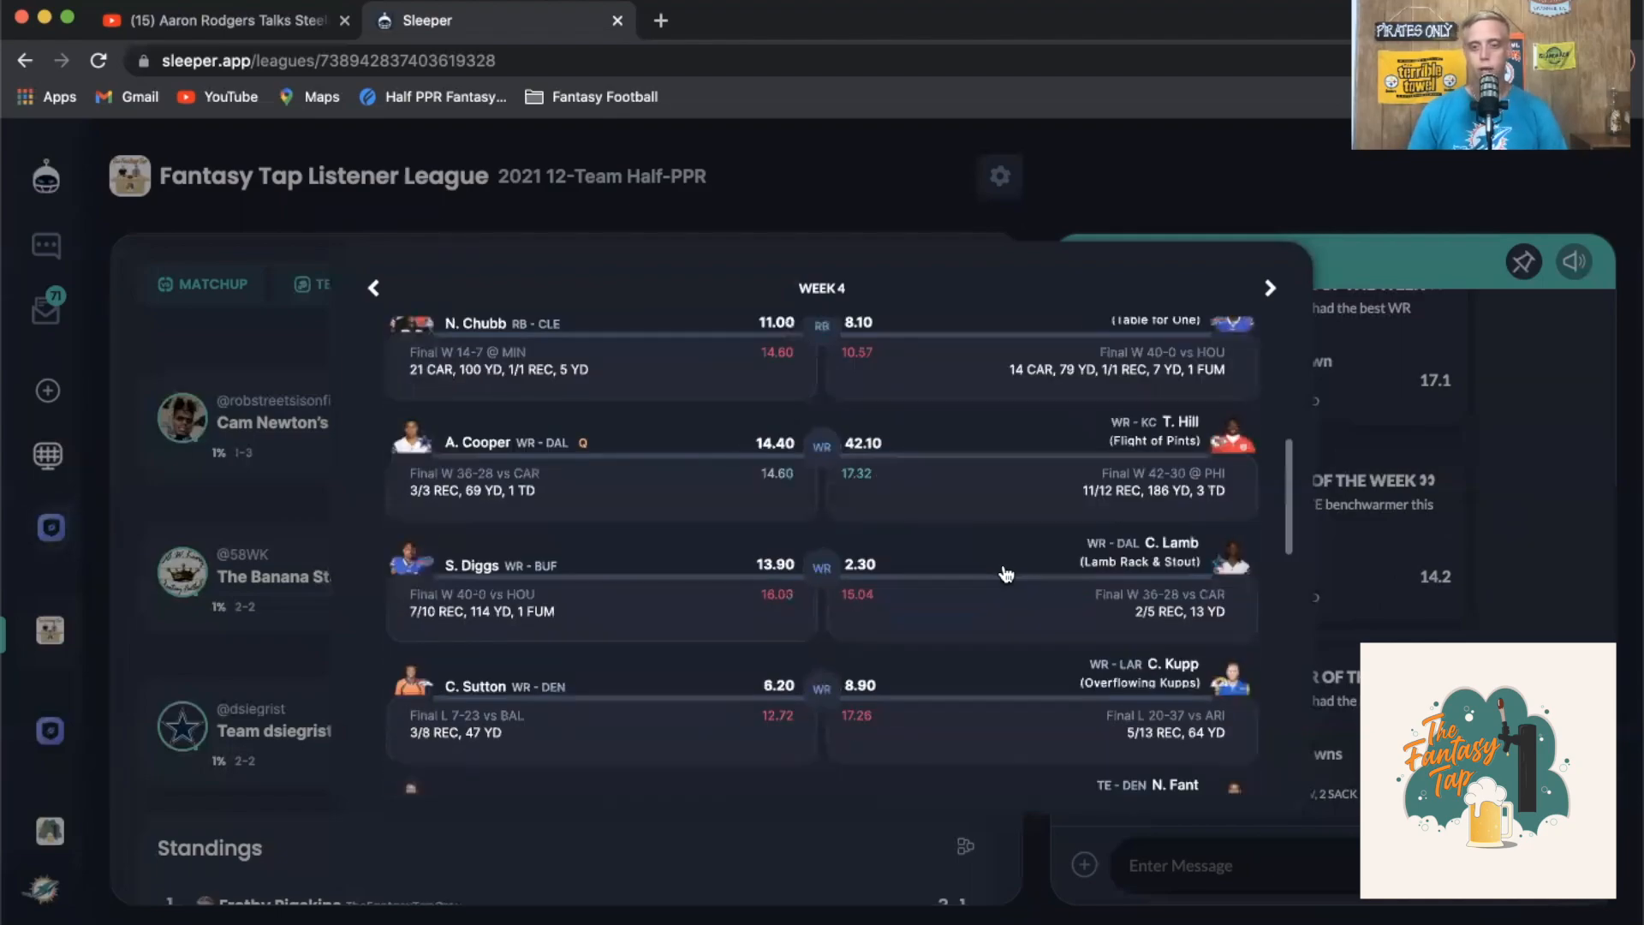
pyautogui.moveTo(1045, 534)
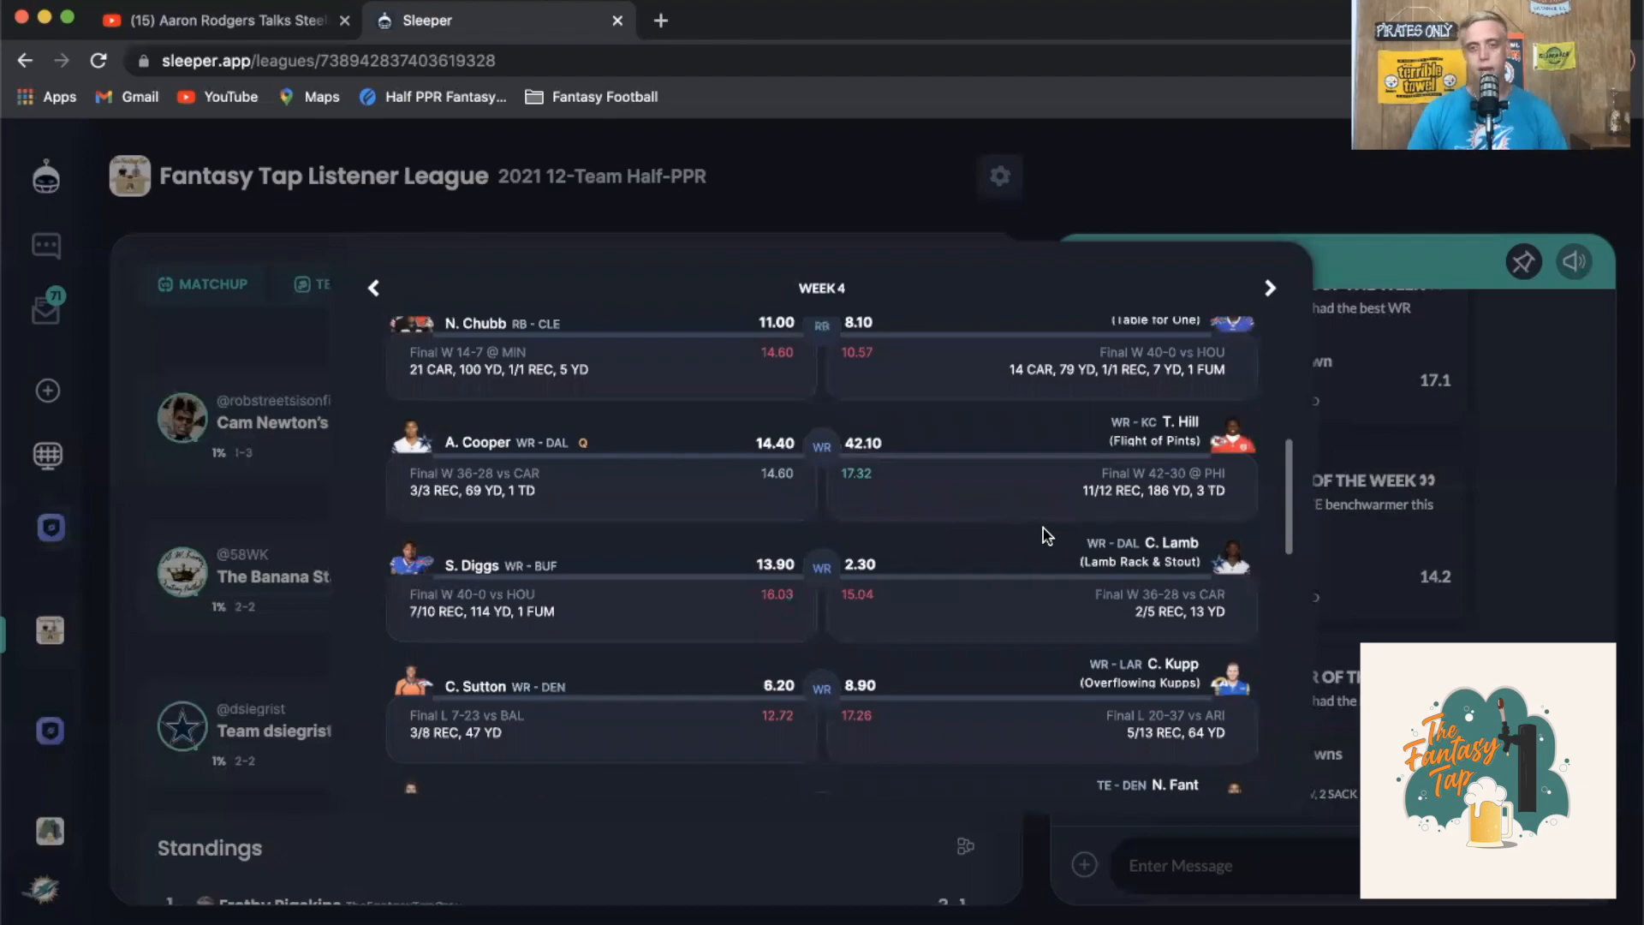
pyautogui.scroll(3)
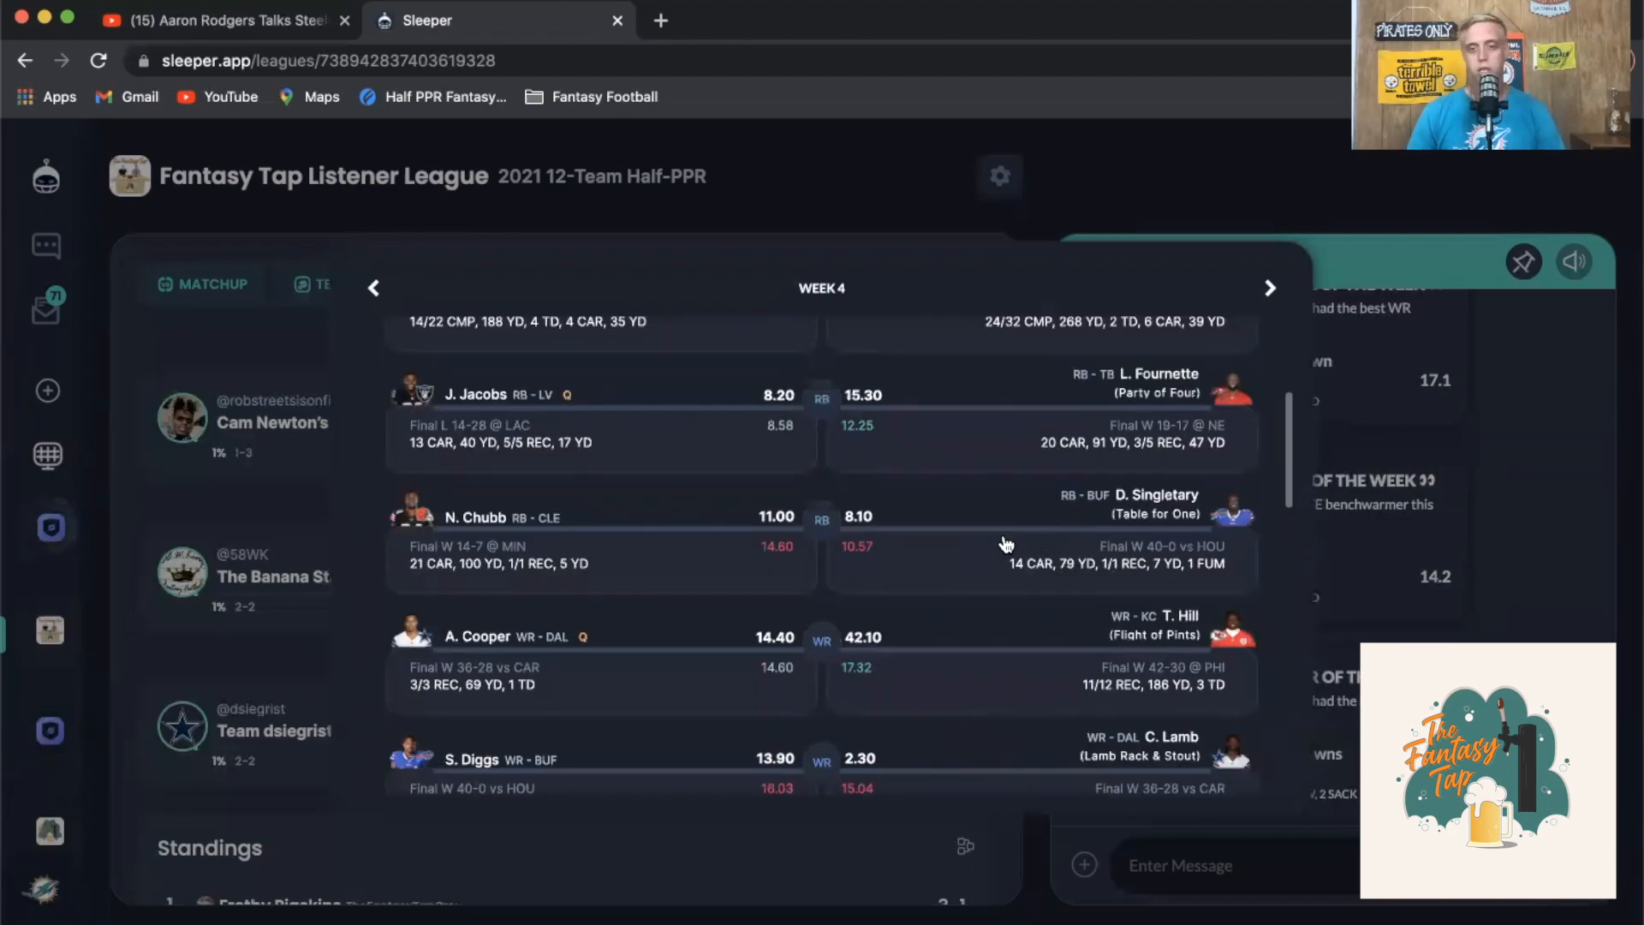
pyautogui.moveTo(320, 701)
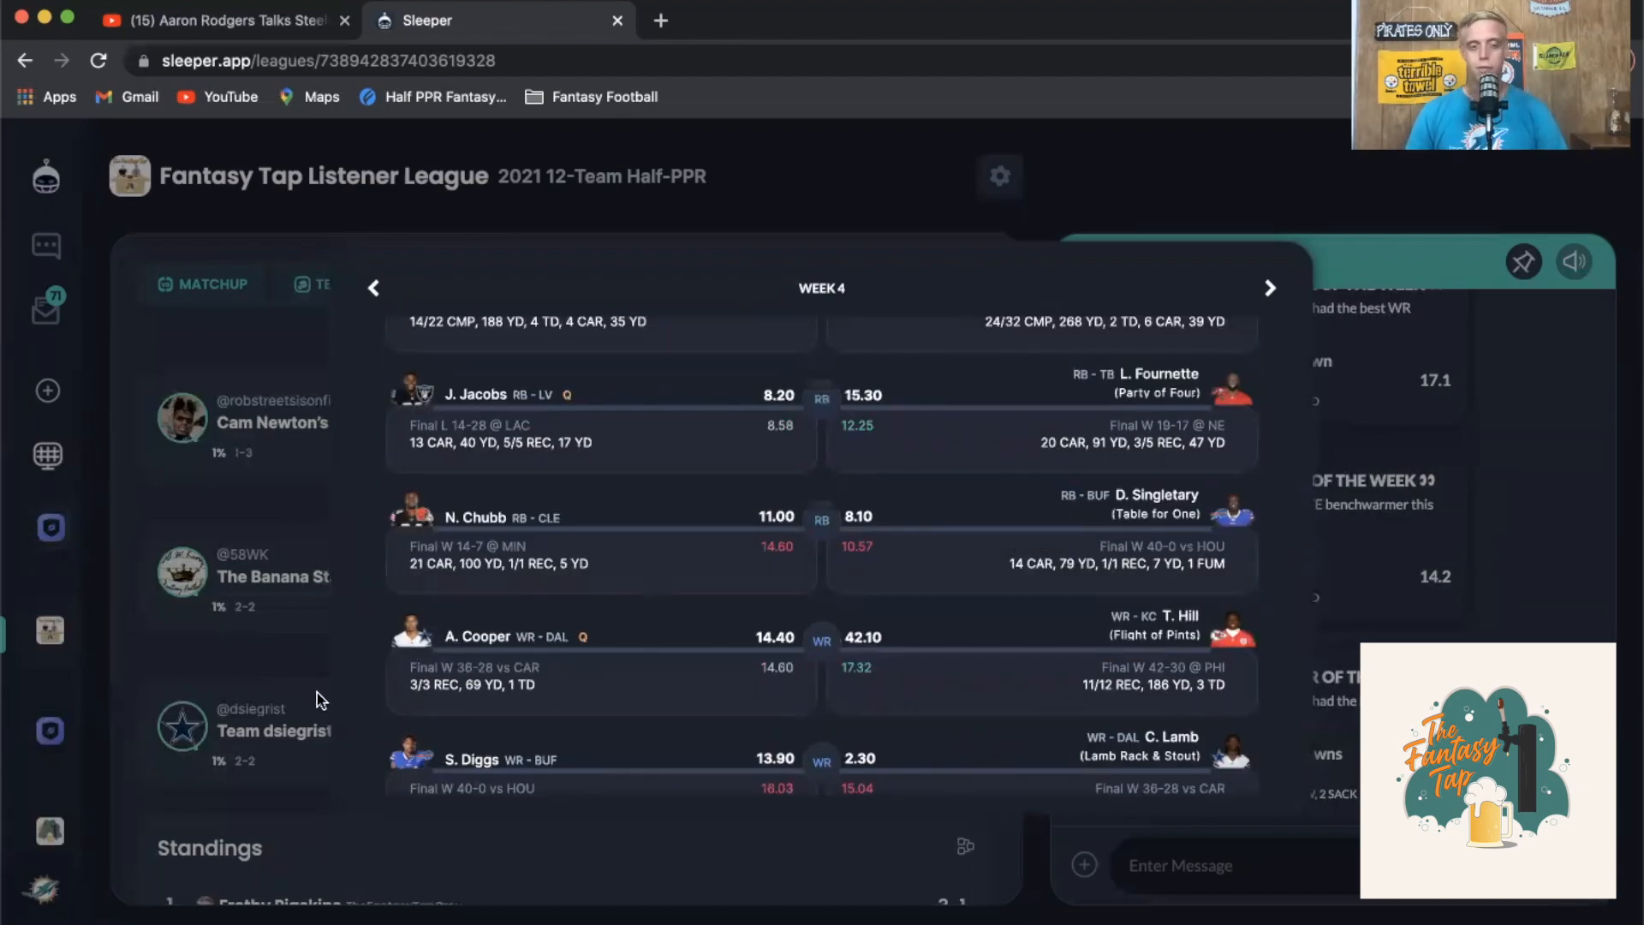
pyautogui.click(435, 284)
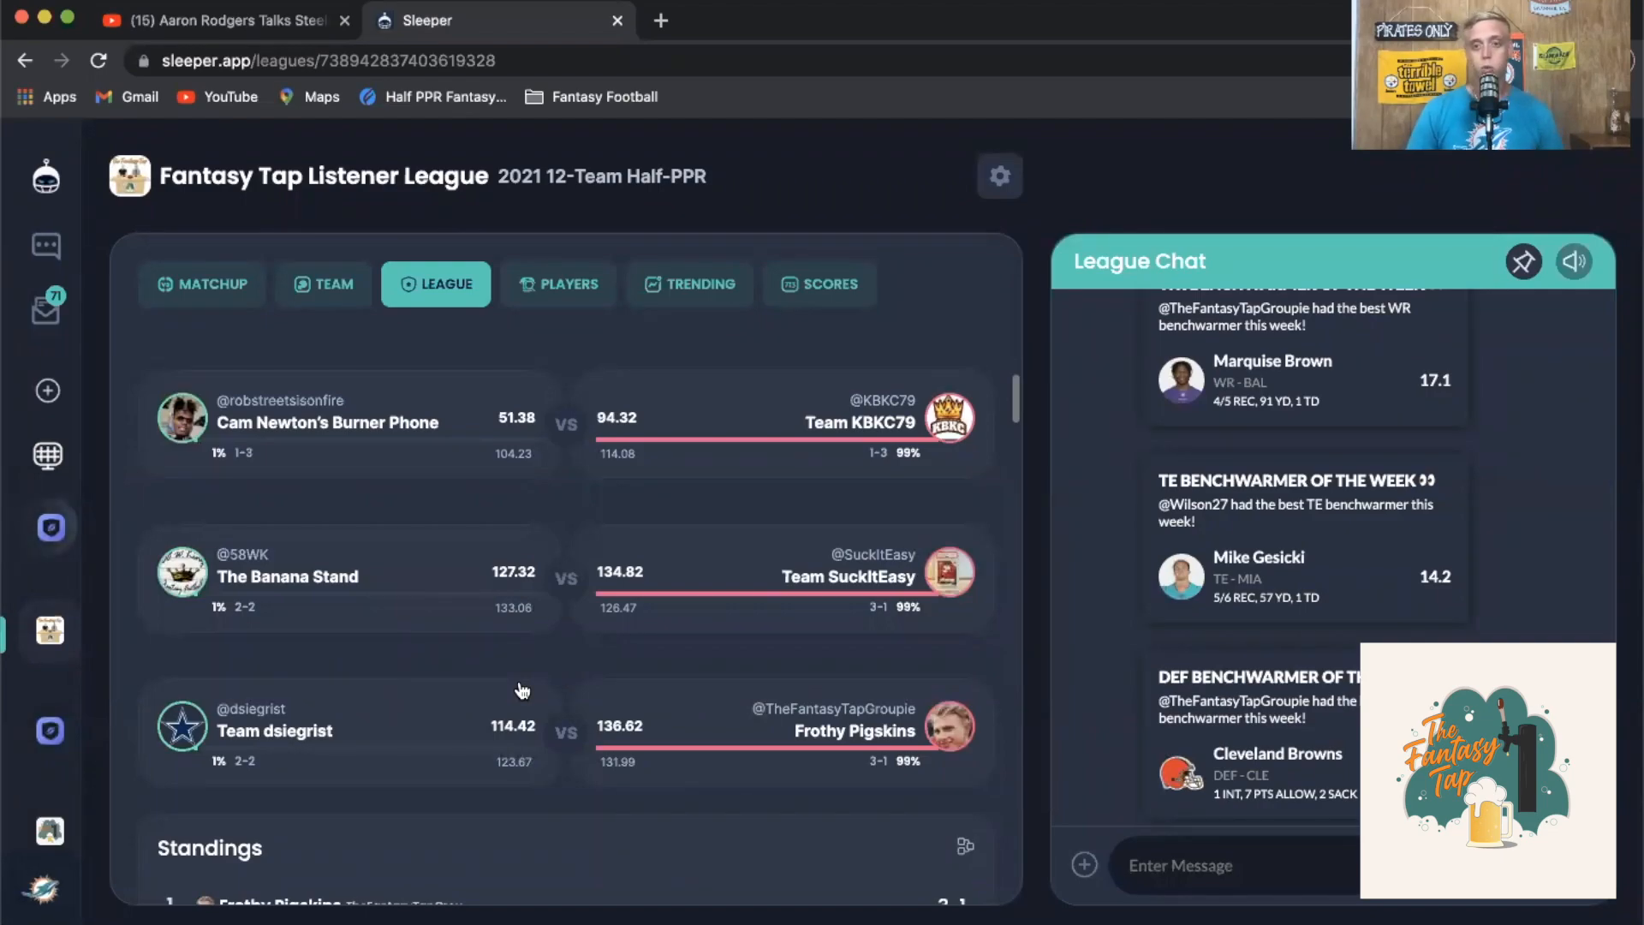
pyautogui.moveTo(538, 682)
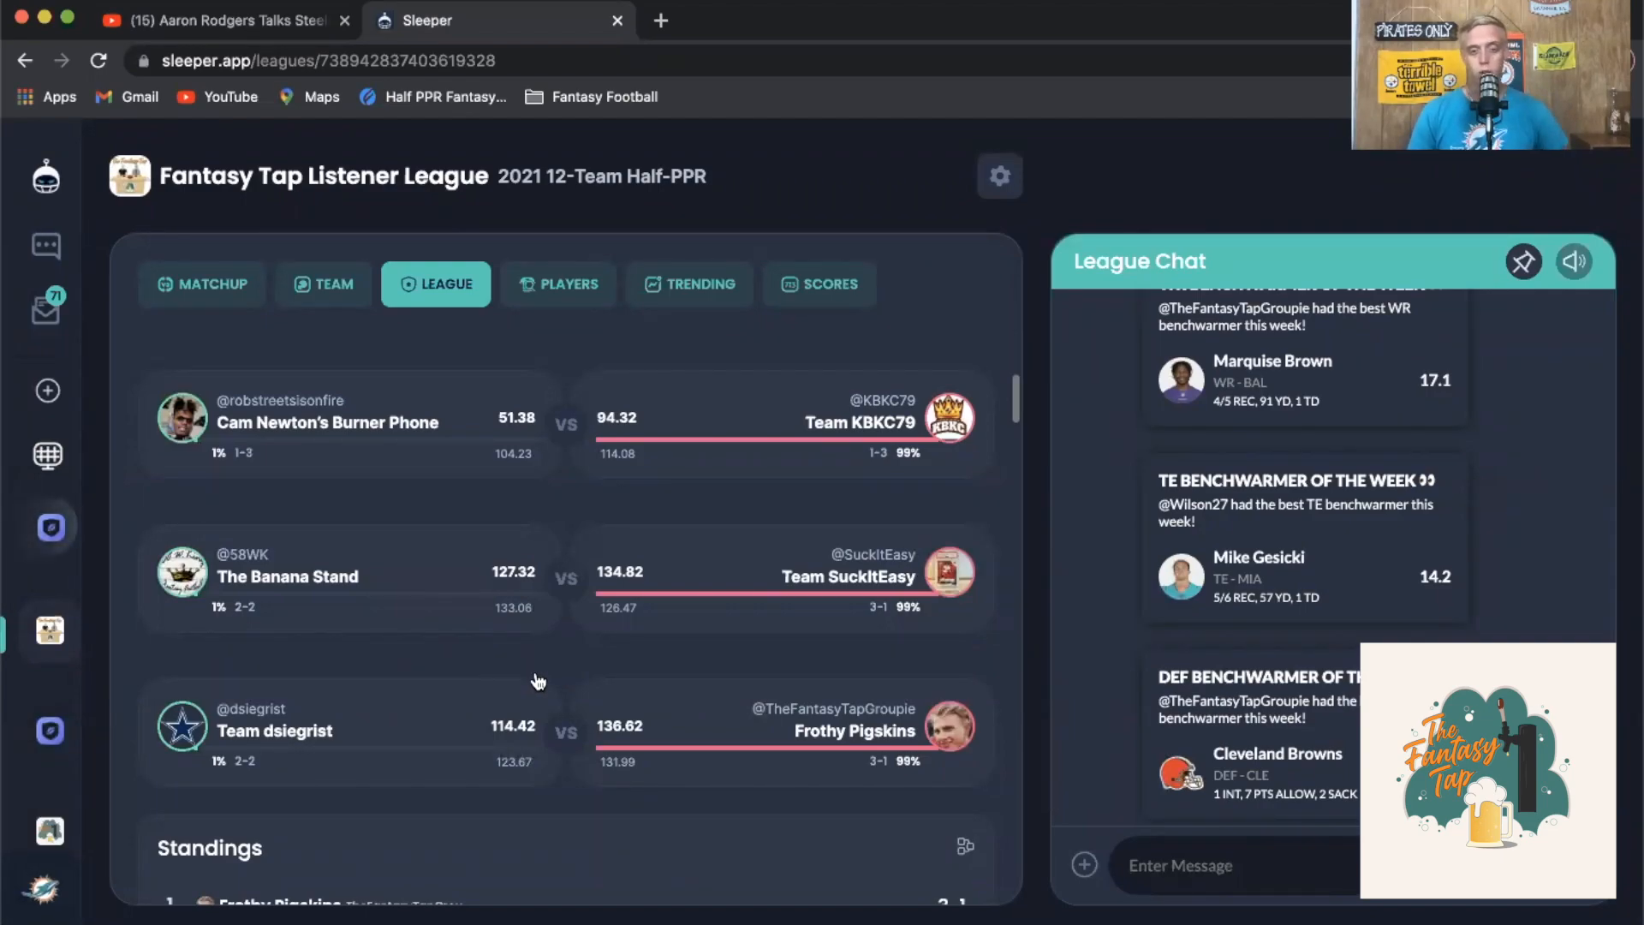
pyautogui.scroll(-3)
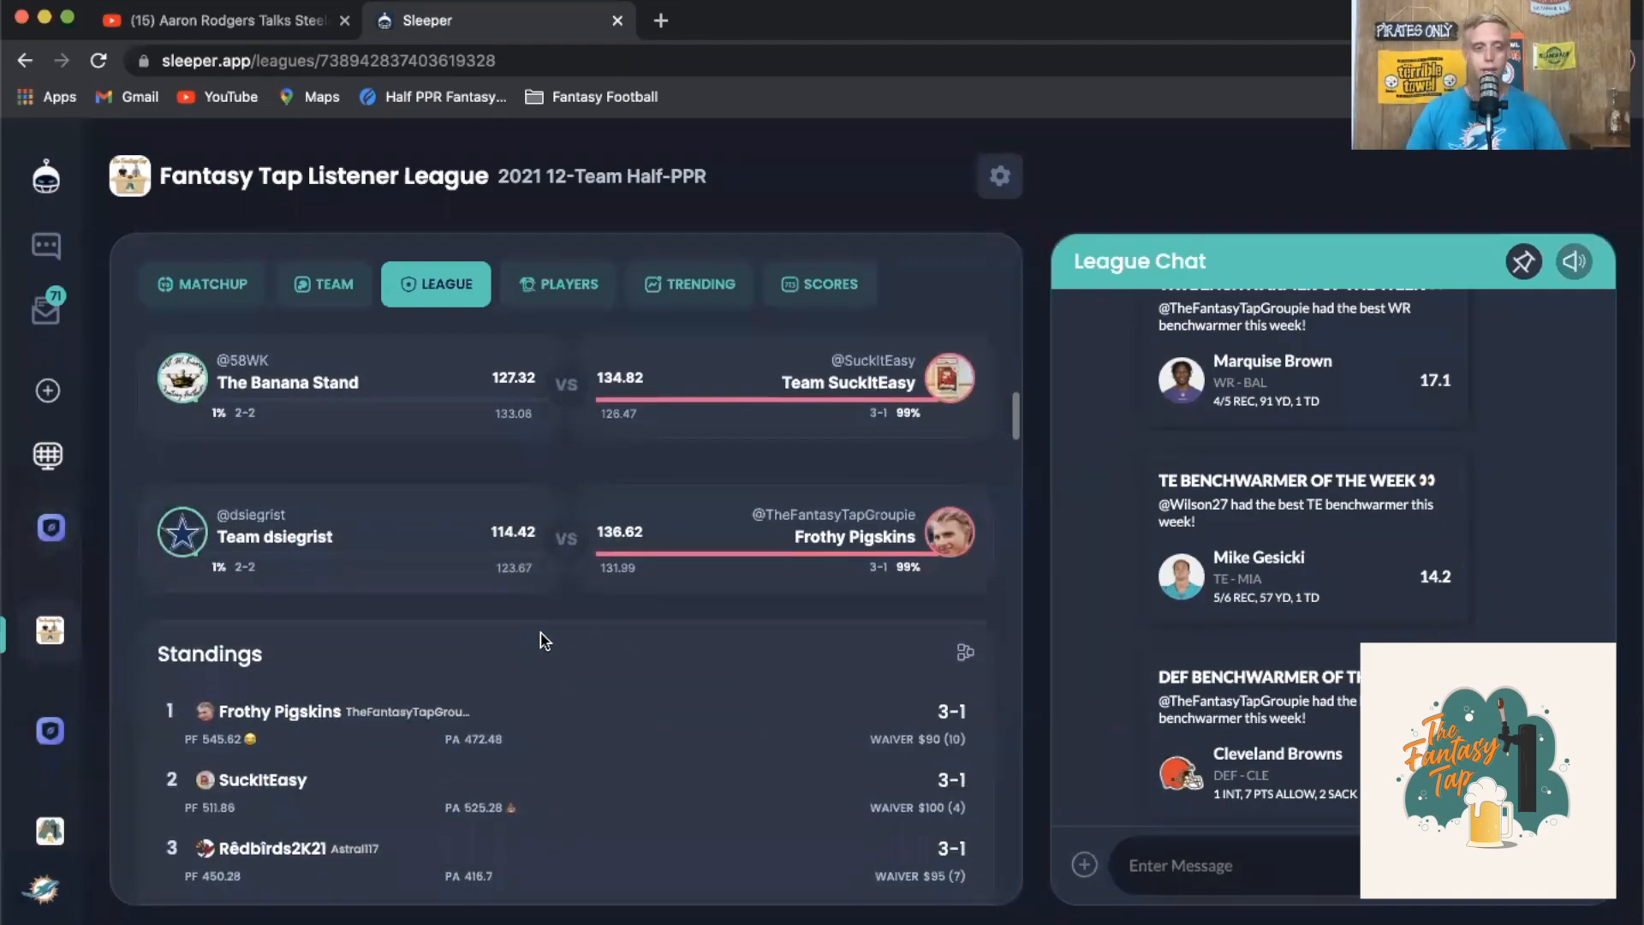
pyautogui.scroll(-3)
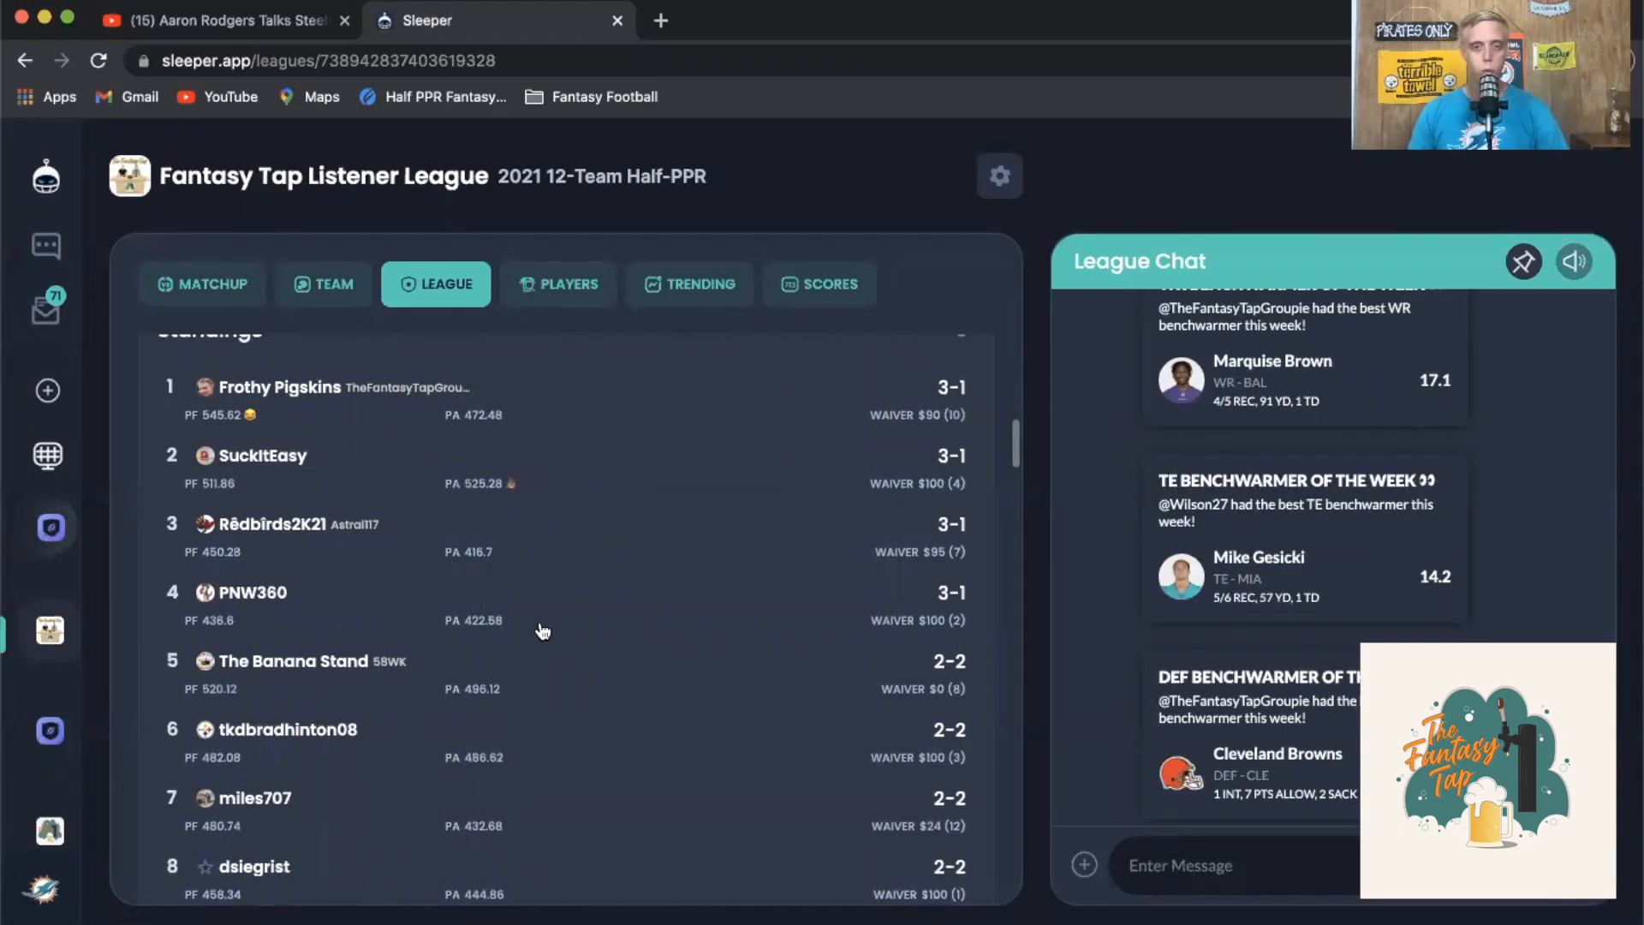
pyautogui.moveTo(418, 527)
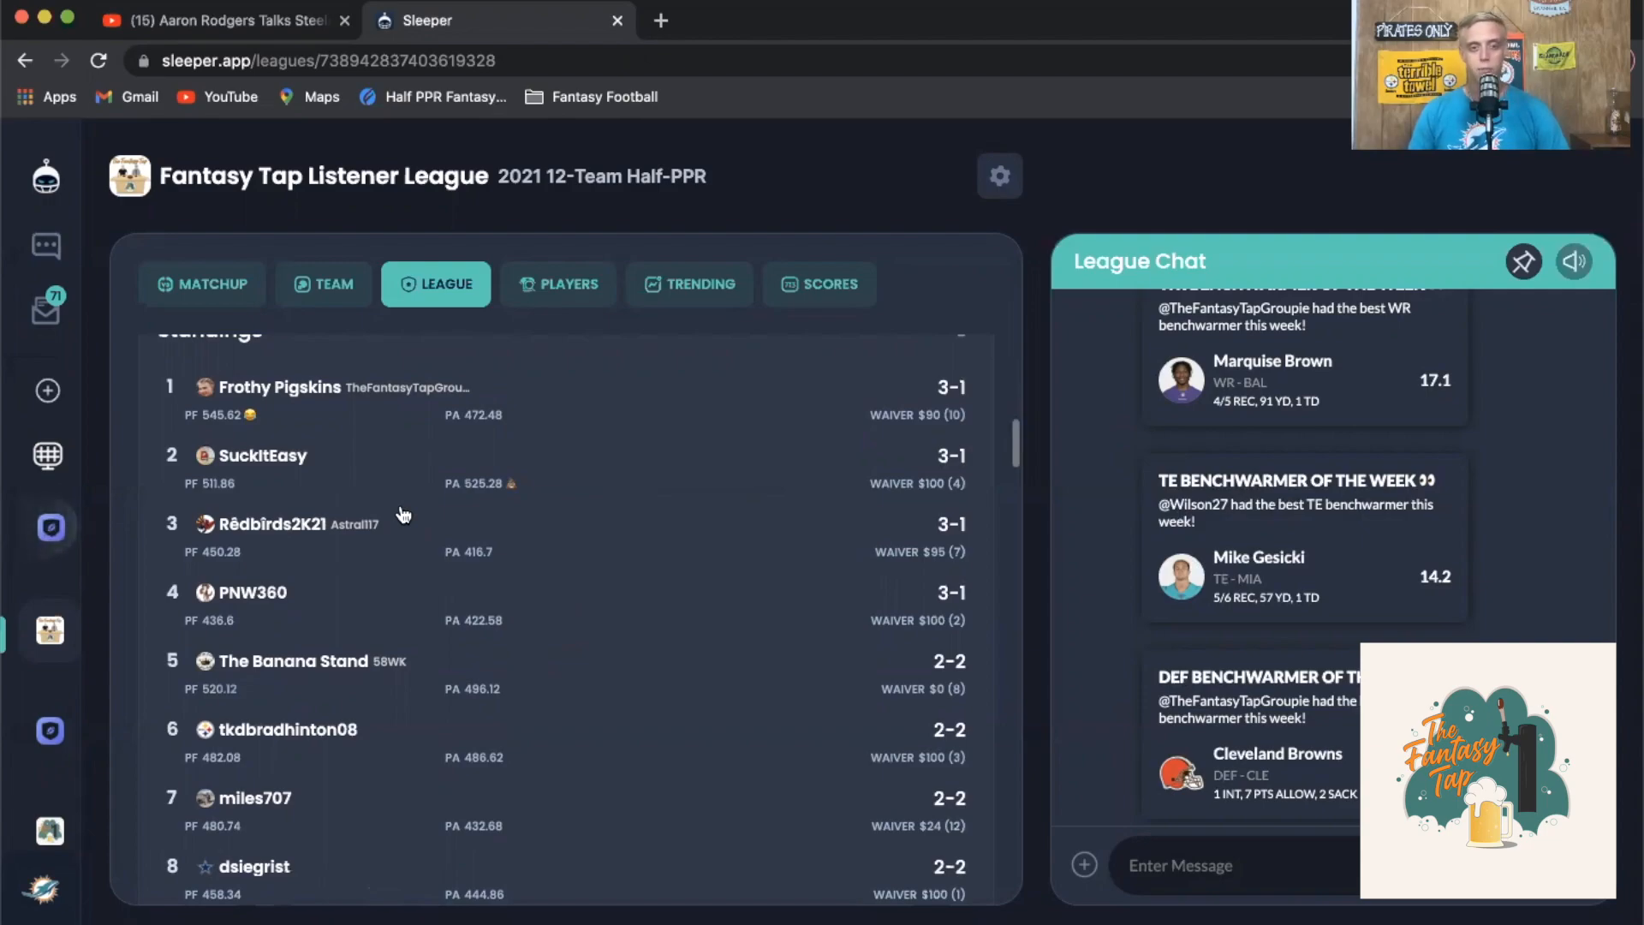
pyautogui.moveTo(339, 492)
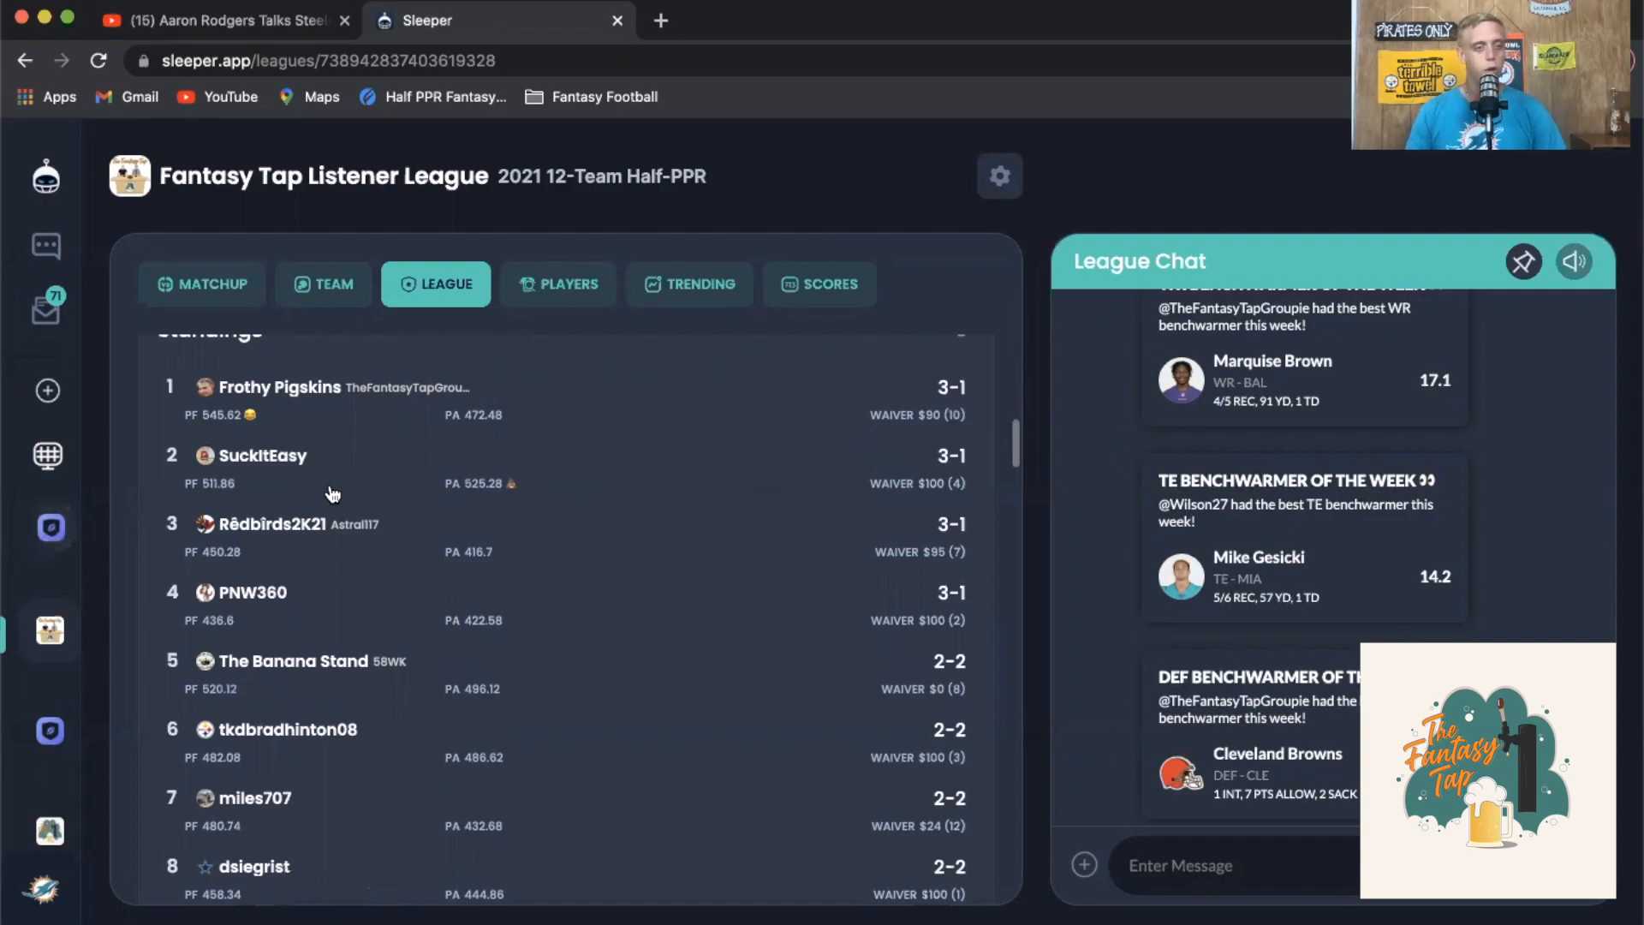
pyautogui.moveTo(295, 543)
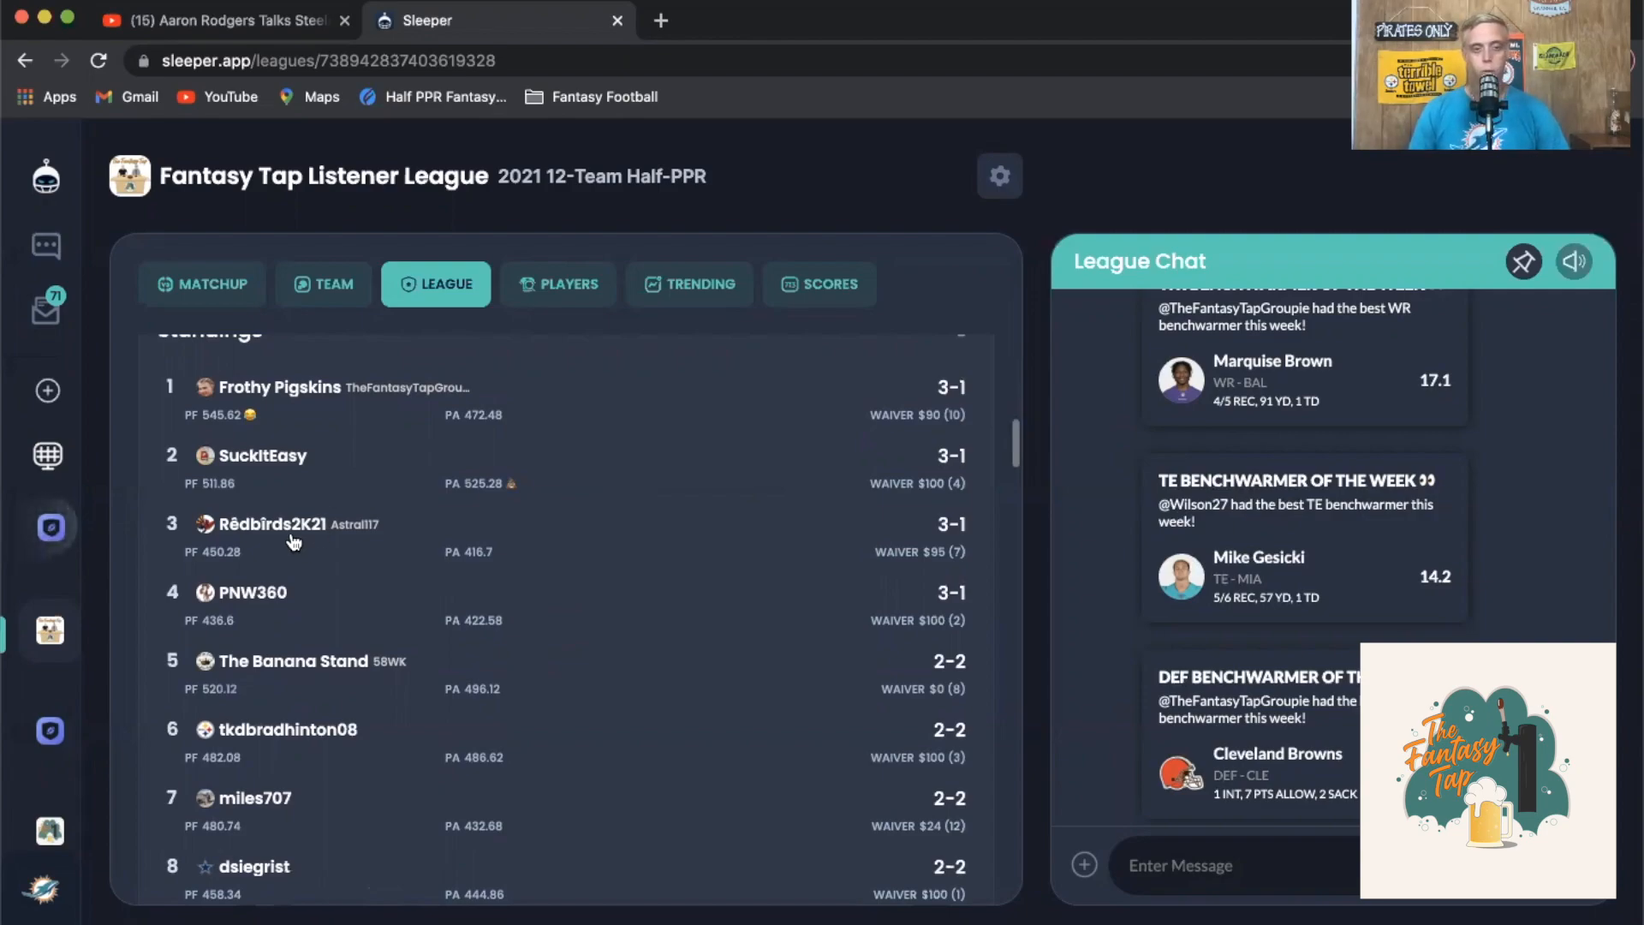
pyautogui.moveTo(307, 629)
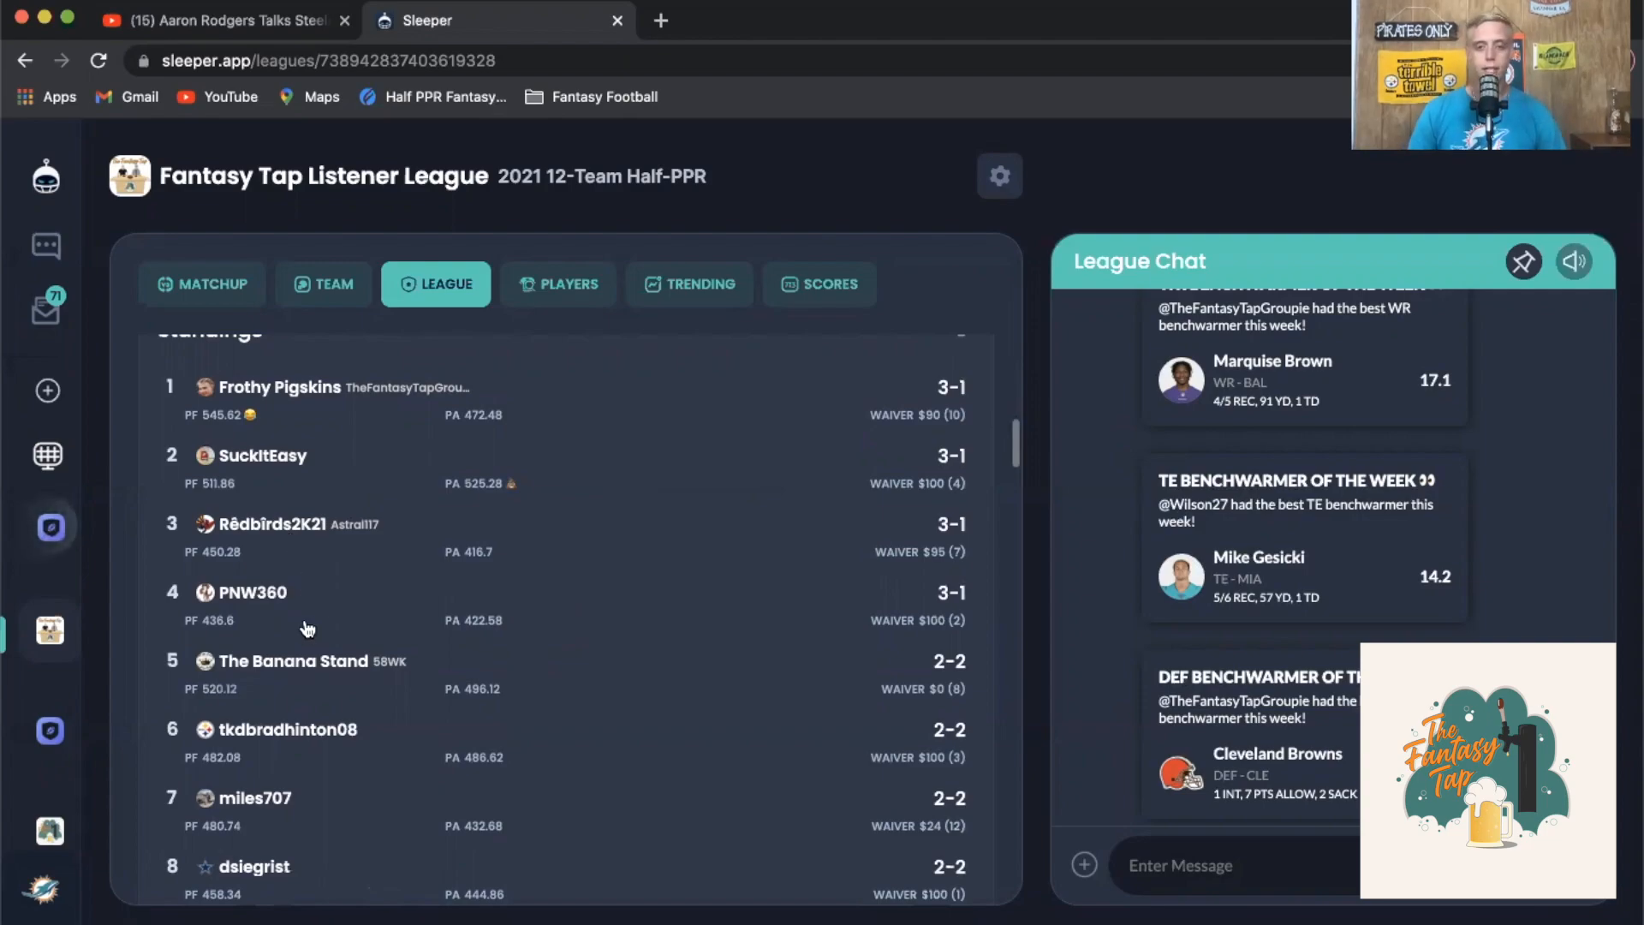
# Scroll the league standings down to teams five through twelve, ending with KBKC79
pyautogui.scroll(-3)
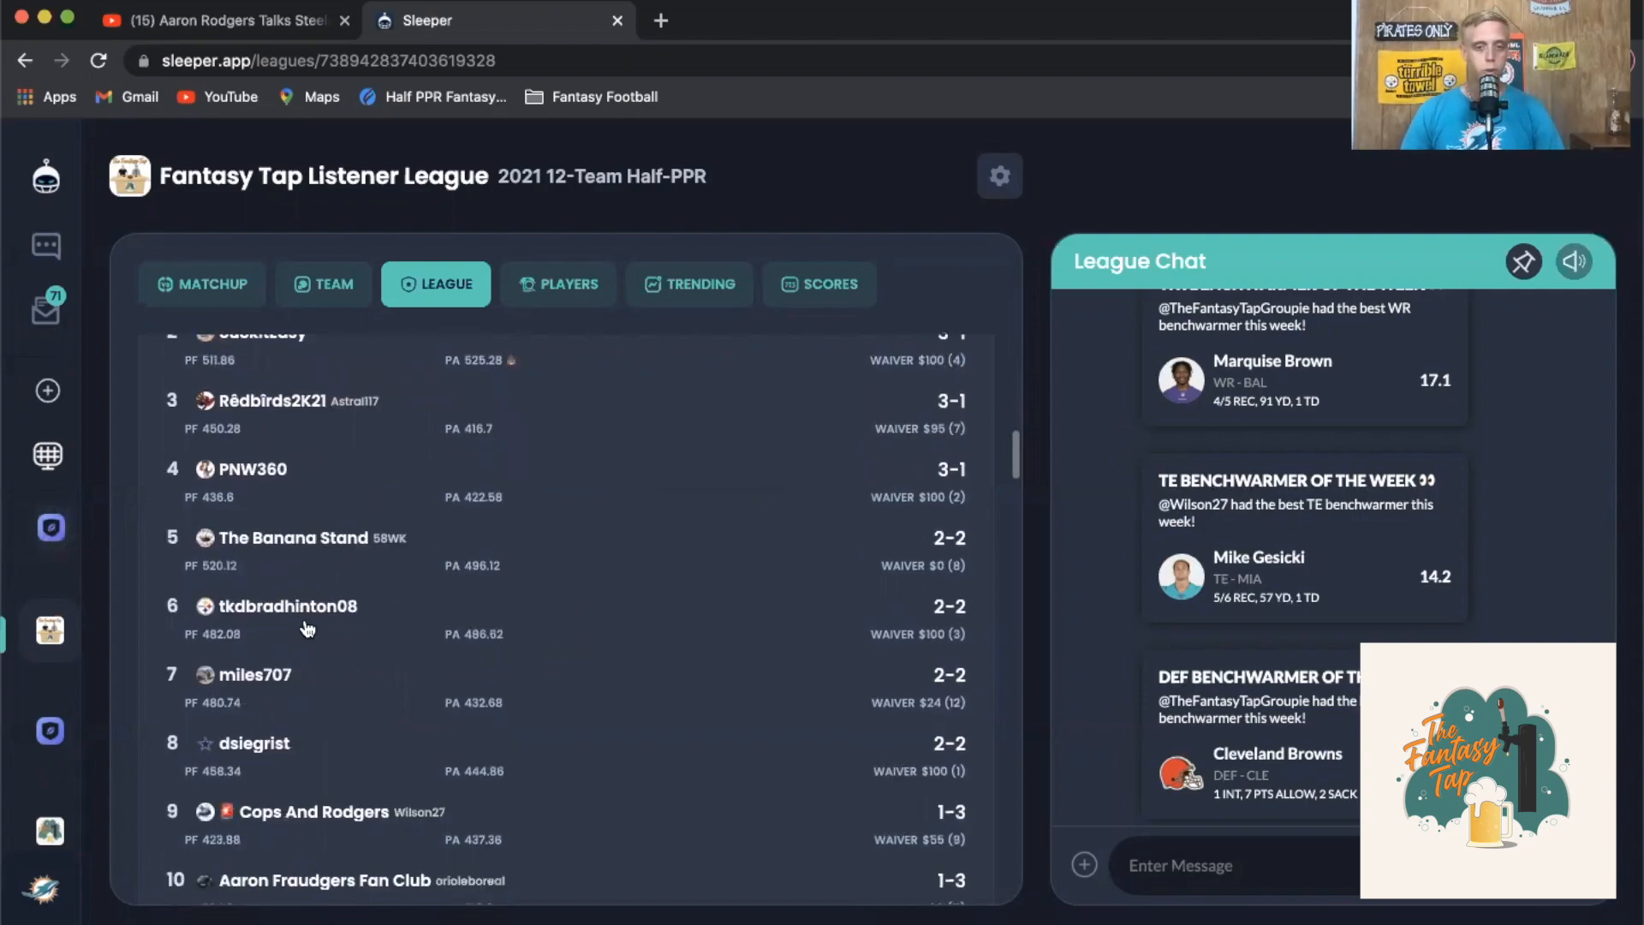
pyautogui.moveTo(351, 543)
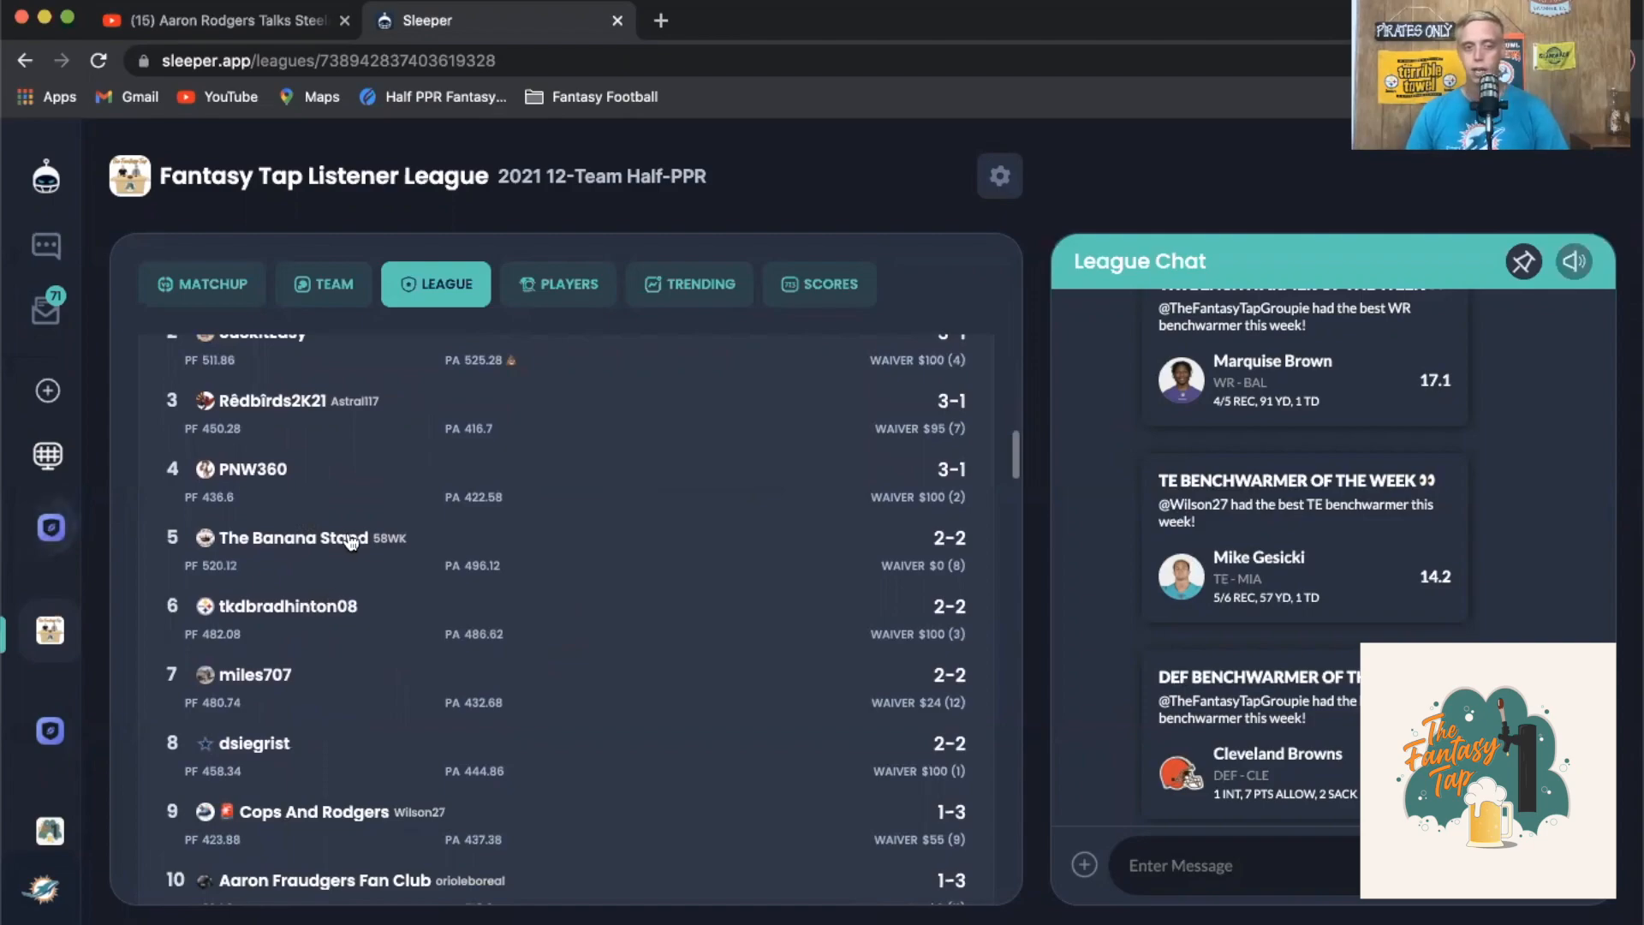
pyautogui.moveTo(361, 722)
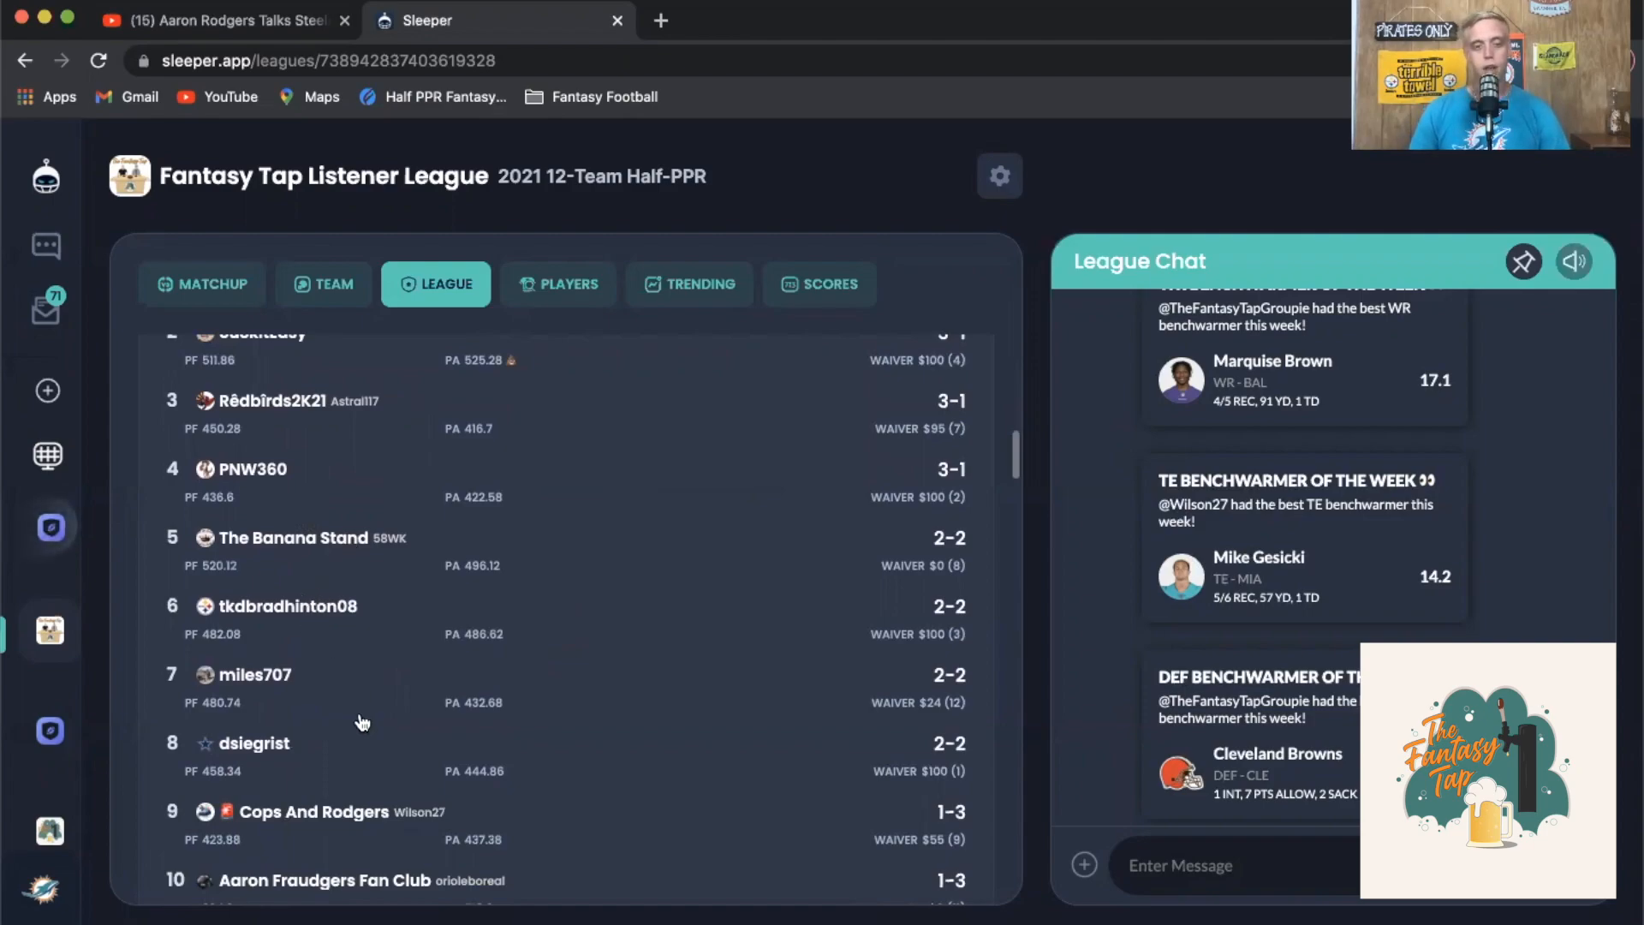
pyautogui.moveTo(329, 767)
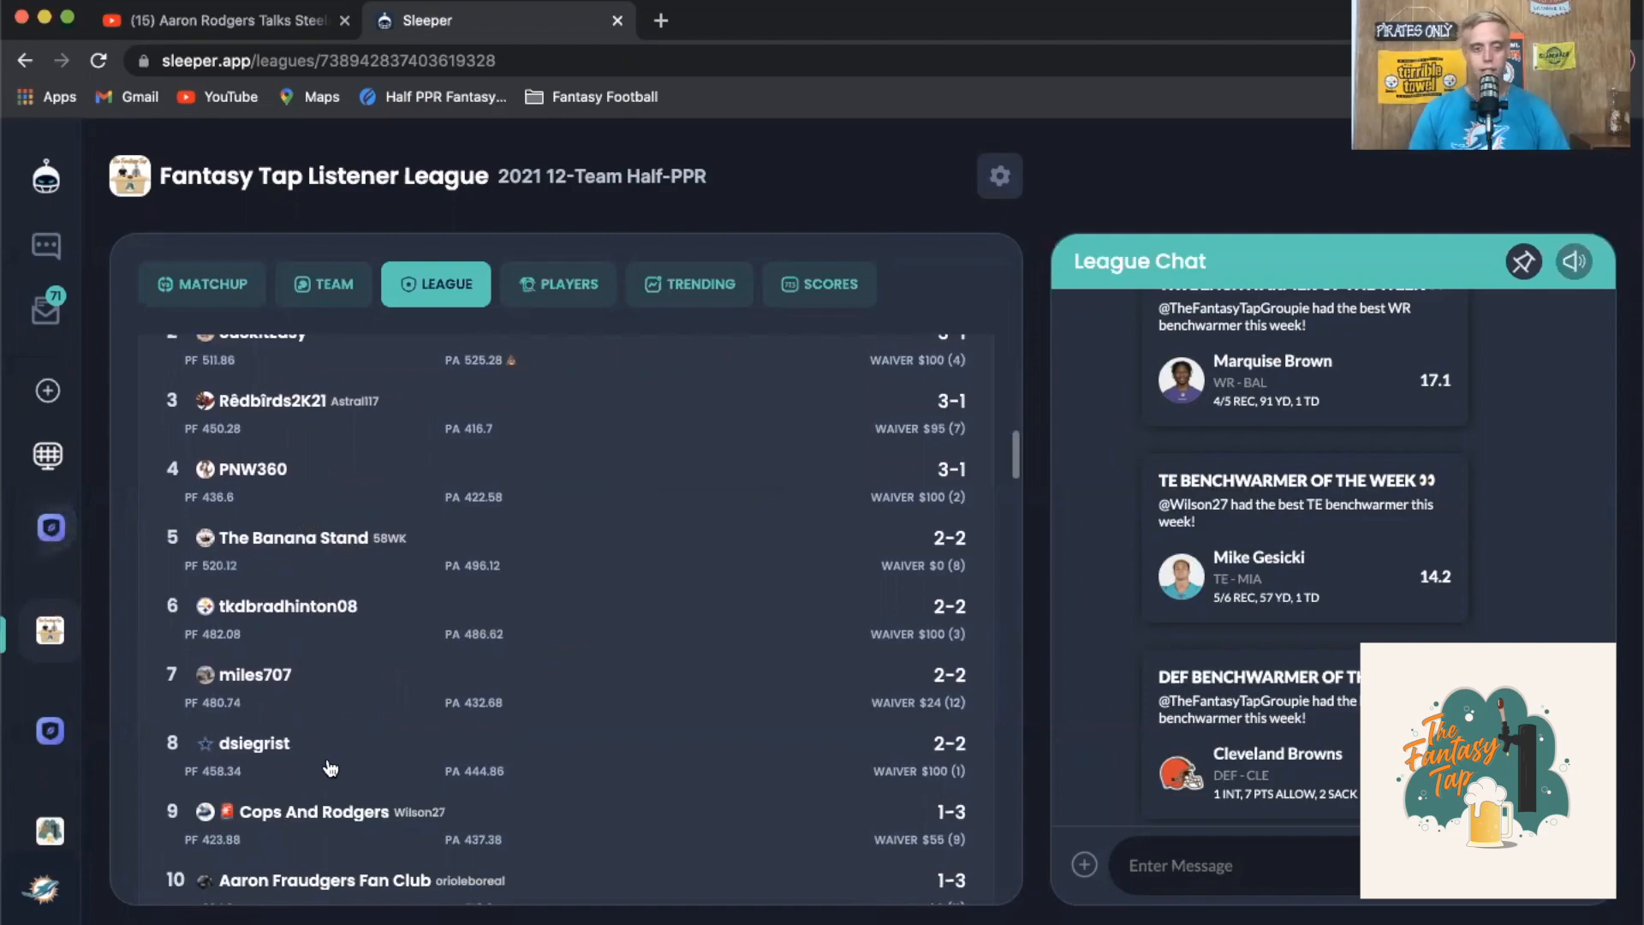
pyautogui.scroll(-3)
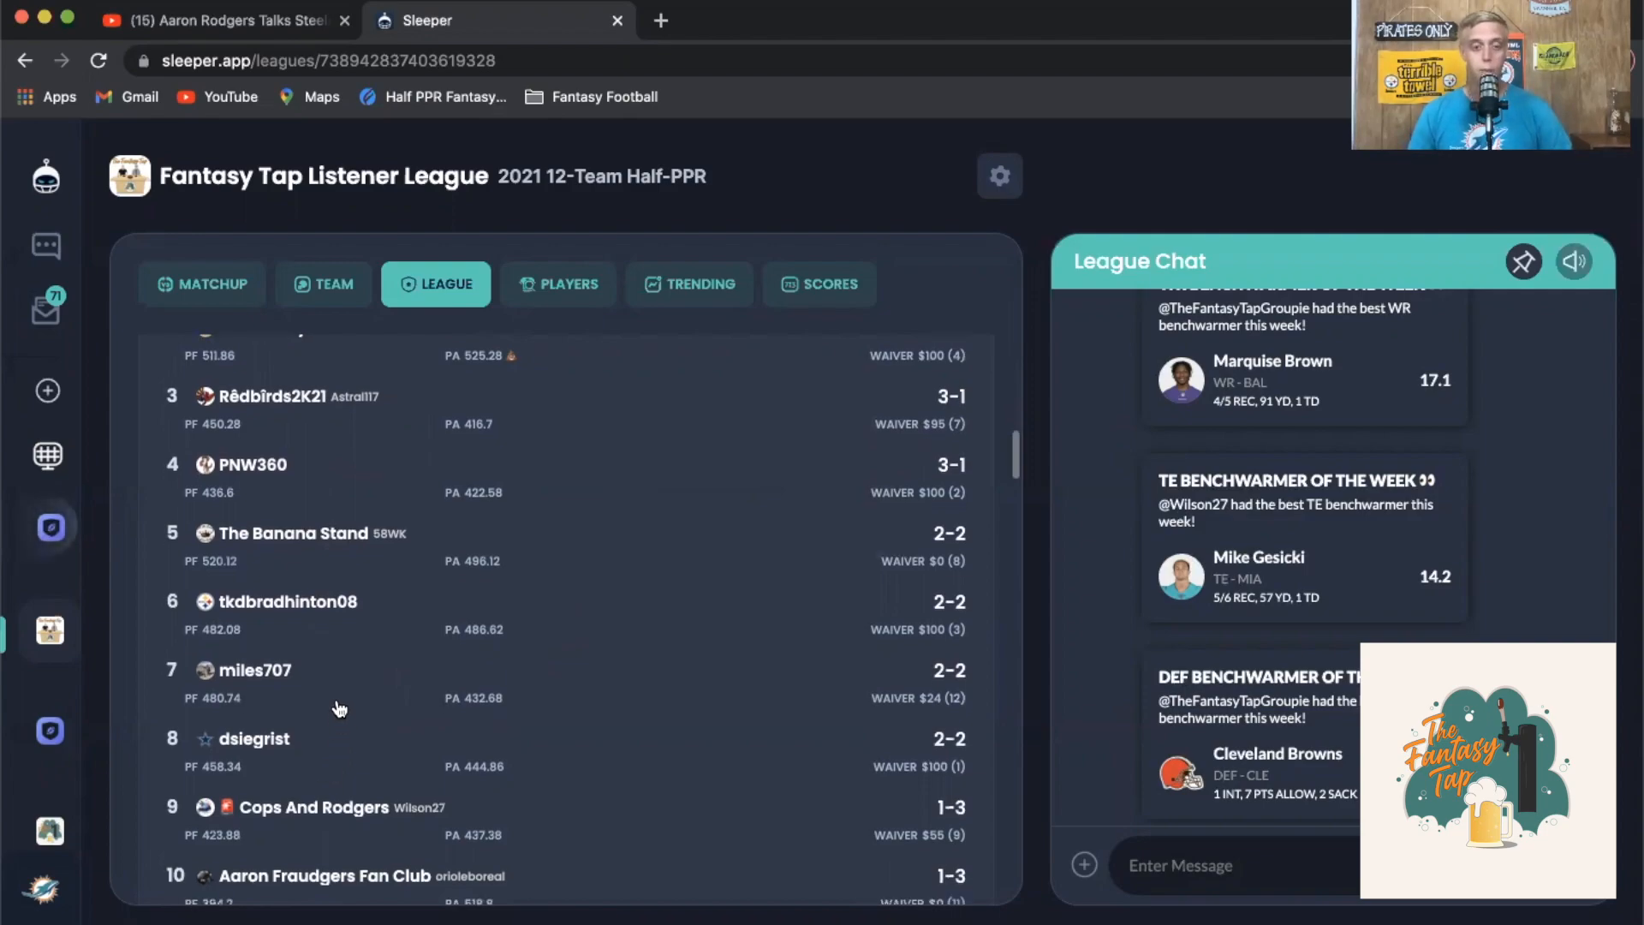
pyautogui.scroll(3)
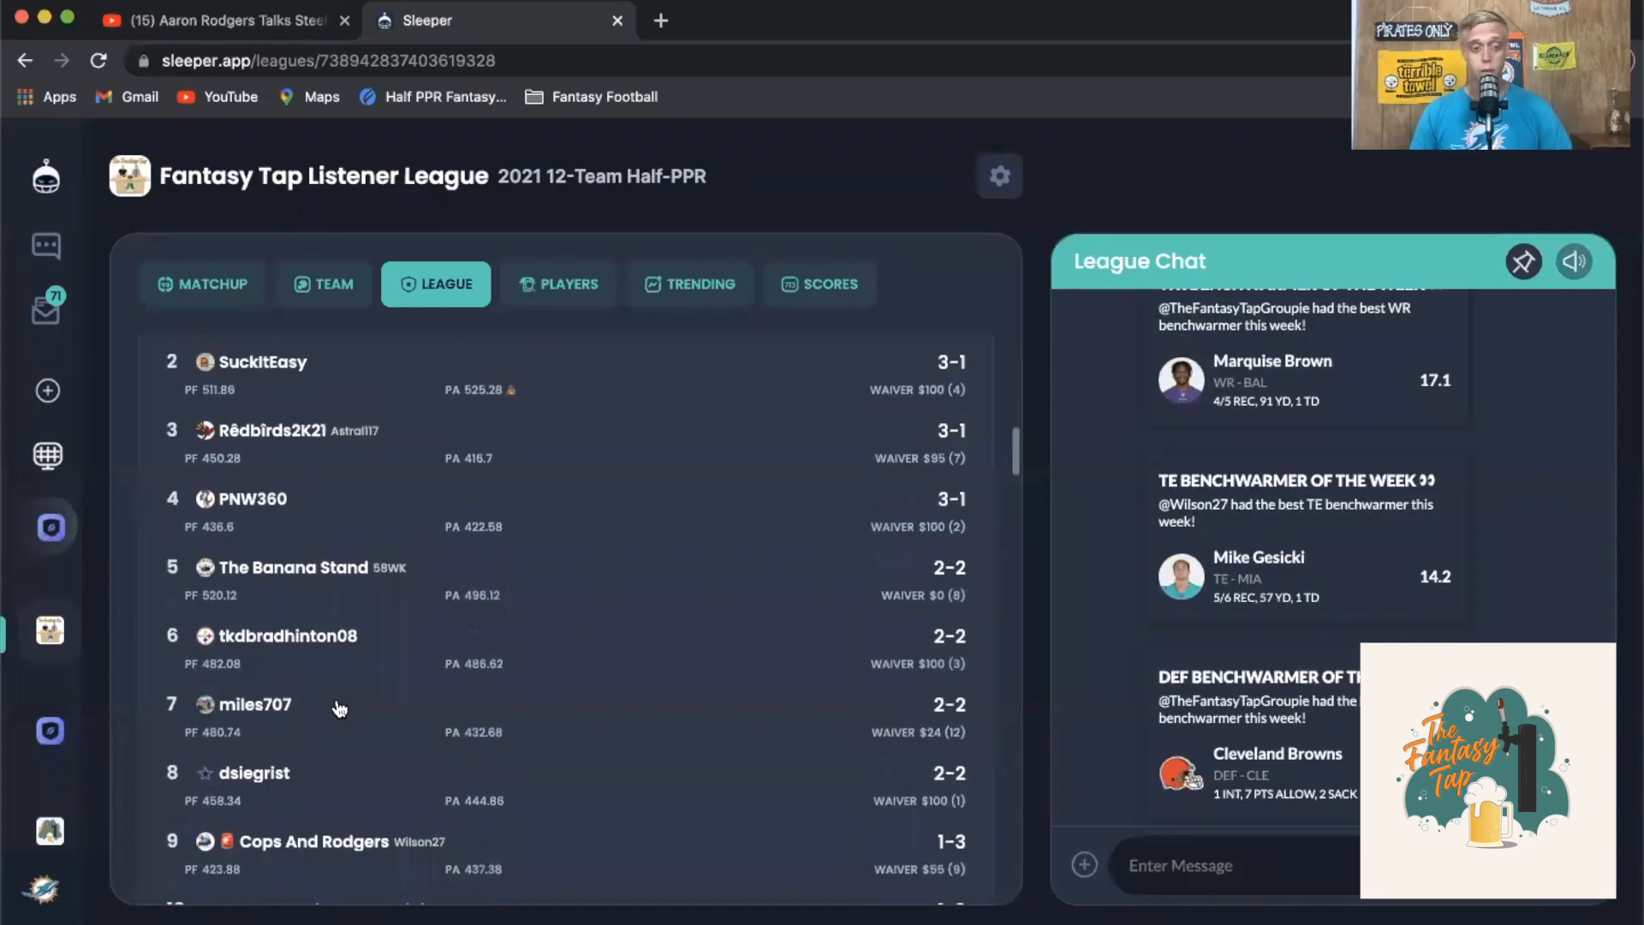
pyautogui.scroll(-3)
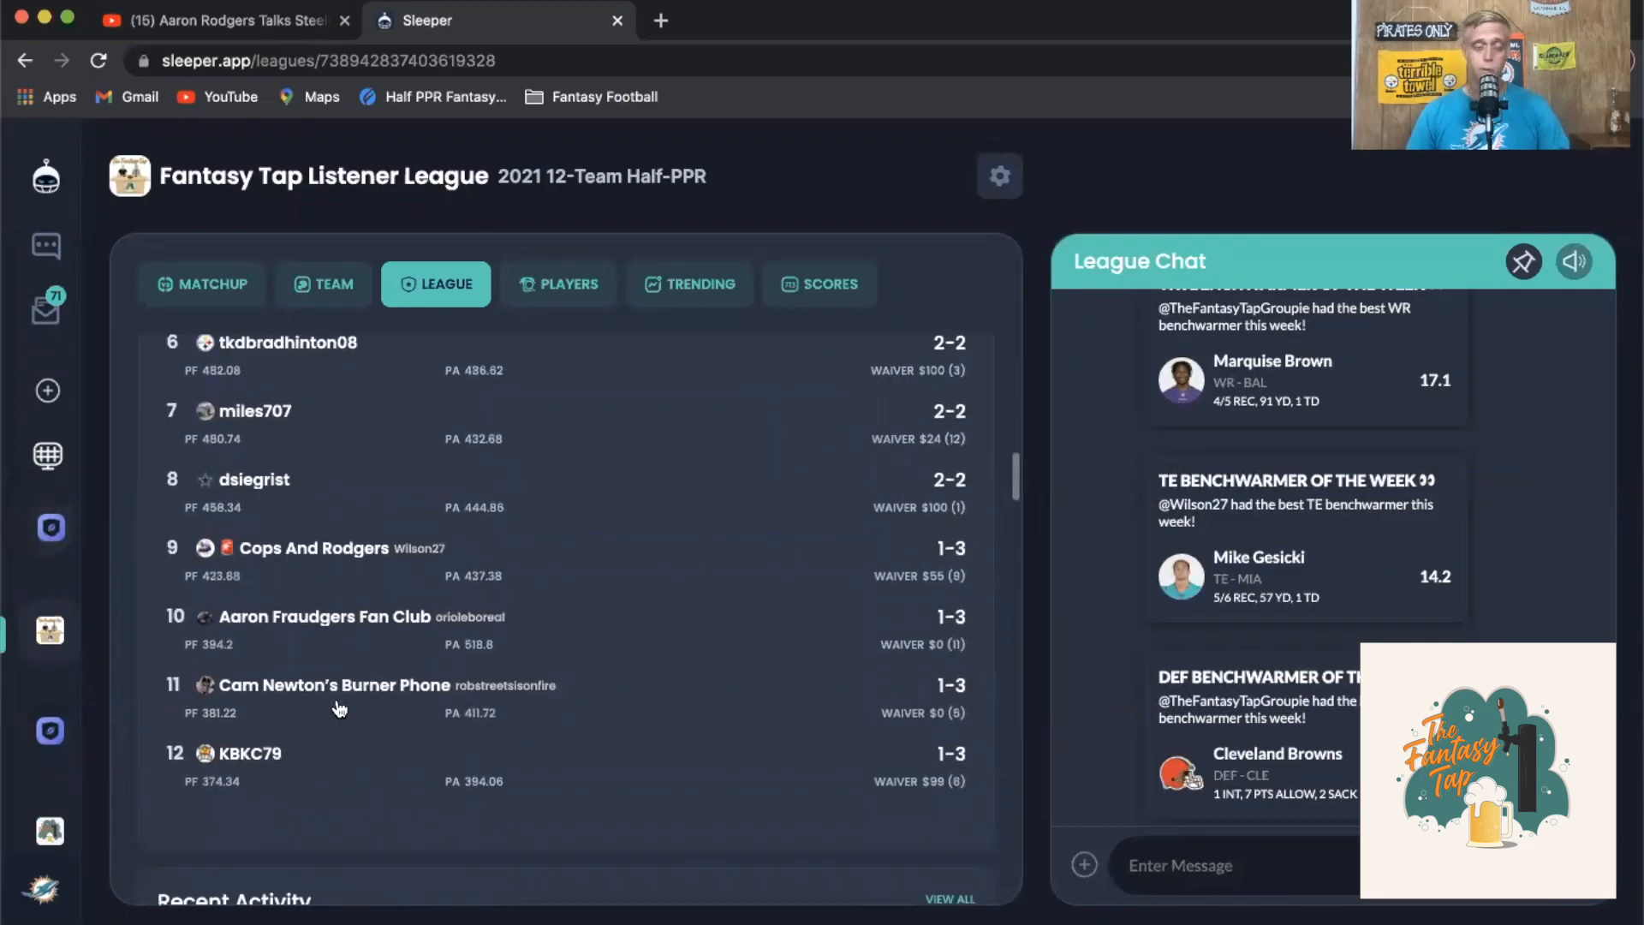
pyautogui.moveTo(389, 721)
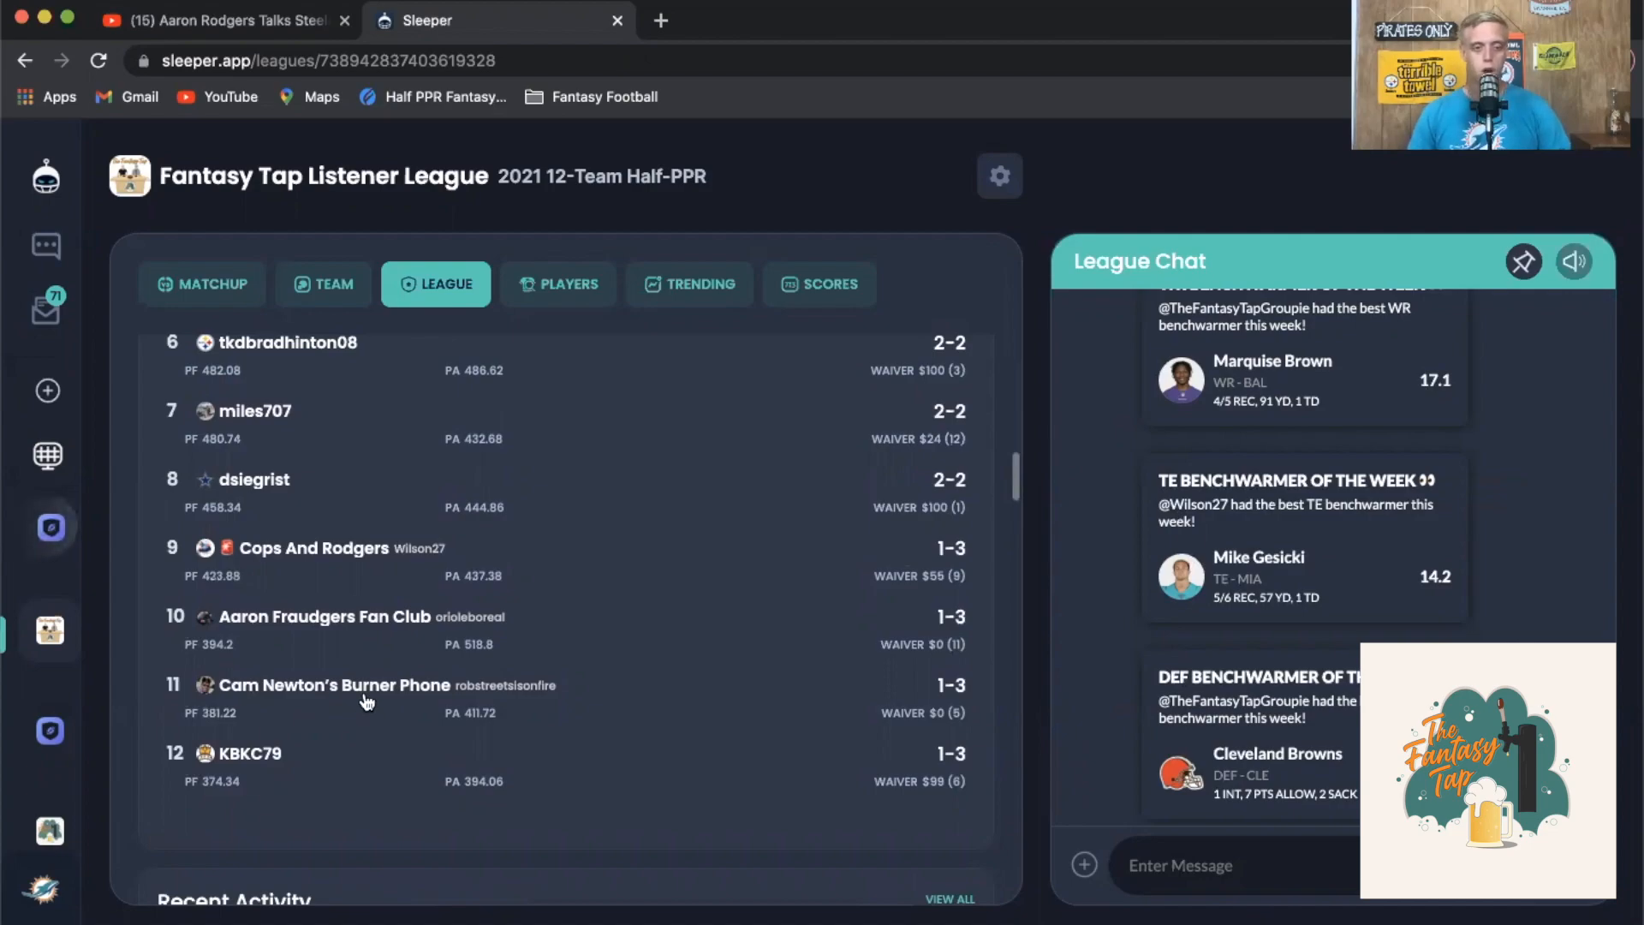
pyautogui.moveTo(306, 555)
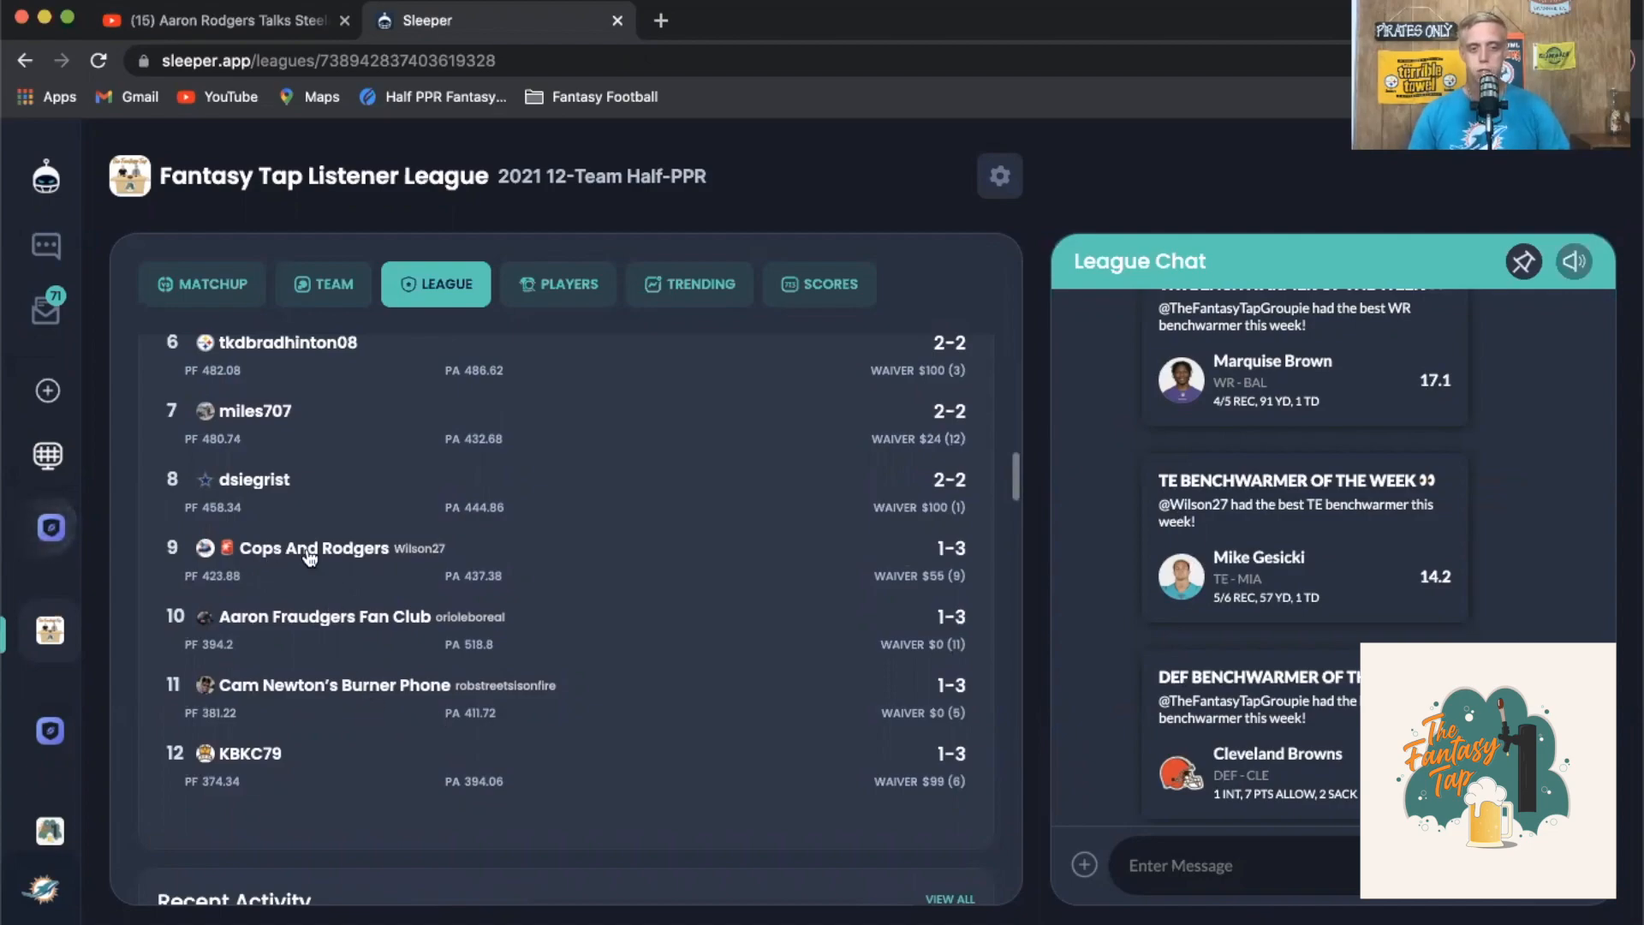
pyautogui.moveTo(416, 566)
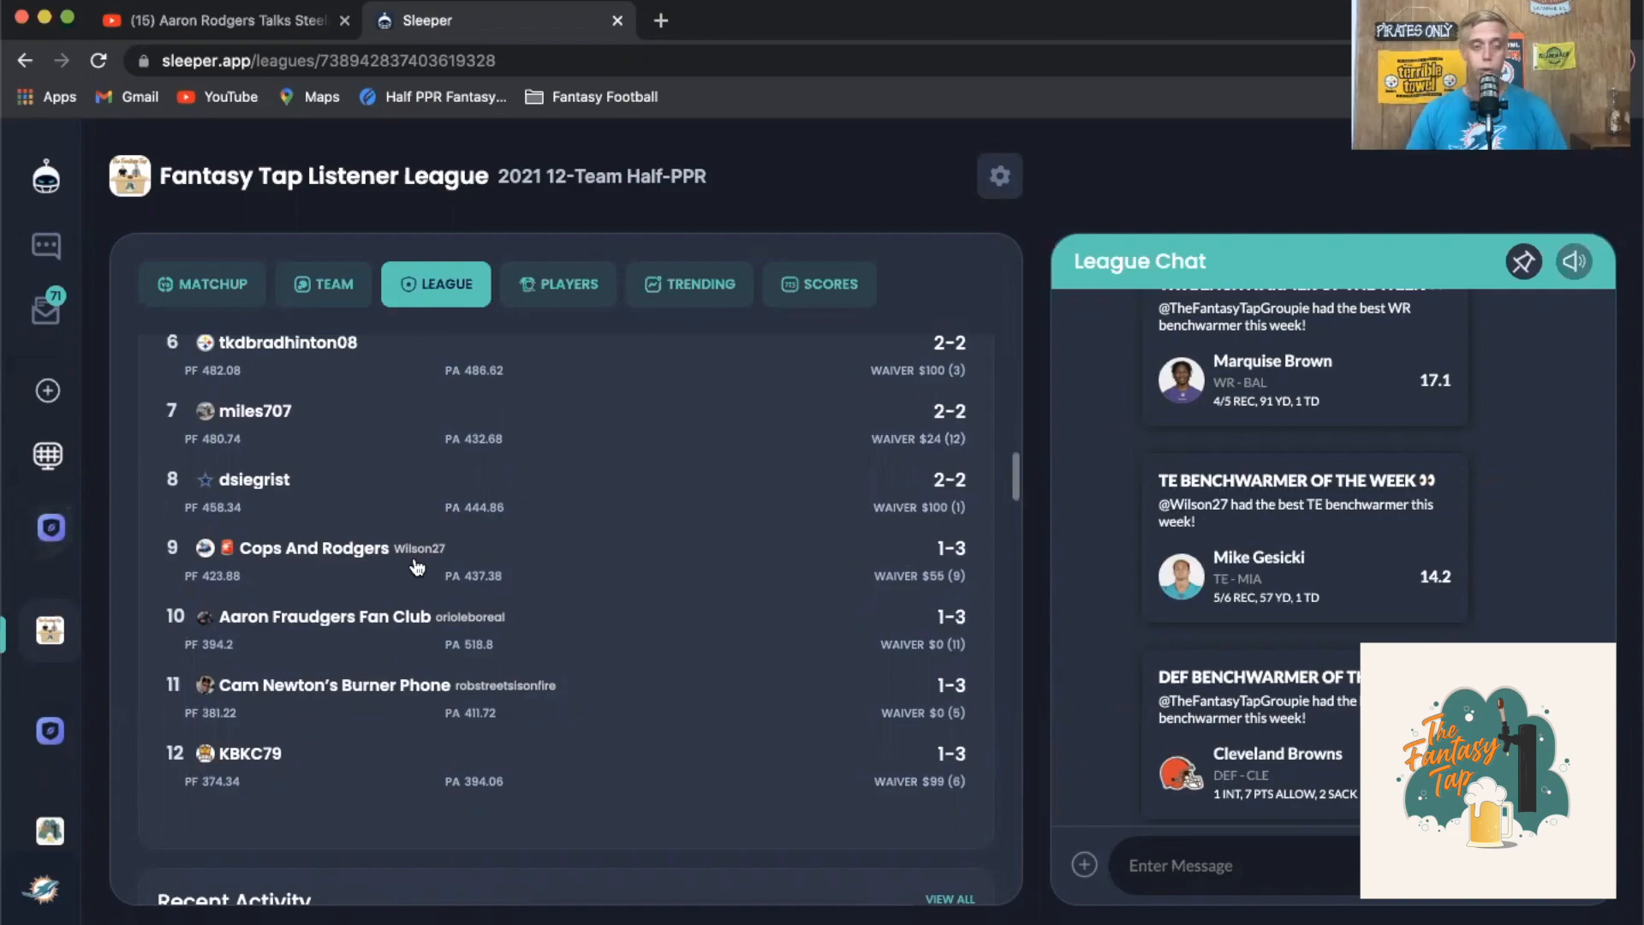
pyautogui.moveTo(317, 547)
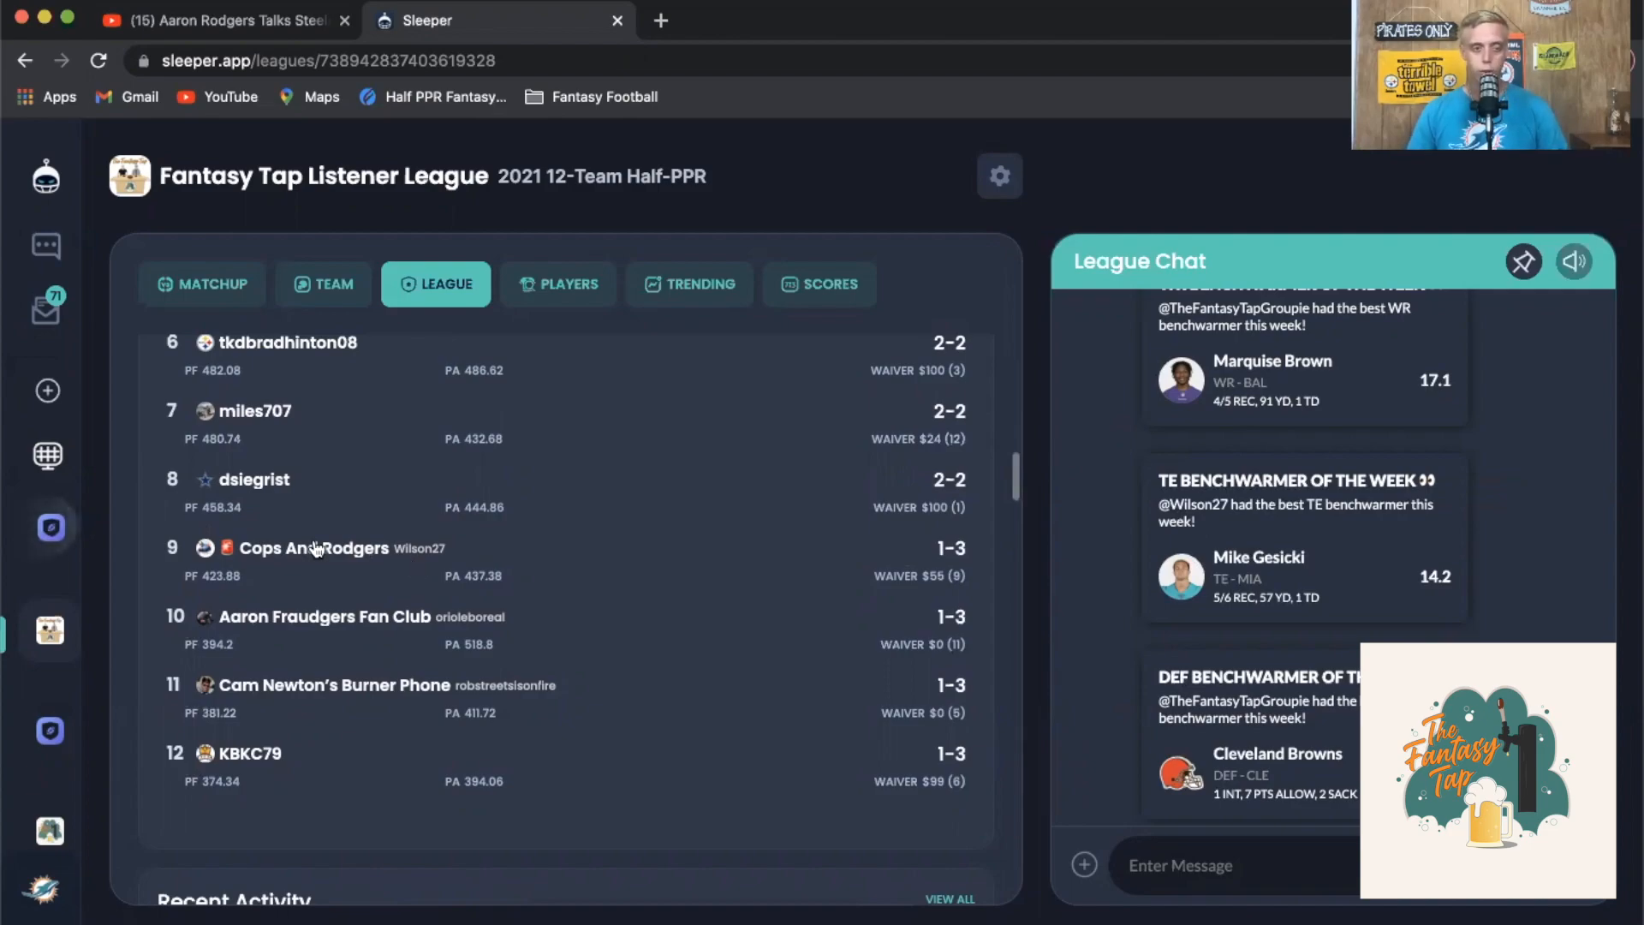
pyautogui.moveTo(266, 575)
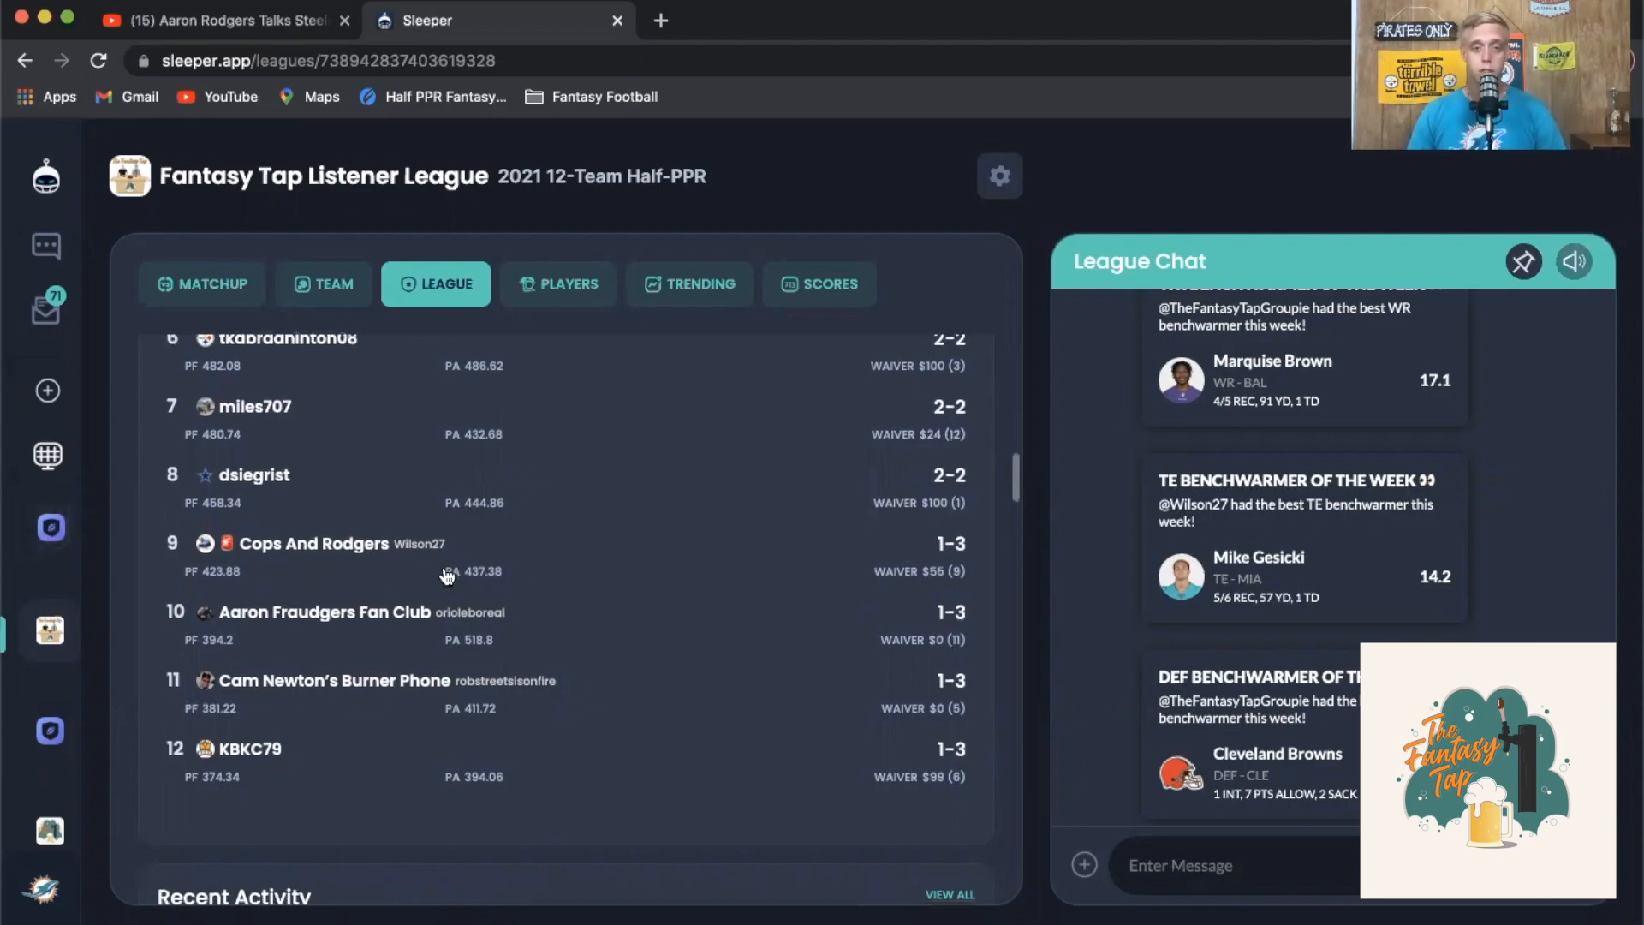
pyautogui.scroll(3)
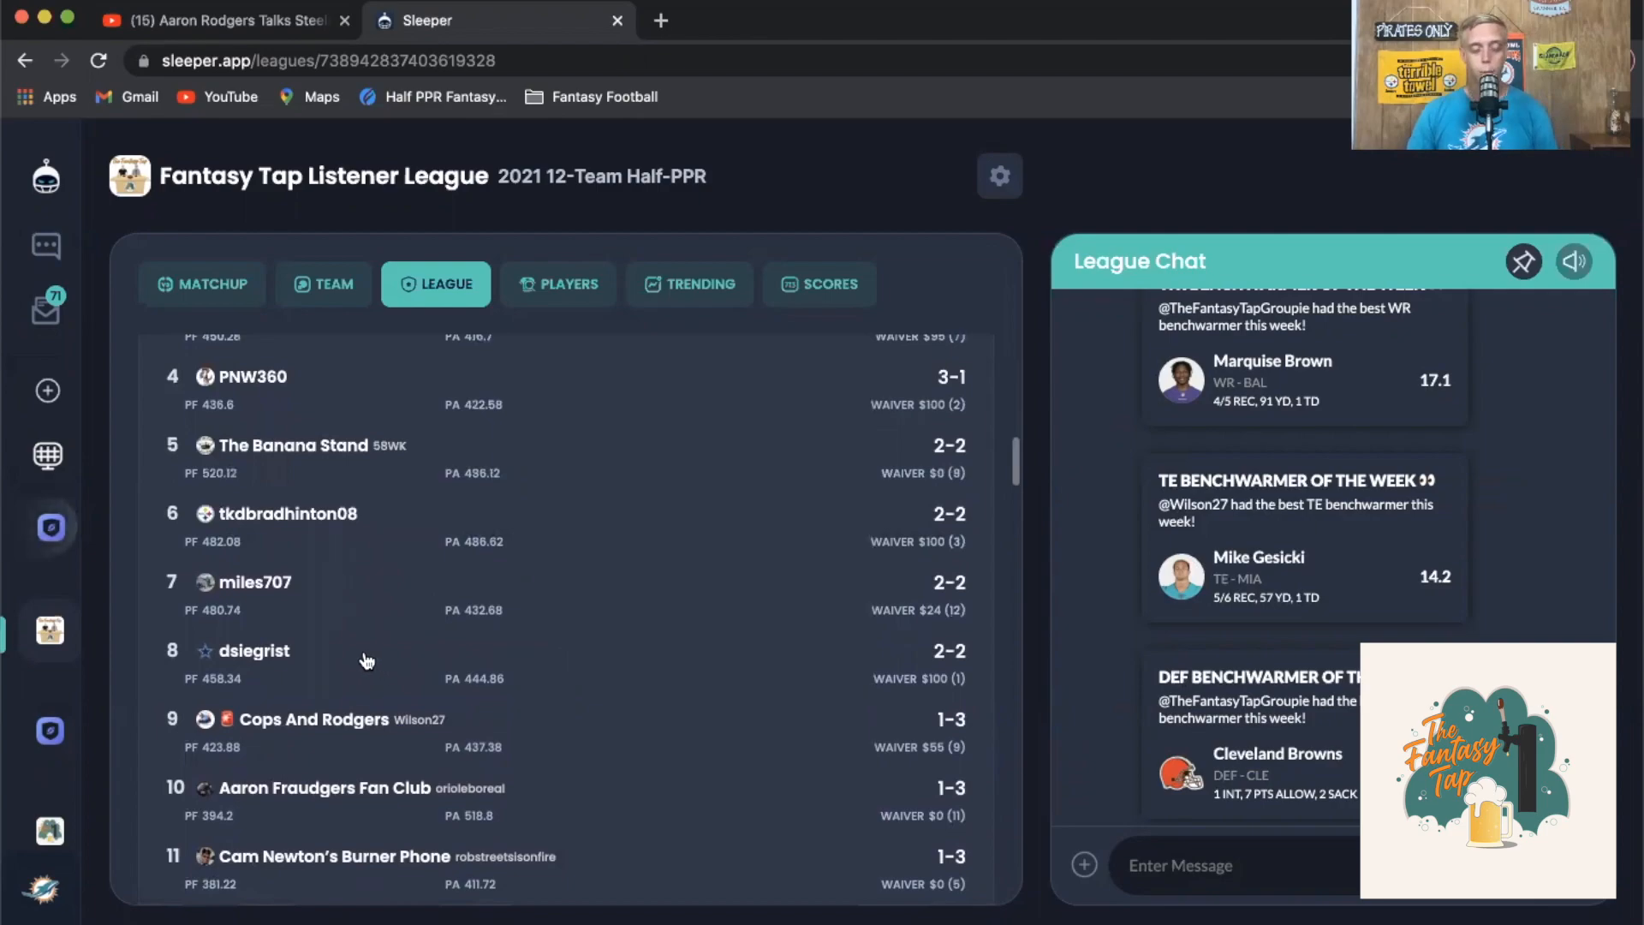
pyautogui.scroll(-3)
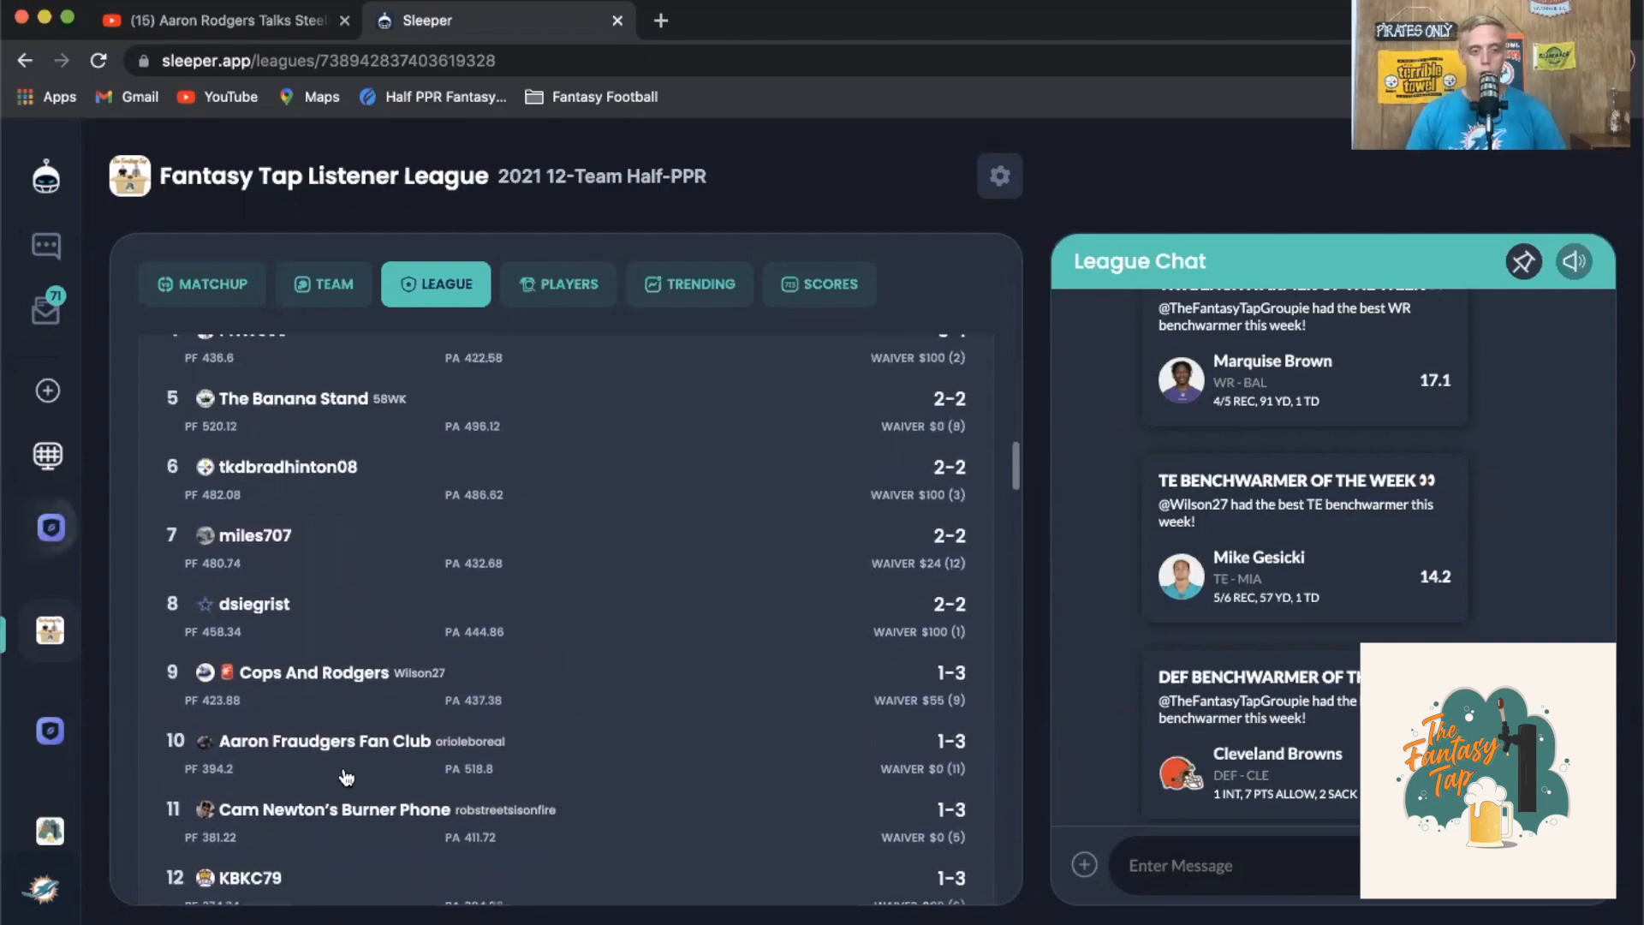
pyautogui.scroll(-3)
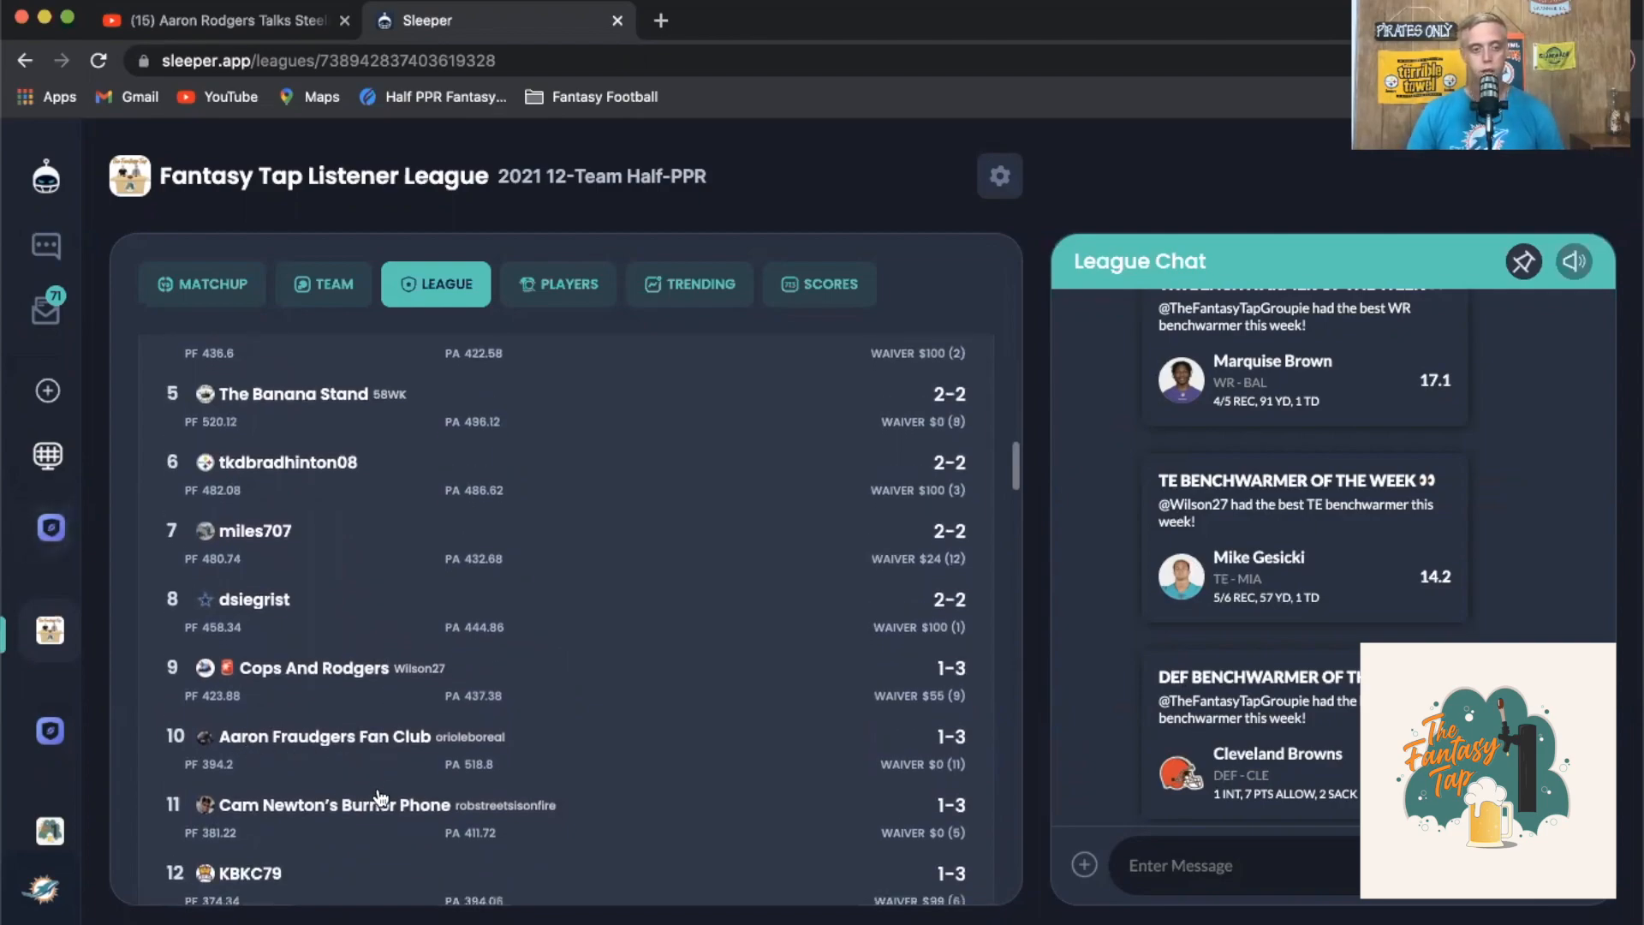
pyautogui.moveTo(317, 772)
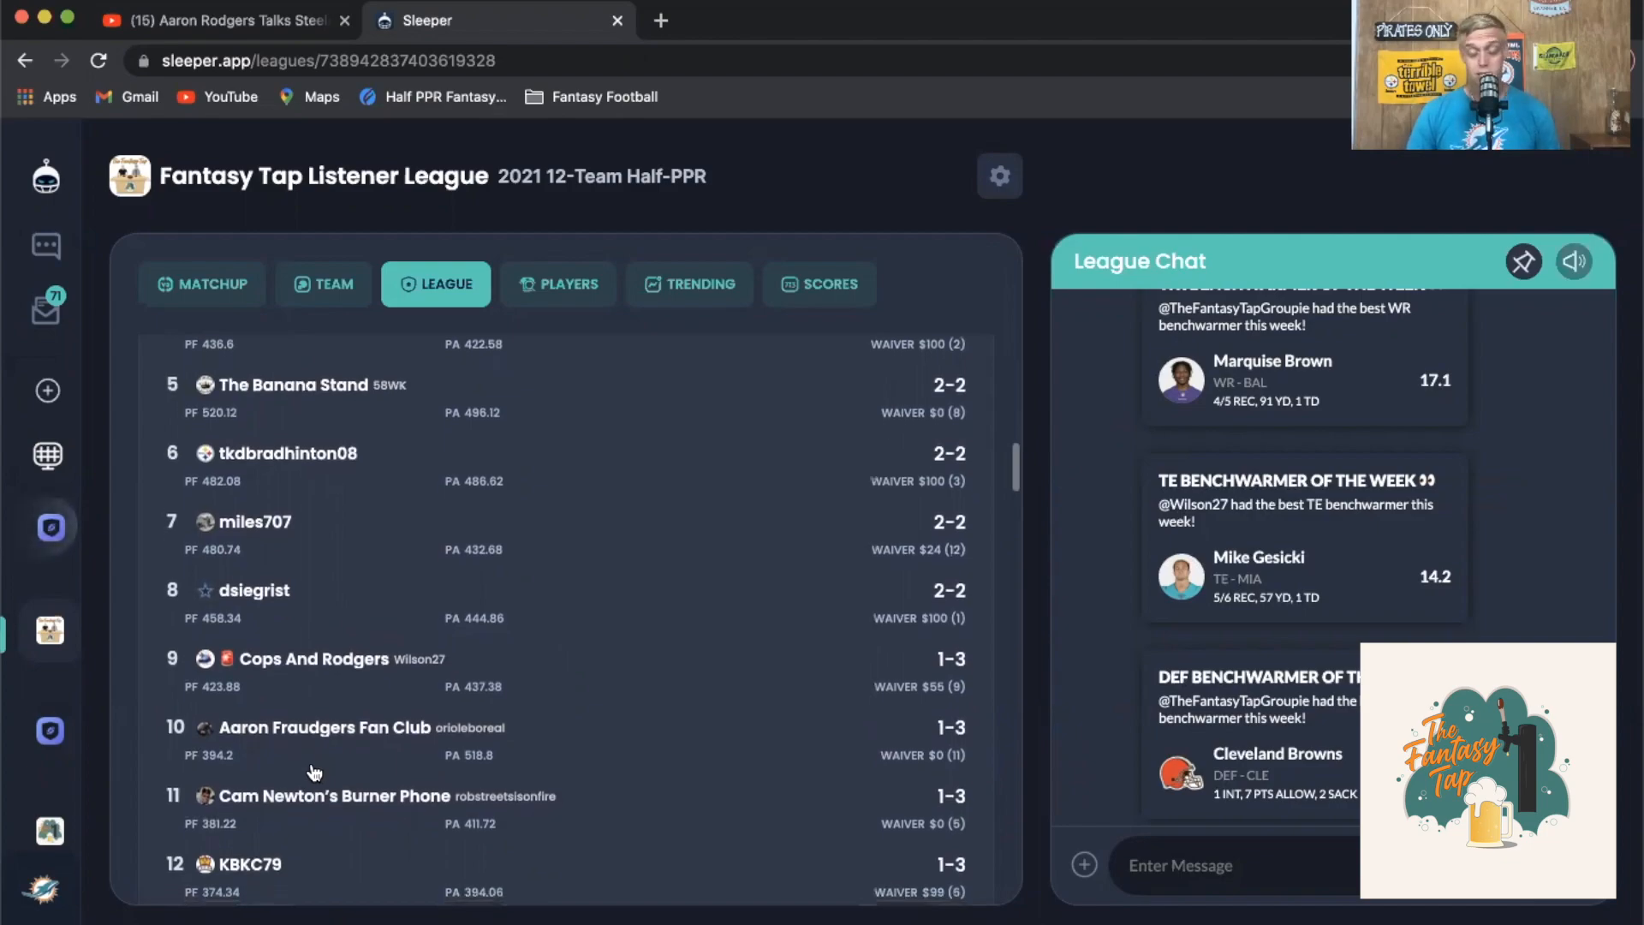
pyautogui.moveTo(323, 774)
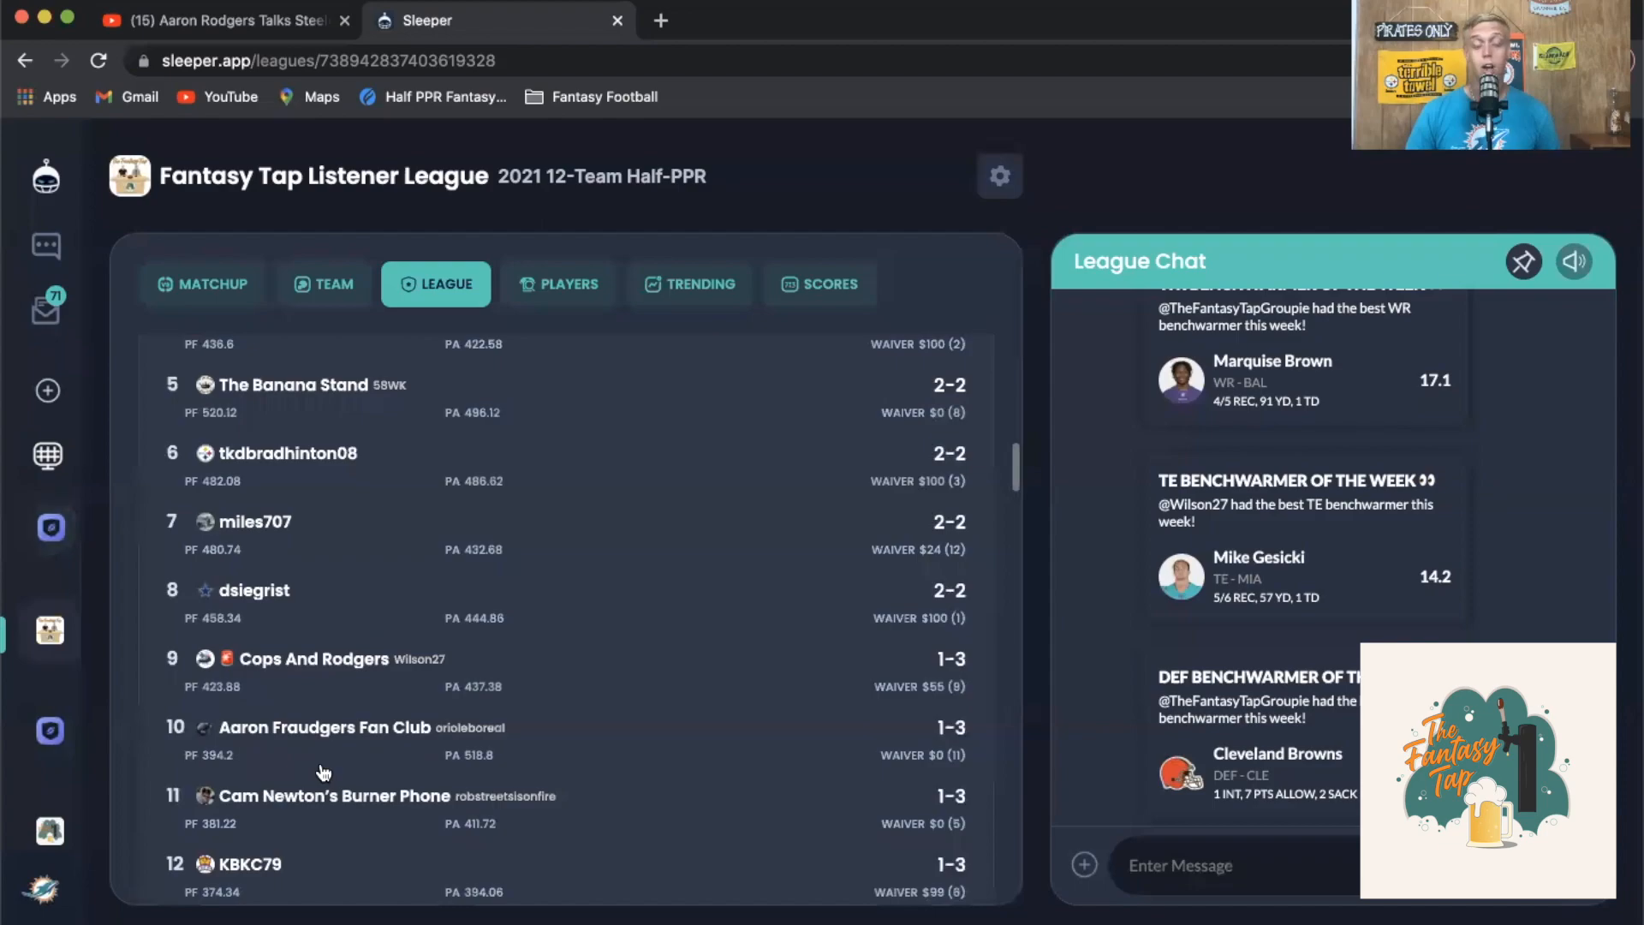
pyautogui.scroll(-3)
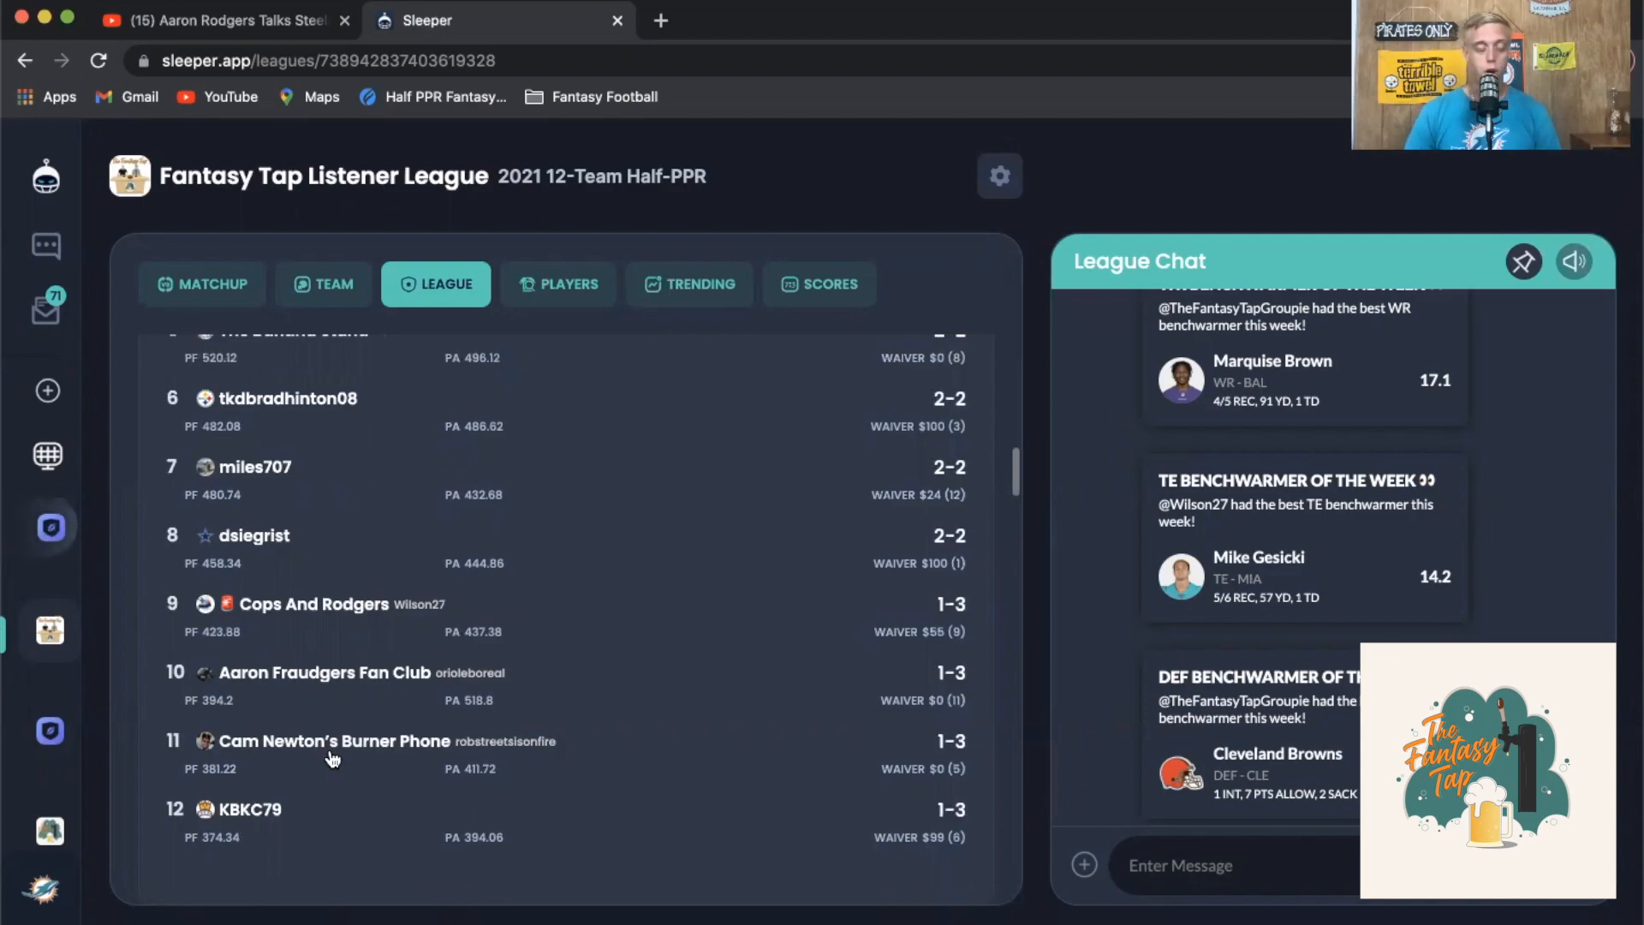
pyautogui.moveTo(304, 755)
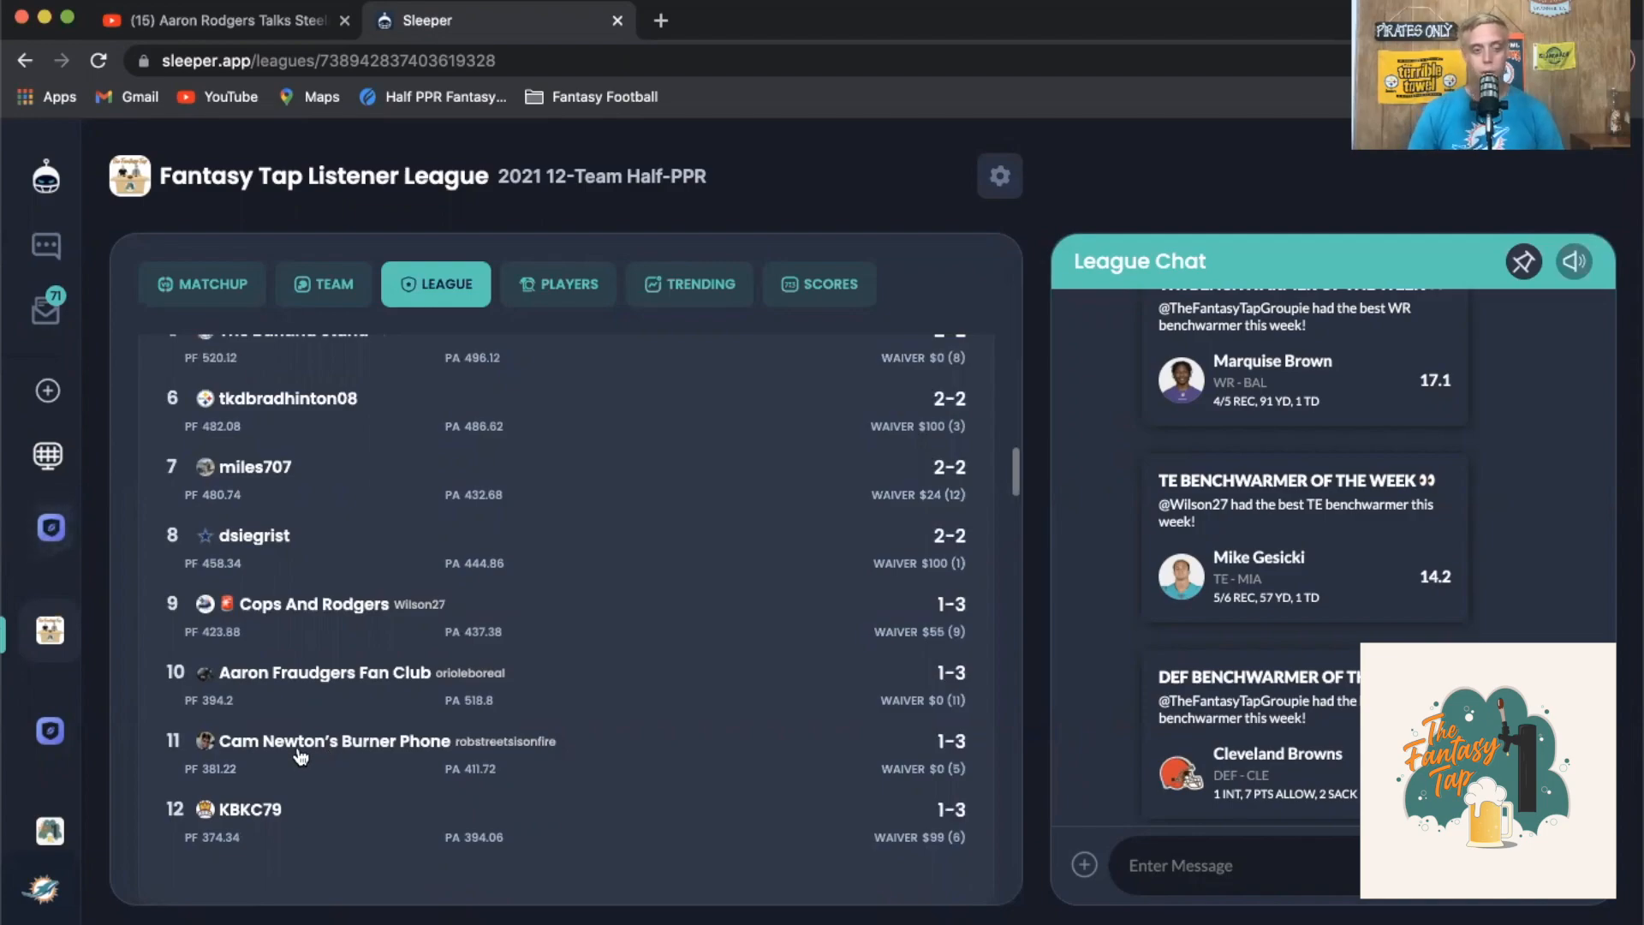
pyautogui.moveTo(398, 829)
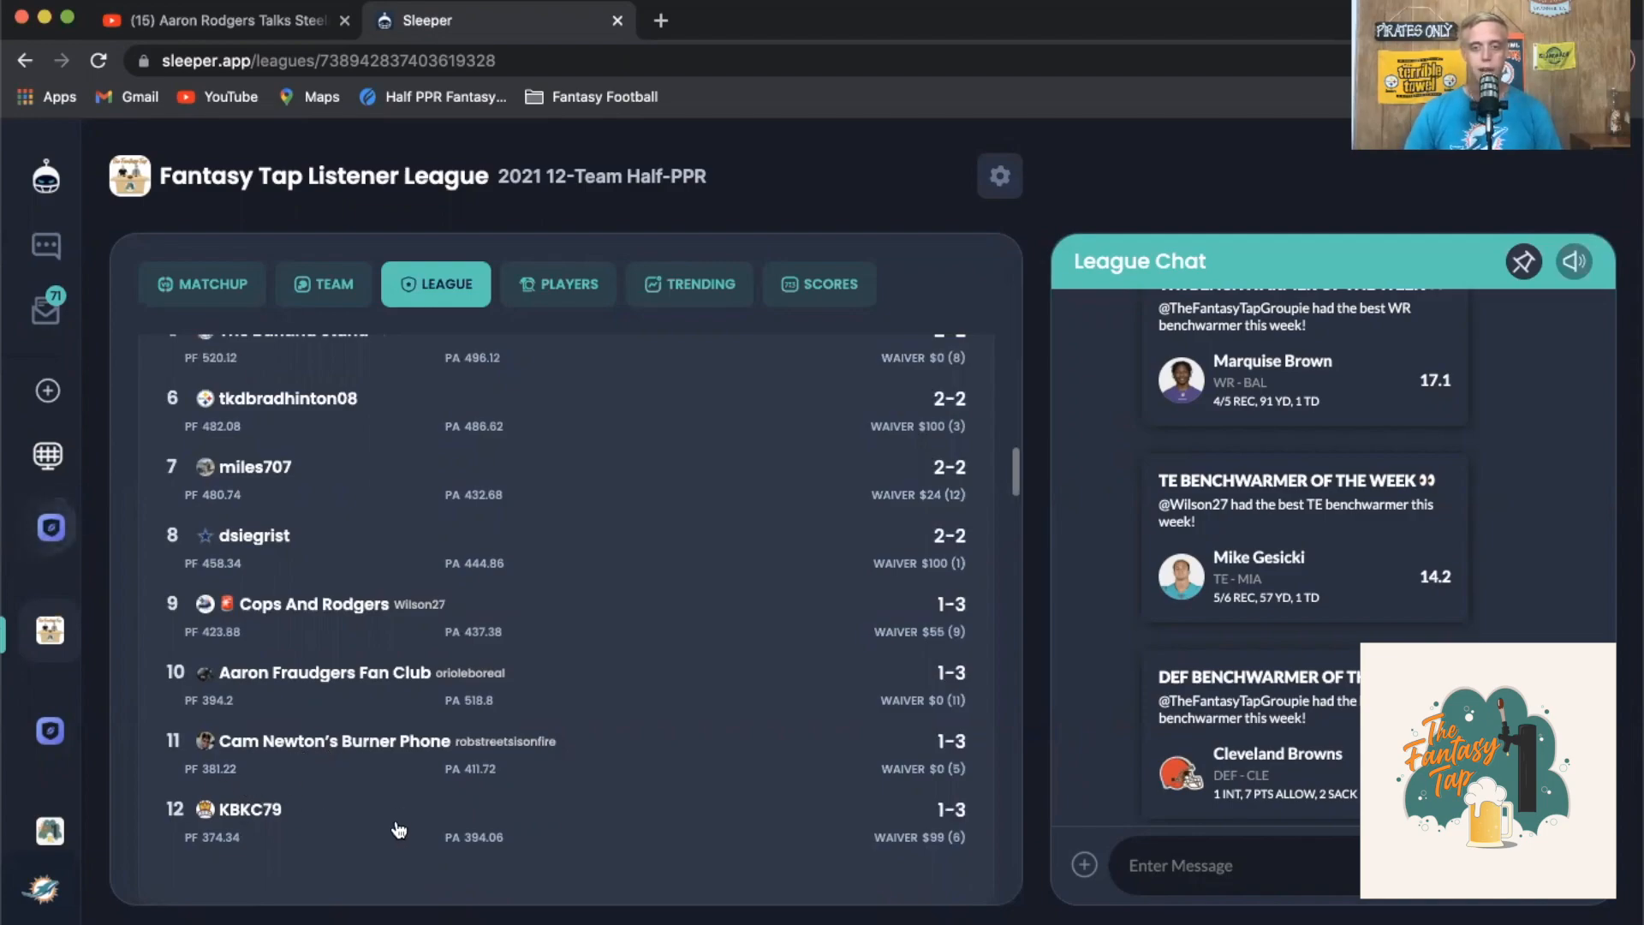
pyautogui.moveTo(420, 805)
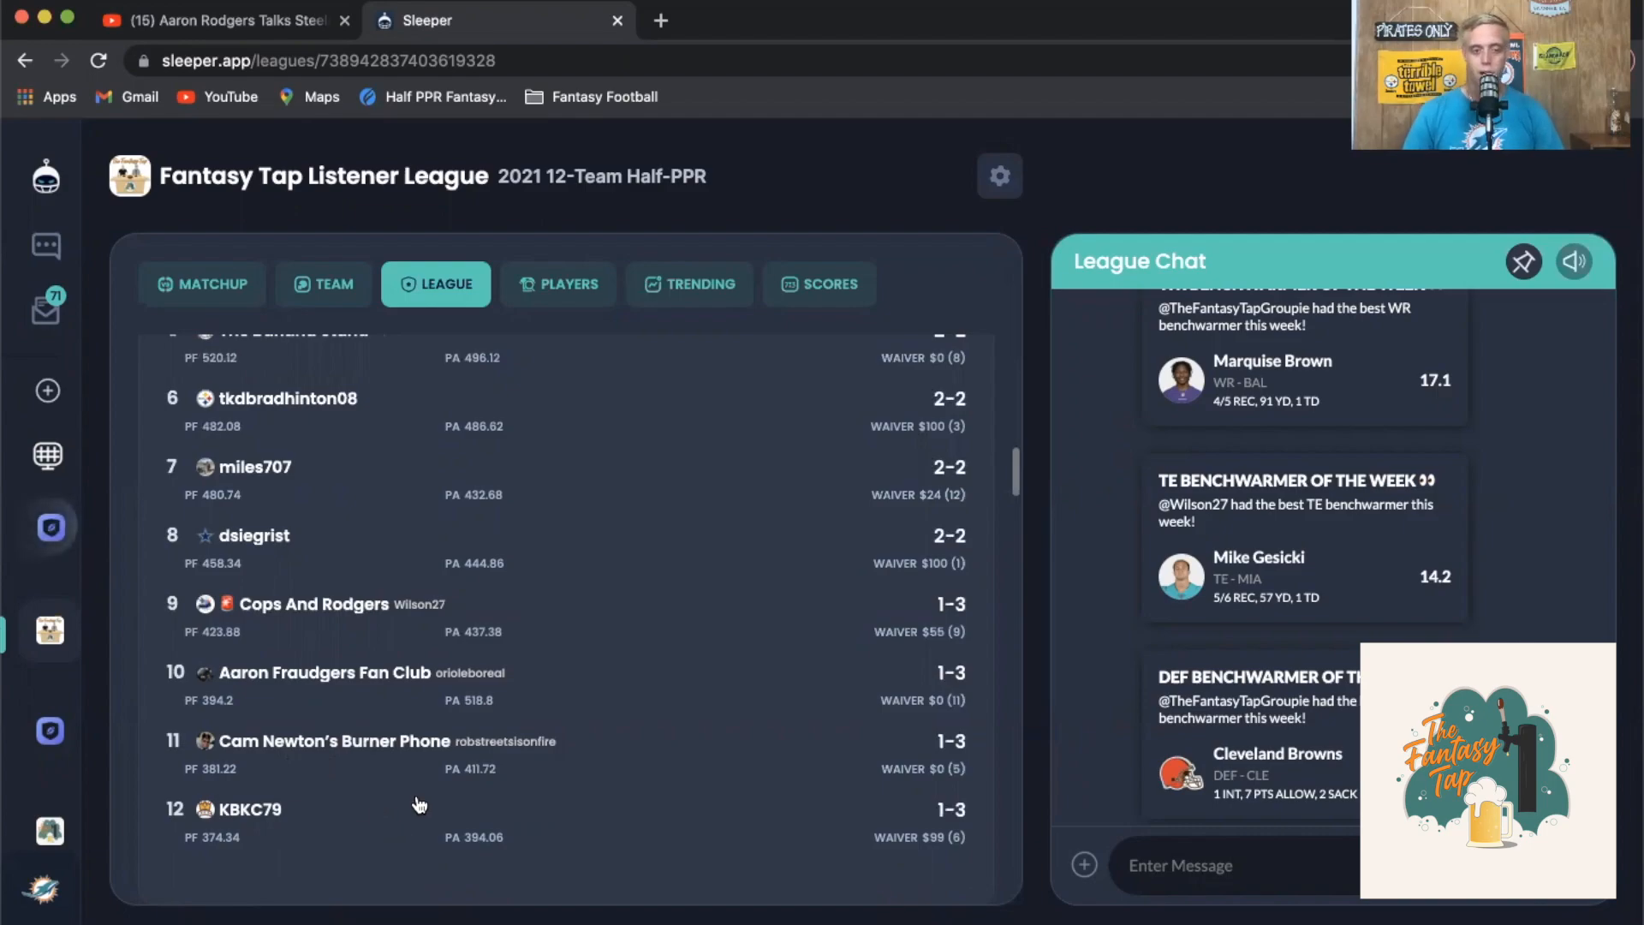
pyautogui.scroll(-3)
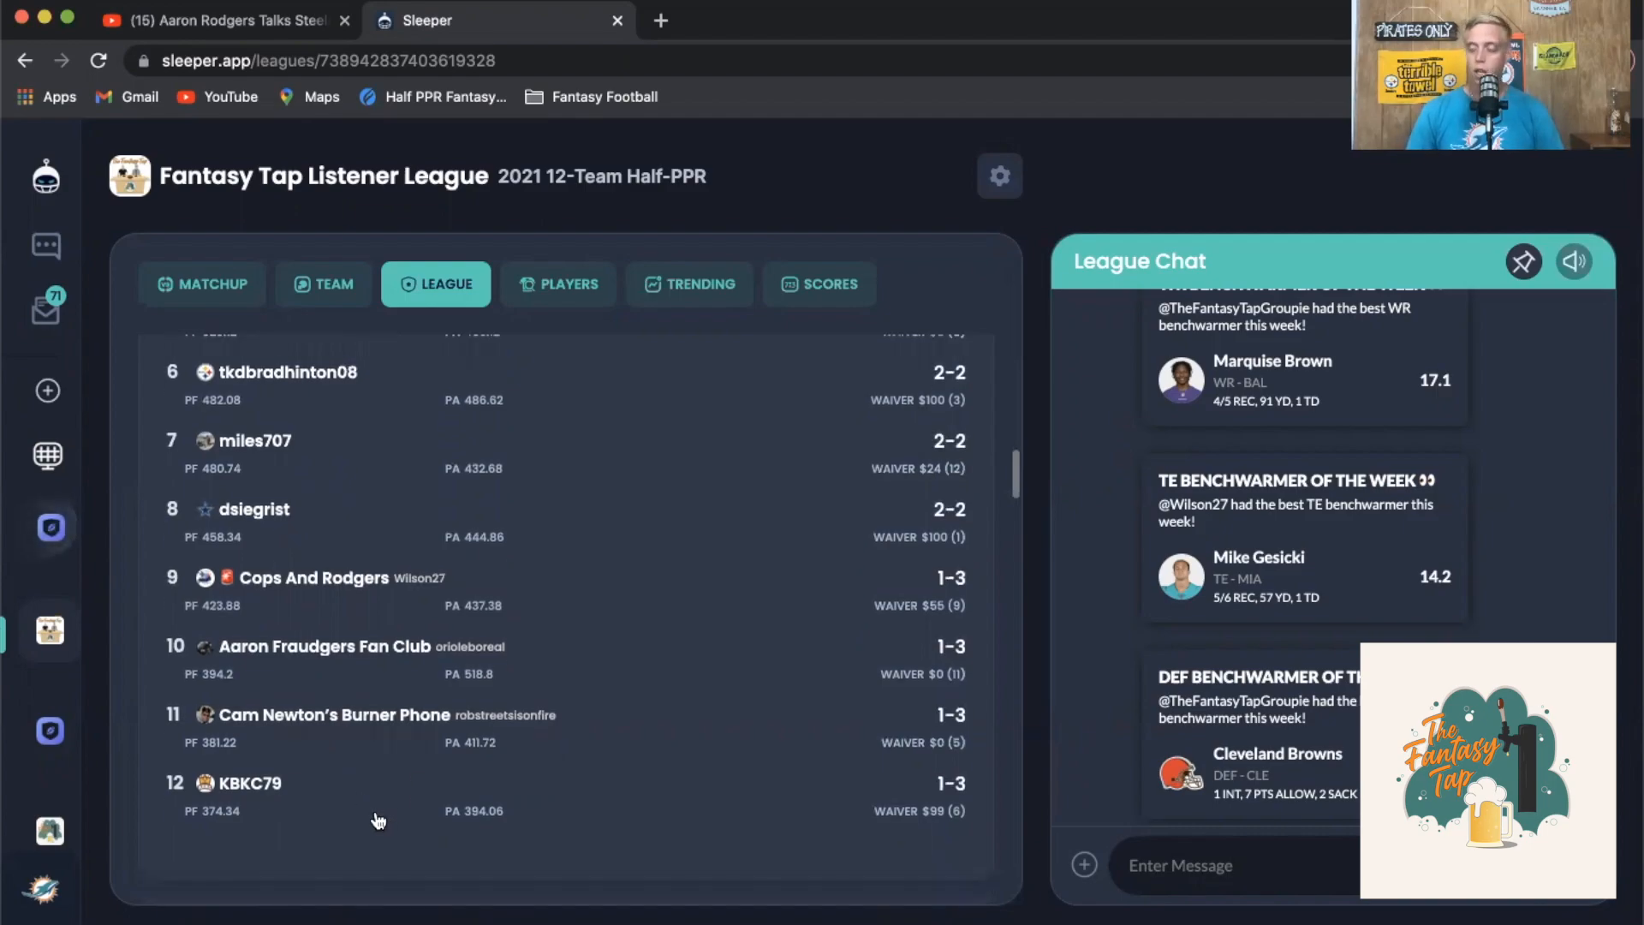
pyautogui.moveTo(344, 770)
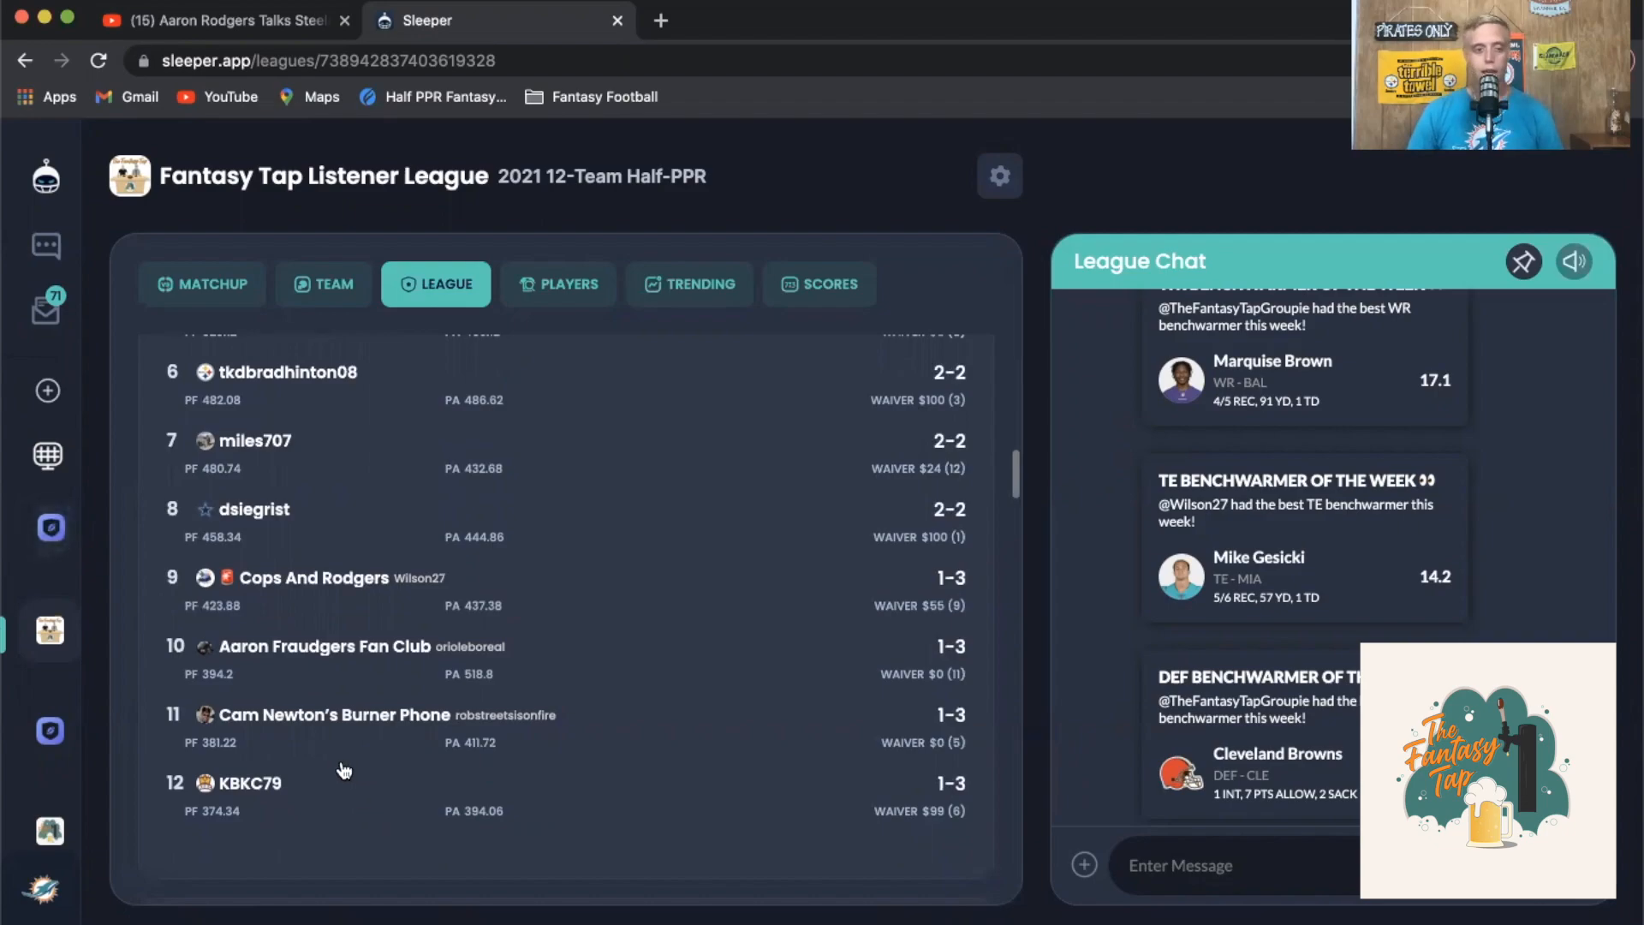
pyautogui.moveTo(301, 834)
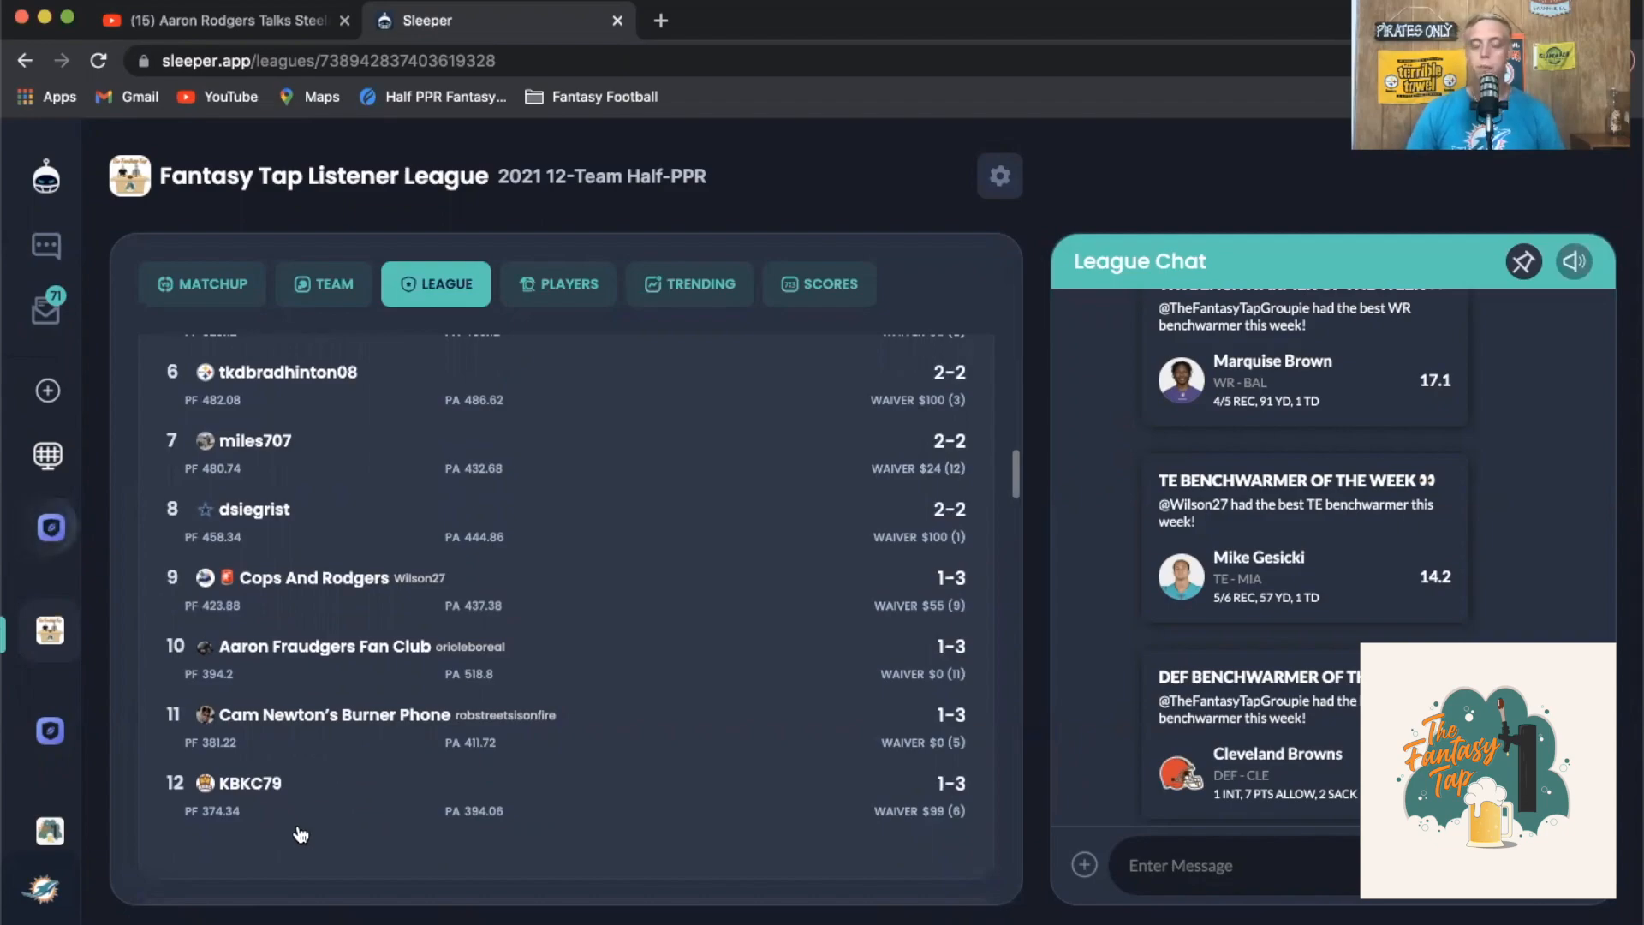
pyautogui.moveTo(350, 870)
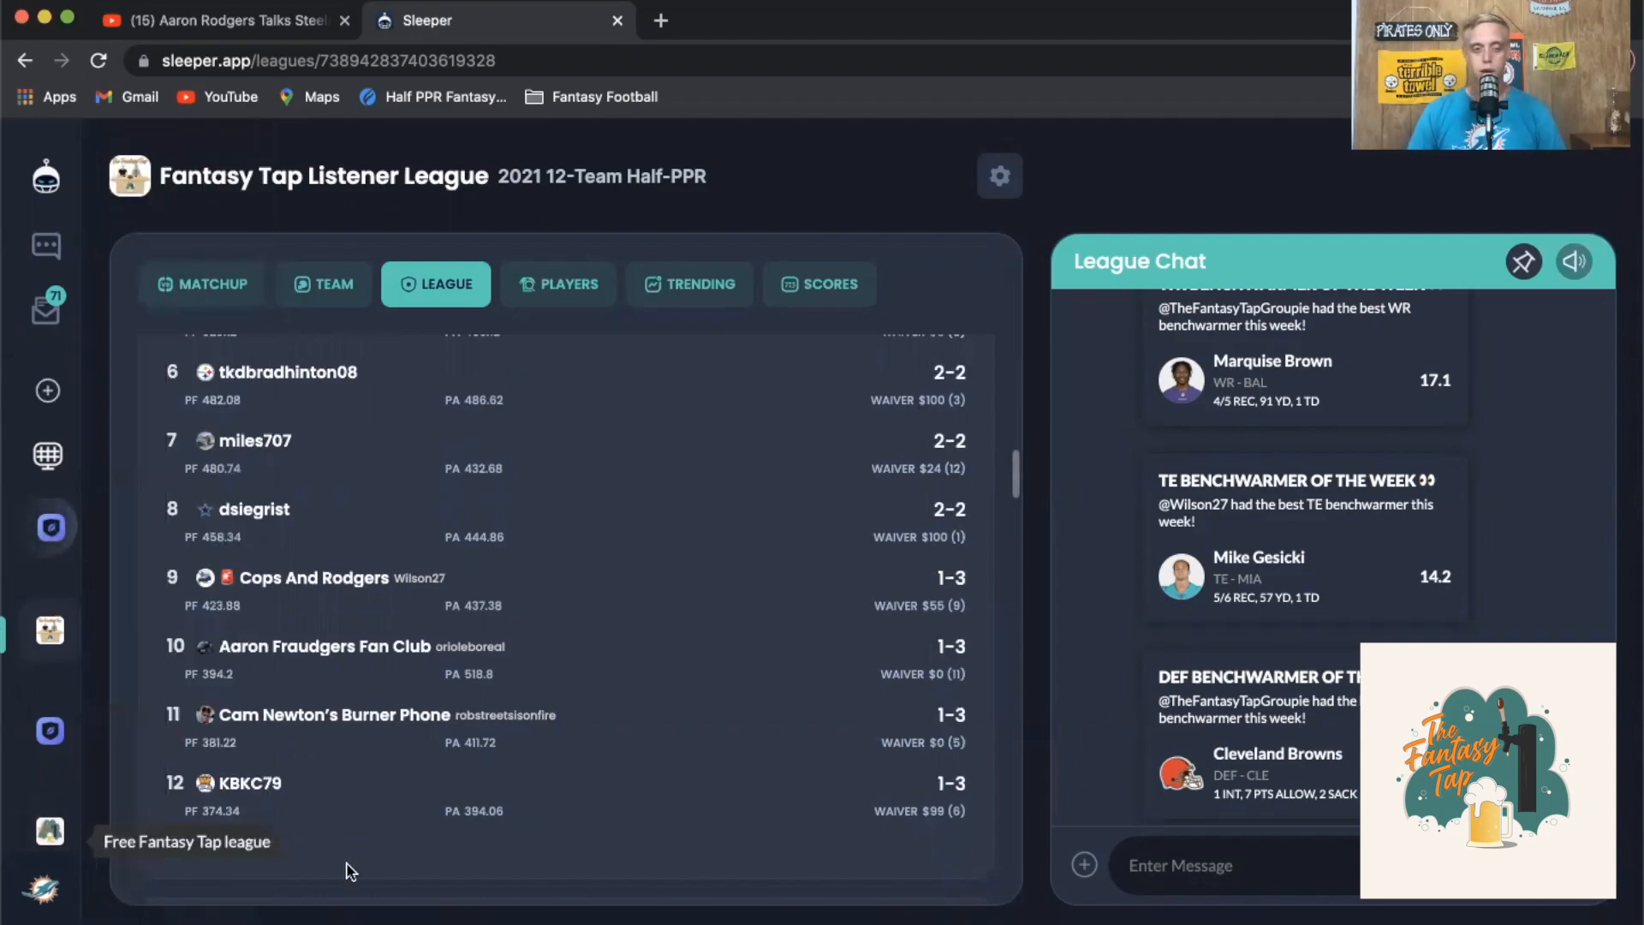
# Scroll the league chat past the Tee Higgins–Damien Harris trade and trade-block posts to the waiver bids
pyautogui.scroll(-3)
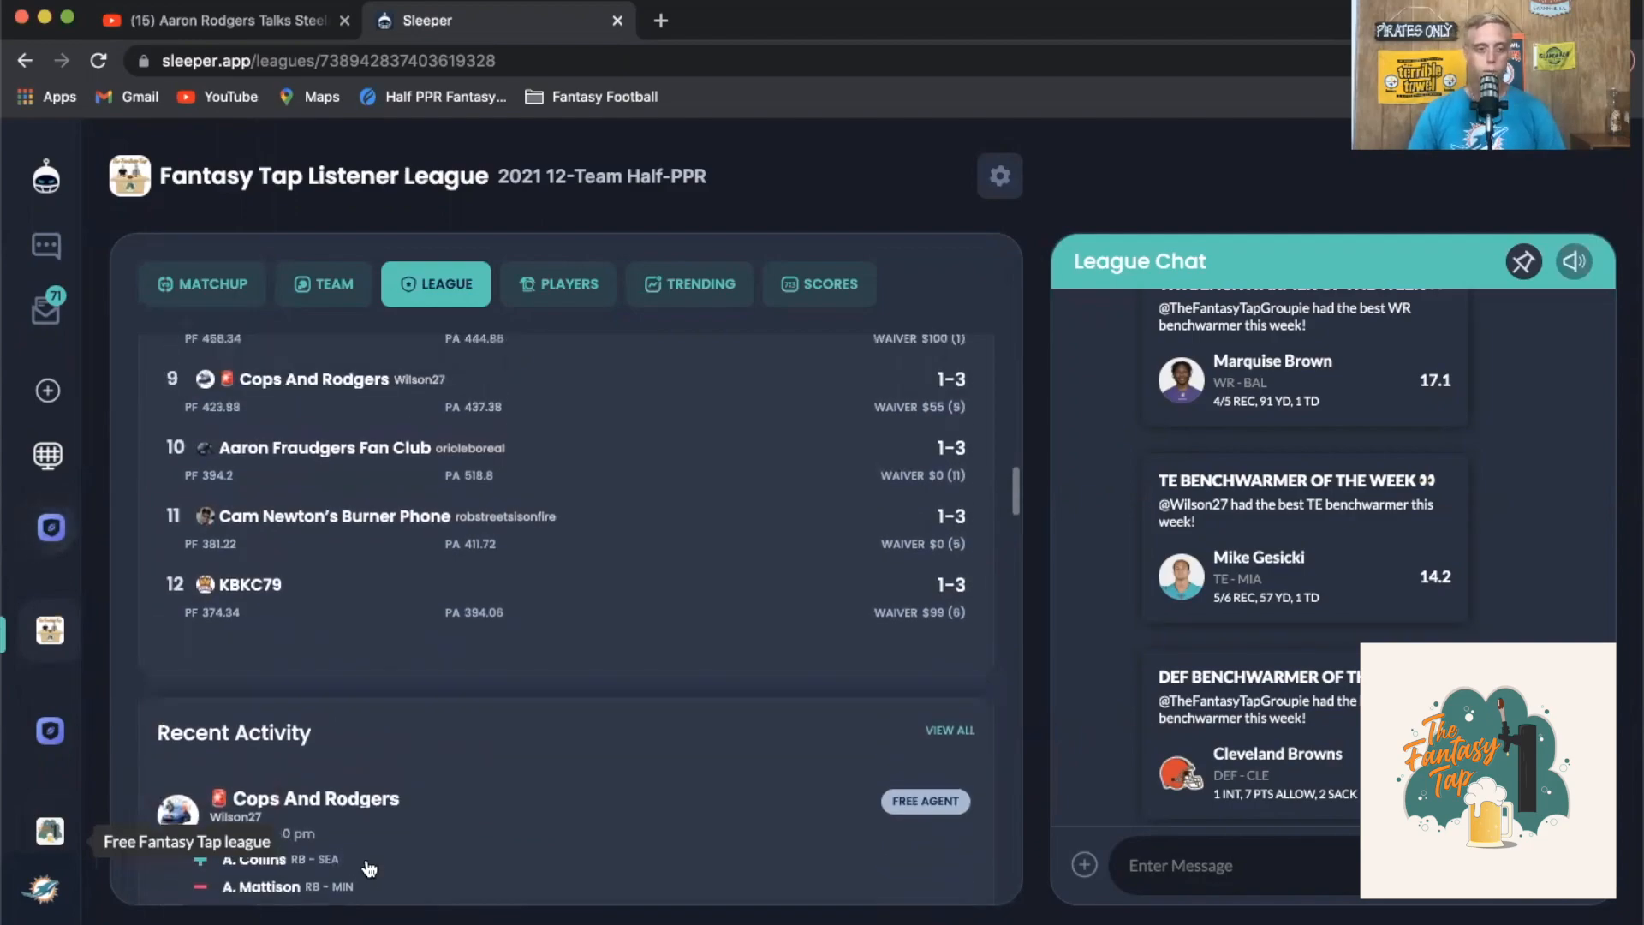
pyautogui.scroll(3)
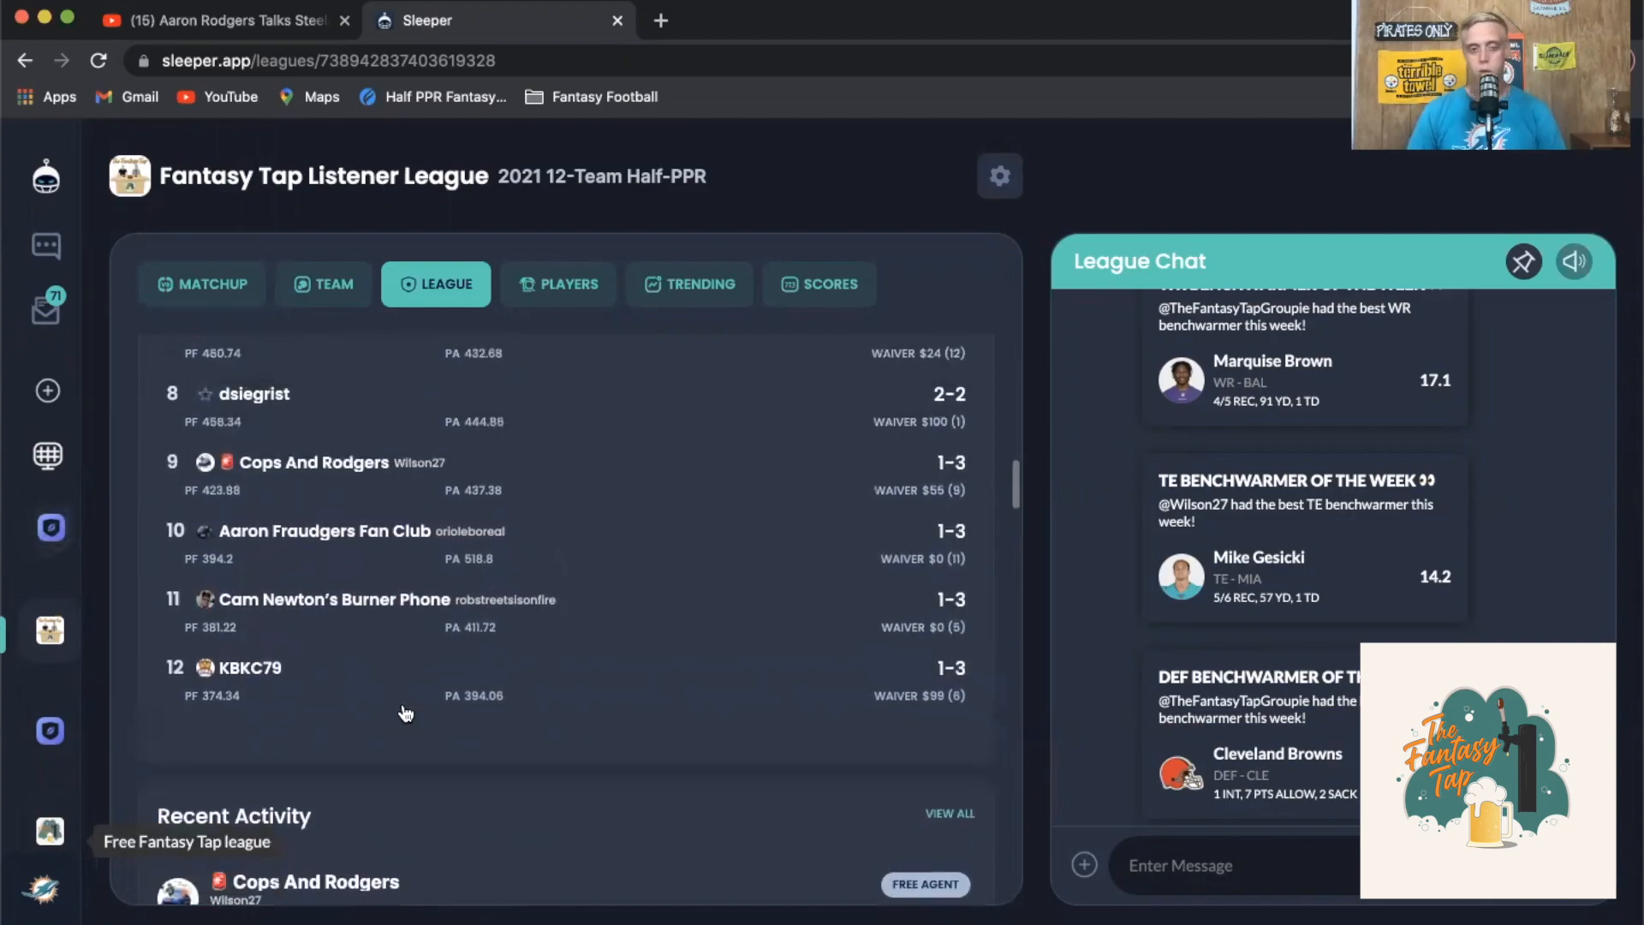
pyautogui.scroll(3)
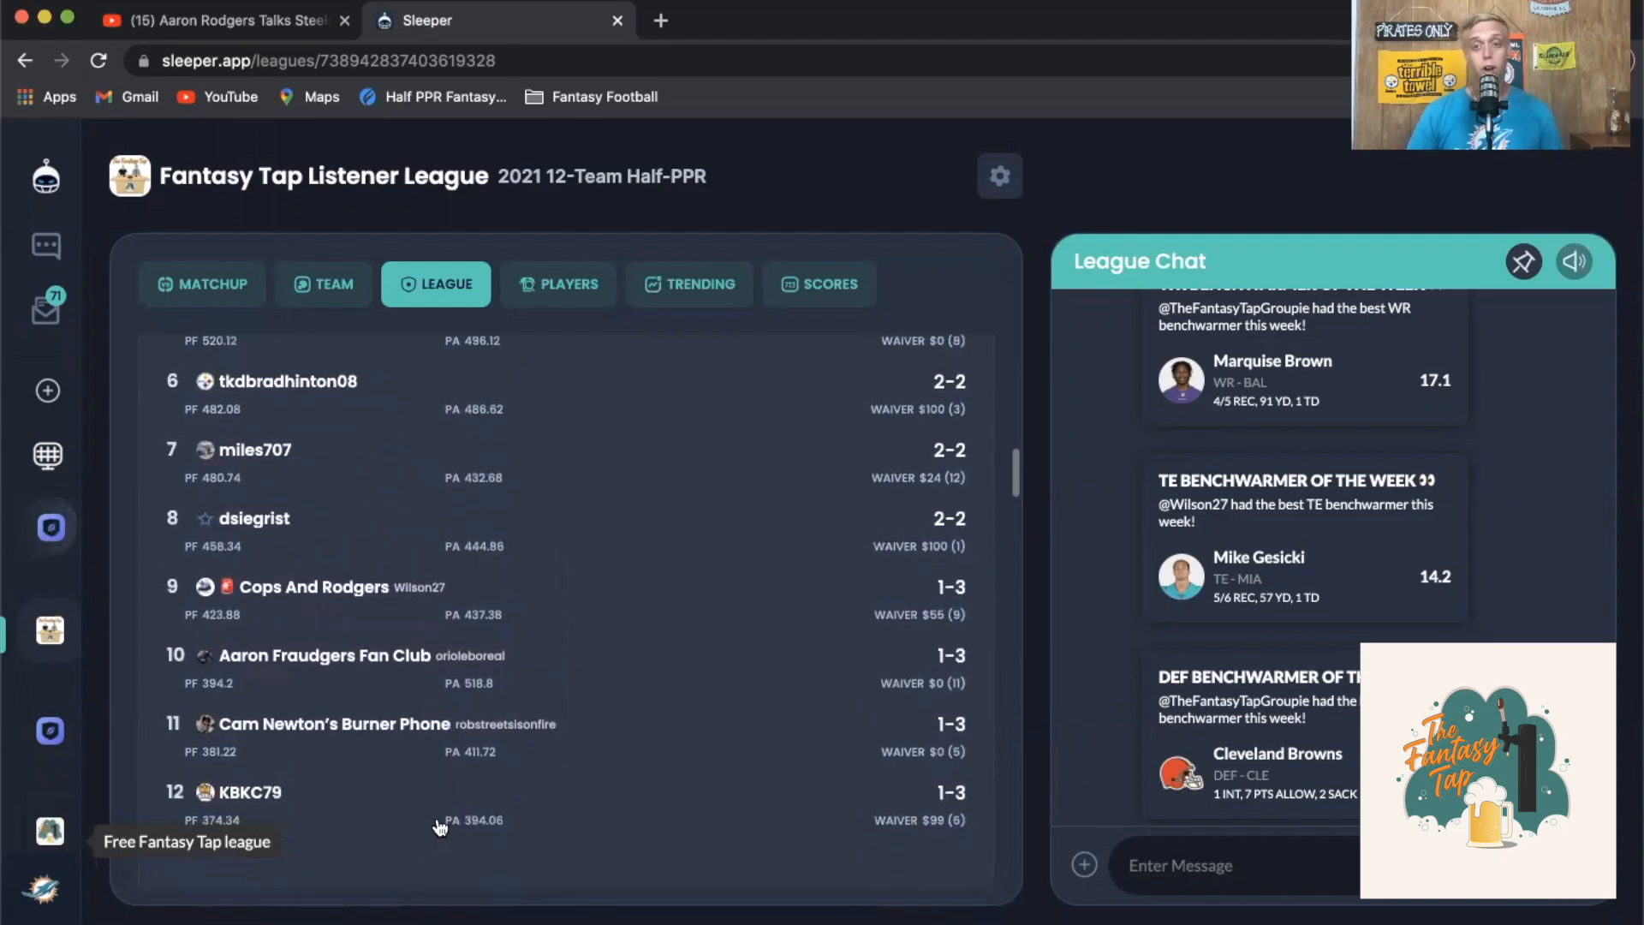
pyautogui.moveTo(514, 692)
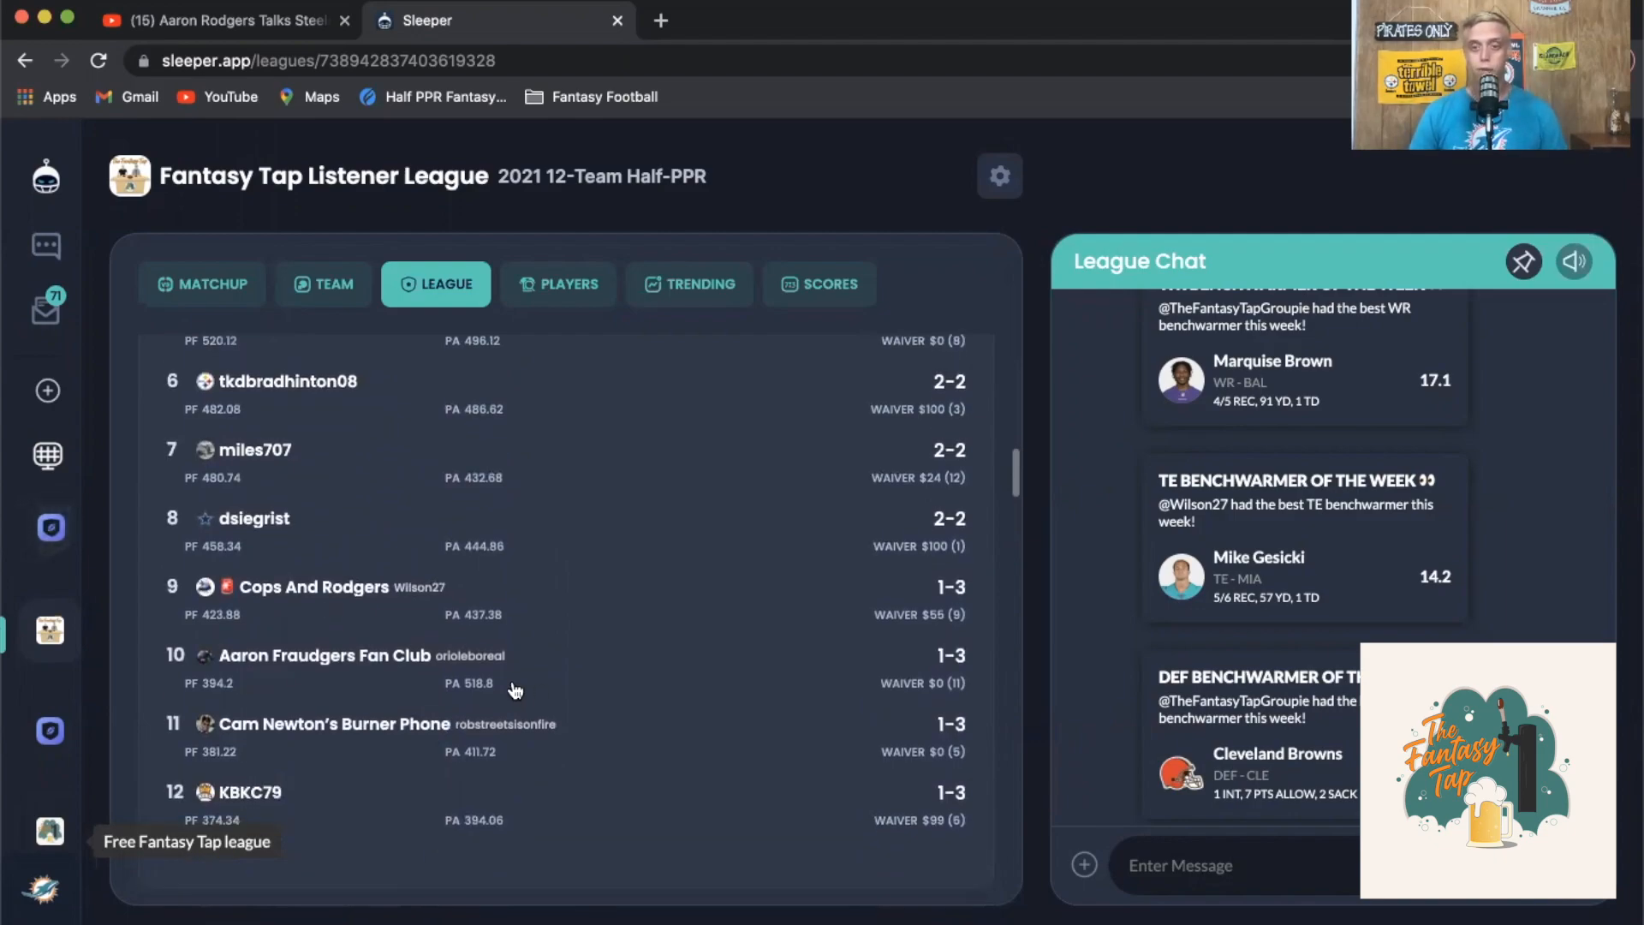
pyautogui.scroll(-3)
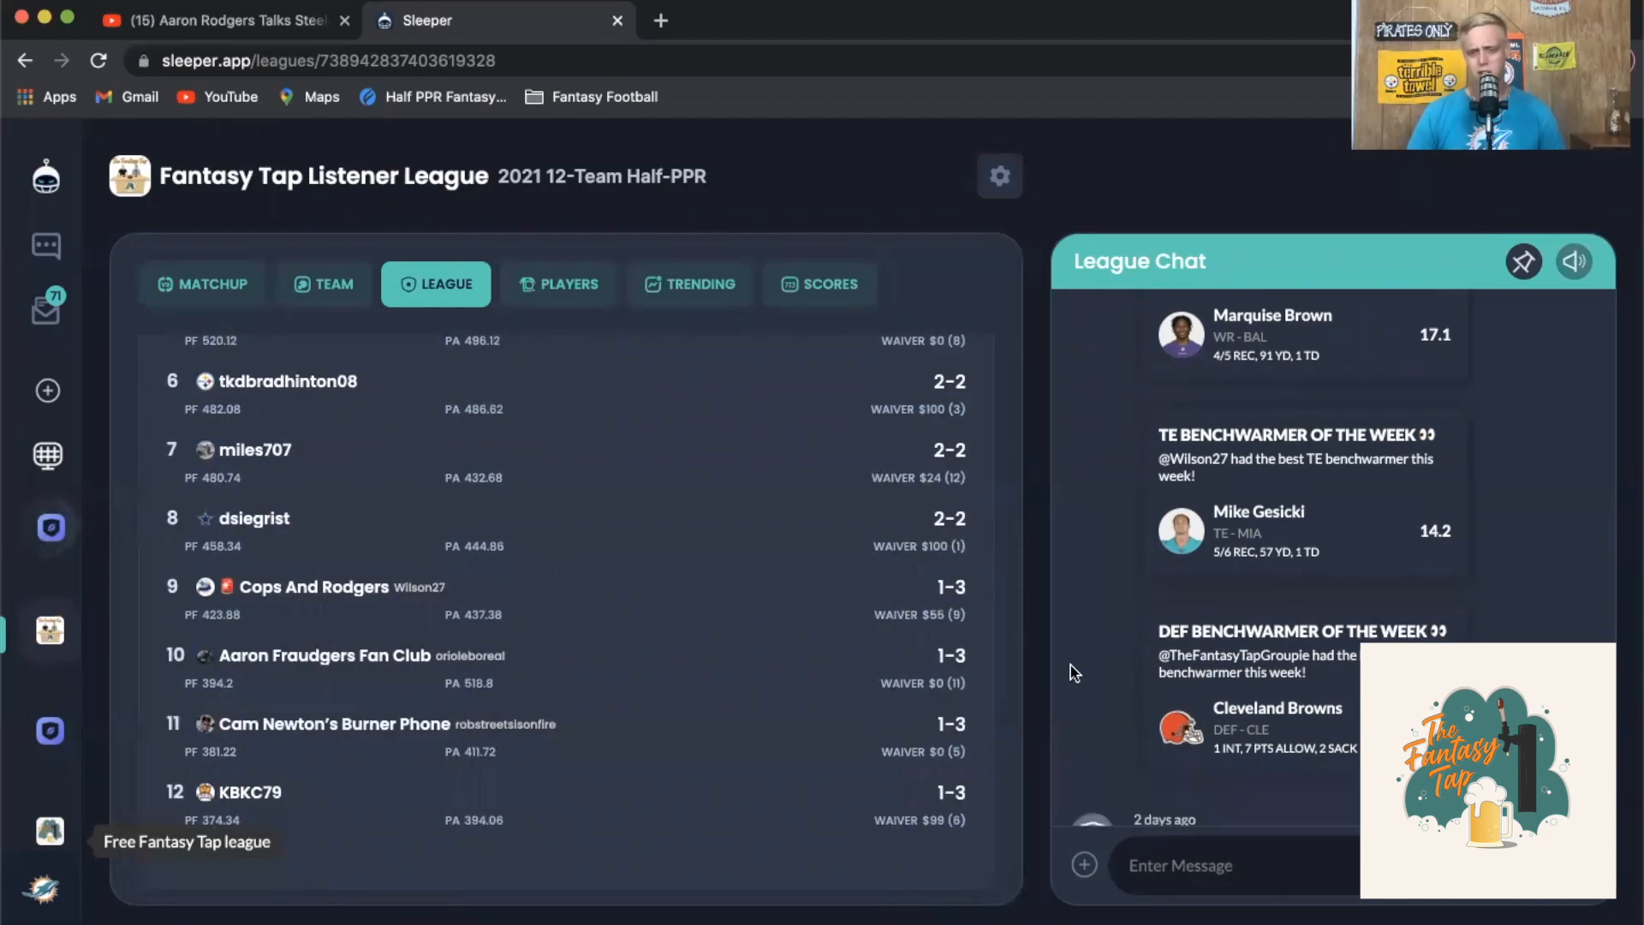
pyautogui.scroll(-3)
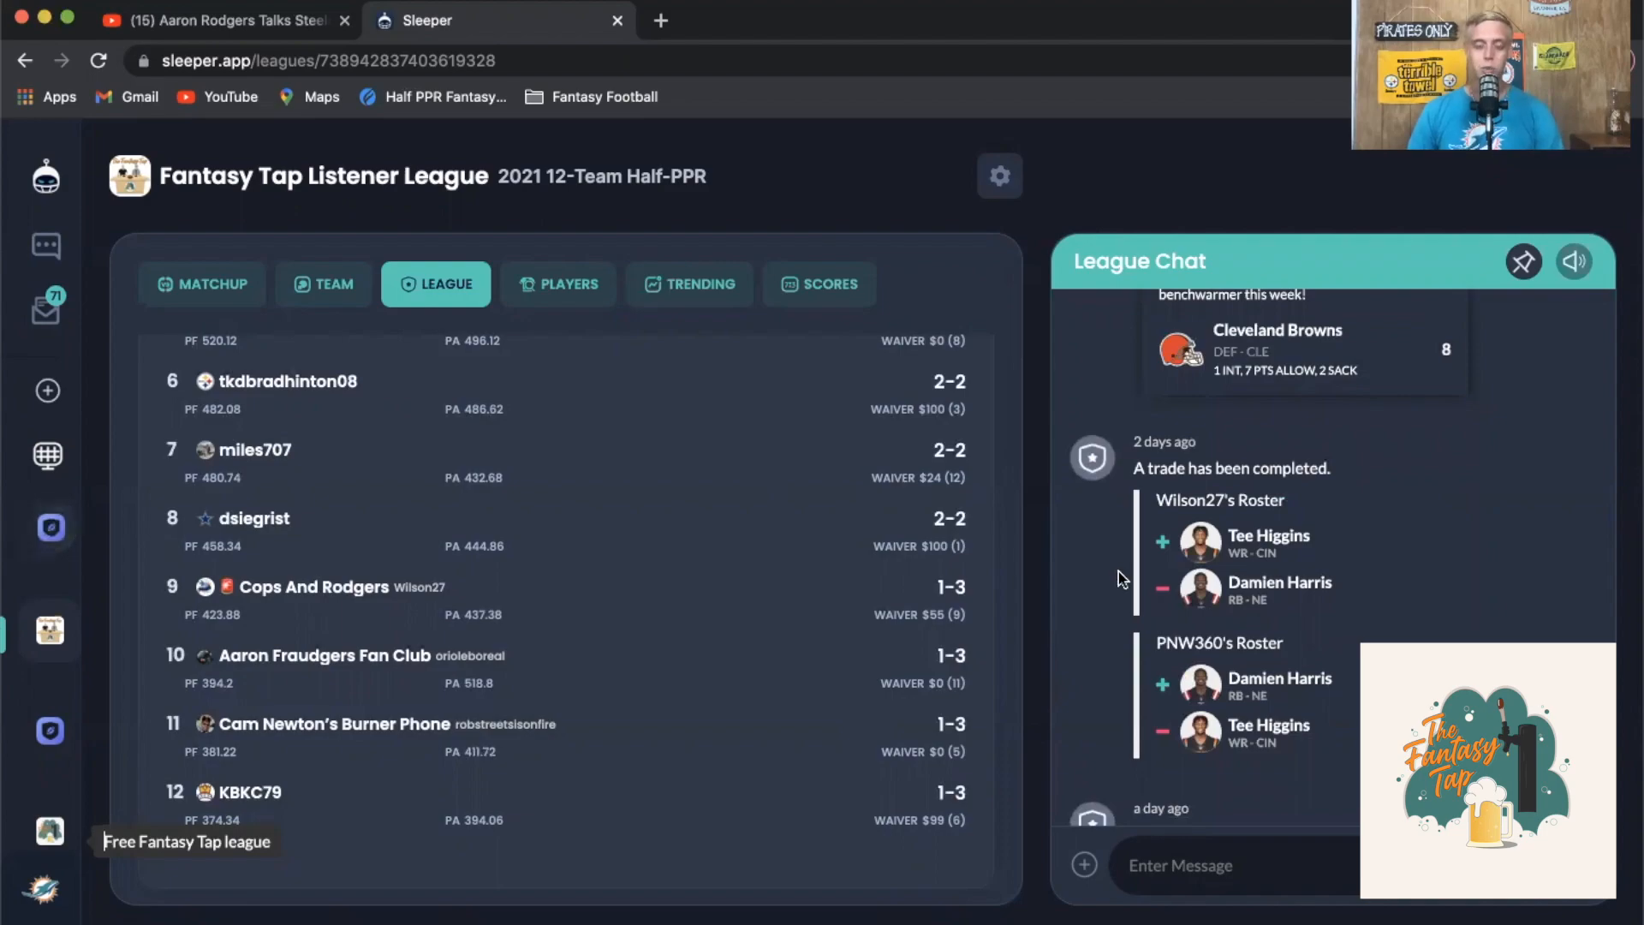
pyautogui.moveTo(1121, 577)
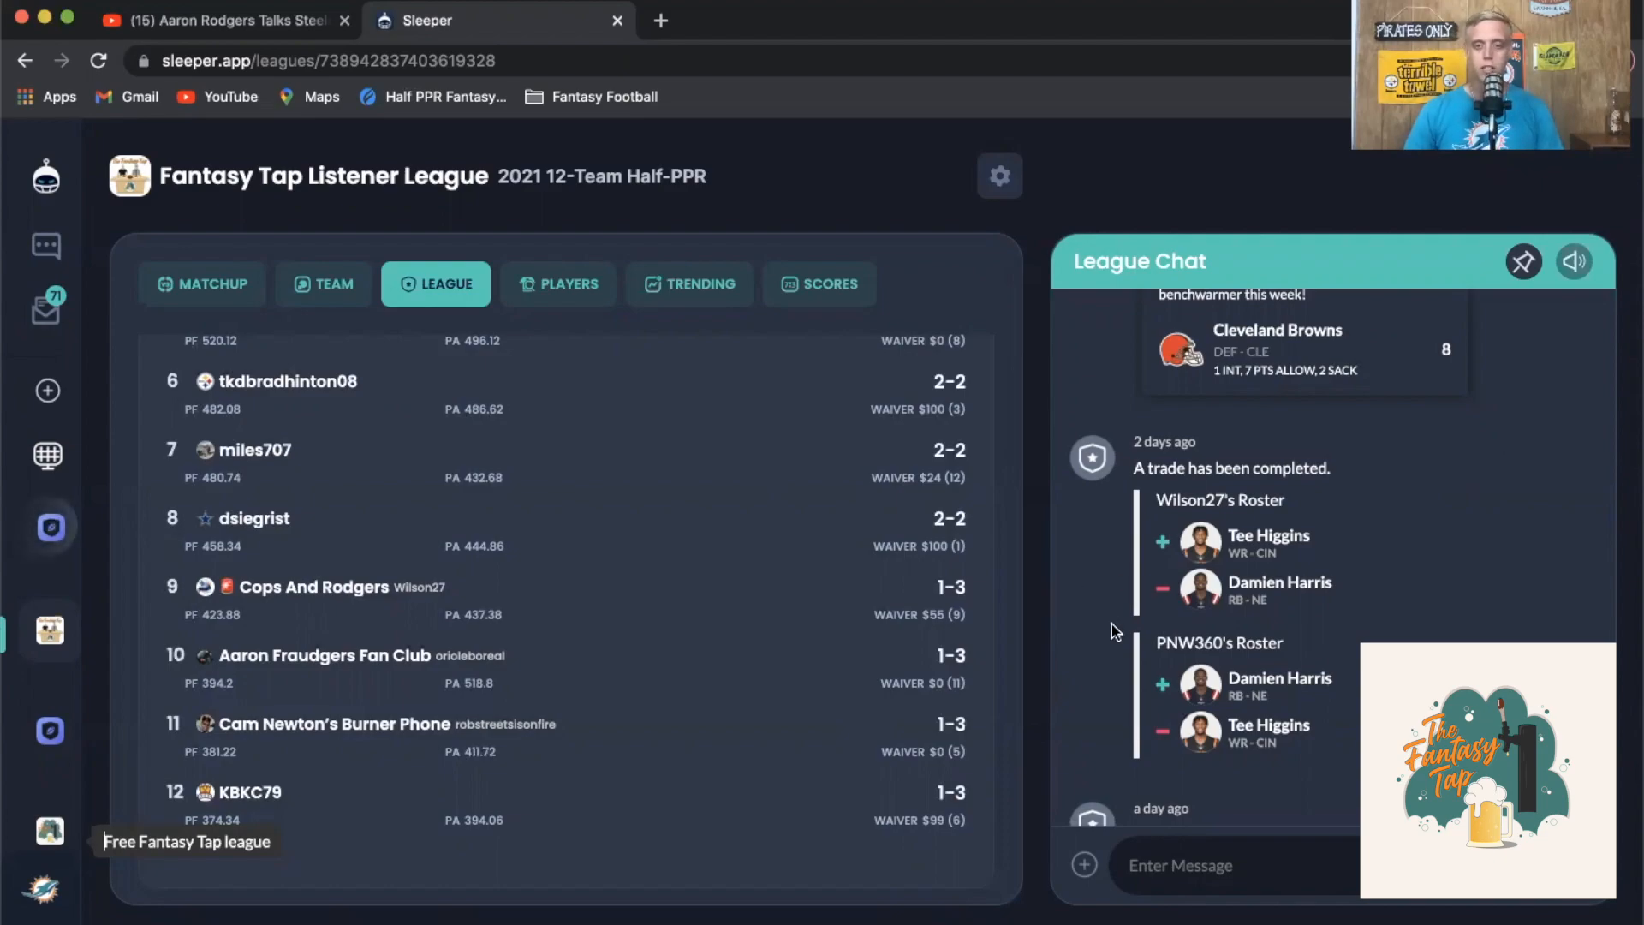
pyautogui.scroll(-3)
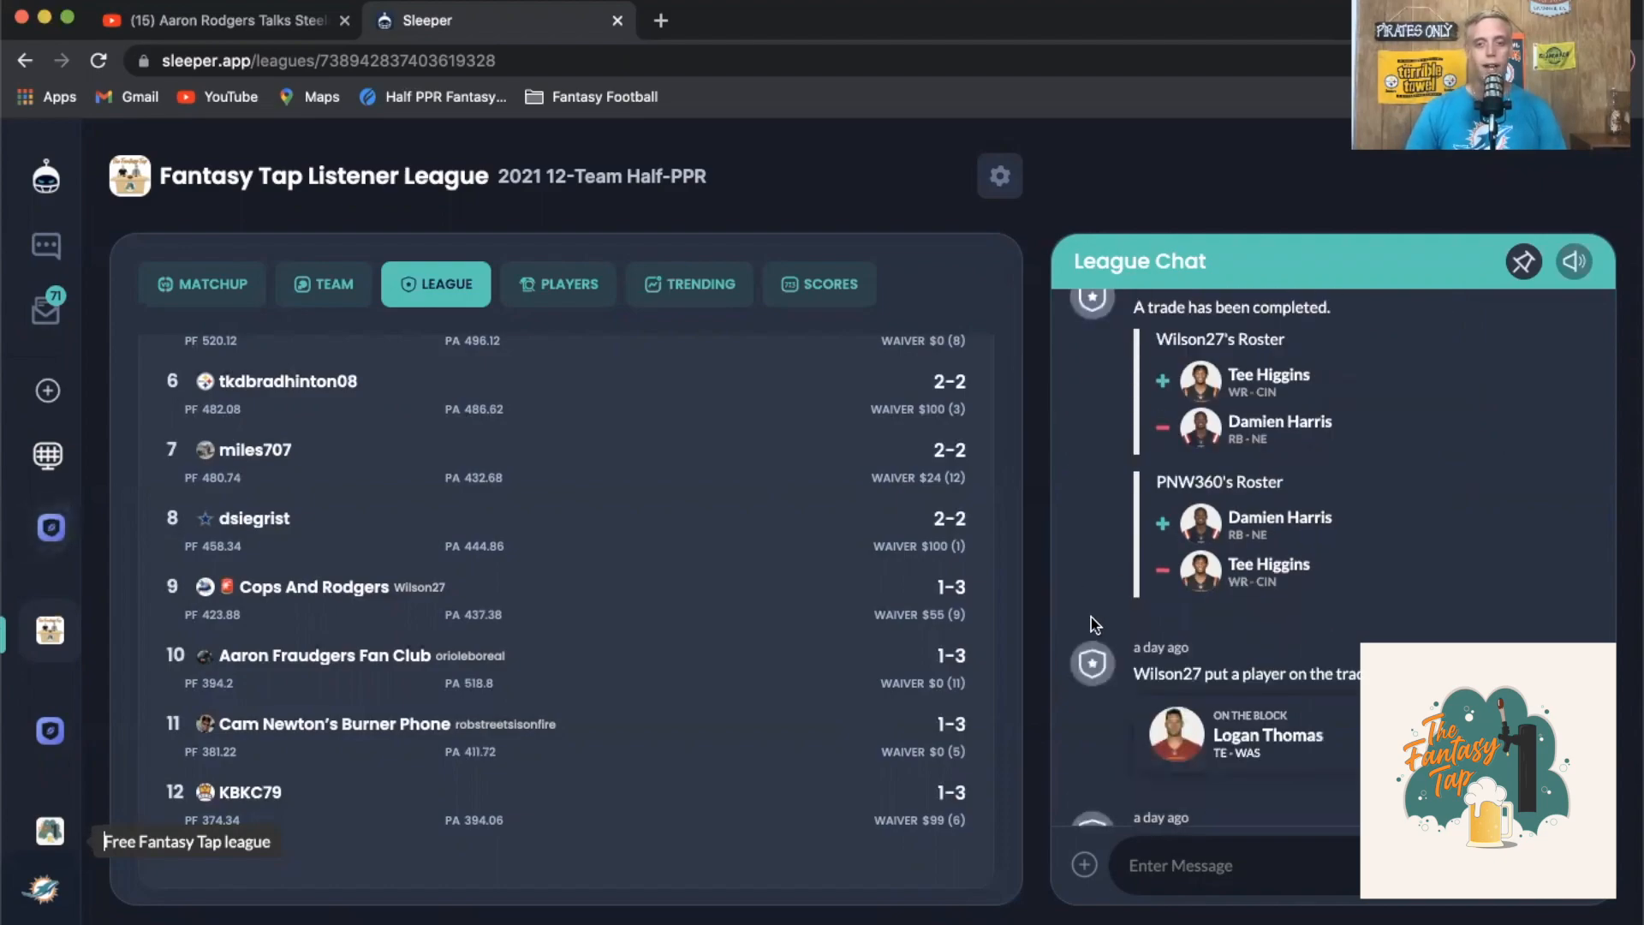
pyautogui.scroll(-3)
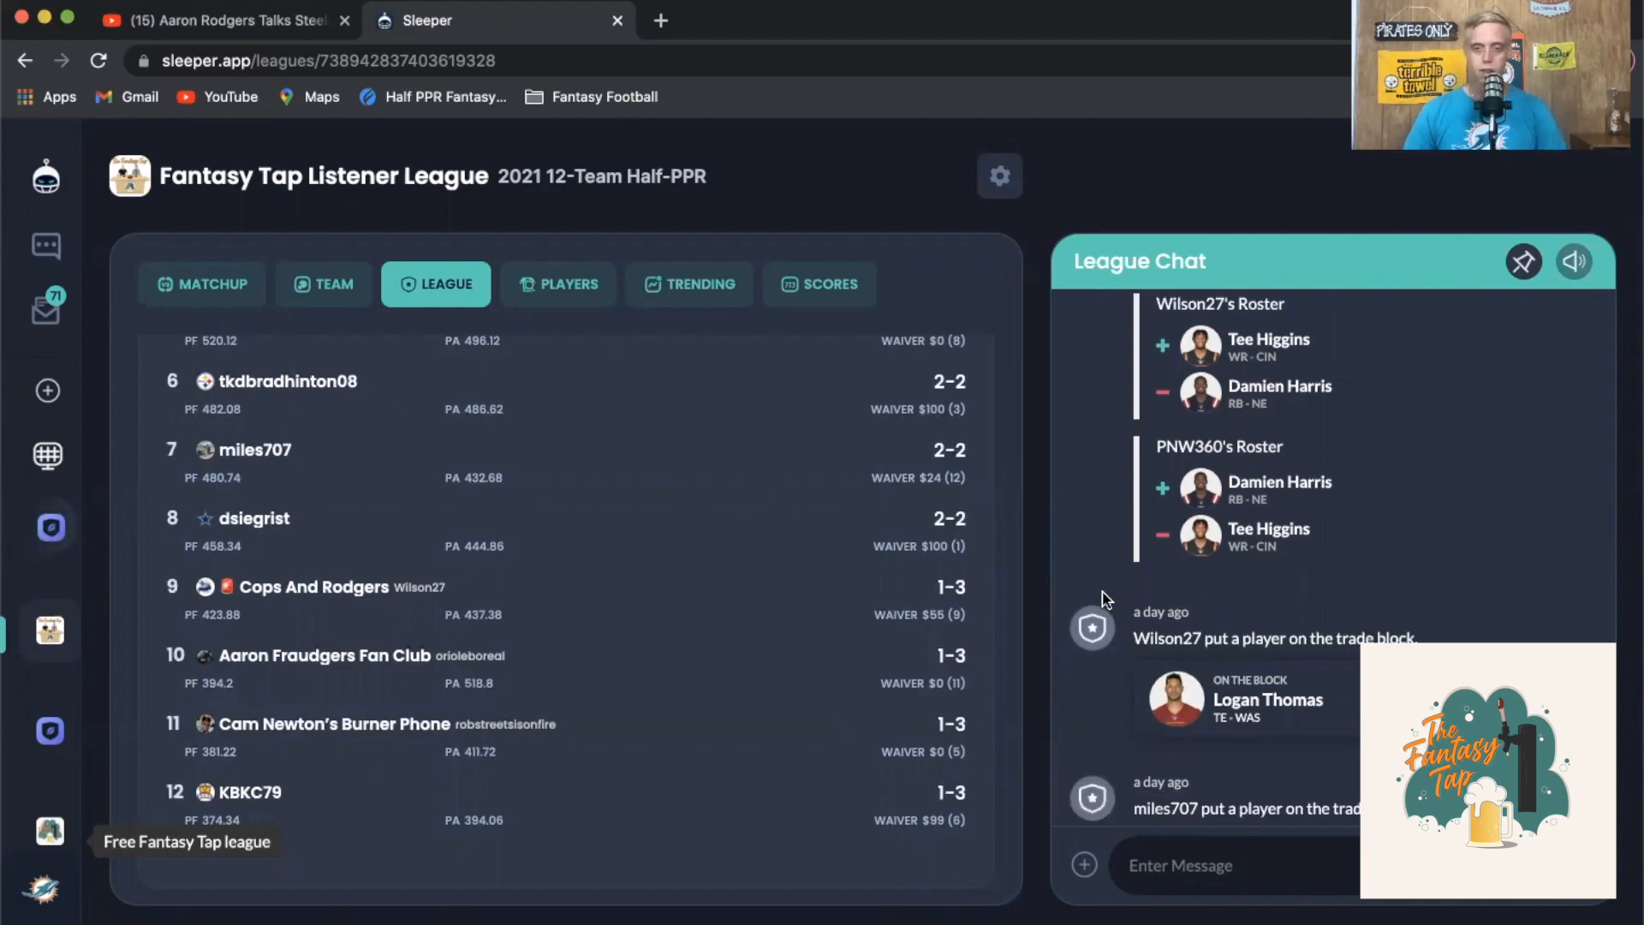
pyautogui.moveTo(1127, 585)
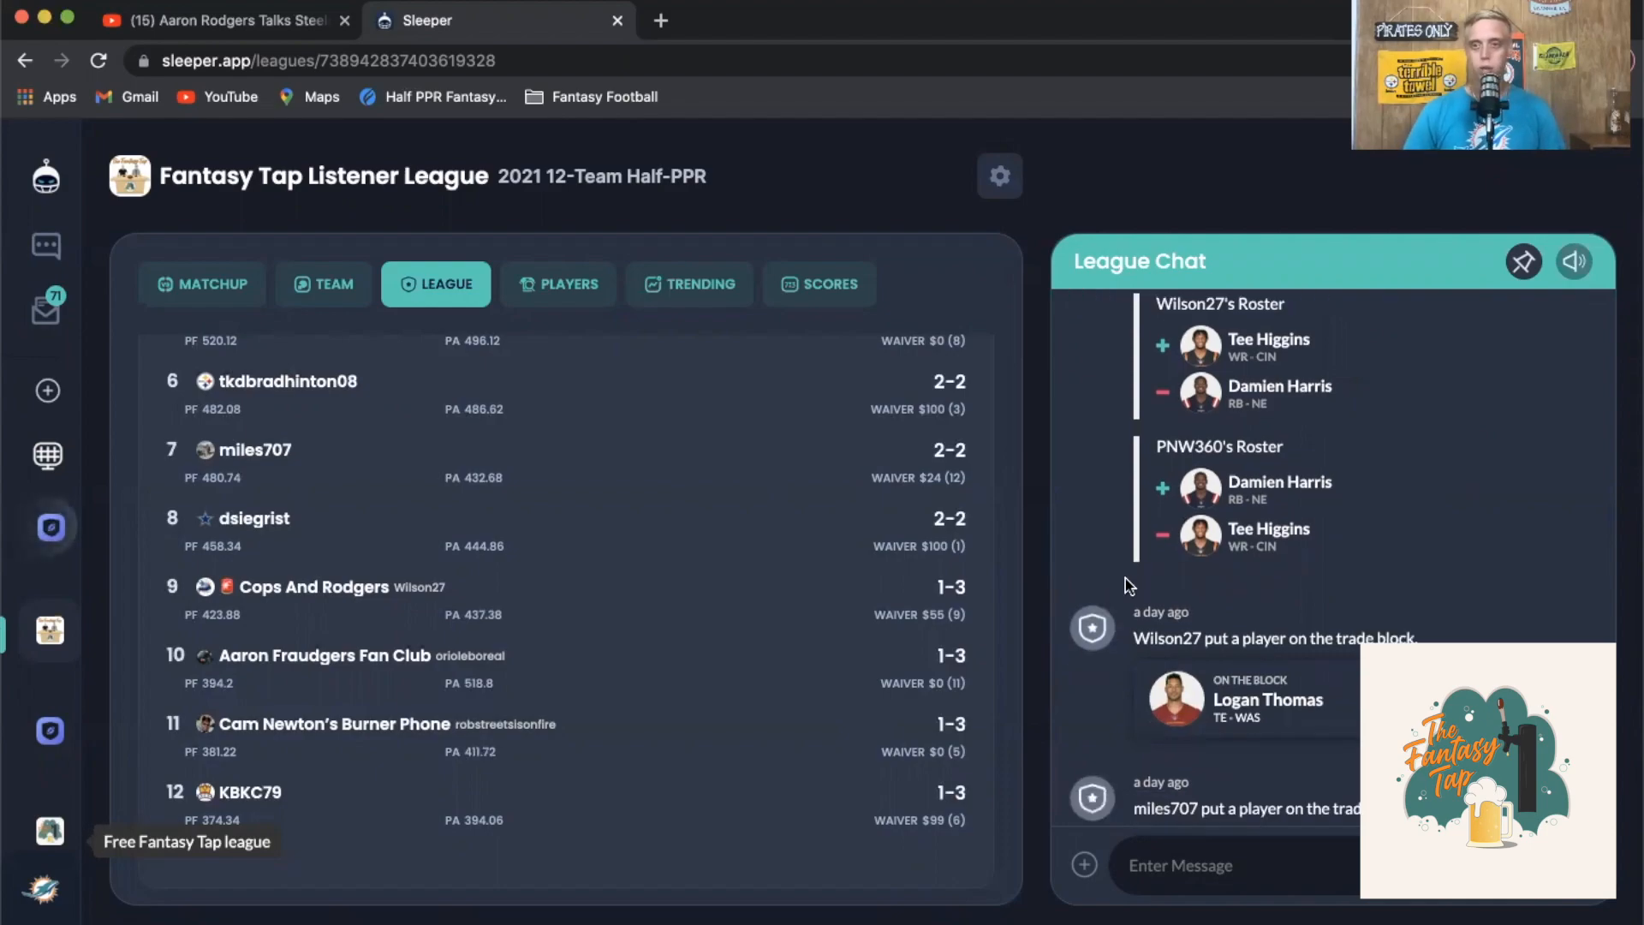
pyautogui.scroll(-3)
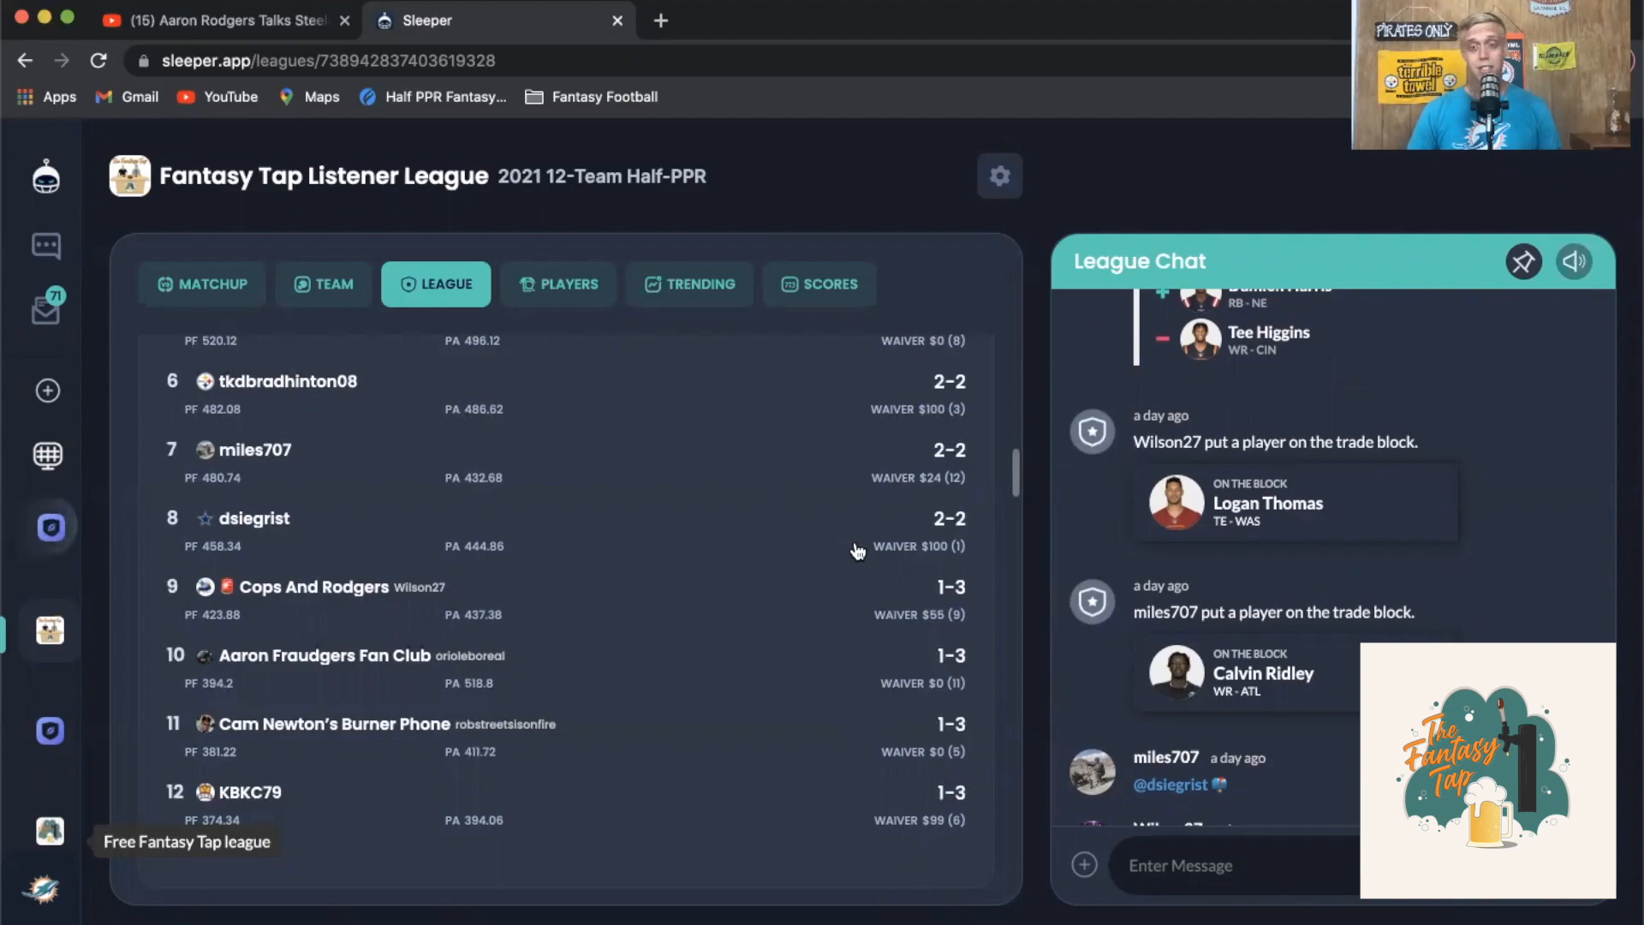
pyautogui.scroll(-3)
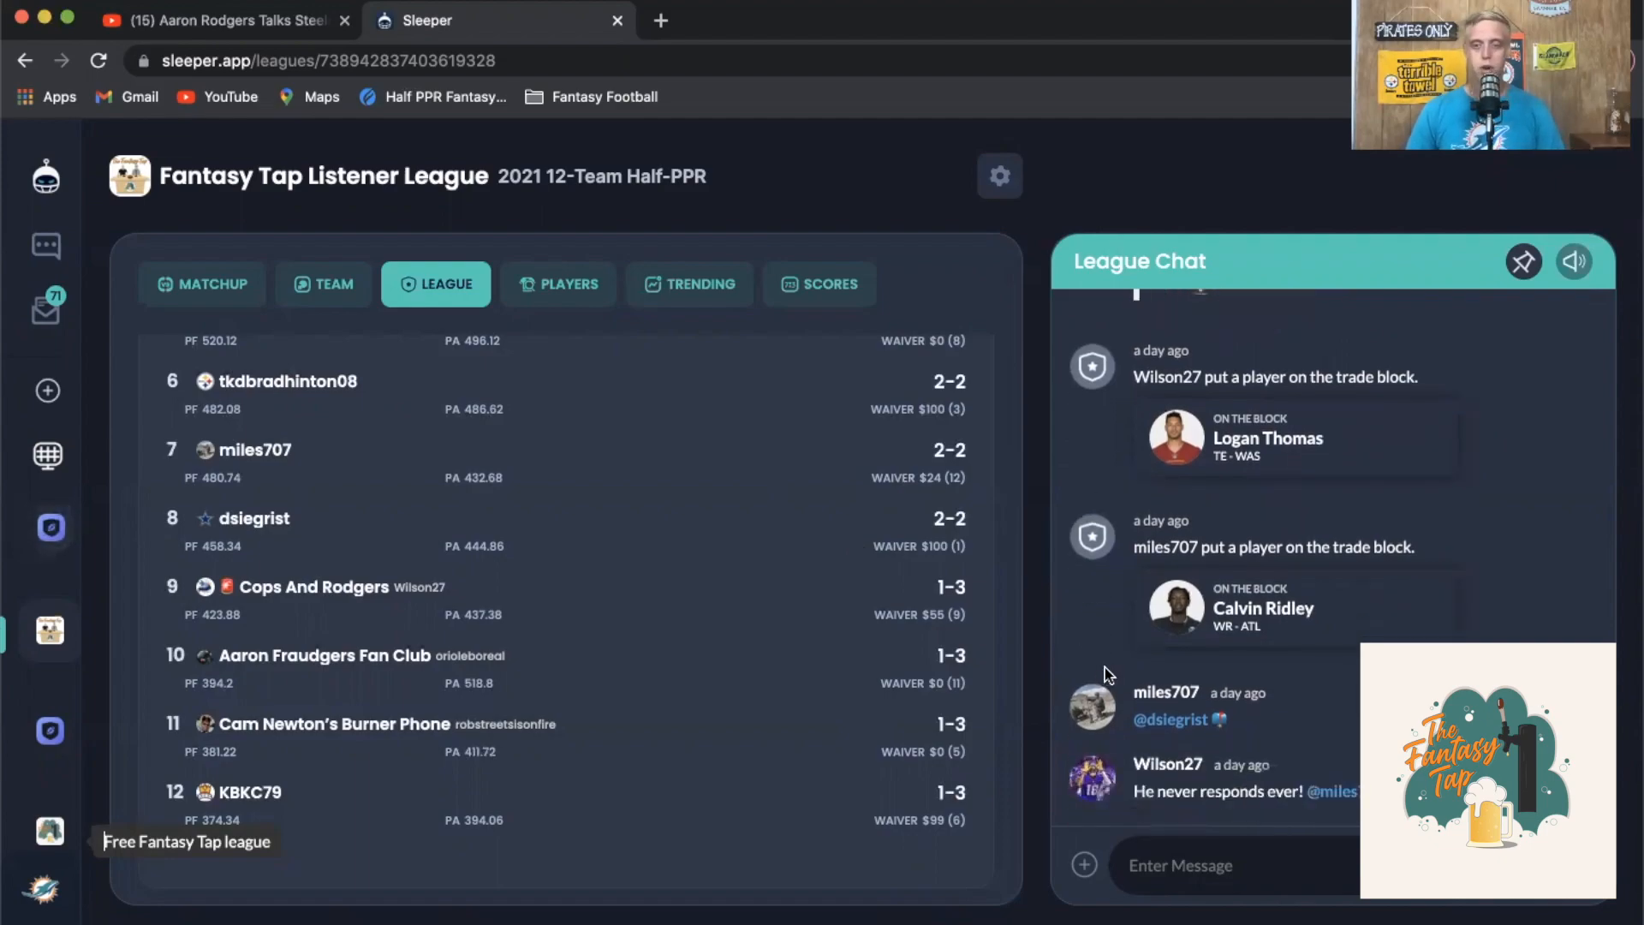
pyautogui.scroll(-3)
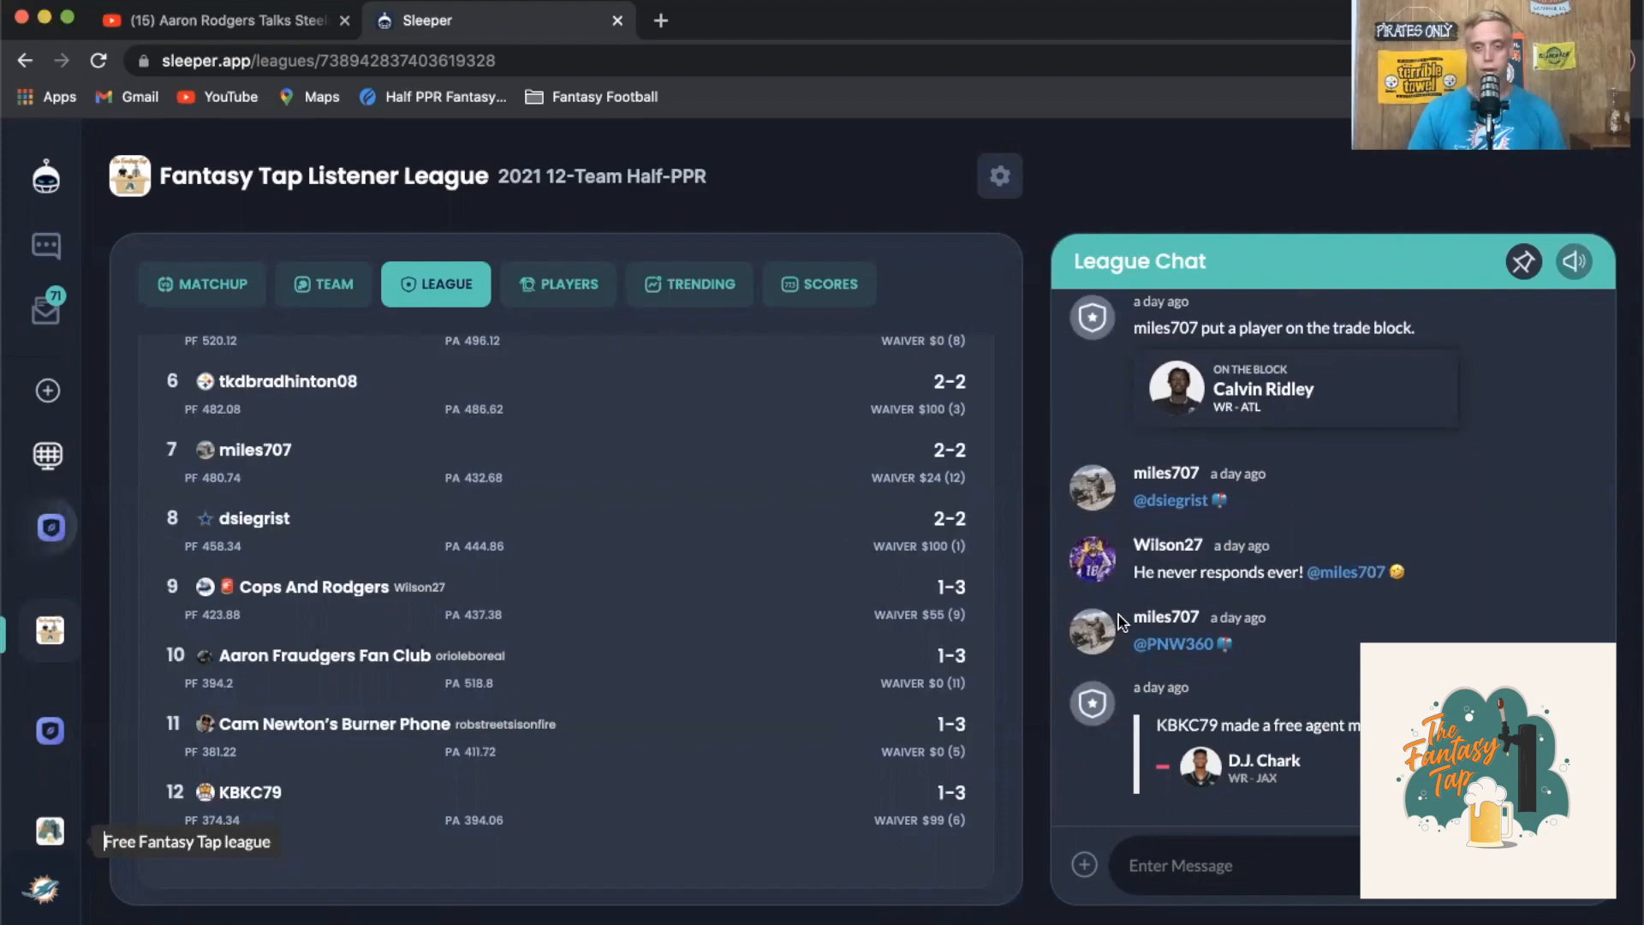
pyautogui.scroll(-3)
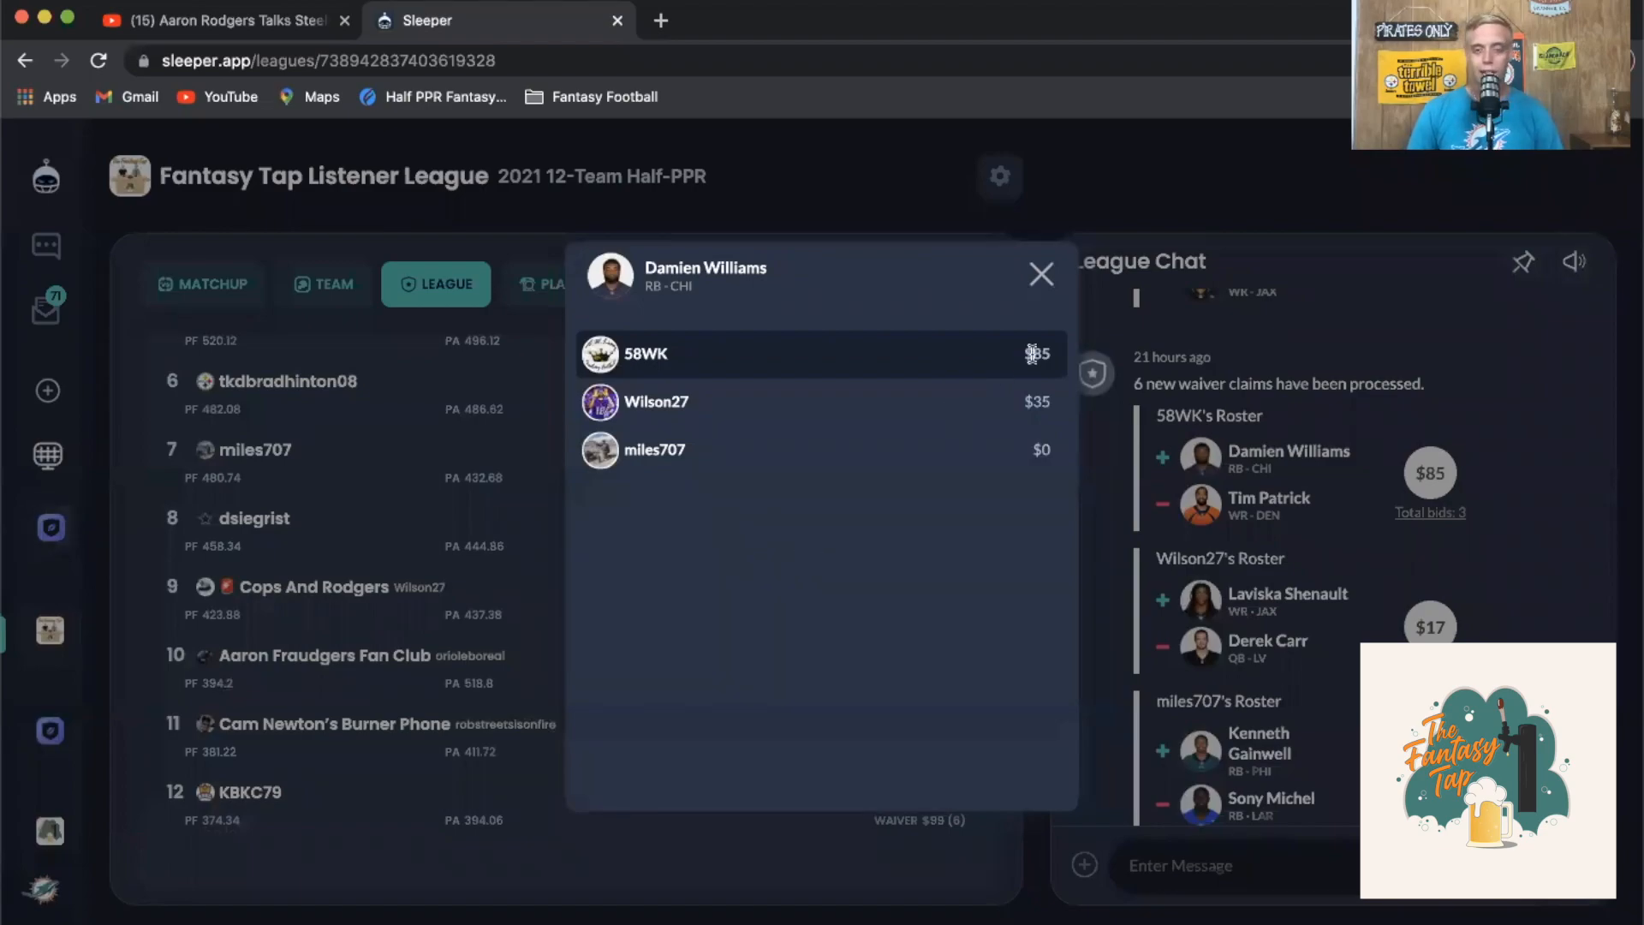
pyautogui.moveTo(996, 341)
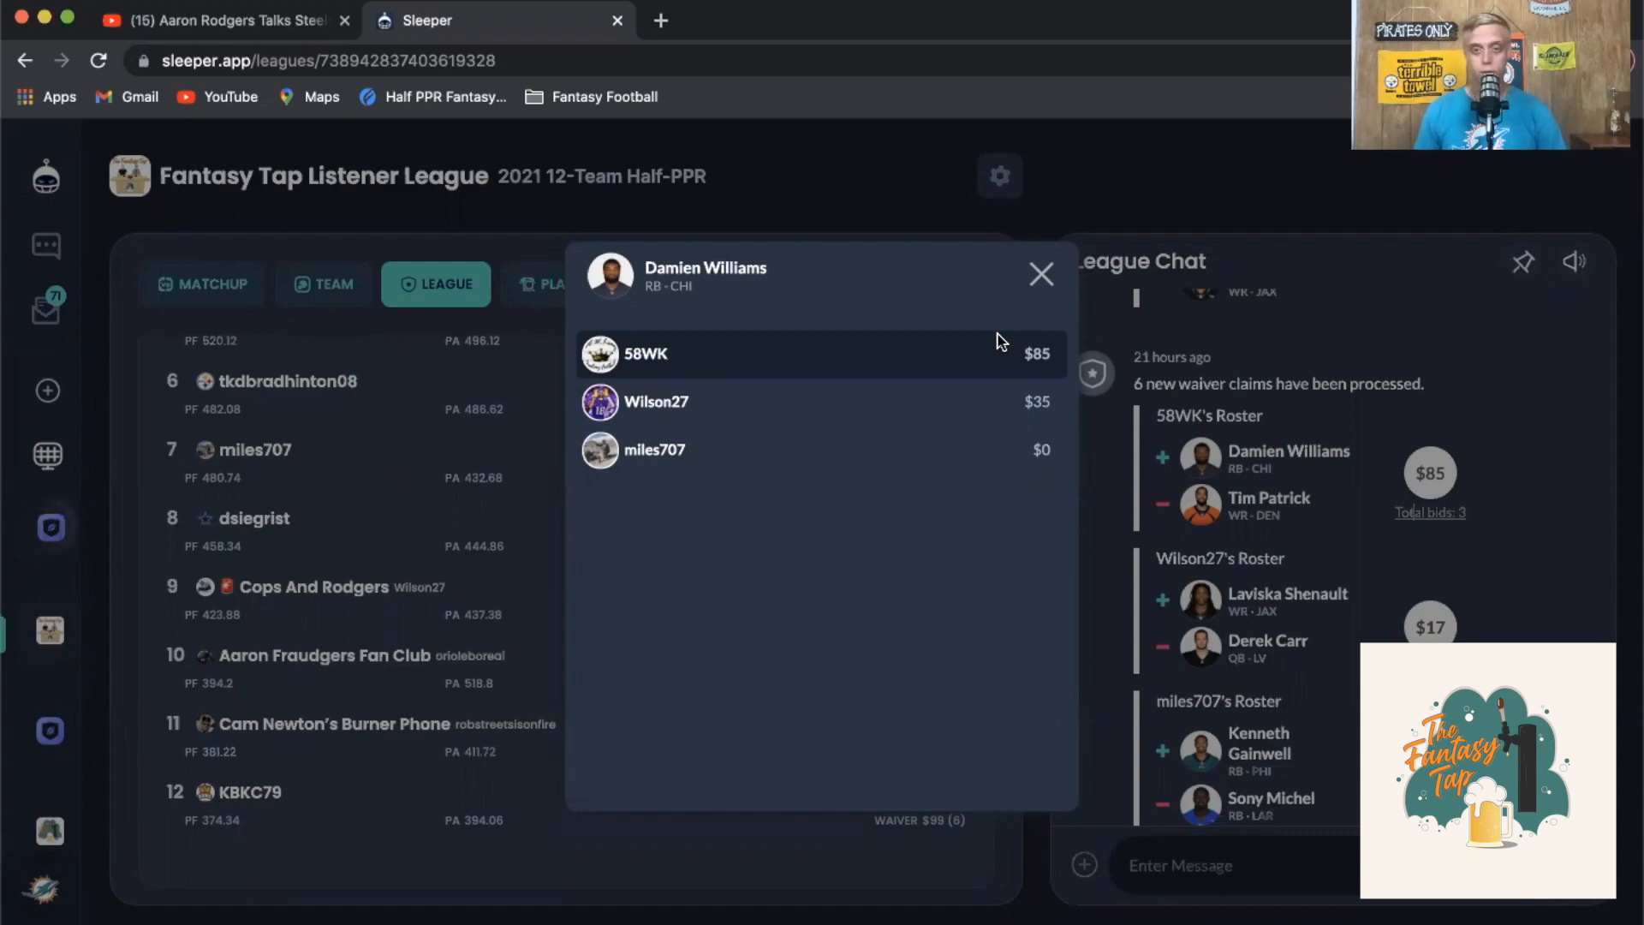
pyautogui.moveTo(1324, 529)
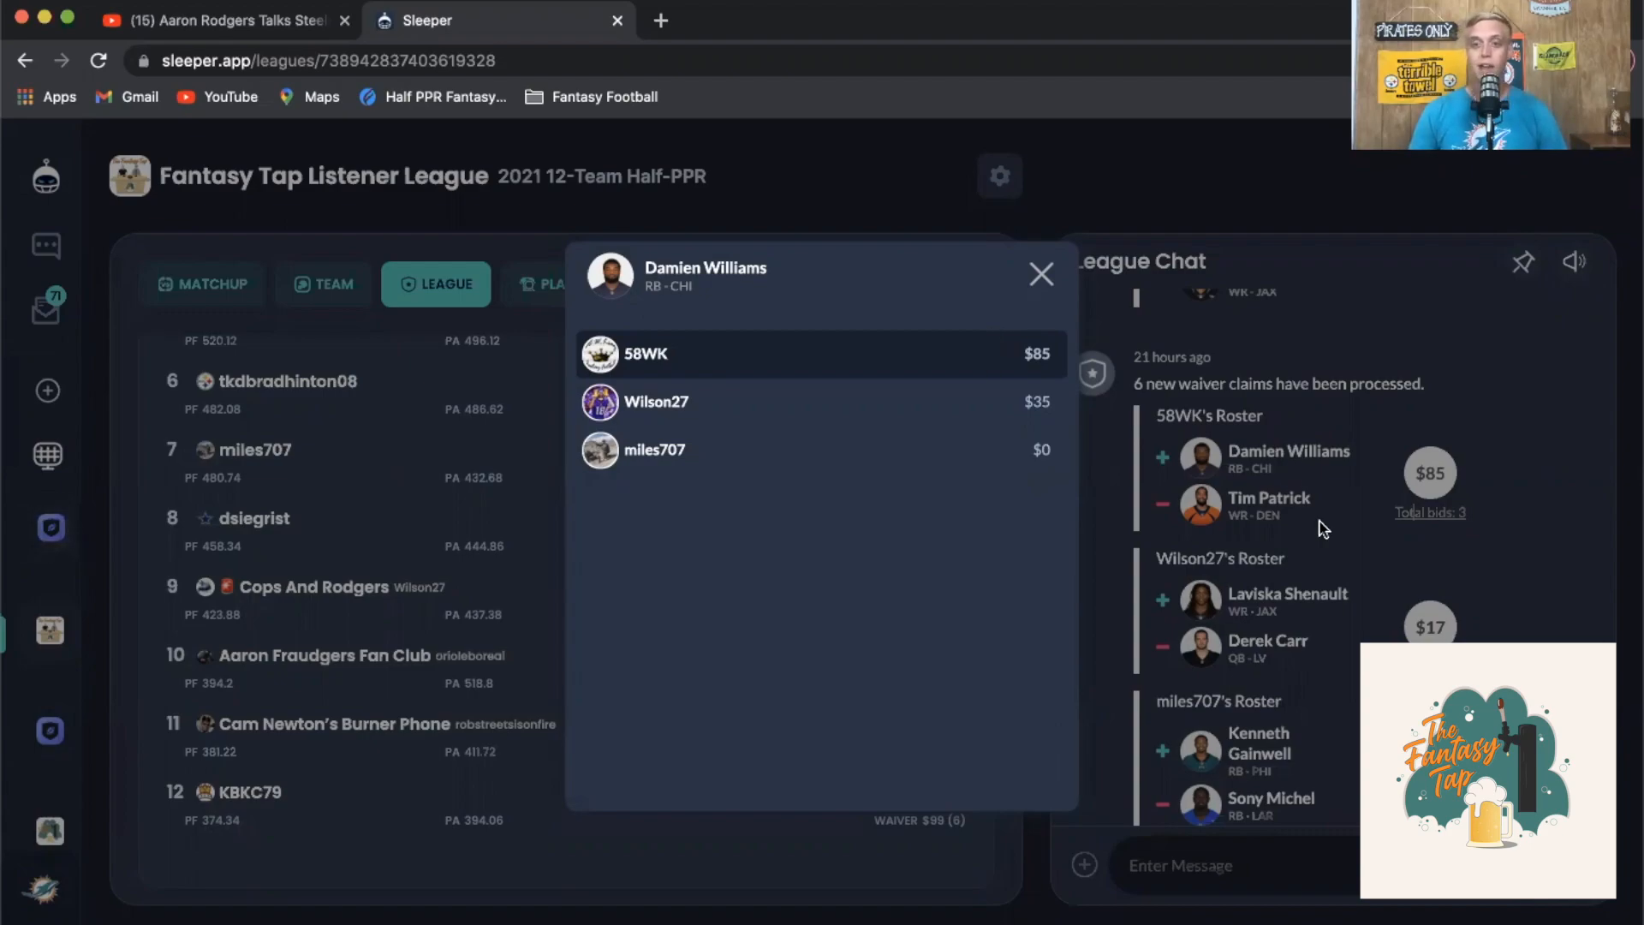
pyautogui.moveTo(1356, 562)
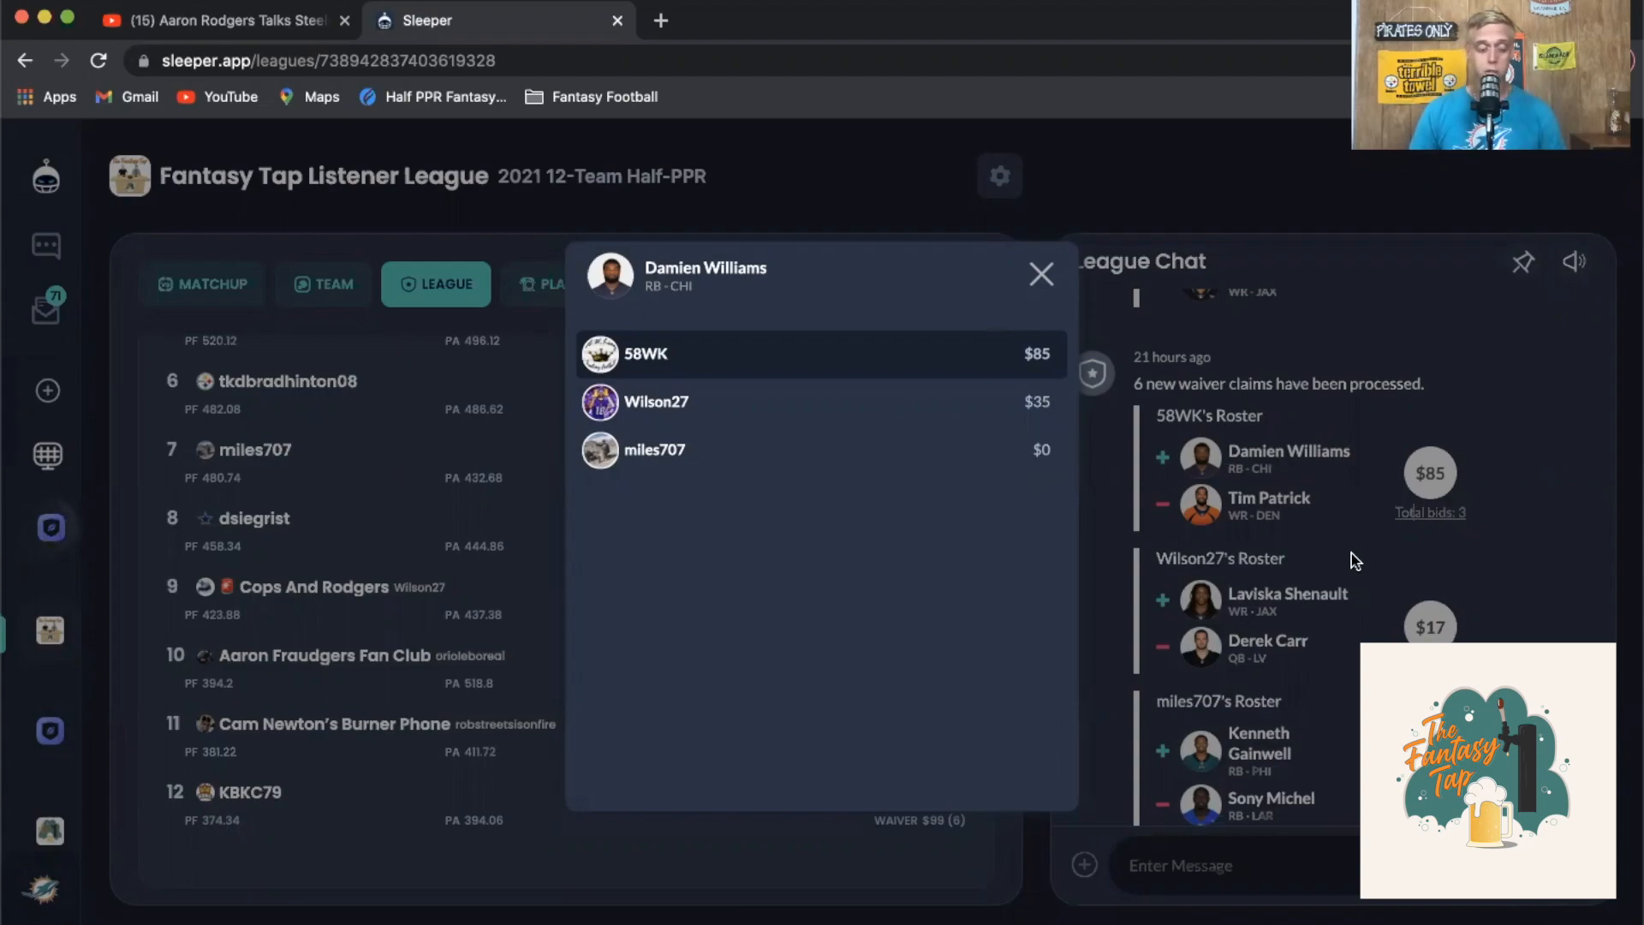
pyautogui.click(1039, 274)
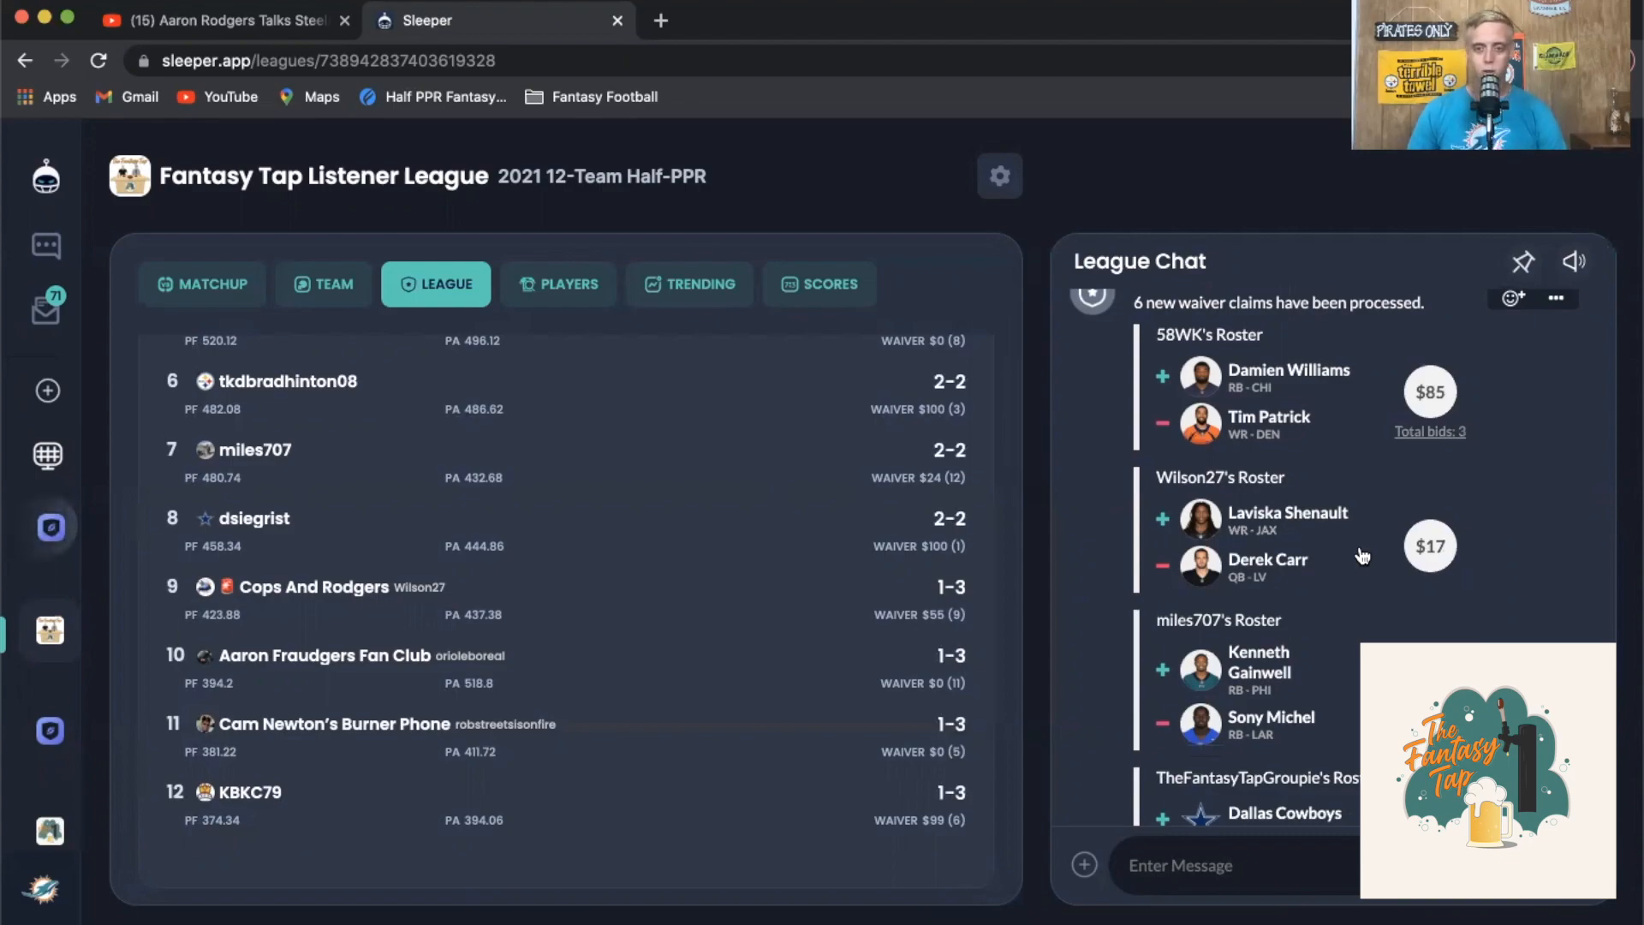
# Check Sony Michel's player card from the waiver claims and close it
pyautogui.scroll(-3)
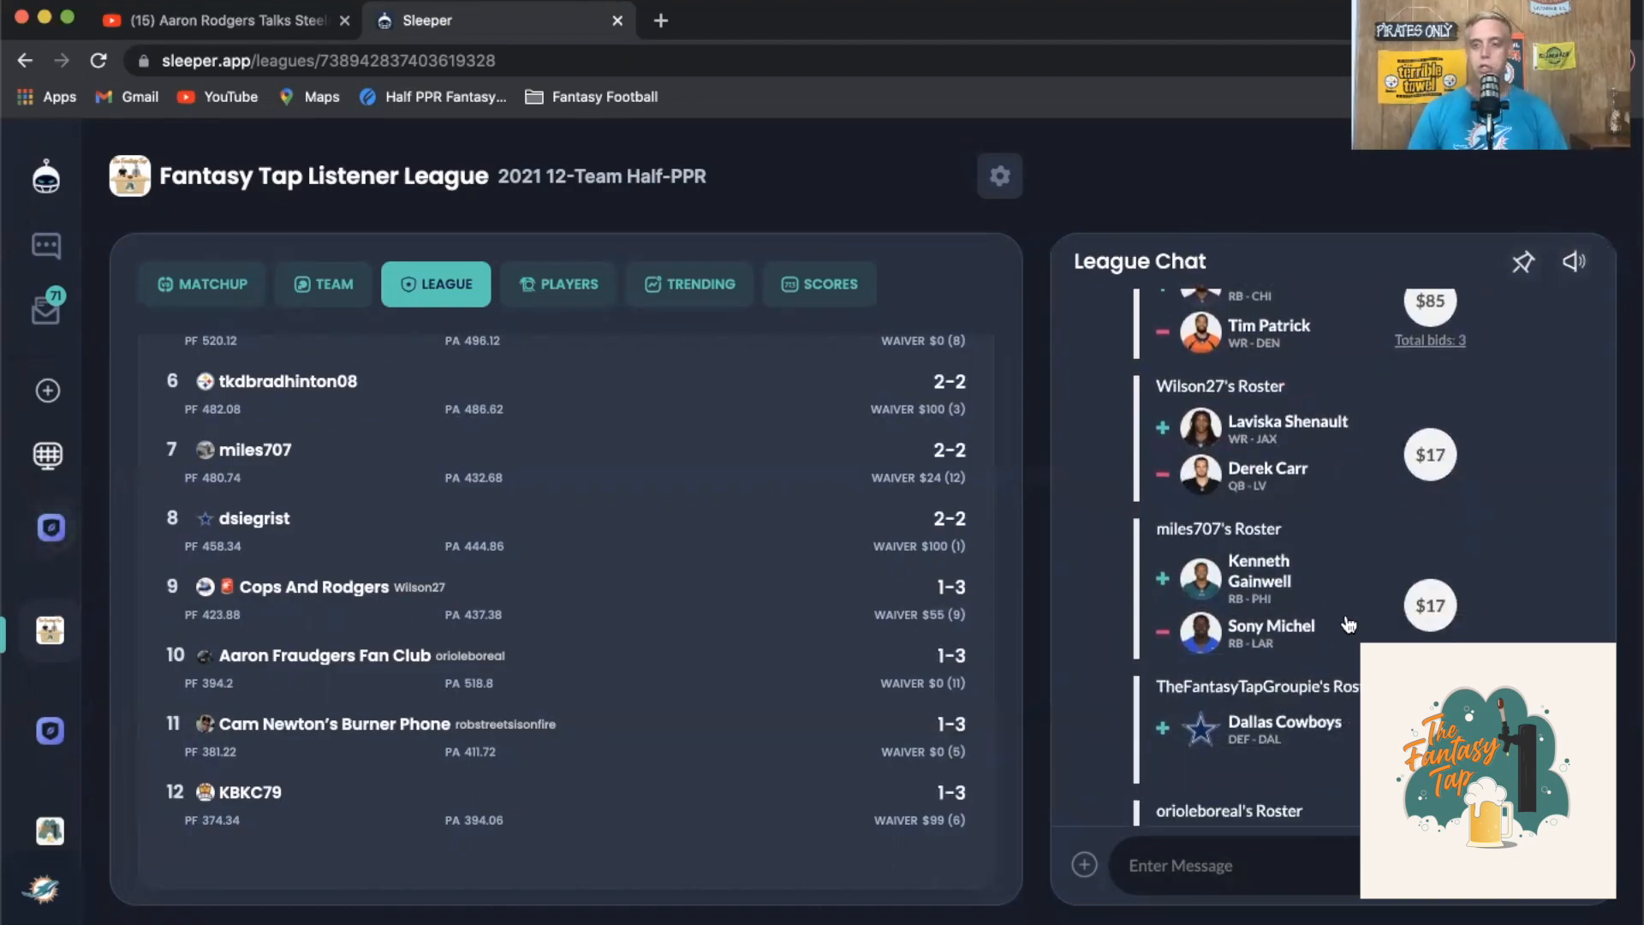
pyautogui.moveTo(1274, 658)
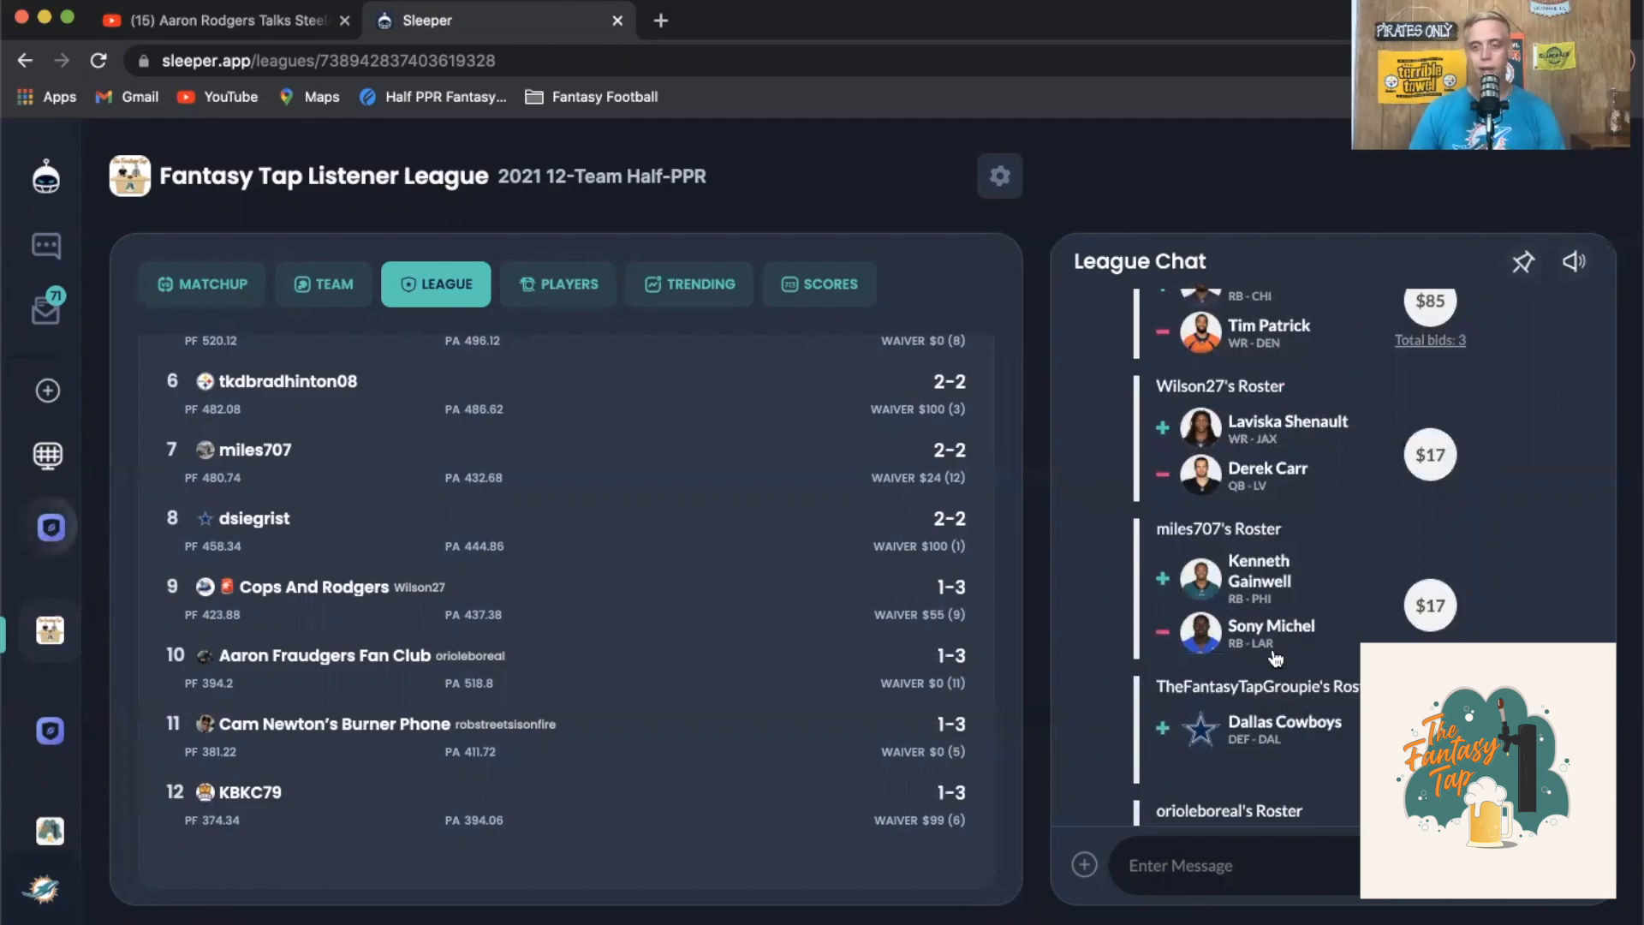
pyautogui.click(1271, 633)
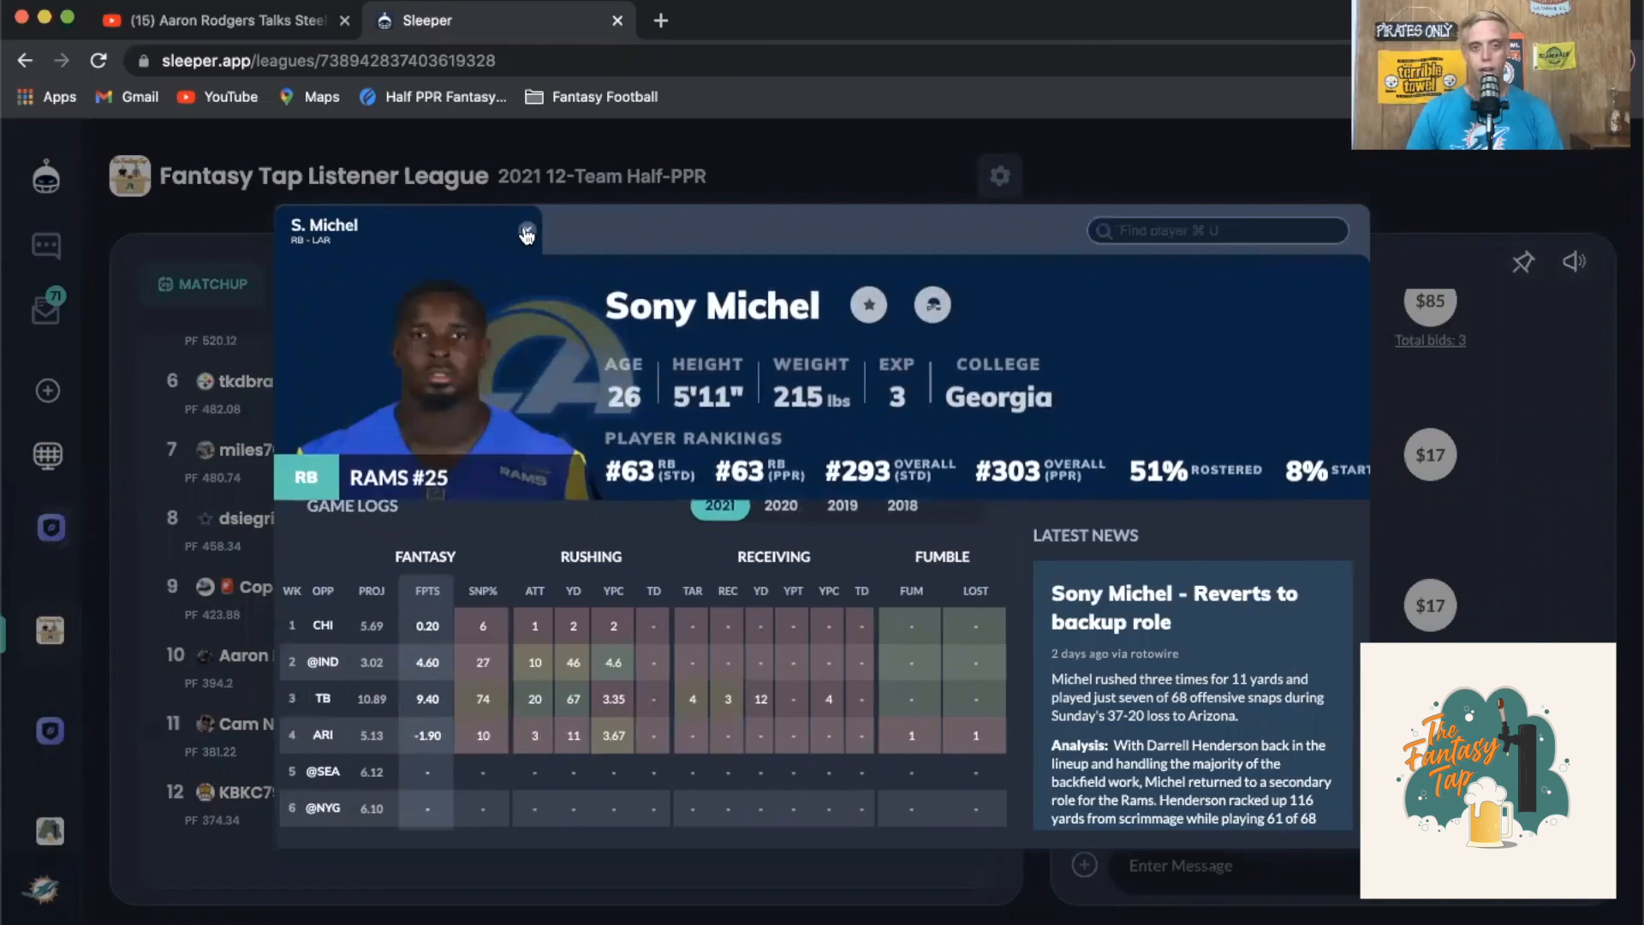
pyautogui.click(526, 231)
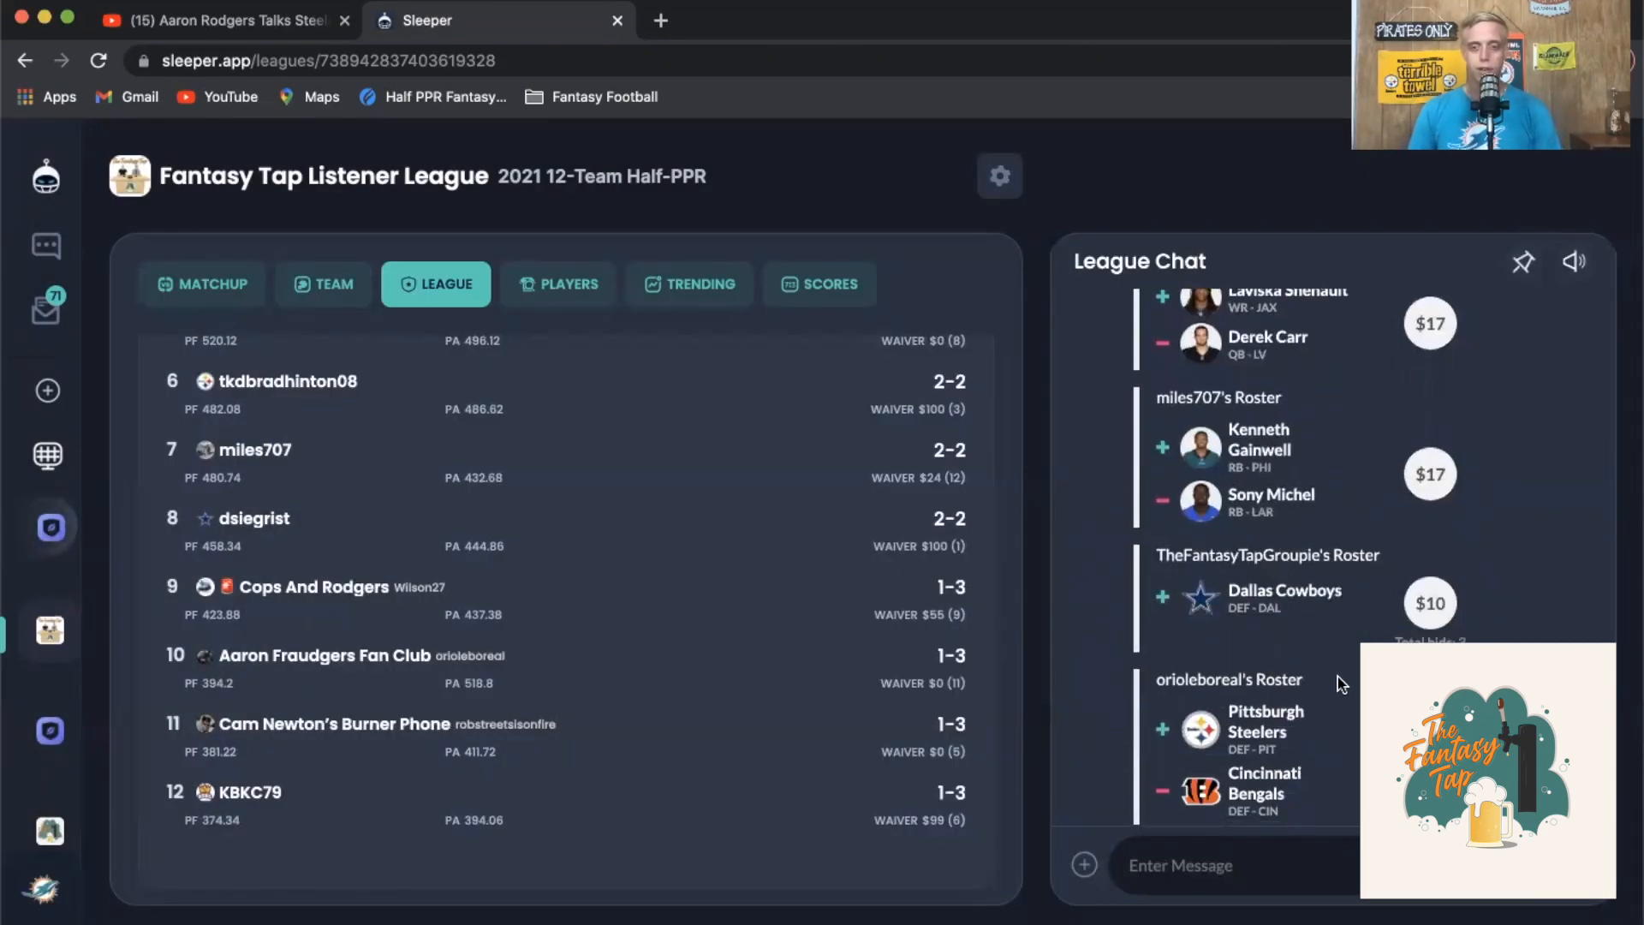
# View every bid placed on the Dallas Cowboys defense and close the bid list
pyautogui.scroll(-3)
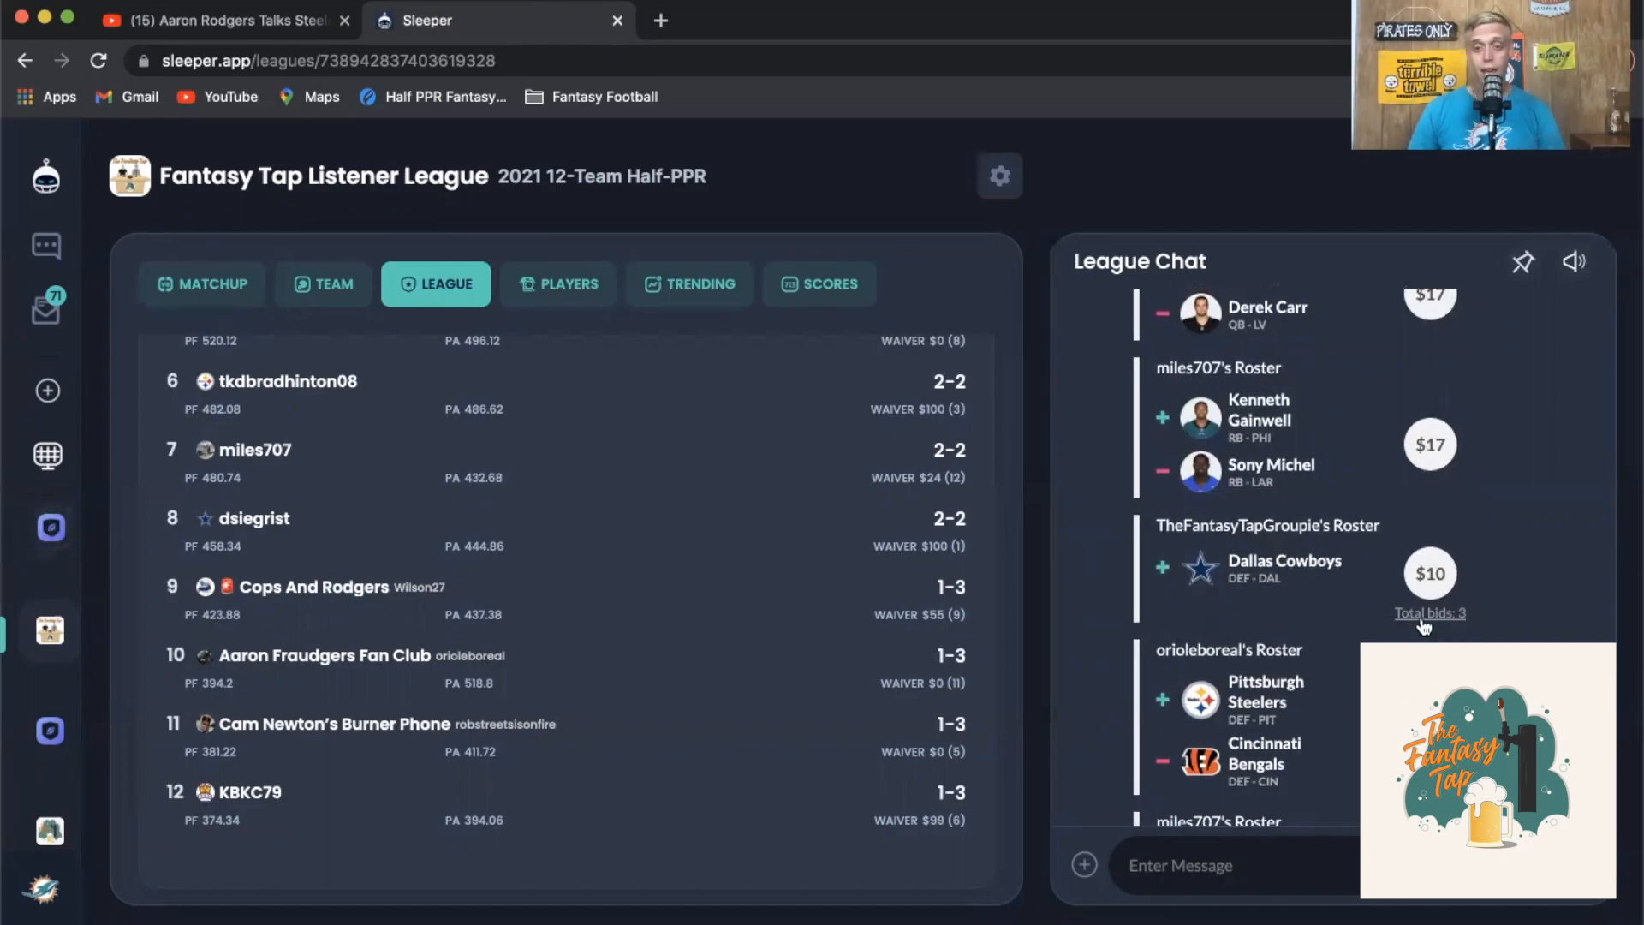
pyautogui.click(1428, 613)
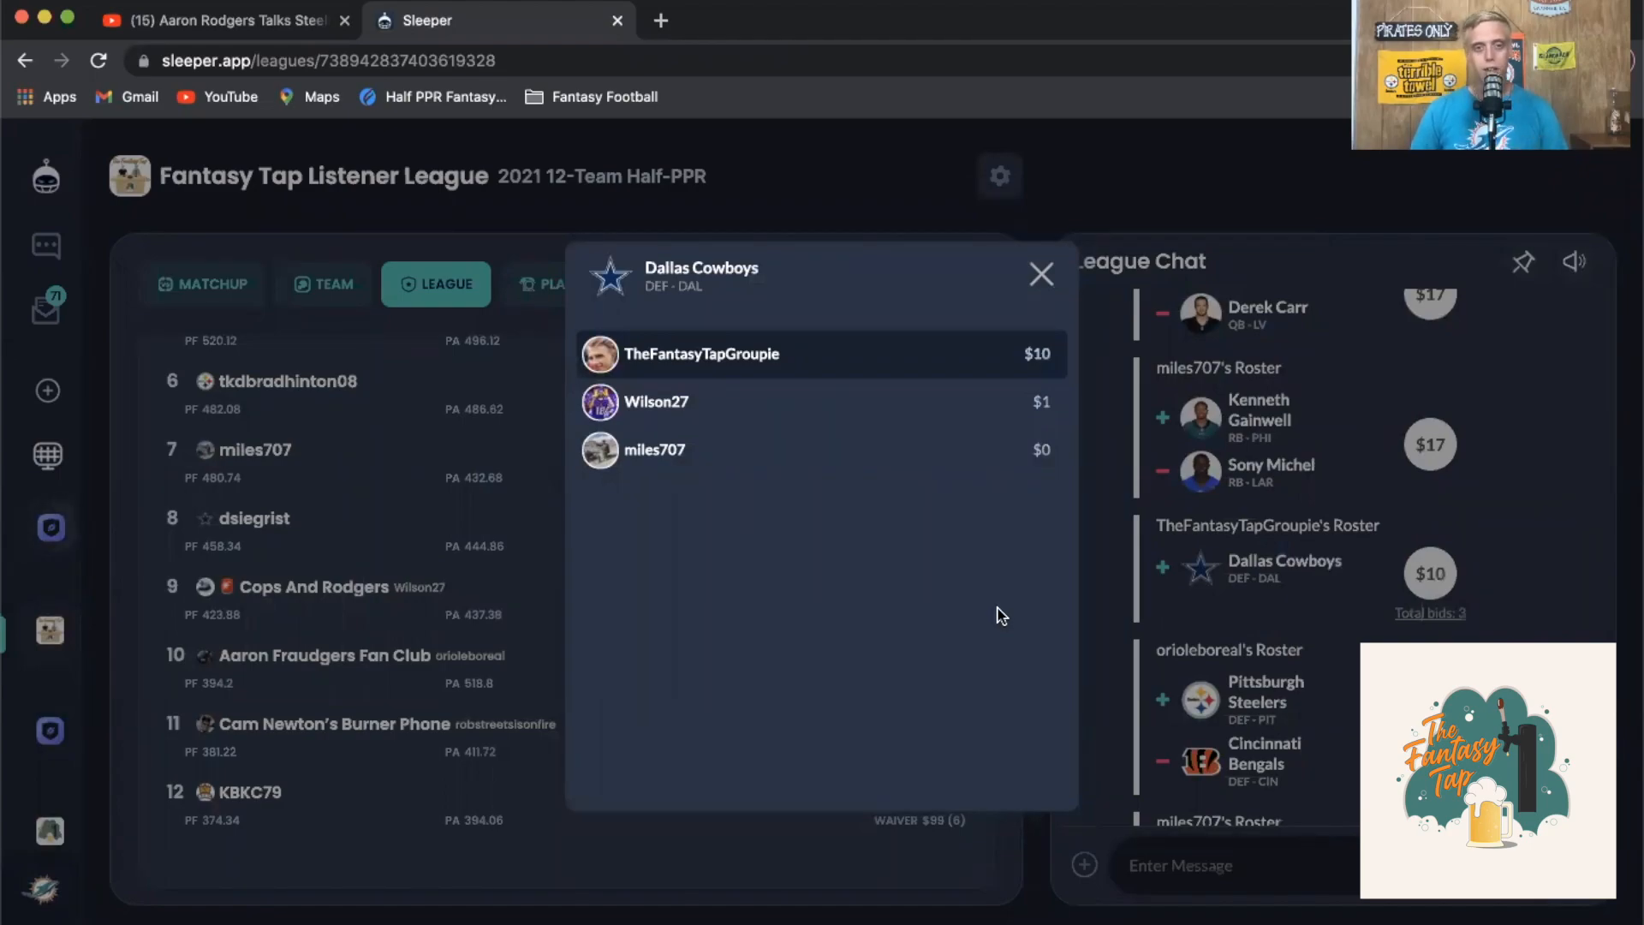
pyautogui.moveTo(1042, 287)
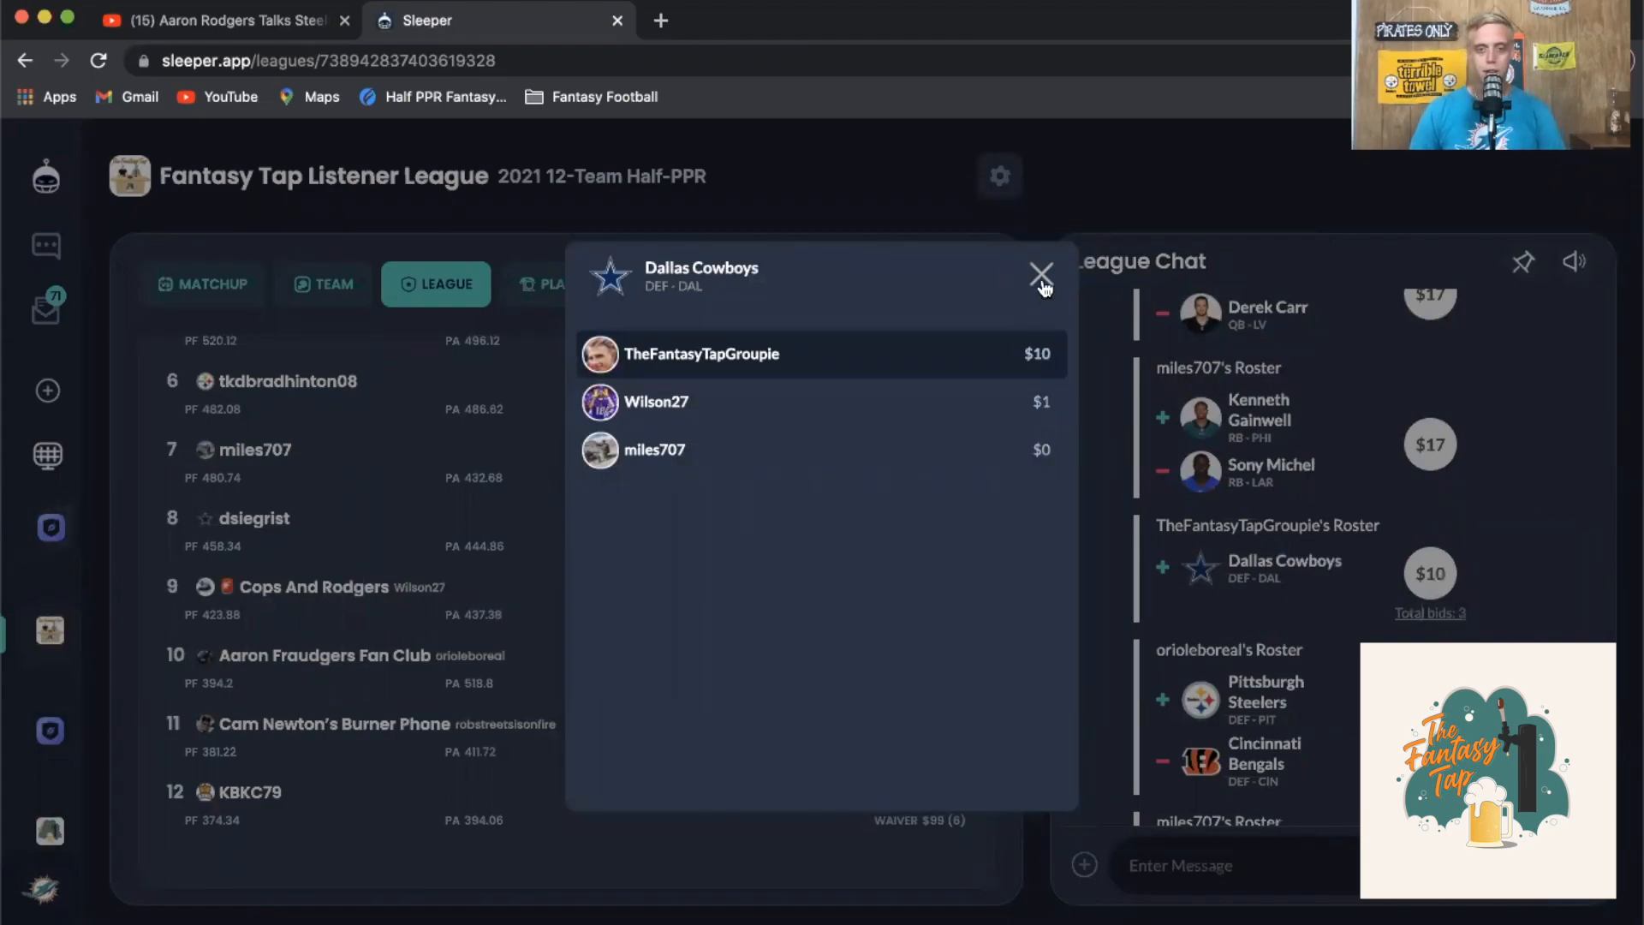
pyautogui.click(1039, 274)
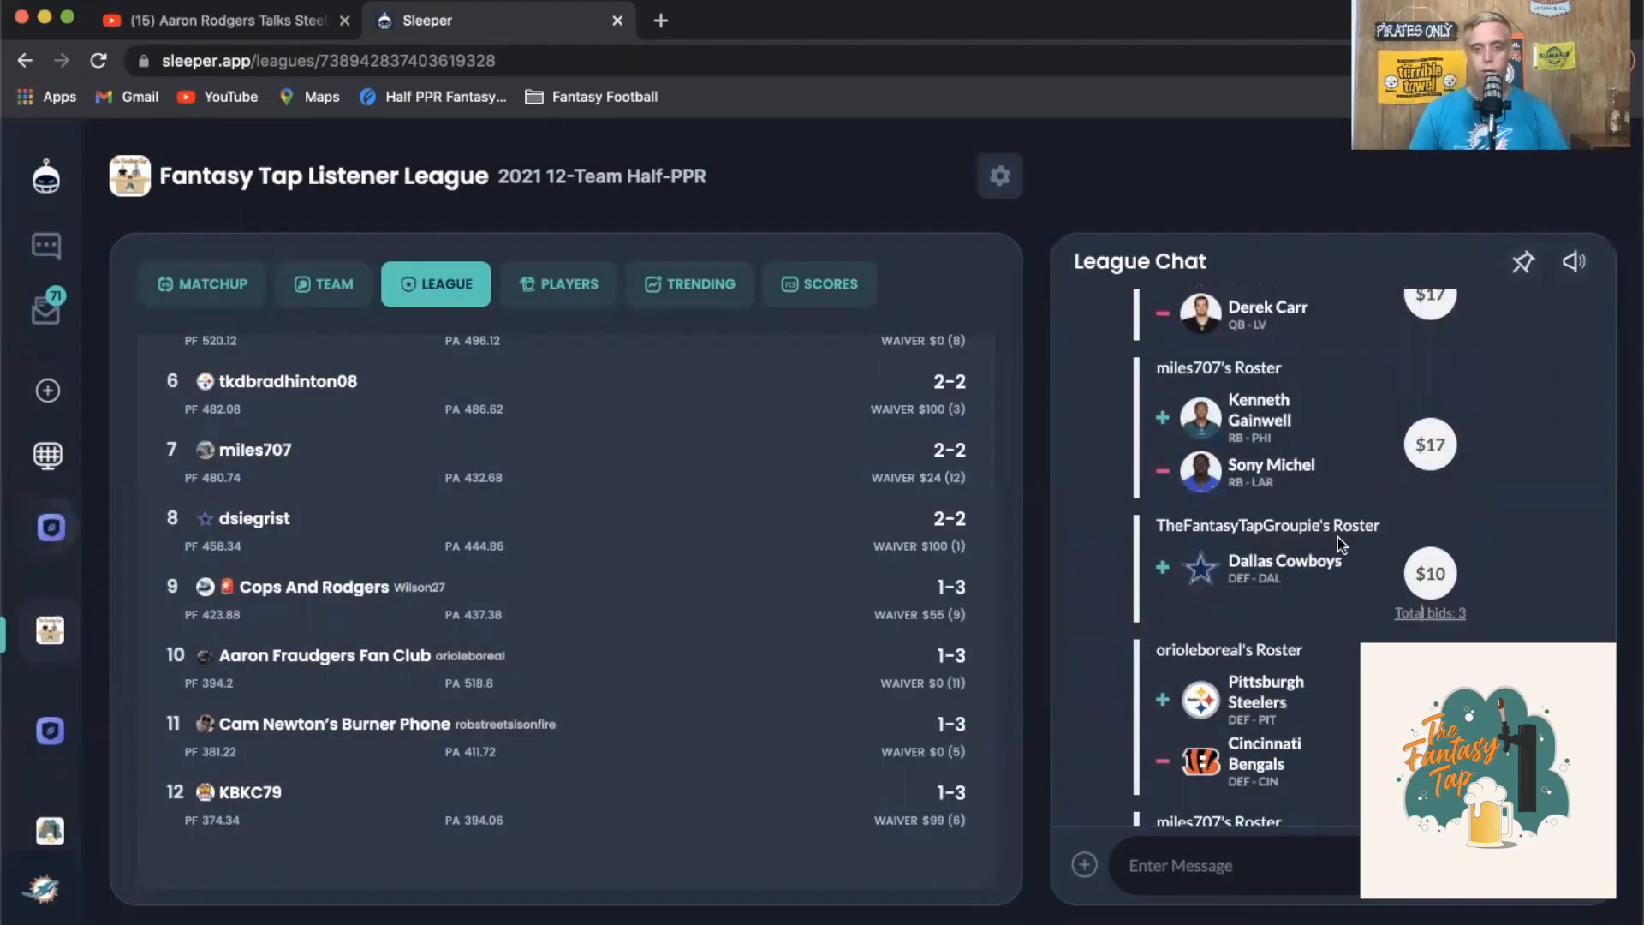
pyautogui.scroll(-3)
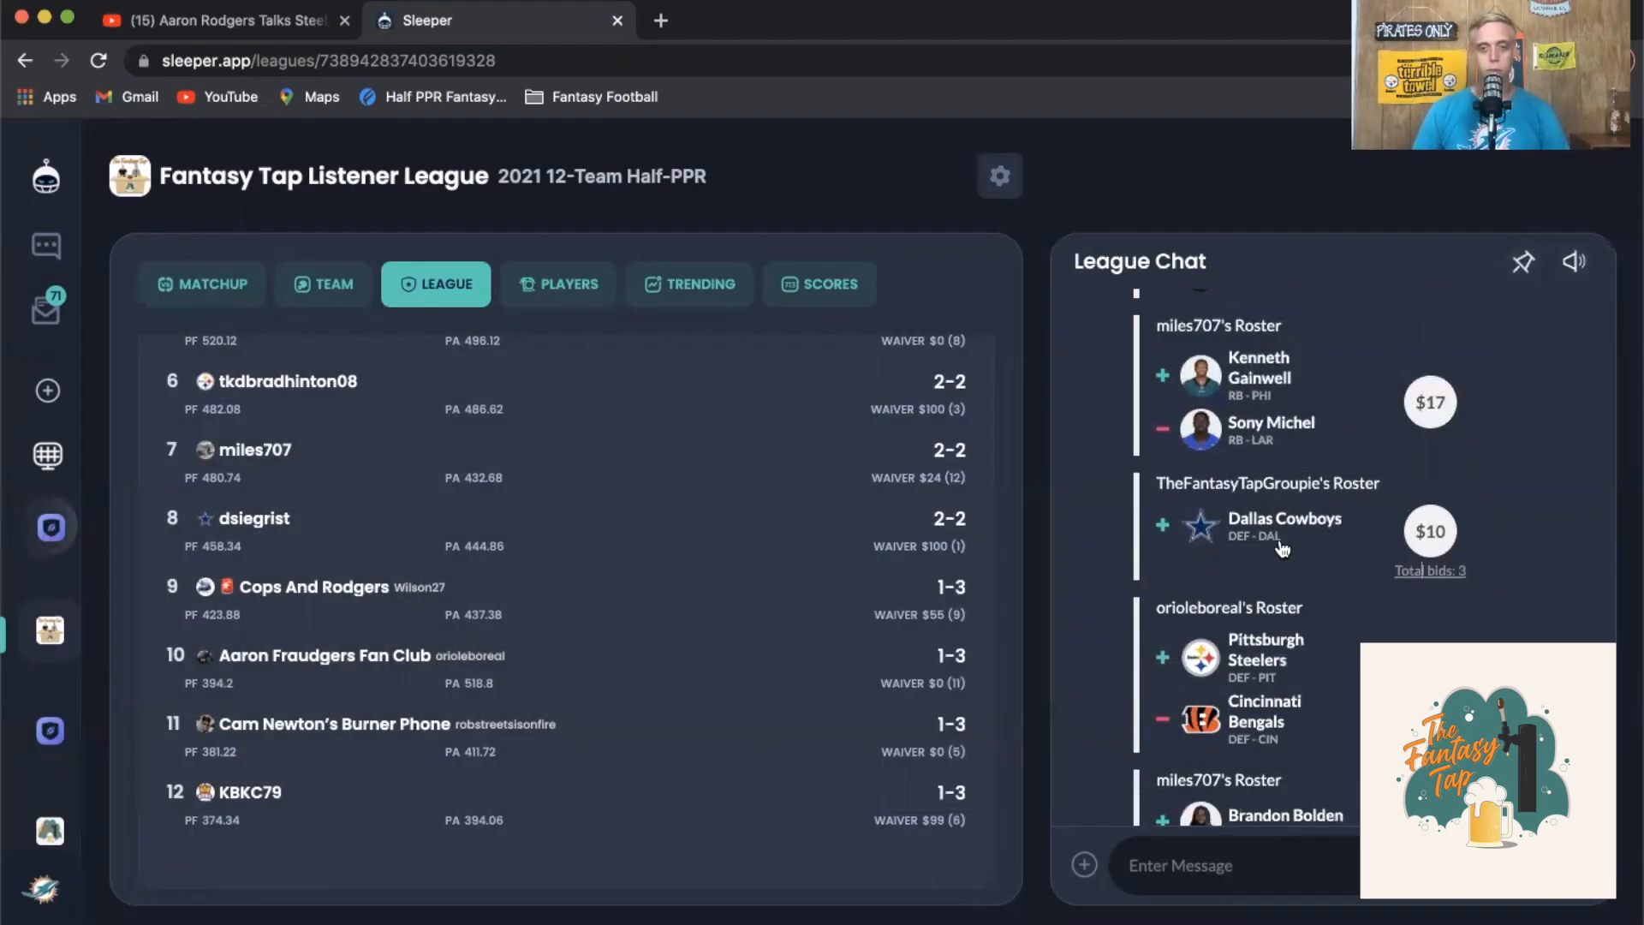
pyautogui.scroll(-3)
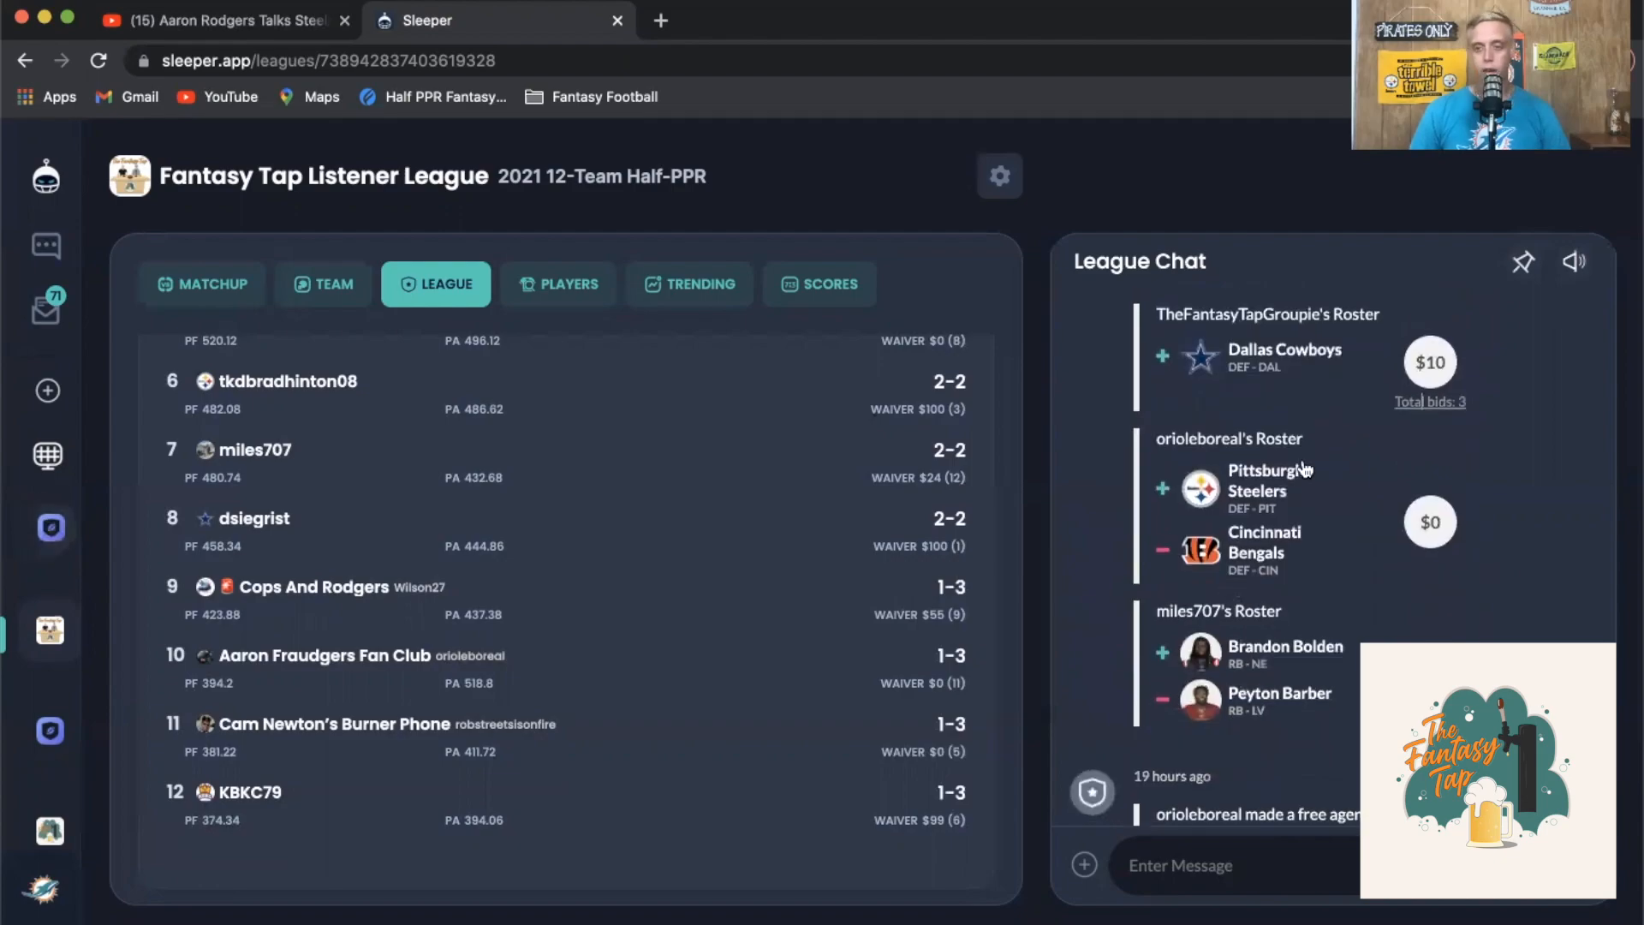
pyautogui.moveTo(1310, 577)
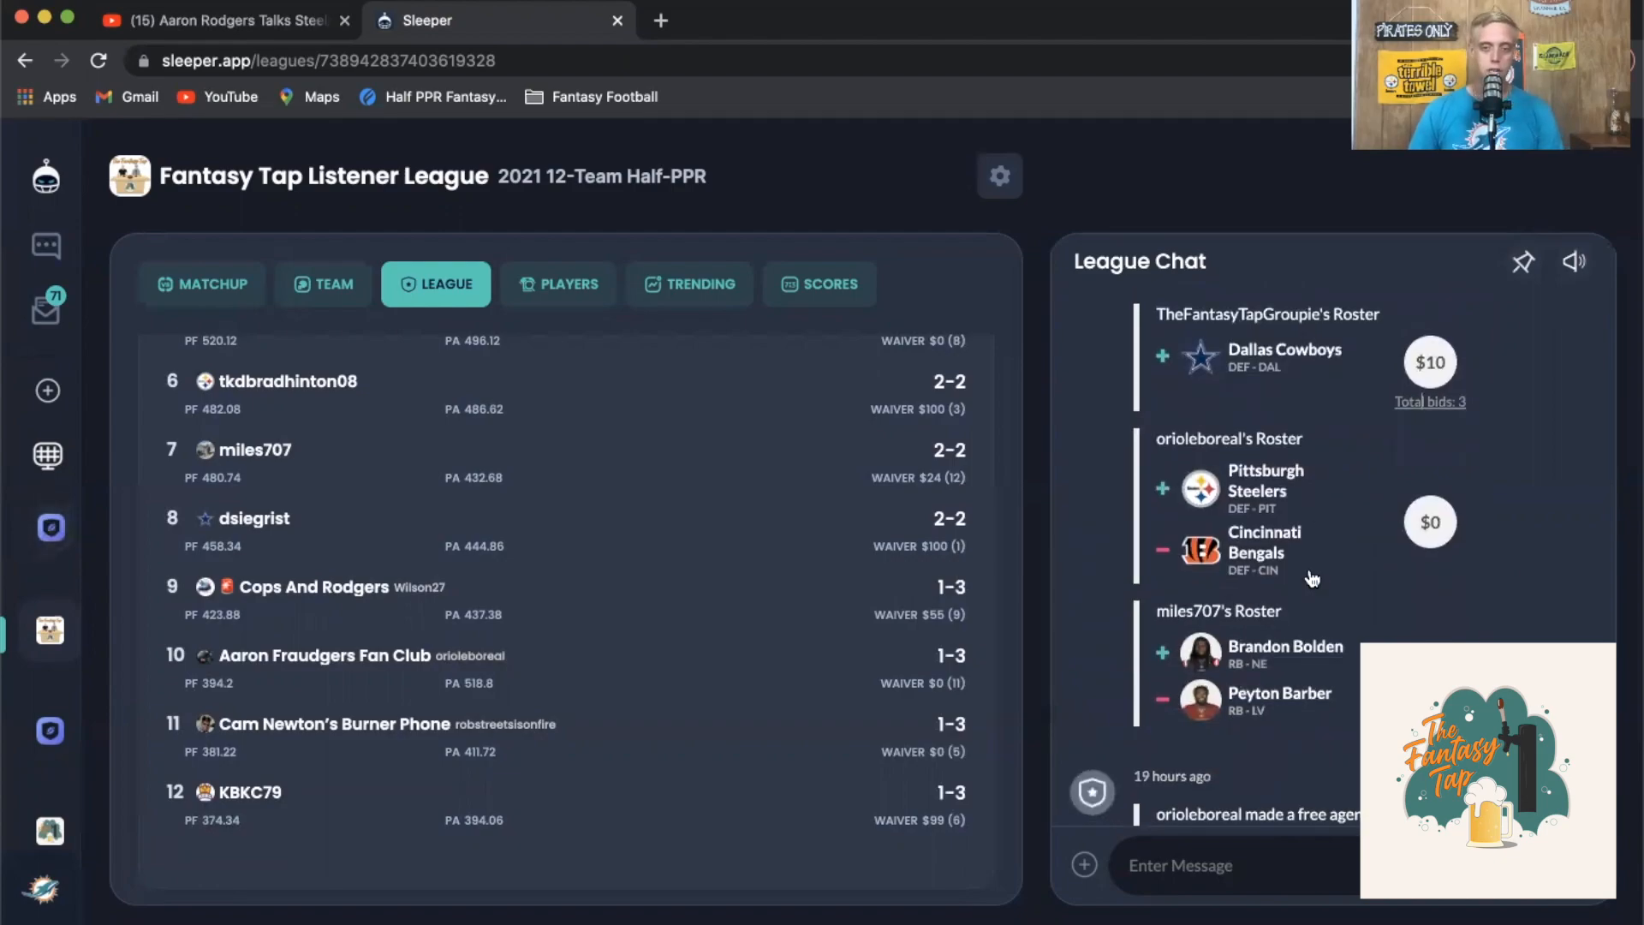
pyautogui.click(1266, 488)
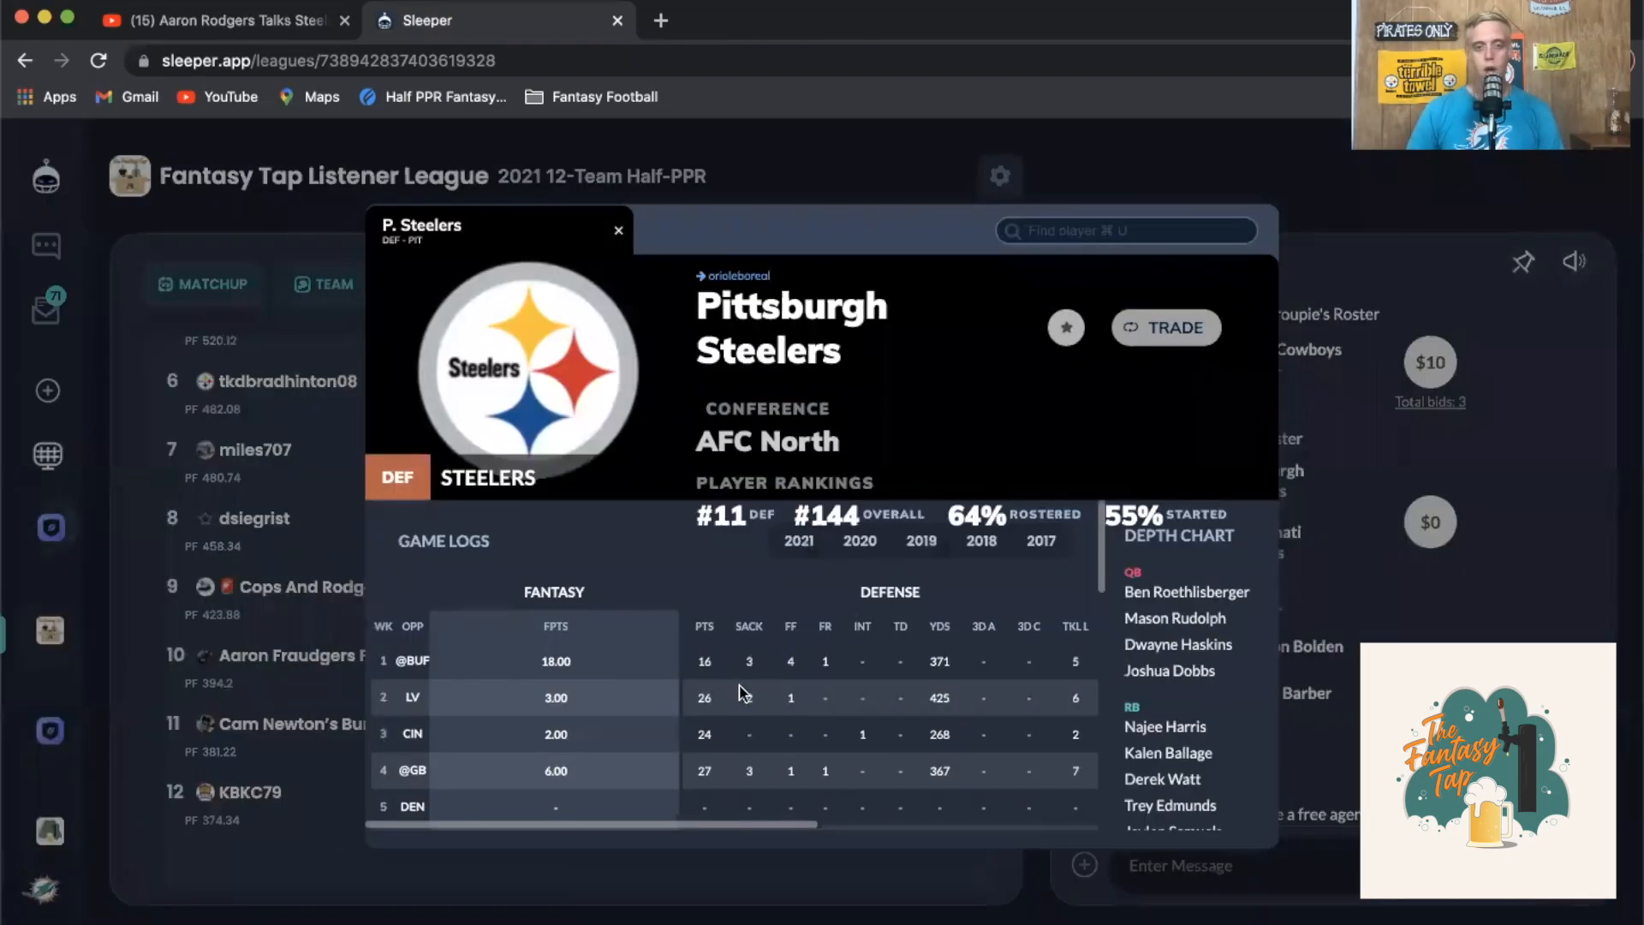
pyautogui.click(618, 229)
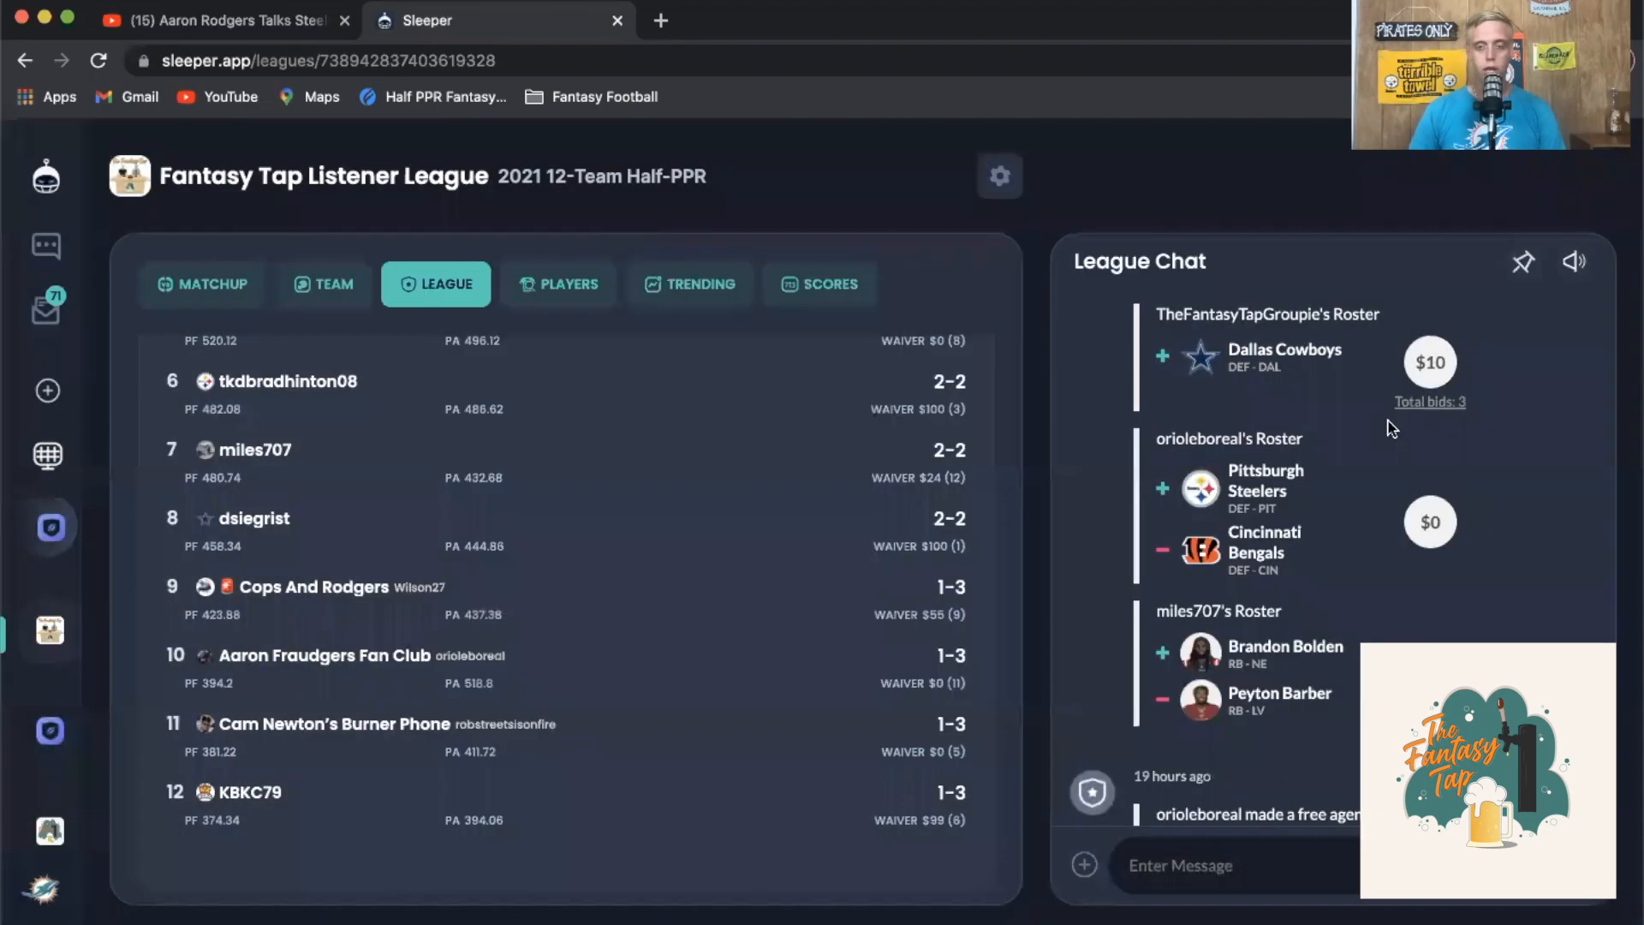
pyautogui.moveTo(1300, 682)
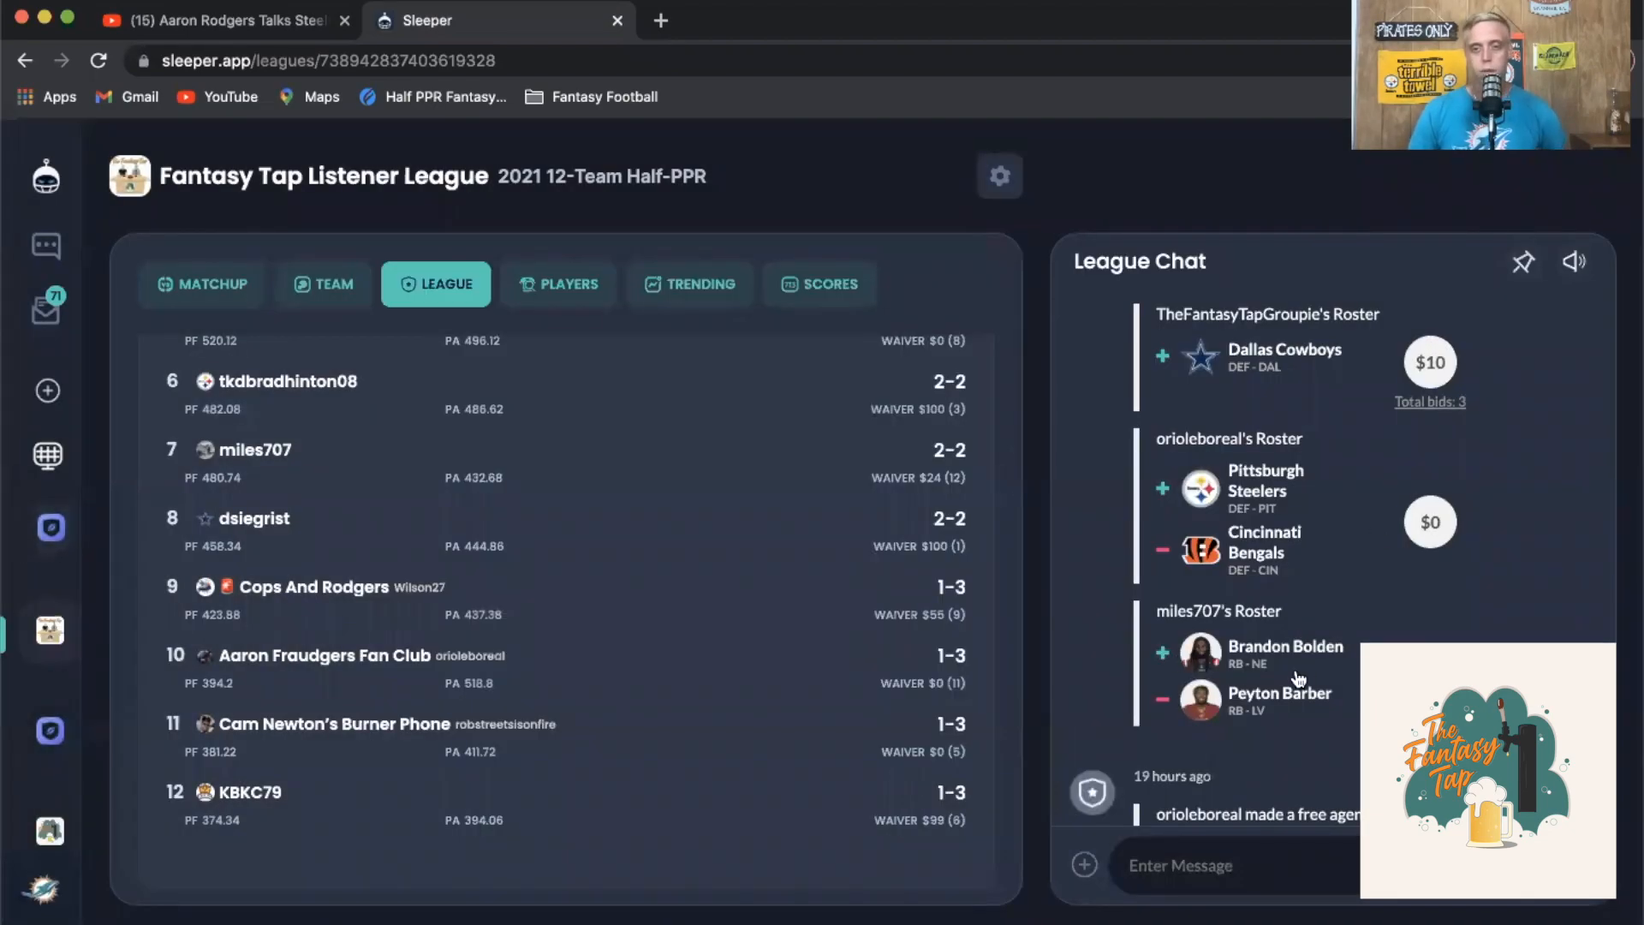
pyautogui.moveTo(1325, 687)
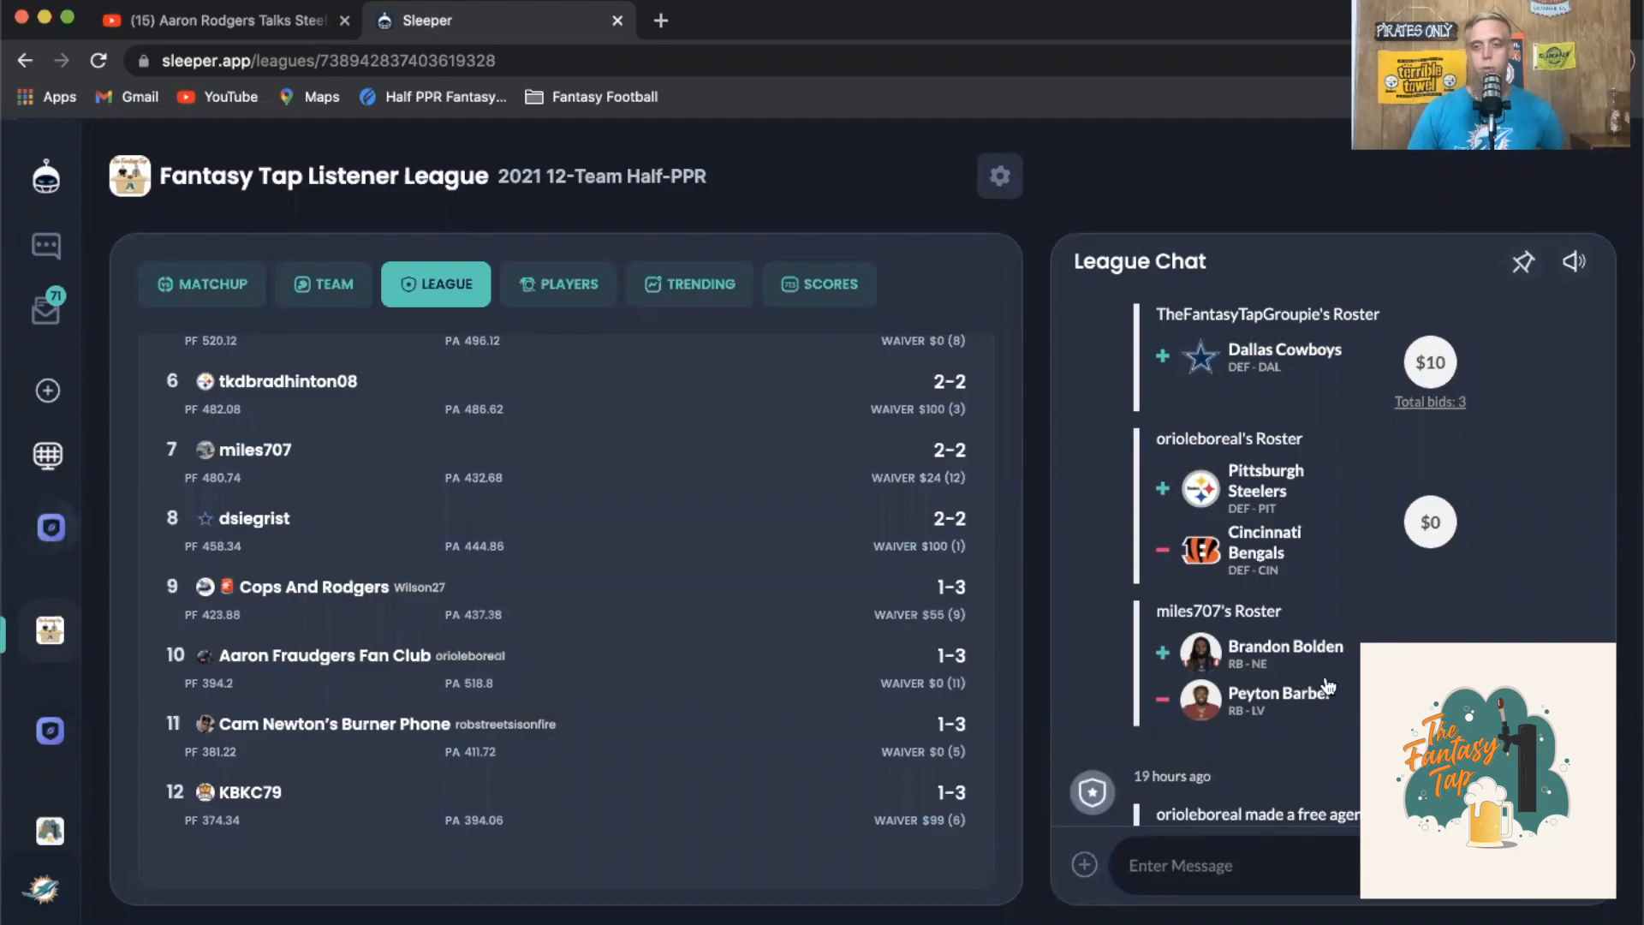
pyautogui.scroll(-3)
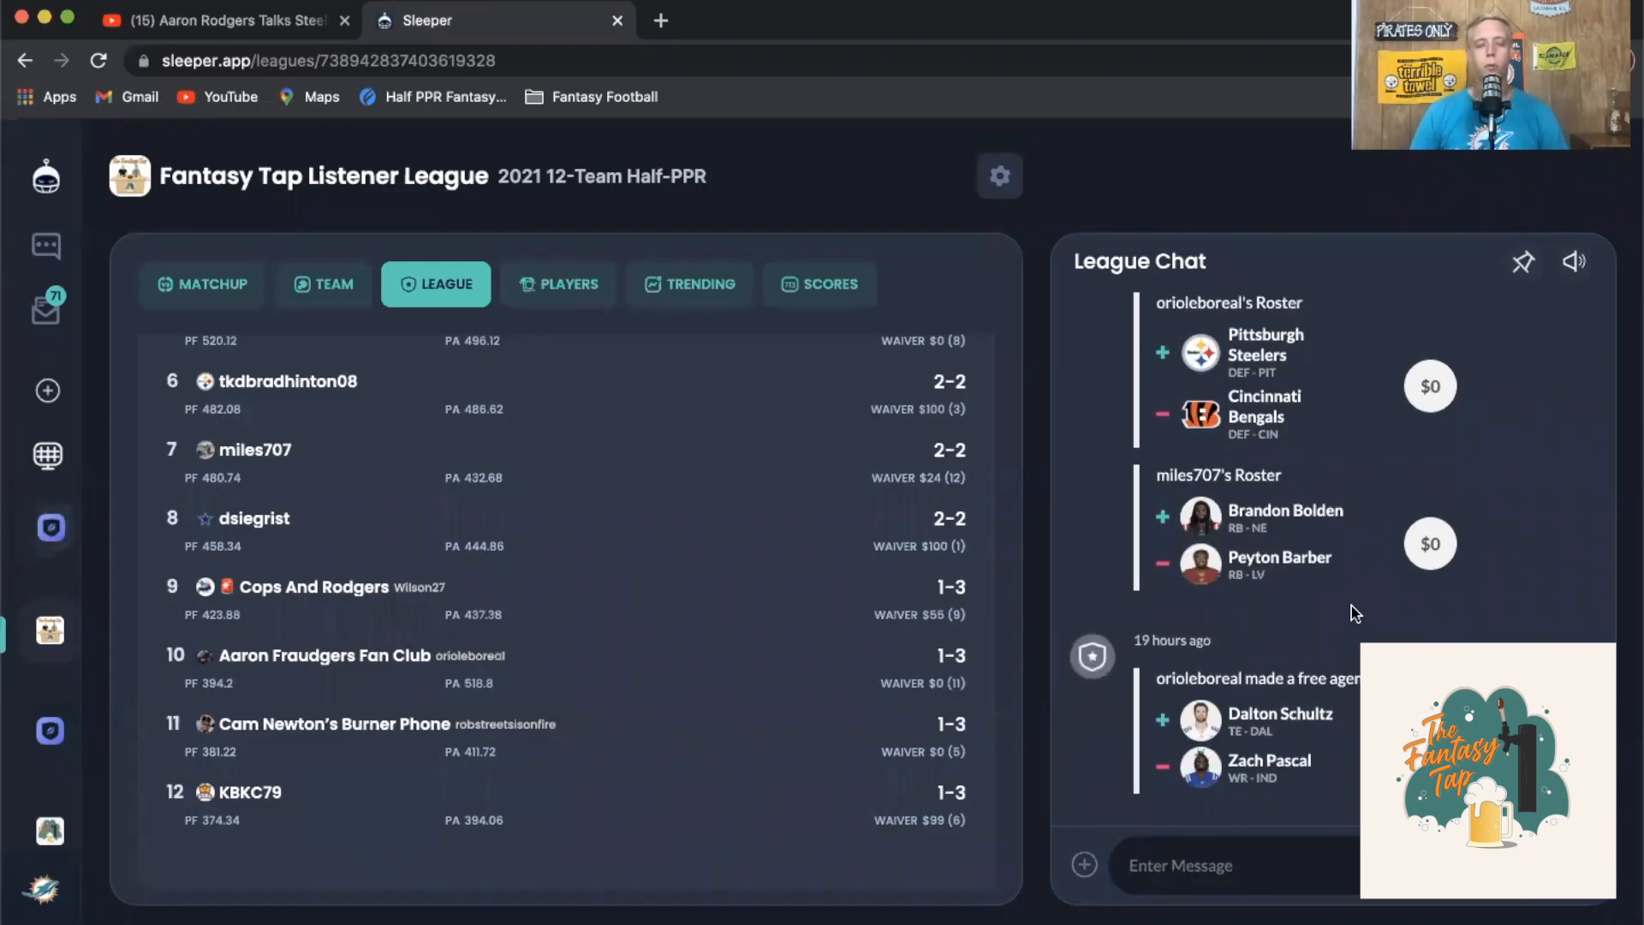
pyautogui.moveTo(1334, 610)
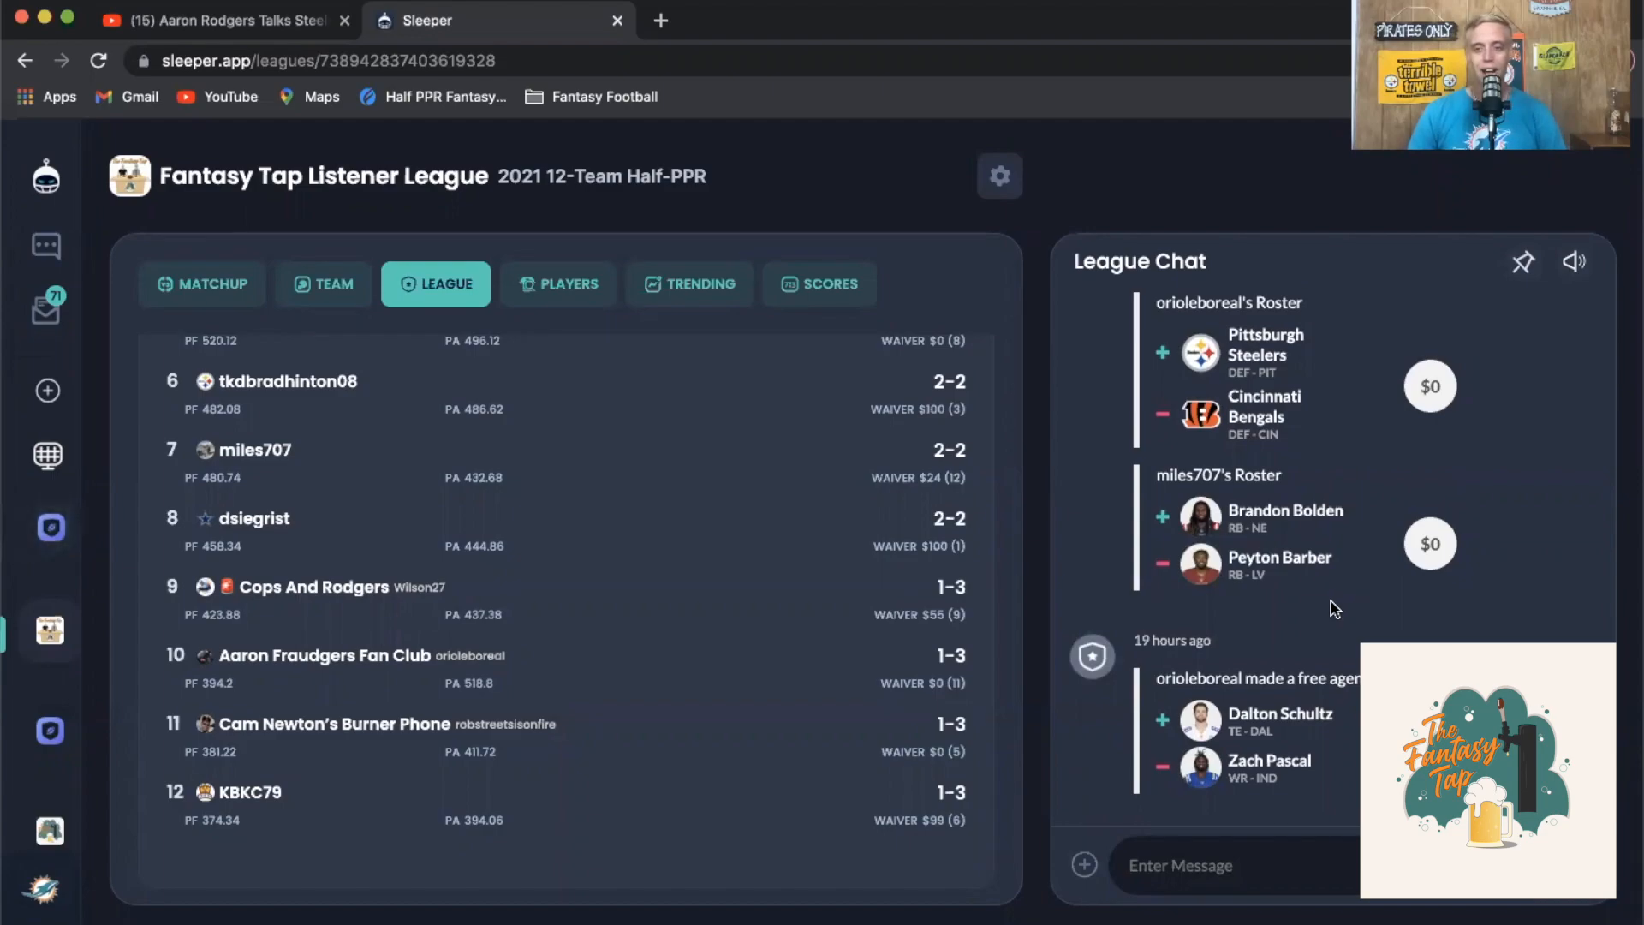
pyautogui.moveTo(1183, 593)
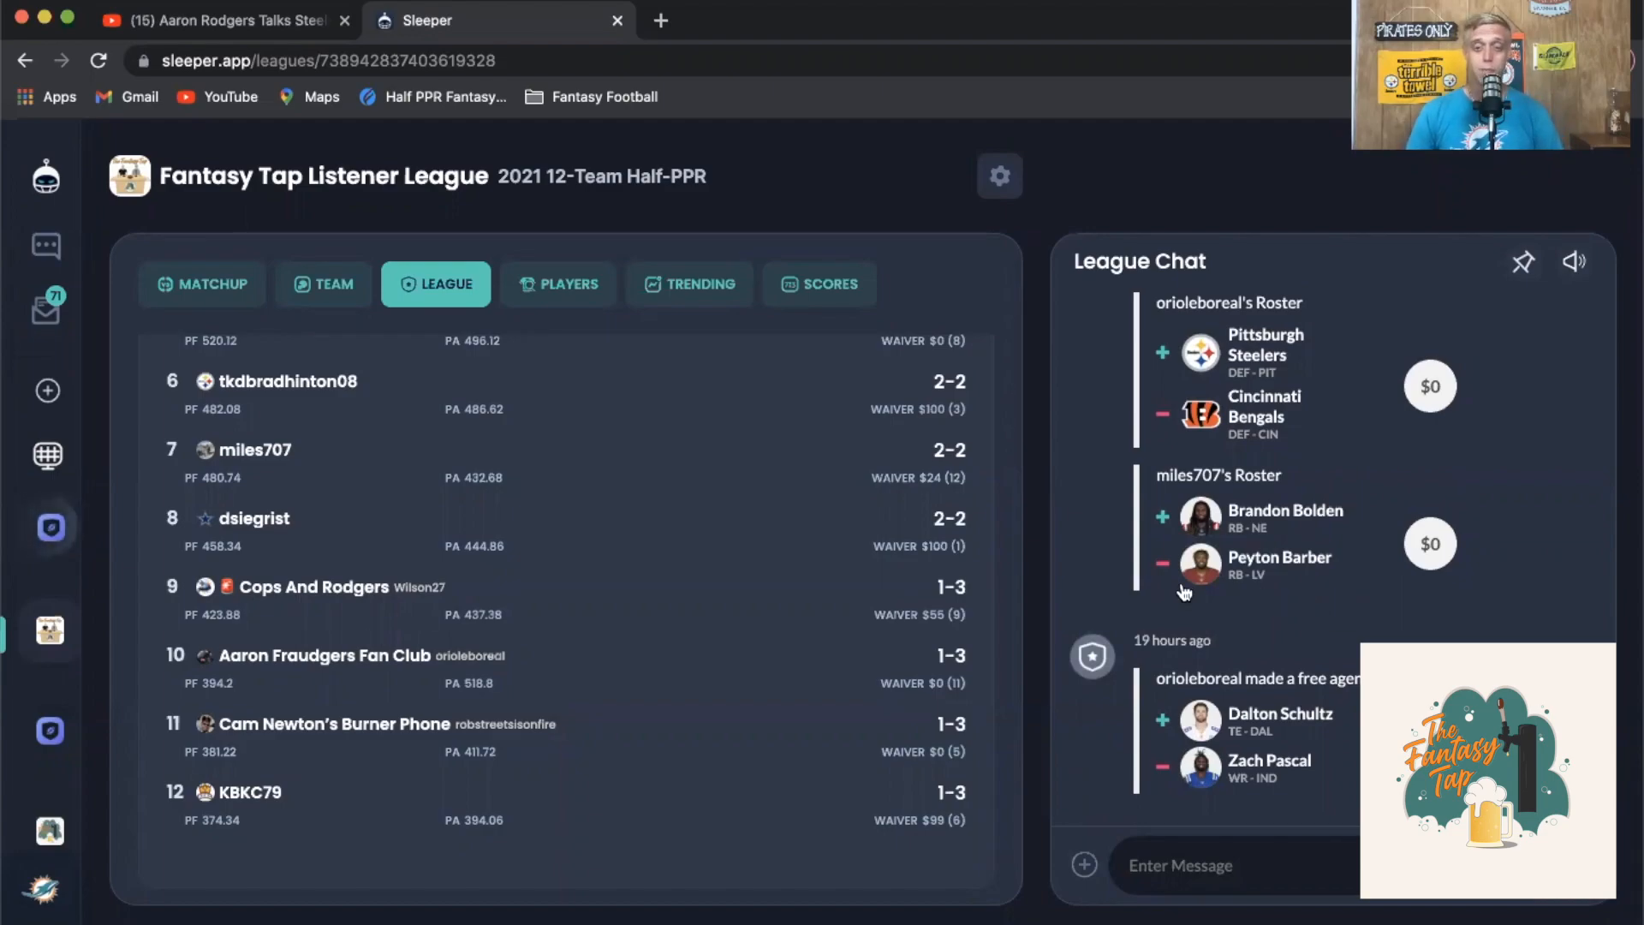
pyautogui.scroll(-3)
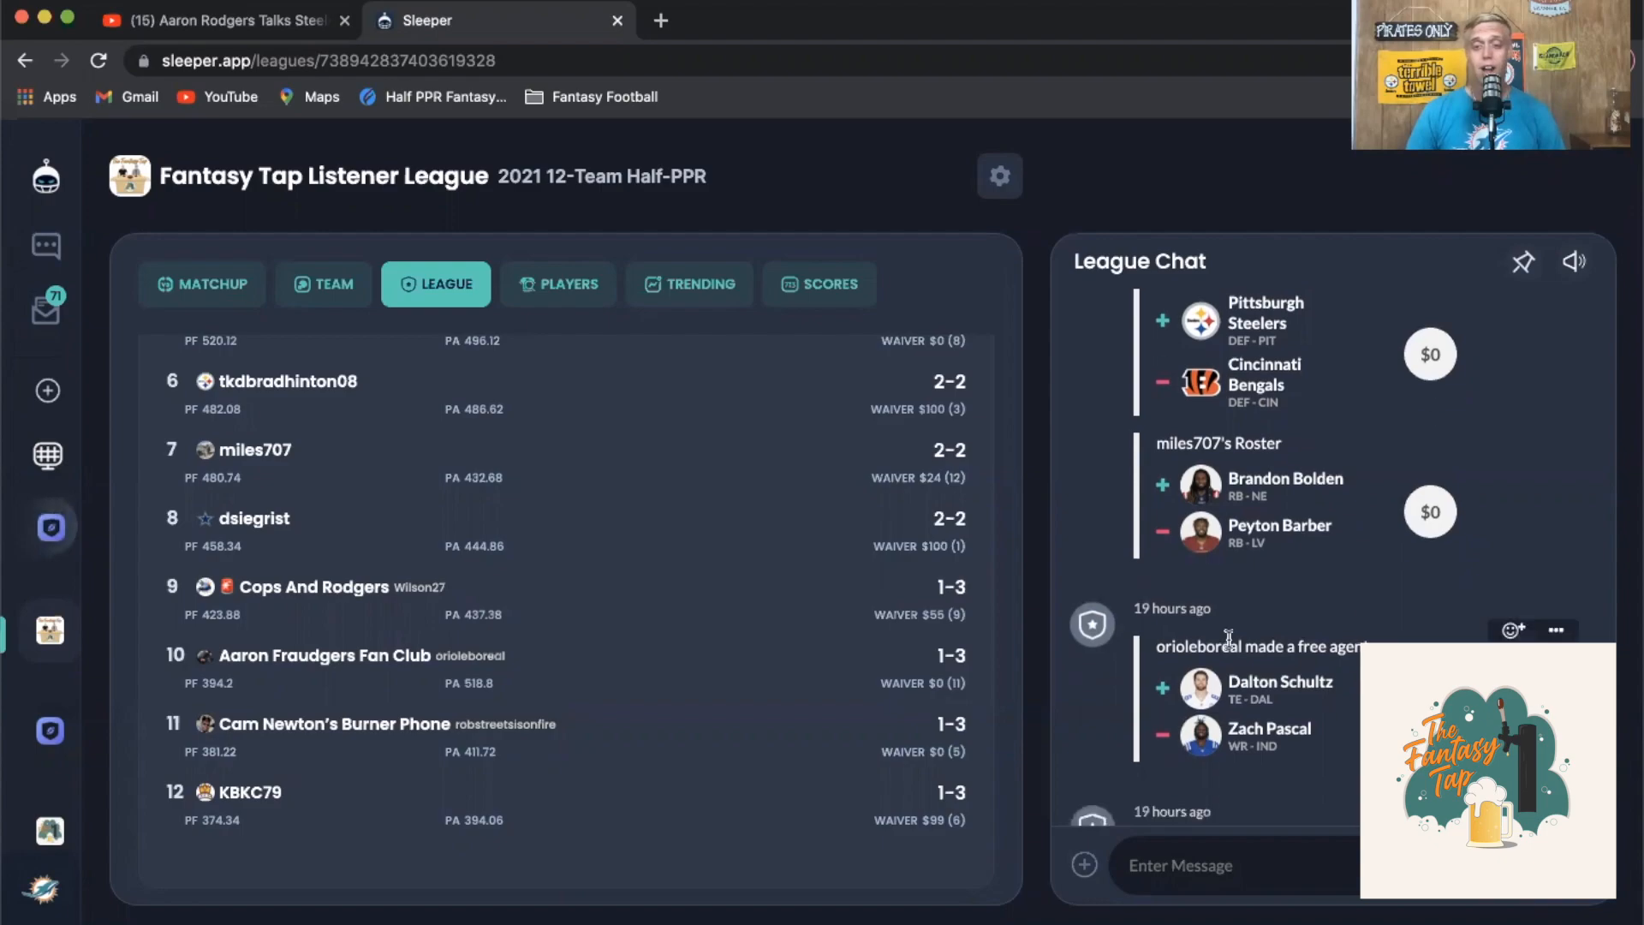
pyautogui.moveTo(1373, 592)
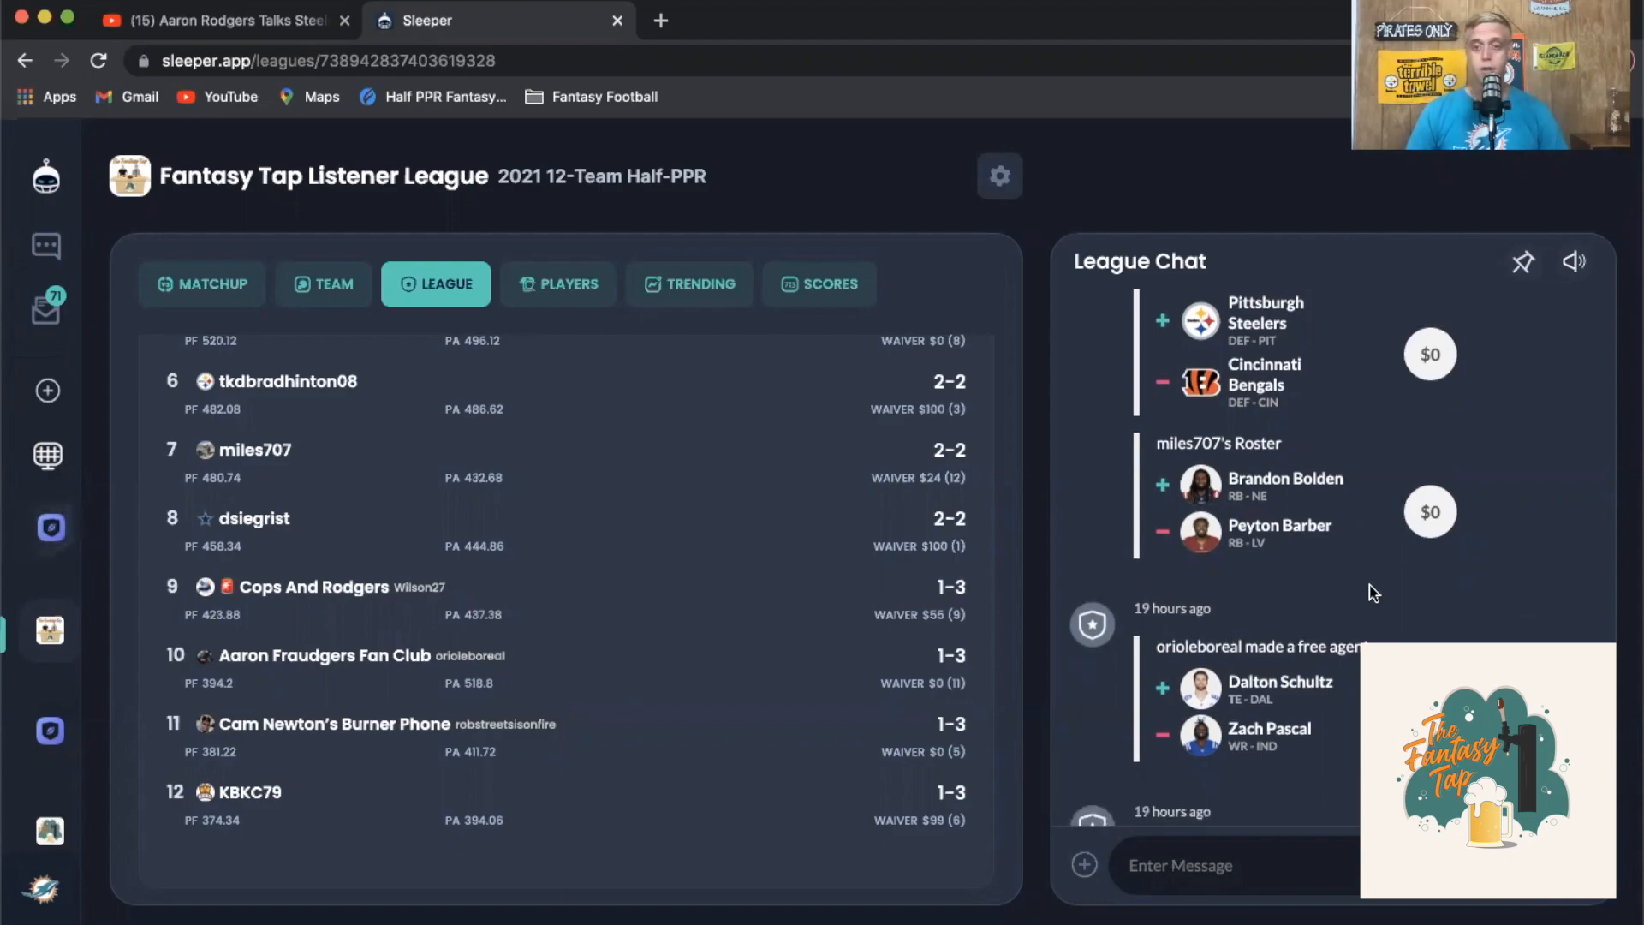
pyautogui.scroll(-3)
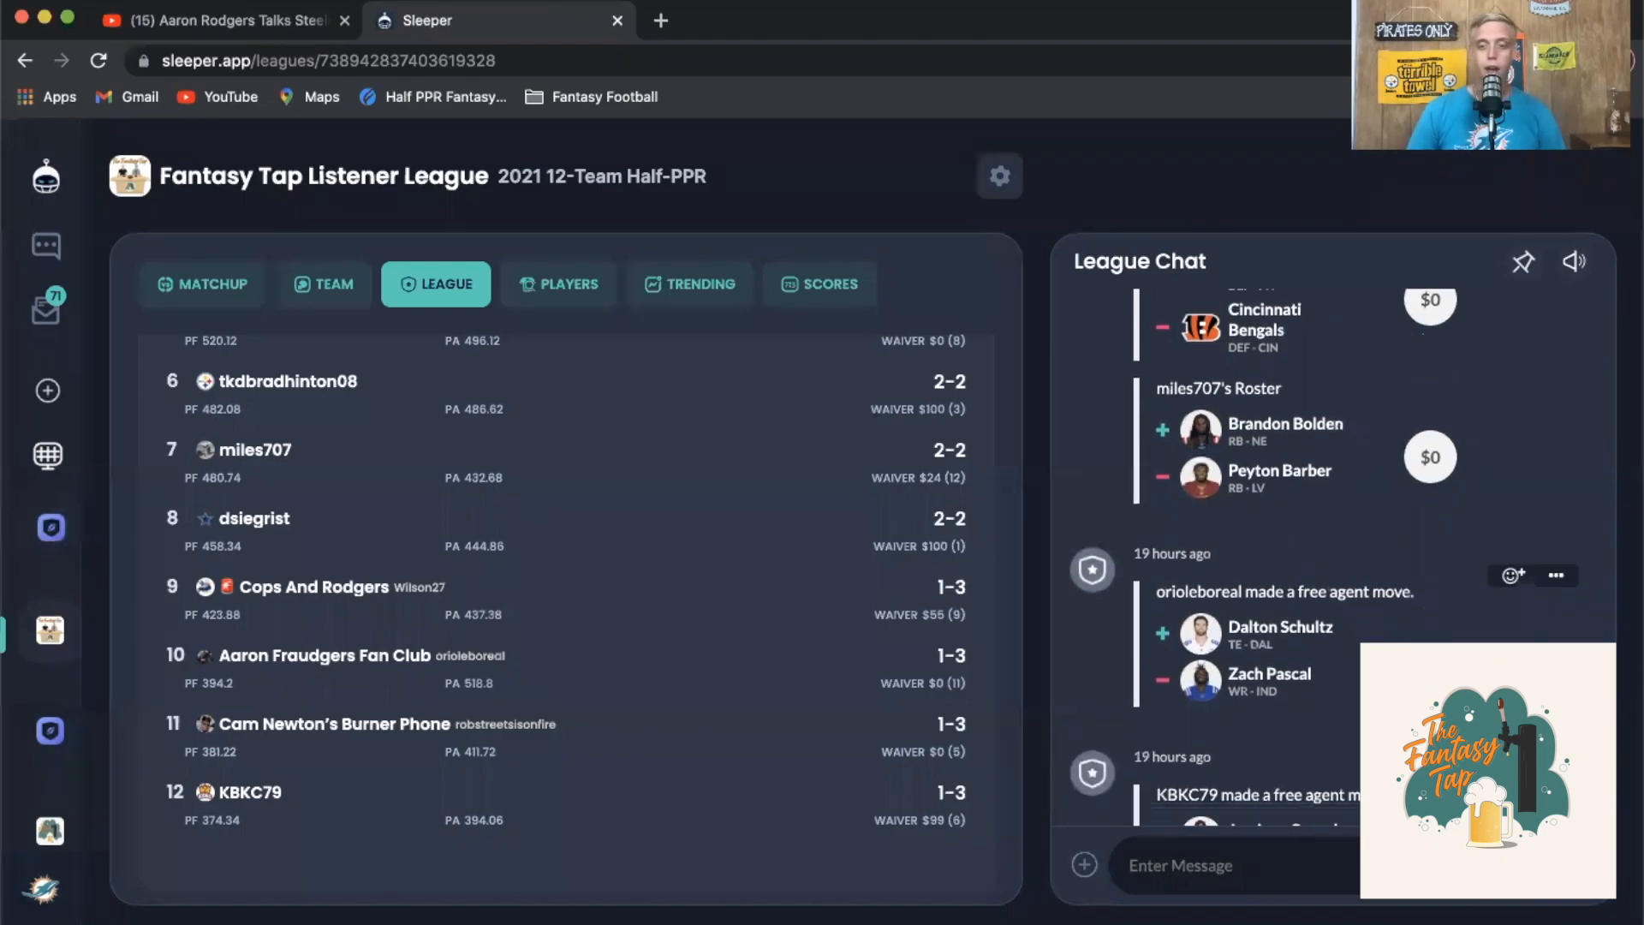
pyautogui.scroll(-3)
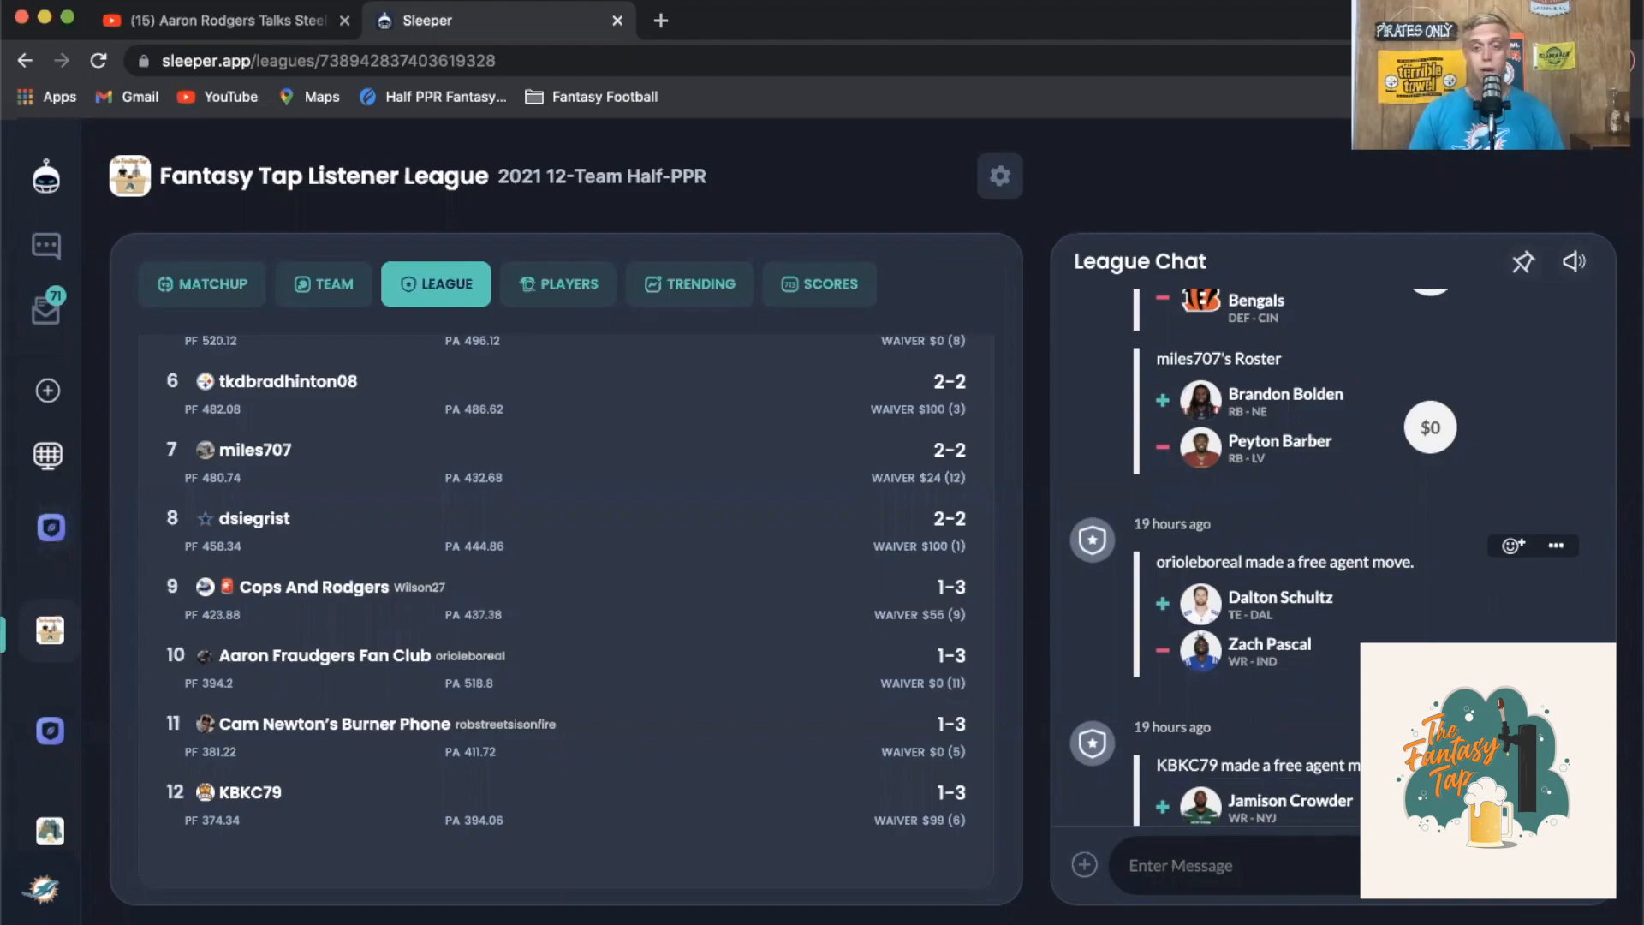
pyautogui.moveTo(1245, 656)
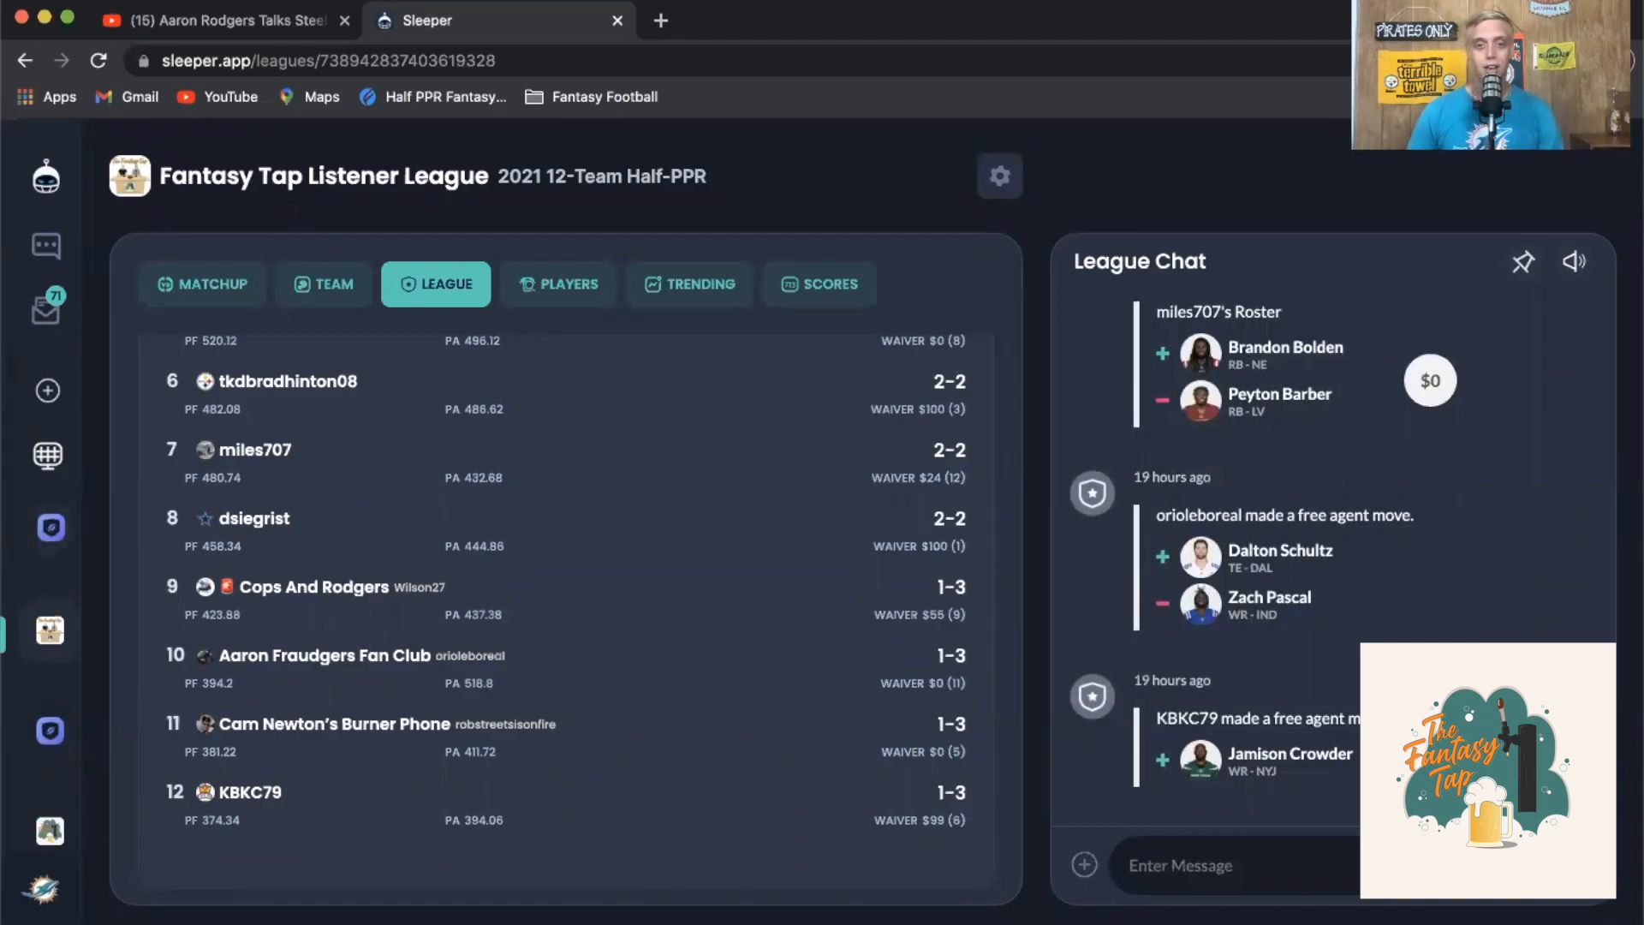
pyautogui.scroll(-3)
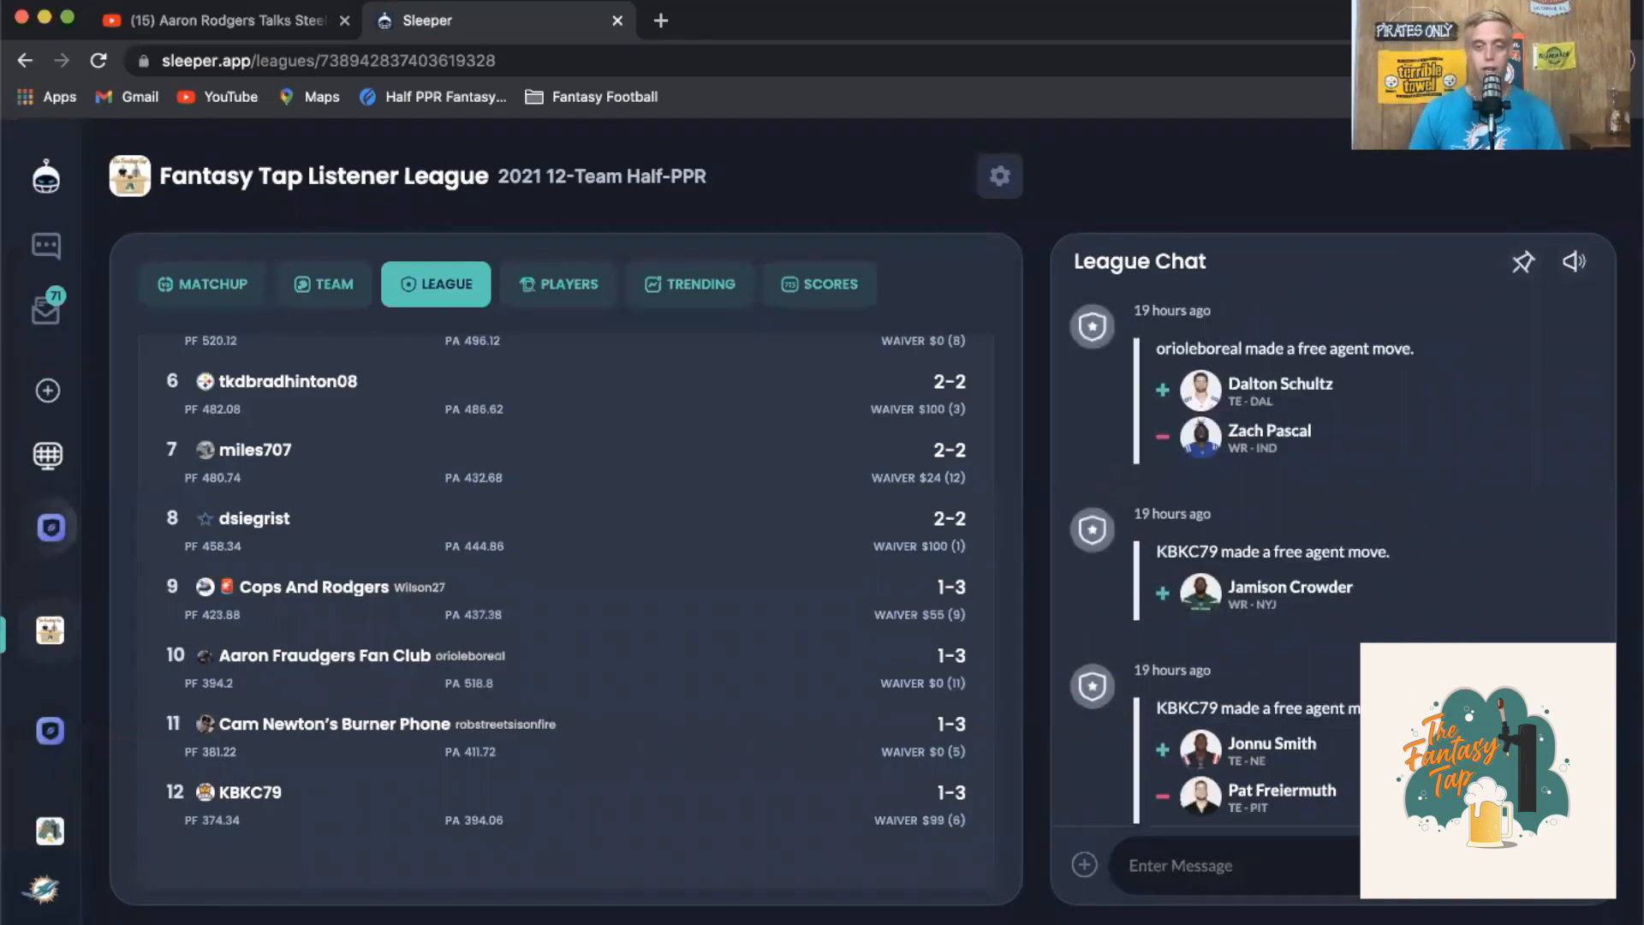
pyautogui.scroll(3)
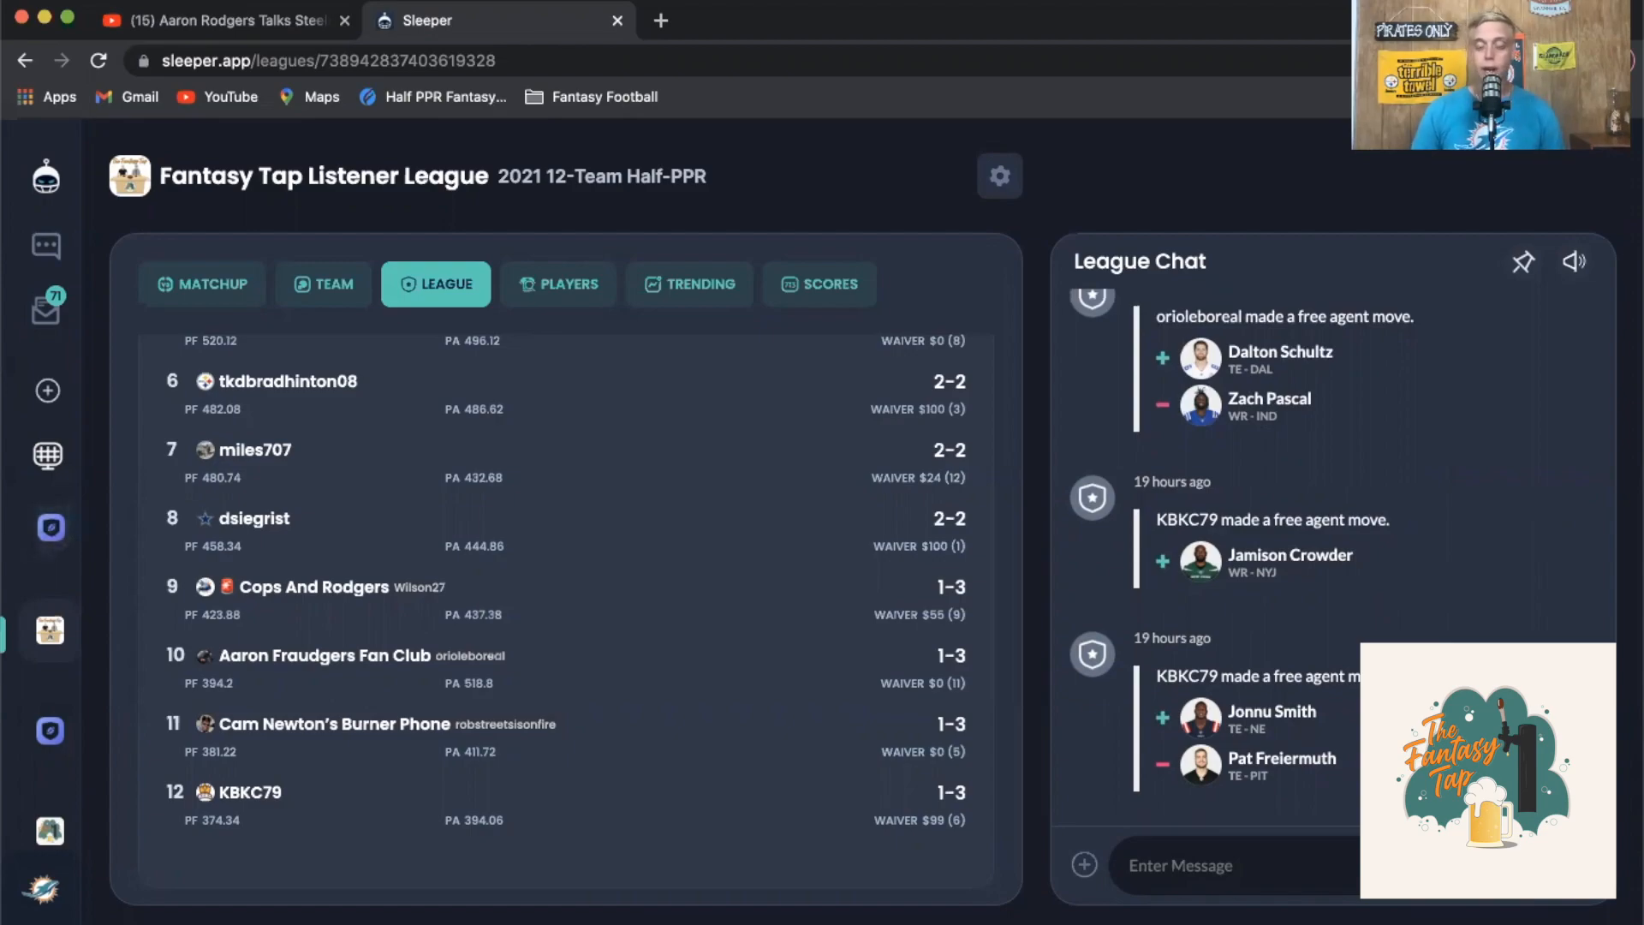
pyautogui.scroll(-3)
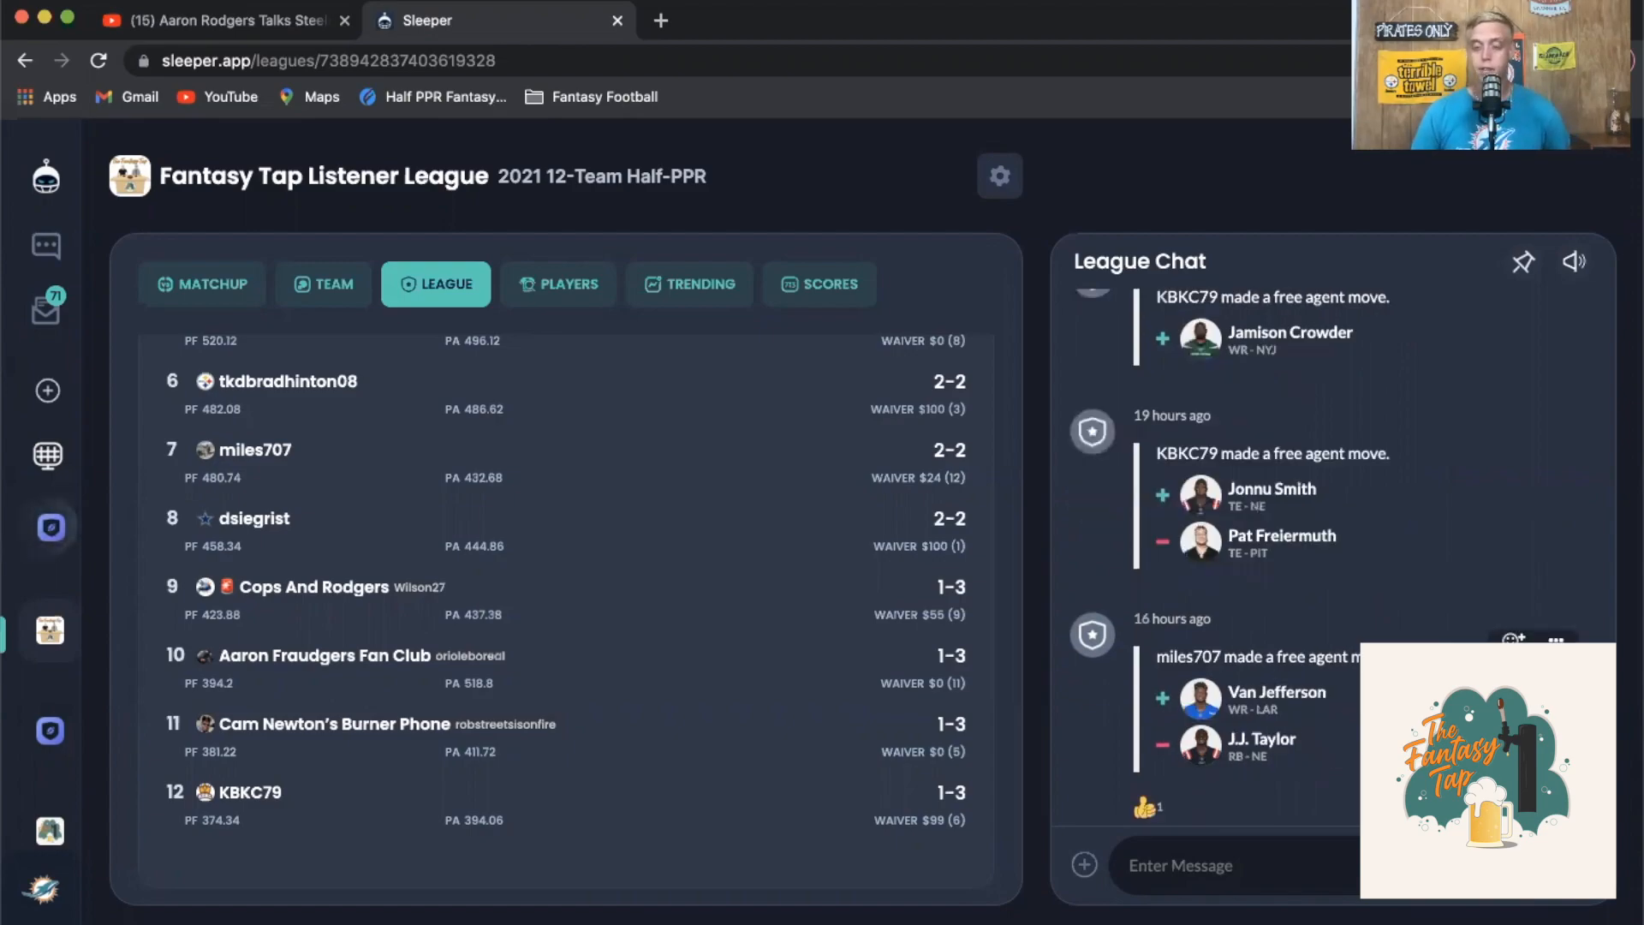
pyautogui.scroll(-3)
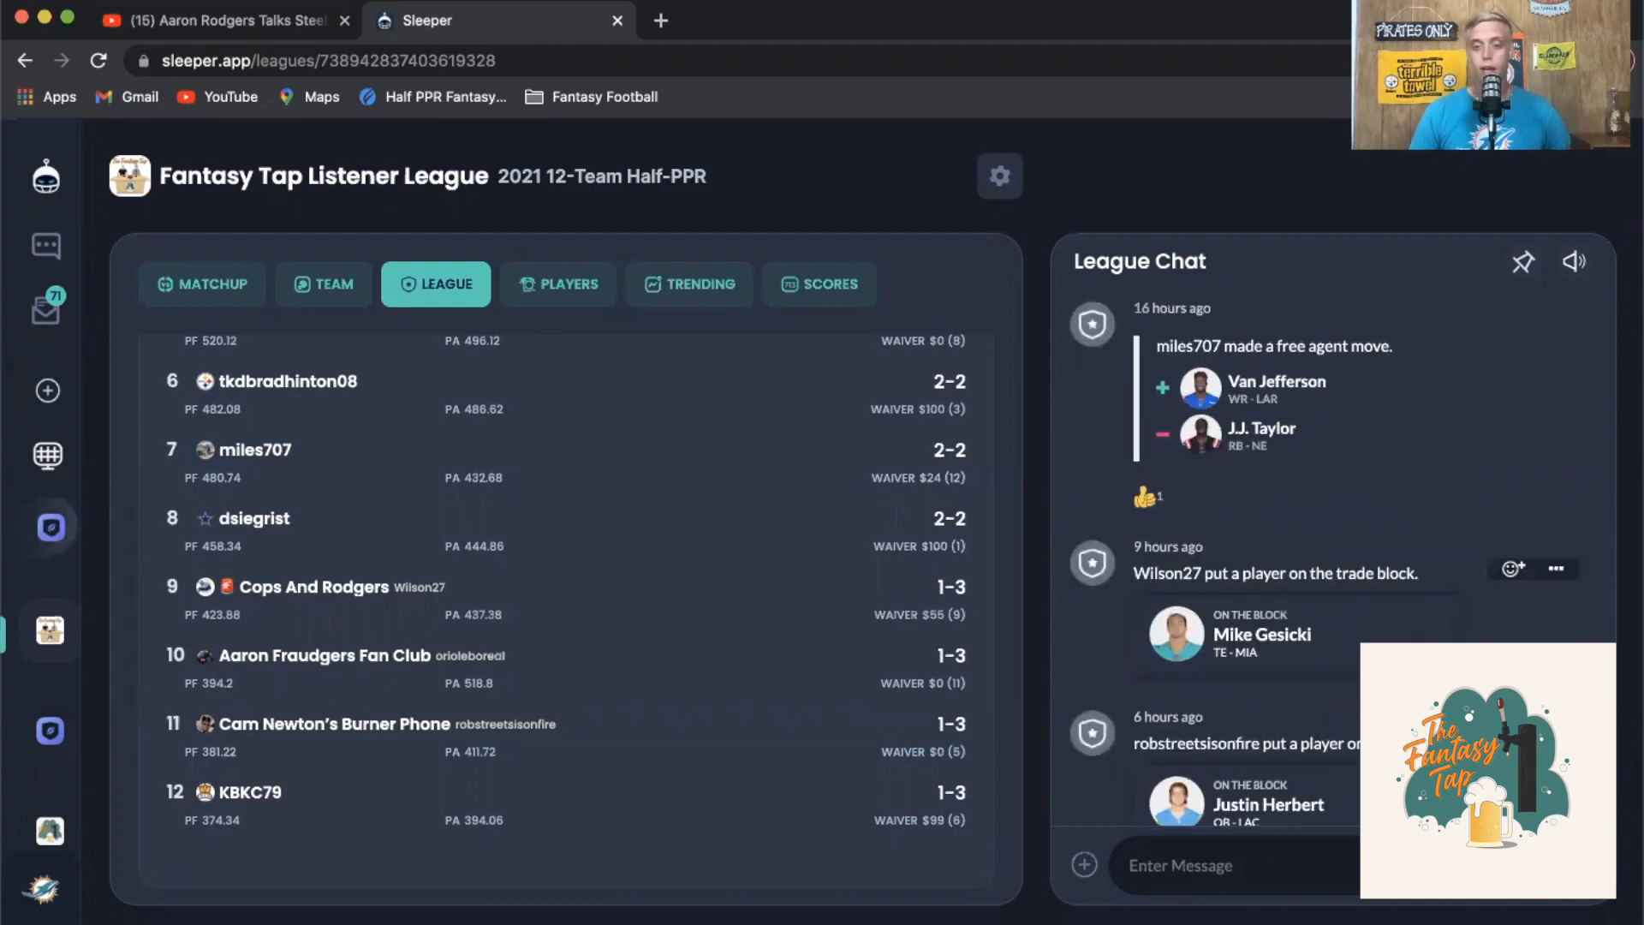
pyautogui.scroll(3)
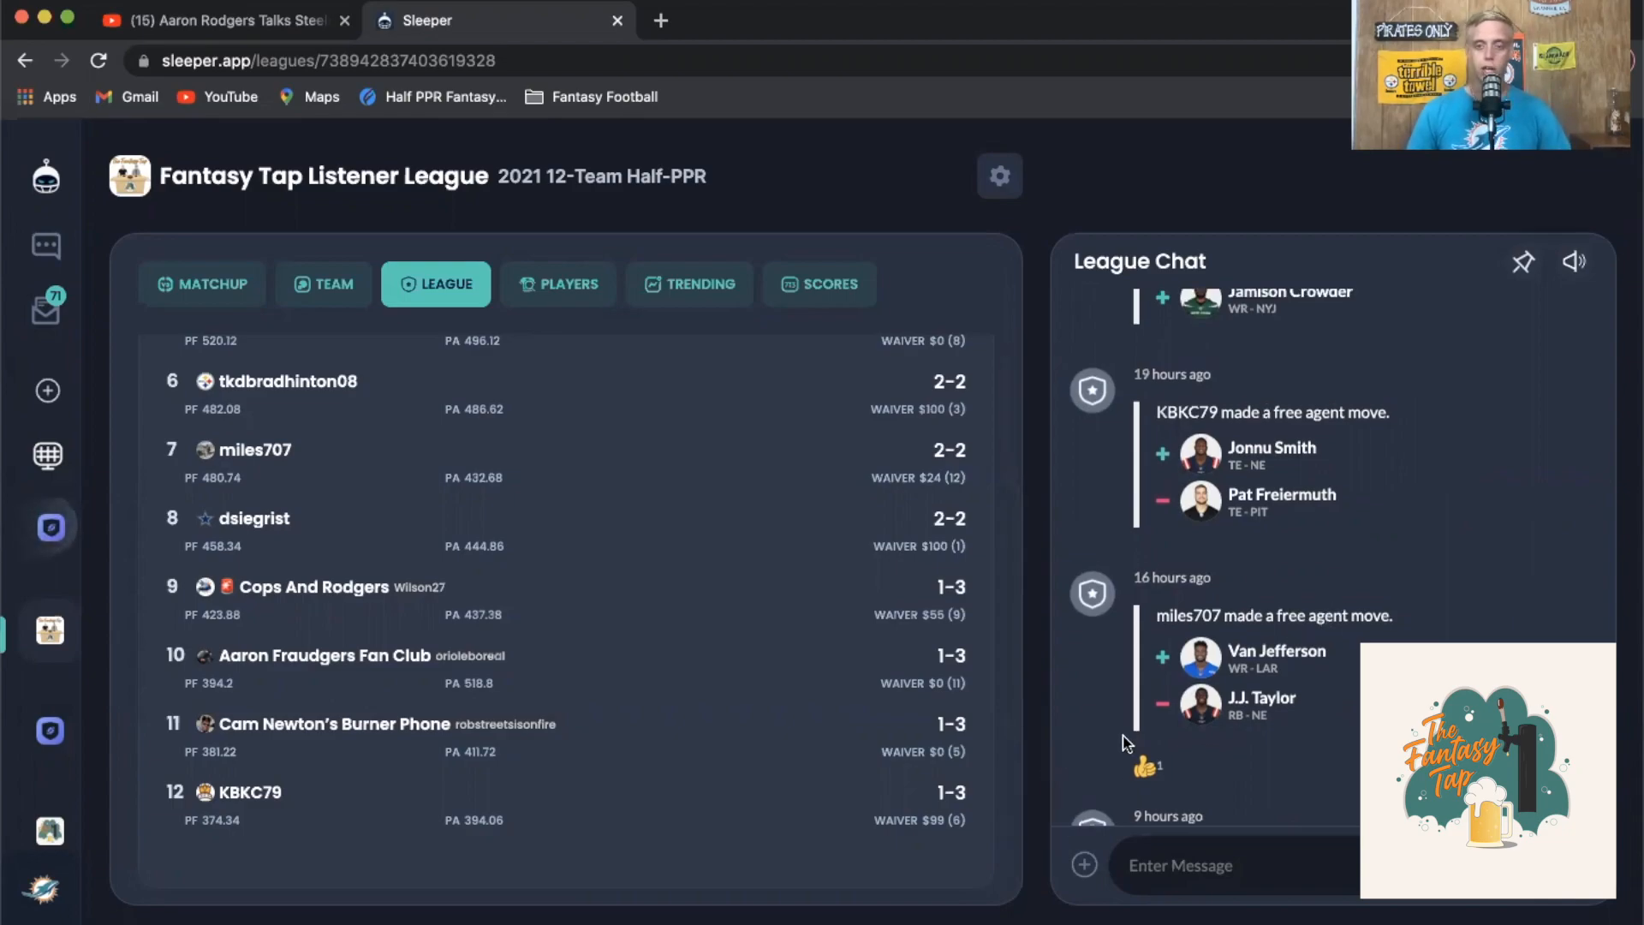
pyautogui.scroll(3)
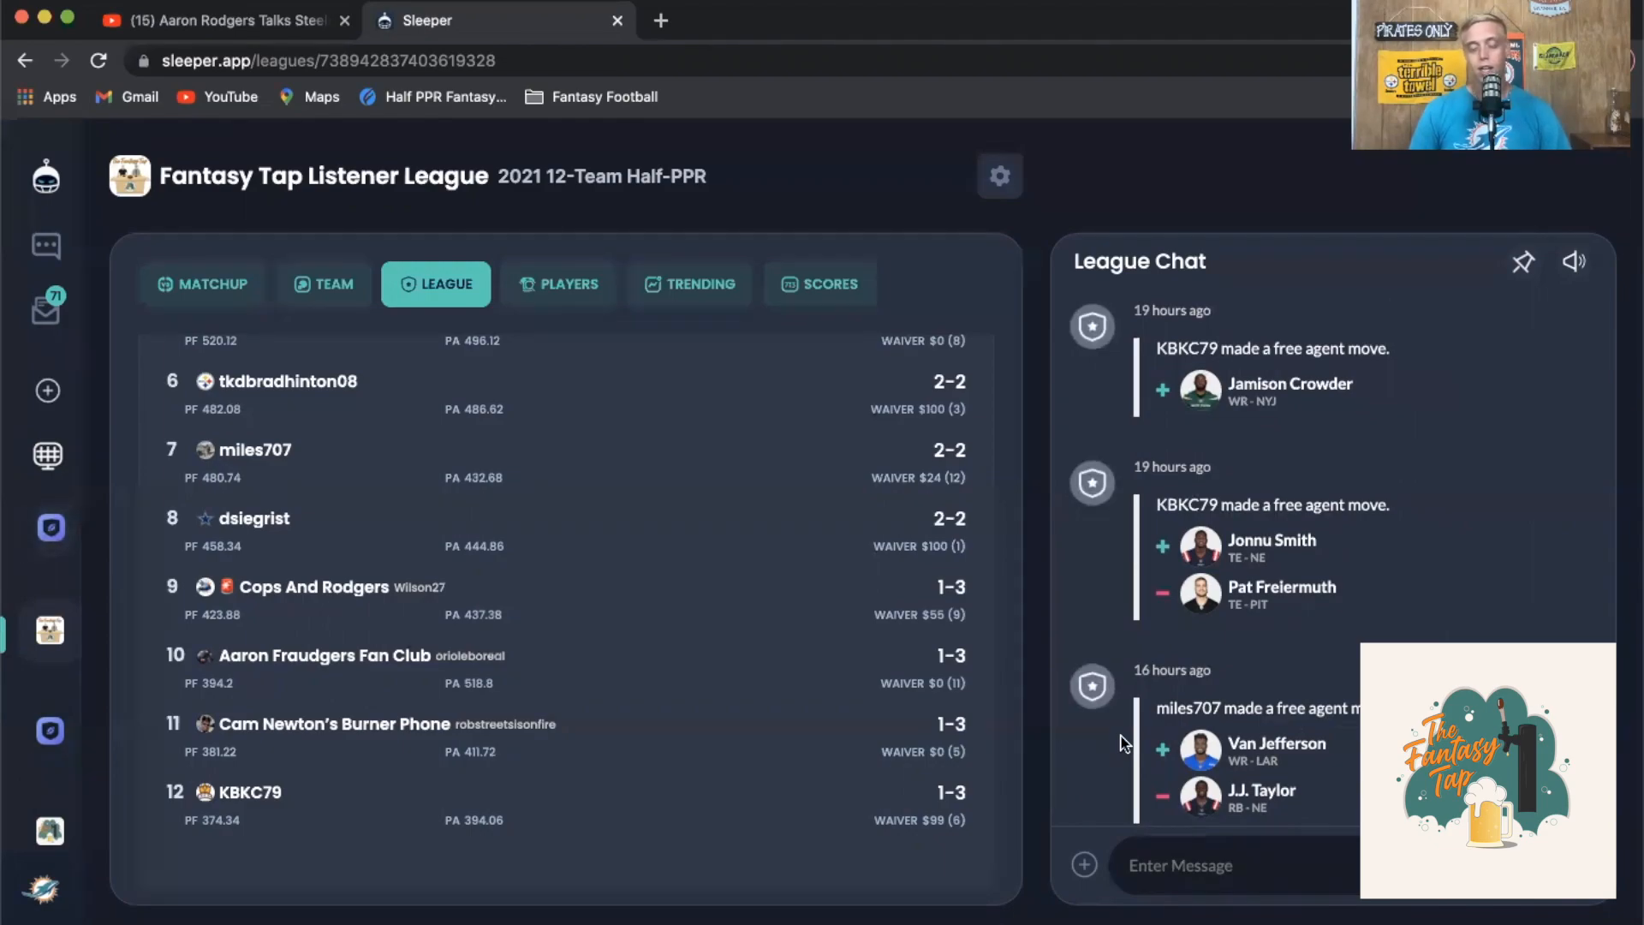
pyautogui.scroll(3)
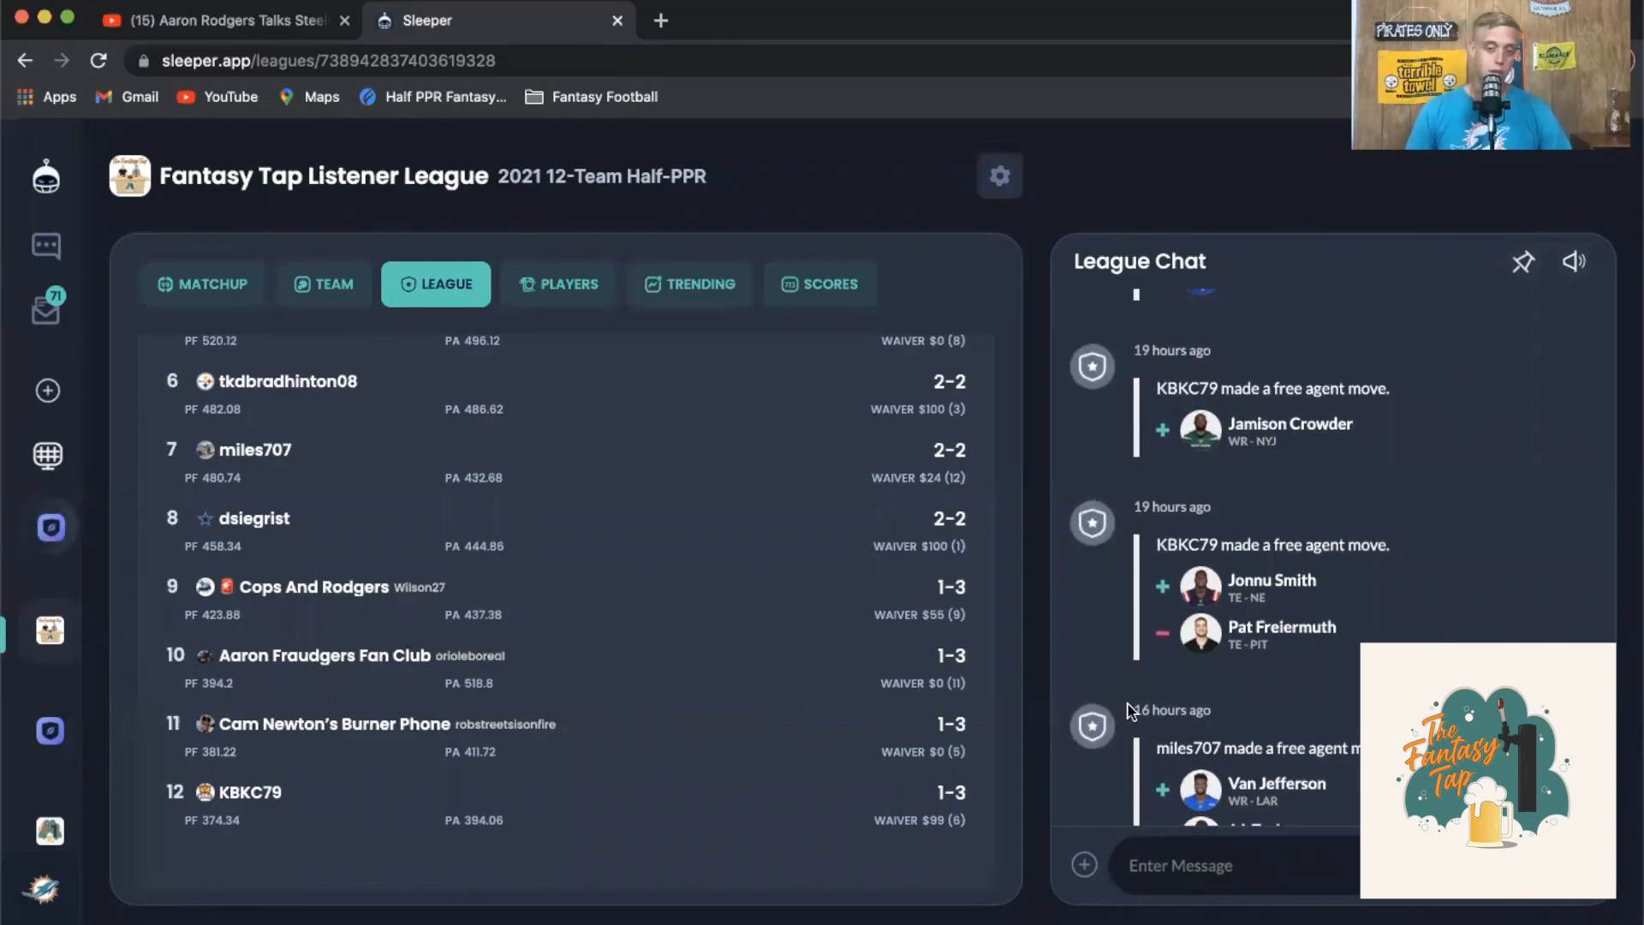
pyautogui.scroll(-3)
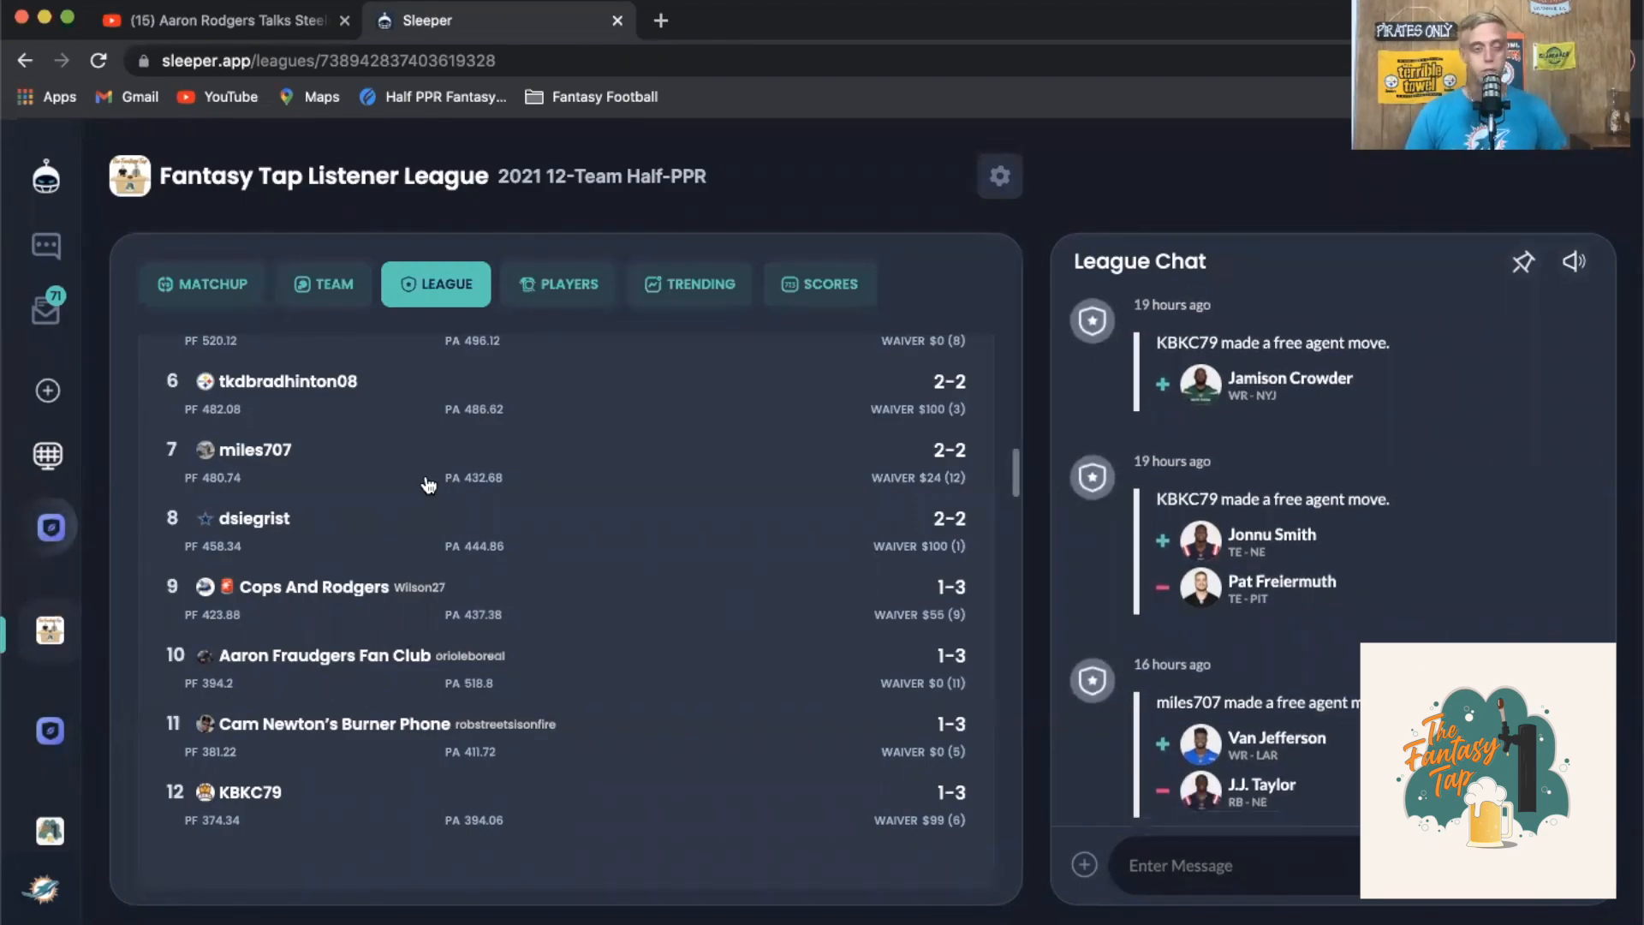
# Switch the matchups view to week 5 and scroll through the matchups down to the standings
pyautogui.click(201, 284)
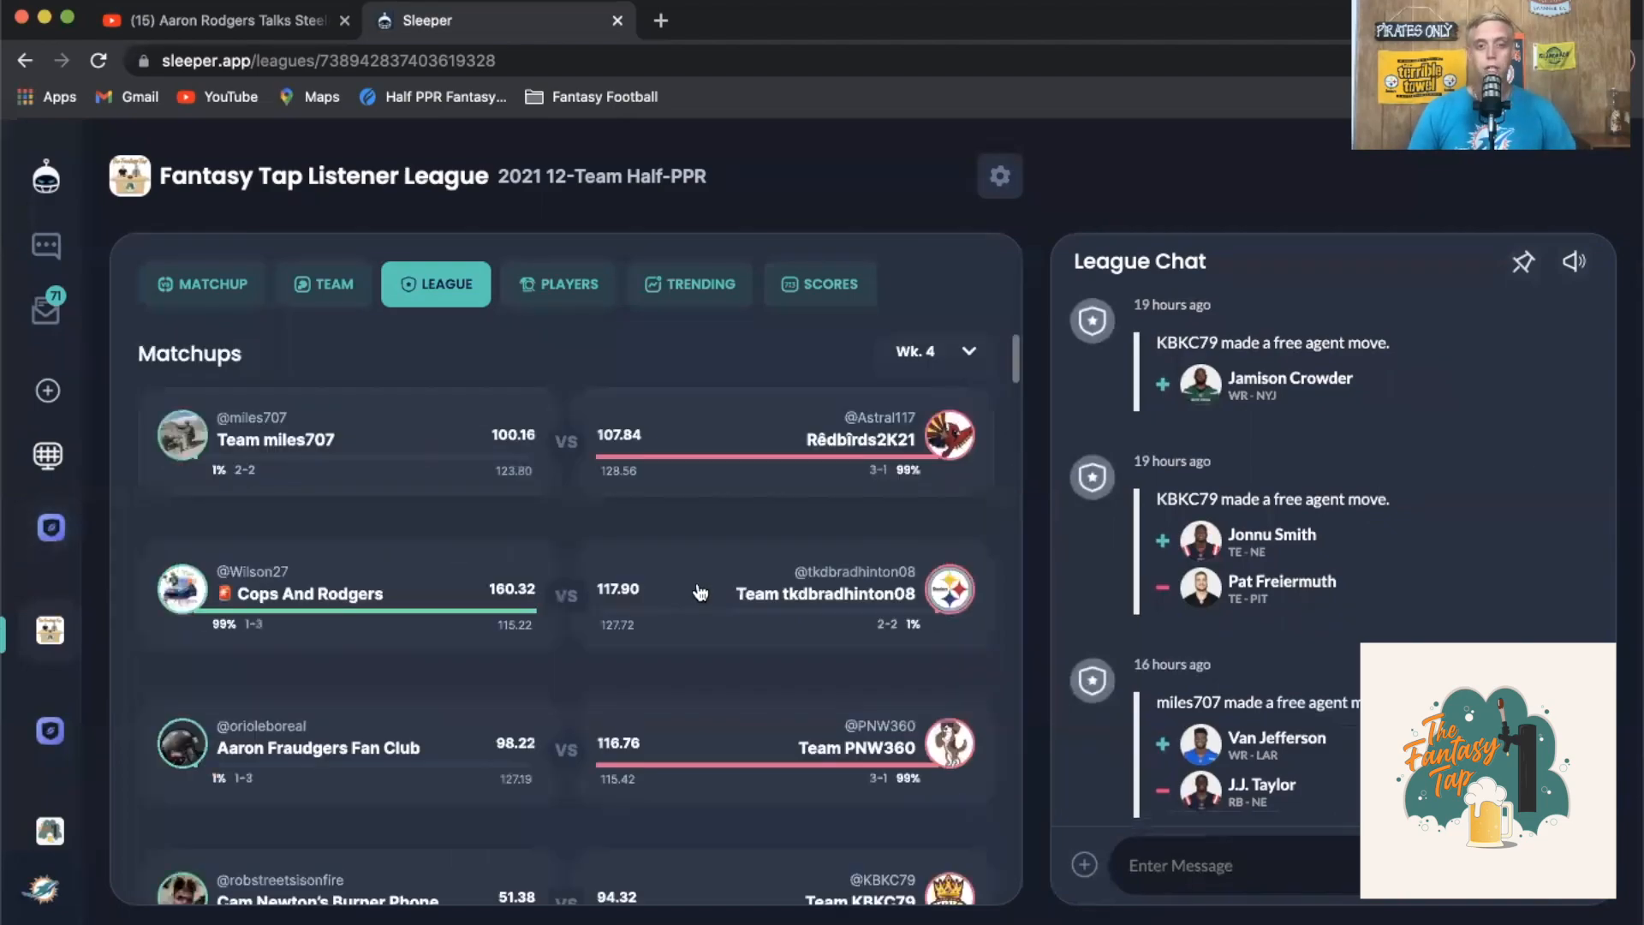
pyautogui.click(932, 351)
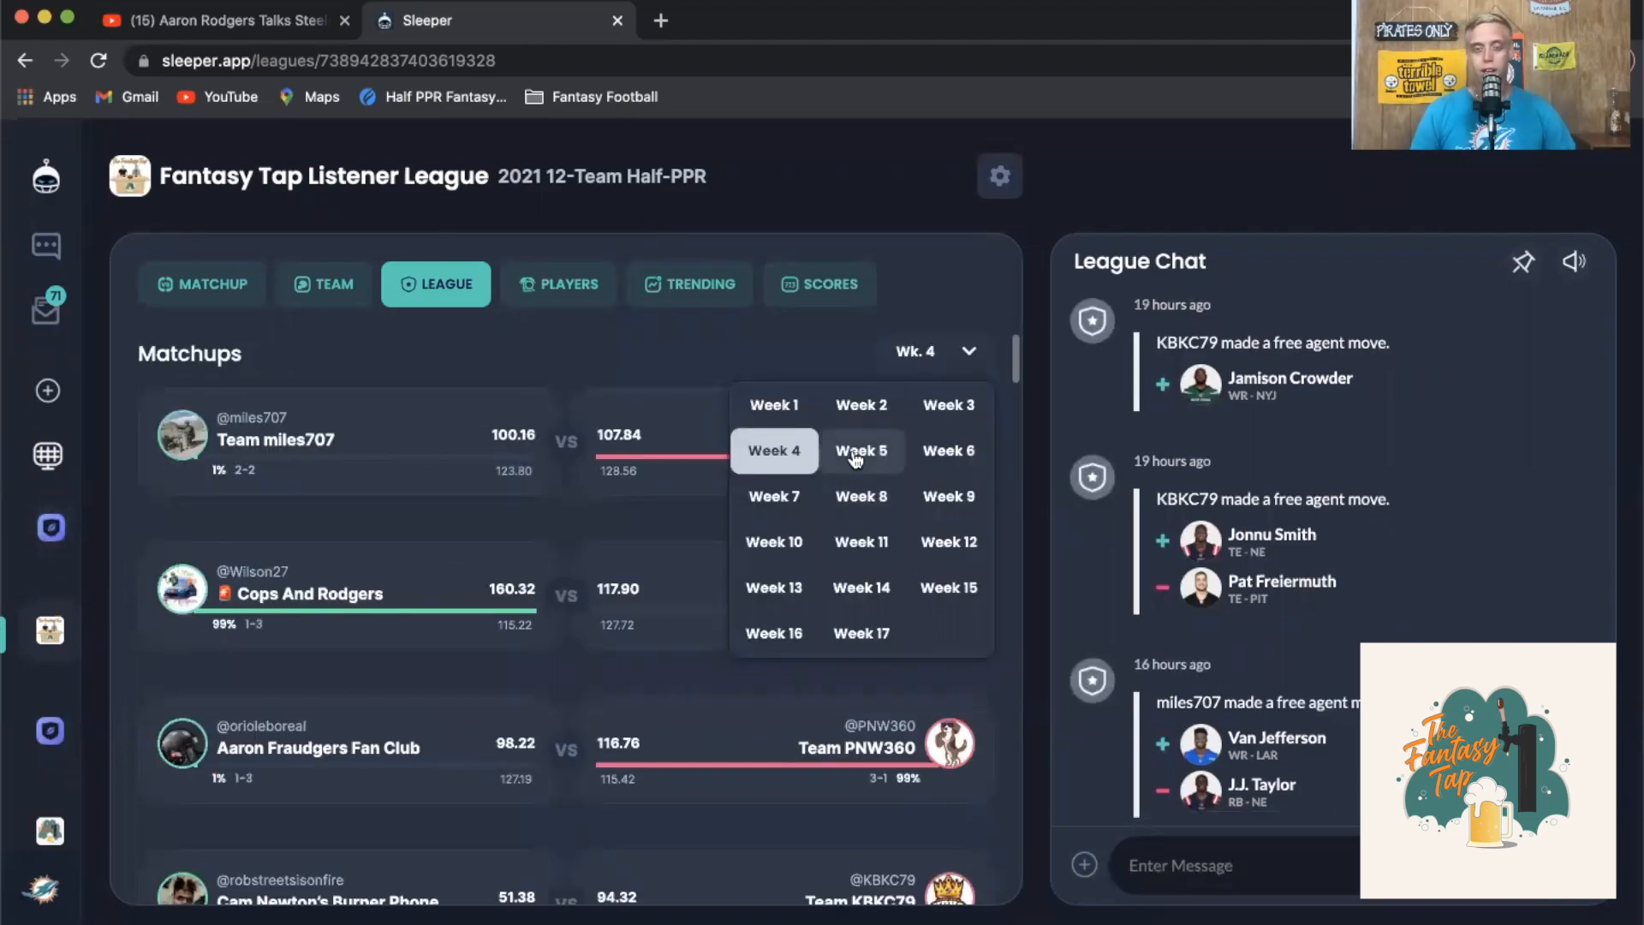
pyautogui.click(862, 450)
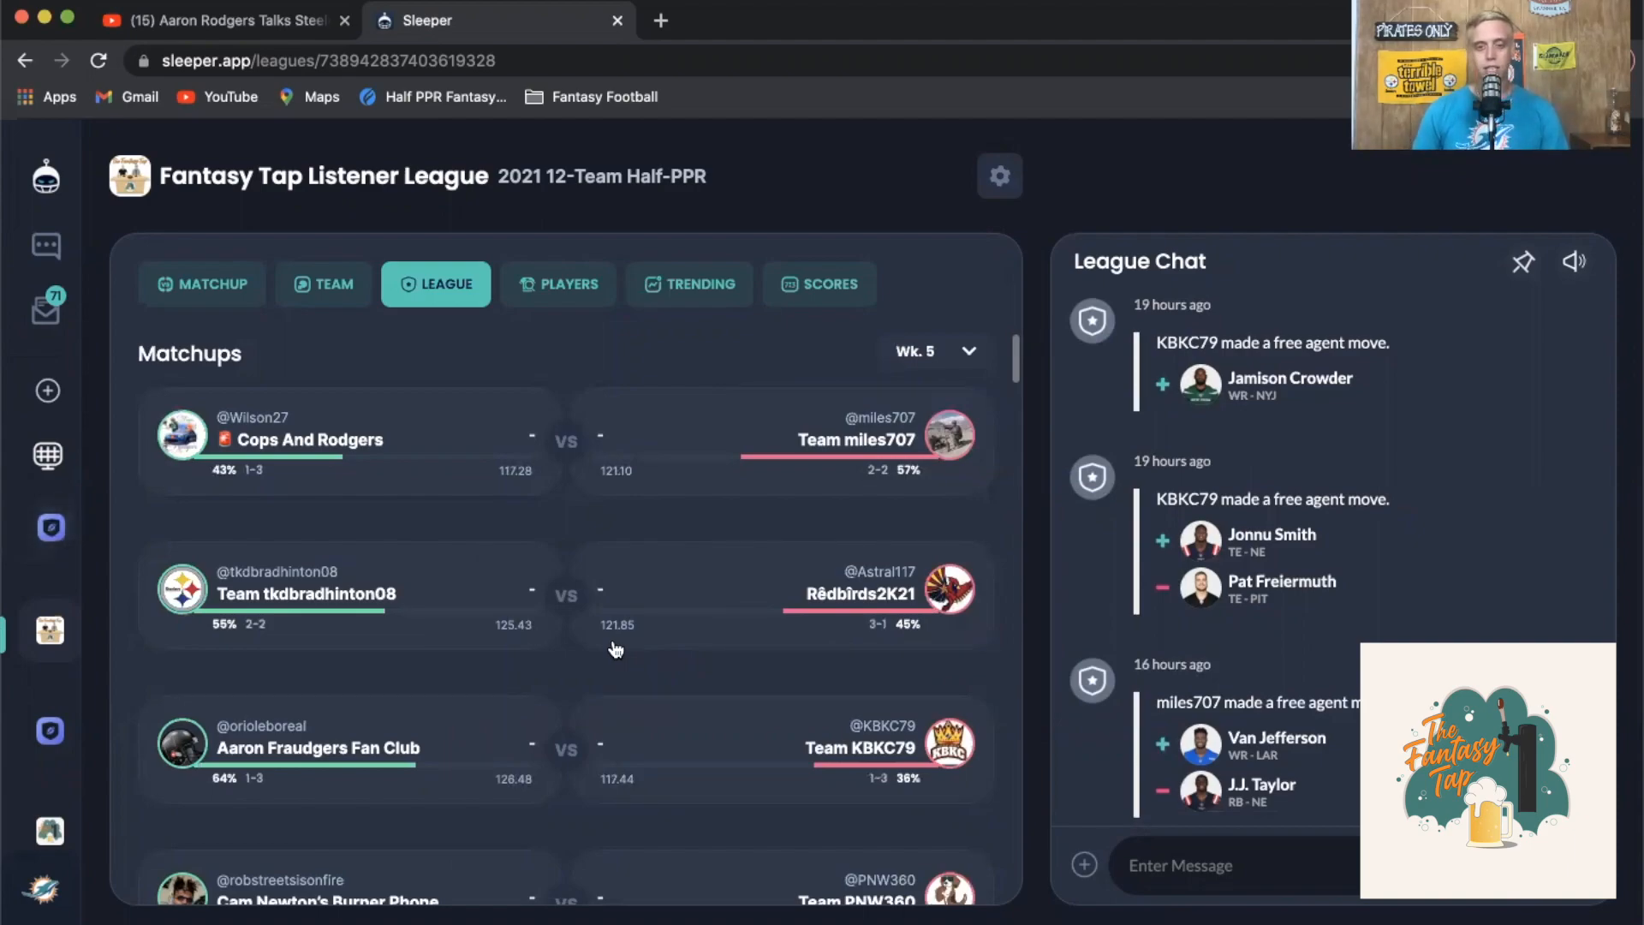
pyautogui.moveTo(534, 661)
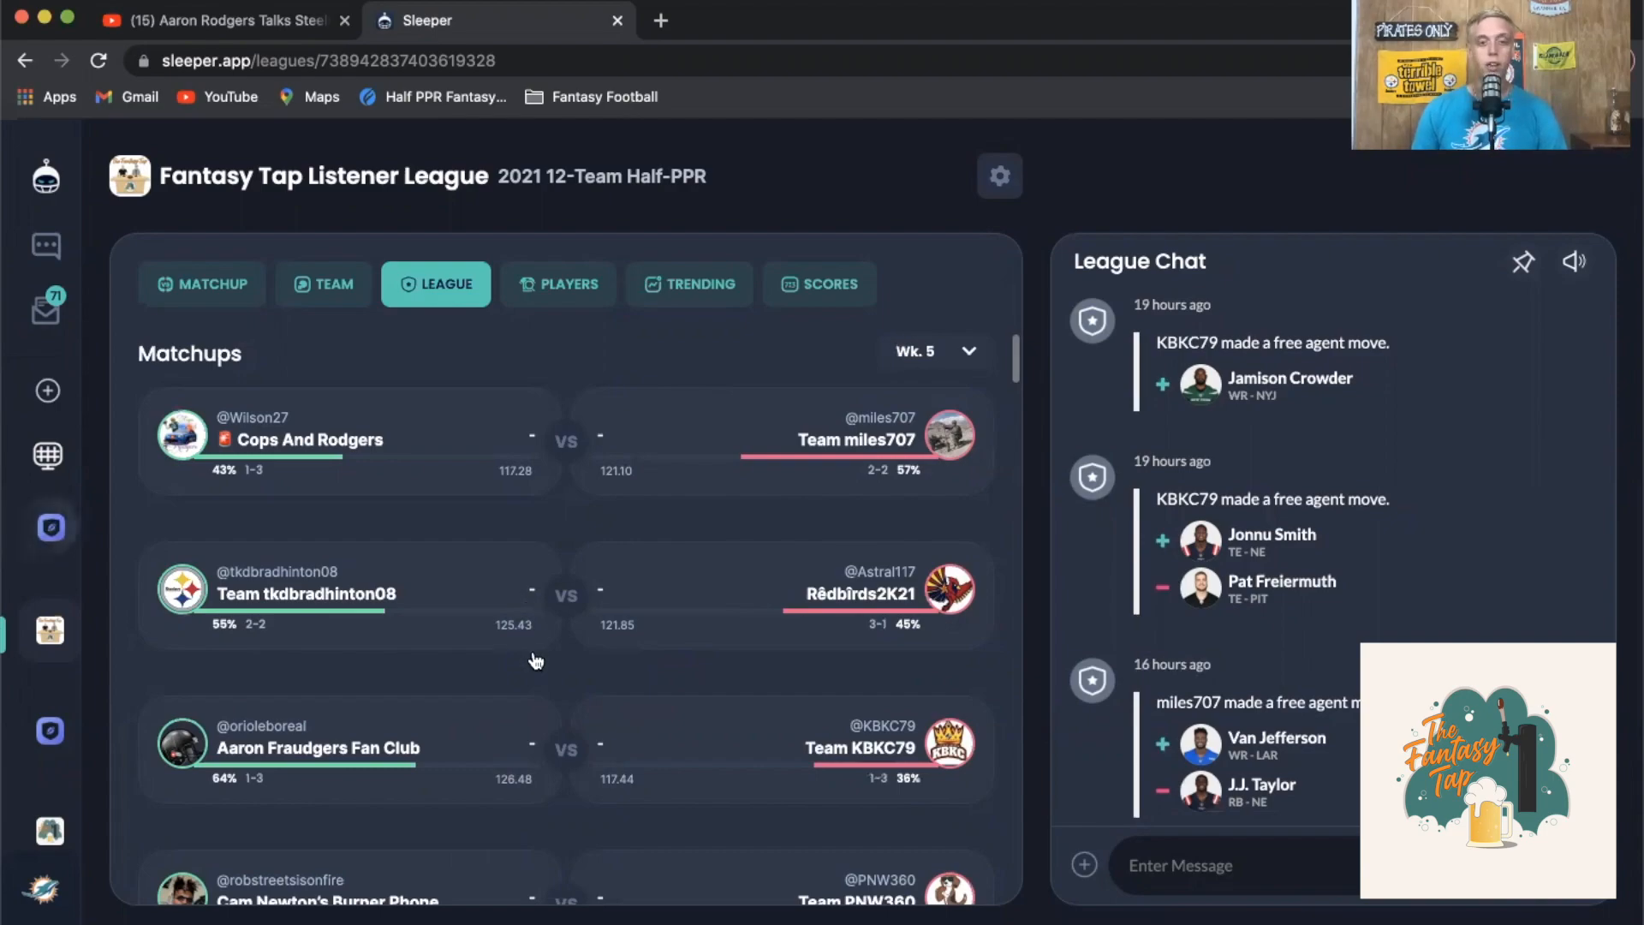
pyautogui.moveTo(517, 688)
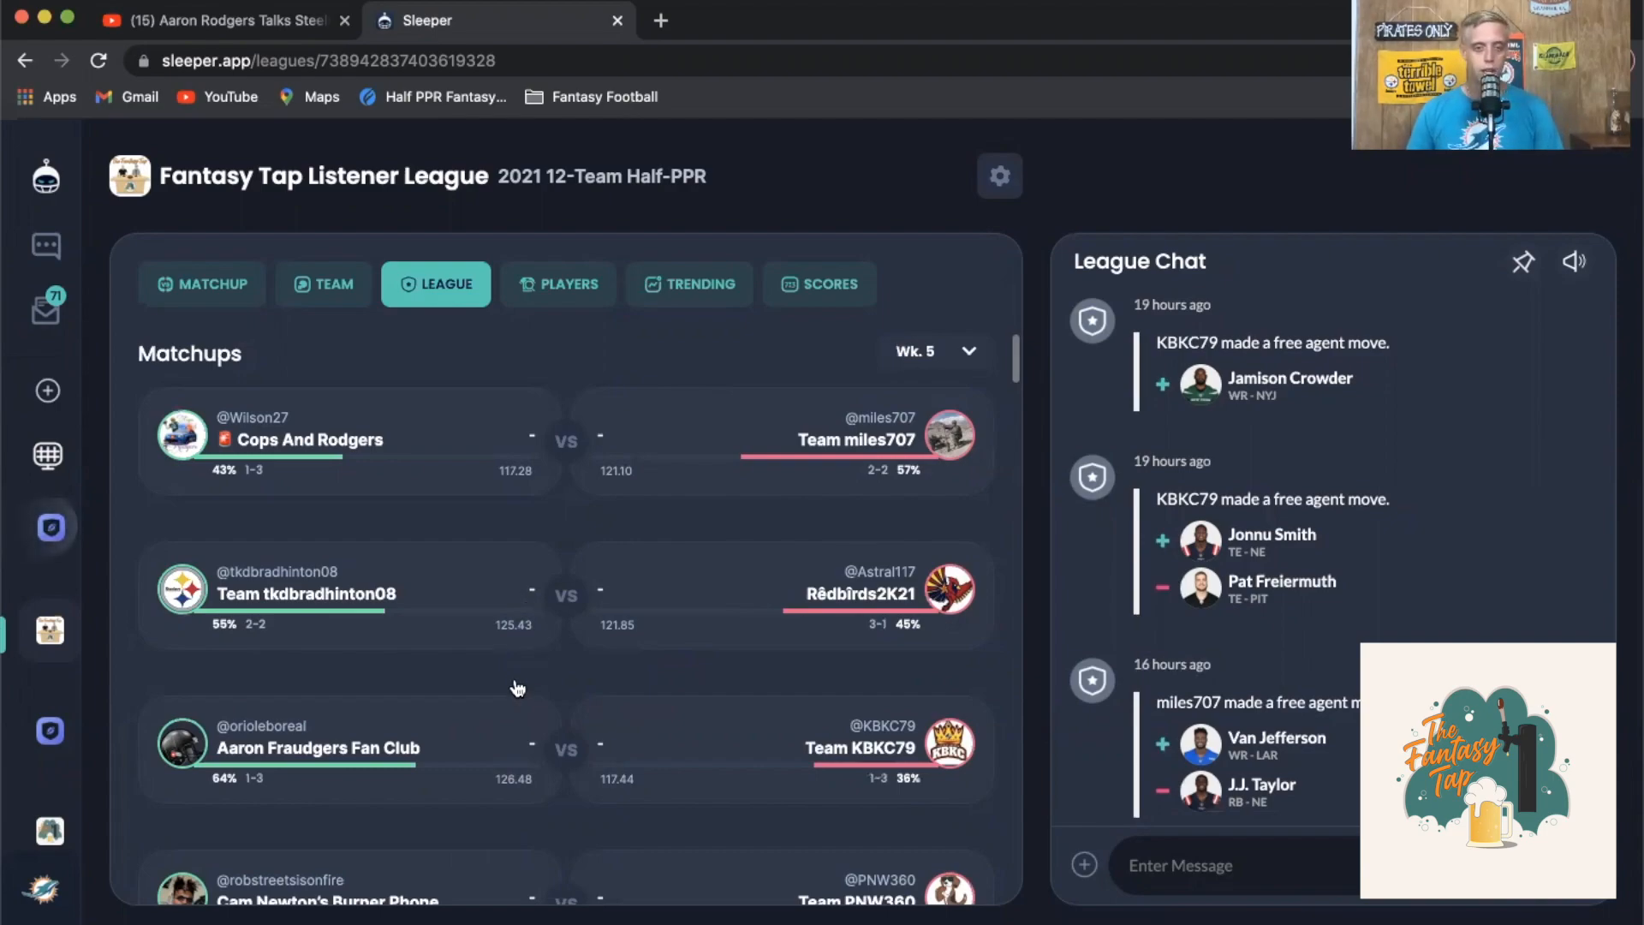
pyautogui.moveTo(653, 647)
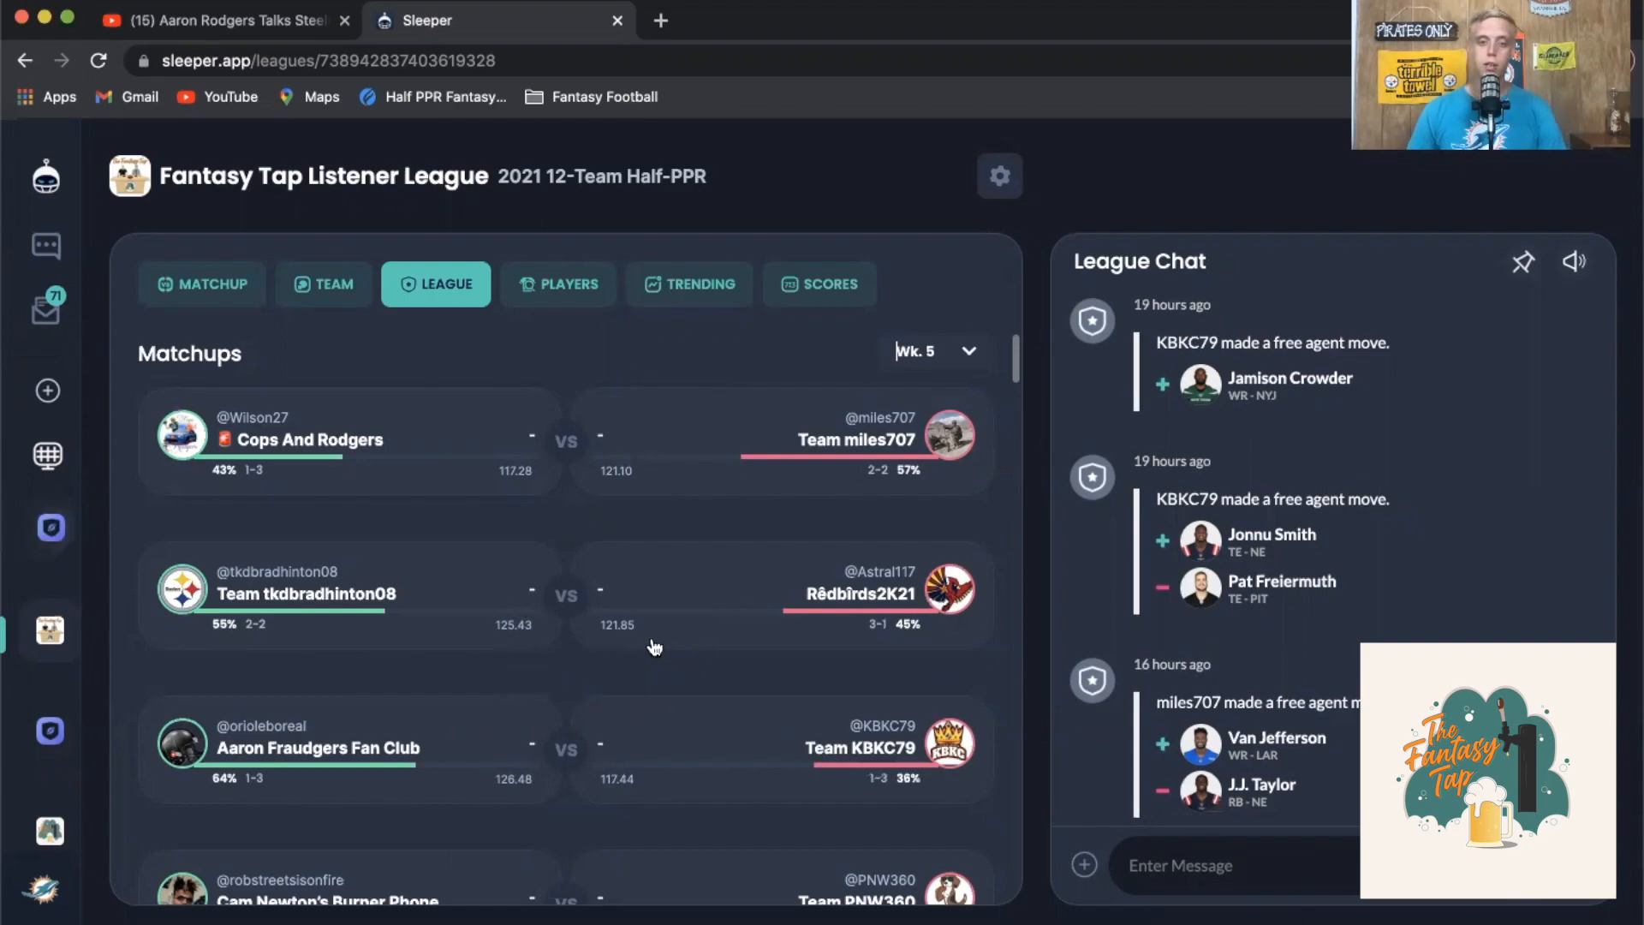
pyautogui.scroll(-3)
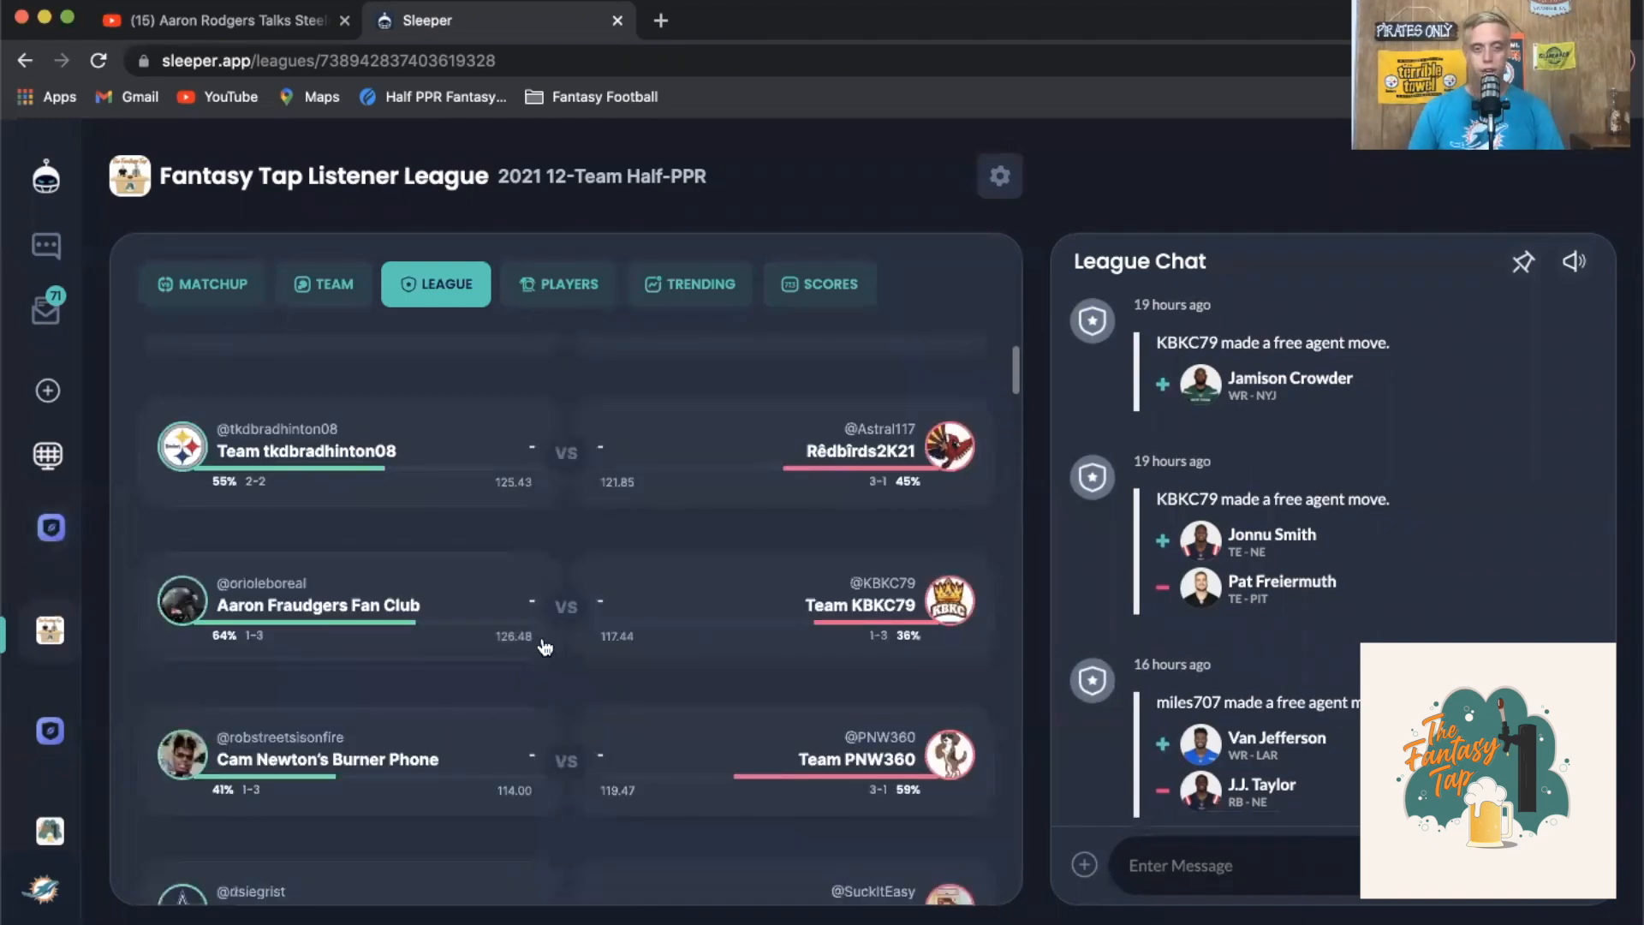
pyautogui.moveTo(820, 681)
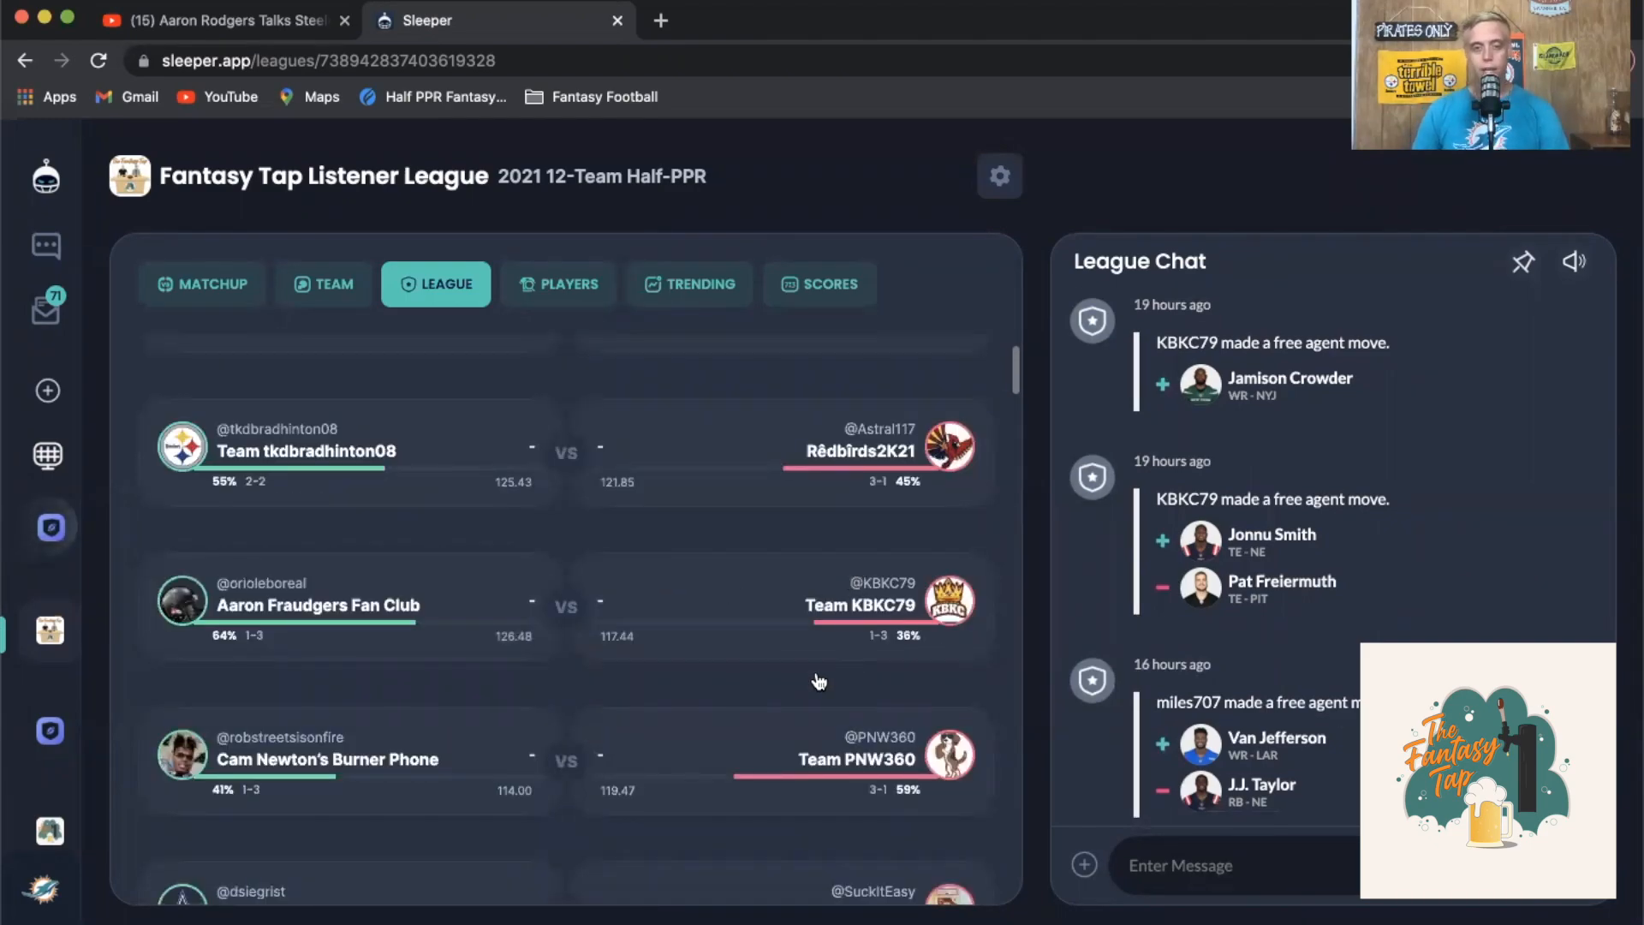
pyautogui.moveTo(681, 651)
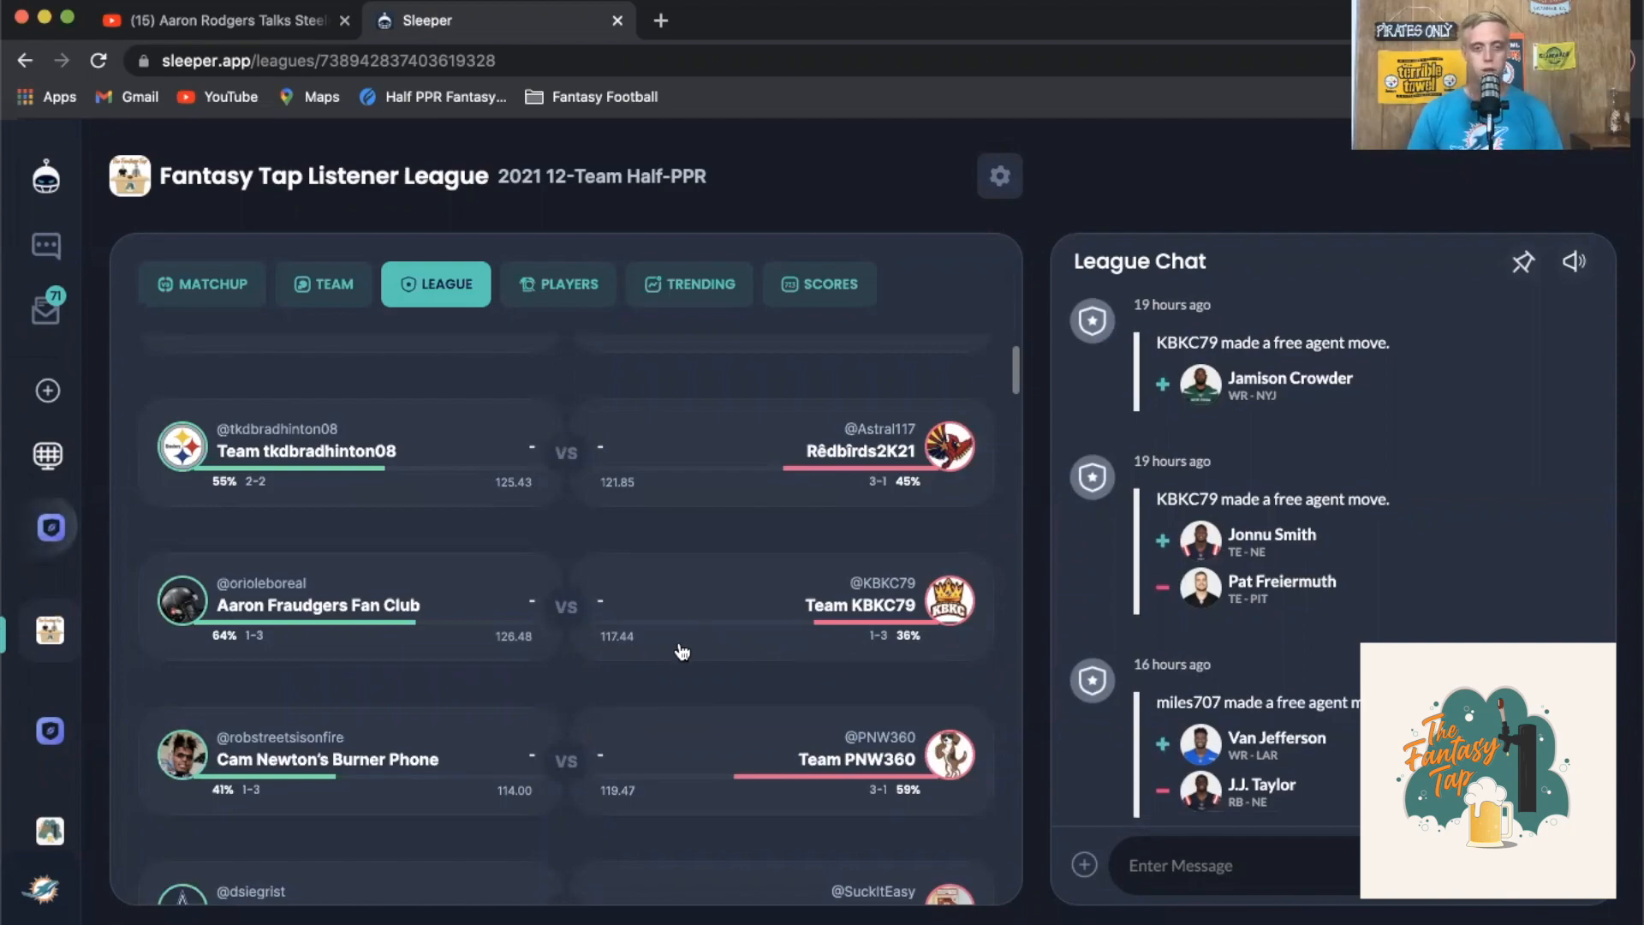
pyautogui.moveTo(632, 683)
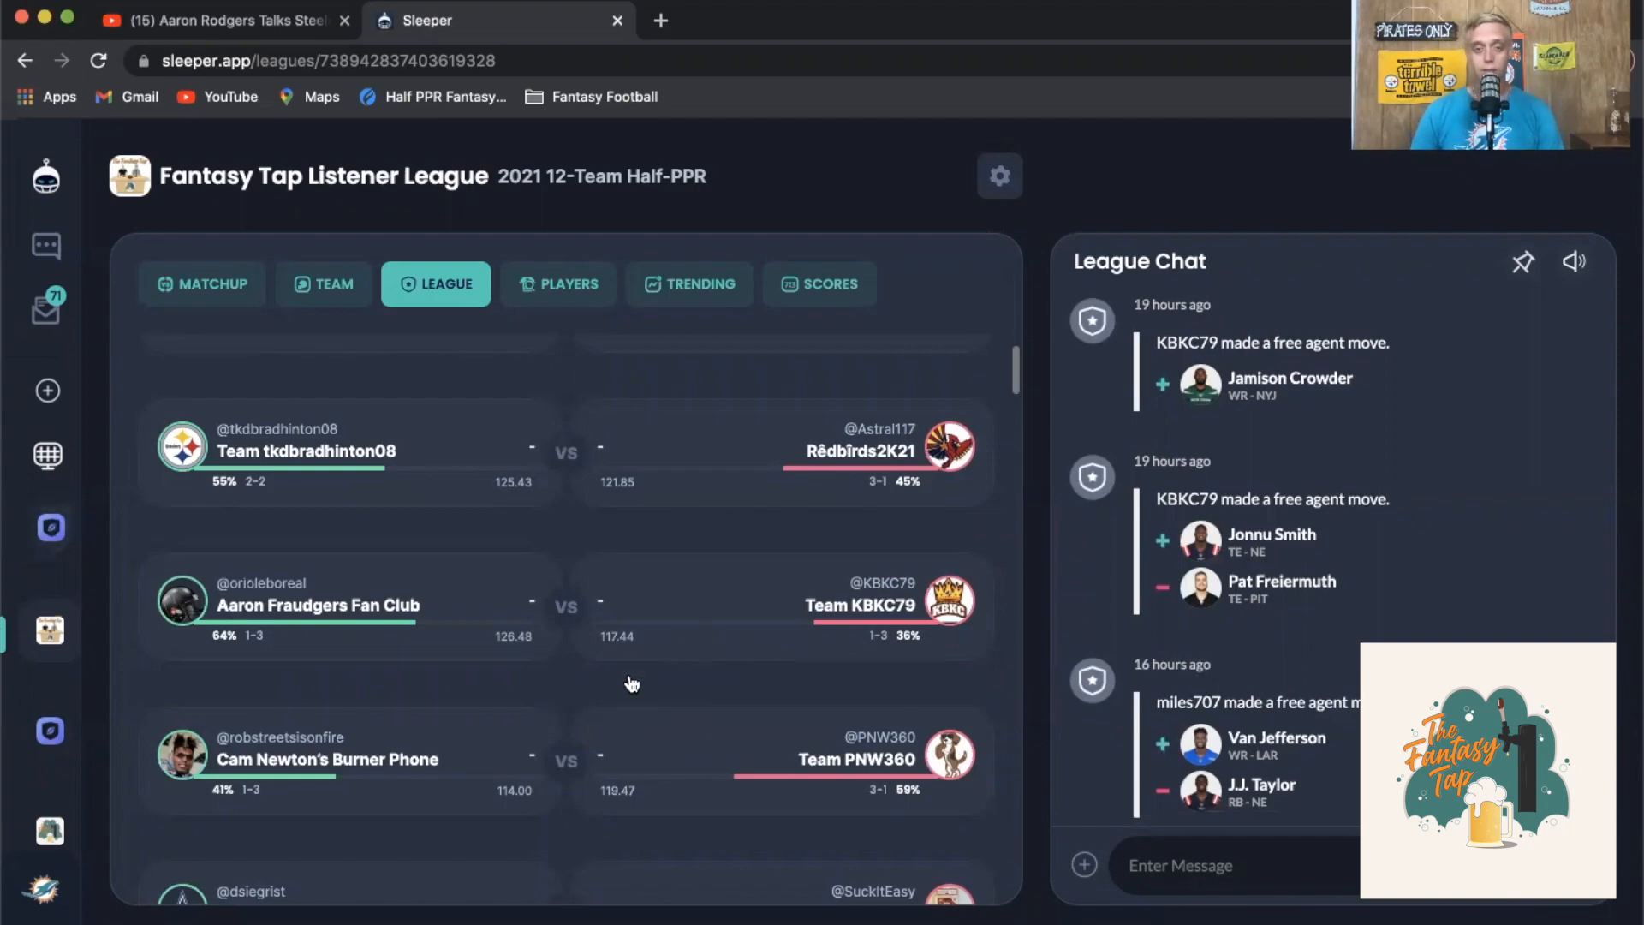
pyautogui.scroll(3)
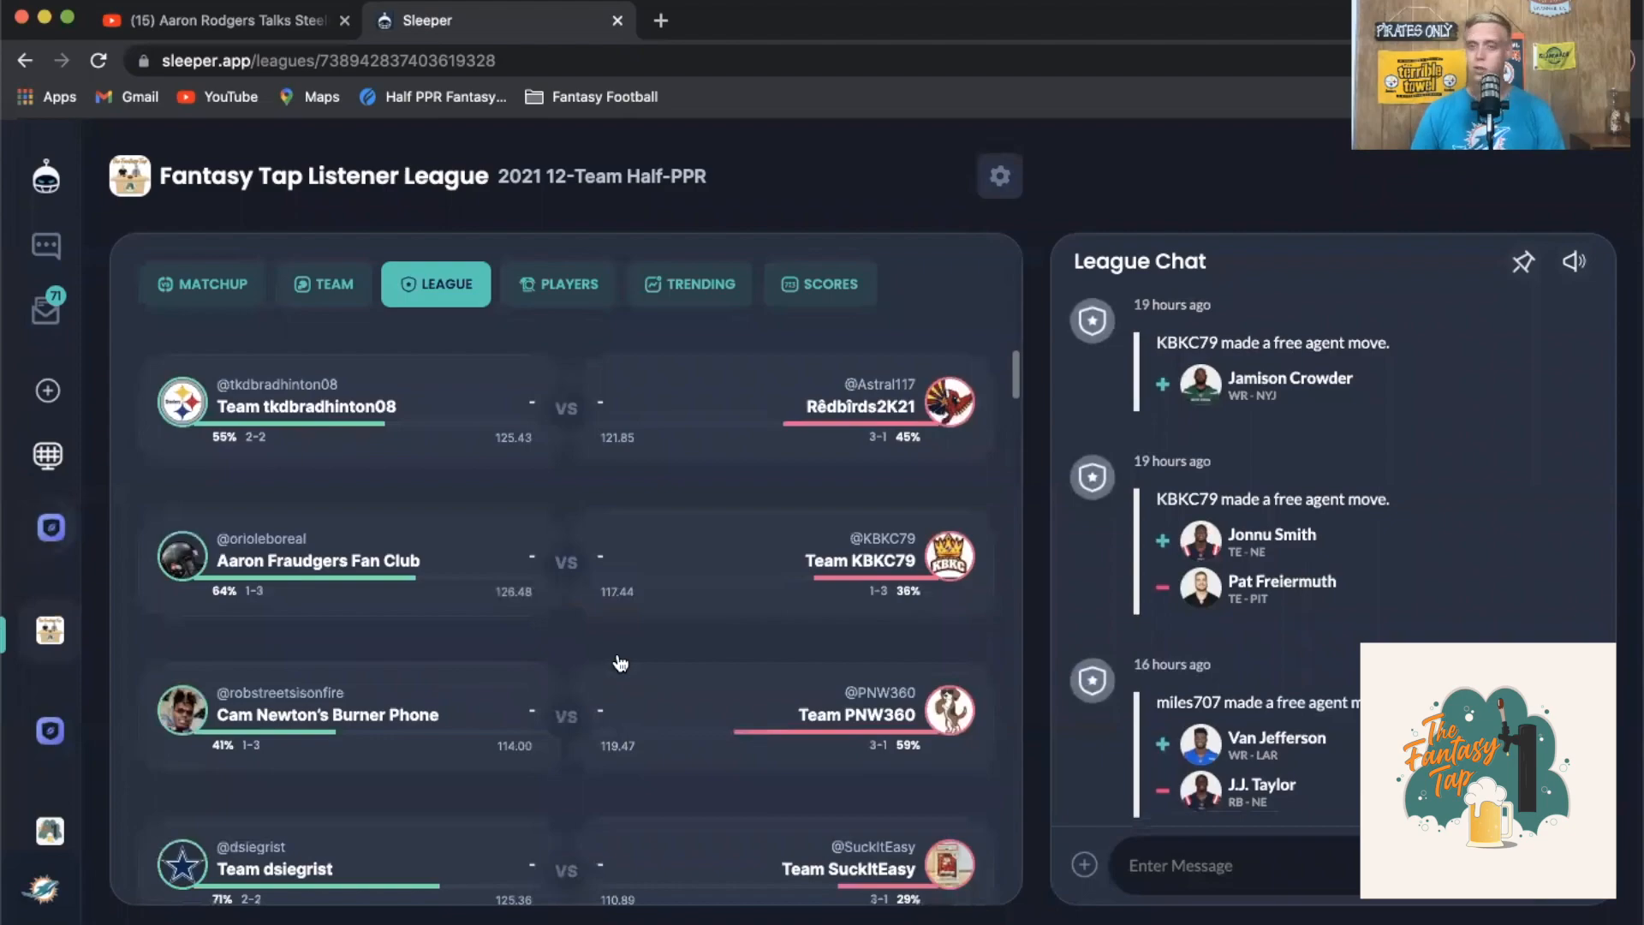
pyautogui.moveTo(584, 769)
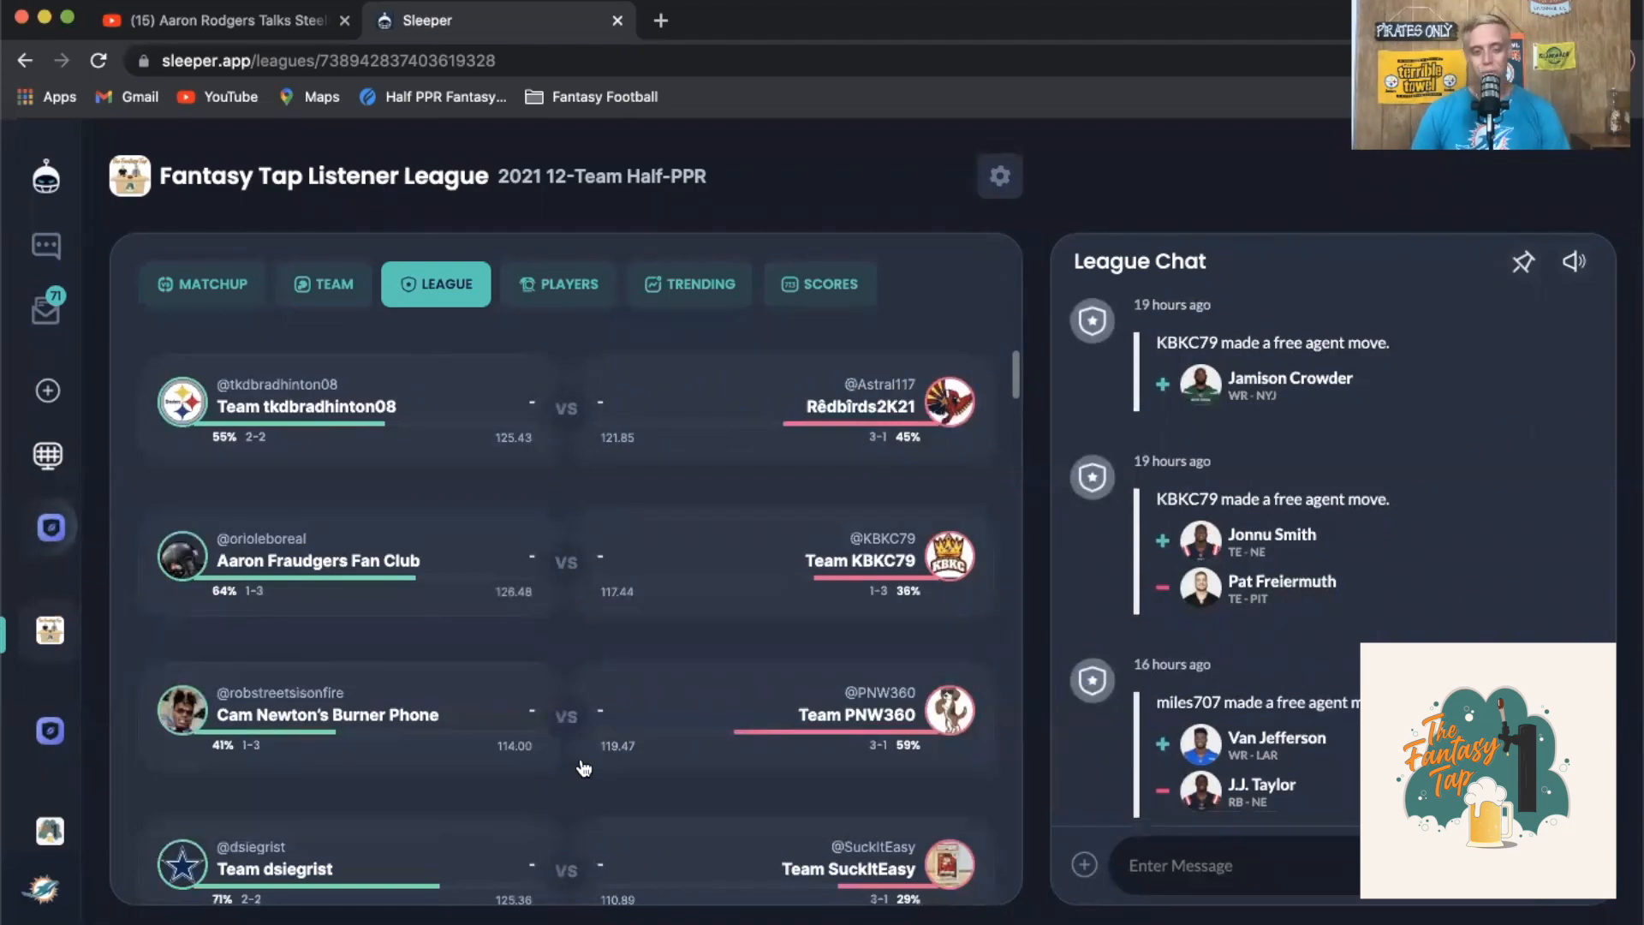
pyautogui.scroll(-3)
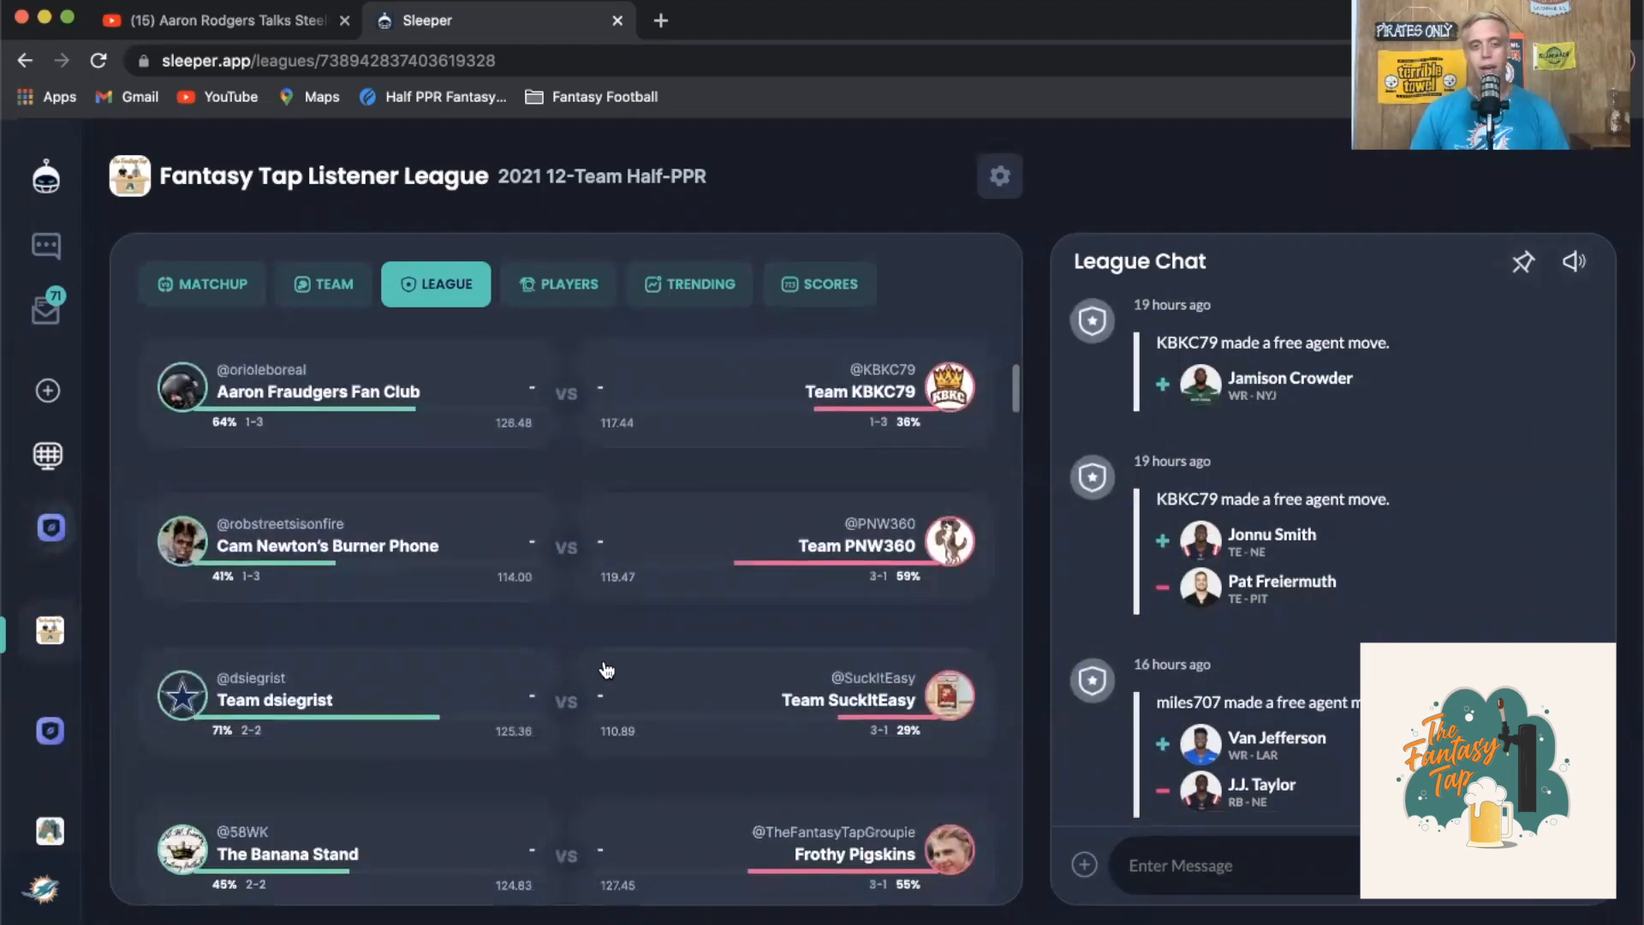
pyautogui.moveTo(594, 670)
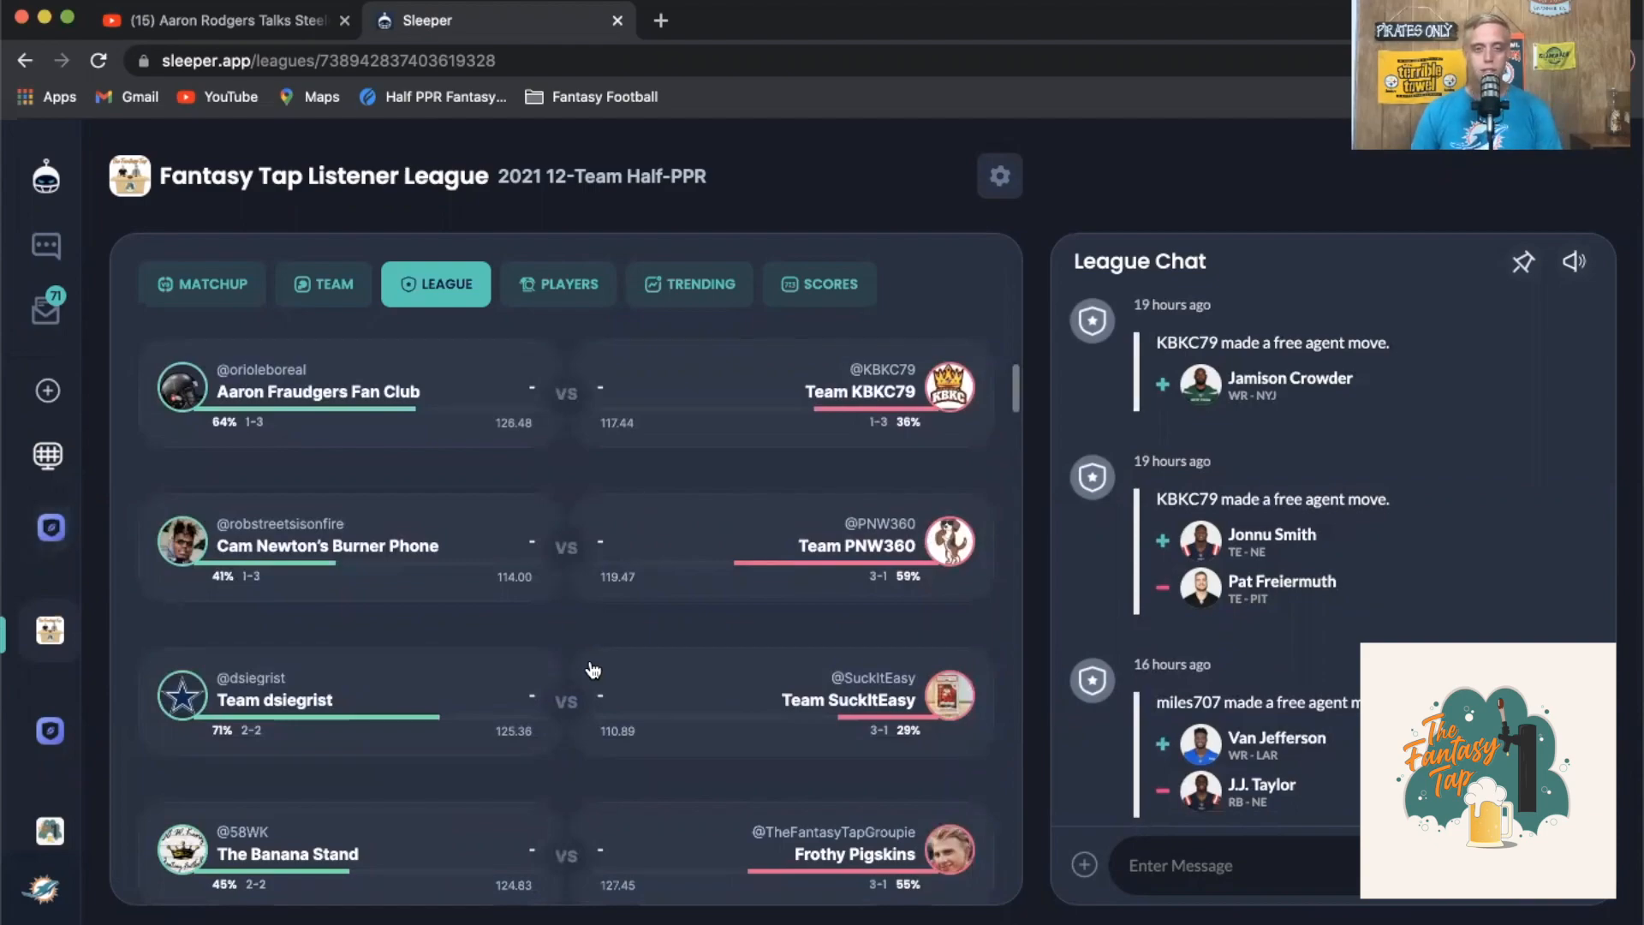
pyautogui.moveTo(588, 654)
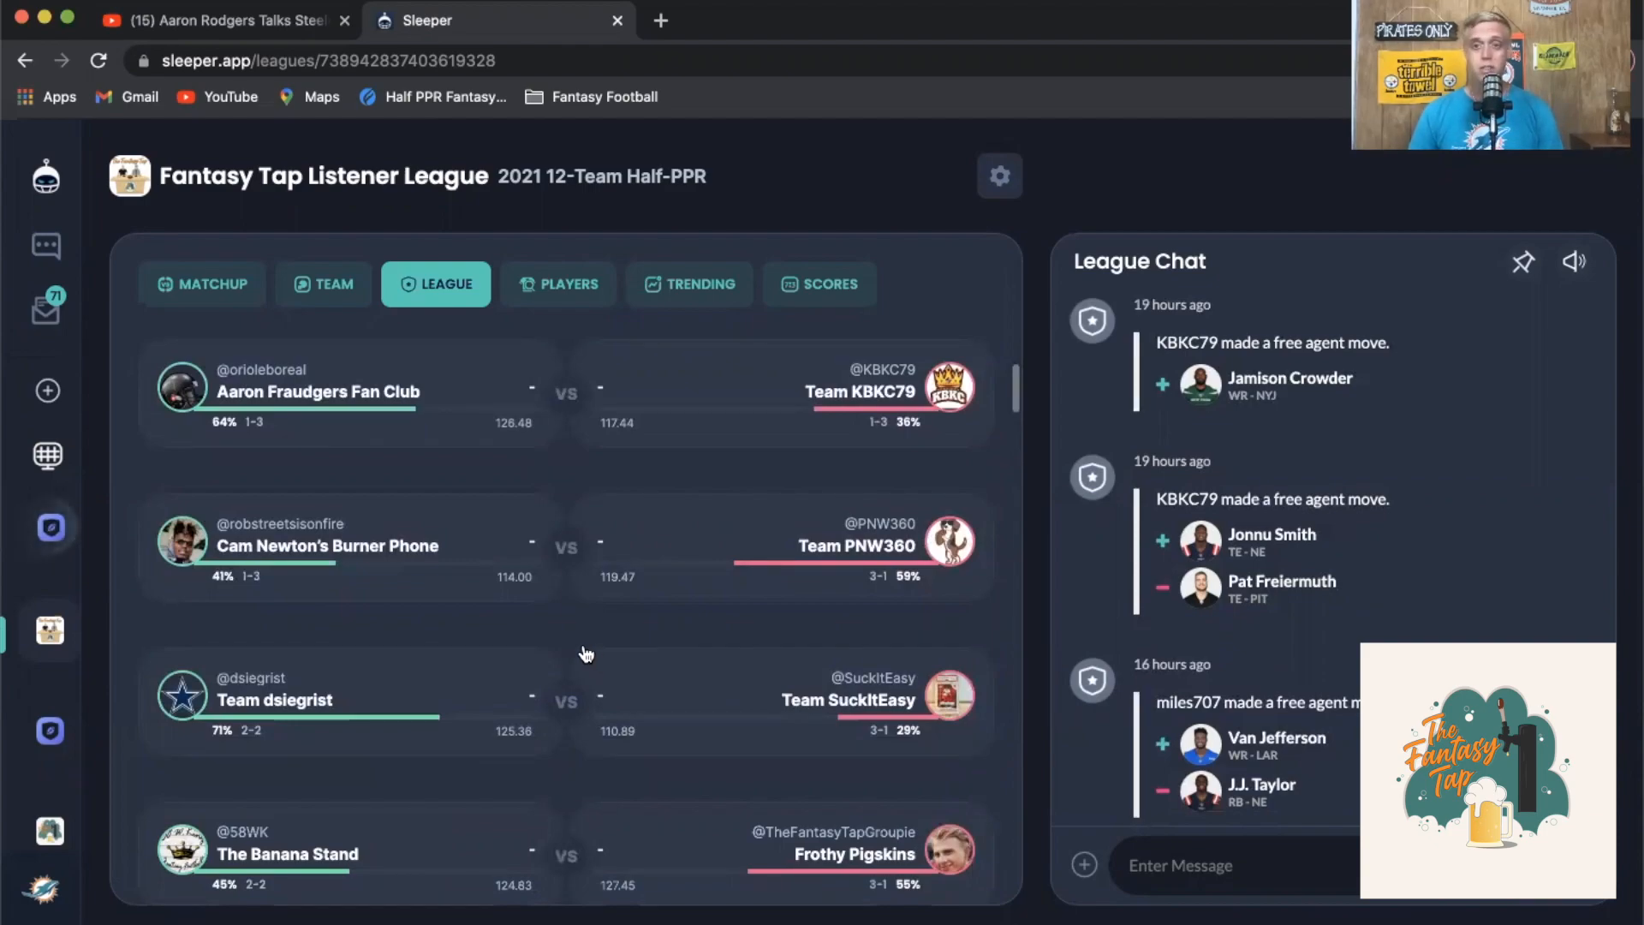
pyautogui.moveTo(622, 603)
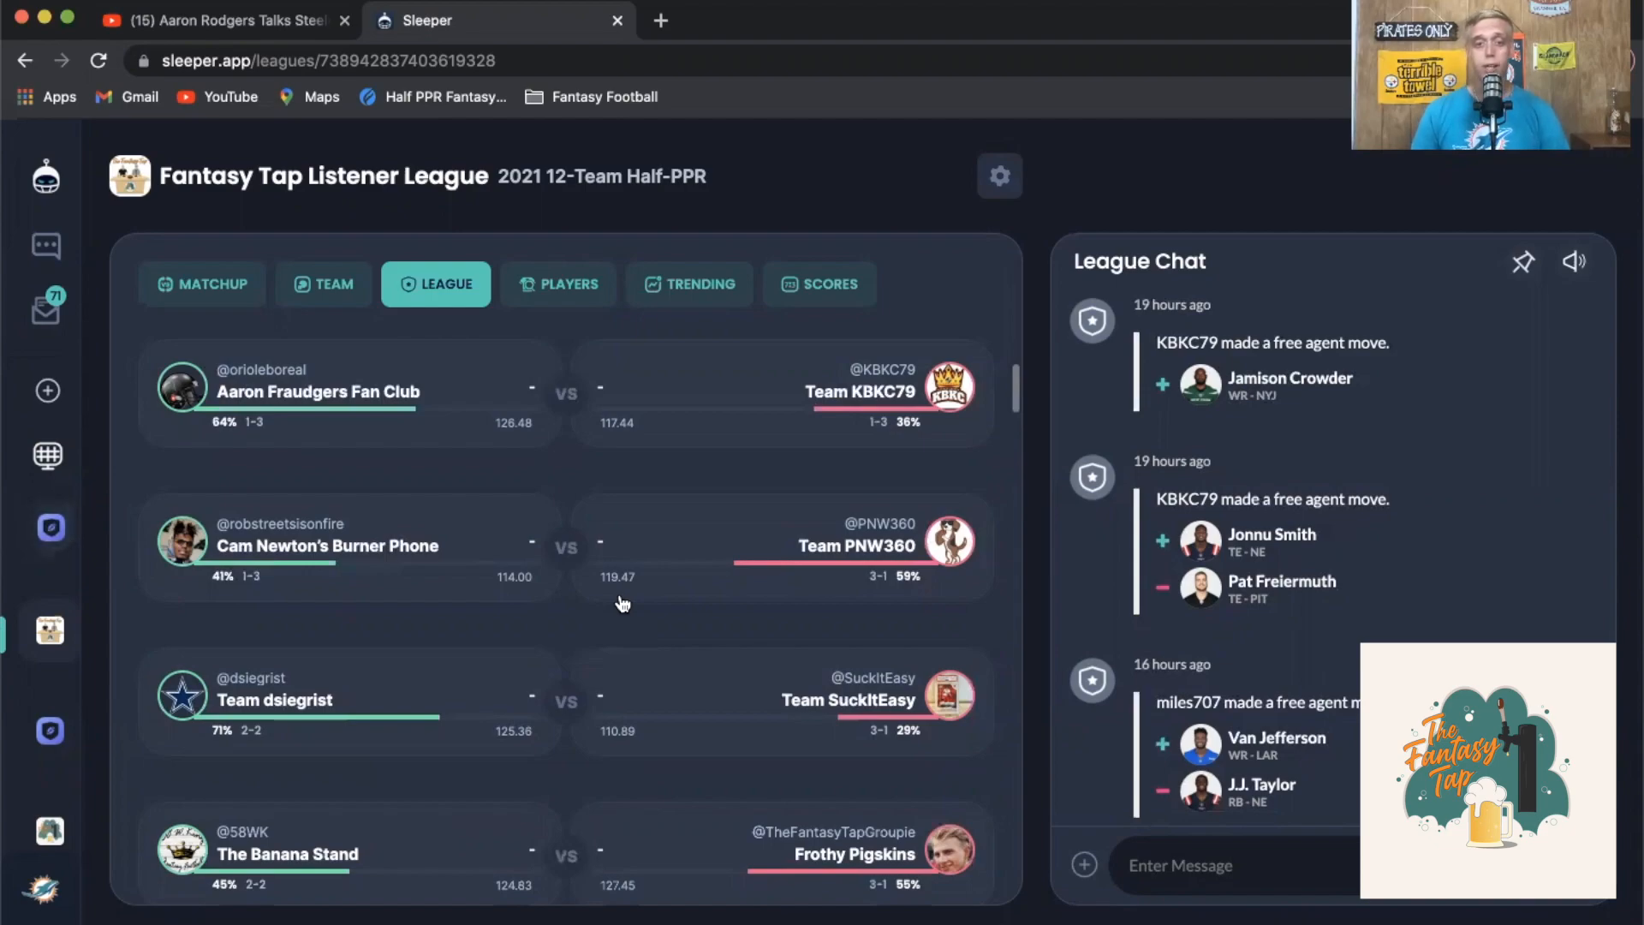
pyautogui.moveTo(714, 516)
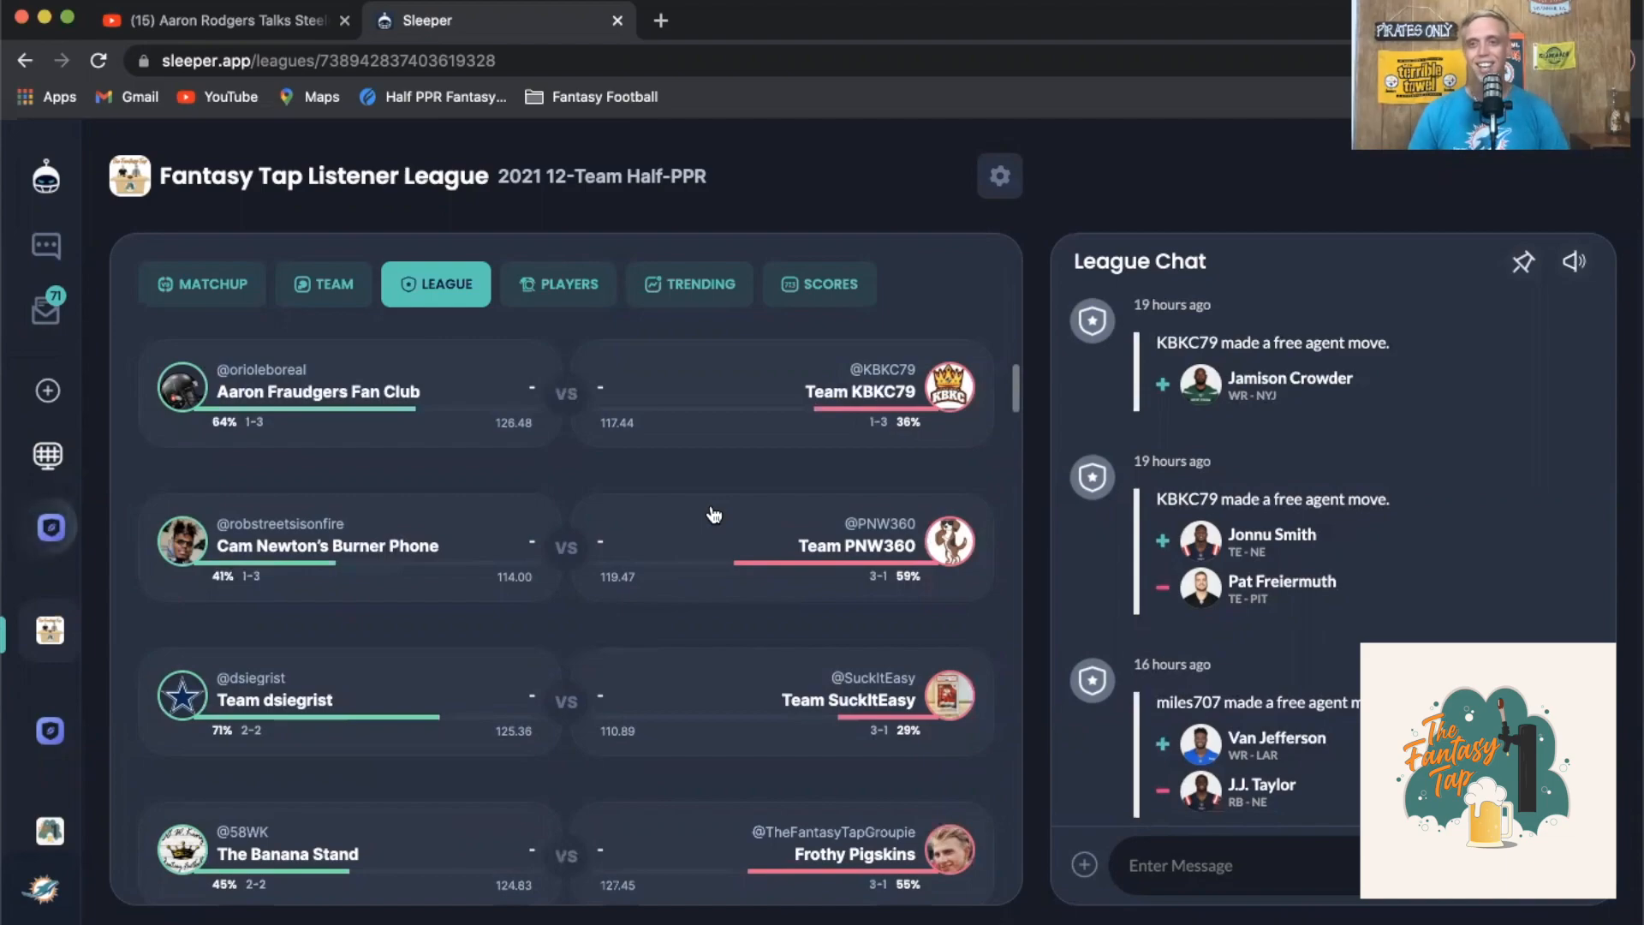
pyautogui.moveTo(683, 503)
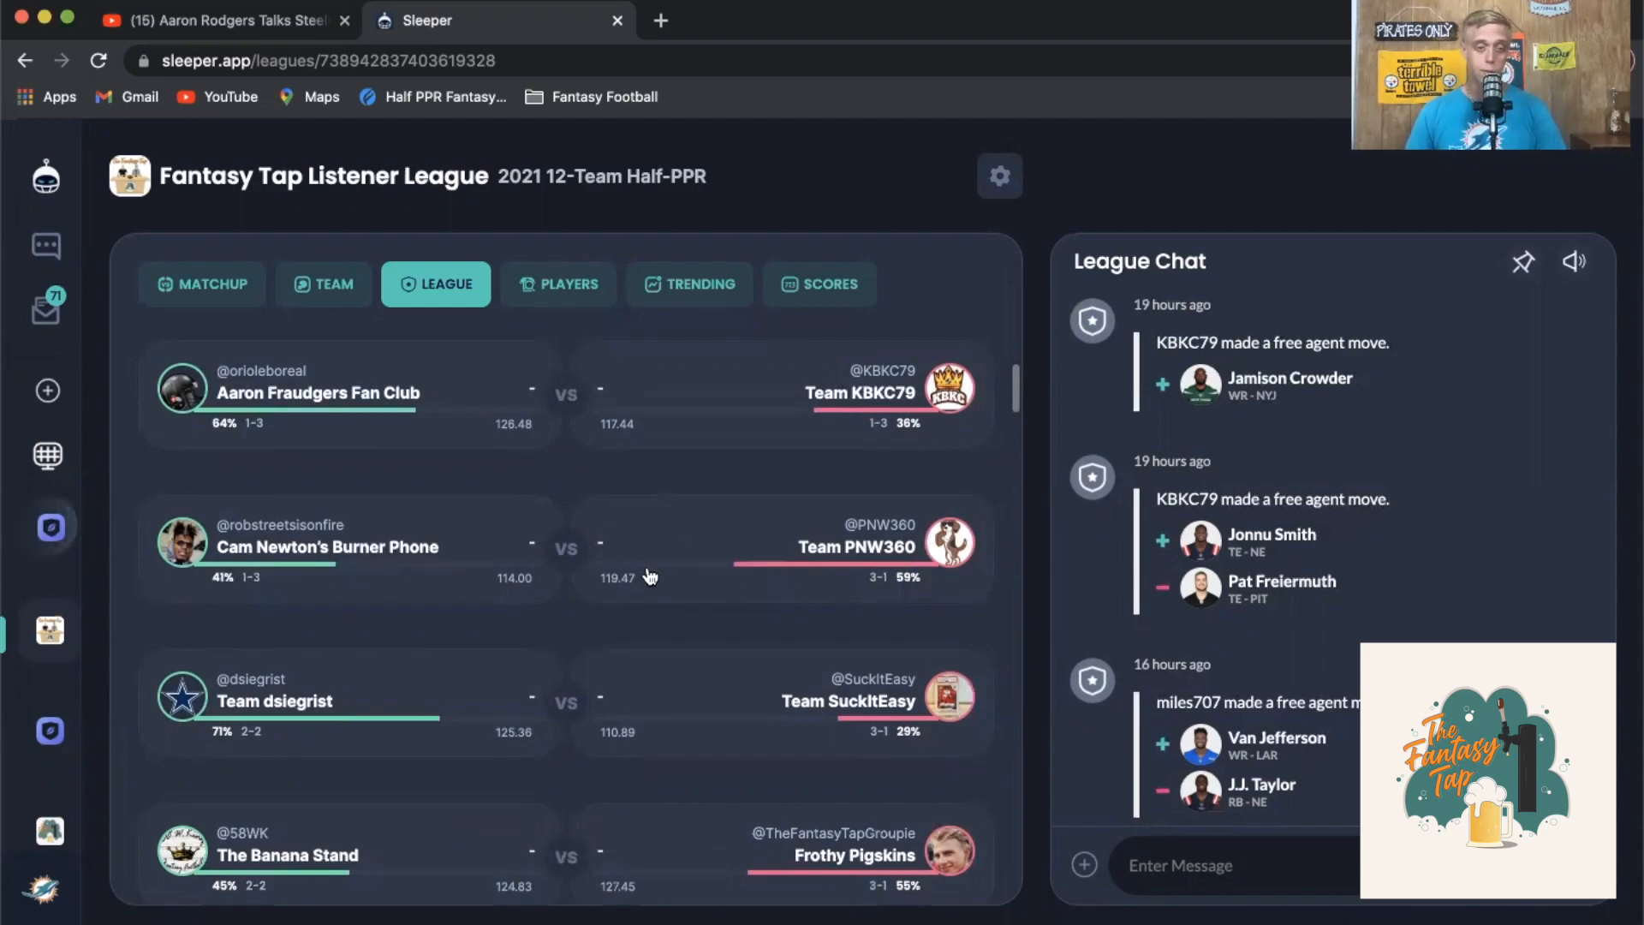
pyautogui.scroll(-3)
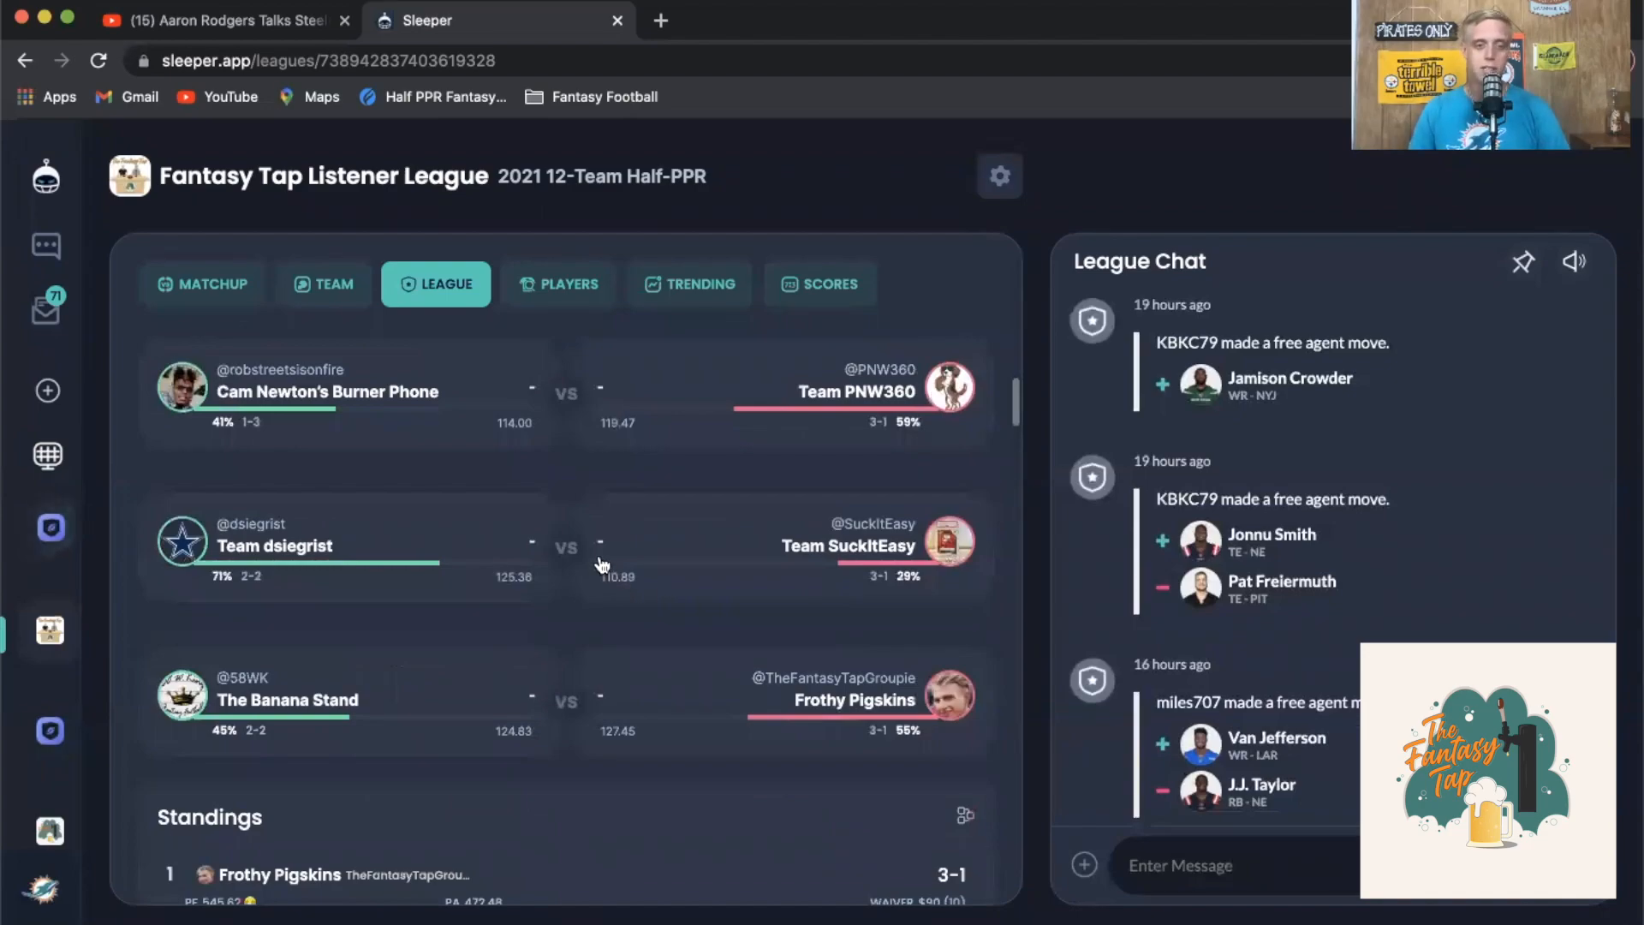
pyautogui.moveTo(656, 482)
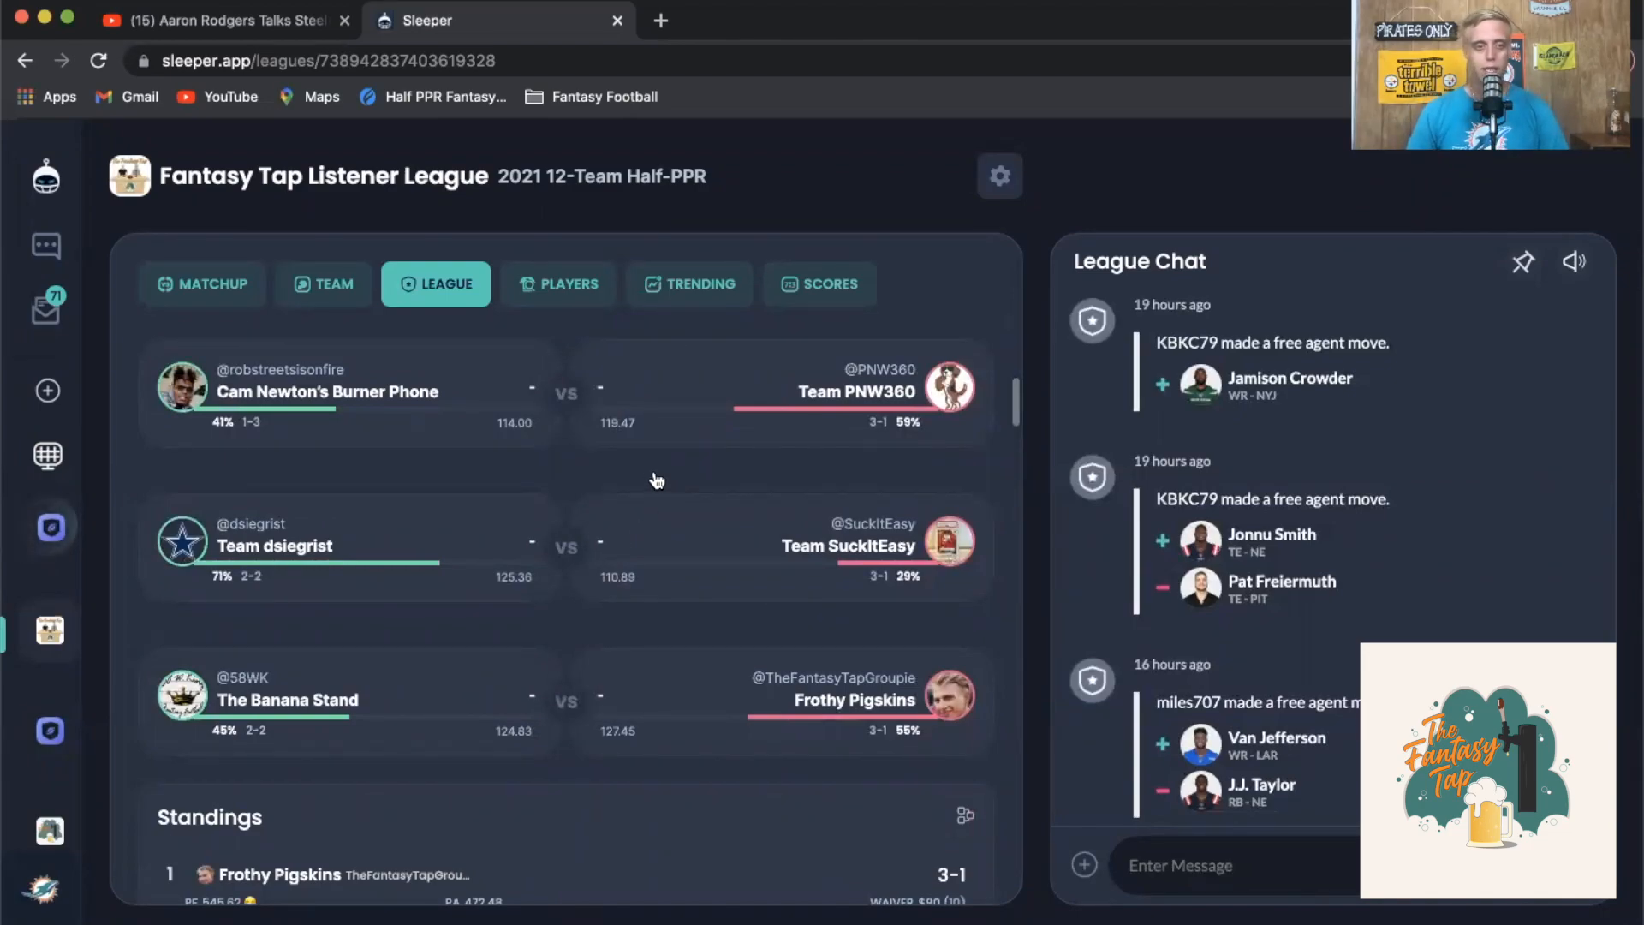
pyautogui.moveTo(559, 510)
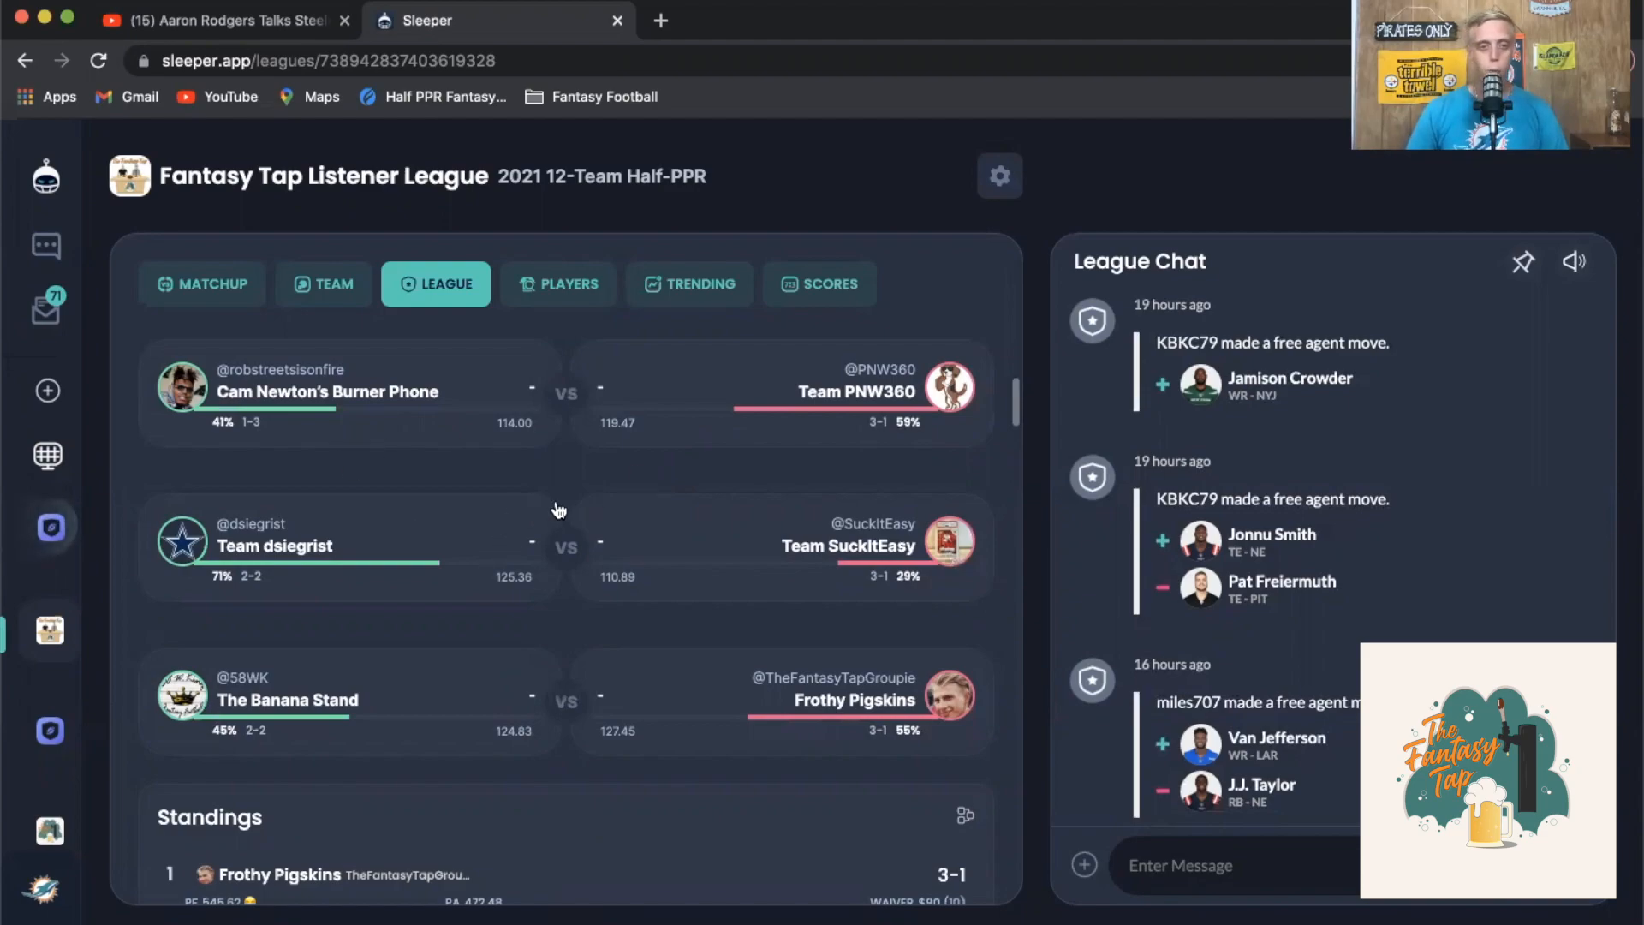
pyautogui.moveTo(598, 483)
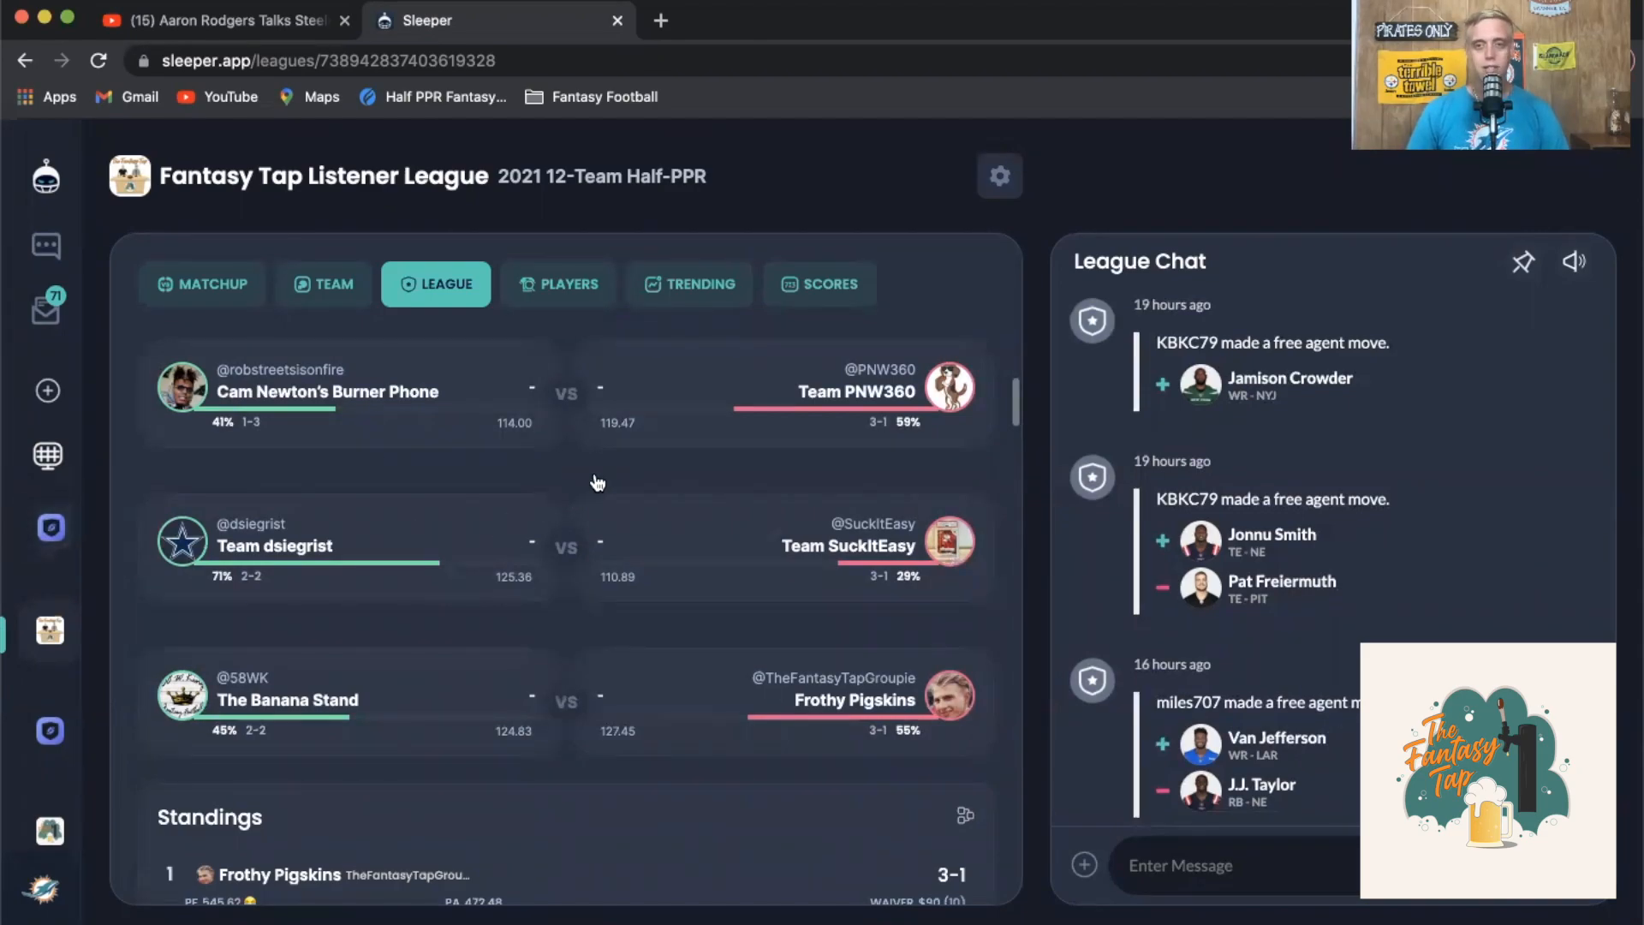
pyautogui.moveTo(409, 533)
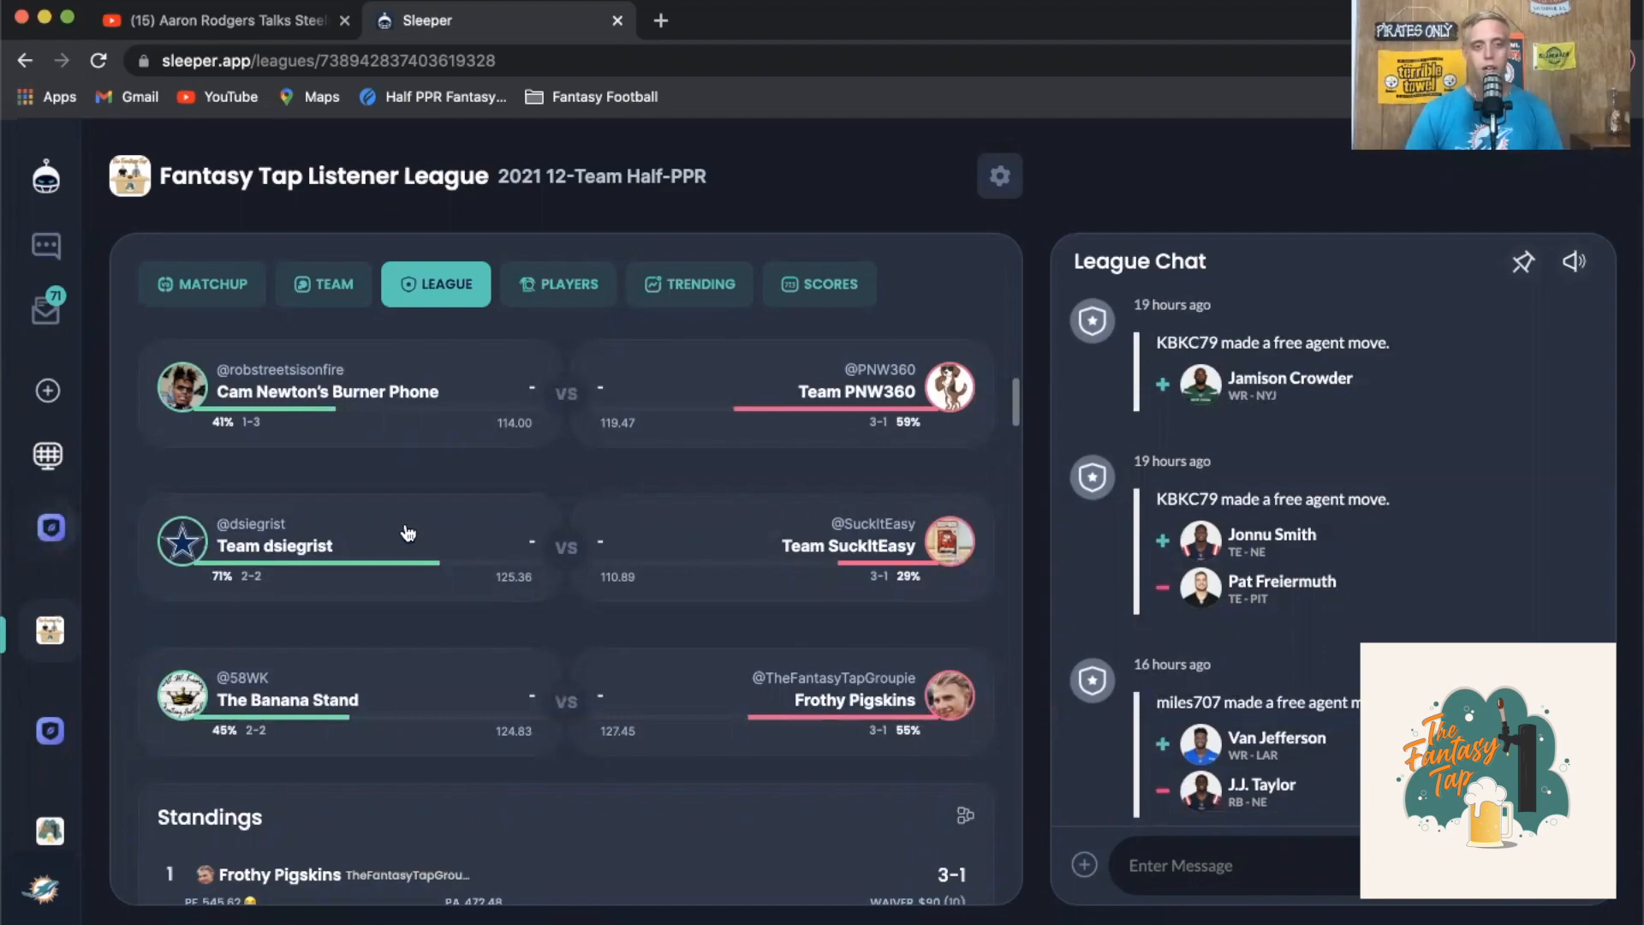
pyautogui.moveTo(561, 491)
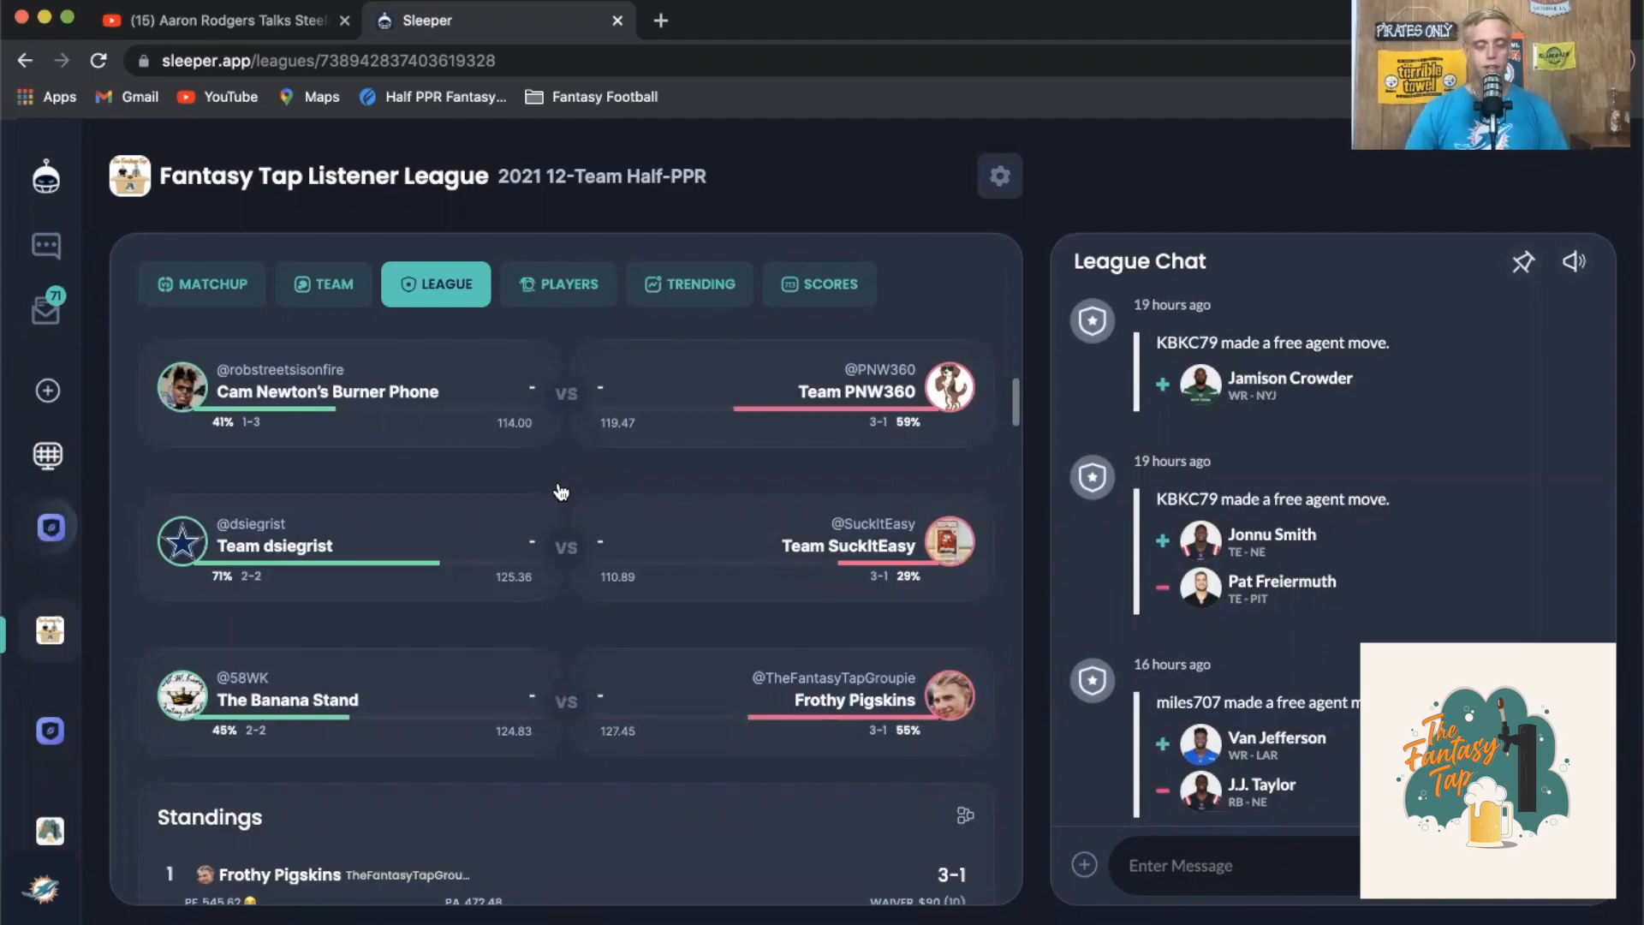
pyautogui.moveTo(336, 550)
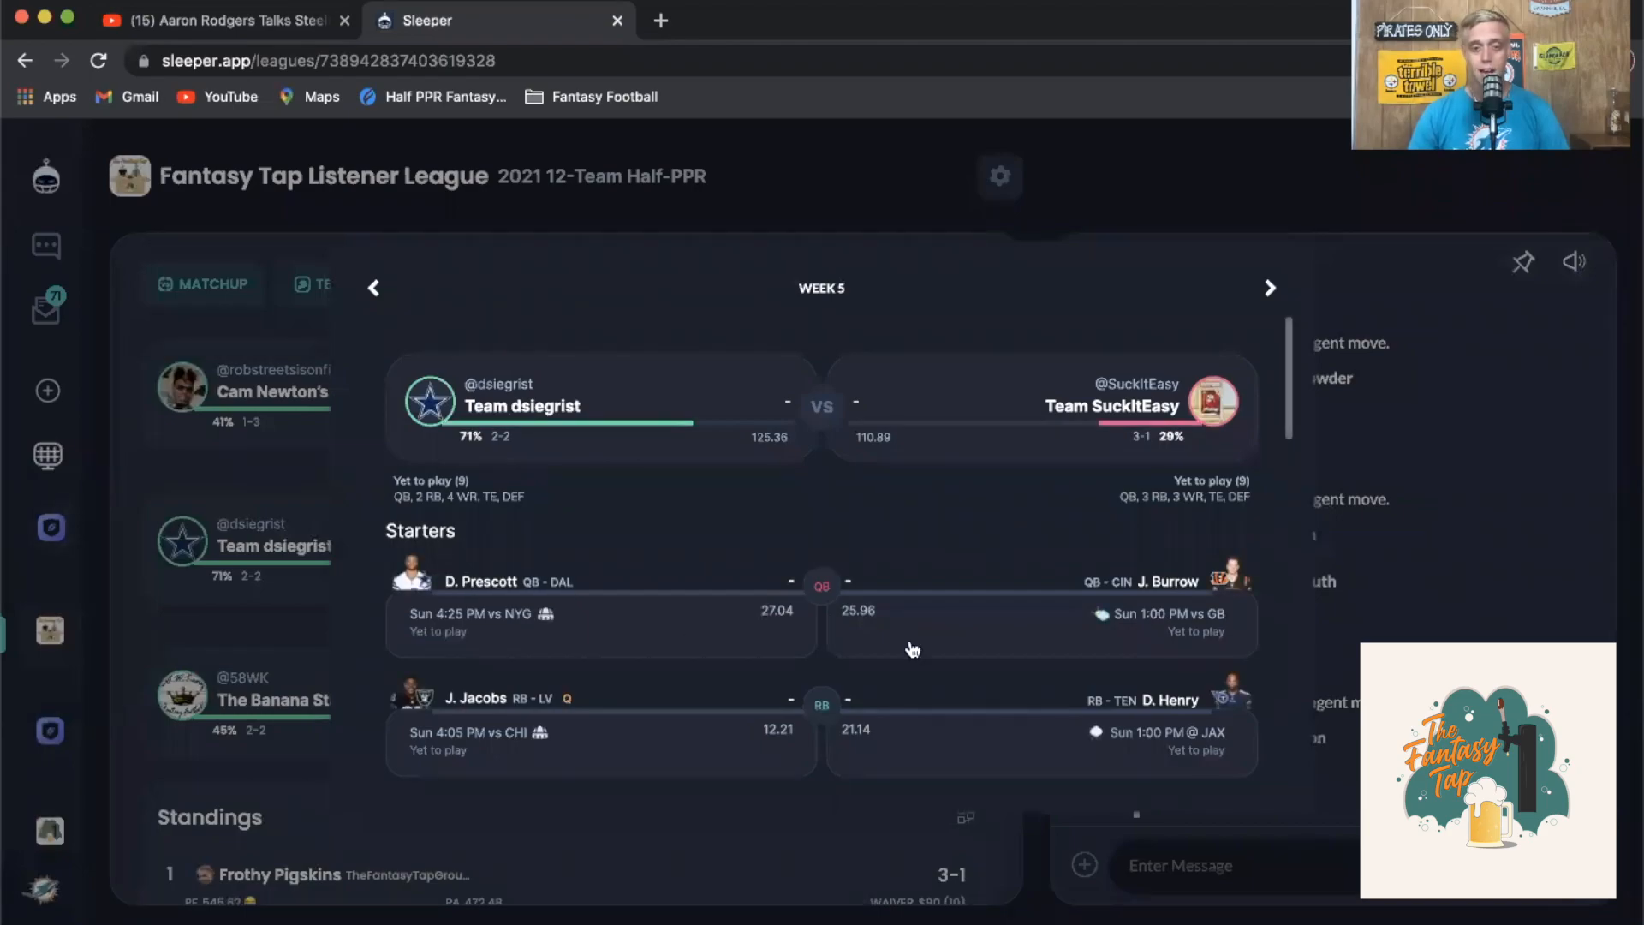
pyautogui.scroll(-3)
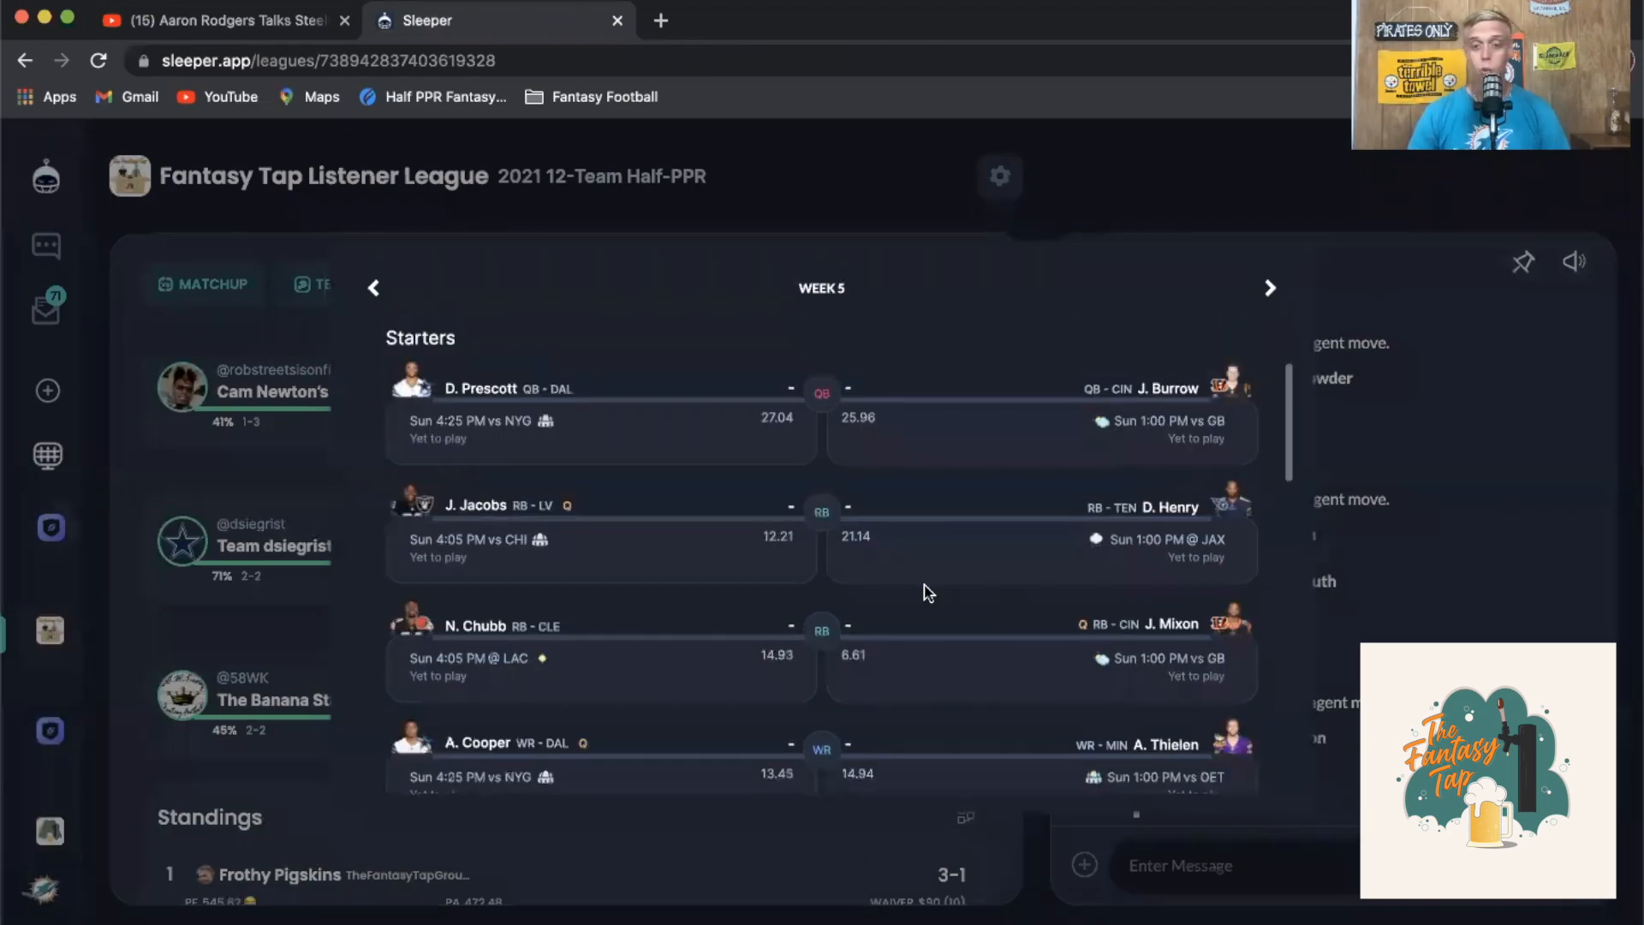
pyautogui.moveTo(1137, 634)
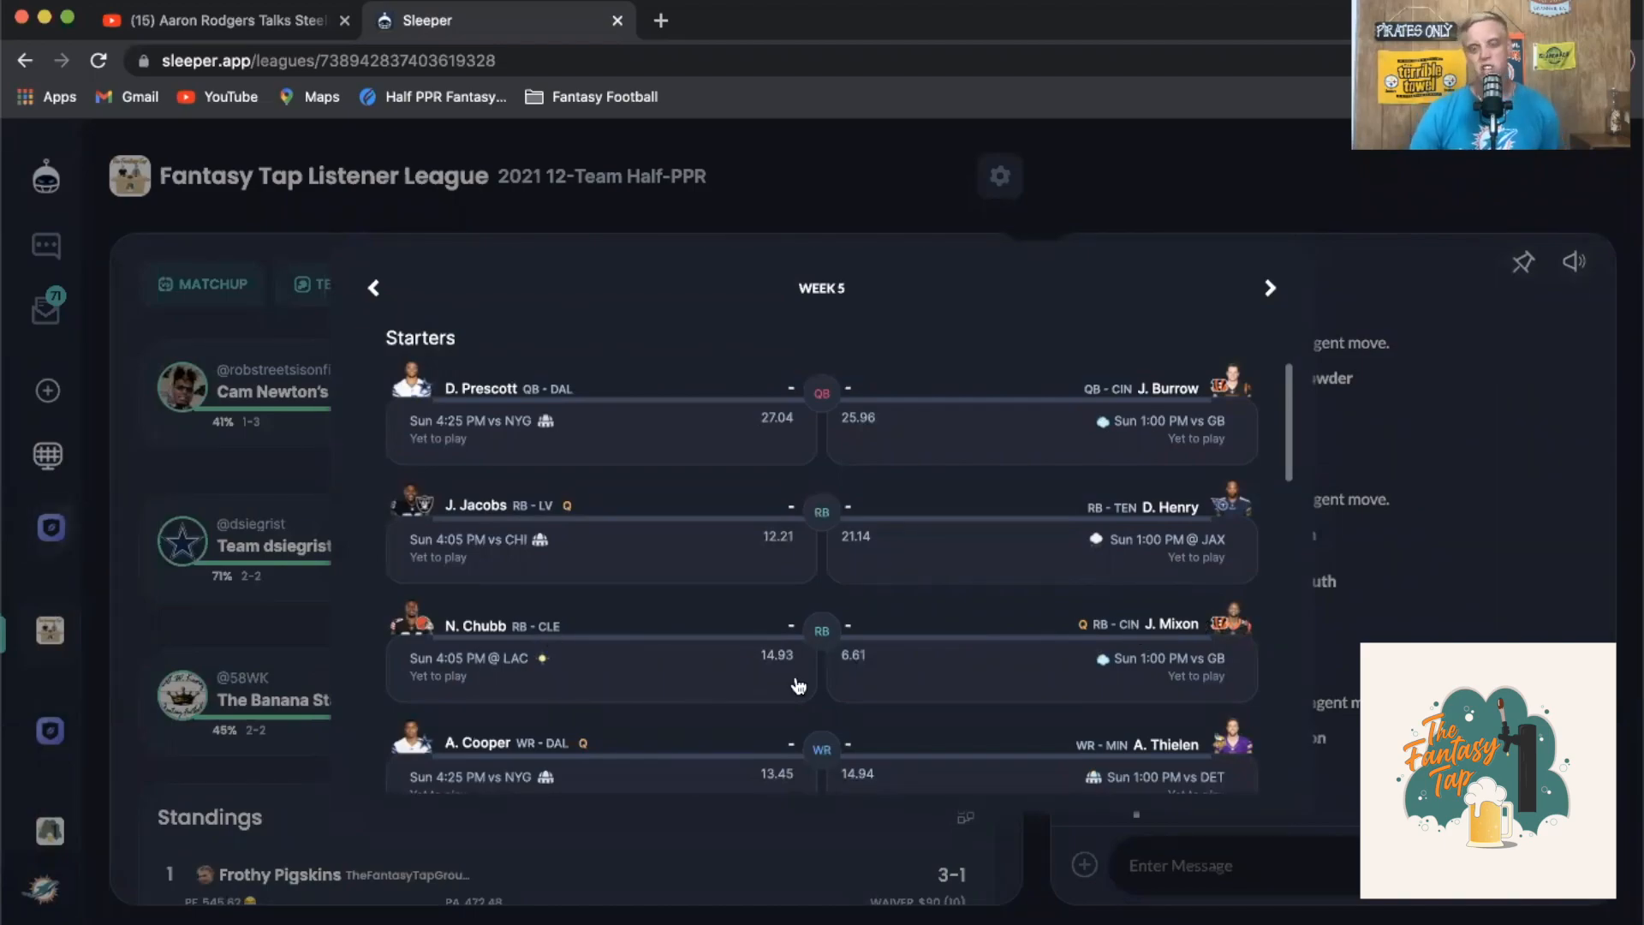
pyautogui.scroll(-3)
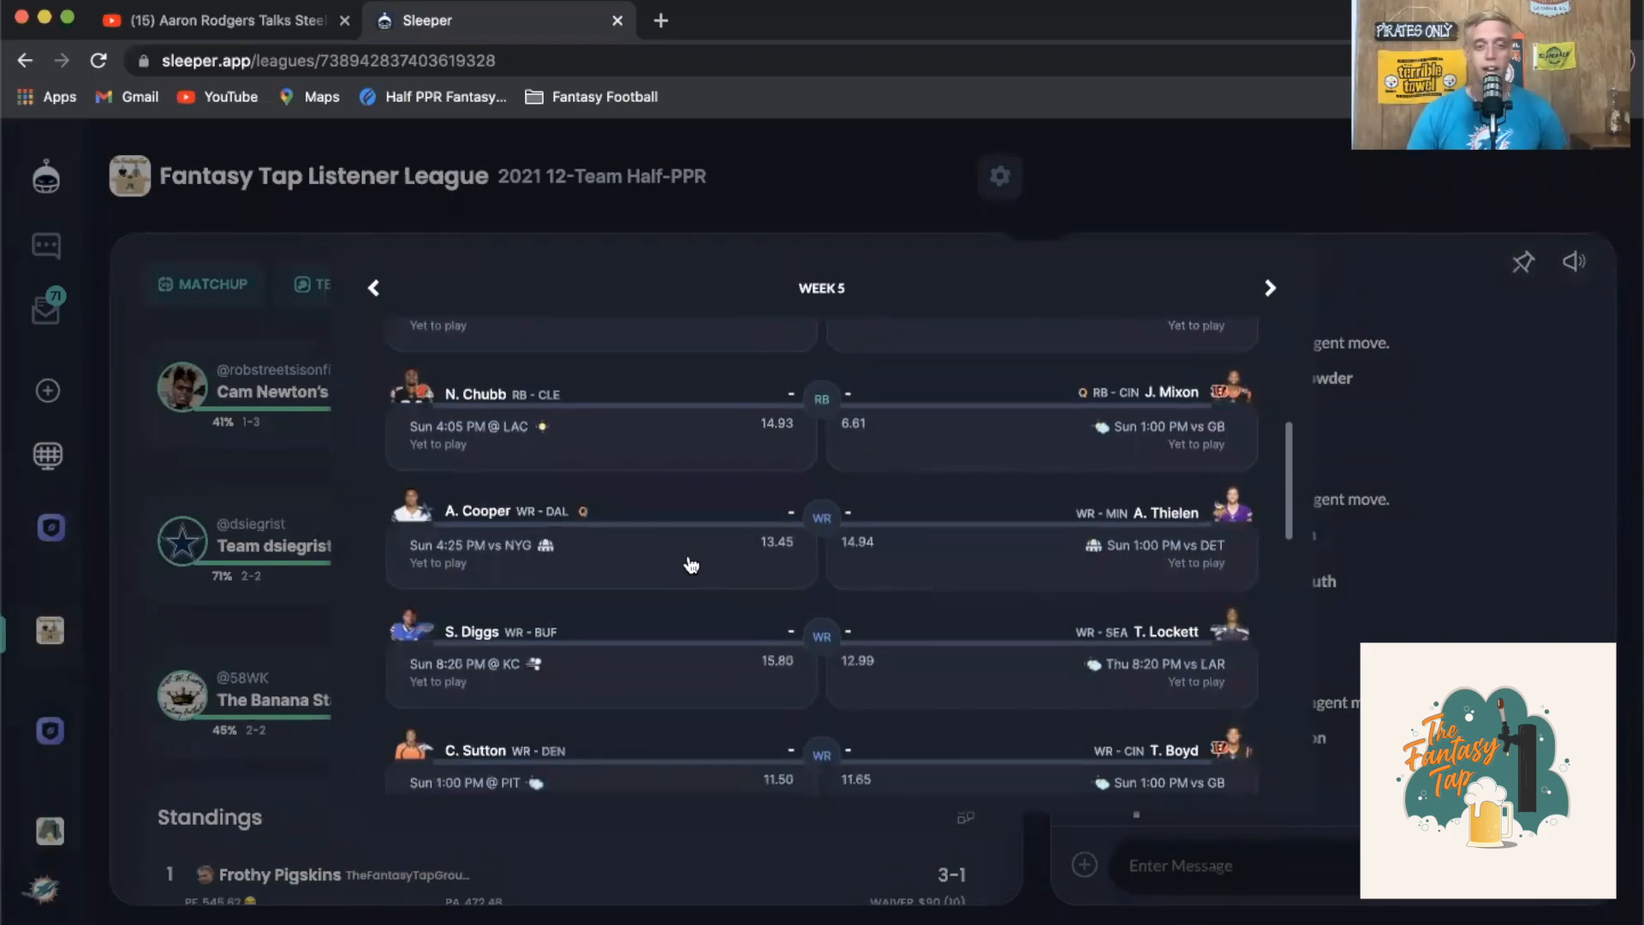
pyautogui.moveTo(620, 707)
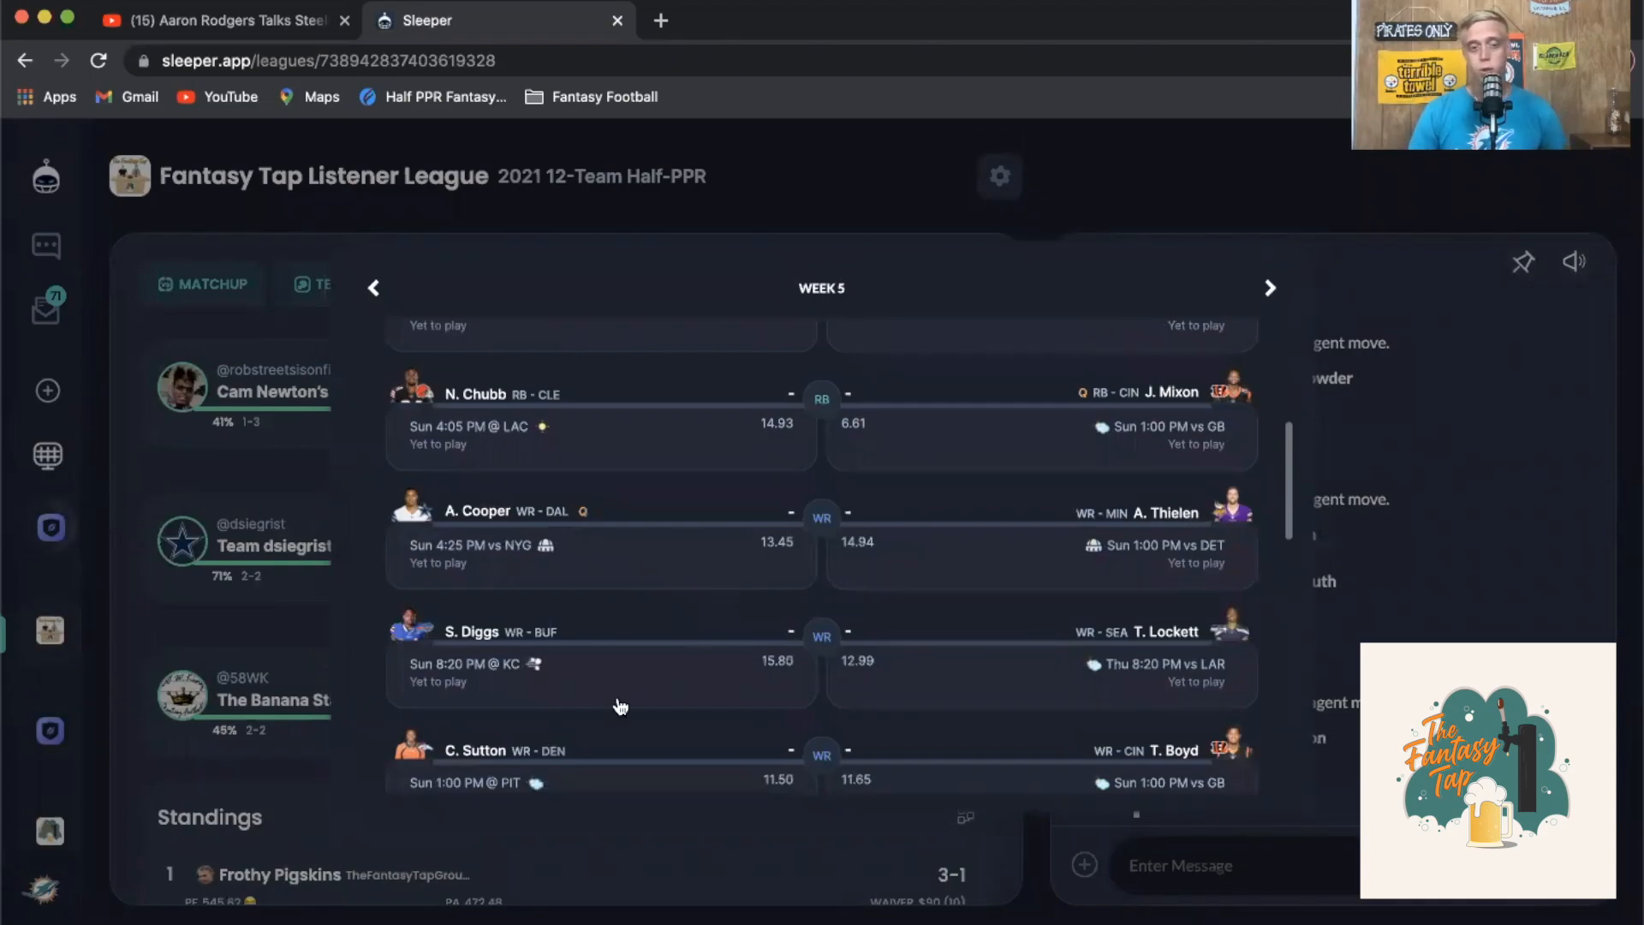
pyautogui.scroll(3)
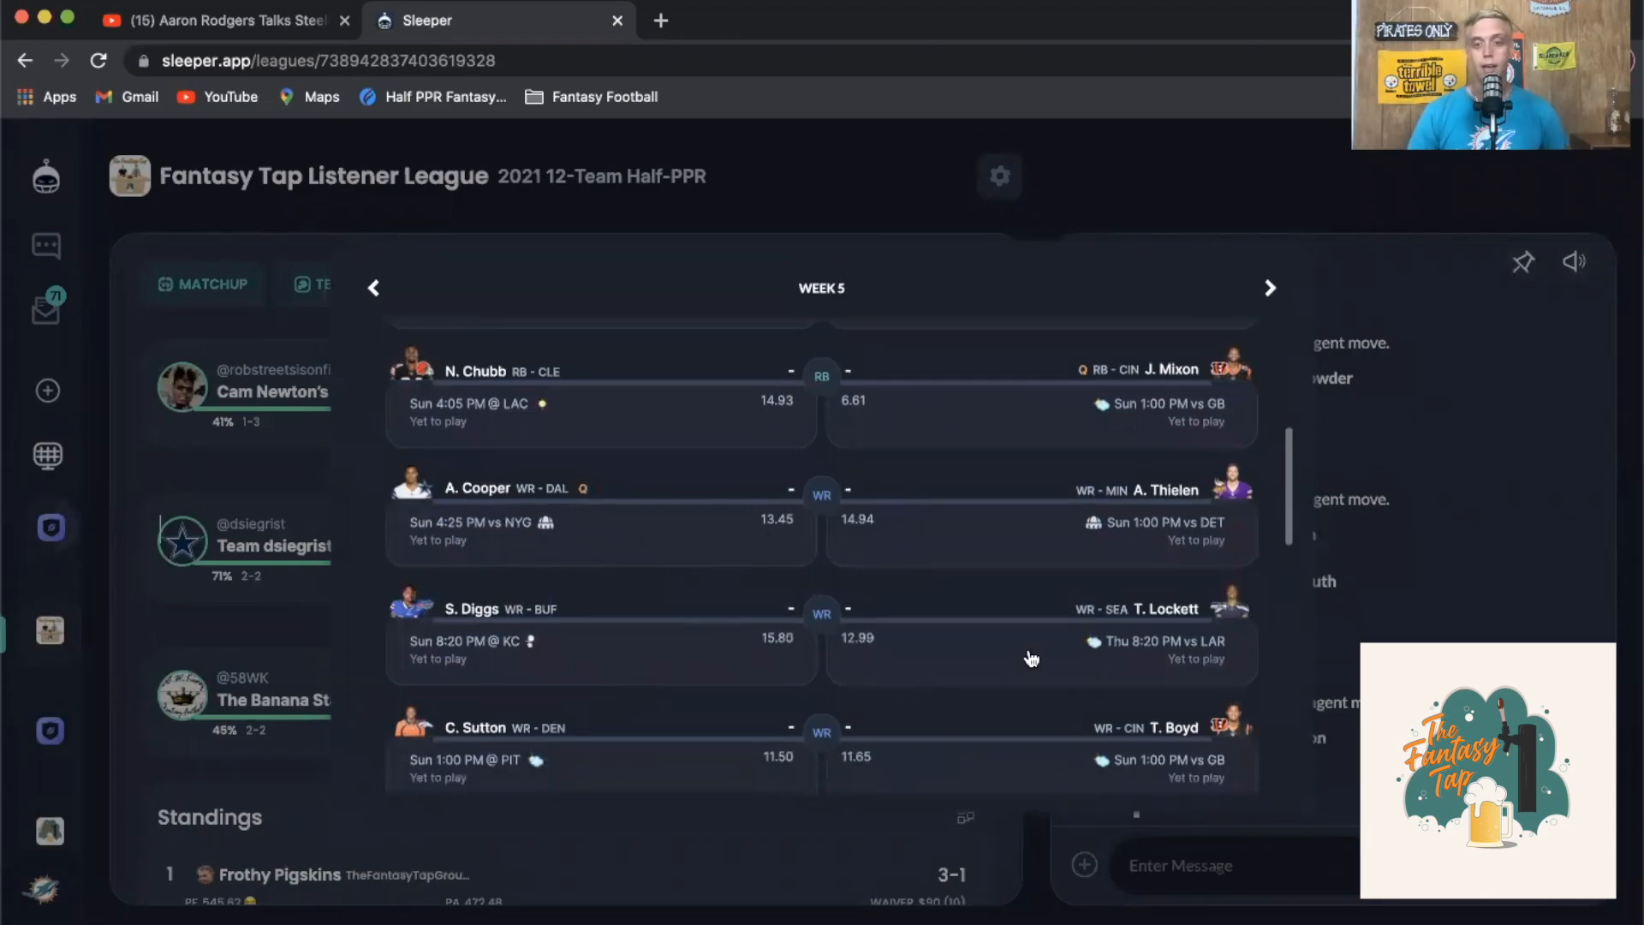
pyautogui.scroll(-3)
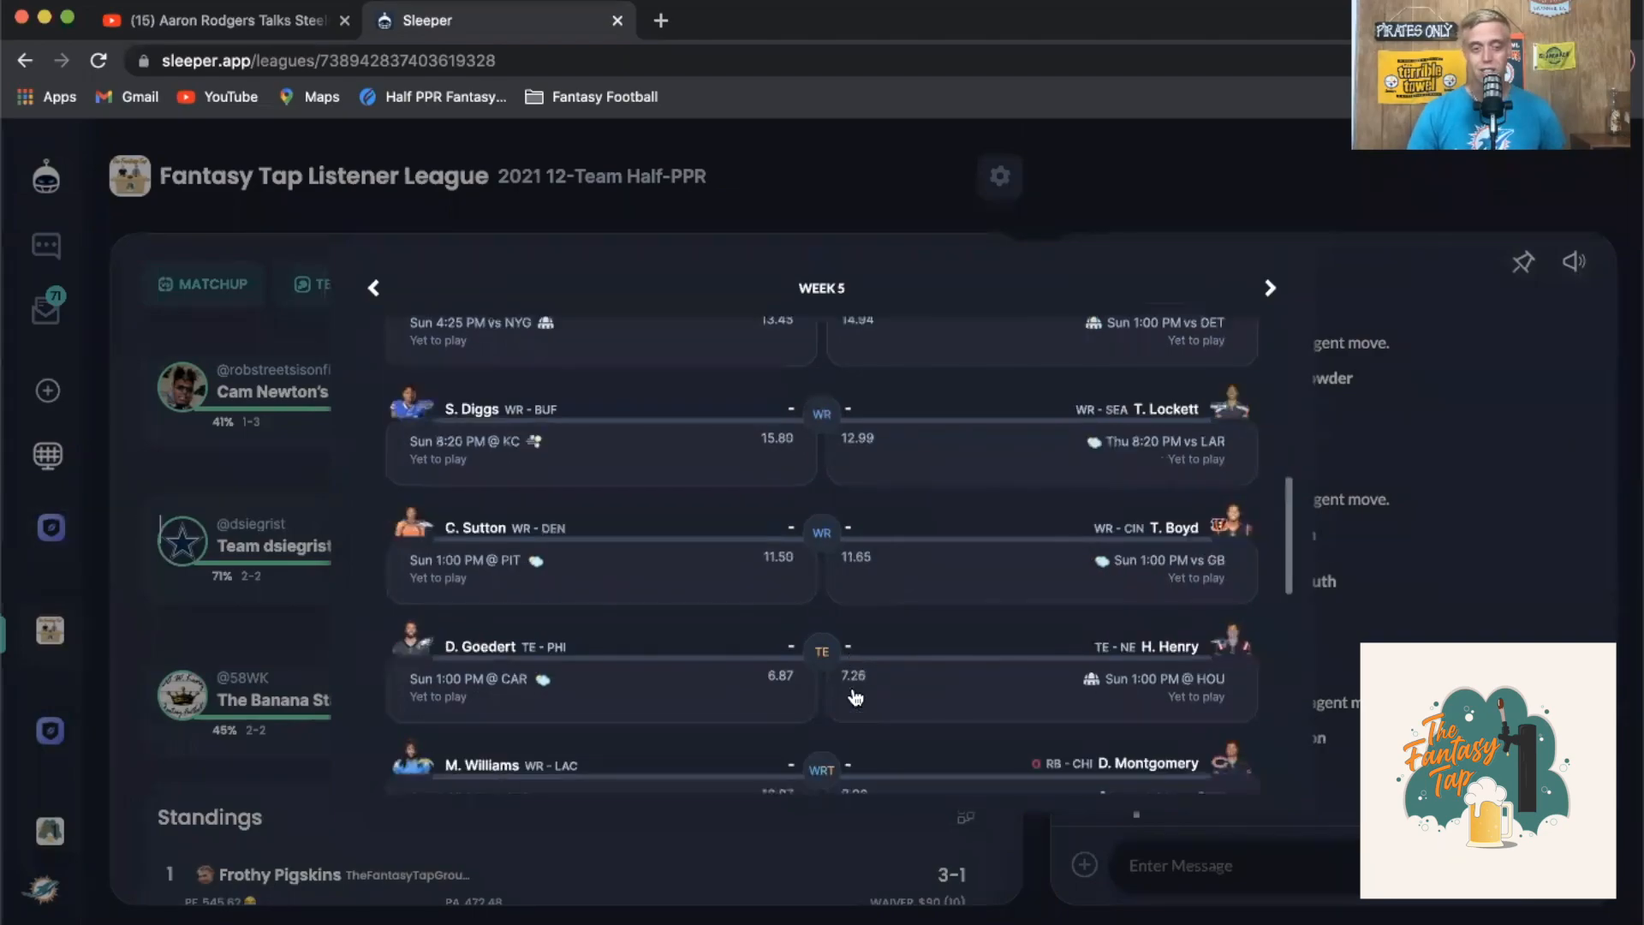
pyautogui.scroll(-3)
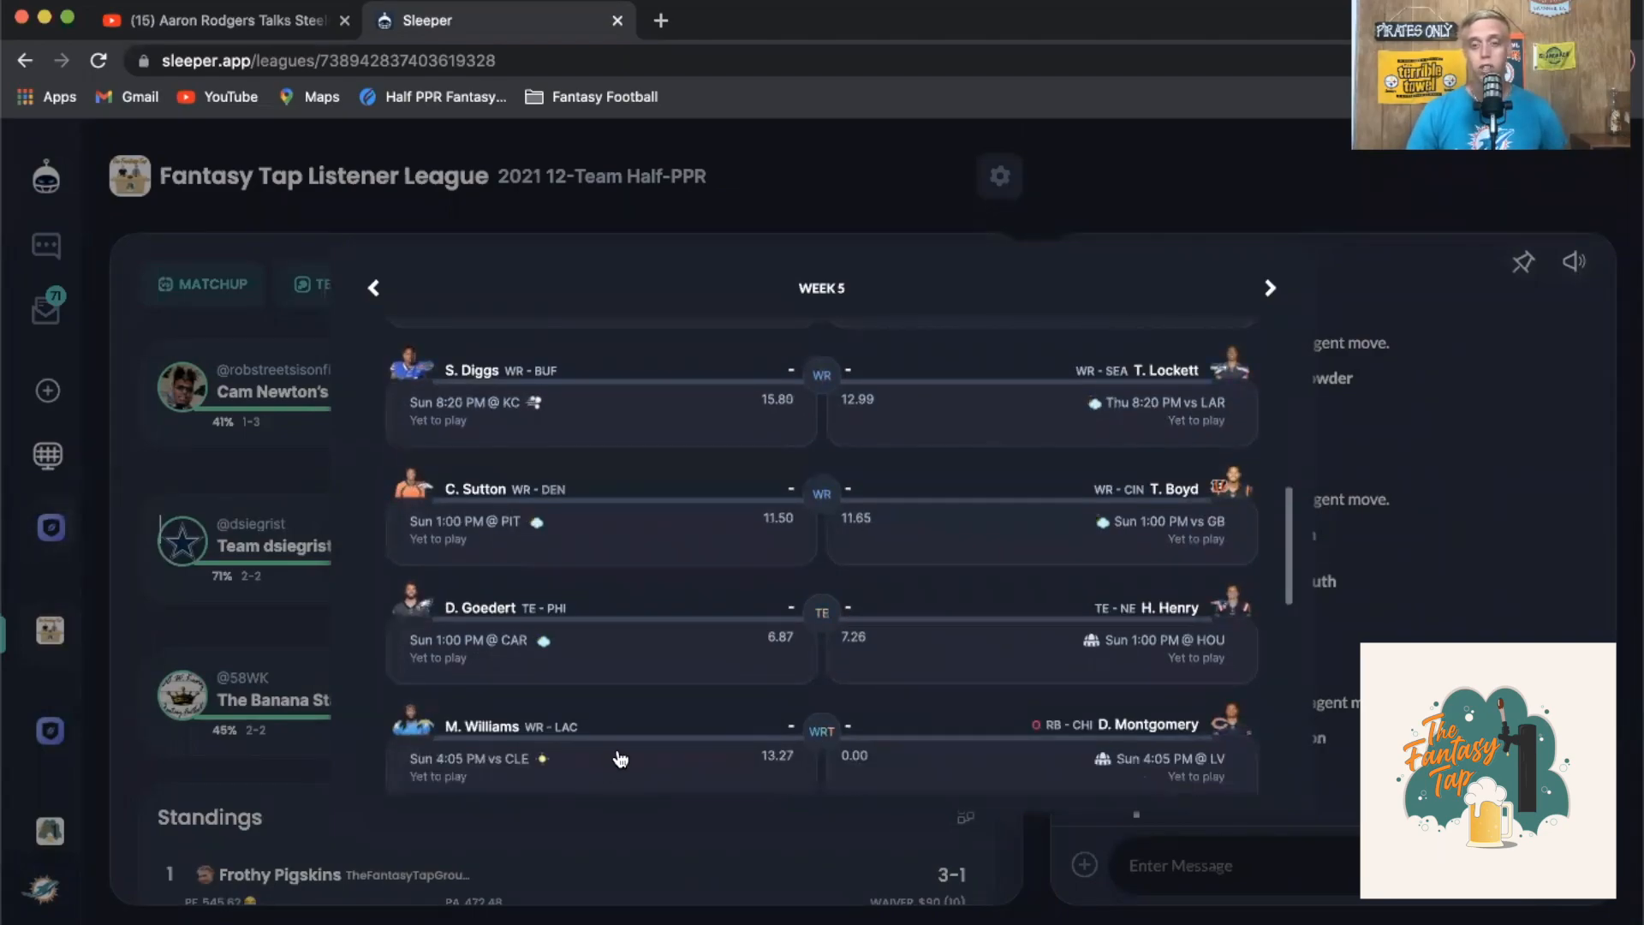
pyautogui.click(435, 284)
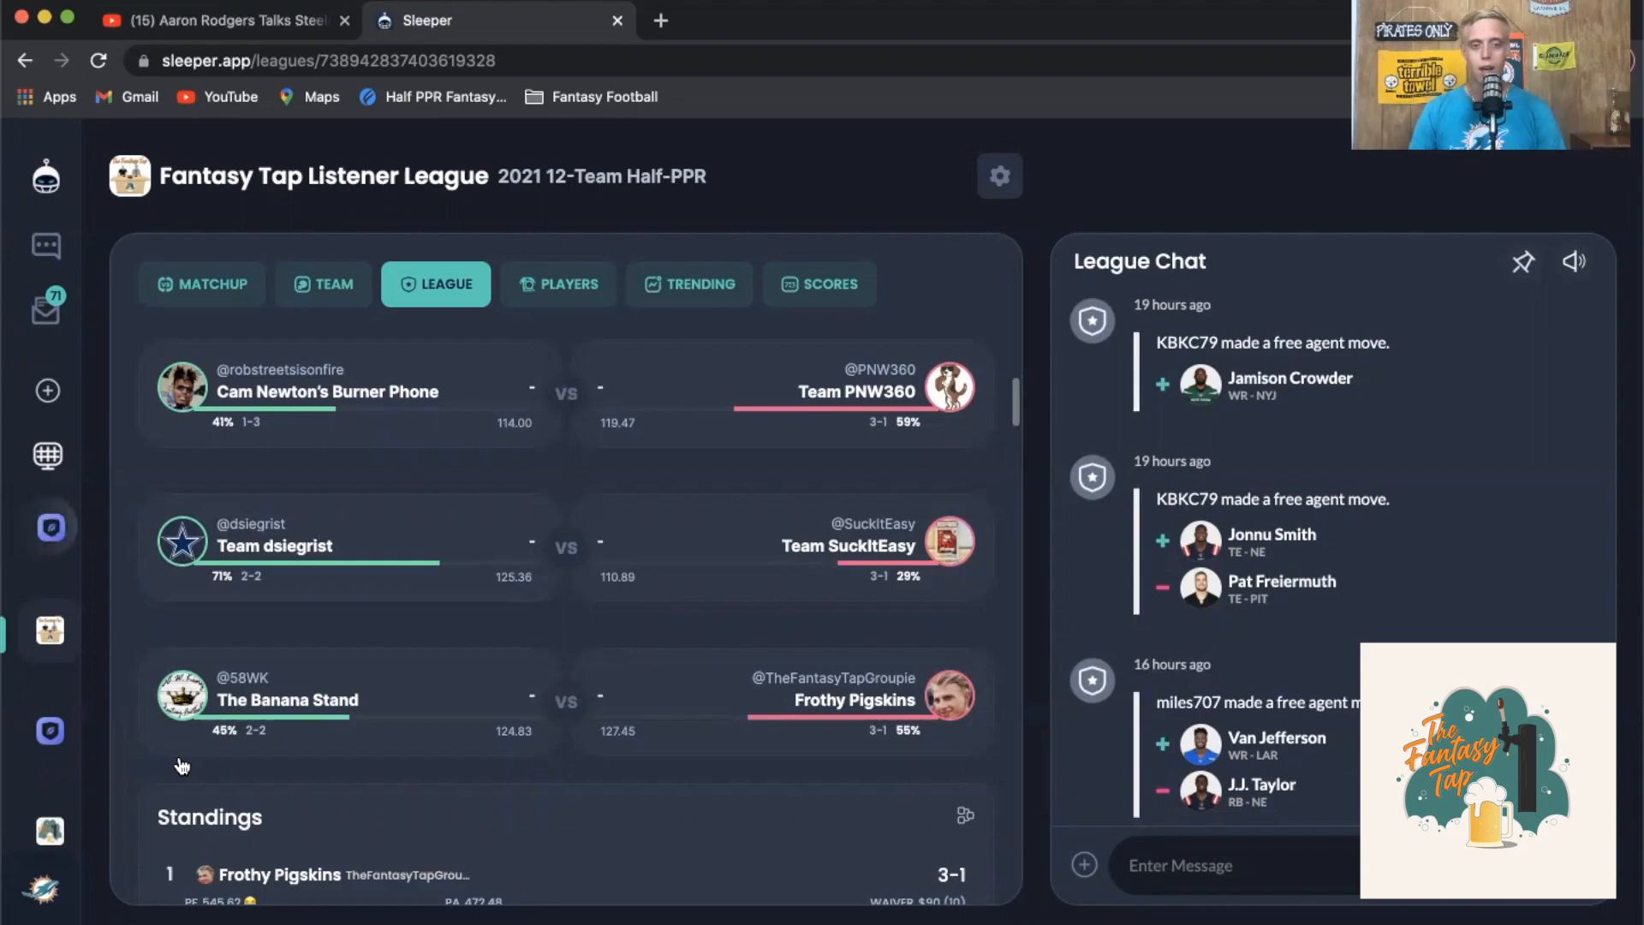
pyautogui.moveTo(267, 726)
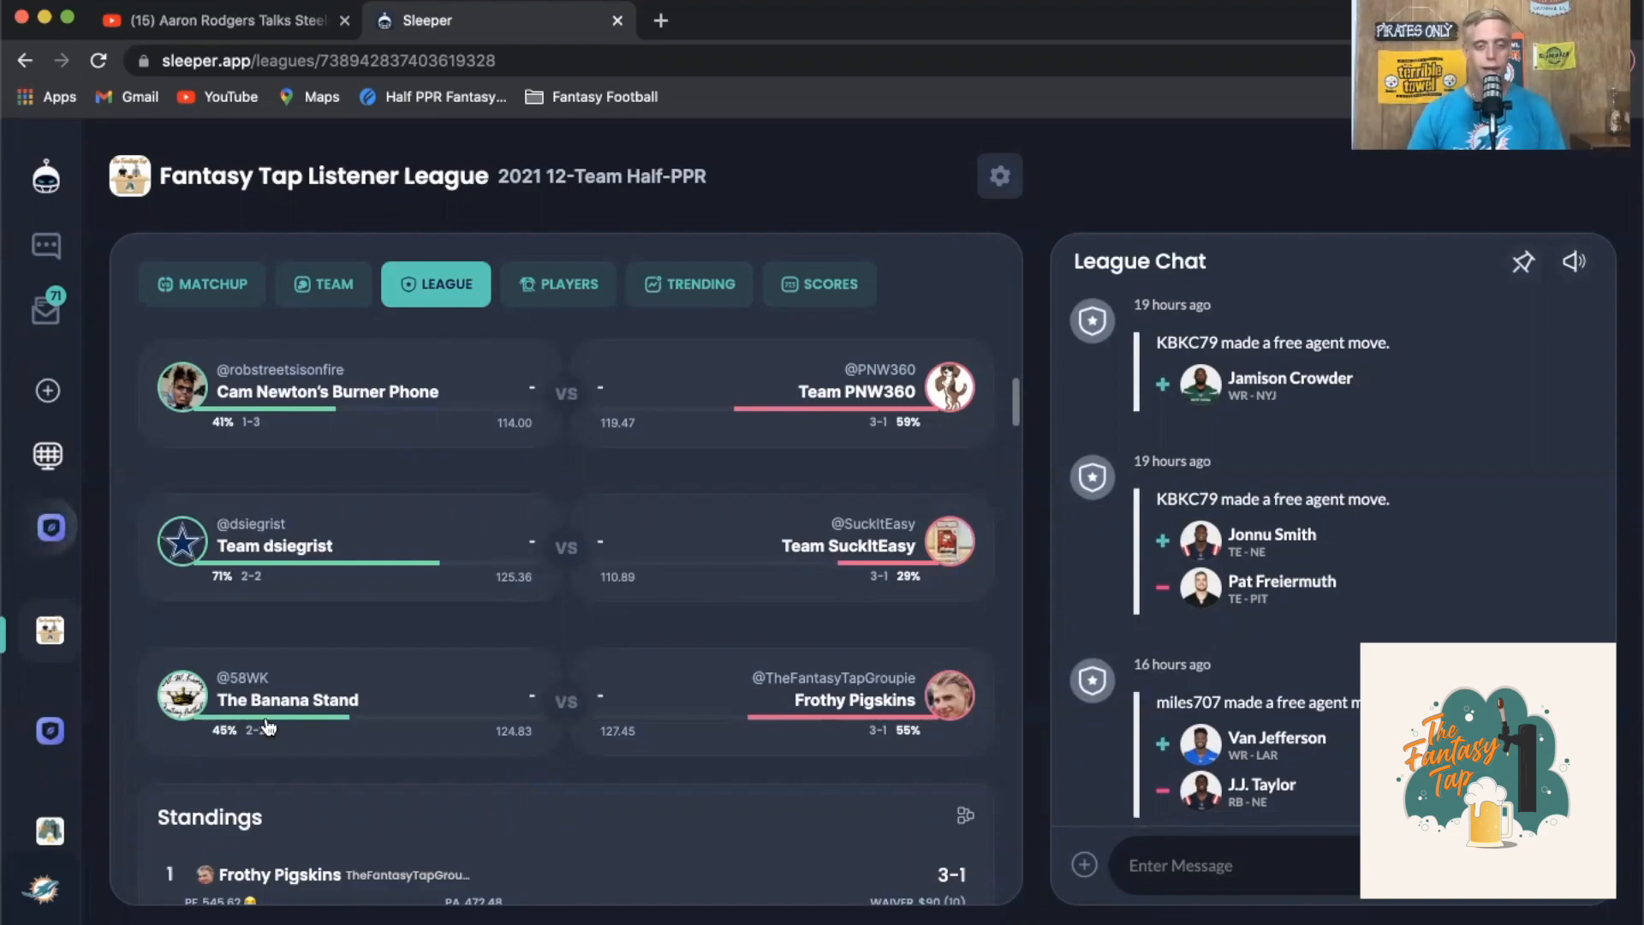
pyautogui.moveTo(581, 772)
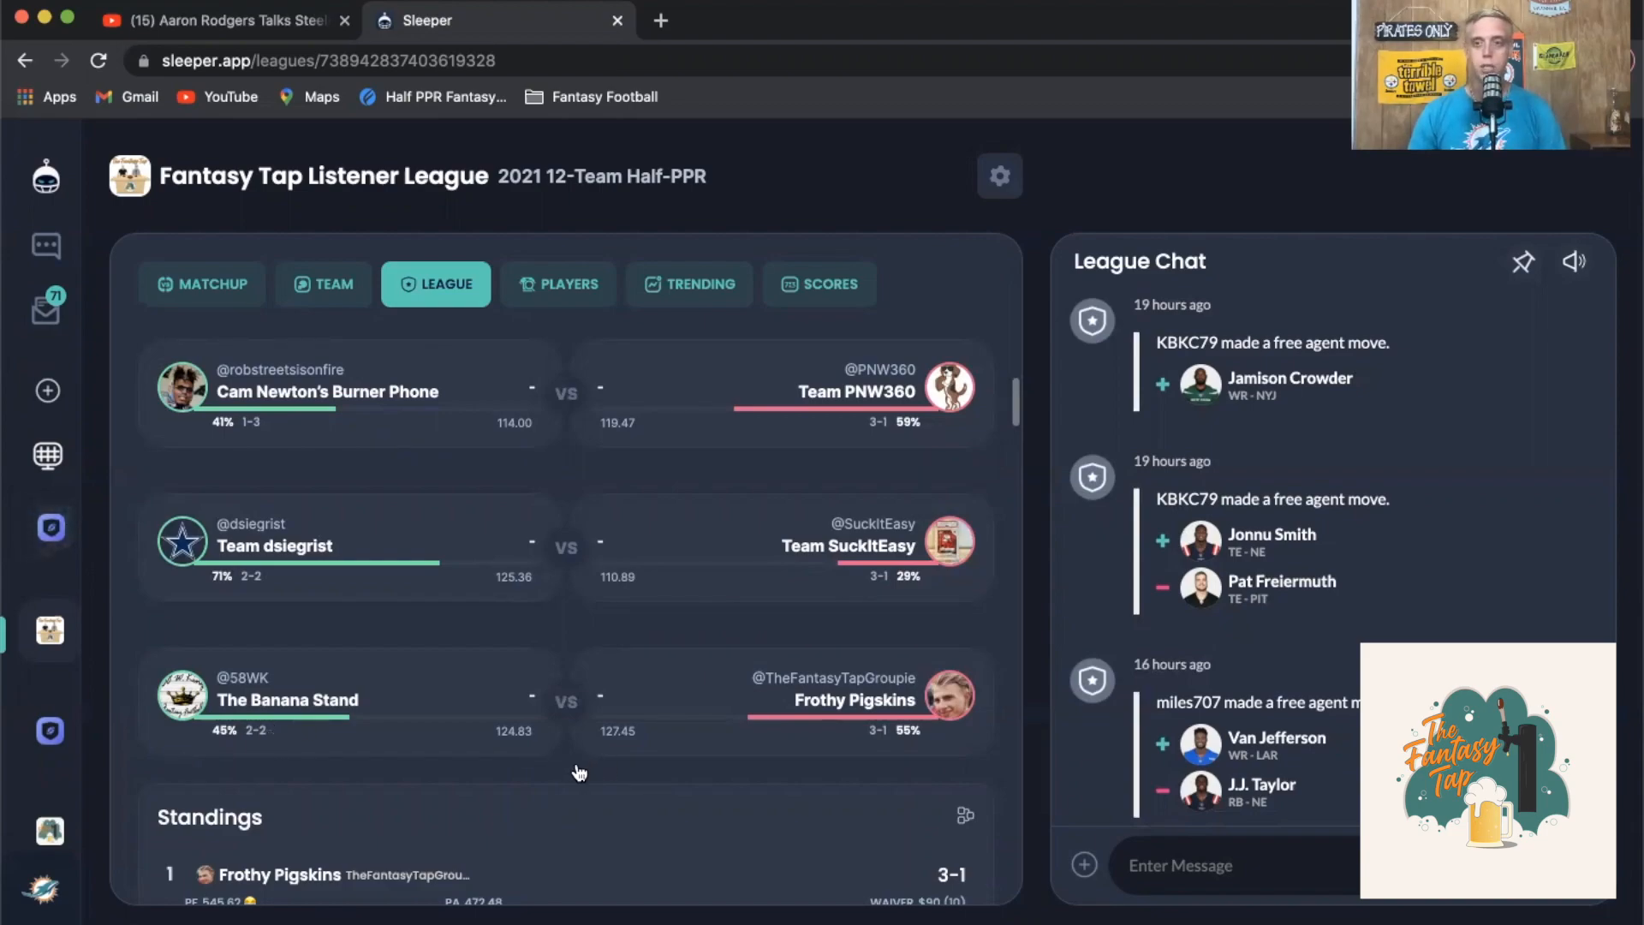
pyautogui.moveTo(580, 755)
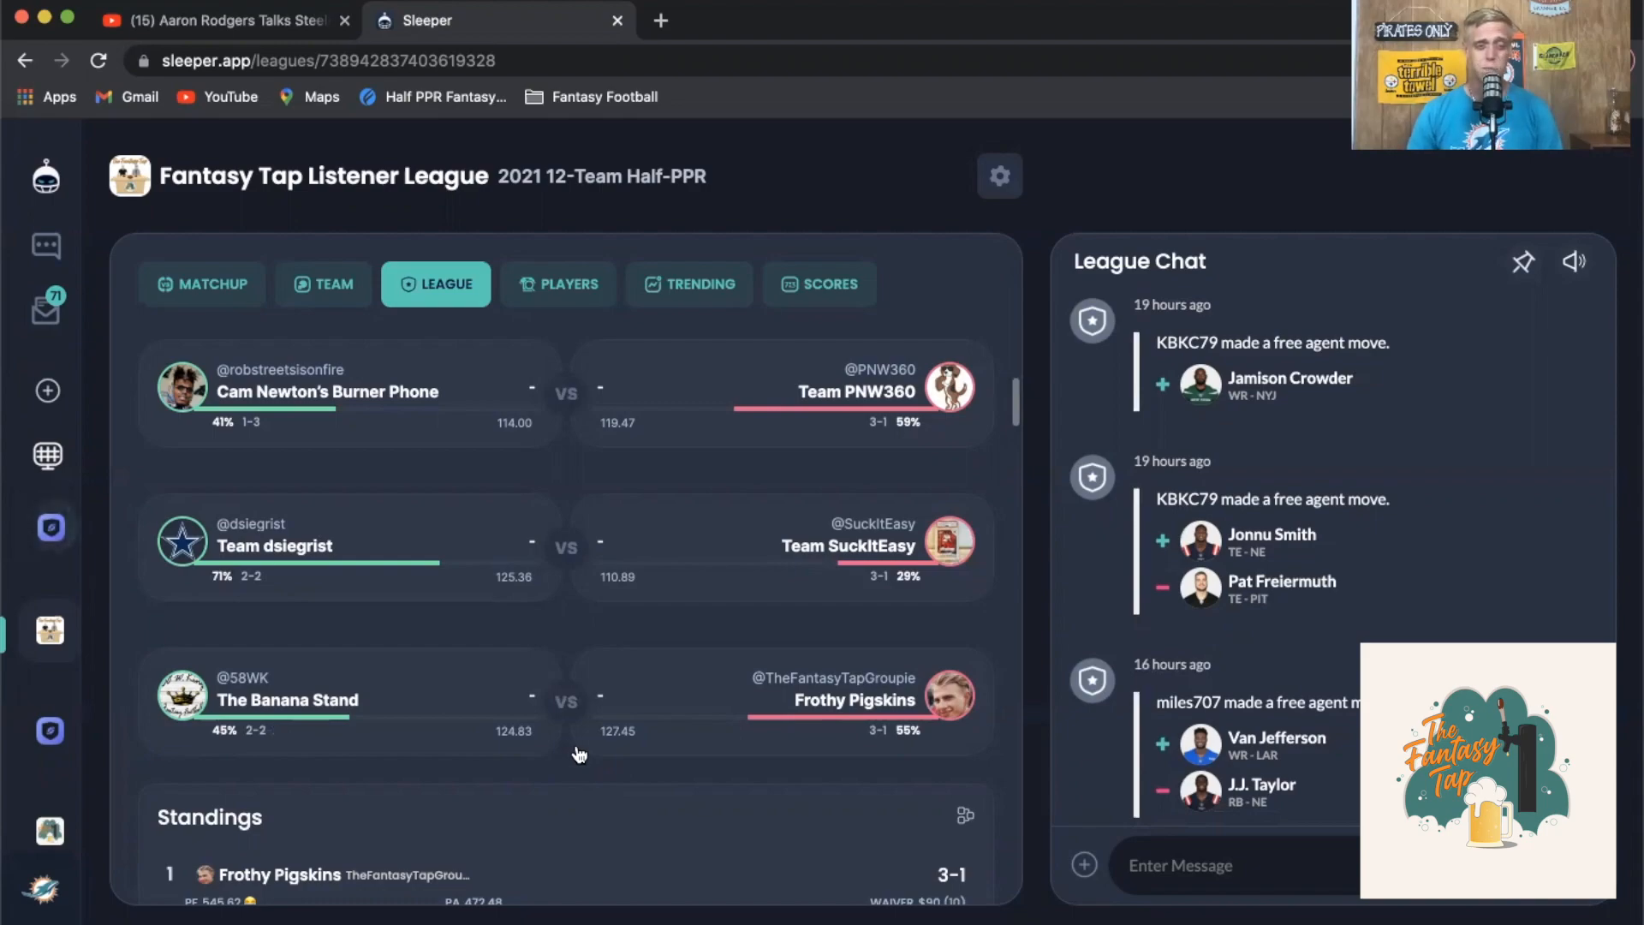
pyautogui.moveTo(574, 704)
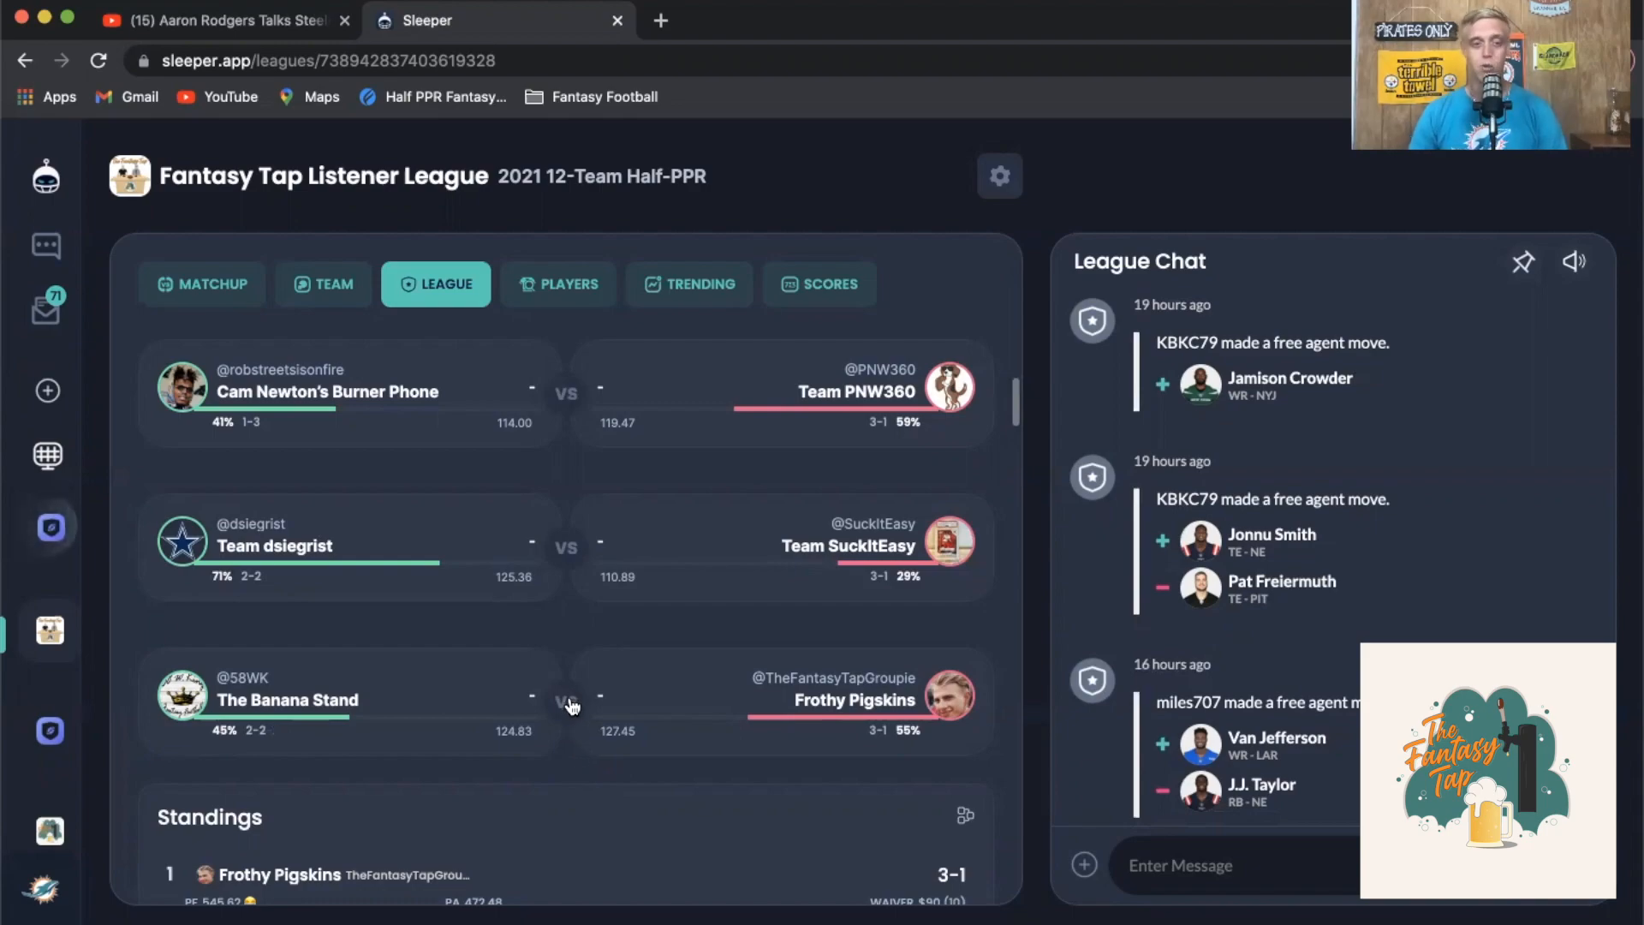
pyautogui.click(566, 699)
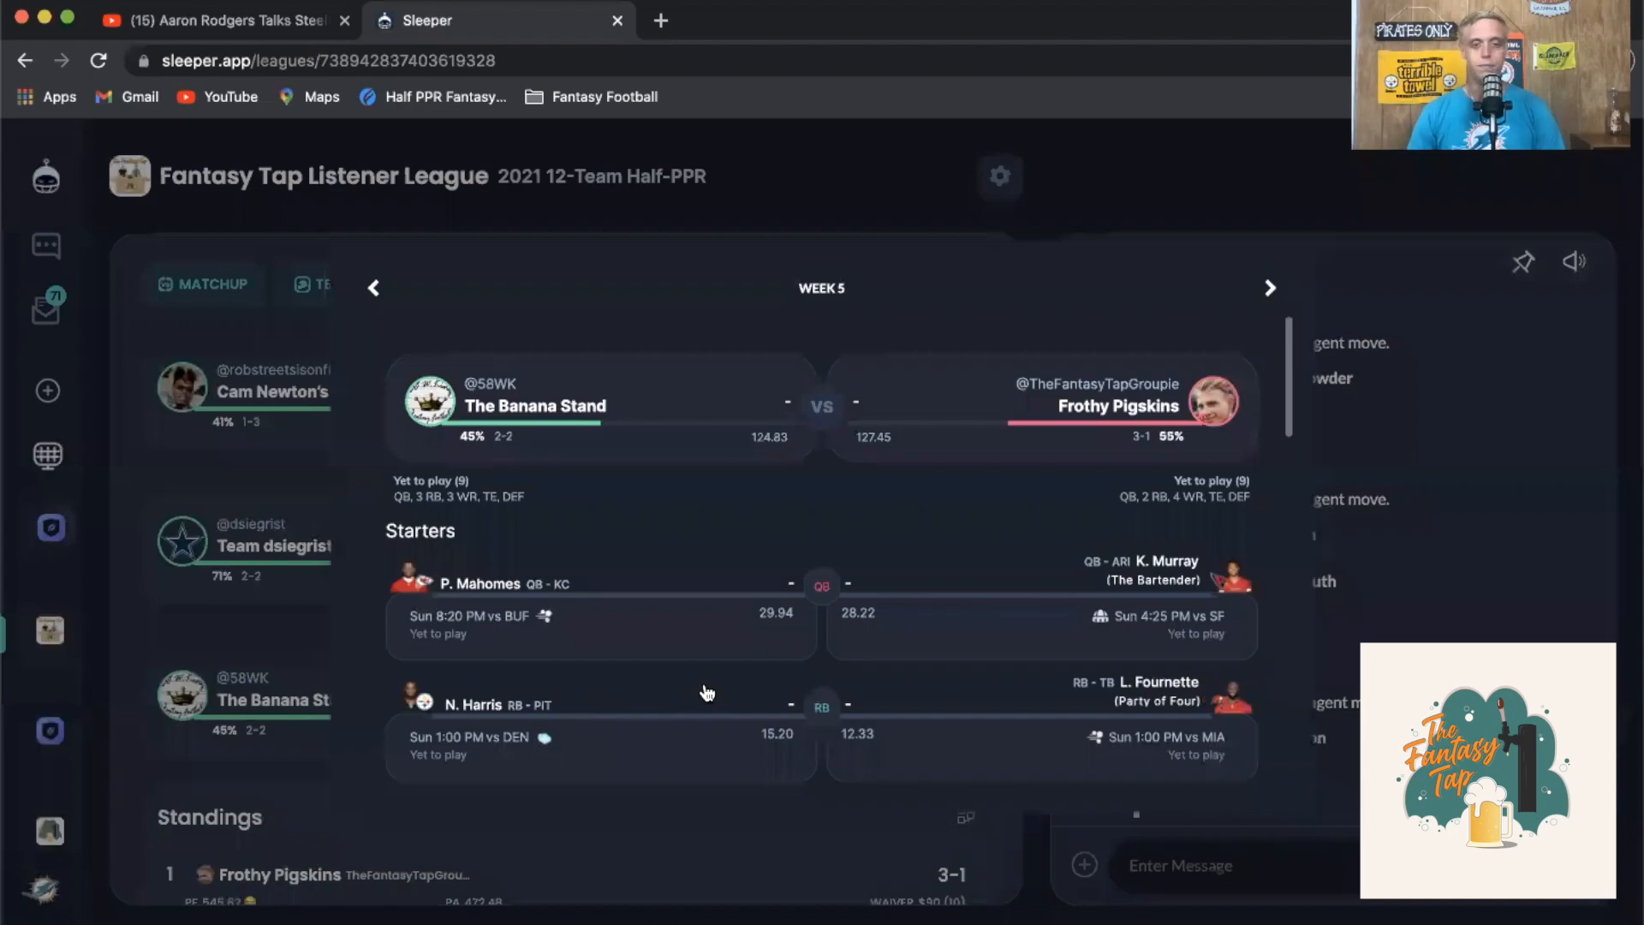
pyautogui.moveTo(805, 626)
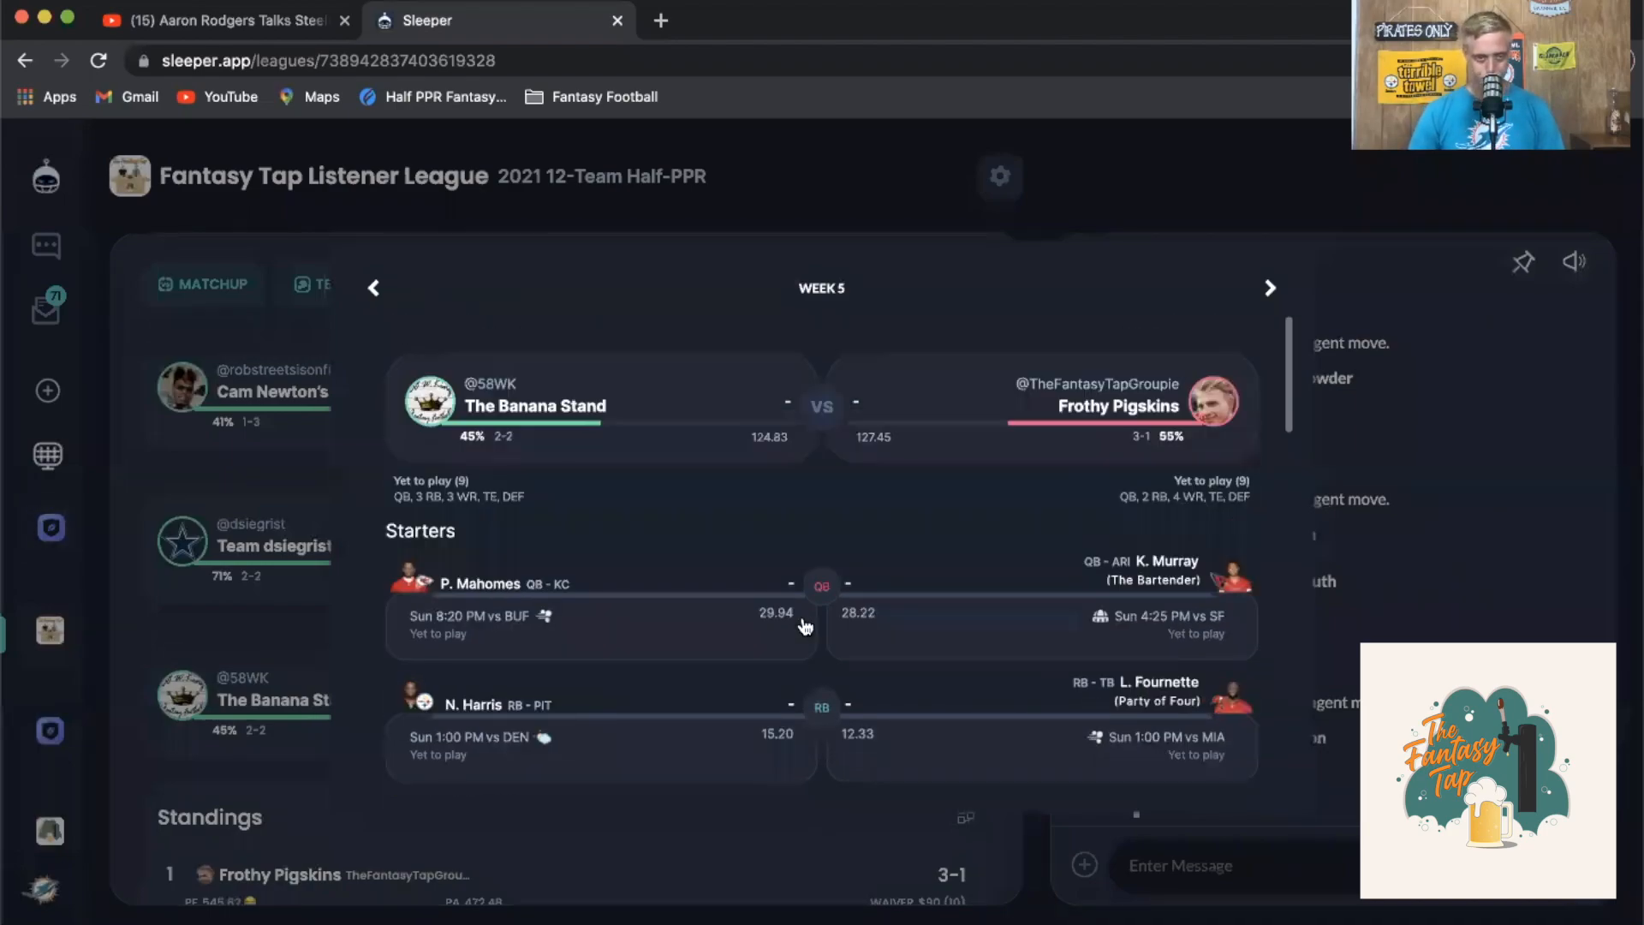
pyautogui.moveTo(815, 483)
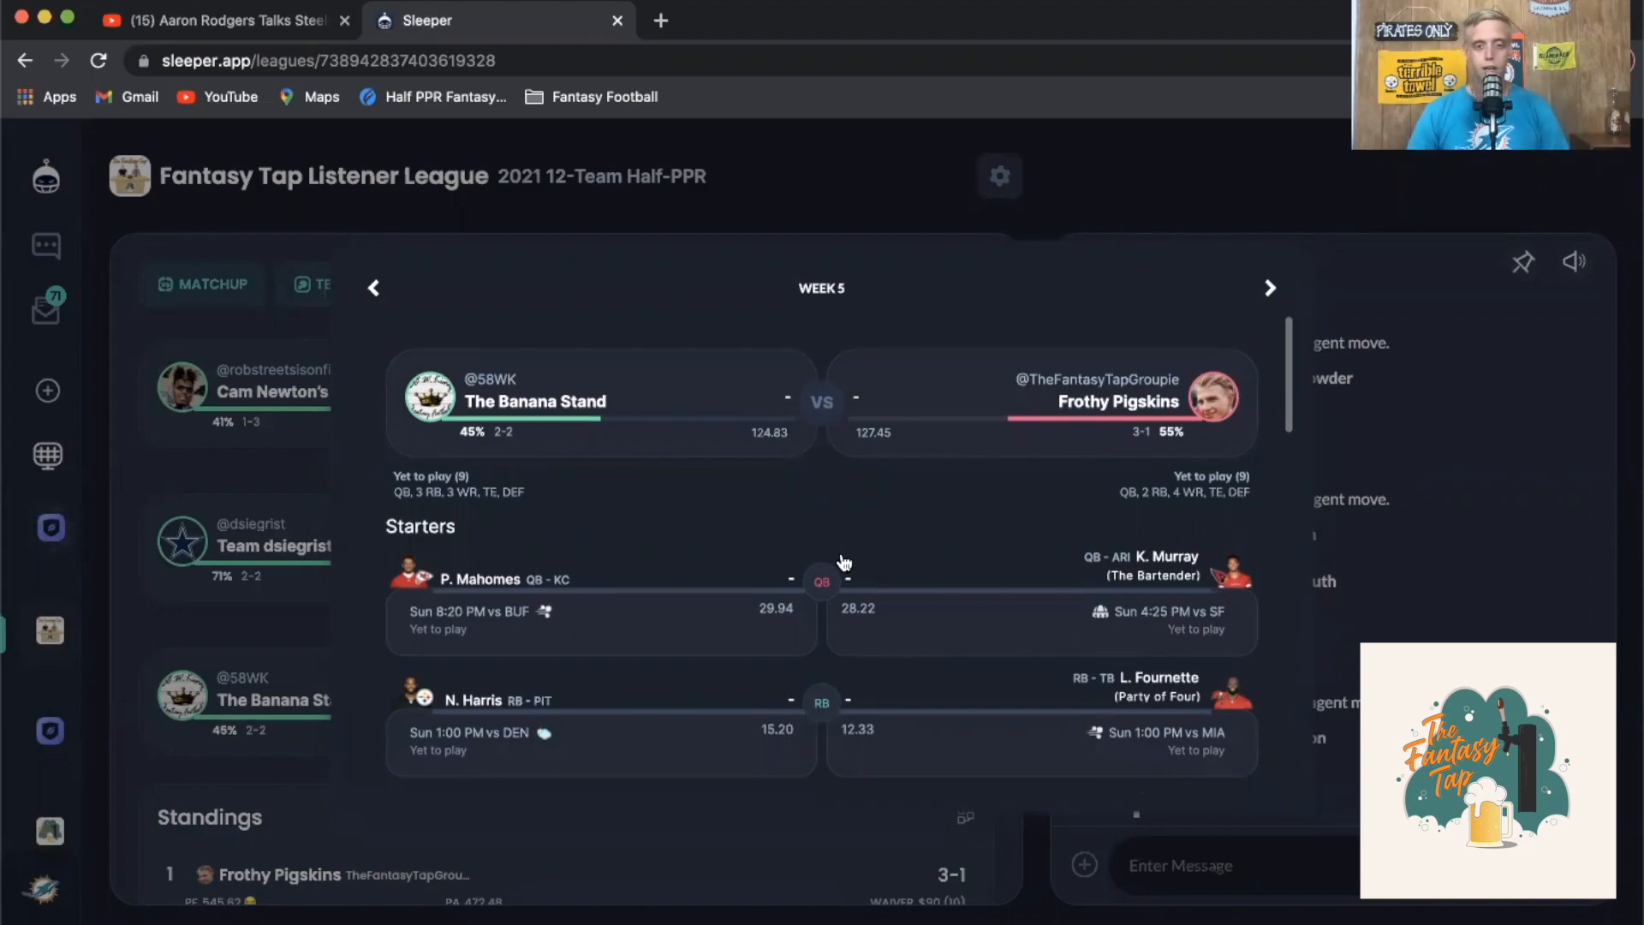
pyautogui.scroll(-3)
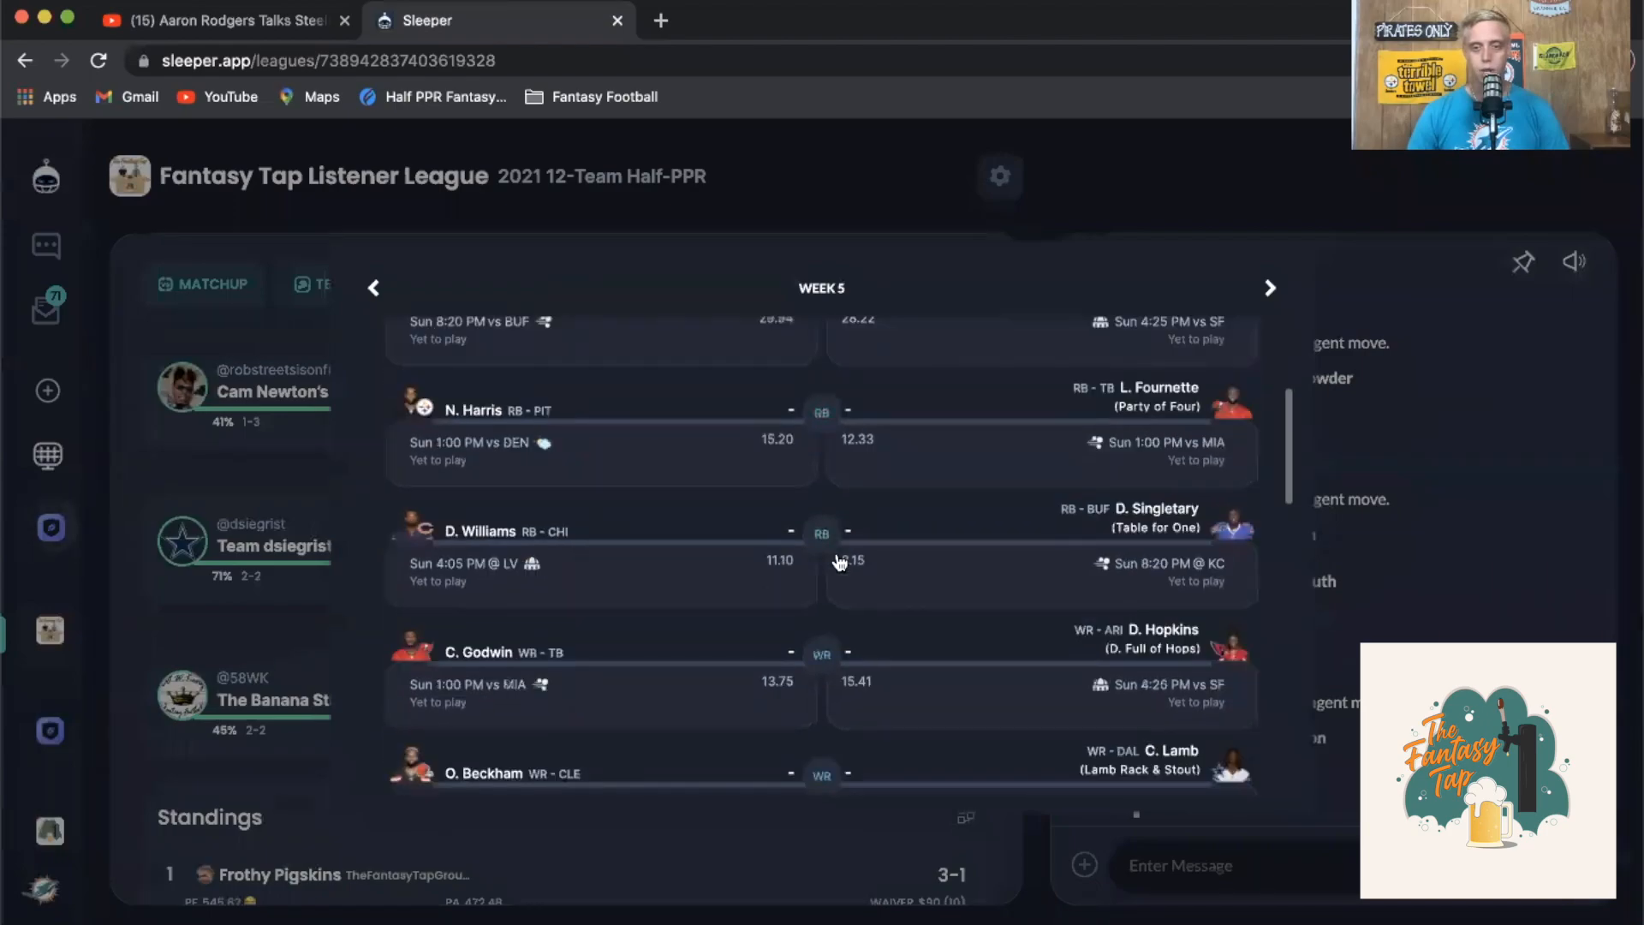
pyautogui.scroll(-3)
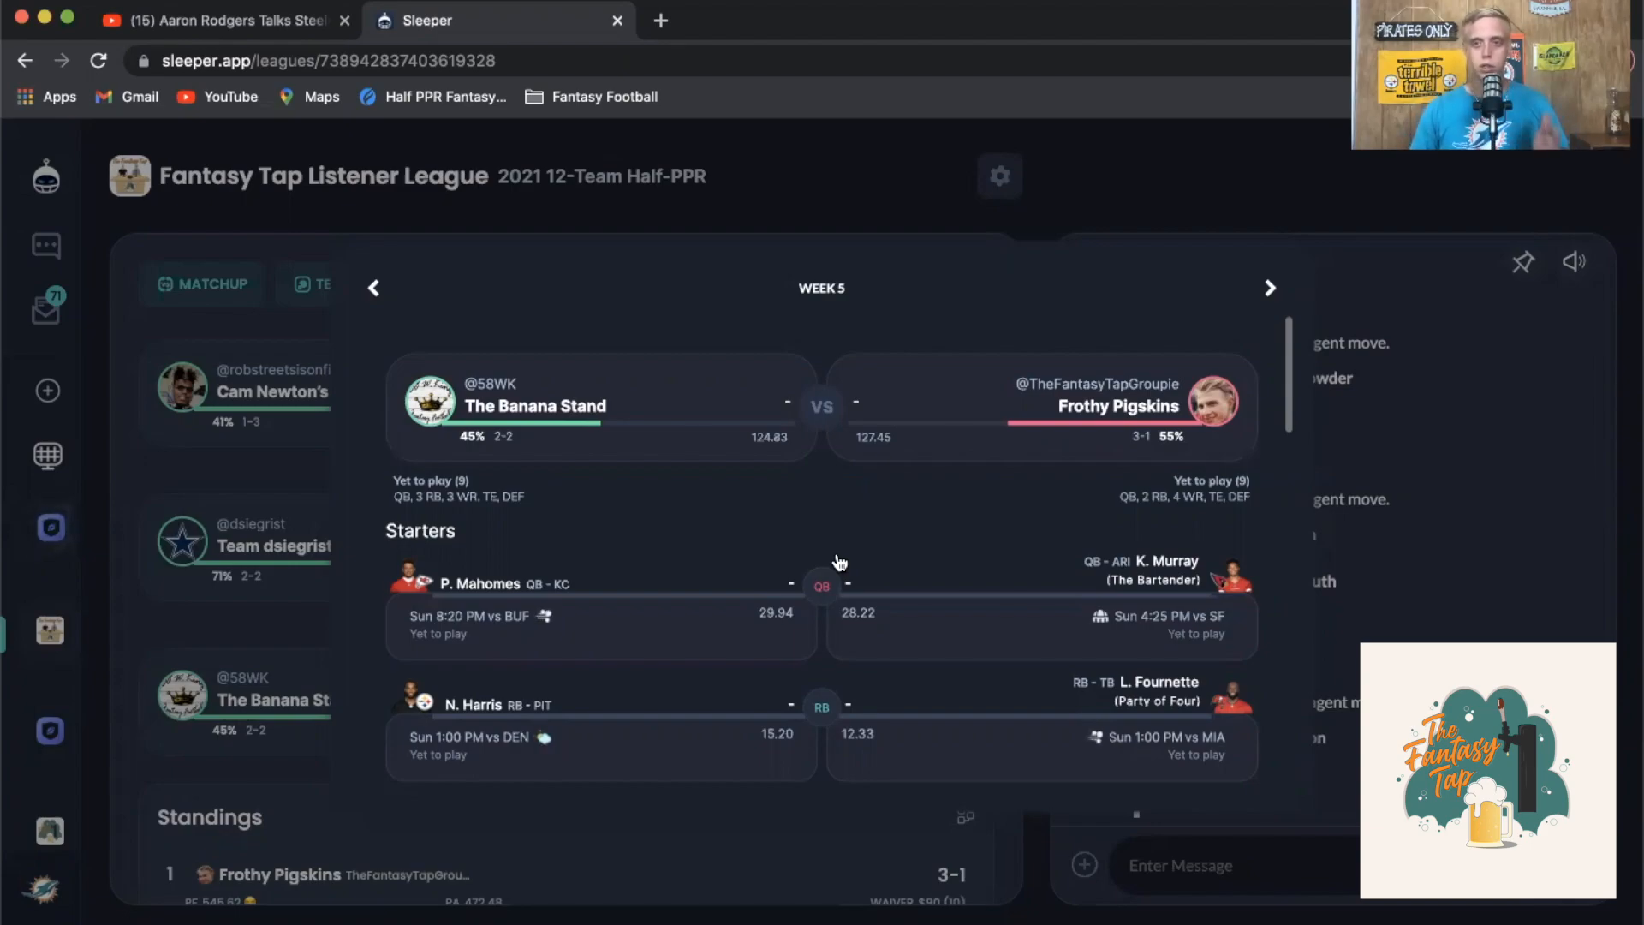
pyautogui.scroll(-3)
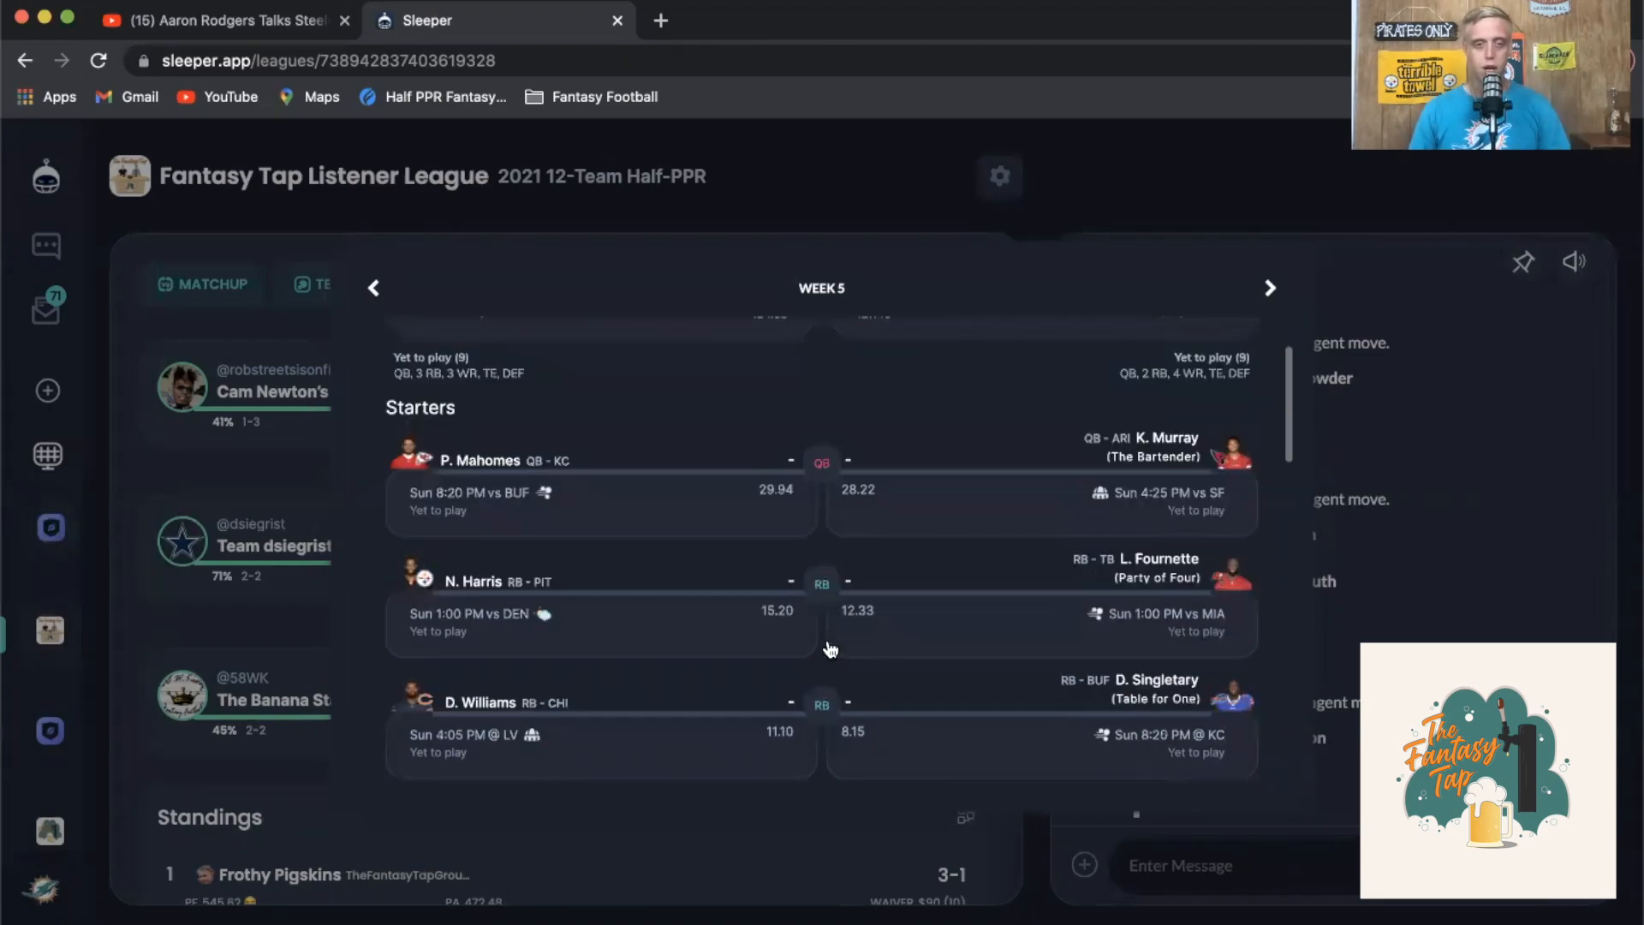
pyautogui.scroll(3)
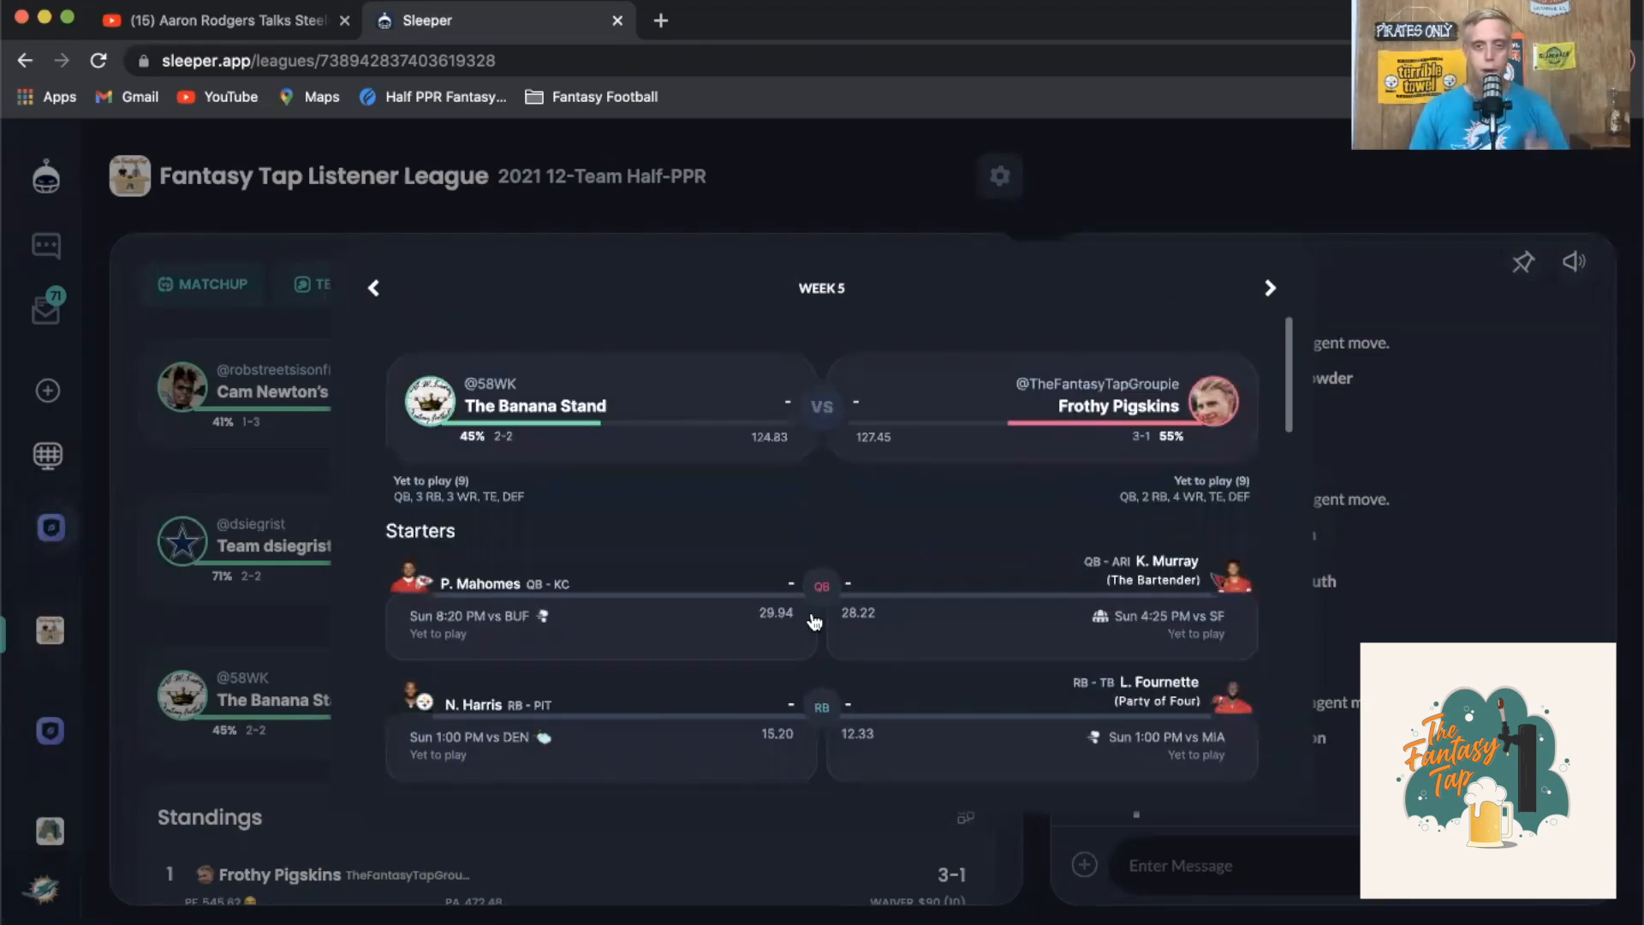
pyautogui.moveTo(298, 765)
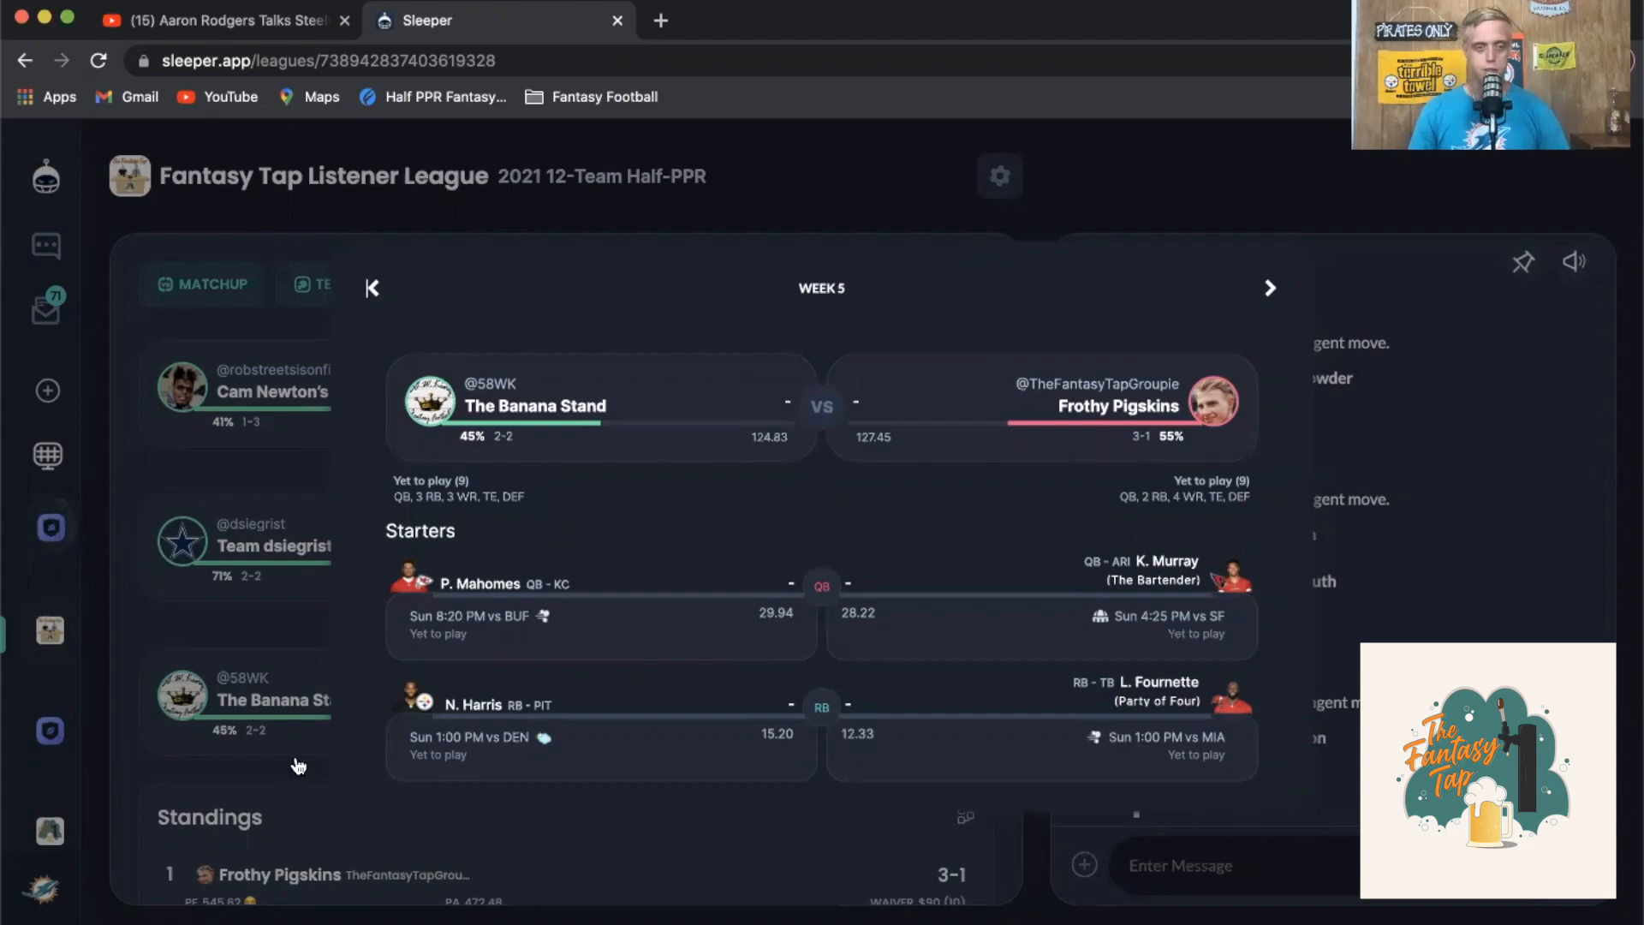
pyautogui.click(435, 284)
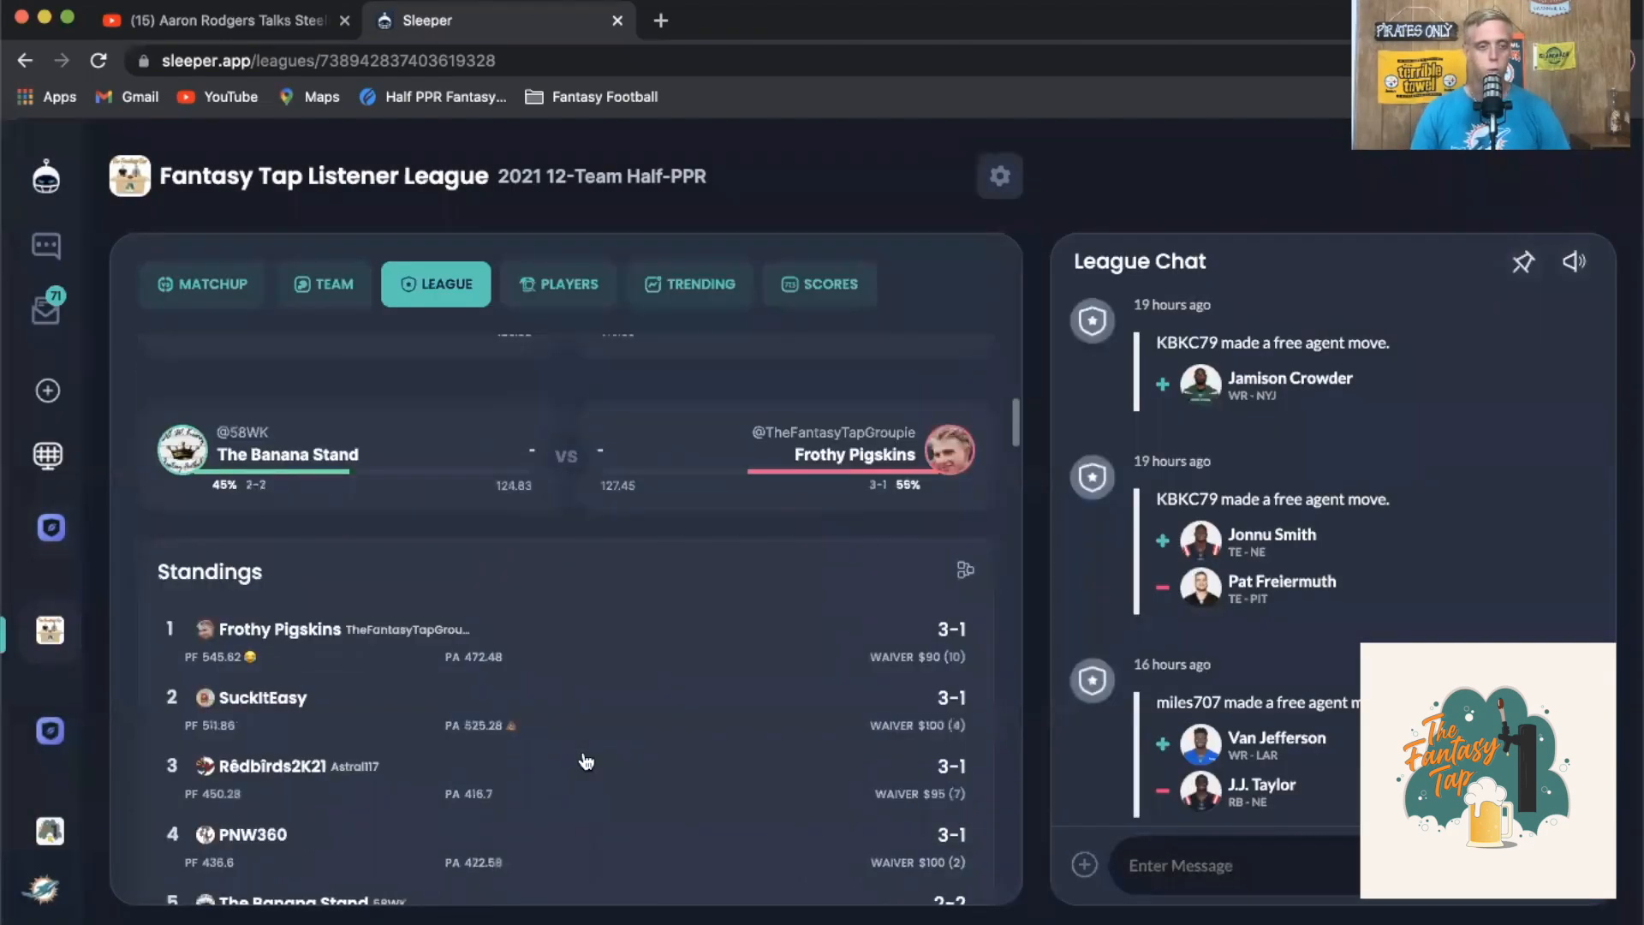